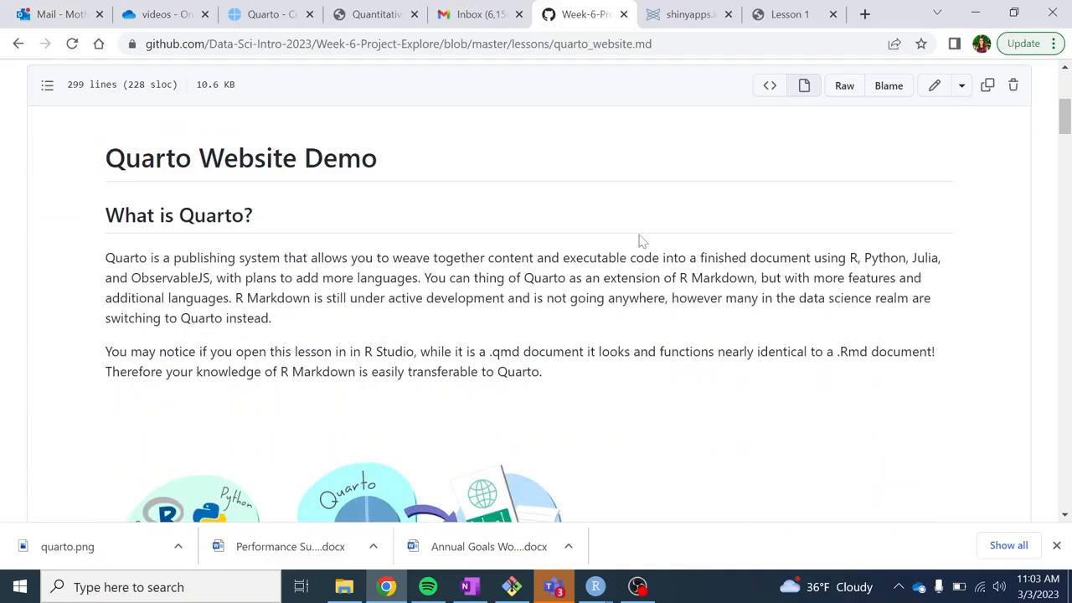
{"action": "mouse_move", "coordinate": [605, 215]}
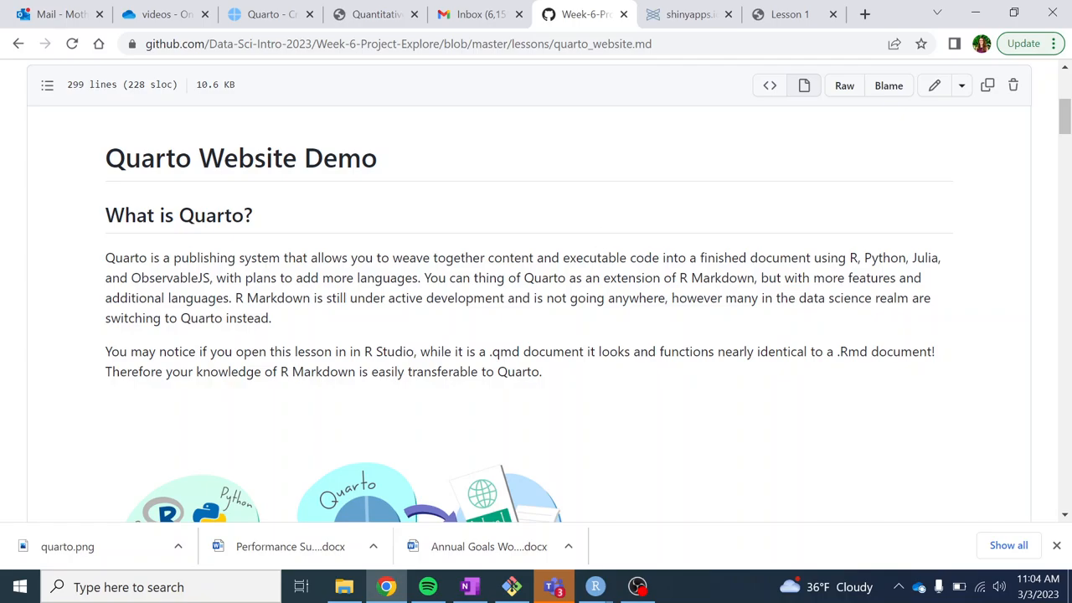
- Close the app.R script and open the quarto_website.qmd lesson from the Files pane
{"action": "scroll", "scroll_direction": "down", "scroll_amount": 3}
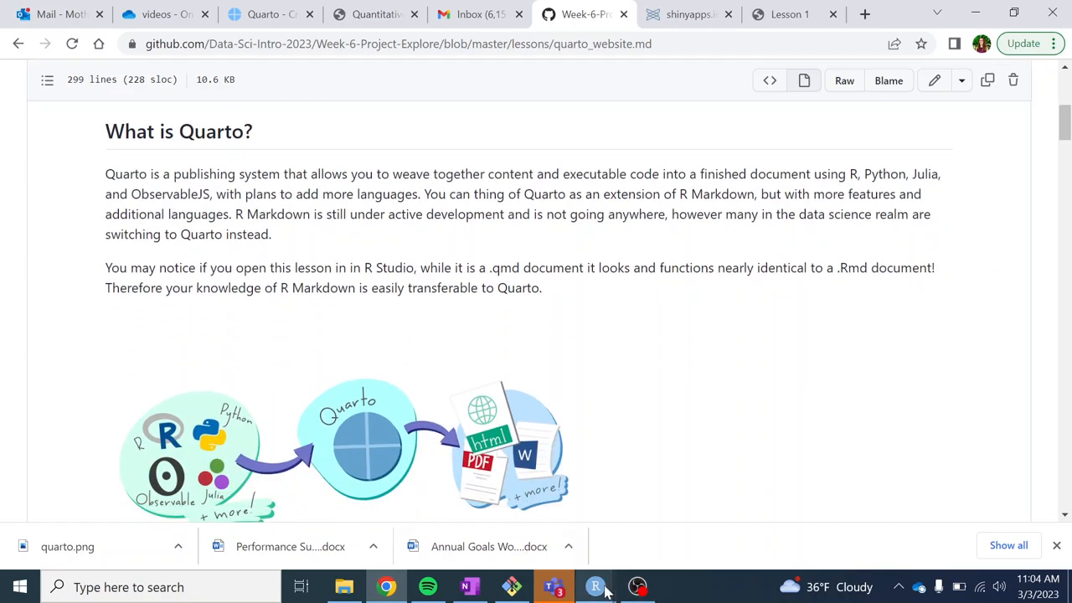
{"action": "left_click", "coordinate": [595, 586]}
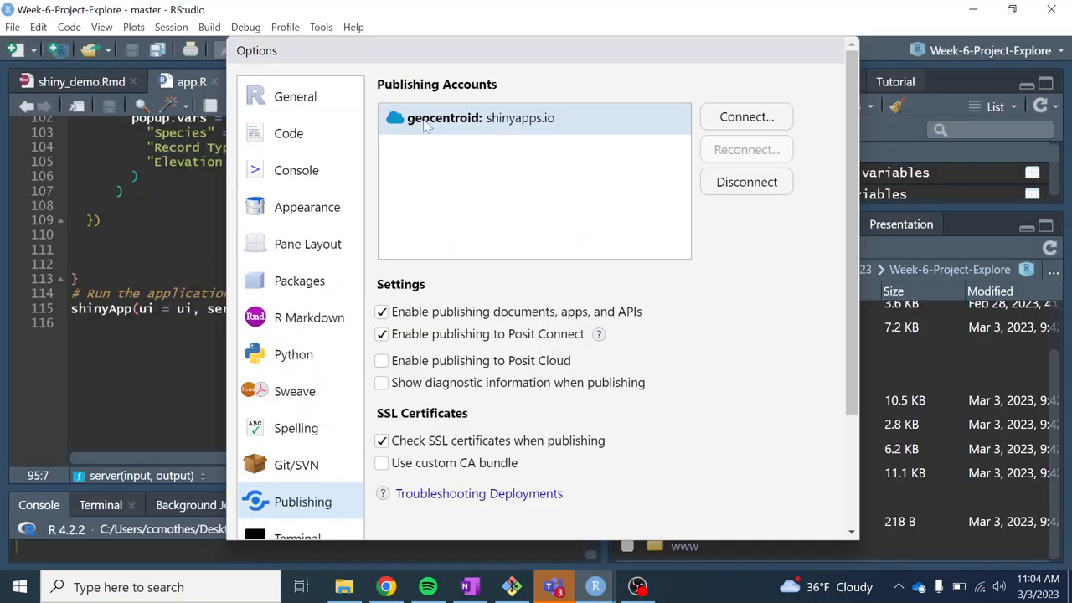
{"action": "scroll", "scroll_direction": "down", "scroll_amount": 3}
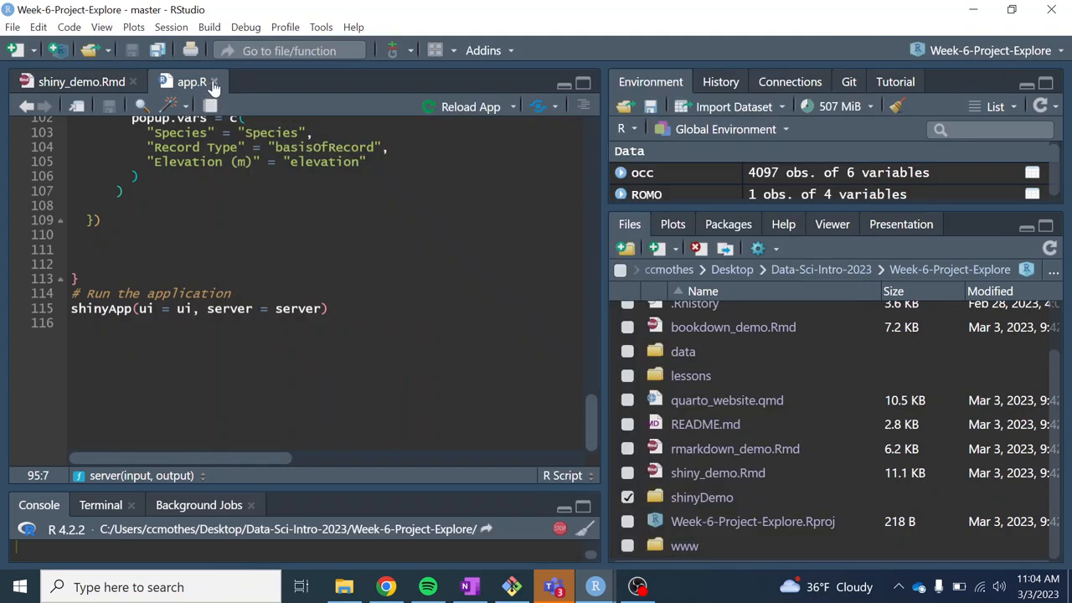
{"action": "left_click", "coordinate": [82, 81]}
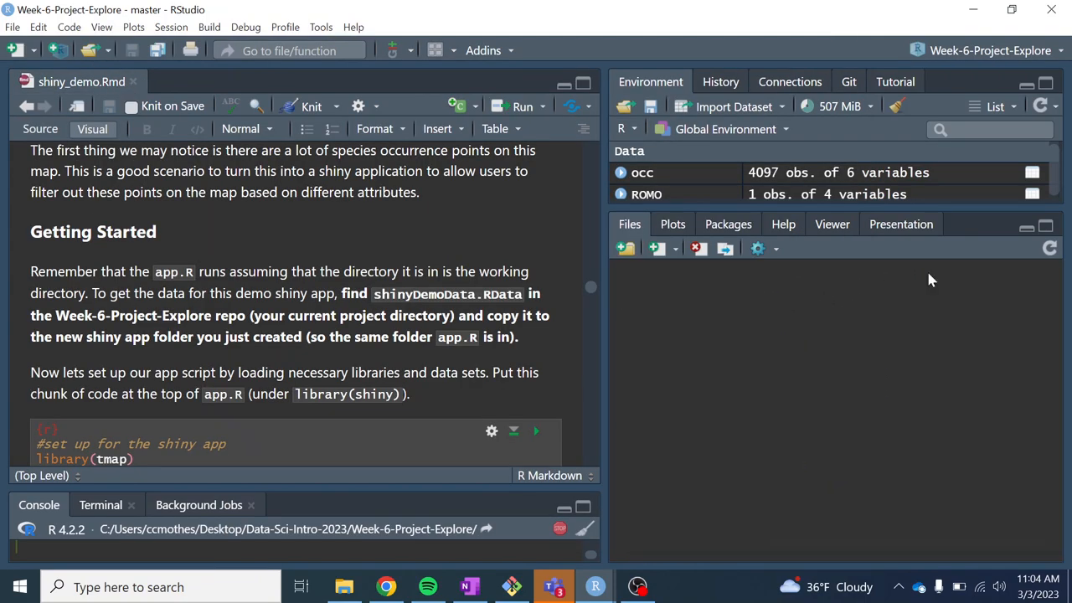
{"action": "left_click", "coordinate": [629, 224]}
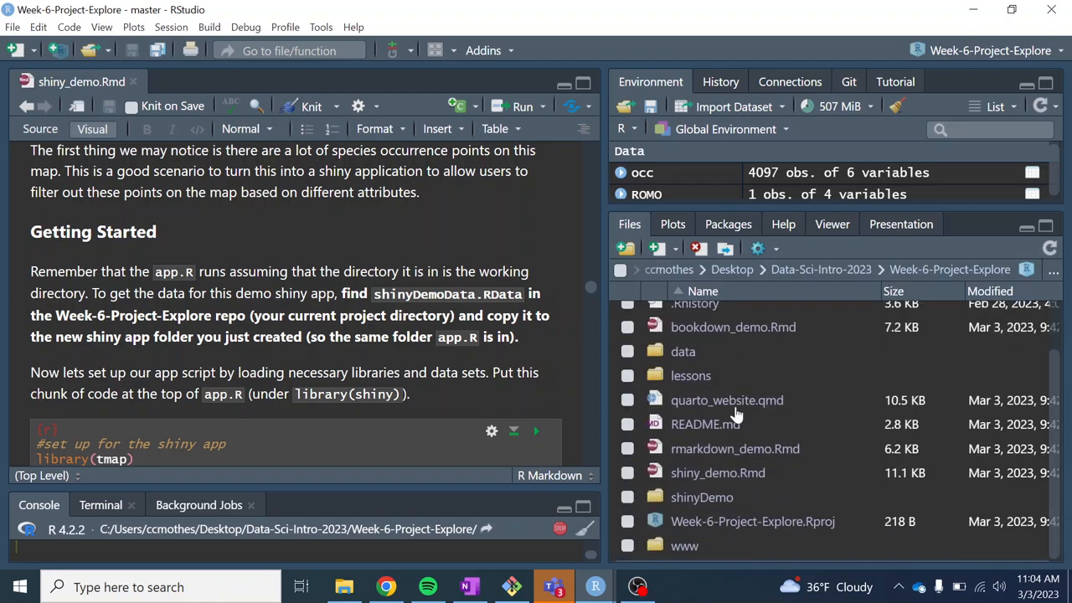
{"action": "mouse_move", "coordinate": [637, 400]}
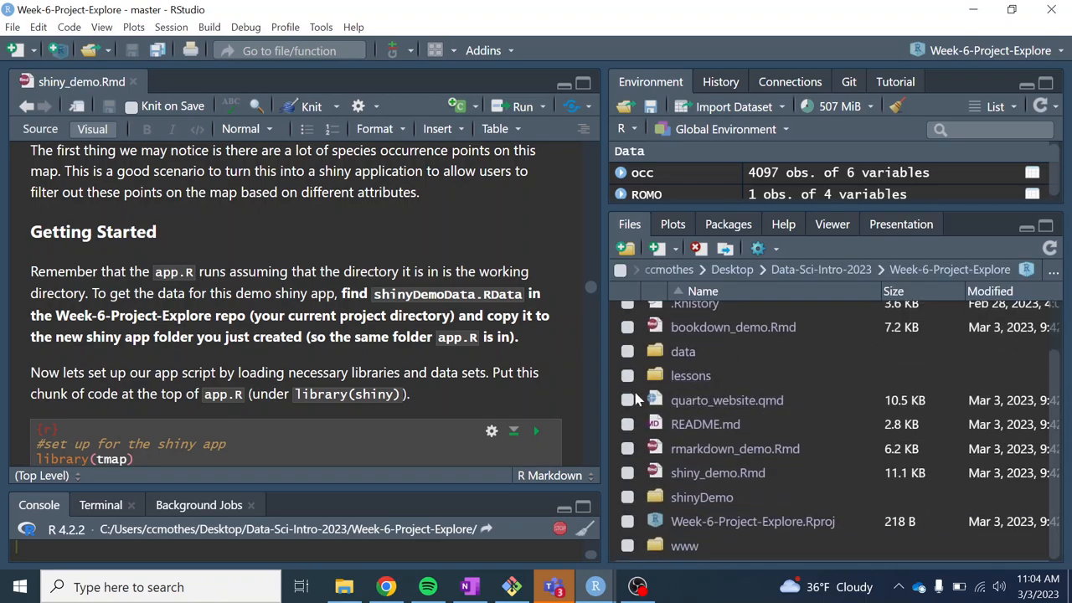
{"action": "mouse_move", "coordinate": [735, 406]}
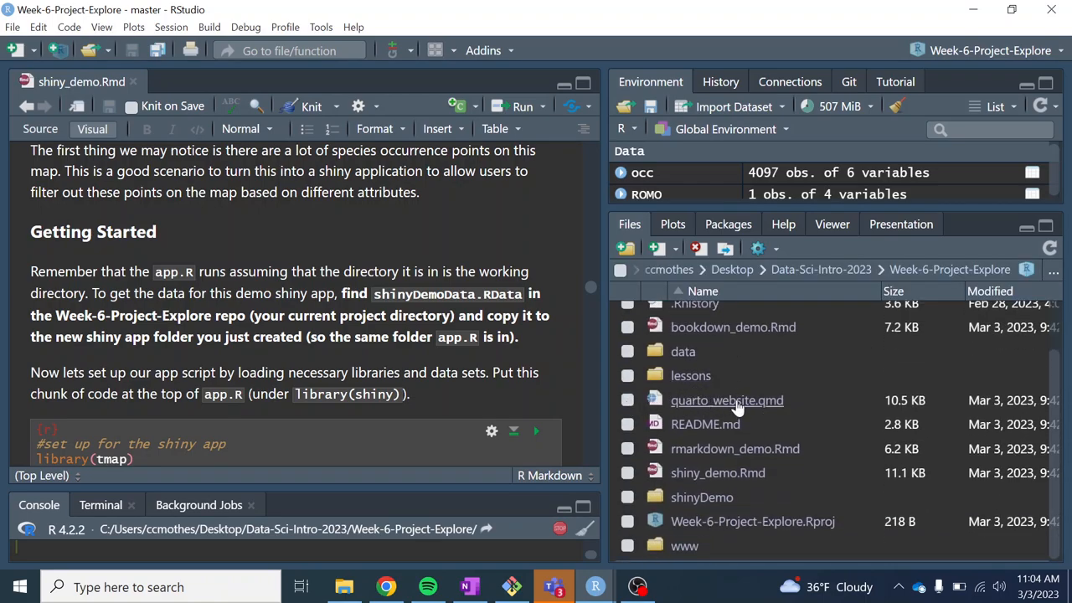
{"action": "left_click", "coordinate": [726, 400]}
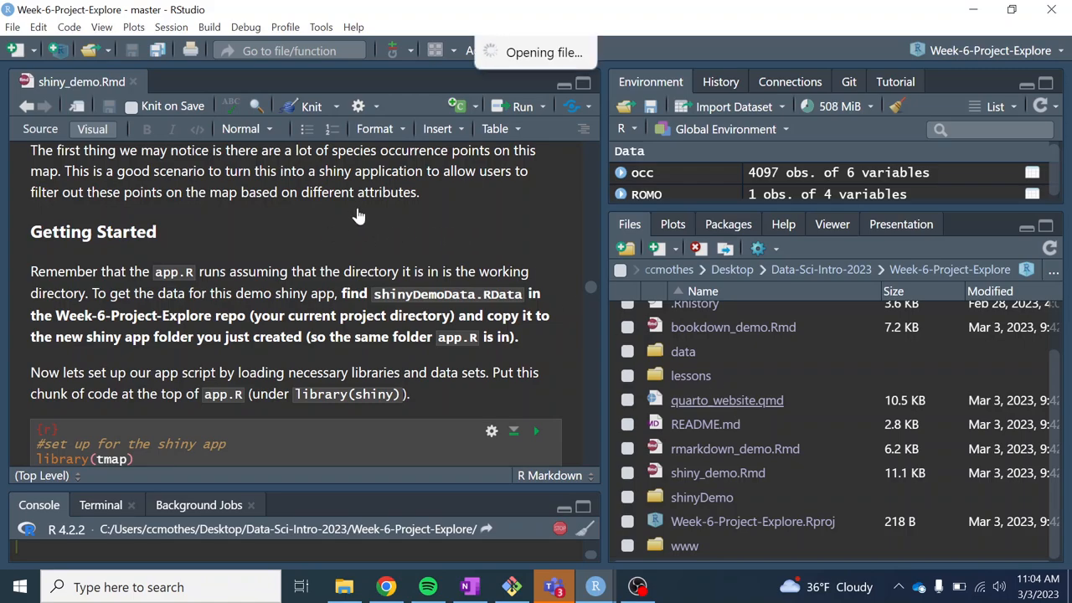
{"action": "left_click", "coordinate": [726, 399]}
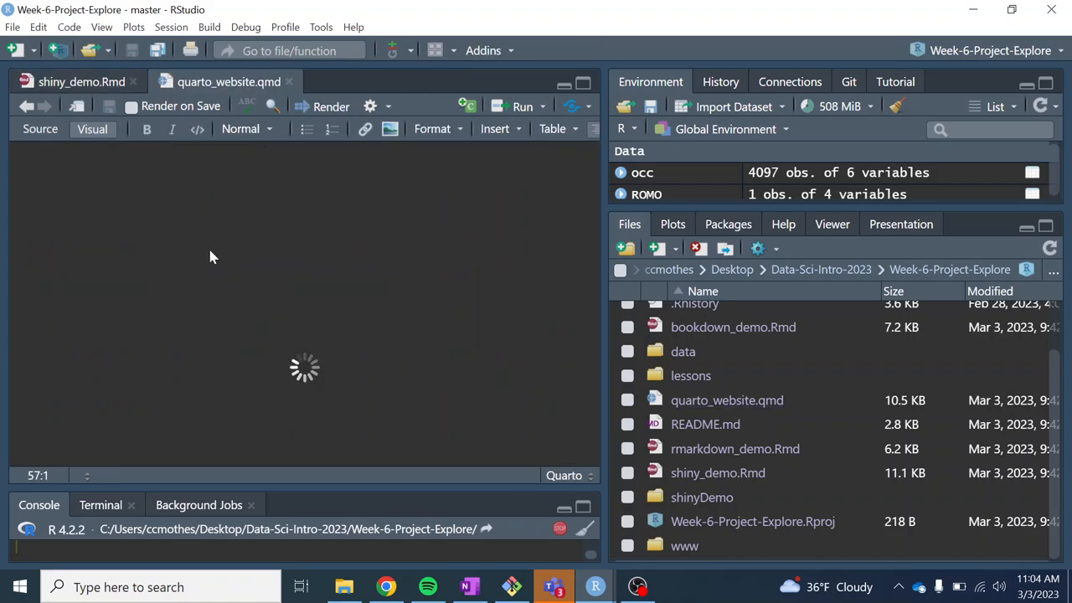
{"action": "mouse_move", "coordinate": [245, 236]}
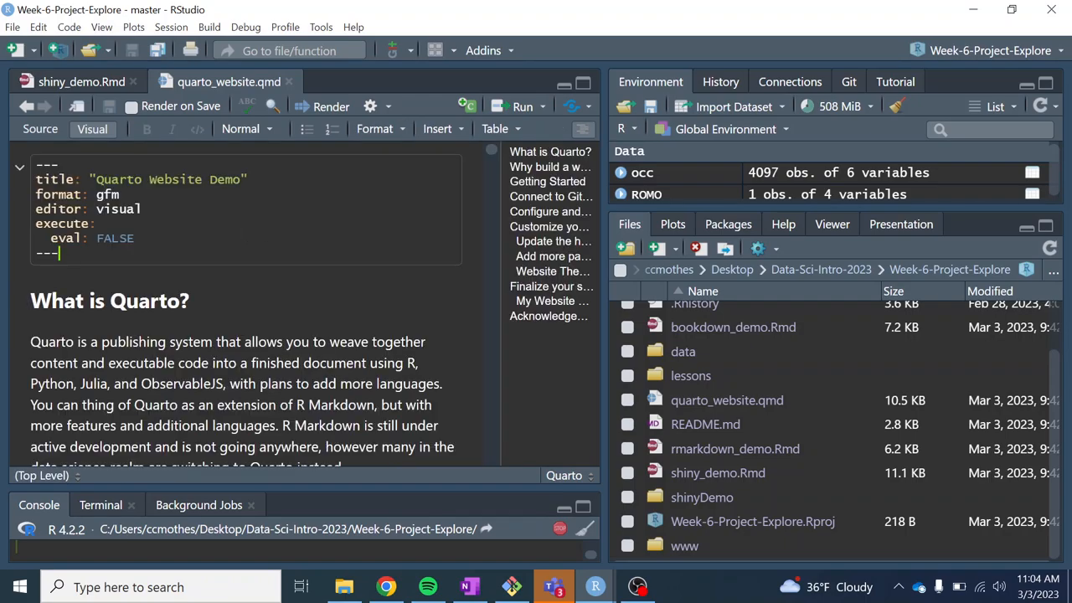
{"action": "mouse_move", "coordinate": [523, 280]}
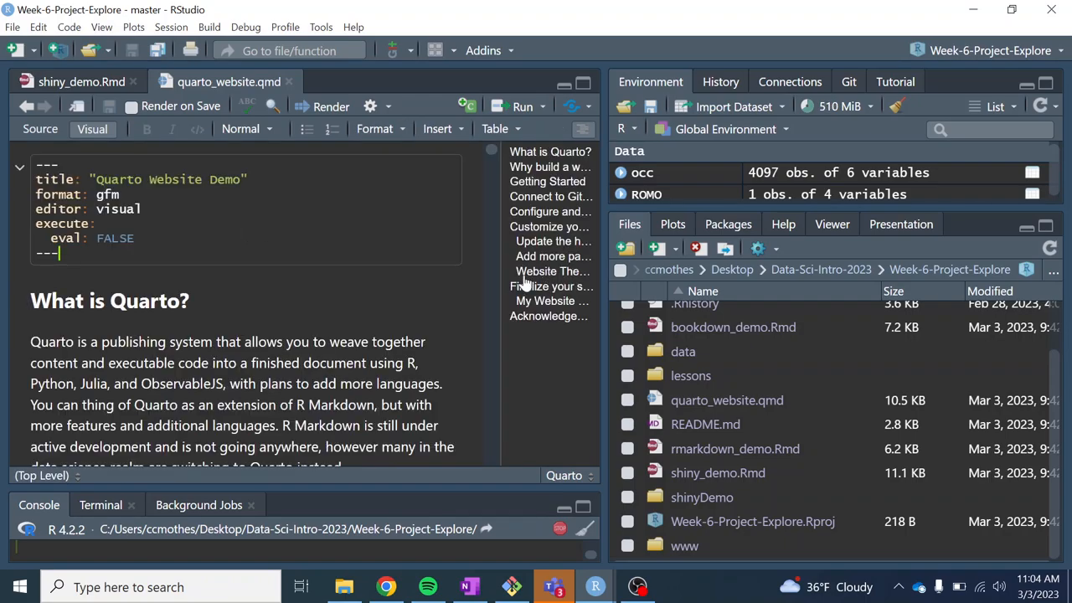
- Hide the outline, view the lesson's raw markdown source, then return to the visual editor
{"action": "scroll", "scroll_direction": "down", "scroll_amount": 3}
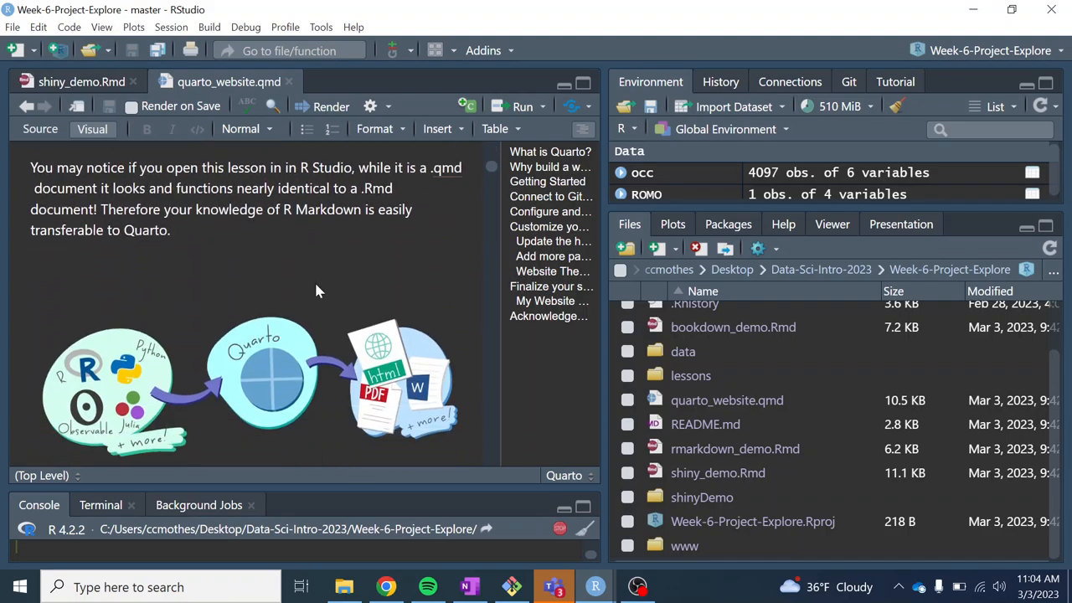
{"action": "scroll", "scroll_direction": "down", "scroll_amount": 3}
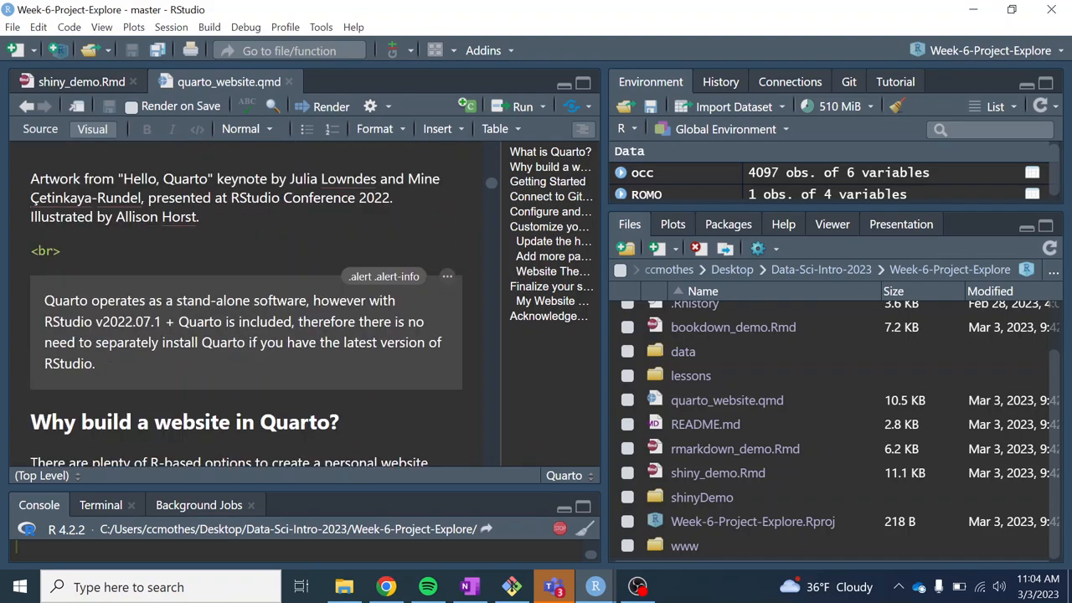
{"action": "mouse_move", "coordinate": [569, 147]}
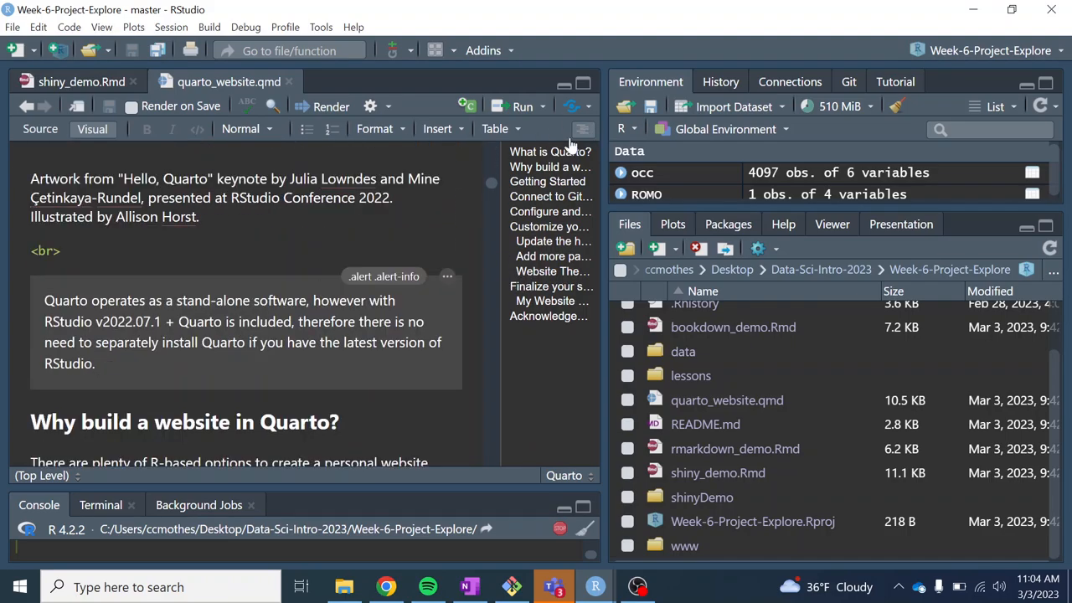
{"action": "left_click", "coordinate": [41, 128]}
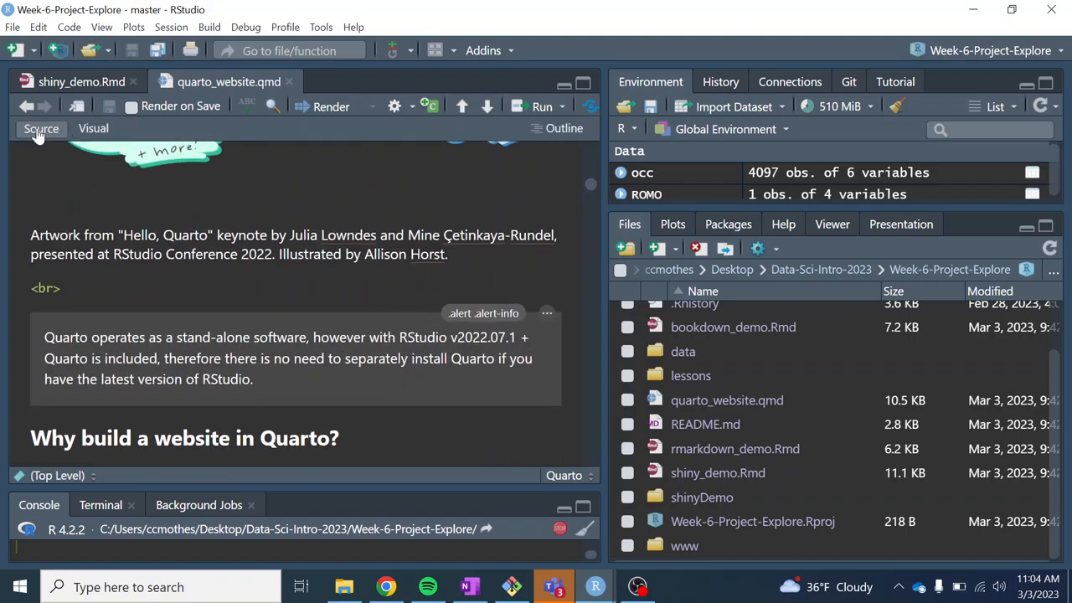
{"action": "left_click", "coordinate": [41, 128]}
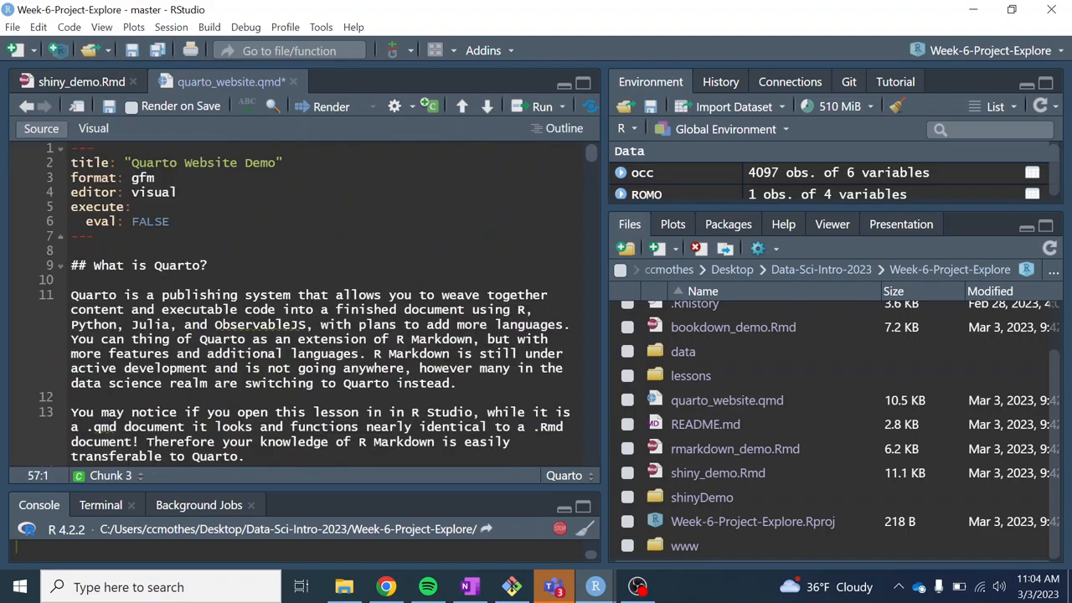
{"action": "mouse_move", "coordinate": [83, 136]}
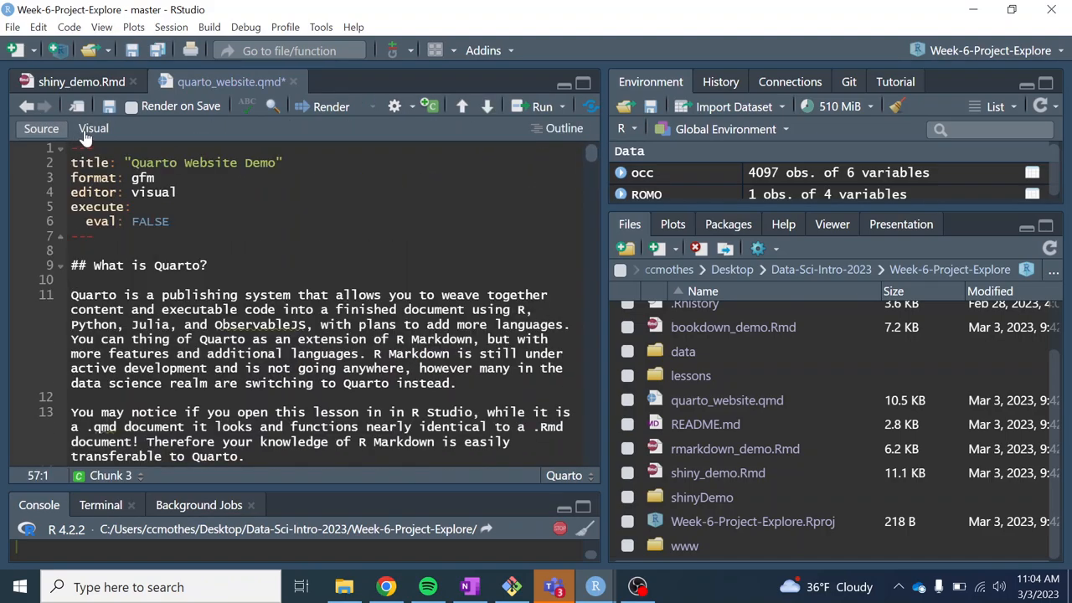
{"action": "left_click", "coordinate": [92, 129]}
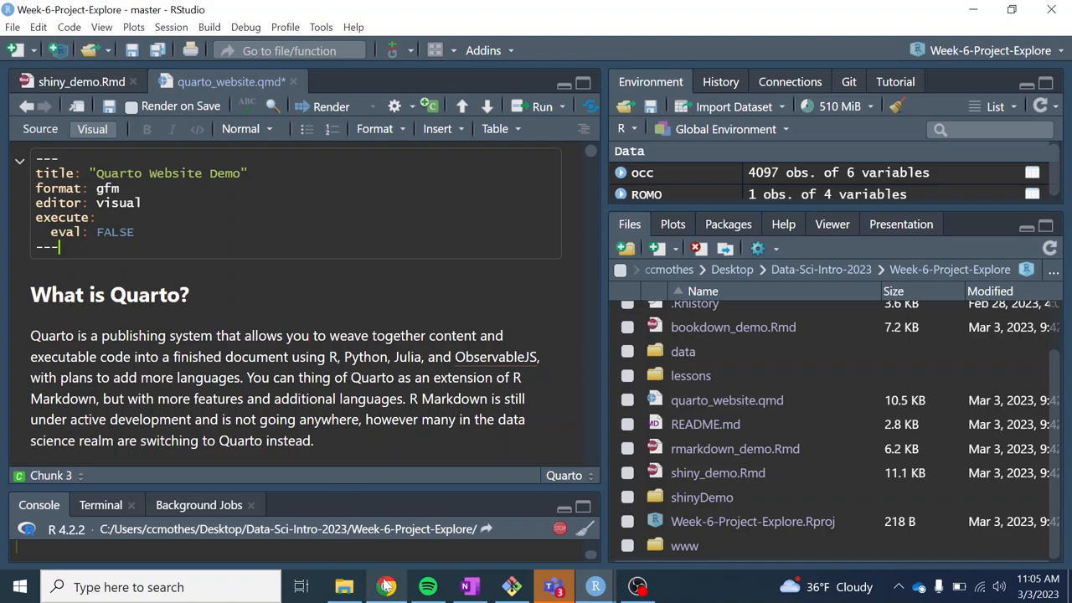
{"action": "mouse_move", "coordinate": [386, 586]}
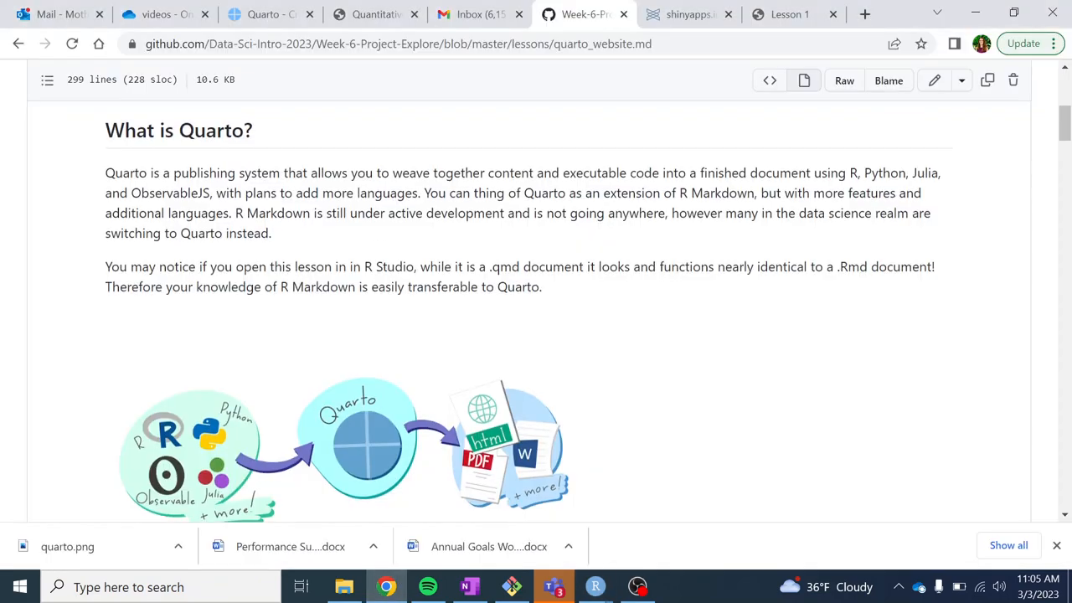
{"action": "scroll", "scroll_direction": "down", "scroll_amount": 3}
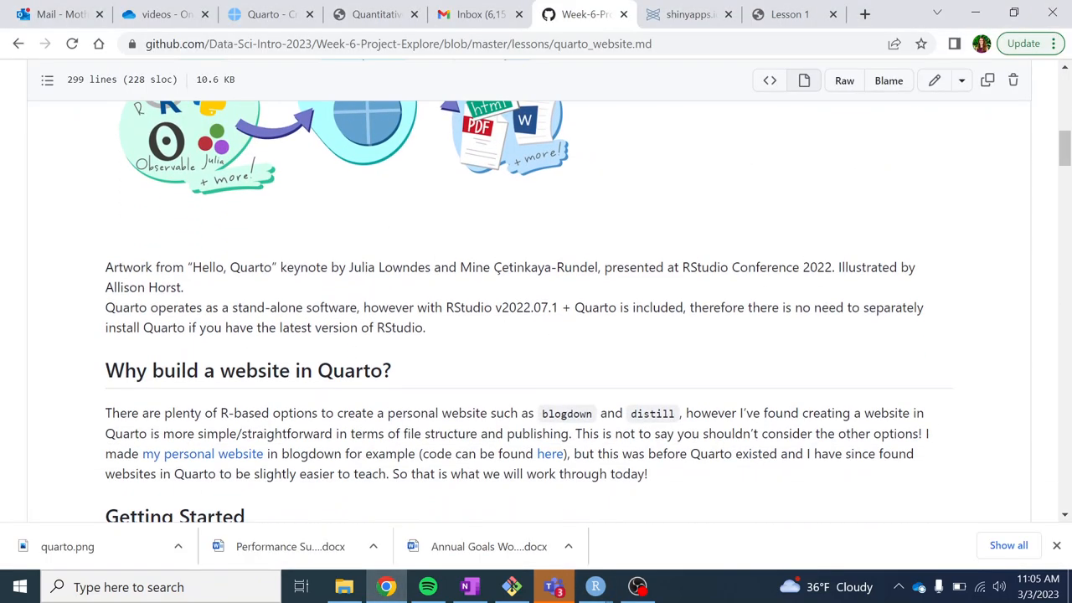
{"action": "mouse_move", "coordinate": [480, 353]}
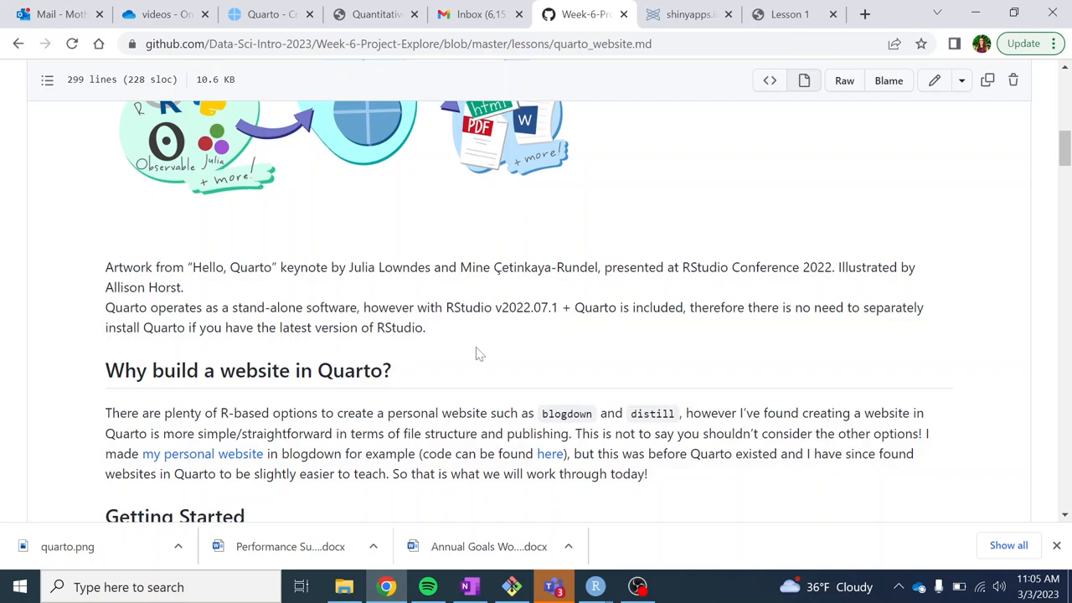
{"action": "scroll", "scroll_direction": "down", "scroll_amount": 3}
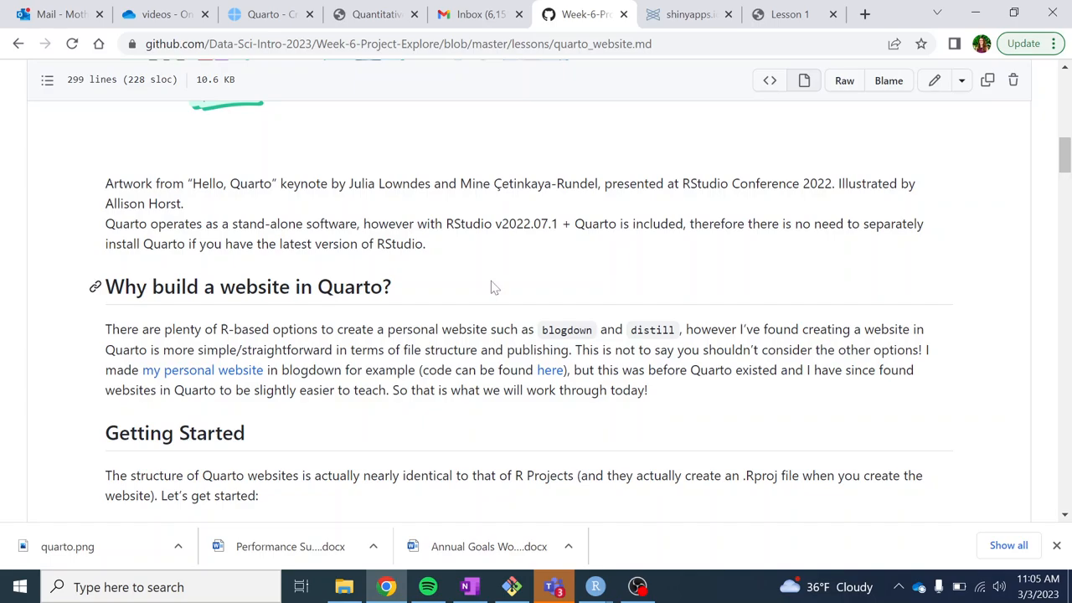
{"action": "mouse_move", "coordinate": [503, 270]}
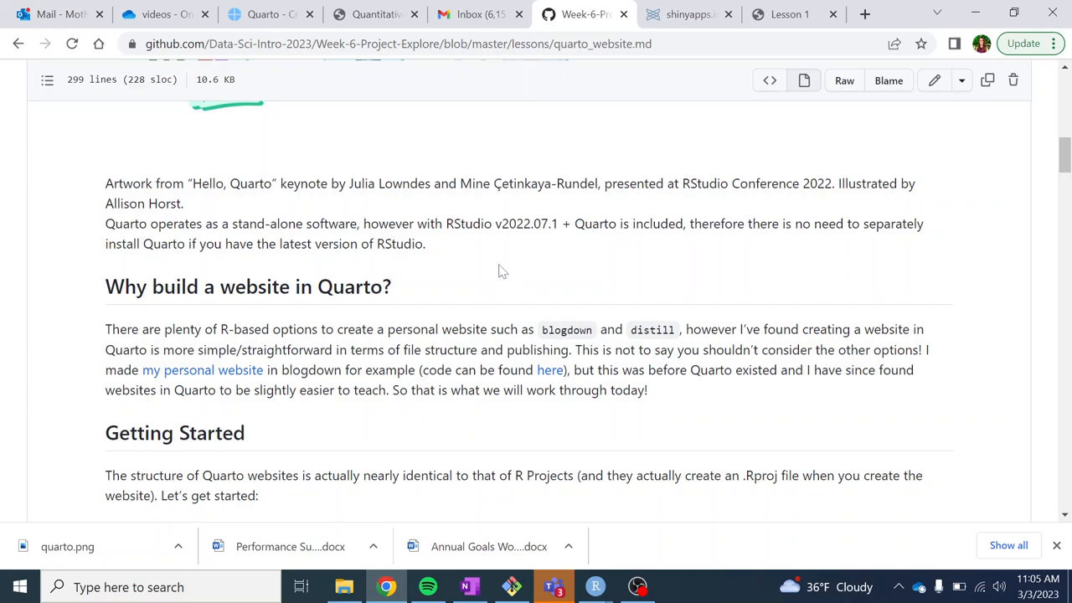
{"action": "mouse_move", "coordinate": [202, 369]}
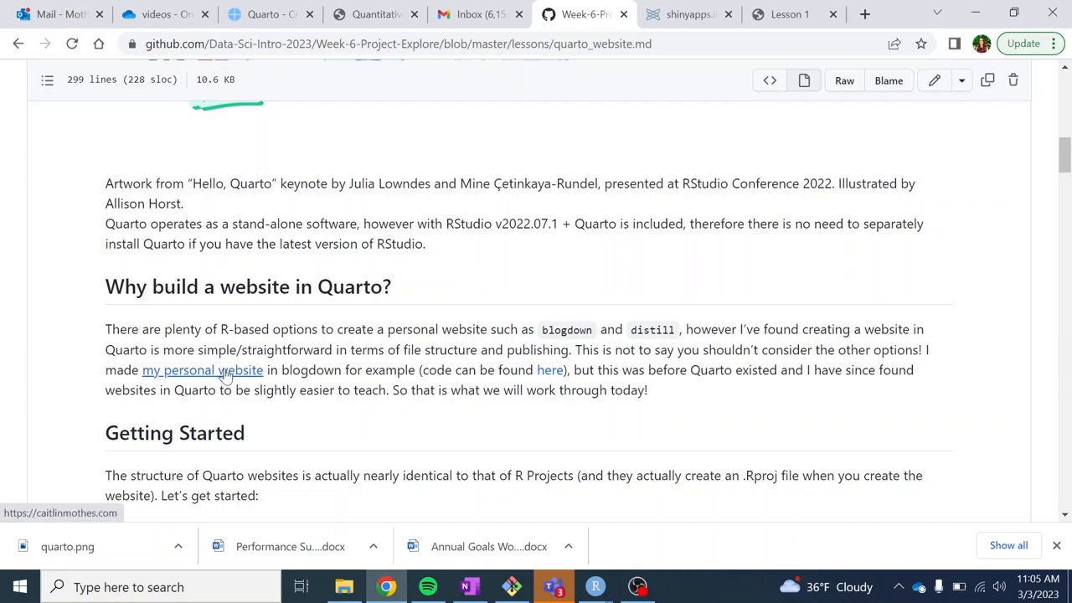
{"action": "left_click", "coordinate": [201, 370]}
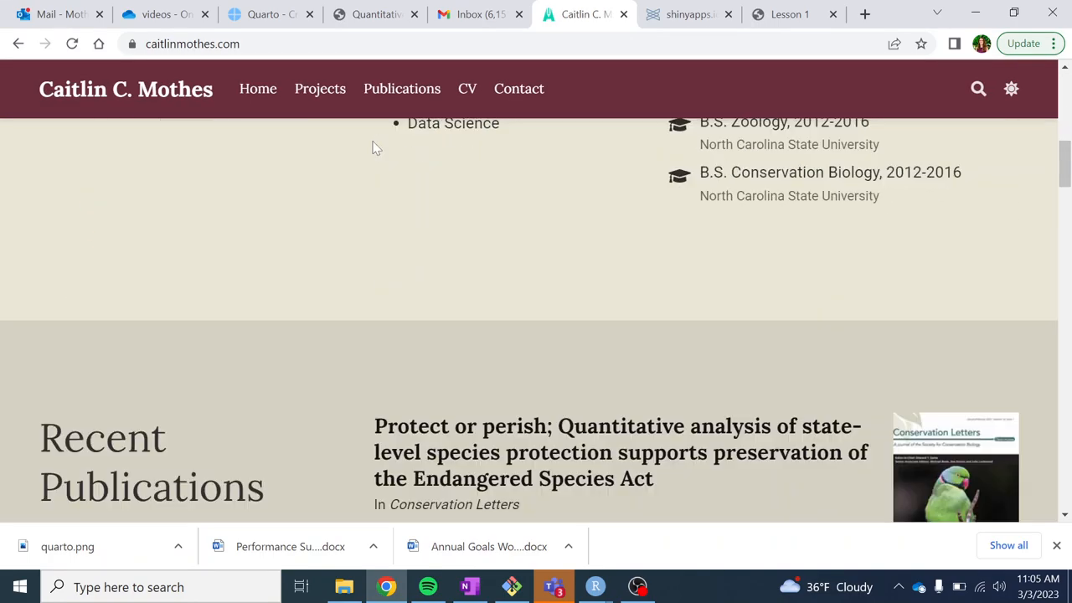
{"action": "scroll", "scroll_direction": "up", "scroll_amount": 3}
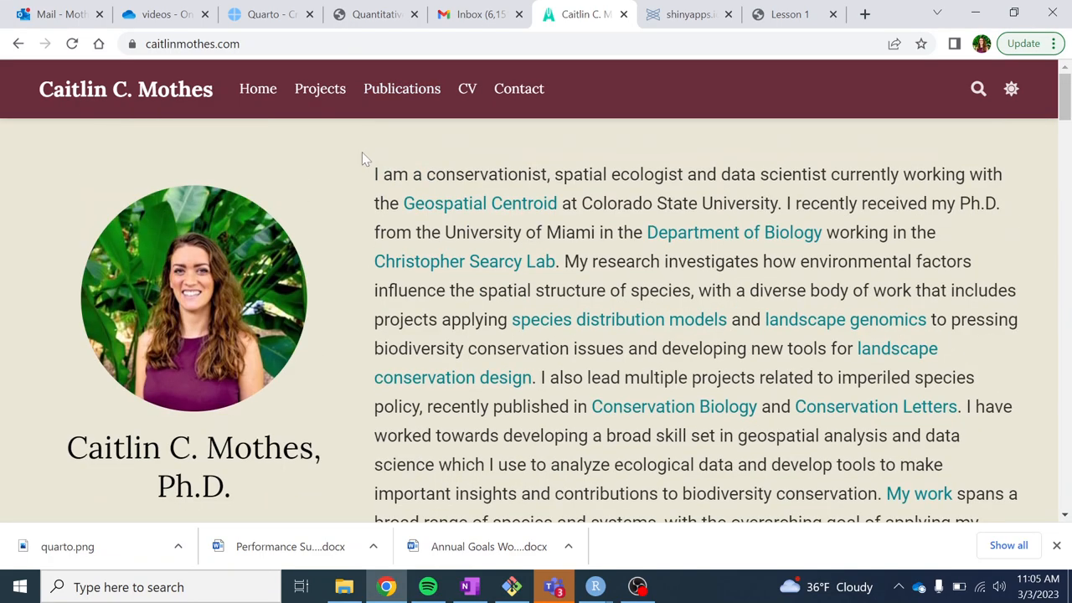
{"action": "mouse_move", "coordinate": [18, 43]}
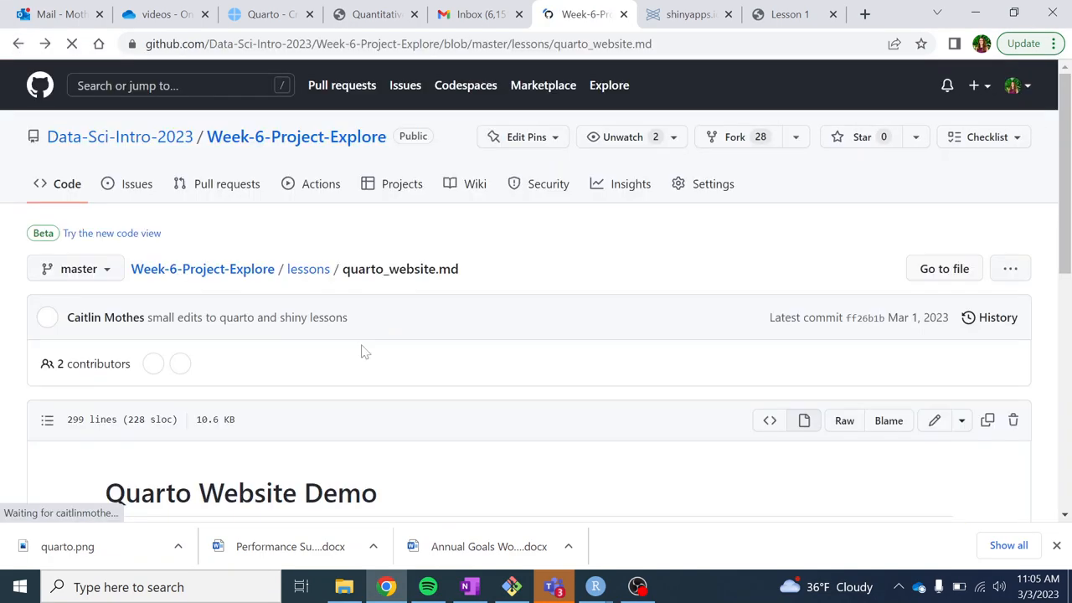
- Scroll the GitHub lesson to the Getting Started steps for creating a Quarto Website project
{"action": "scroll", "scroll_direction": "down", "scroll_amount": 3}
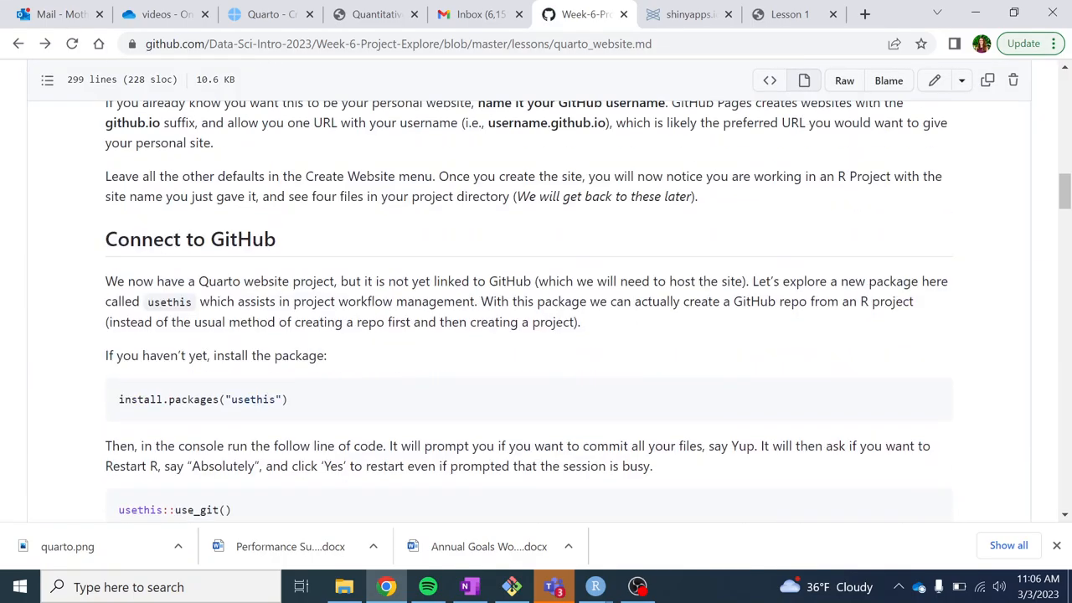
{"action": "scroll", "scroll_direction": "down", "scroll_amount": 3}
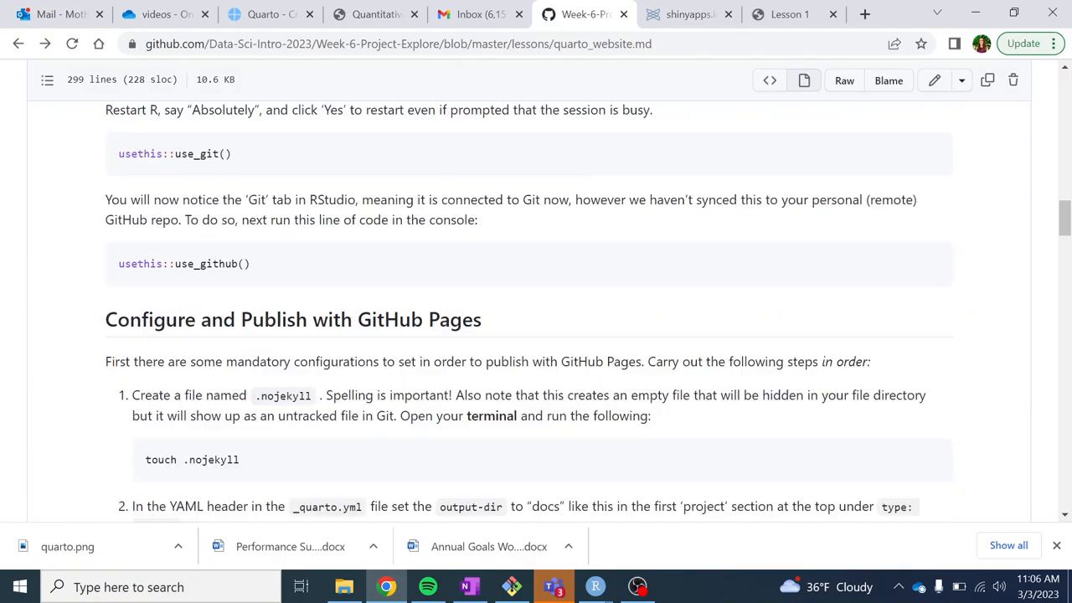
{"action": "scroll", "scroll_direction": "up", "scroll_amount": 3}
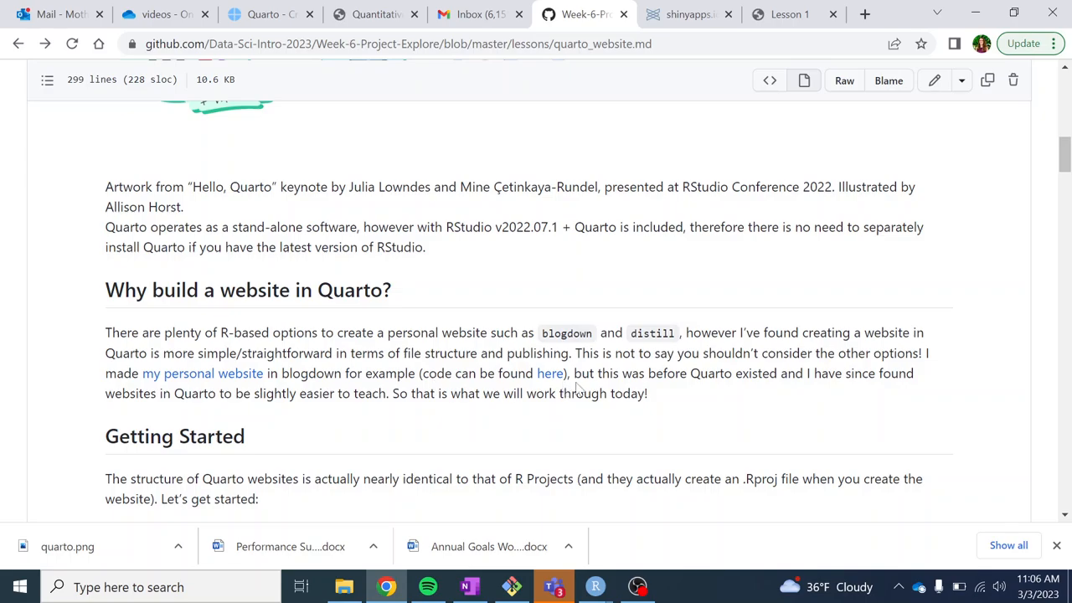
{"action": "mouse_move", "coordinate": [660, 406]}
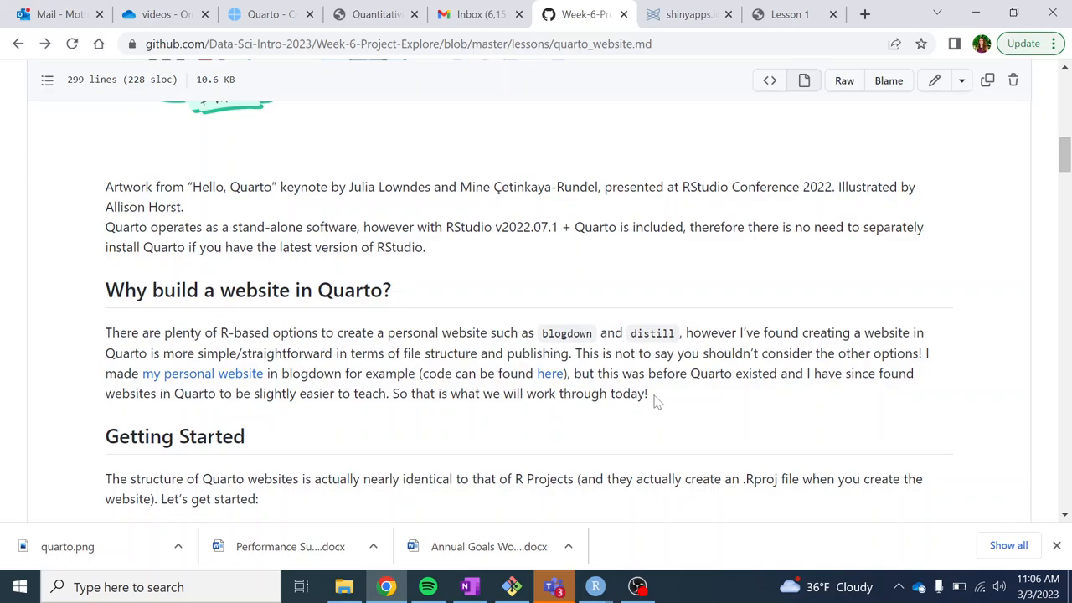
{"action": "mouse_move", "coordinate": [655, 401]}
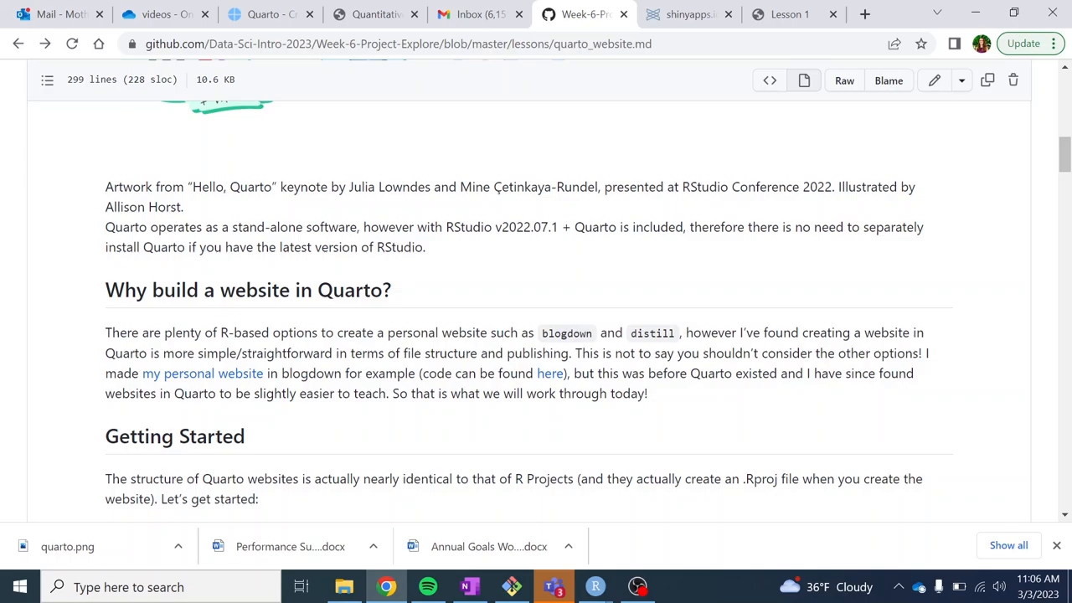
{"action": "scroll", "scroll_direction": "down", "scroll_amount": 3}
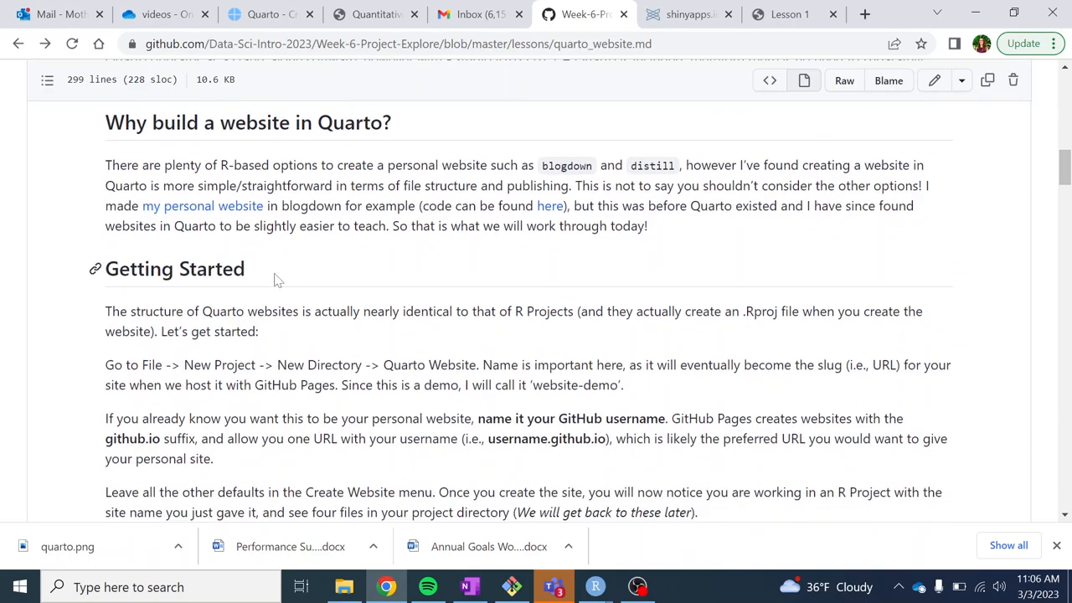
{"action": "scroll", "scroll_direction": "down", "scroll_amount": 3}
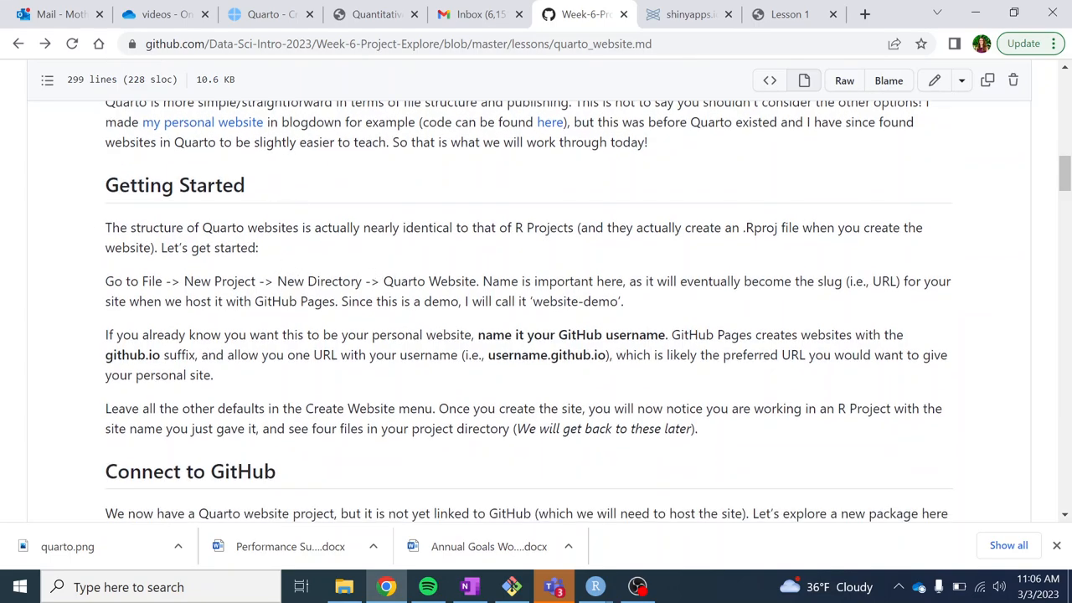
{"action": "mouse_move", "coordinate": [270, 247]}
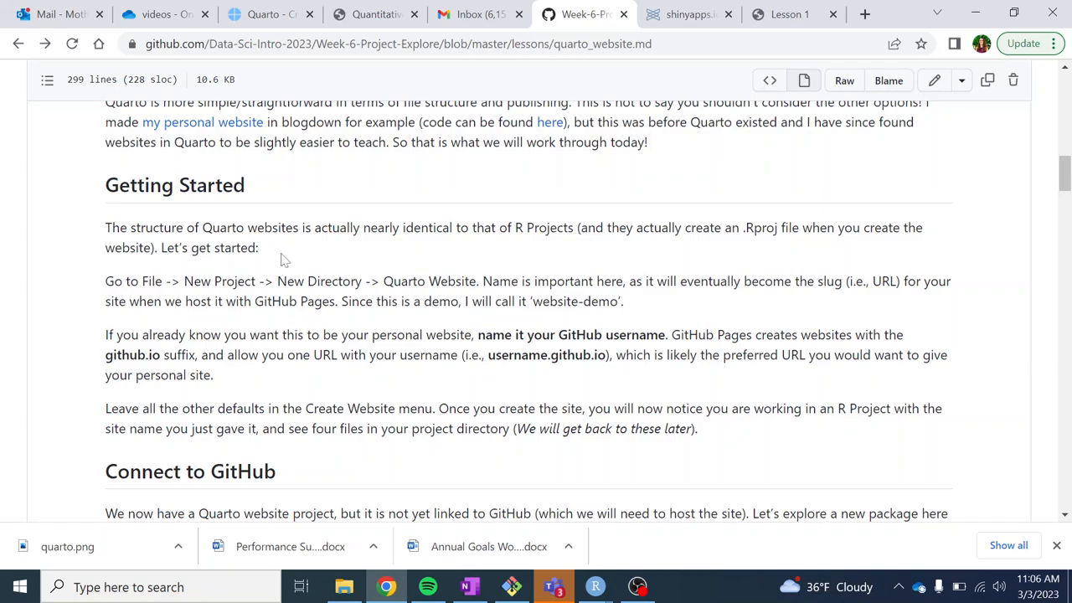
{"action": "mouse_move", "coordinate": [293, 267]}
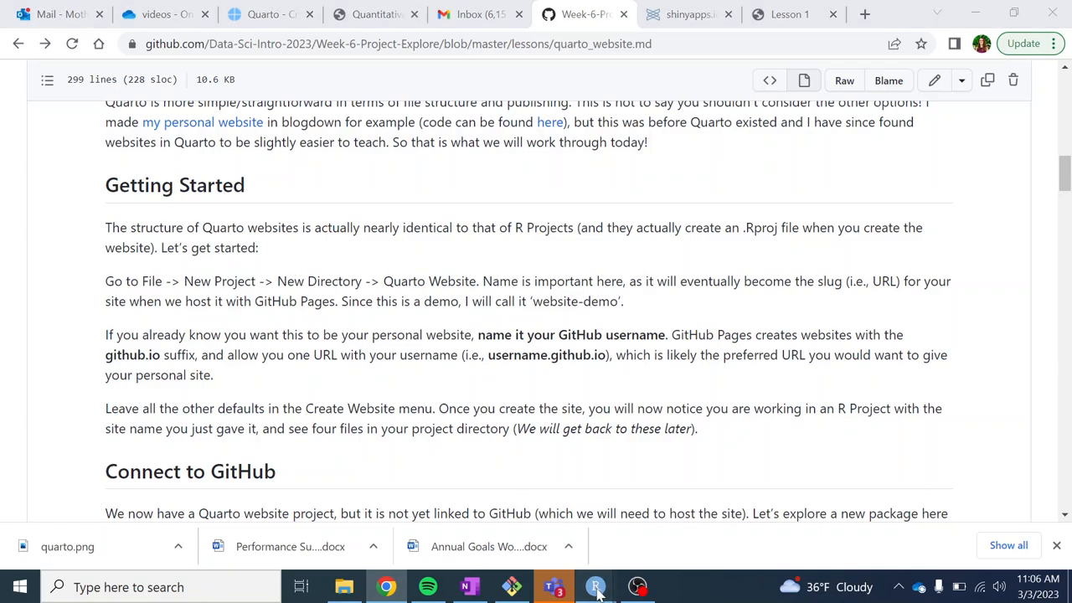
{"action": "mouse_move", "coordinate": [594, 586]}
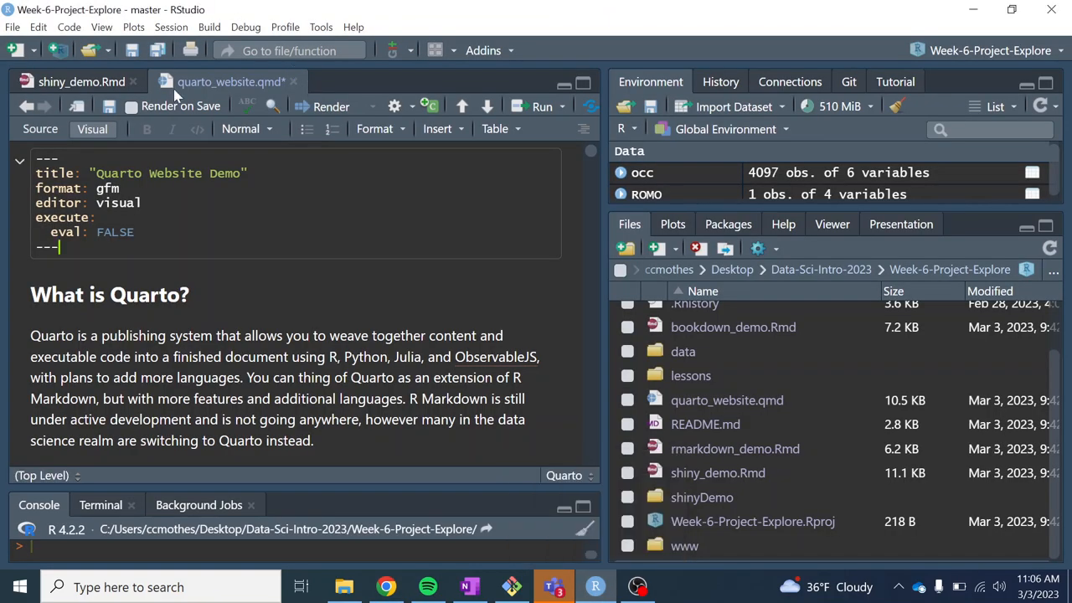
- Revisit the lesson in Chrome, then start a new project, discarding unsaved quarto_website.qmd changes
{"action": "left_click", "coordinate": [13, 27]}
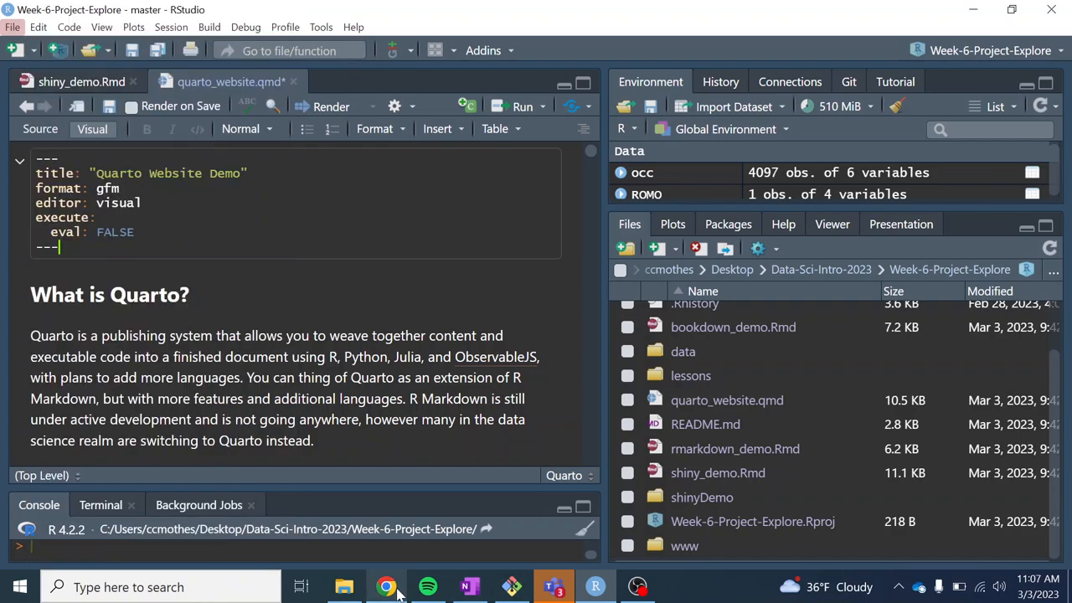
{"action": "left_click", "coordinate": [386, 586]}
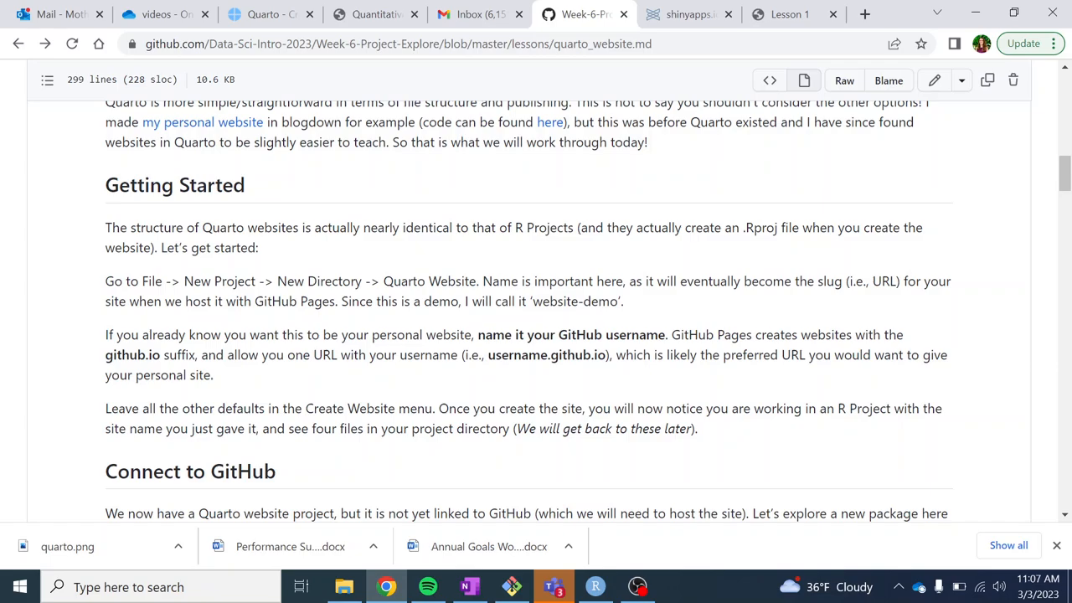
{"action": "mouse_move", "coordinate": [281, 276]}
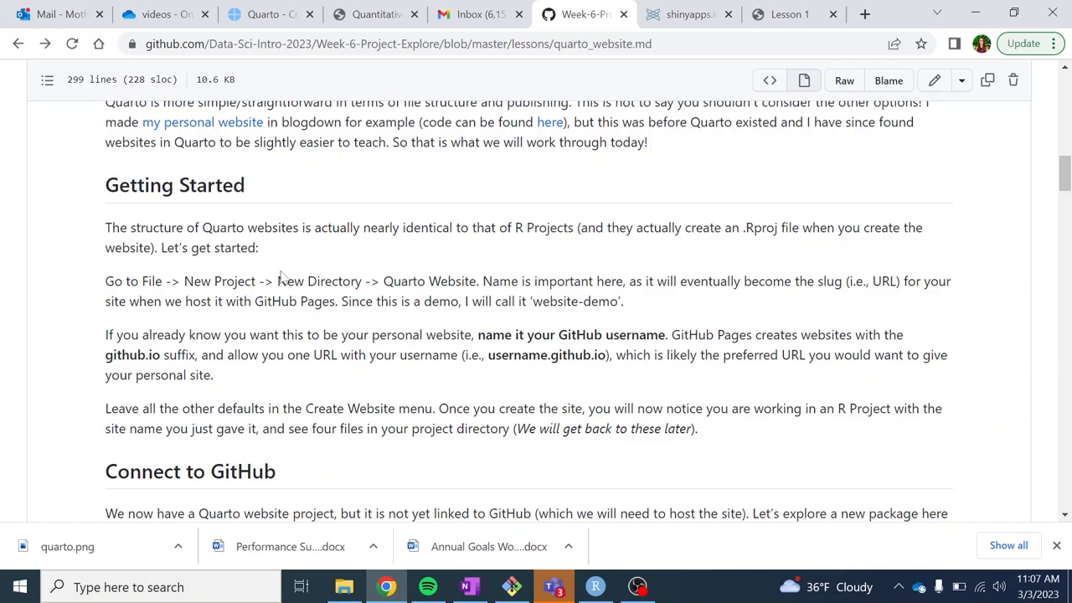
{"action": "mouse_move", "coordinate": [282, 278]}
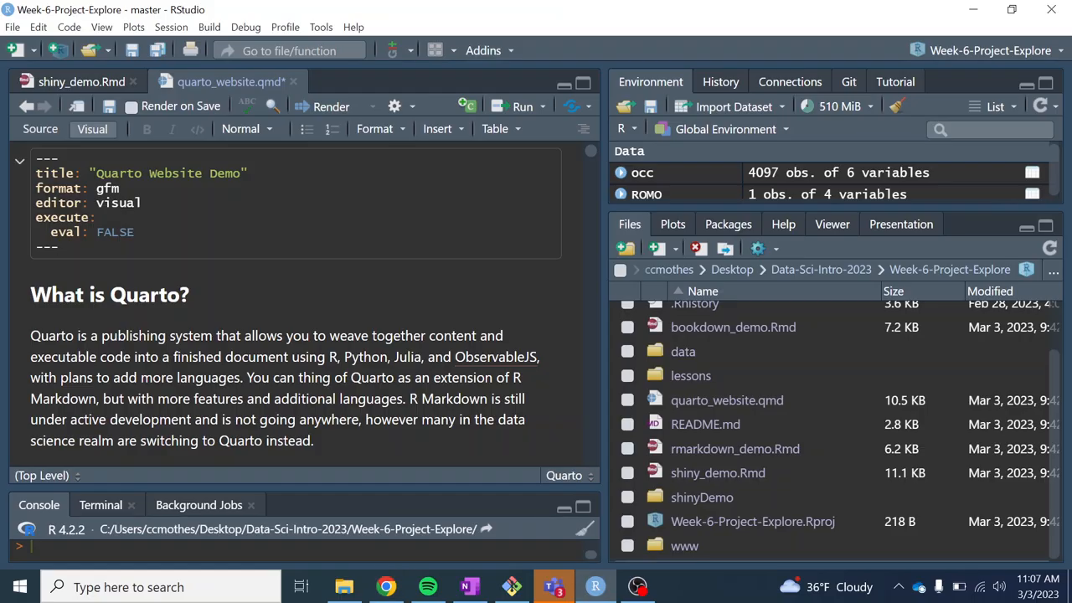
{"action": "left_click", "coordinate": [13, 26]}
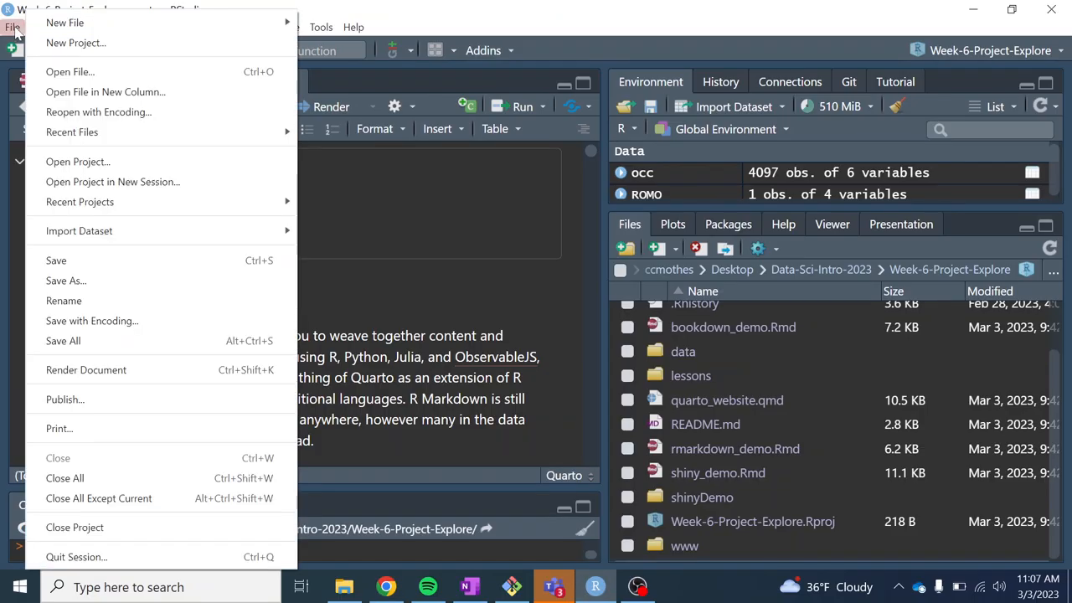
{"action": "mouse_move", "coordinate": [105, 91]}
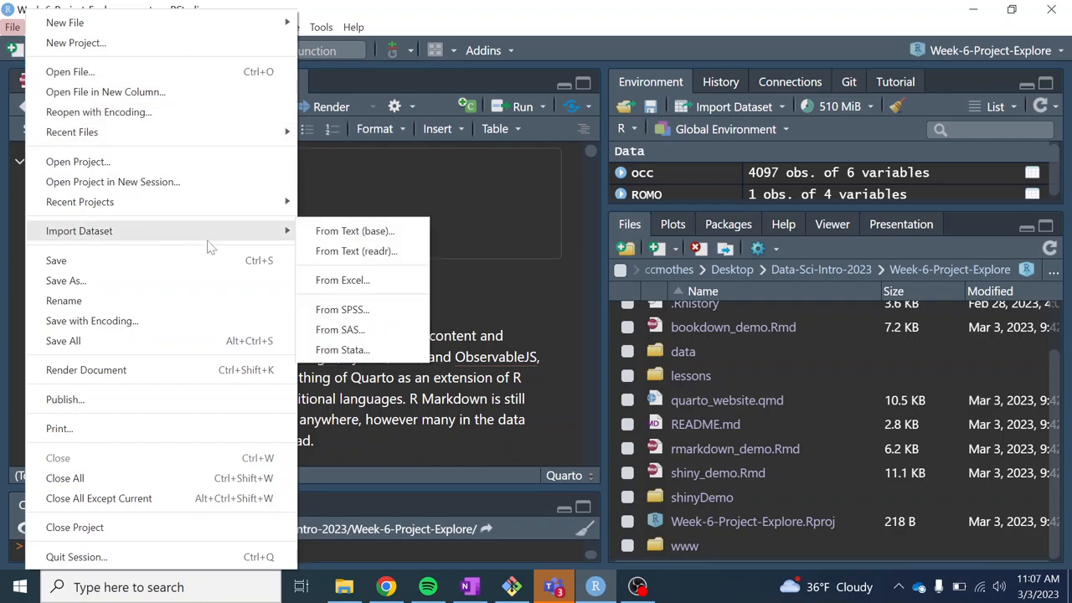
{"action": "mouse_move", "coordinate": [167, 156]}
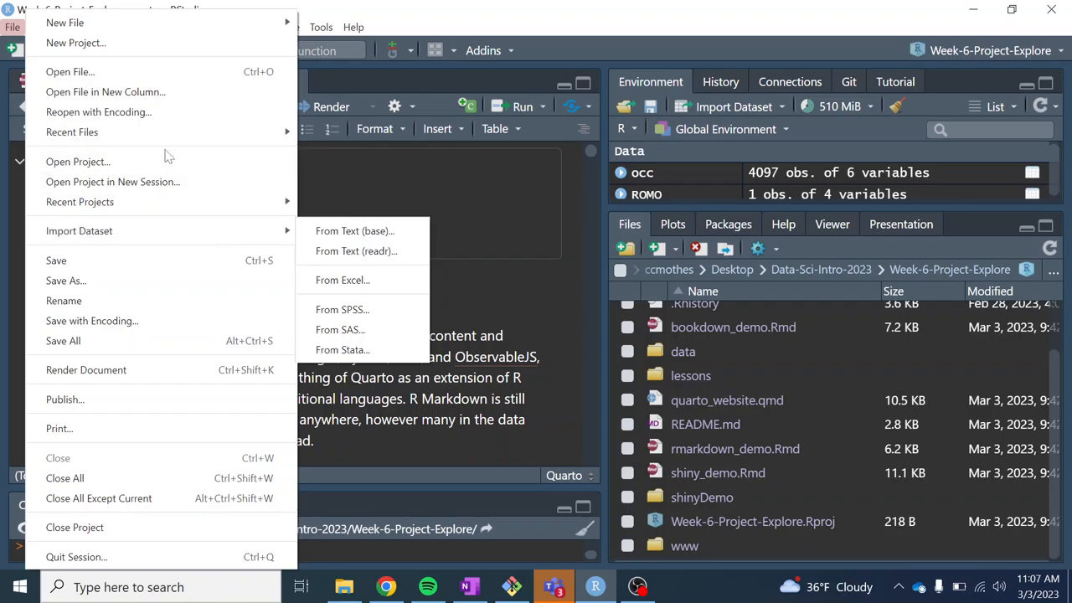
{"action": "mouse_move", "coordinate": [75, 43]}
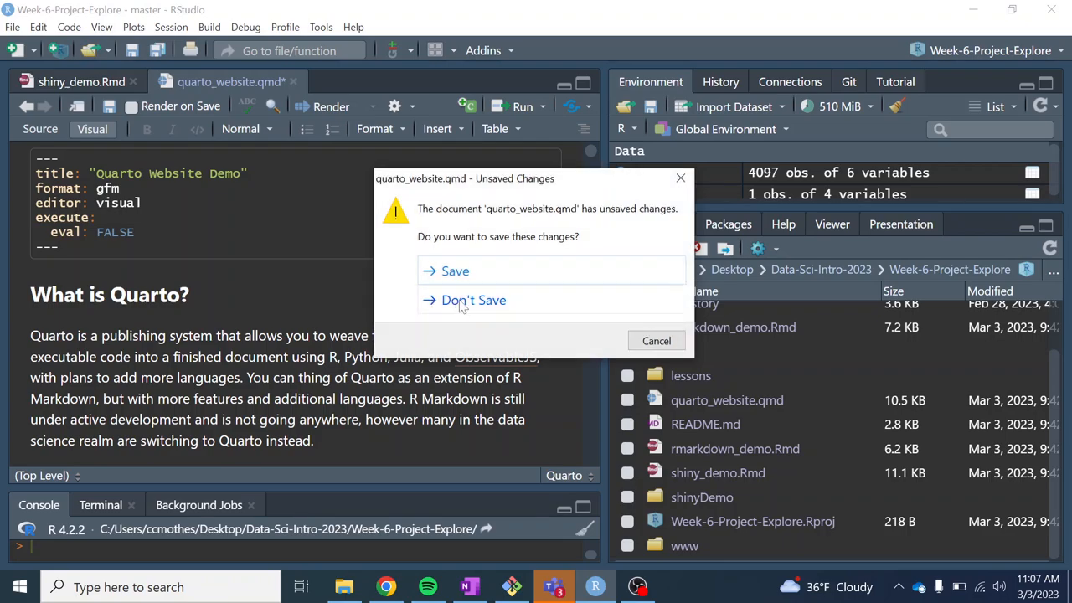
{"action": "left_click", "coordinate": [474, 300]}
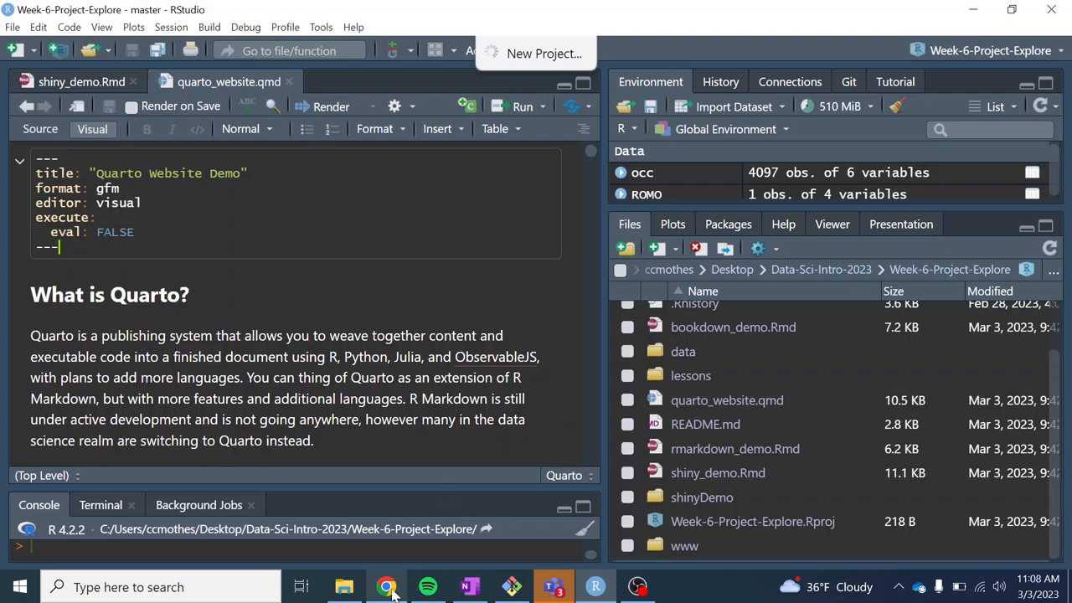
{"action": "mouse_move", "coordinate": [386, 586]}
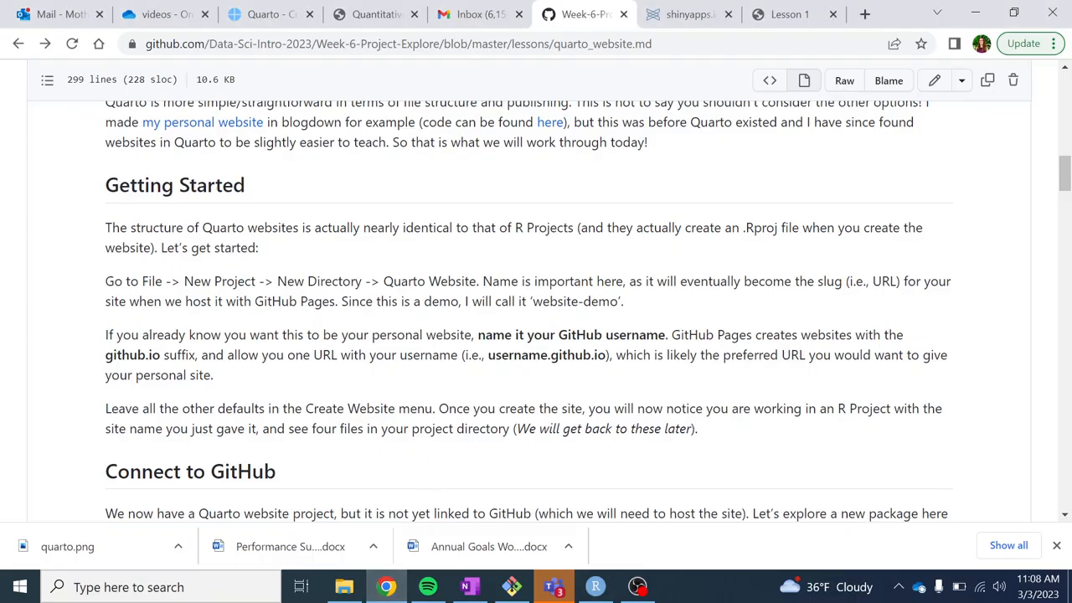
- Scroll to Finalize your site, briefly open the Kona Dog github.io demo, and return
{"action": "scroll", "scroll_direction": "down", "scroll_amount": 3}
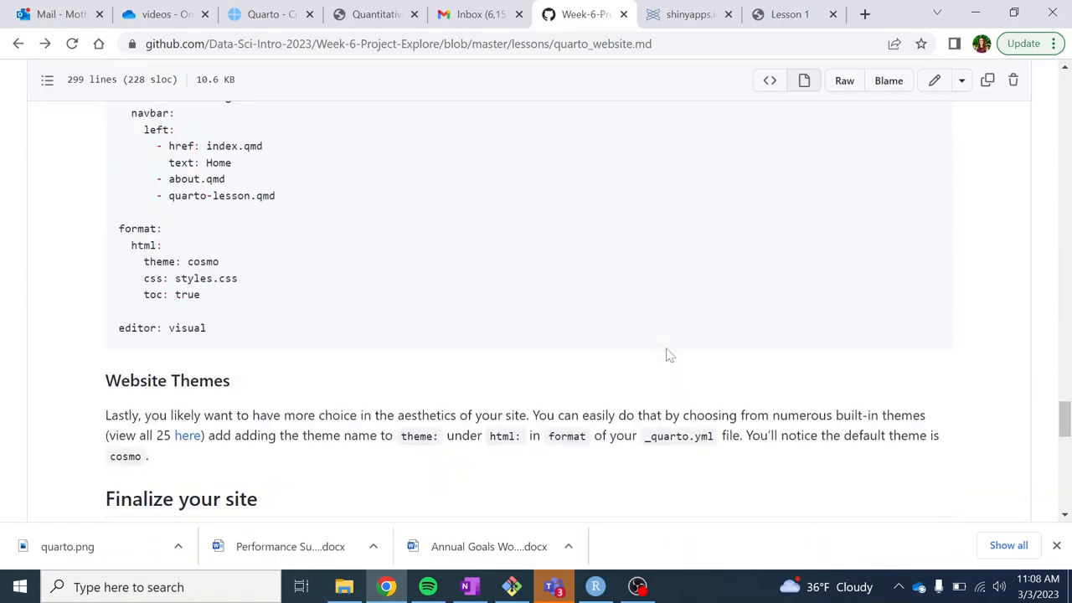
{"action": "scroll", "scroll_direction": "down", "scroll_amount": 3}
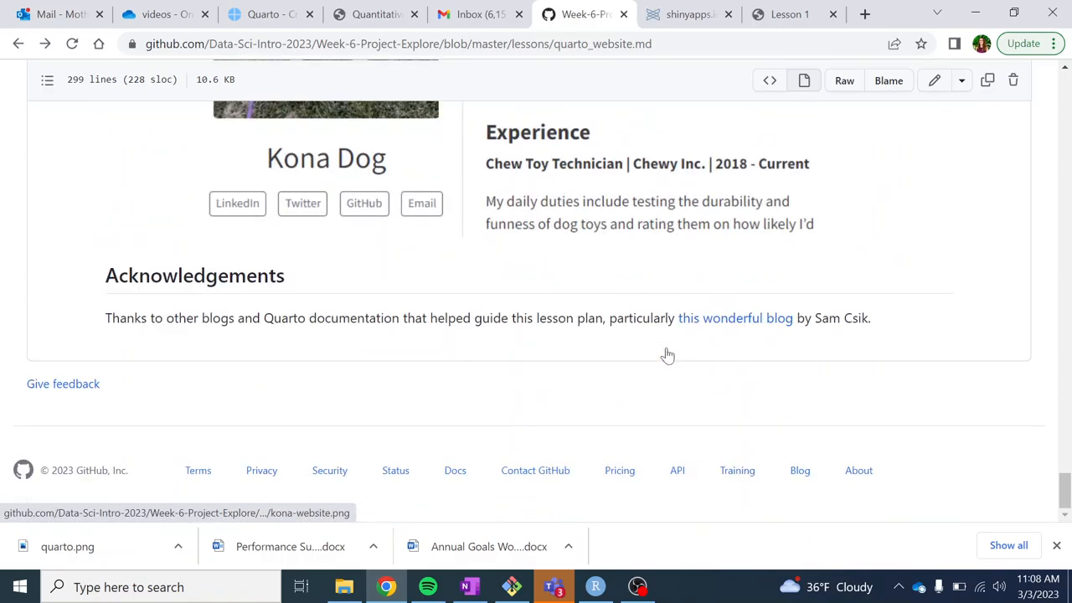
{"action": "scroll", "scroll_direction": "up", "scroll_amount": 3}
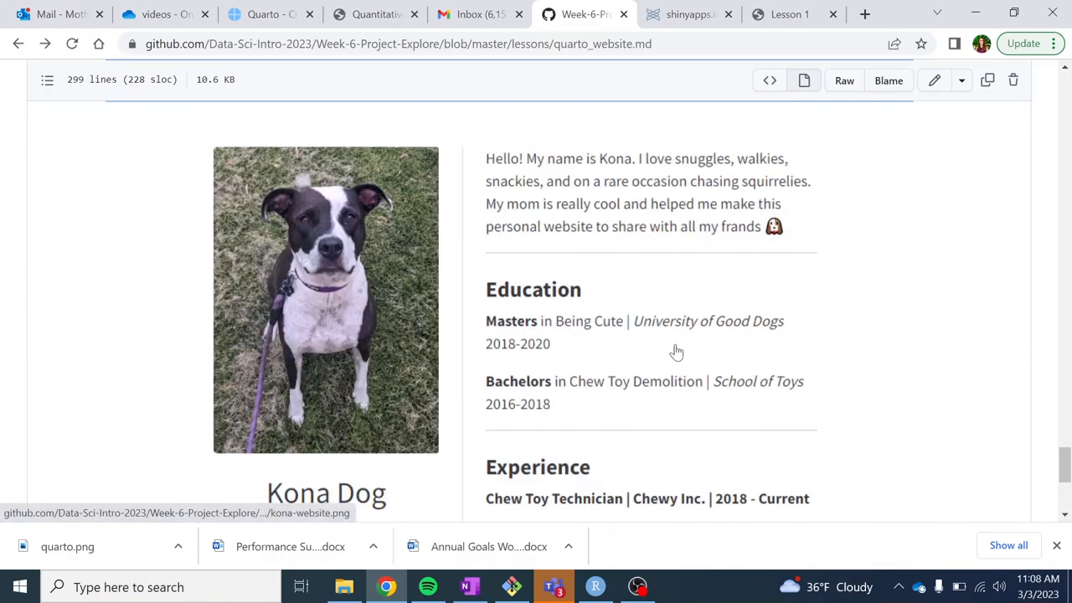
{"action": "scroll", "scroll_direction": "down", "scroll_amount": 3}
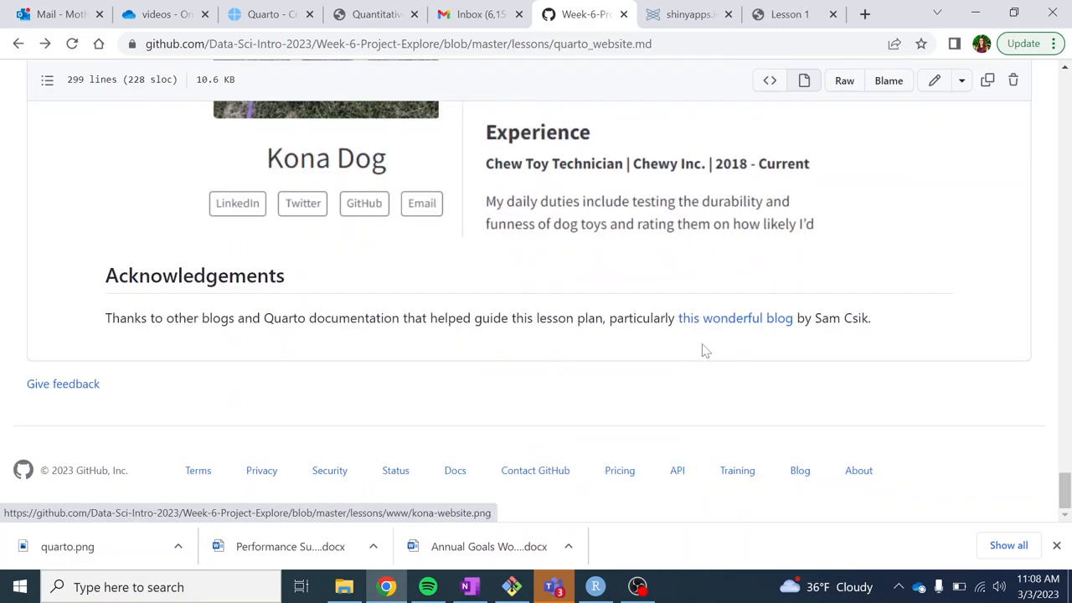
{"action": "mouse_move", "coordinate": [735, 318]}
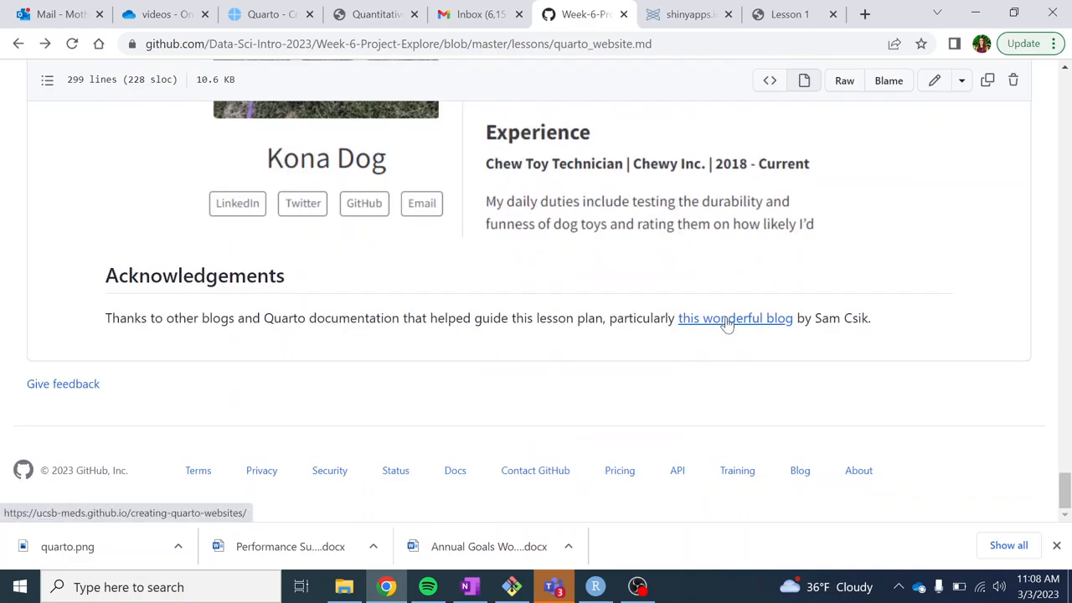
{"action": "left_click", "coordinate": [735, 318]}
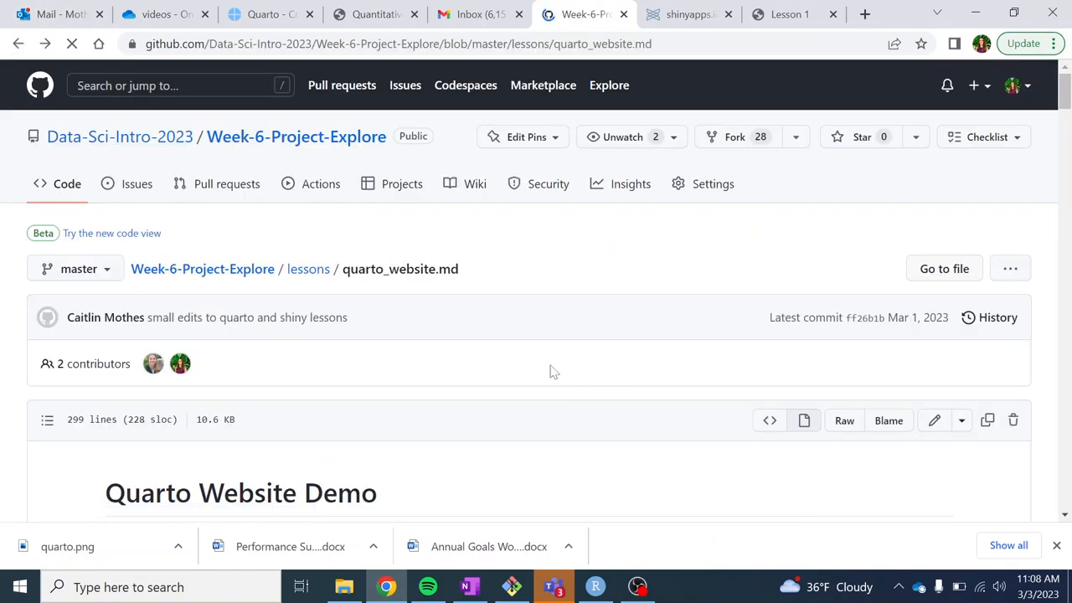
{"action": "scroll", "scroll_direction": "down", "scroll_amount": 3}
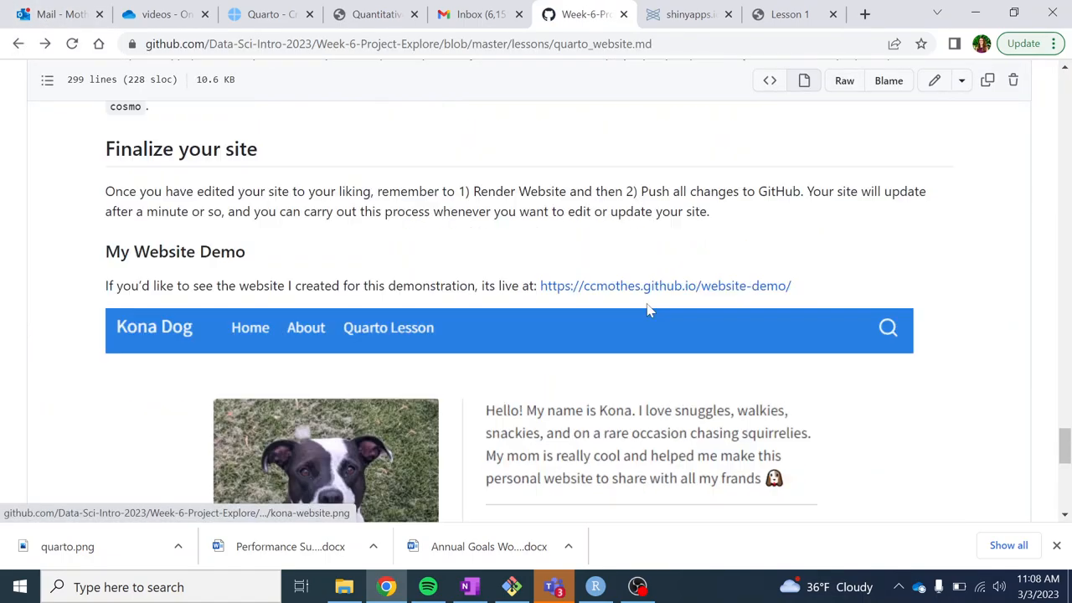
{"action": "left_click", "coordinate": [665, 286]}
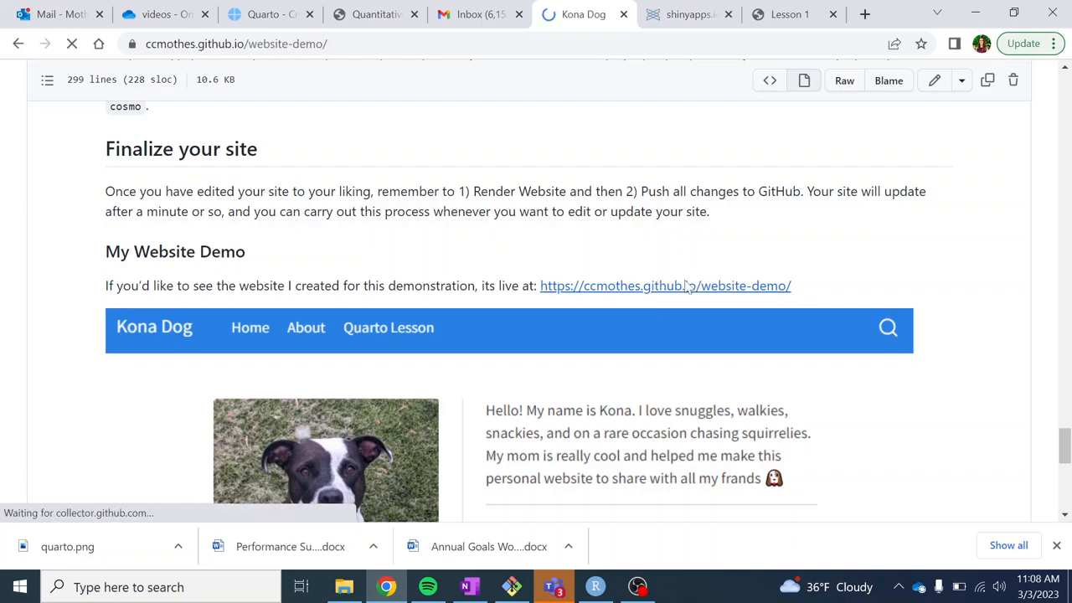
{"action": "left_click", "coordinate": [665, 286]}
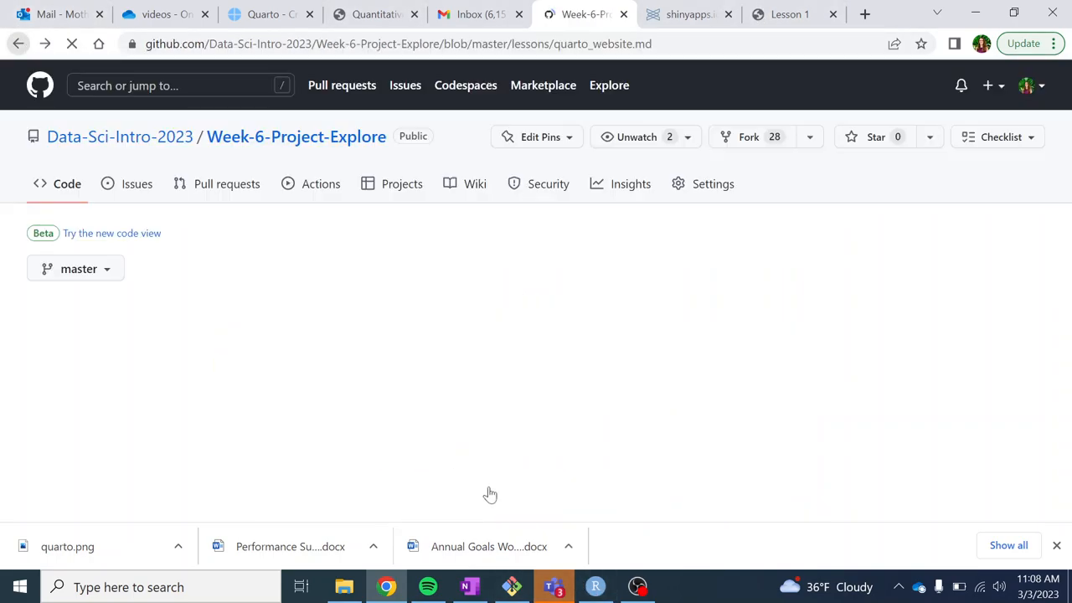
- Bring RStudio forward and scroll the quarto_website.qmd editor while the New Project dialog loads
{"action": "left_click", "coordinate": [594, 586]}
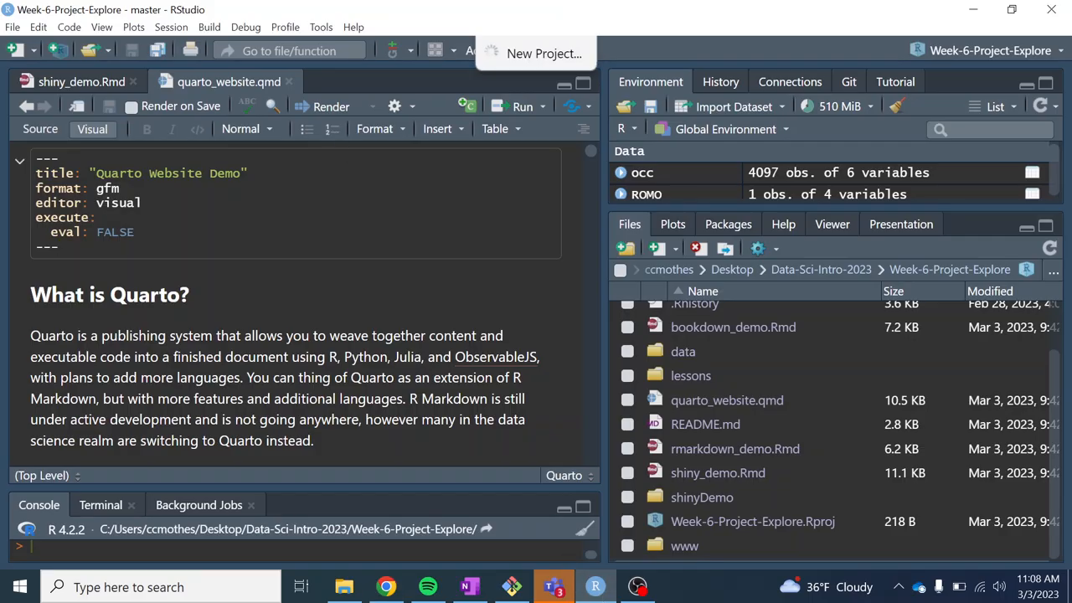
{"action": "scroll", "scroll_direction": "down", "scroll_amount": 3}
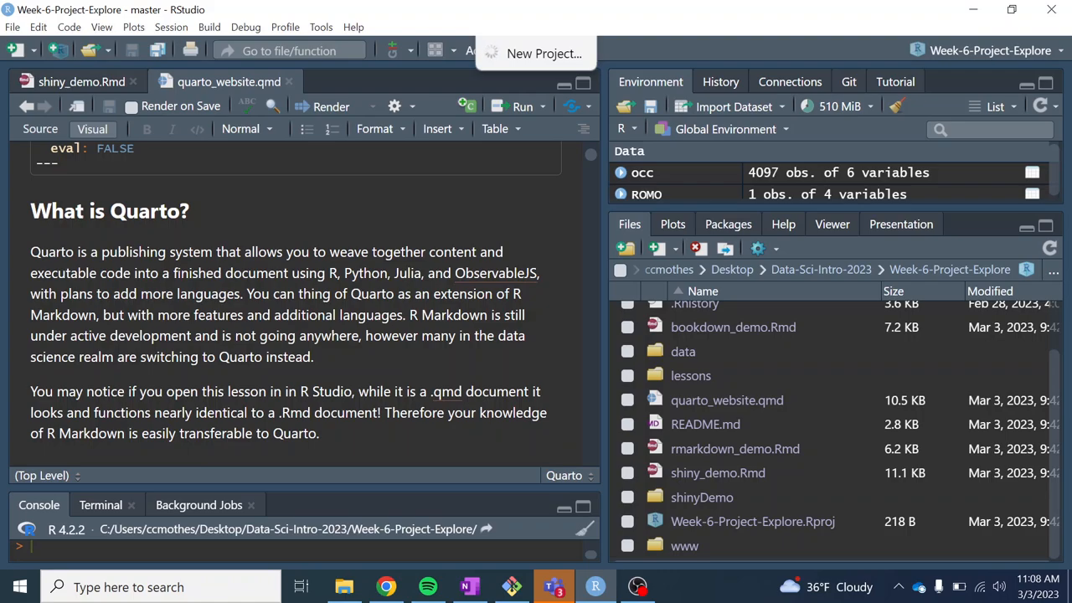
{"action": "scroll", "scroll_direction": "up", "scroll_amount": 3}
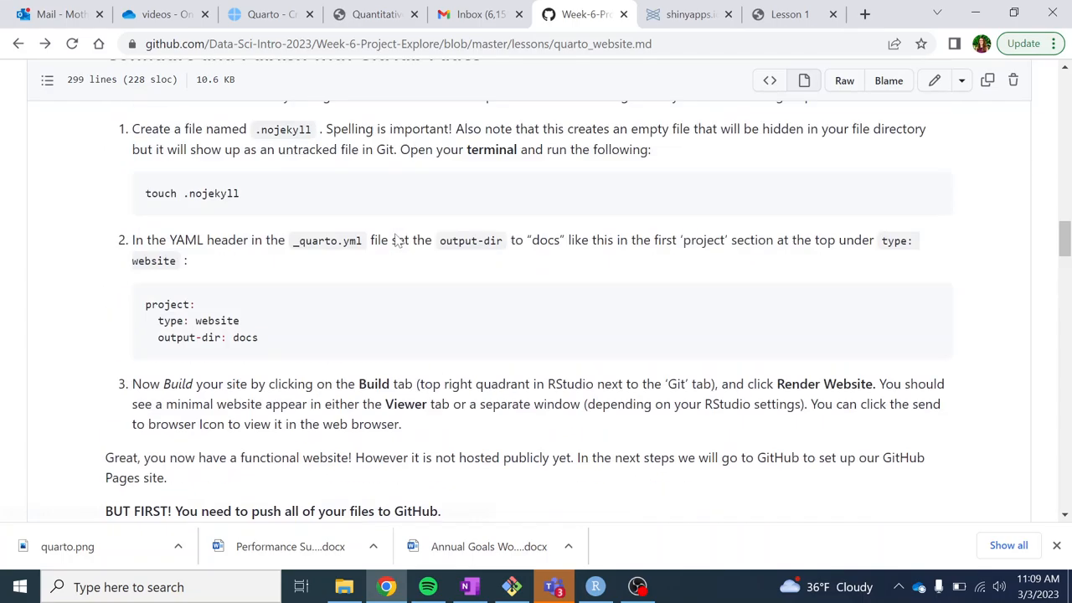
- Scroll the GitHub lesson back up to the Getting Started section
{"action": "scroll", "scroll_direction": "up", "scroll_amount": 3}
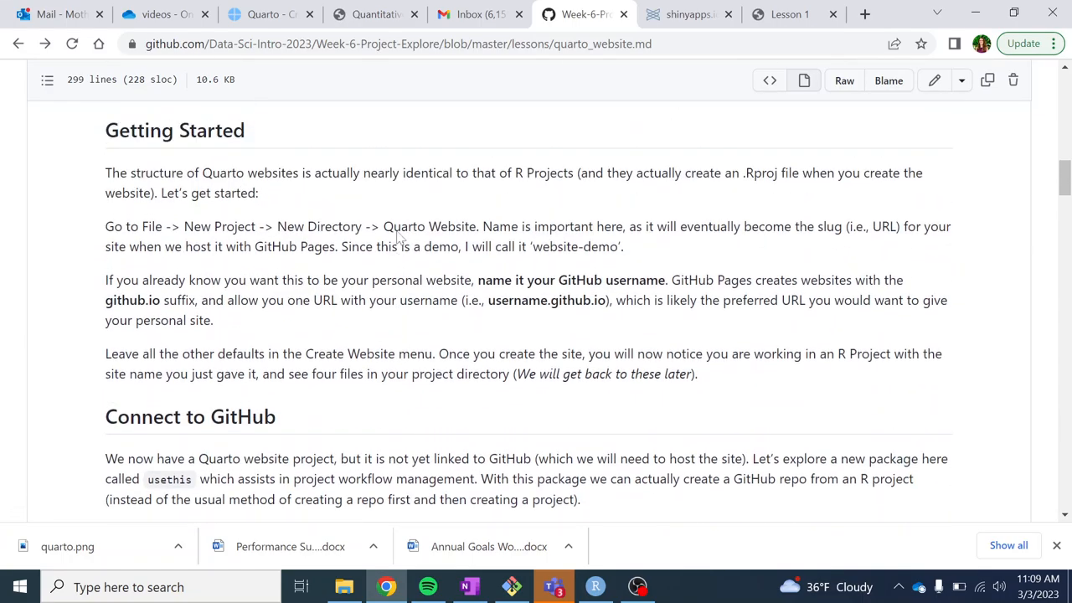
{"action": "scroll", "scroll_direction": "up", "scroll_amount": 3}
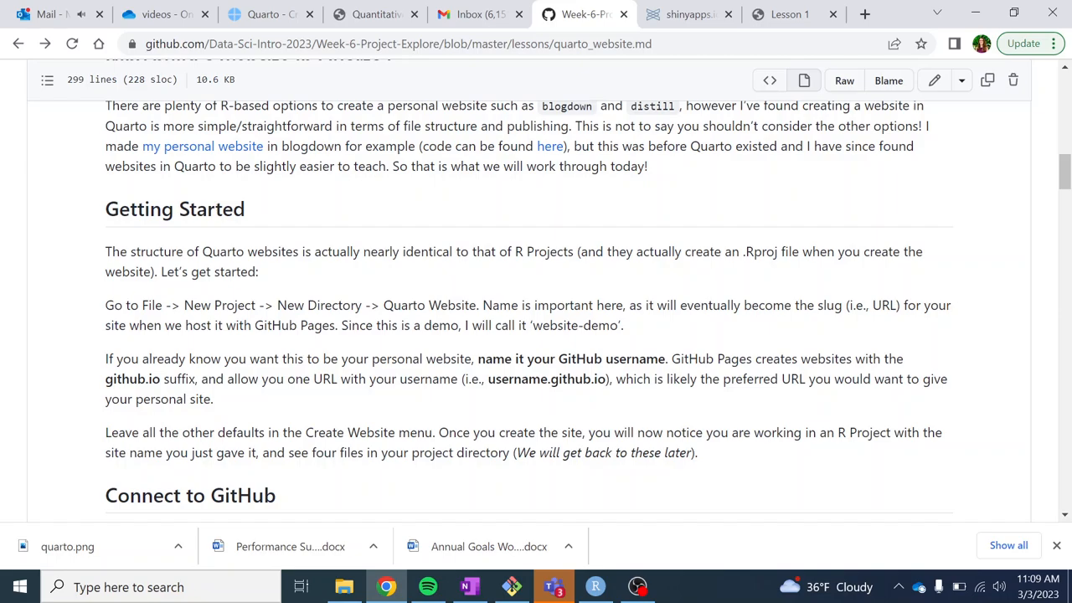
{"action": "mouse_move", "coordinate": [706, 25]}
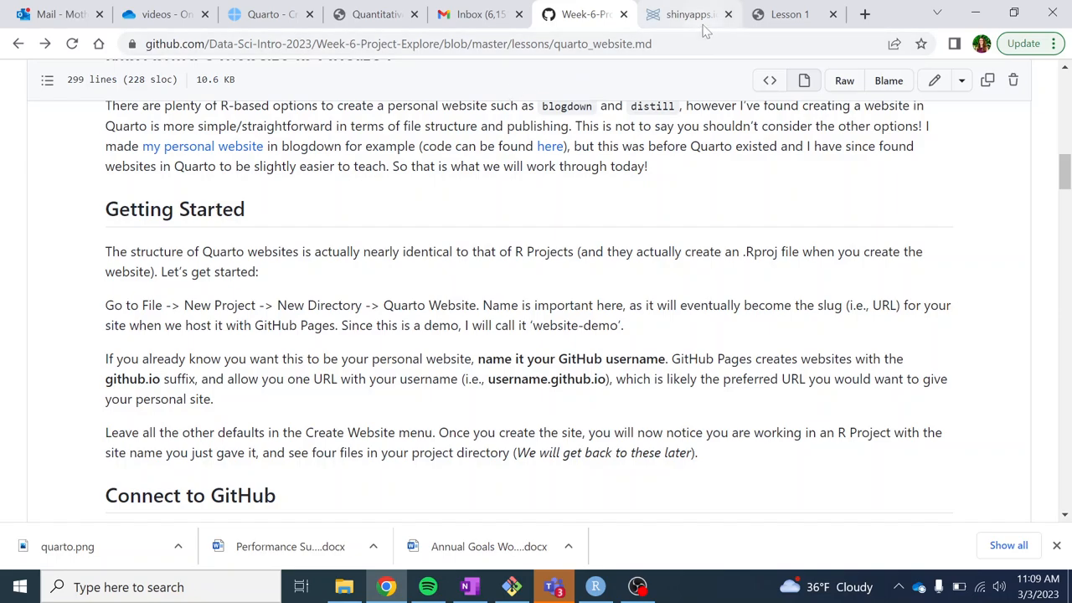
{"action": "mouse_move", "coordinate": [787, 14]}
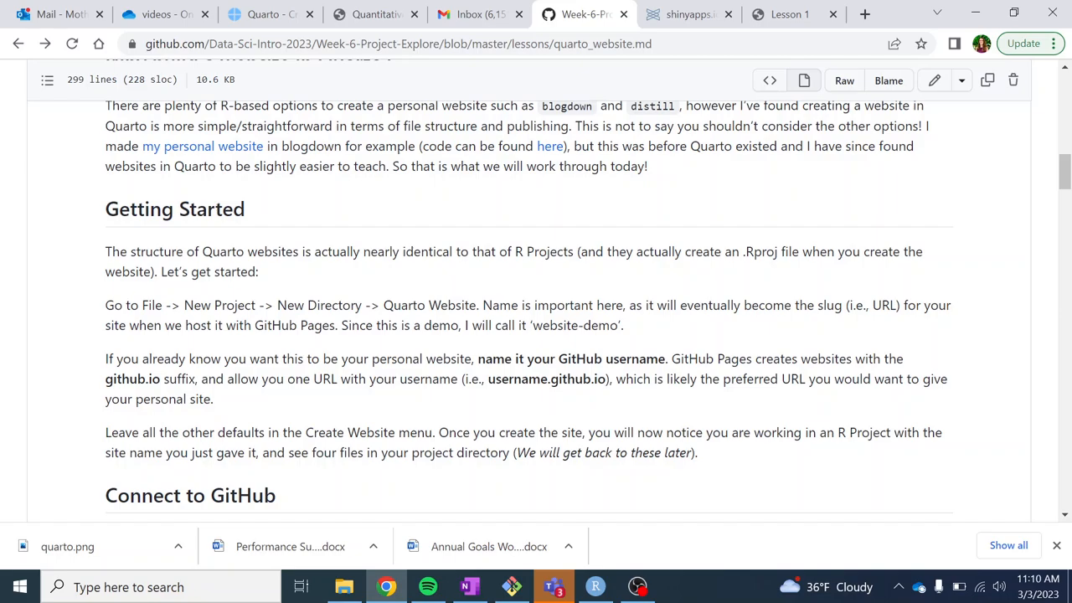
- Choose the Quarto Website project type and enter 'website-demo2' as the directory name
{"action": "double_click", "coordinate": [515, 378]}
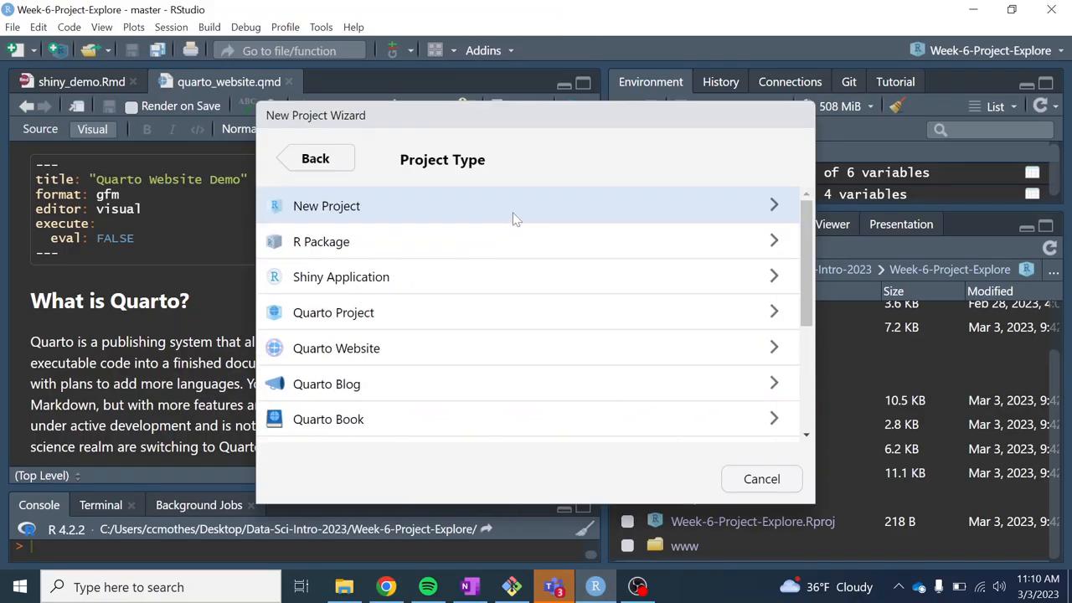
{"action": "mouse_move", "coordinate": [498, 356]}
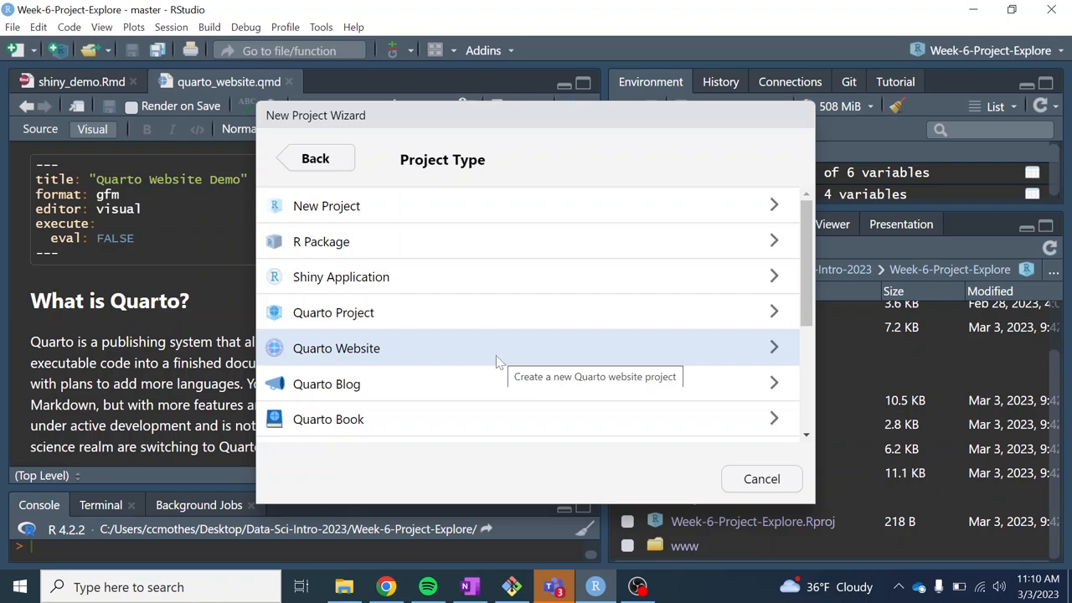
{"action": "mouse_move", "coordinate": [485, 358]}
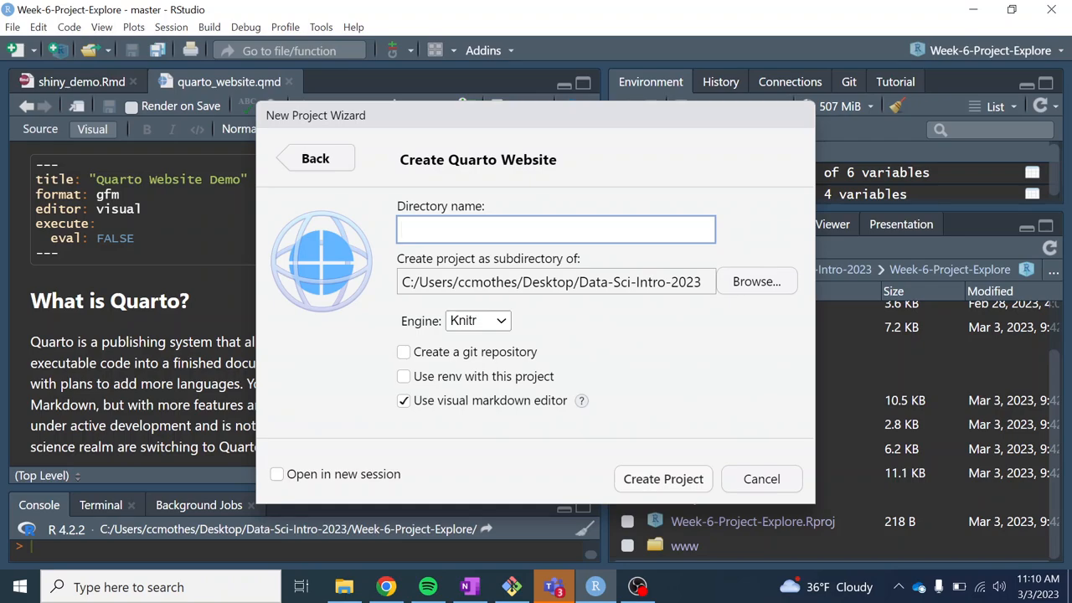
{"action": "type", "text": "d"}
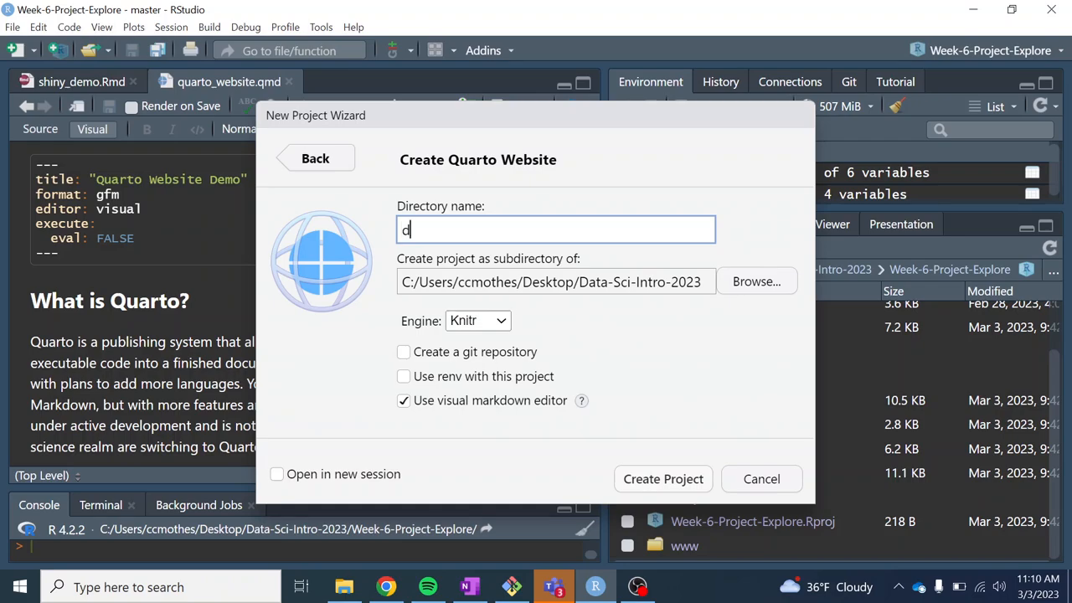
{"action": "type", "text": "websot"}
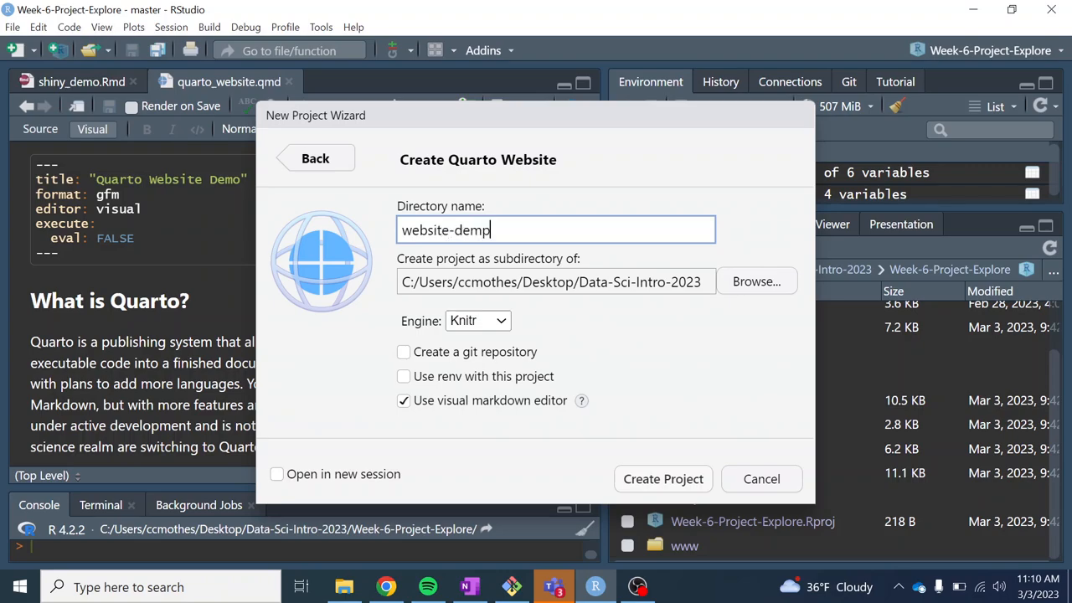
{"action": "type", "text": "o2"}
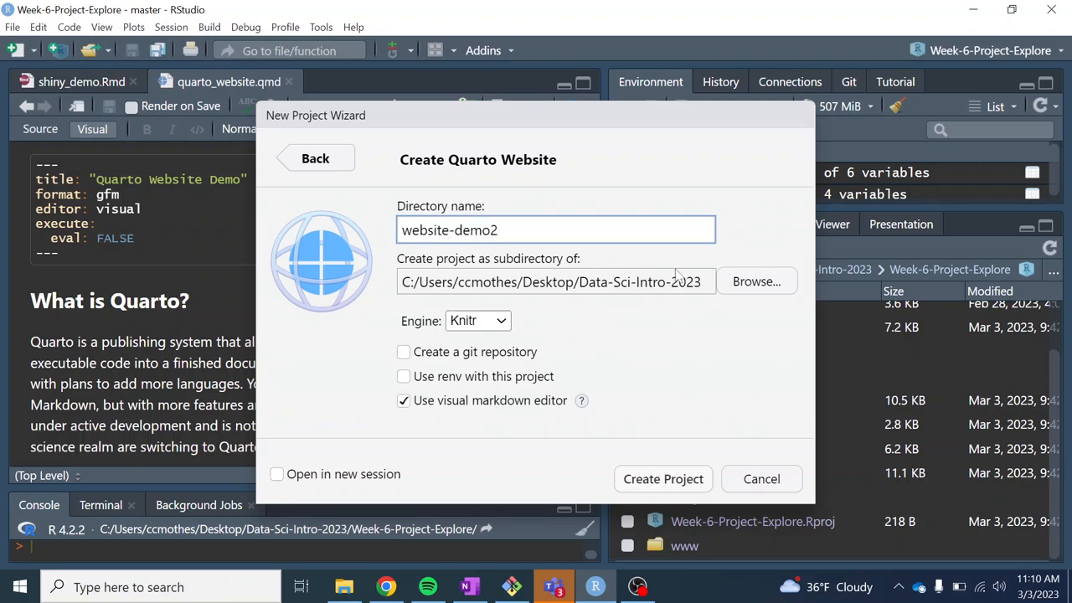
{"action": "mouse_move", "coordinate": [717, 307]}
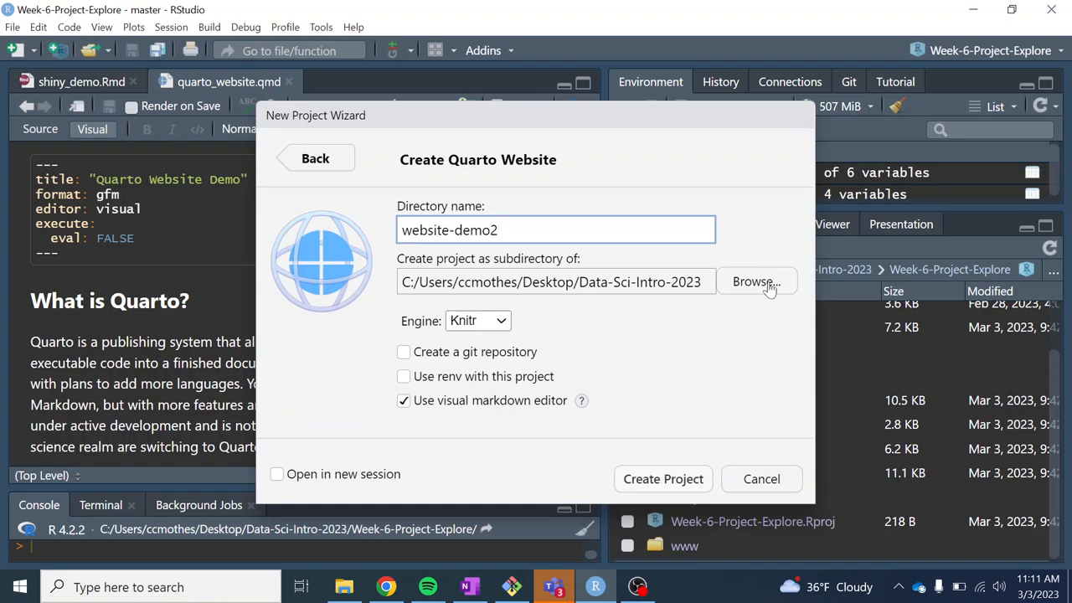
{"action": "mouse_move", "coordinate": [762, 294]}
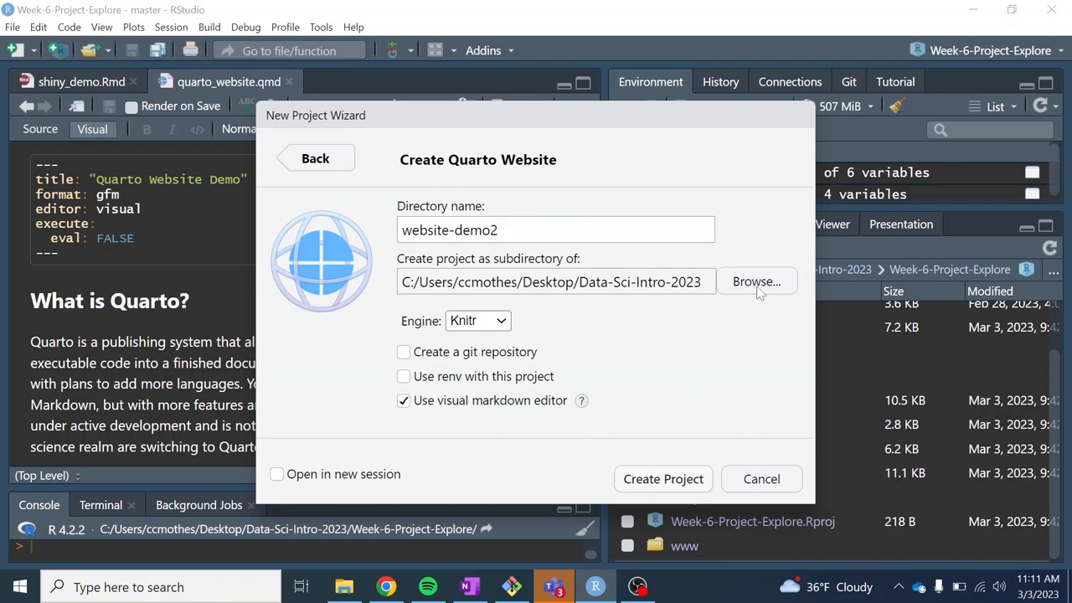
{"action": "left_click", "coordinate": [756, 281]}
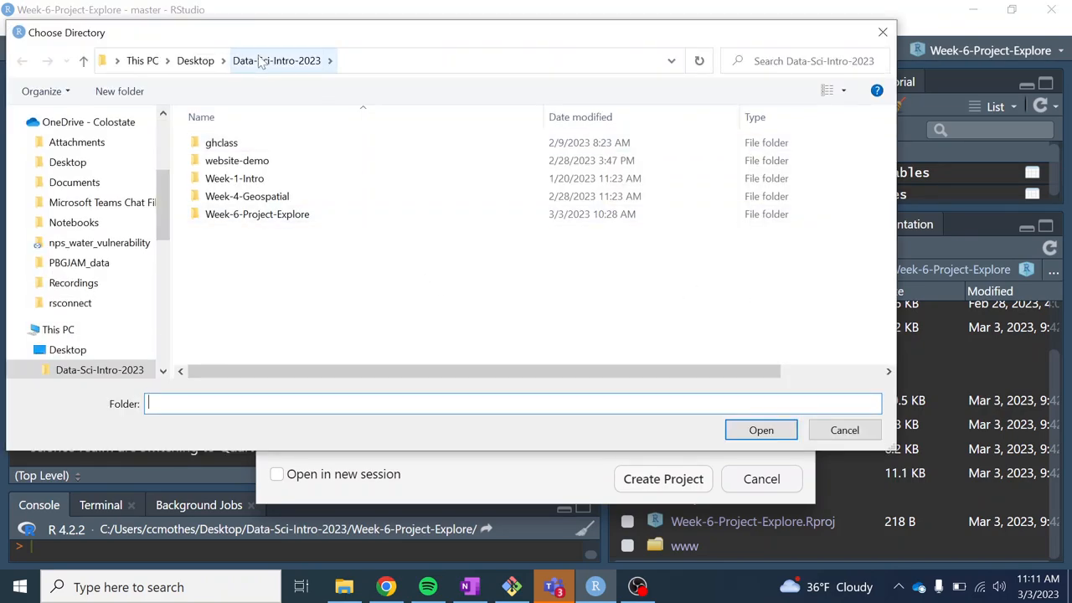
{"action": "left_click", "coordinate": [258, 213]}
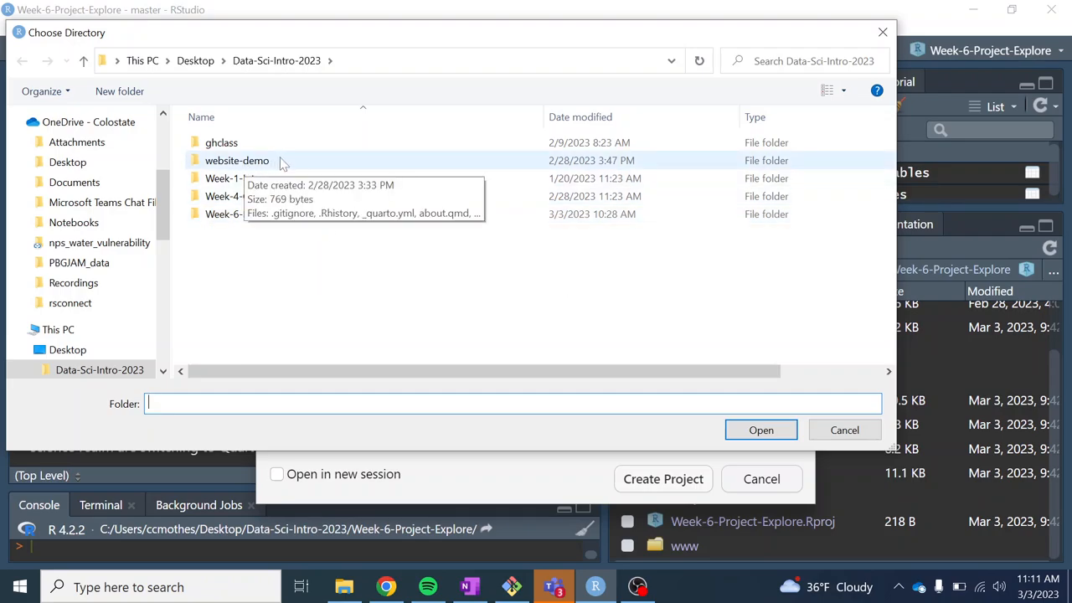
{"action": "mouse_move", "coordinate": [275, 226]}
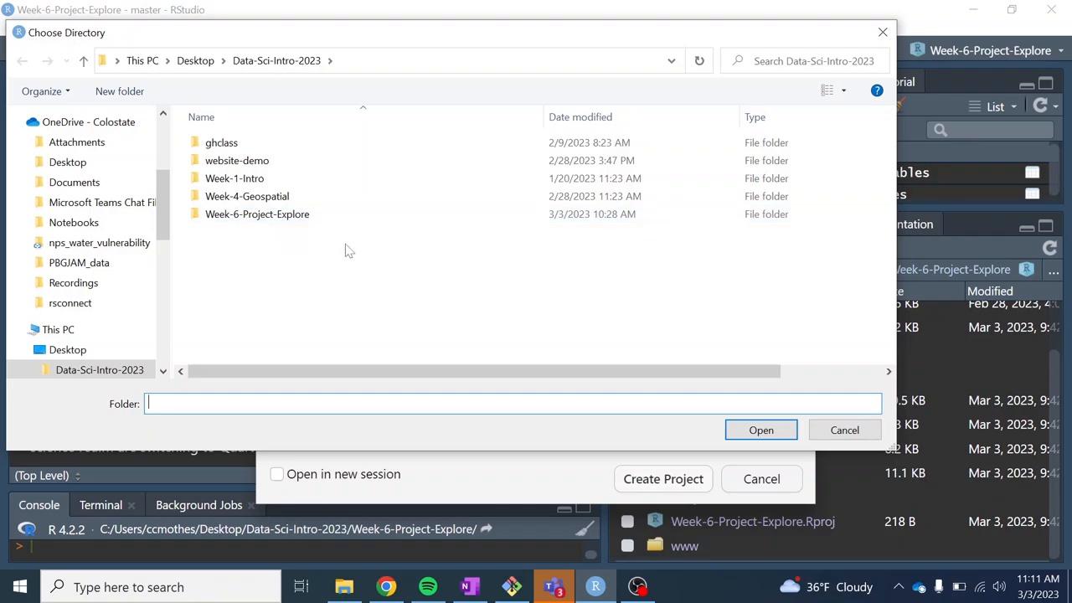
{"action": "mouse_move", "coordinate": [362, 244]}
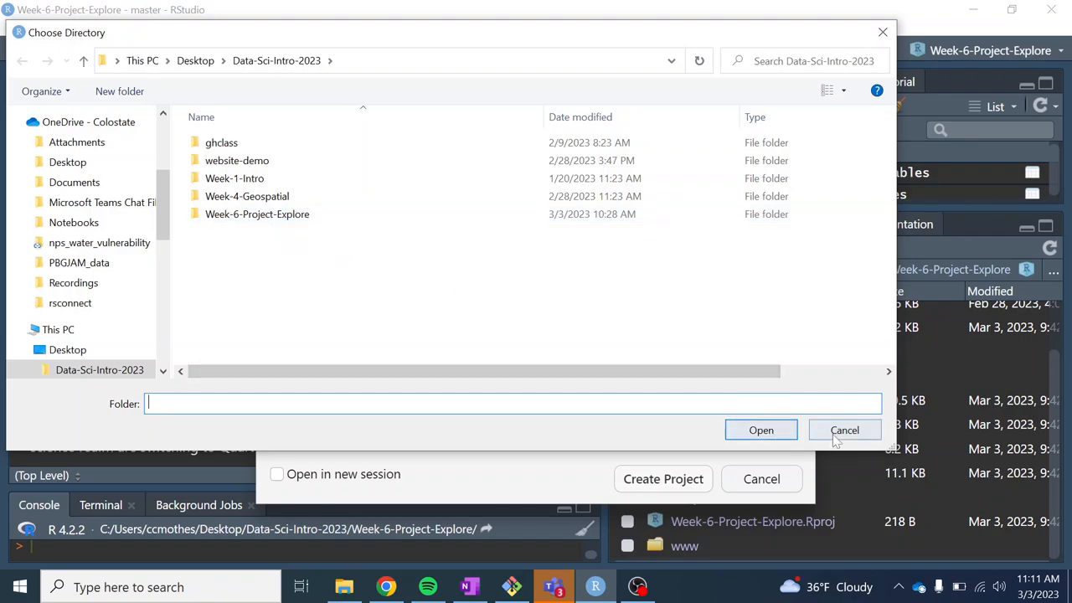
{"action": "left_click", "coordinate": [844, 430]}
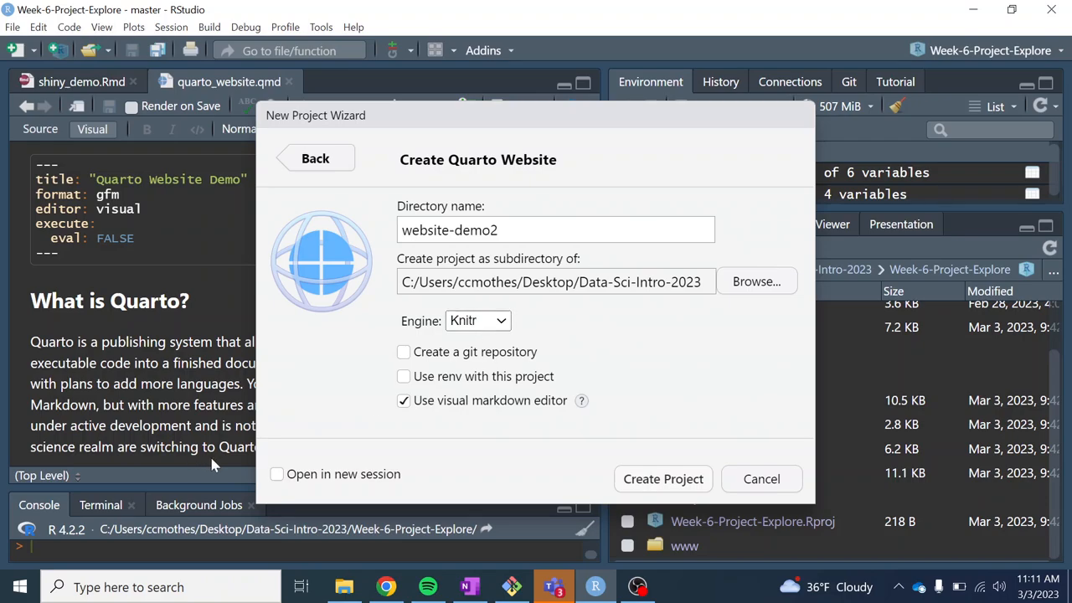
- Create the website-demo2 project in a new session, then return to the lesson in Chrome
{"action": "left_click", "coordinate": [277, 473]}
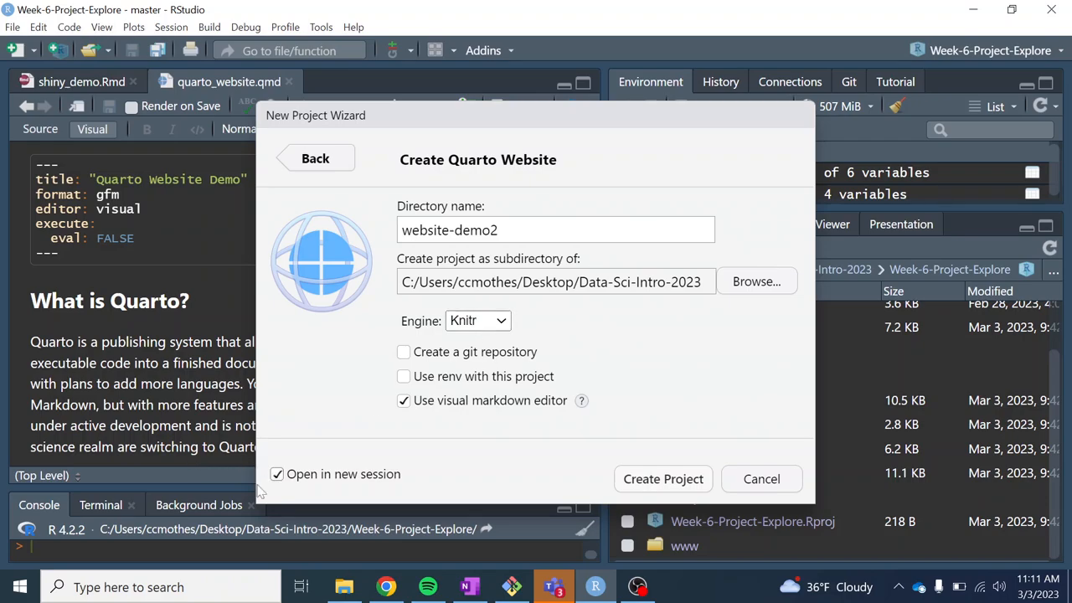
{"action": "mouse_move", "coordinate": [662, 478]}
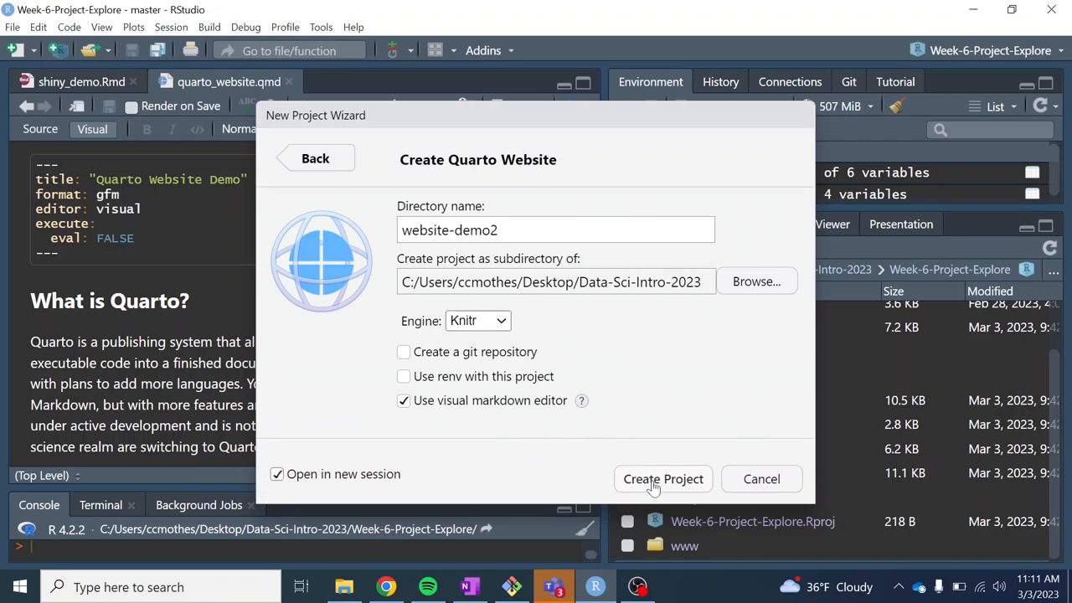
{"action": "left_click", "coordinate": [663, 478]}
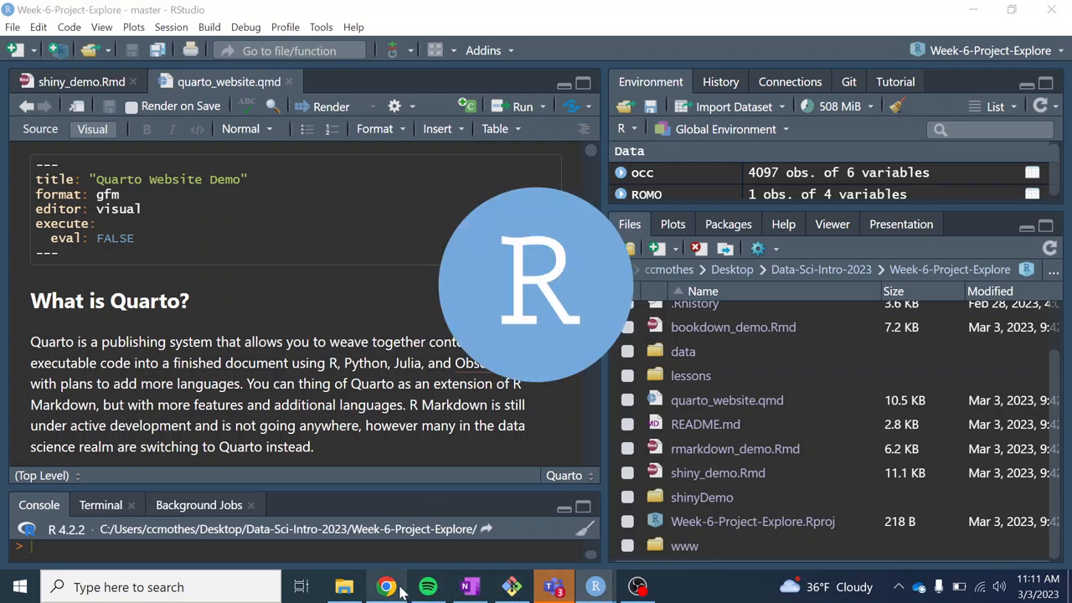
{"action": "mouse_move", "coordinate": [386, 587]}
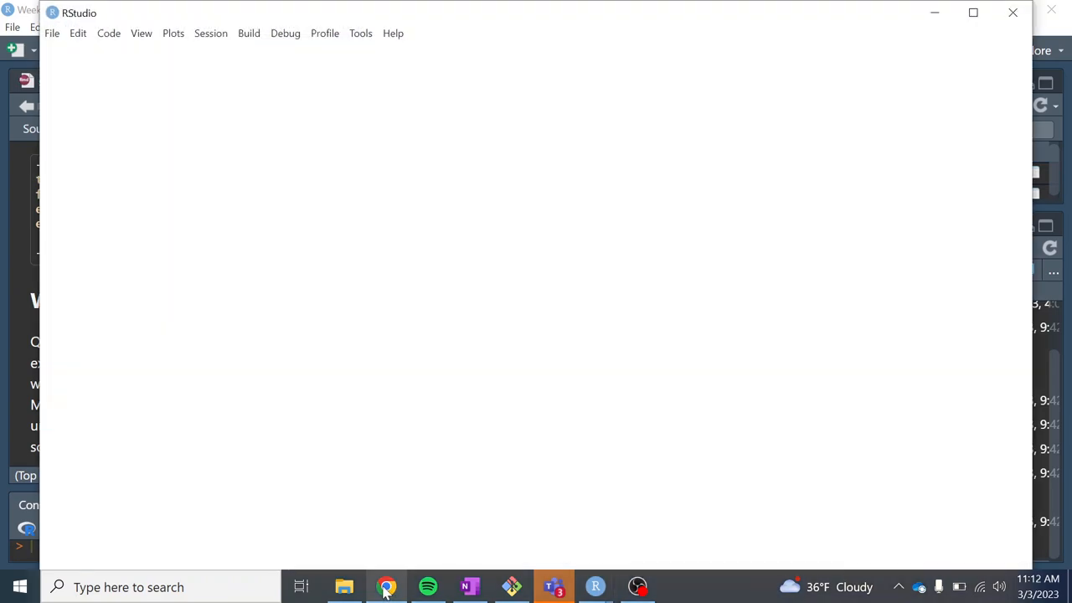
{"action": "left_click", "coordinate": [386, 586]}
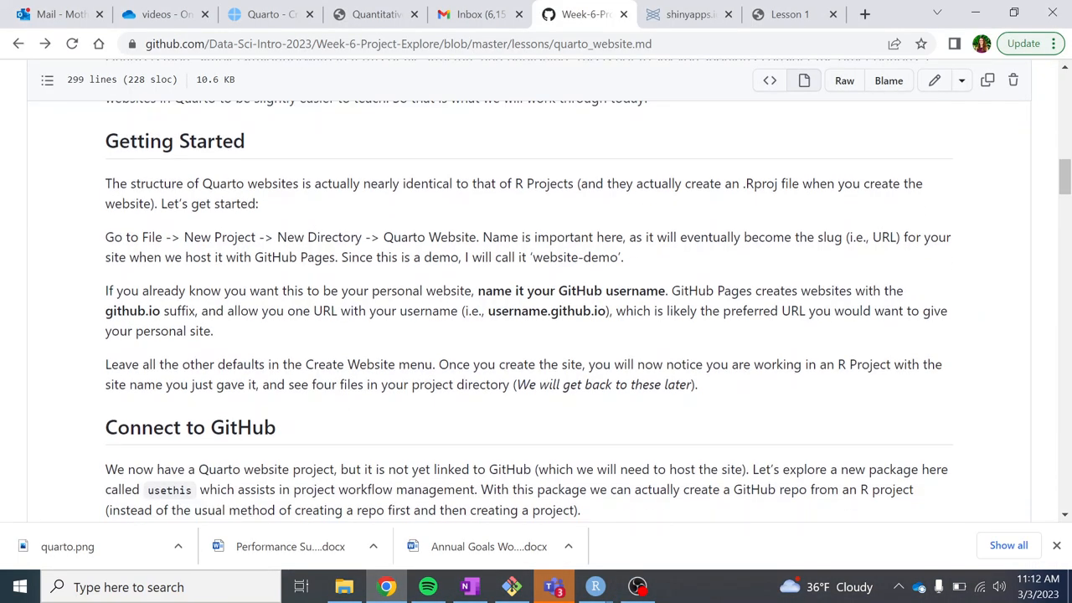
- Copy the install.packages("usethis") command, then switch to the website-demo2 RStudio window
{"action": "scroll", "scroll_direction": "down", "scroll_amount": 3}
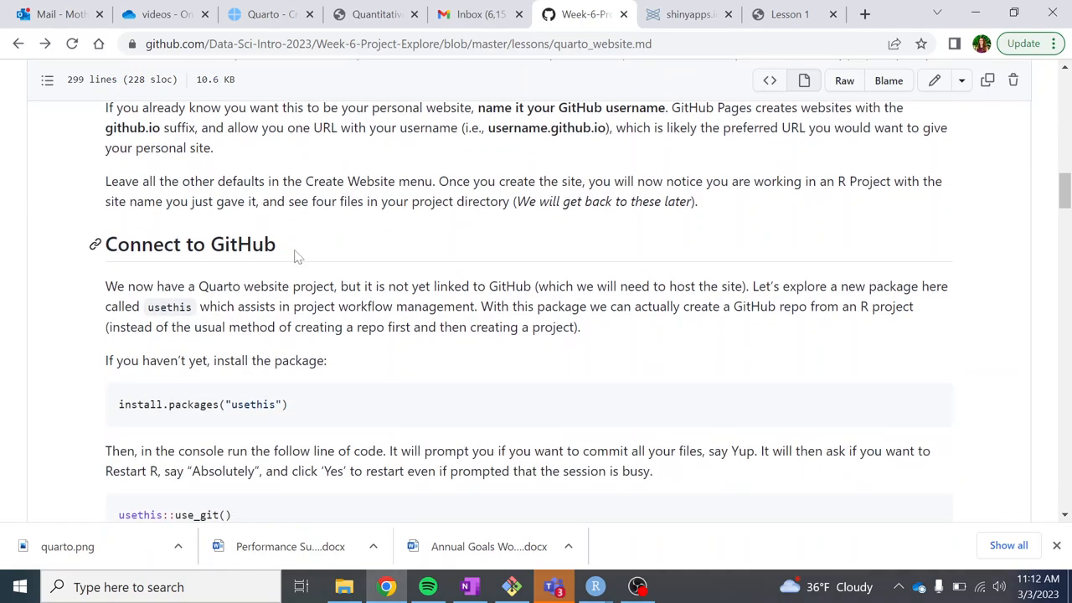
{"action": "scroll", "scroll_direction": "down", "scroll_amount": 3}
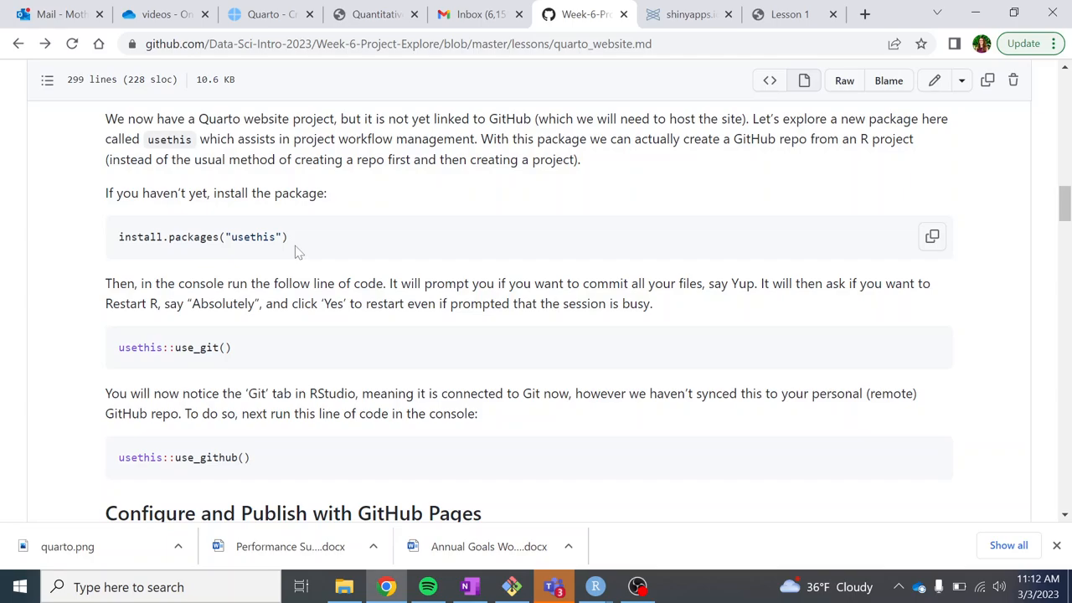
{"action": "mouse_move", "coordinate": [768, 238]}
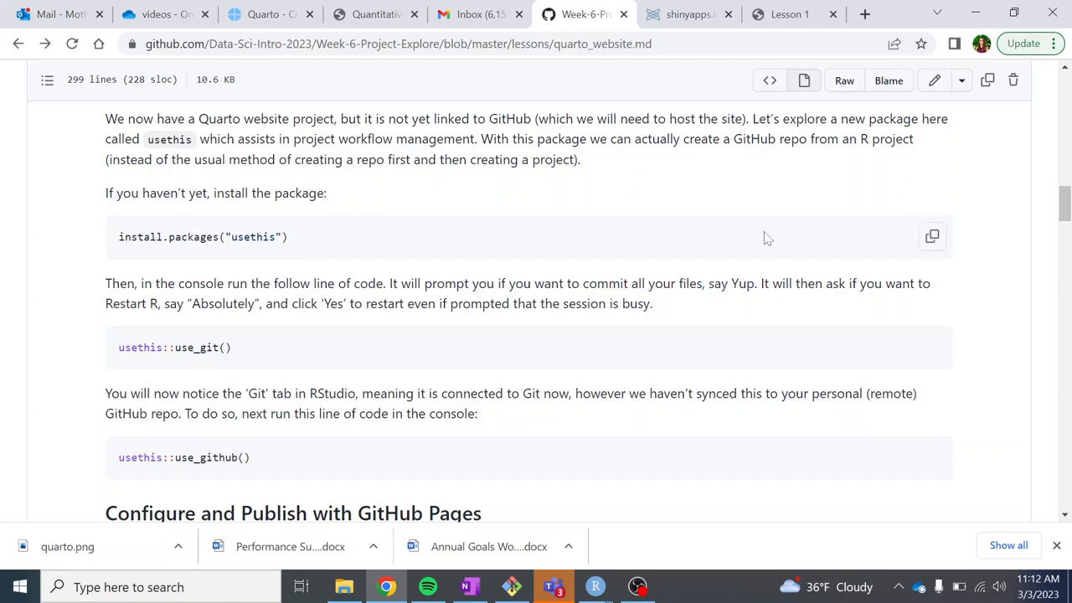
{"action": "mouse_move", "coordinate": [931, 237]}
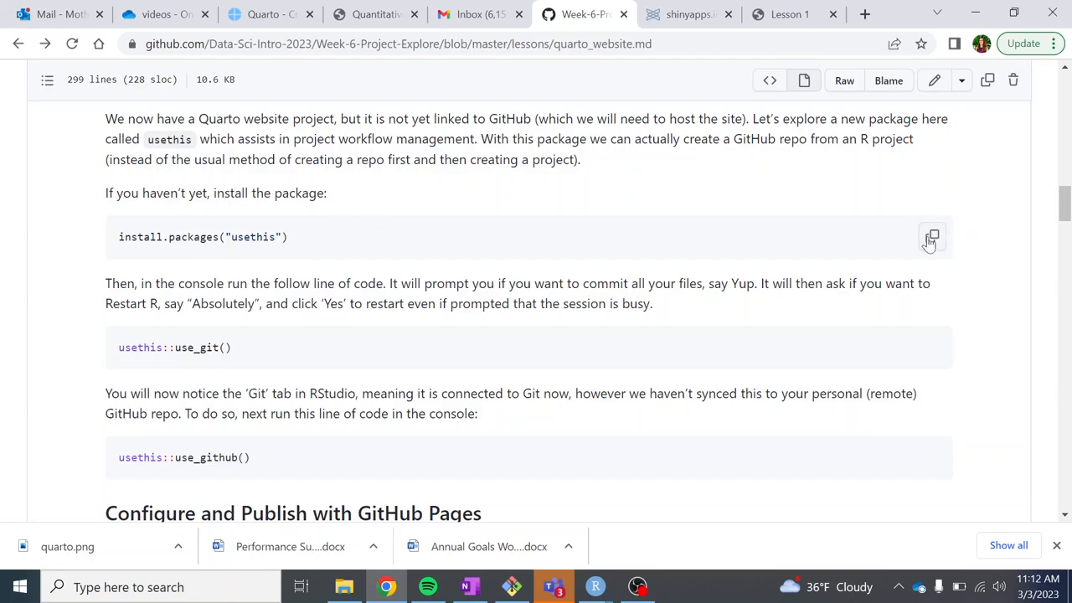
{"action": "left_click", "coordinate": [931, 236]}
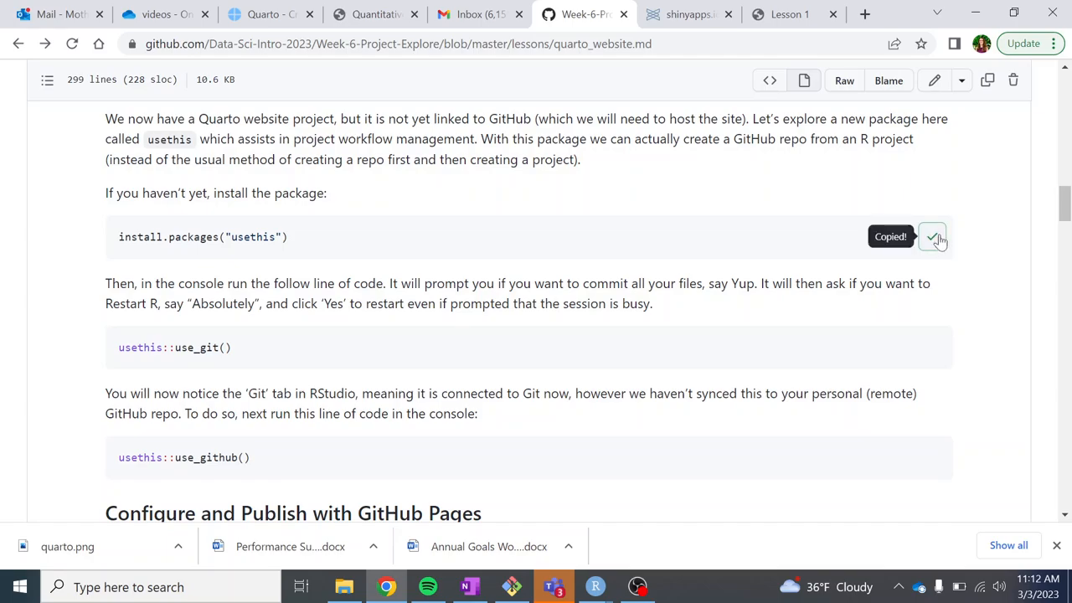
{"action": "mouse_move", "coordinate": [593, 586]}
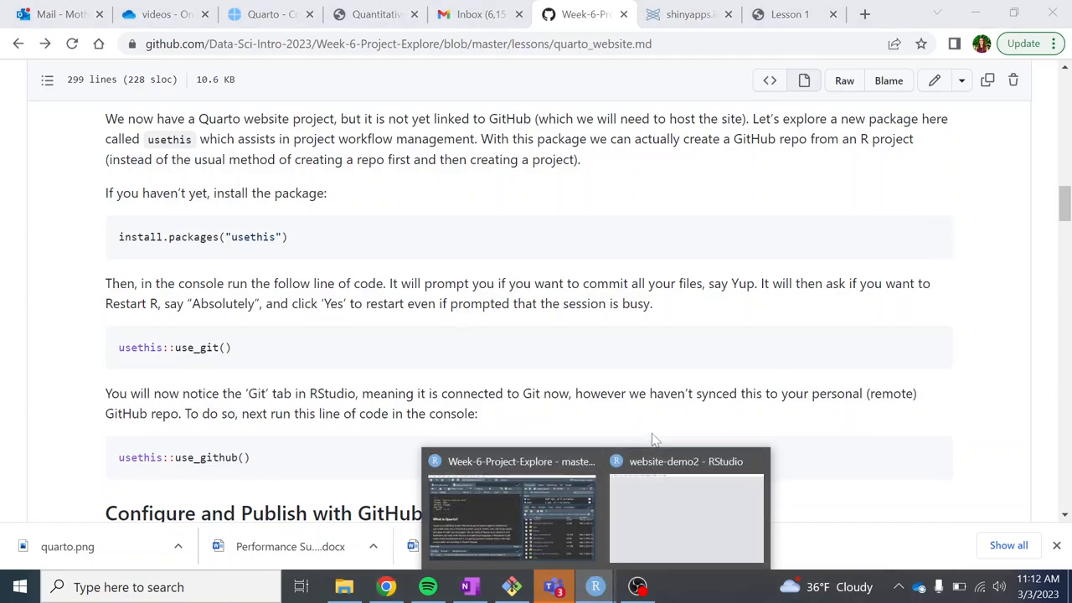
{"action": "left_click", "coordinate": [686, 511]}
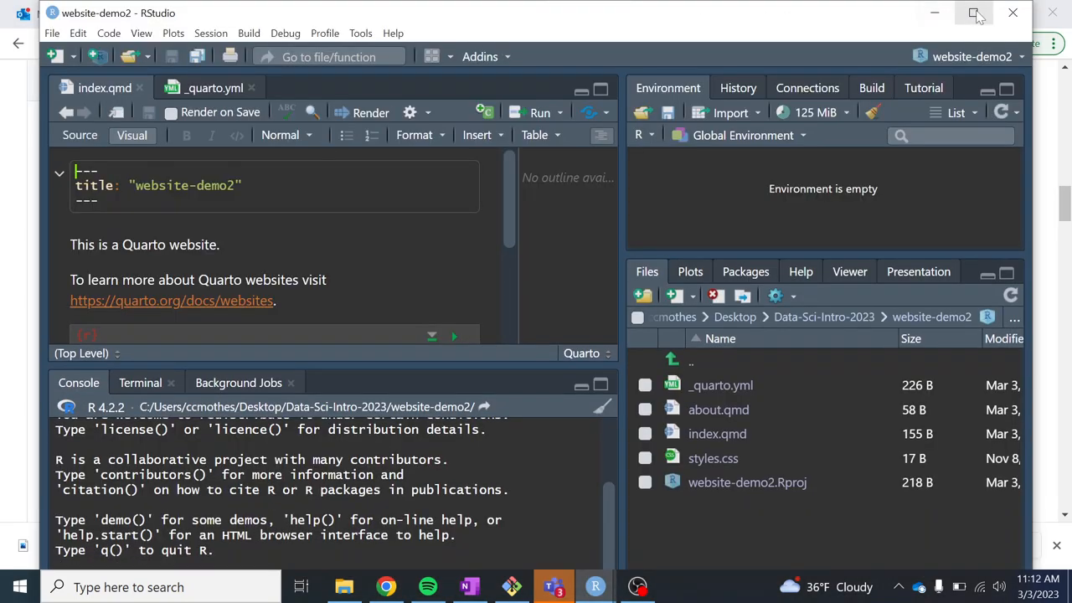
- Bring the website-demo2 RStudio window forward to review its new Quarto project files
{"action": "left_click", "coordinate": [976, 13]}
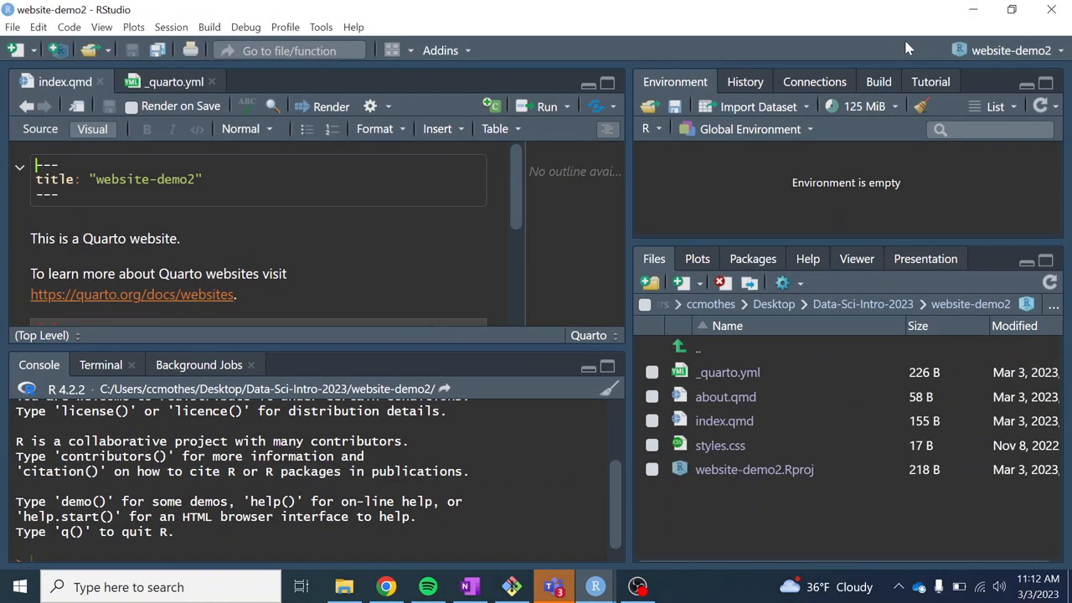
{"action": "mouse_move", "coordinate": [879, 250]}
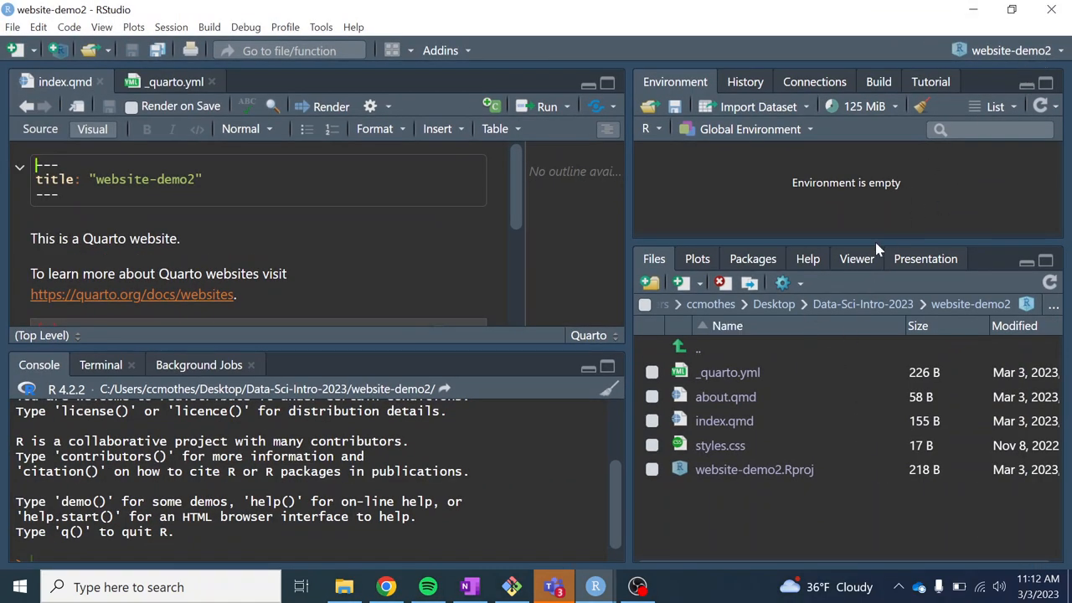
{"action": "mouse_move", "coordinate": [727, 373]}
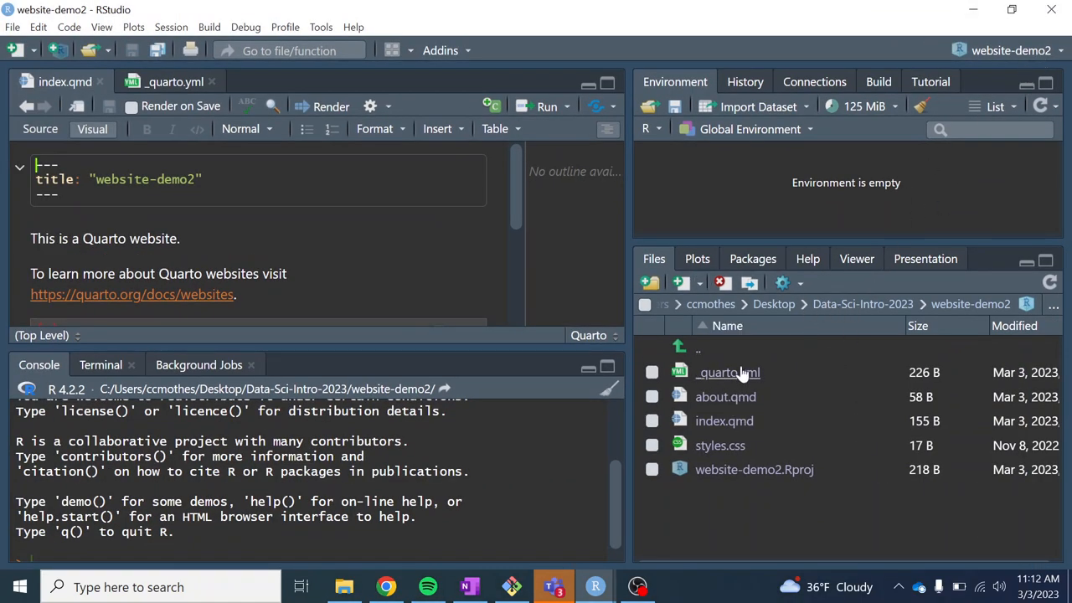
{"action": "mouse_move", "coordinate": [723, 420]}
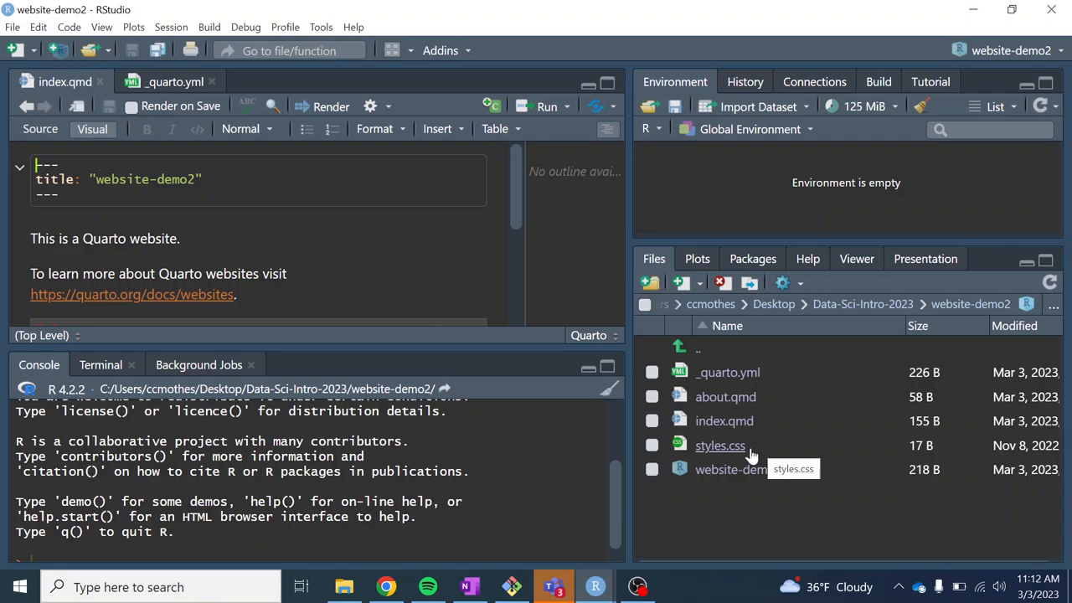
{"action": "mouse_move", "coordinate": [800, 452]}
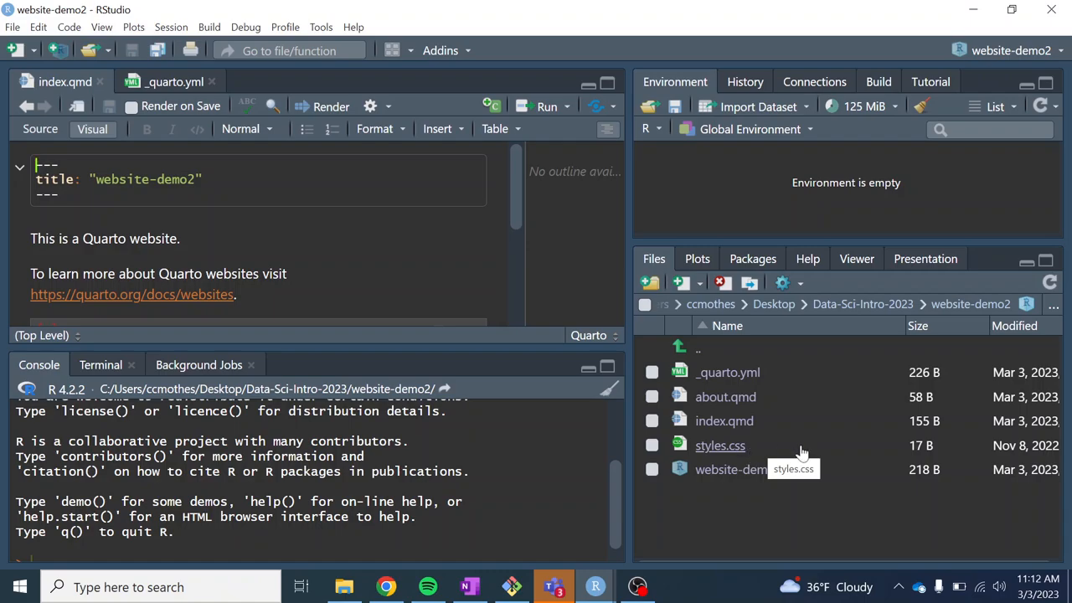
{"action": "mouse_move", "coordinate": [840, 473]}
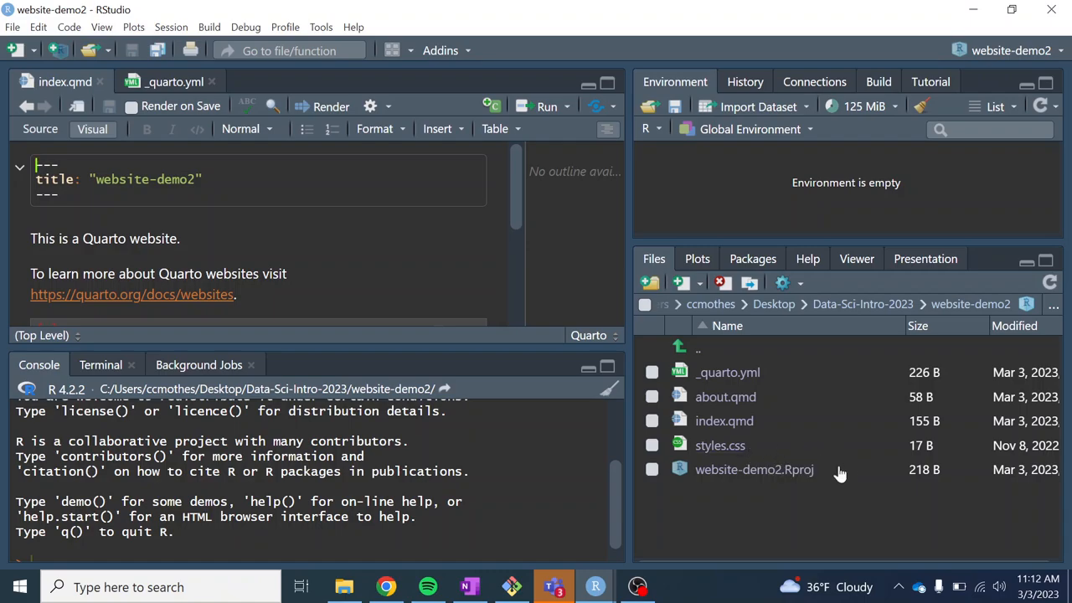
{"action": "mouse_move", "coordinate": [799, 473]}
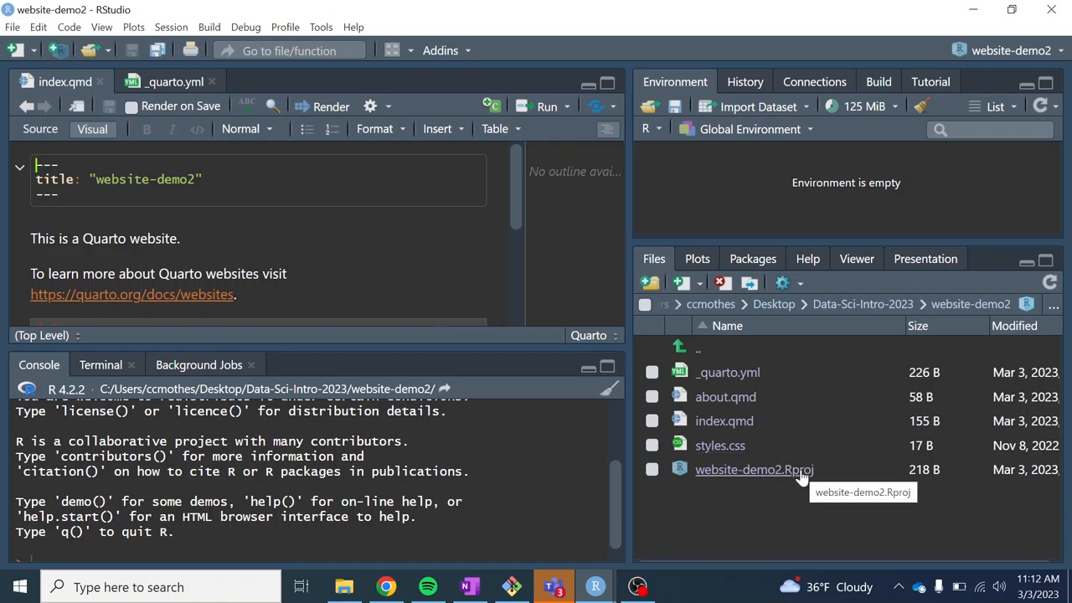
{"action": "mouse_move", "coordinate": [771, 473]}
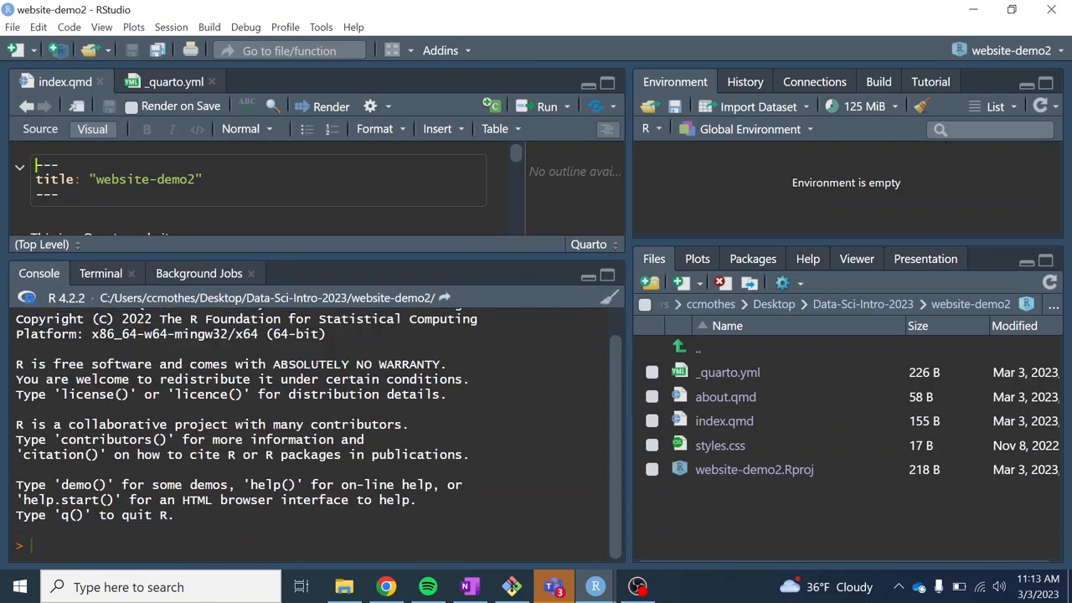
{"action": "type", "text": "install.packages("}
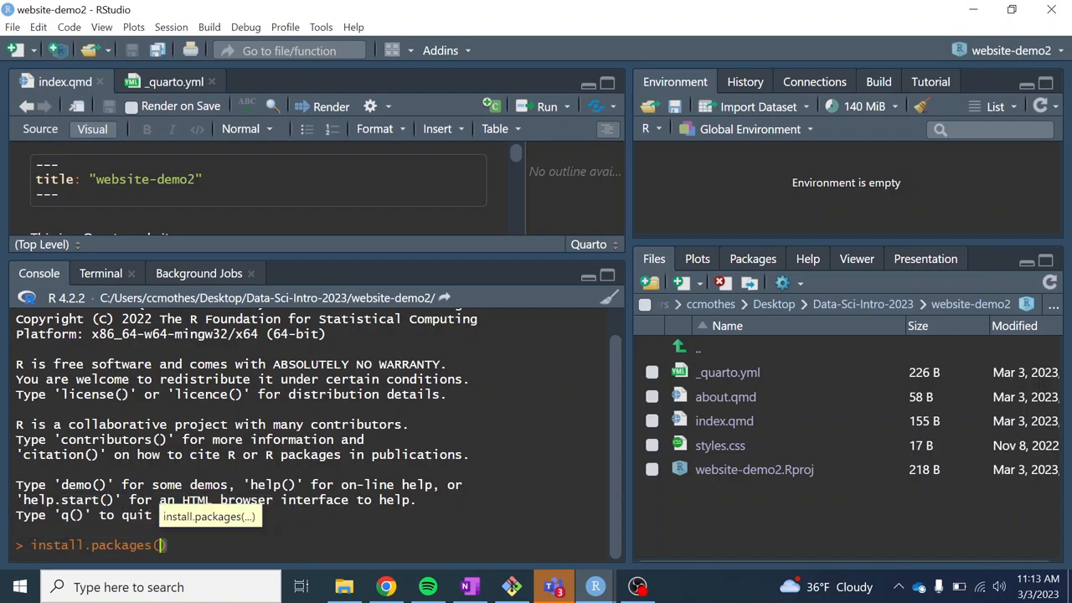
{"action": "type", "text": "\"usethis\""}
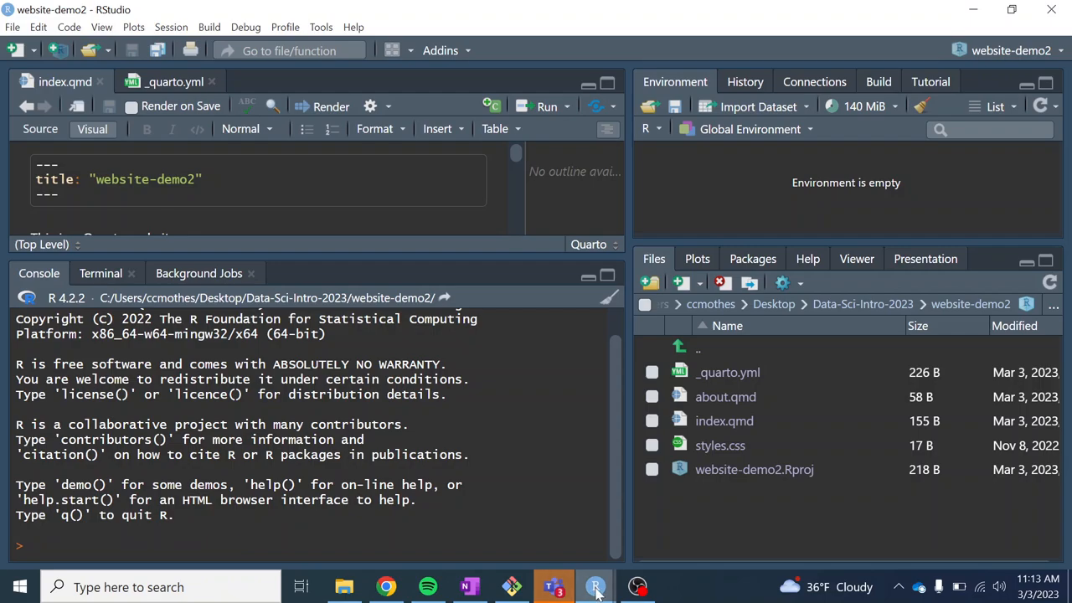
- Bring up the browser lesson showing the usethis install, use_git and use_github steps
{"action": "left_click", "coordinate": [385, 586]}
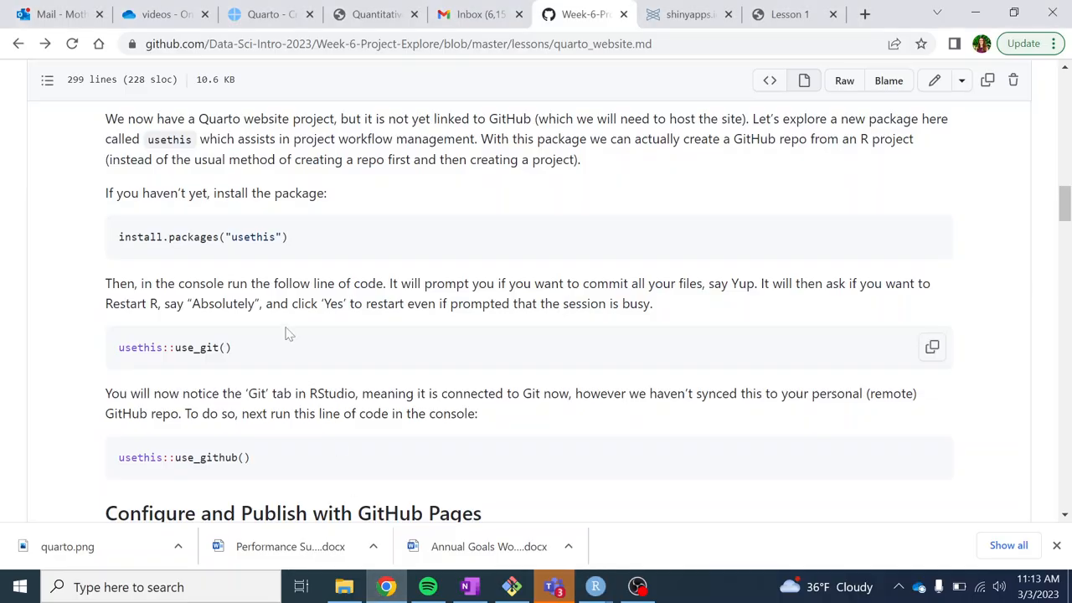
{"action": "mouse_move", "coordinate": [289, 334]}
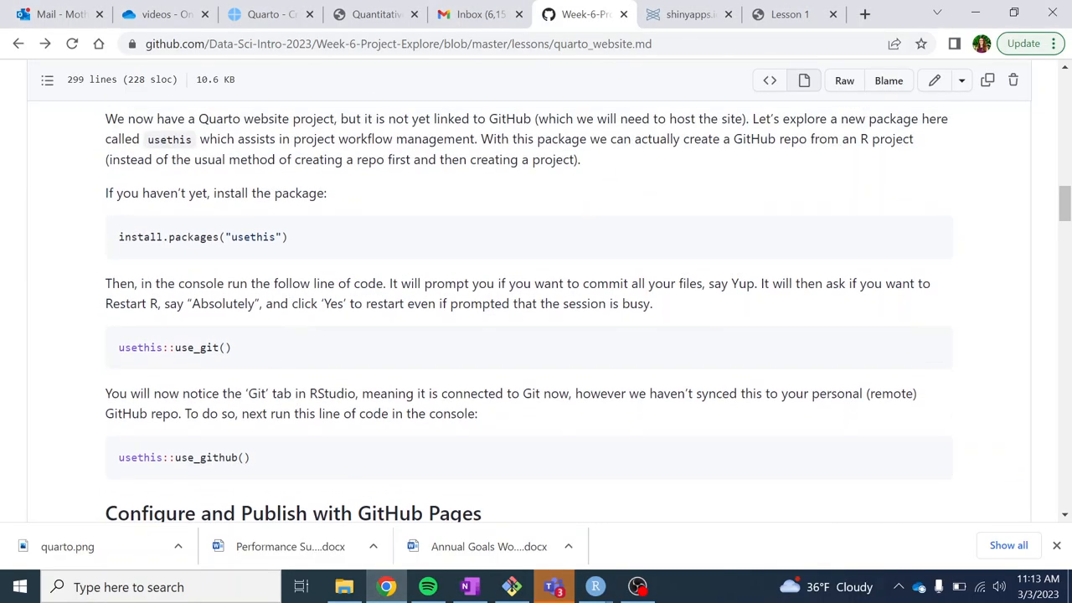
{"action": "mouse_move", "coordinate": [288, 336]}
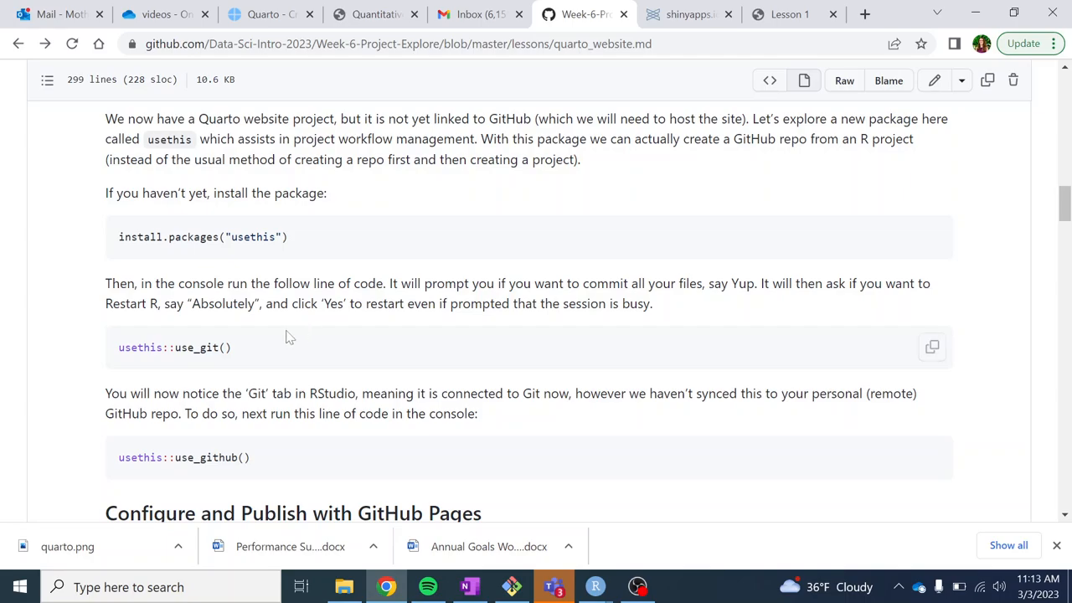
{"action": "mouse_move", "coordinate": [707, 302]}
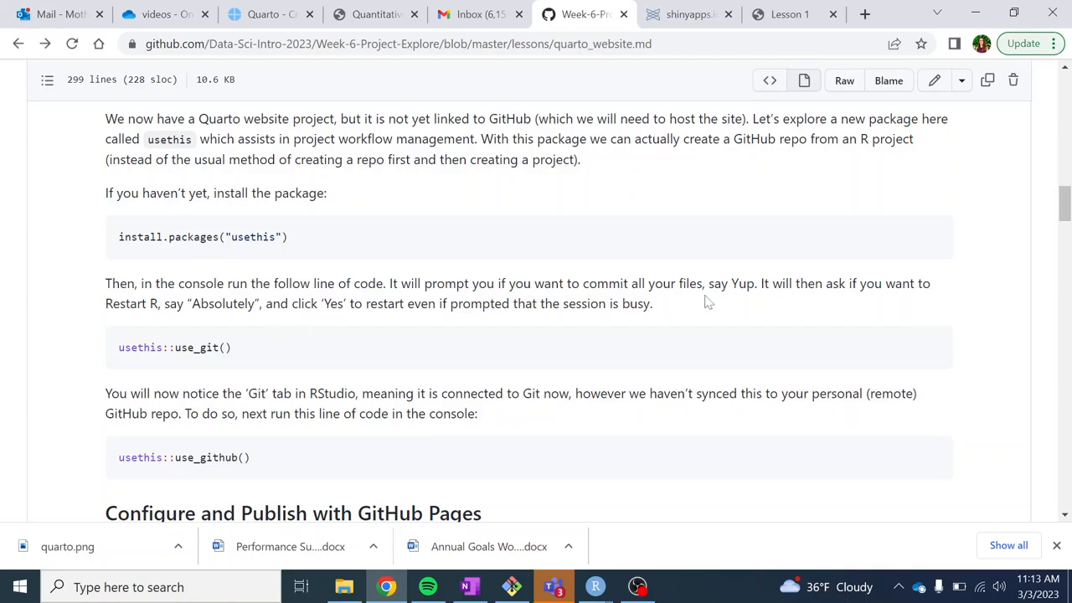
{"action": "mouse_move", "coordinate": [744, 324]}
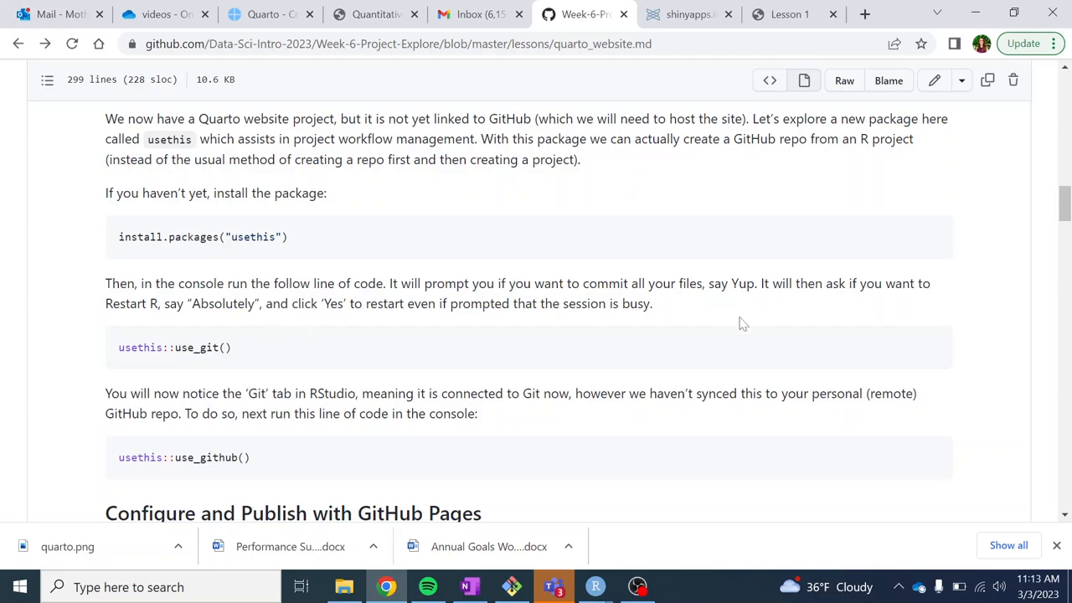
{"action": "mouse_move", "coordinate": [725, 320]}
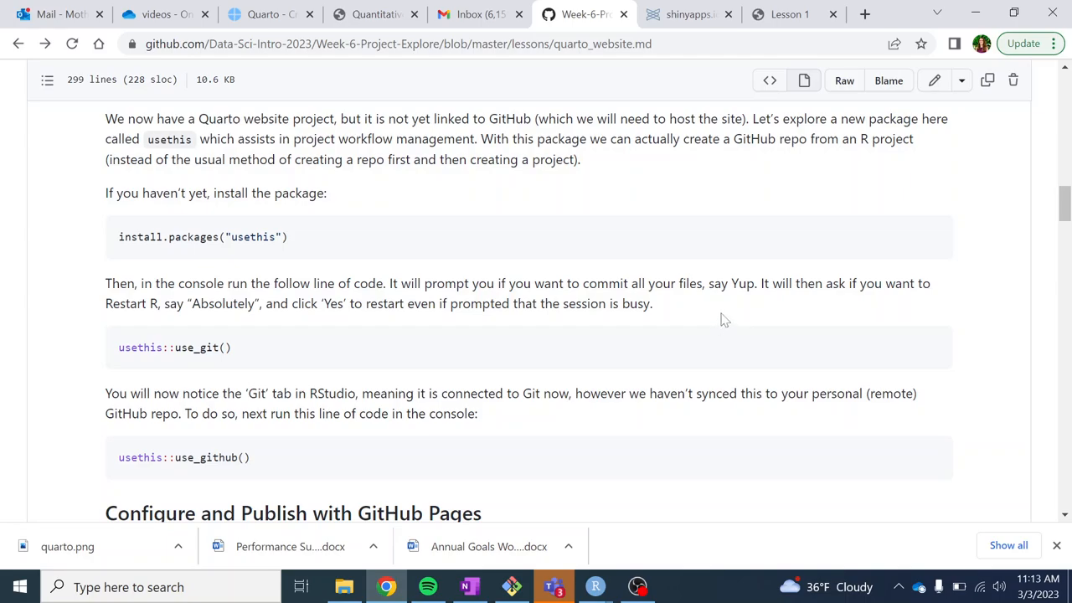
{"action": "mouse_move", "coordinate": [661, 362]}
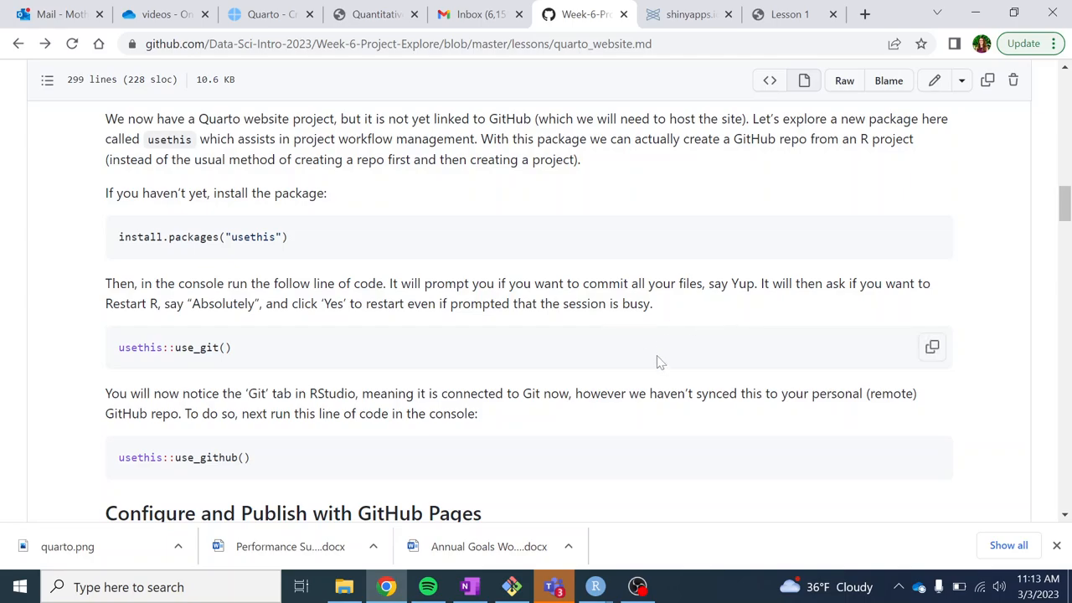
{"action": "mouse_move", "coordinate": [288, 362]}
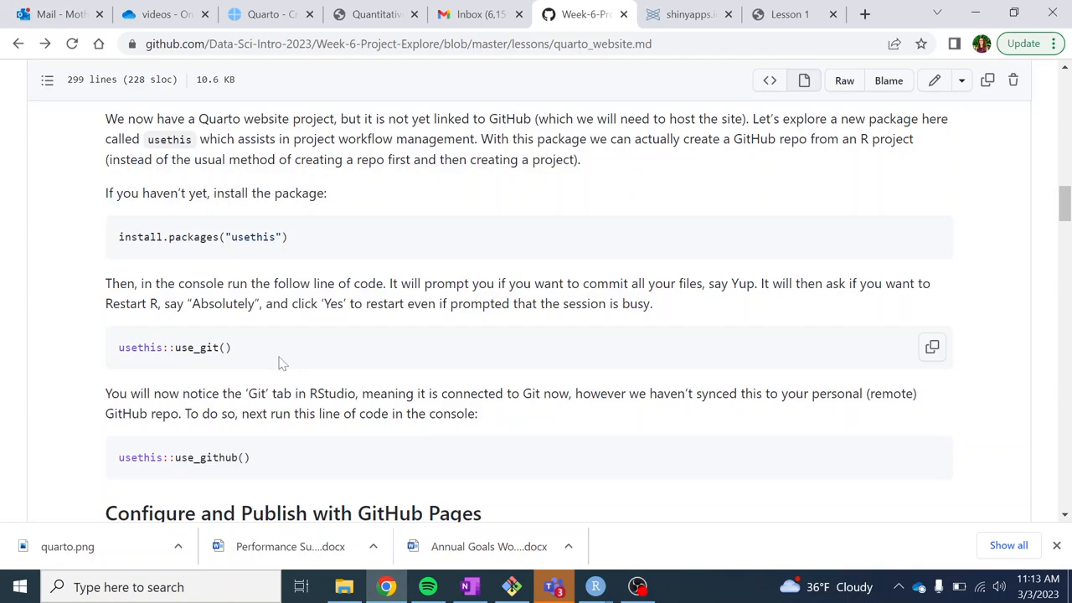
{"action": "mouse_move", "coordinate": [251, 350]}
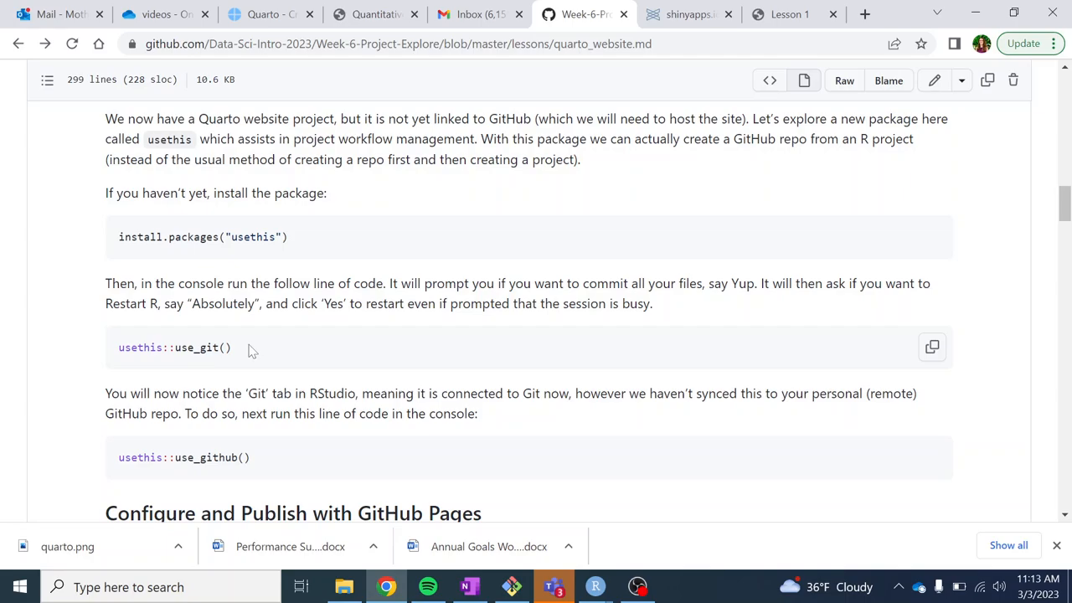
{"action": "mouse_move", "coordinate": [244, 356]}
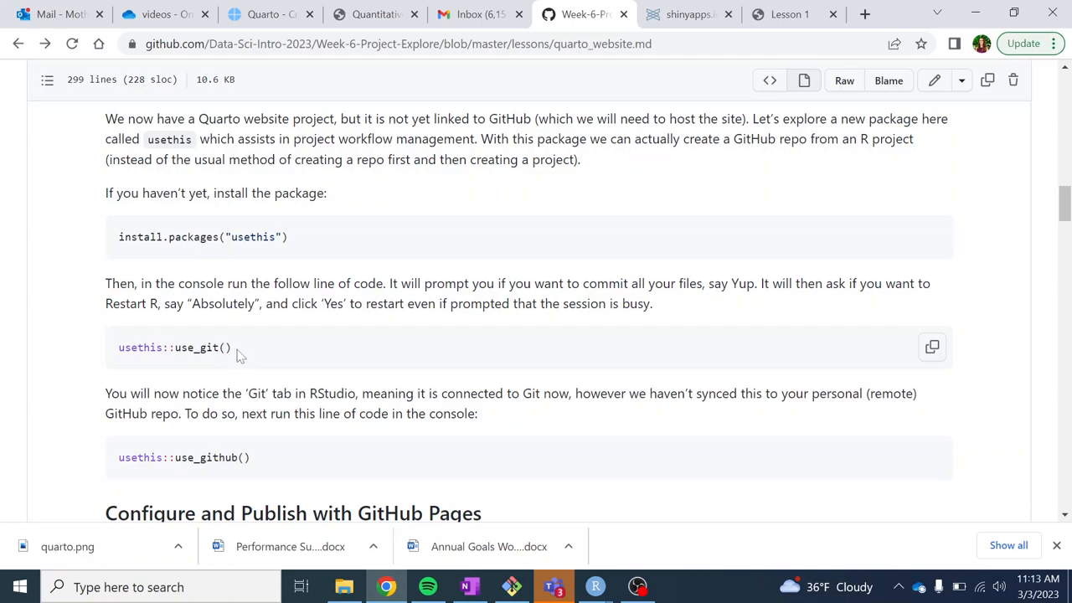
{"action": "mouse_move", "coordinate": [266, 358]}
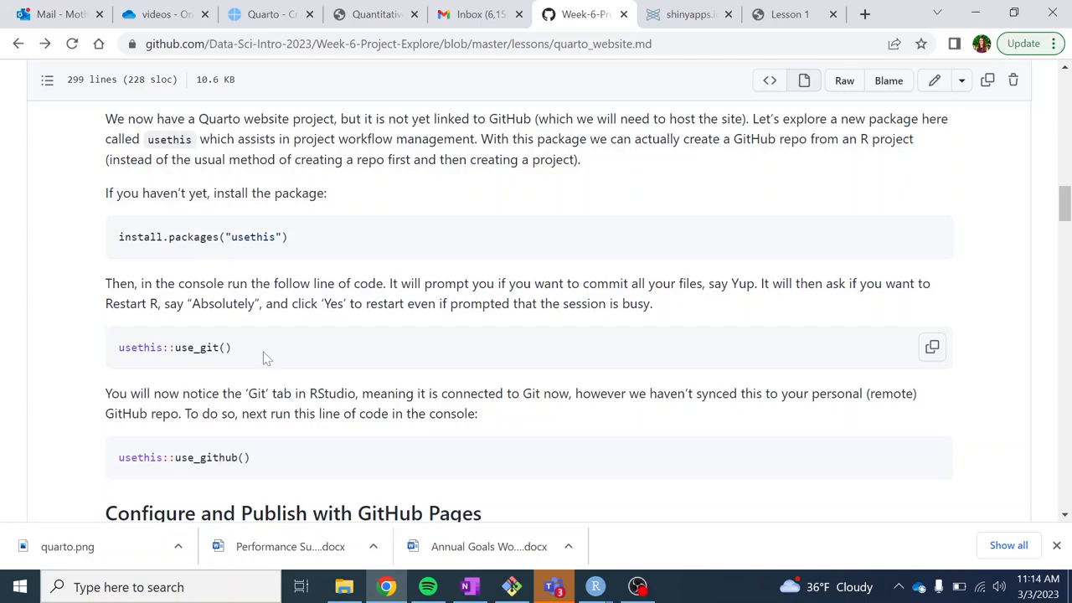
{"action": "mouse_move", "coordinate": [255, 469]}
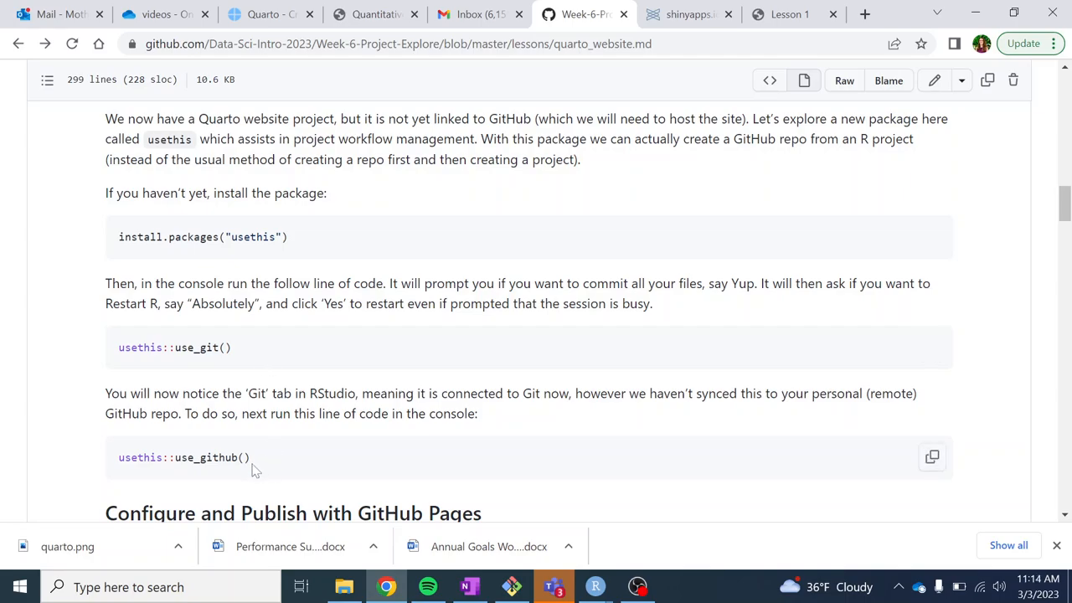
{"action": "mouse_move", "coordinate": [616, 586]}
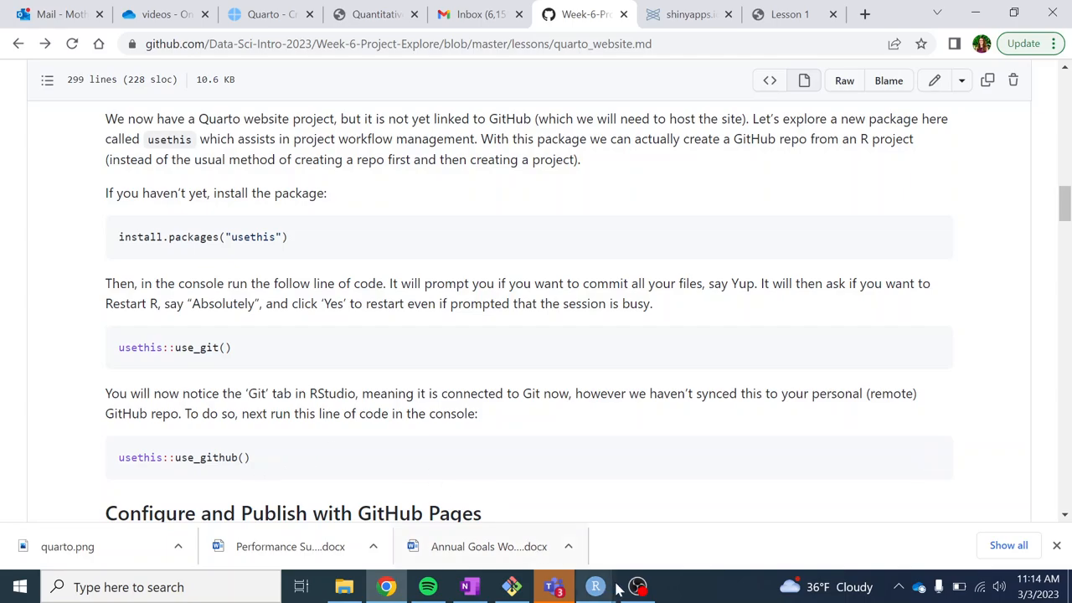
- Run usethis::use_git() in the Console, answering 1 to commit and 1 to restart RStudio
{"action": "left_click", "coordinate": [595, 586]}
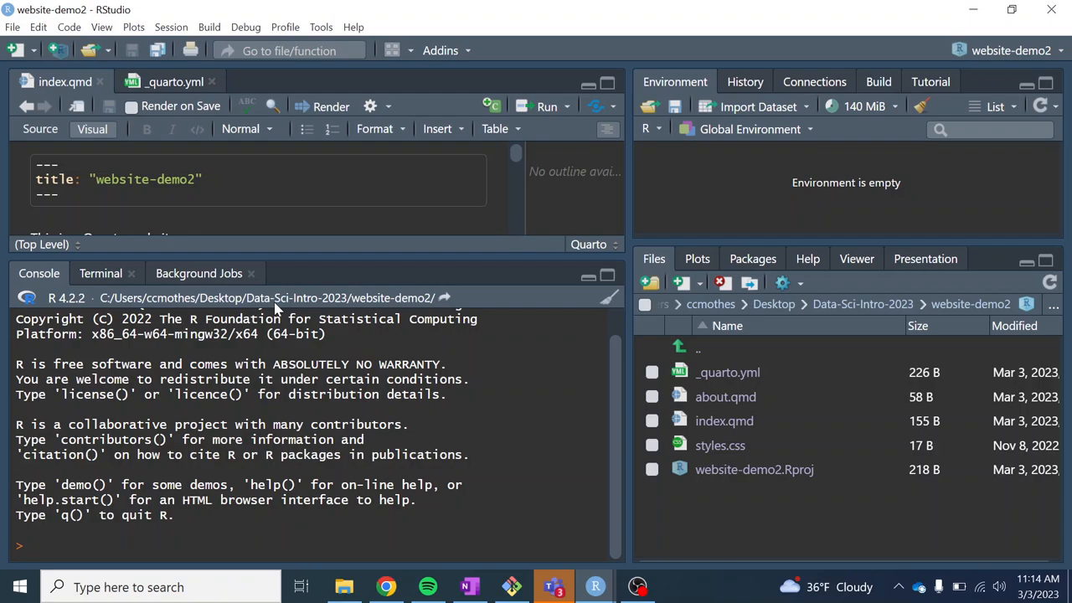
{"action": "type", "text": "usethis"}
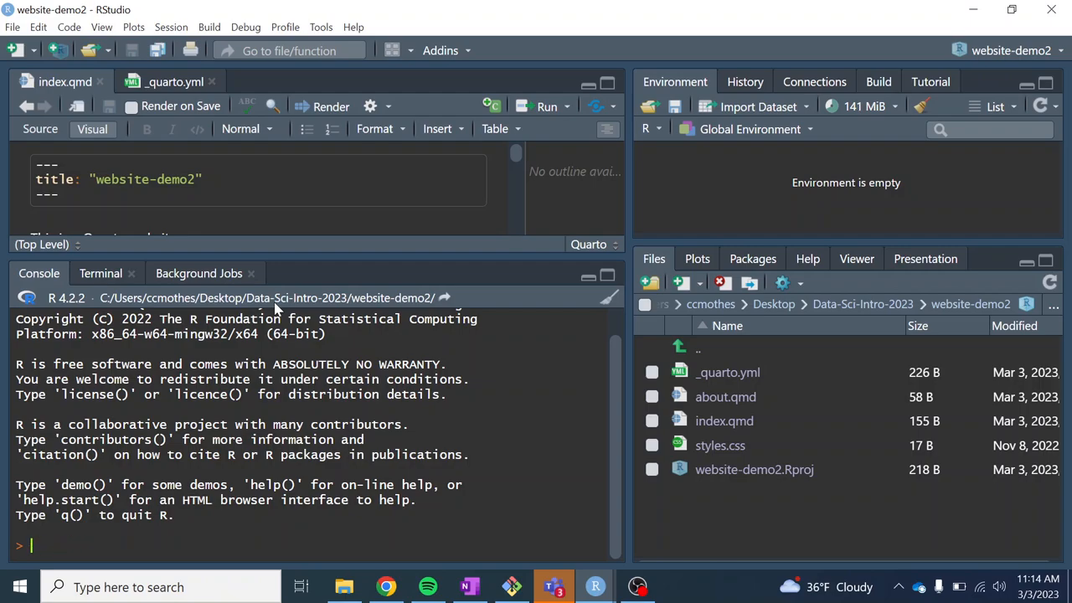
{"action": "type", "text": "install"}
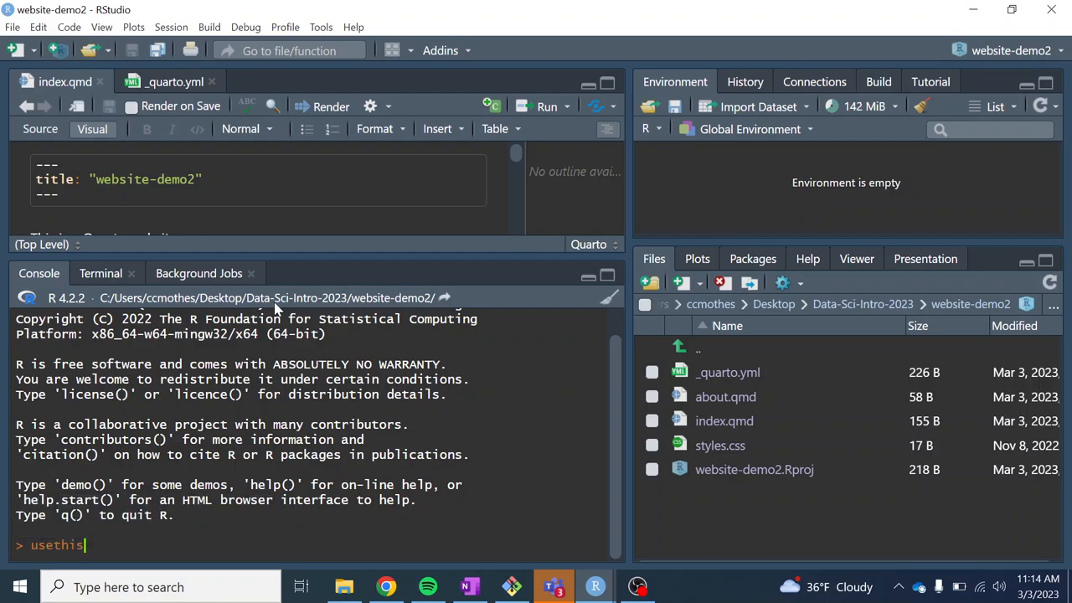
{"action": "type", "text": "::use_git("}
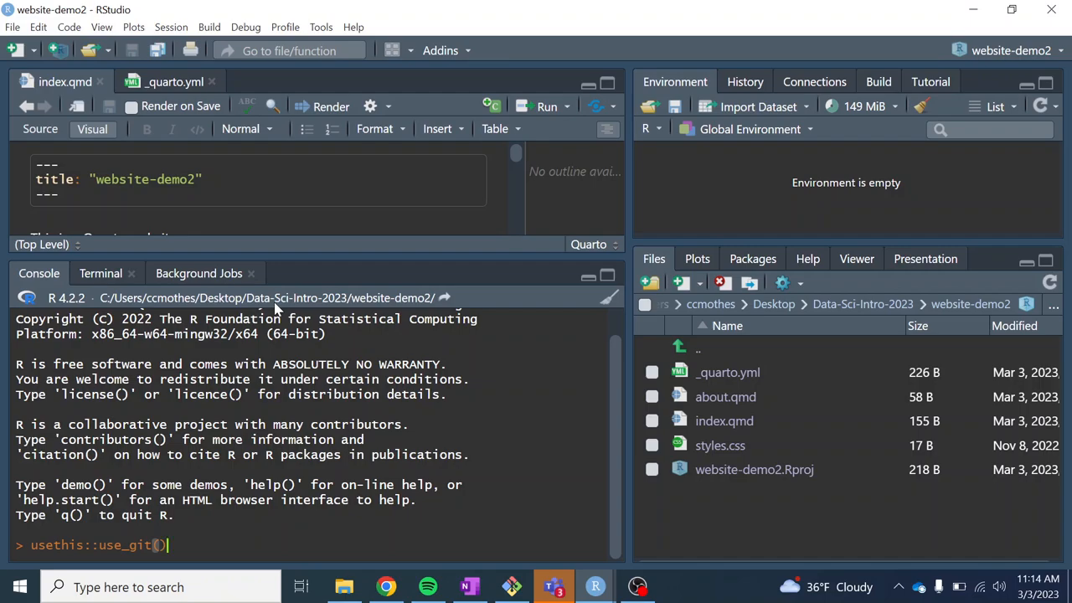
{"action": "key", "text": "Return"}
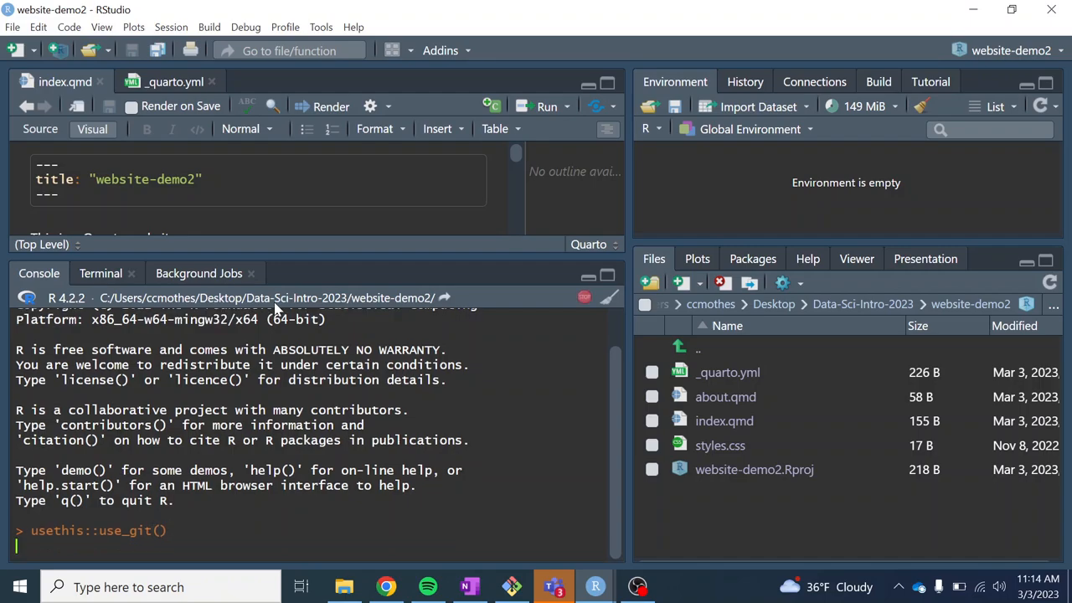
{"action": "key", "text": "Return"}
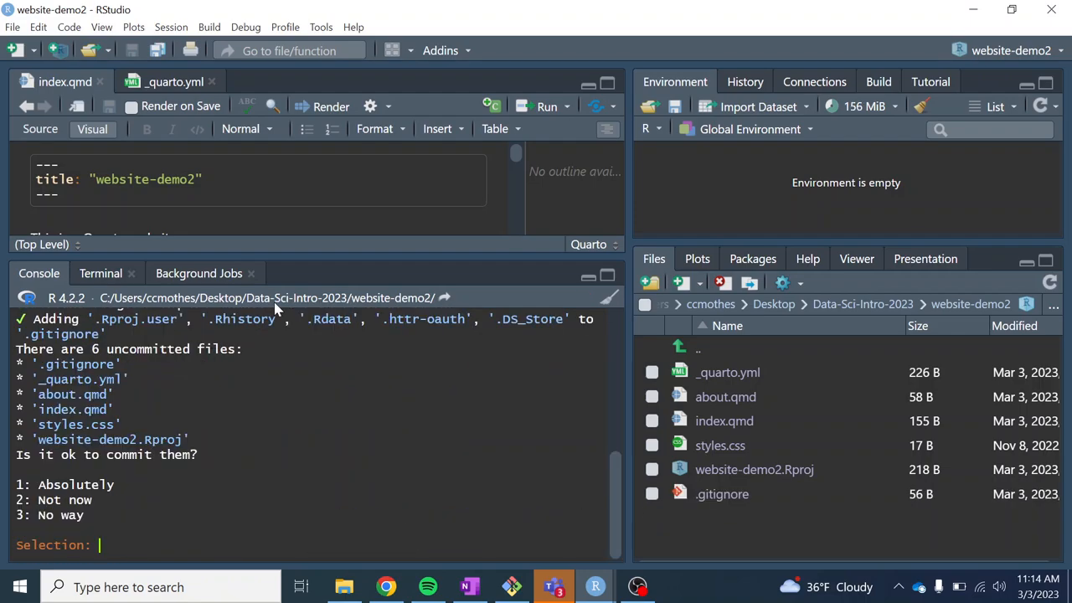
{"action": "type", "text": "1"}
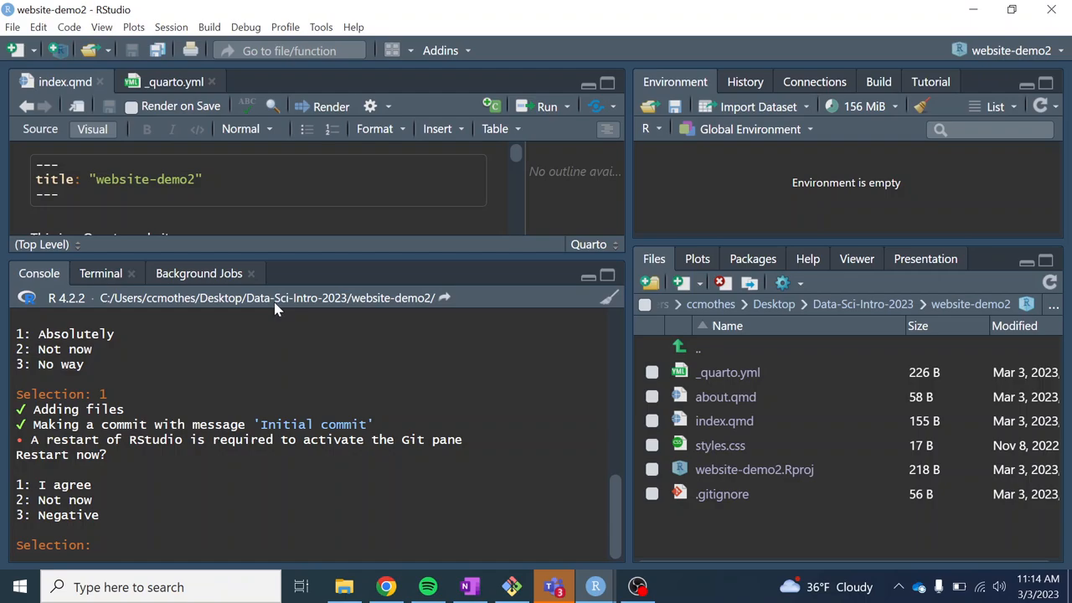
{"action": "type", "text": "1"}
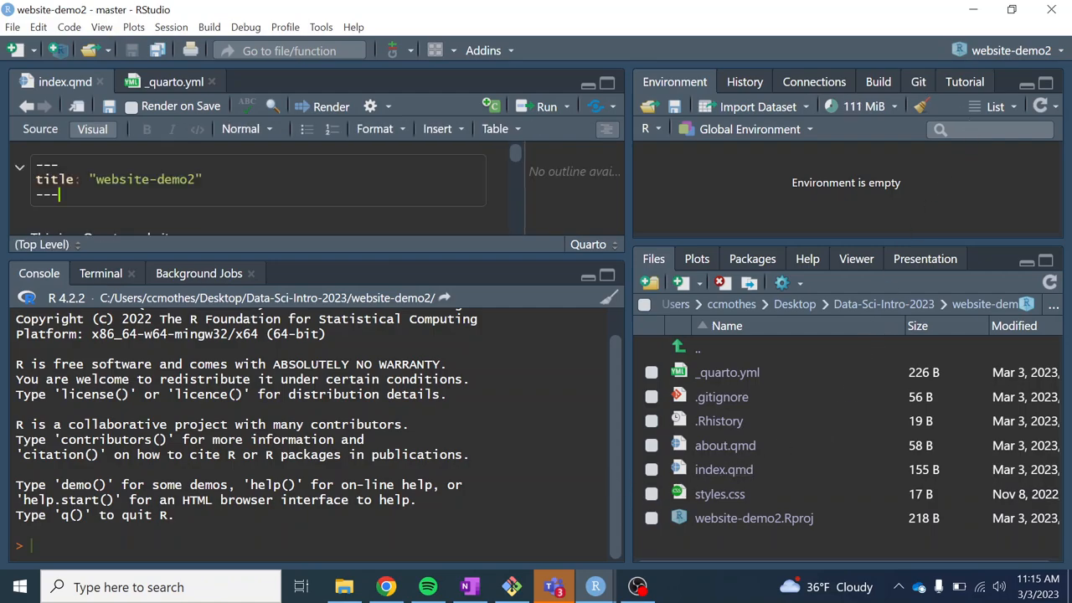
{"action": "mouse_move", "coordinate": [330, 268]}
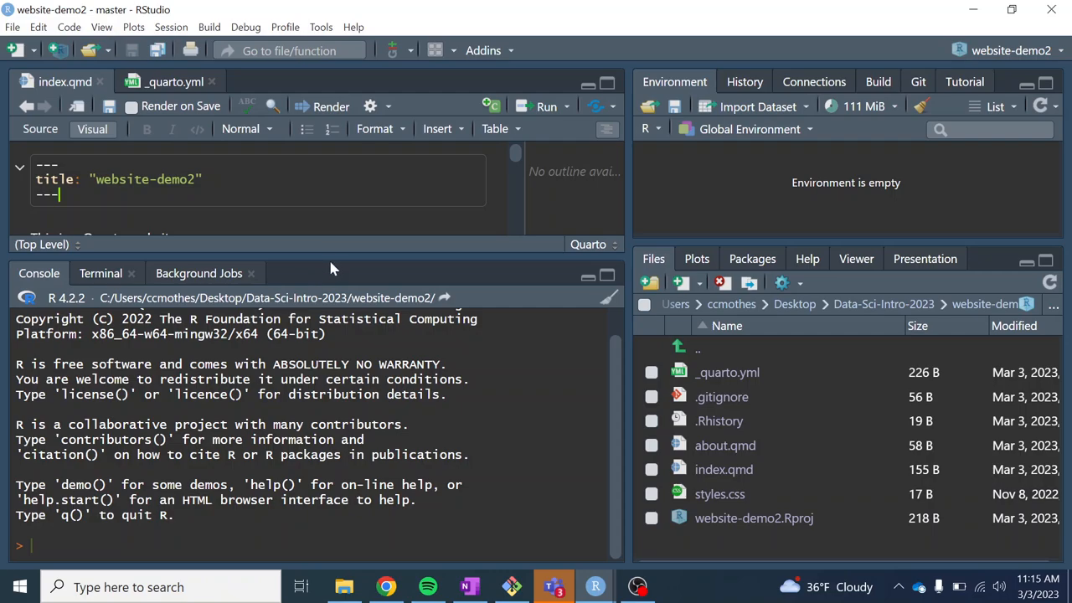
- Enlarge the index.qmd editor pane and run usethis::use_github() in the Console
{"action": "left_click_drag", "start_coordinate": [339, 268], "coordinate": [339, 377]}
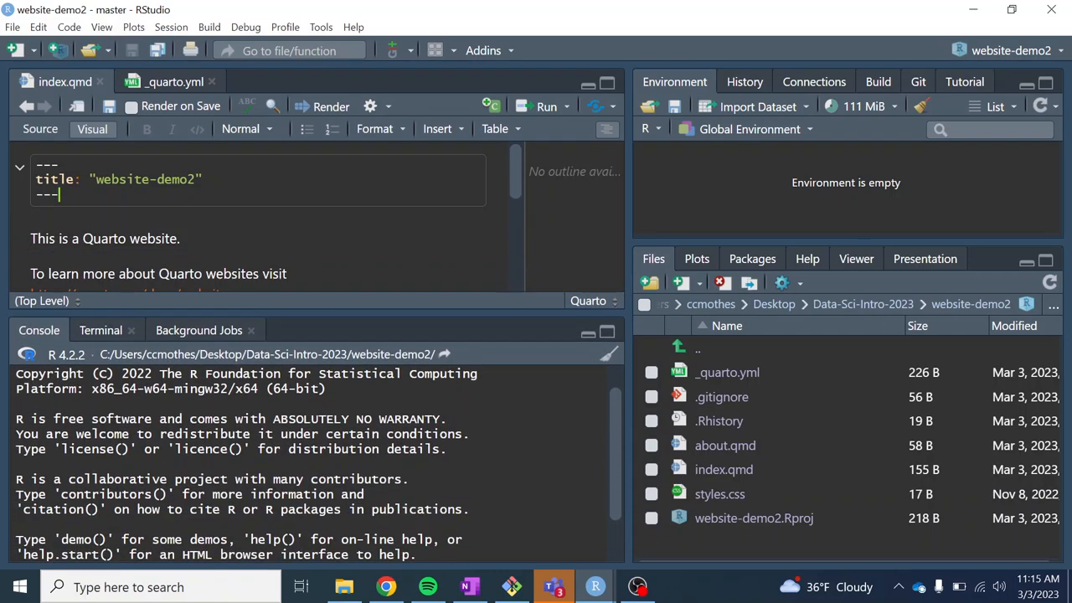
{"action": "scroll", "scroll_direction": "down", "scroll_amount": 3}
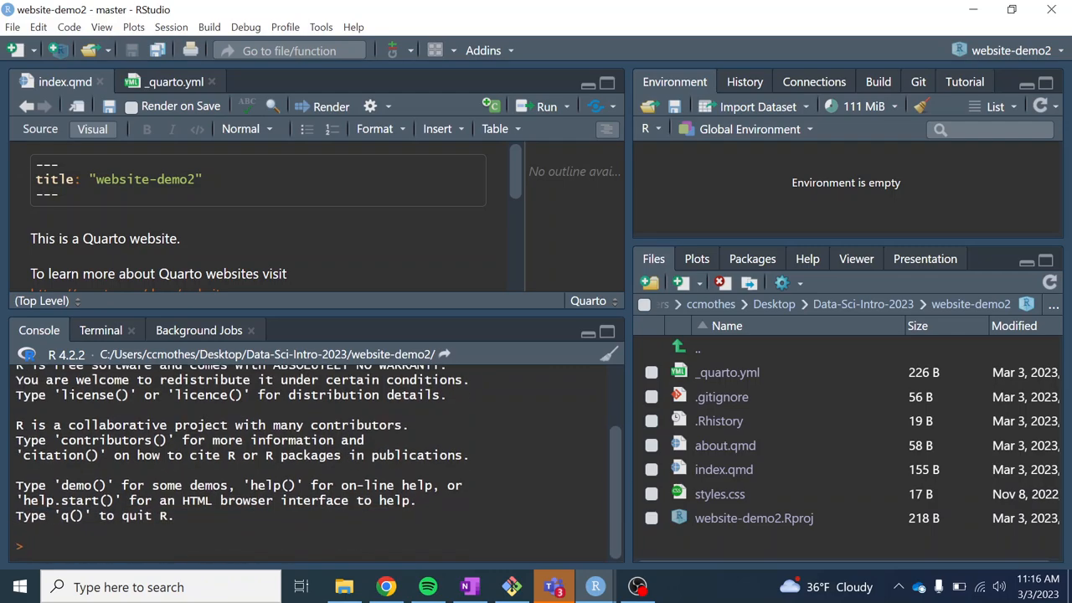
{"action": "type", "text": "usethis"}
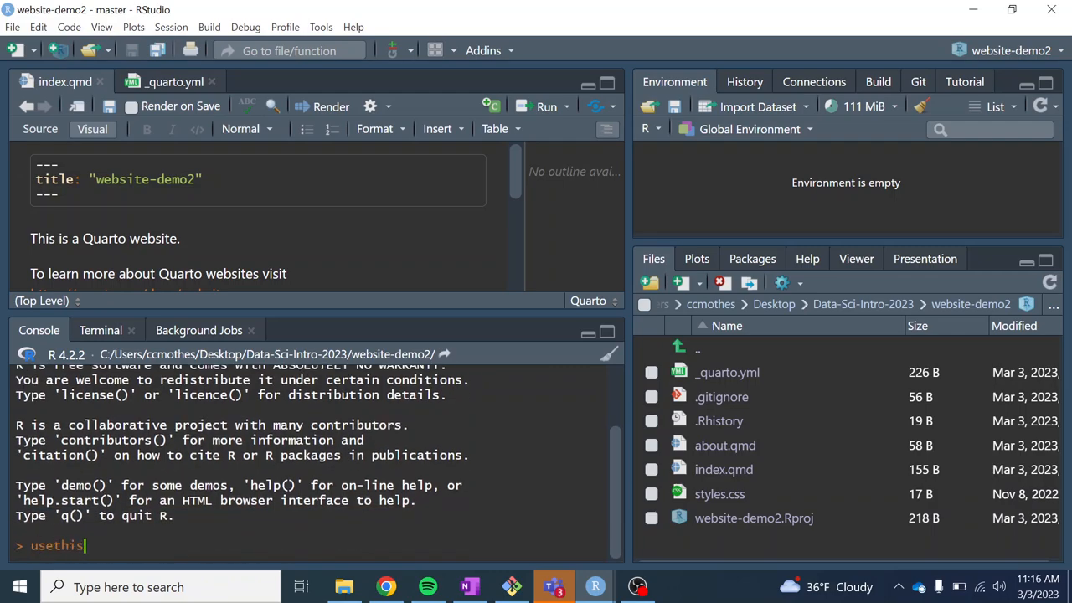
{"action": "type", "text": "::use_"}
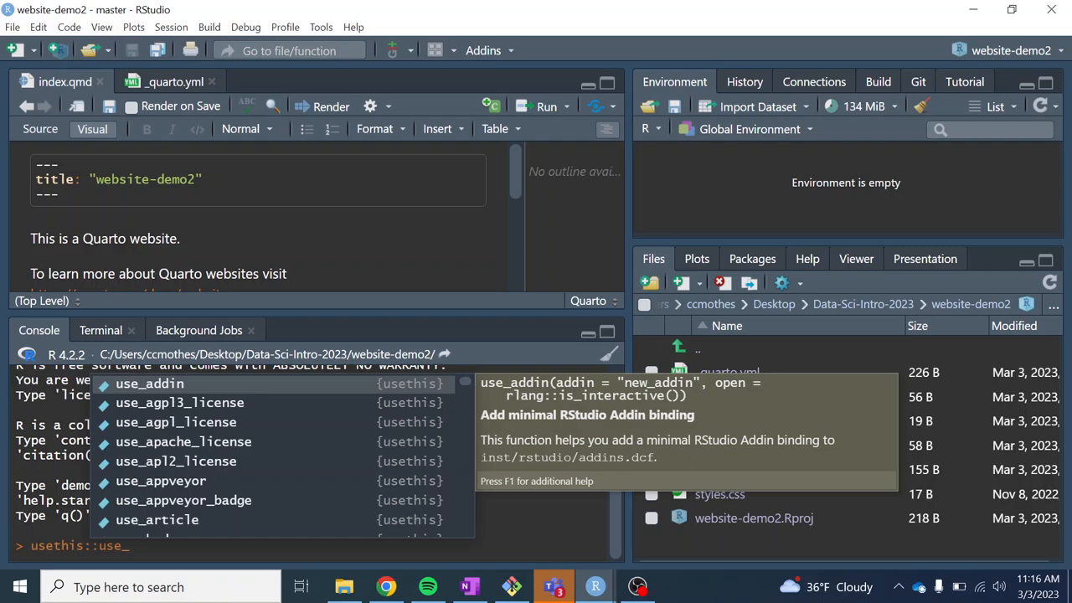
{"action": "type", "text": "gitu"}
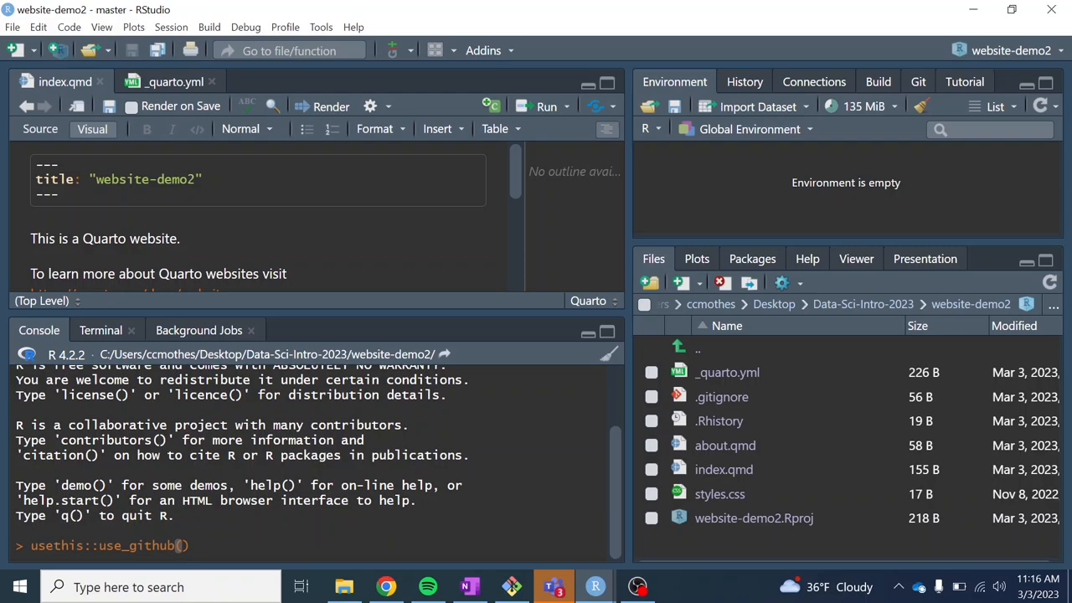
{"action": "key", "text": "Return"}
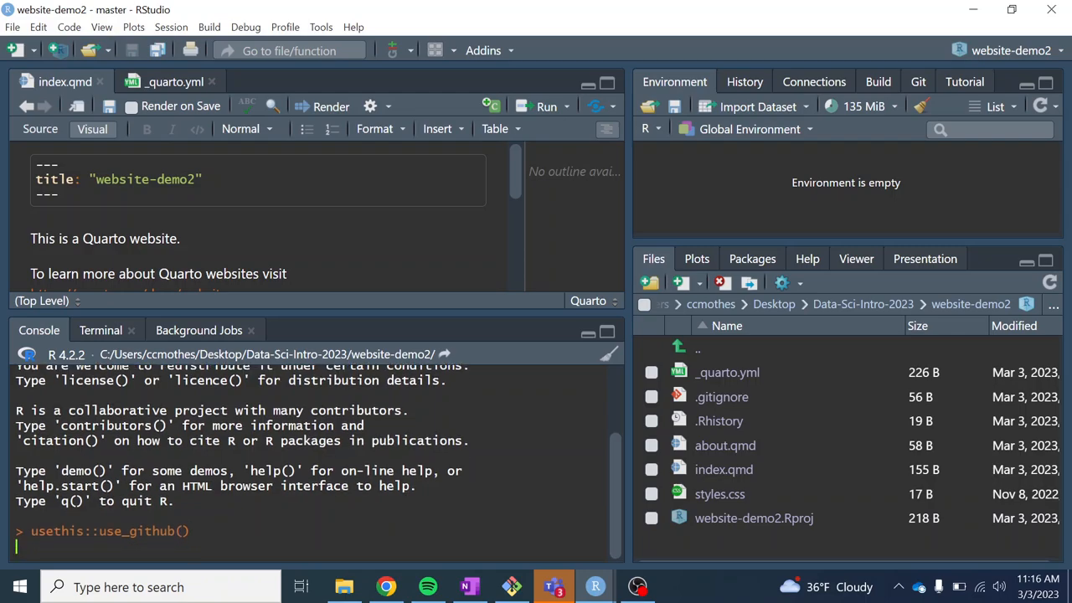
- Browse the new ccmothes/website-demo2 repository's file list under 'Initial commit'
{"action": "key", "text": "Return"}
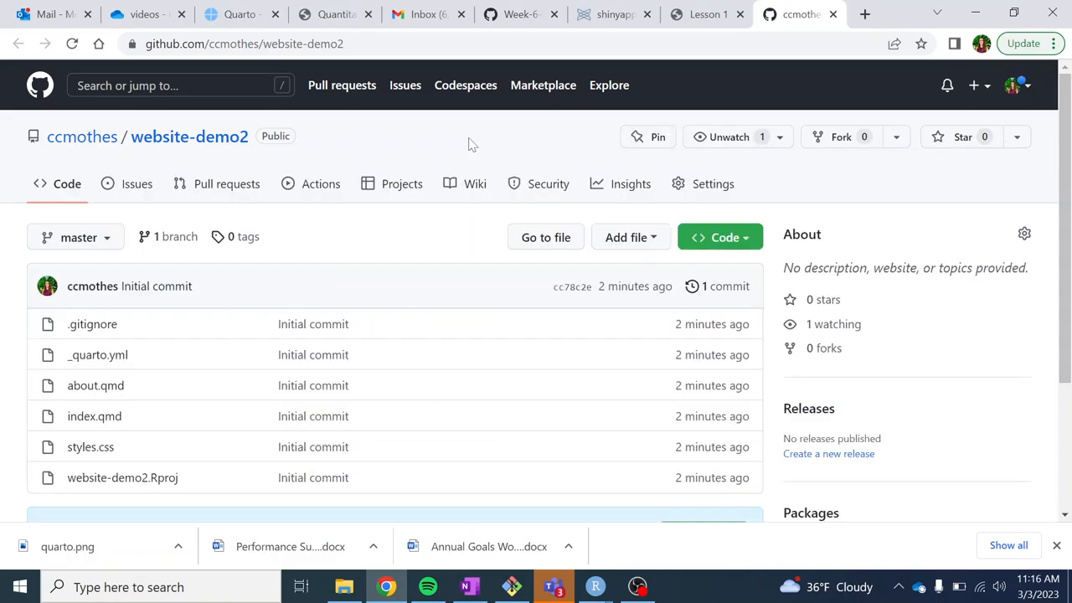
{"action": "mouse_move", "coordinate": [322, 291]}
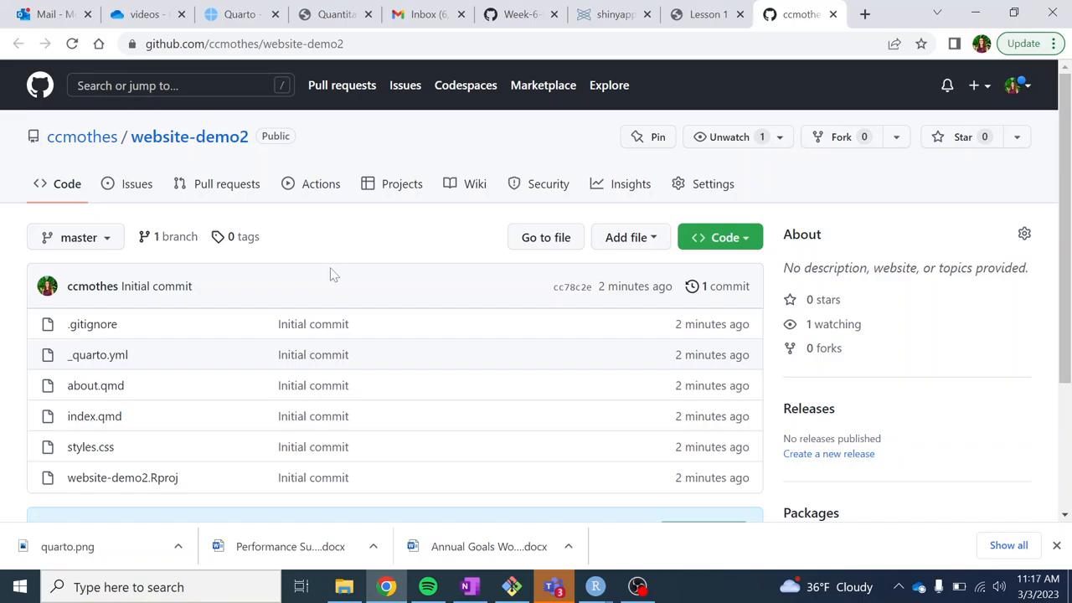
{"action": "mouse_move", "coordinate": [113, 383]}
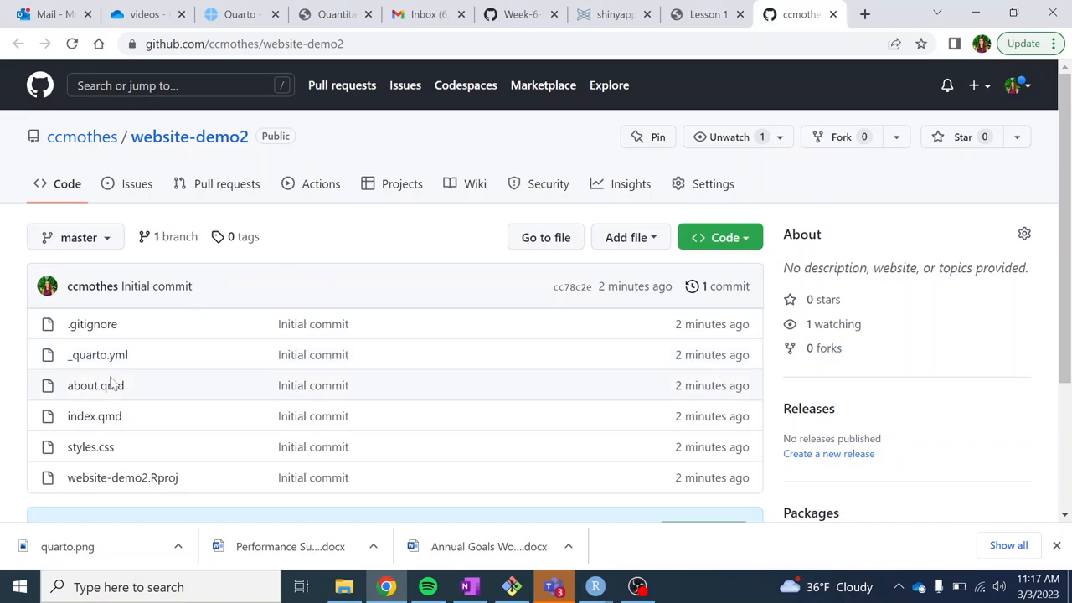
{"action": "mouse_move", "coordinate": [356, 416]}
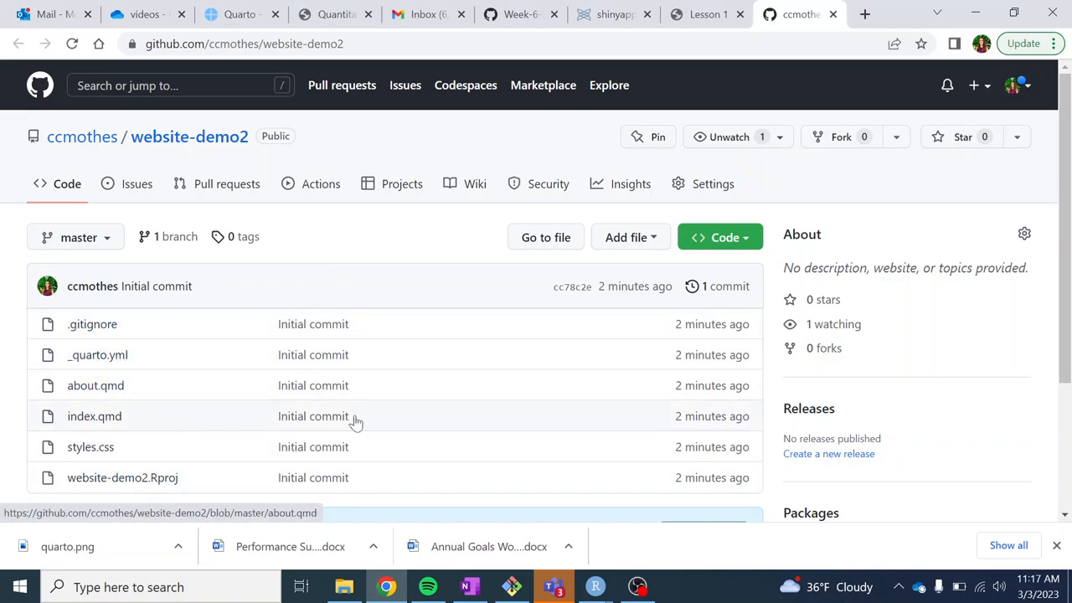
{"action": "mouse_move", "coordinate": [371, 385]}
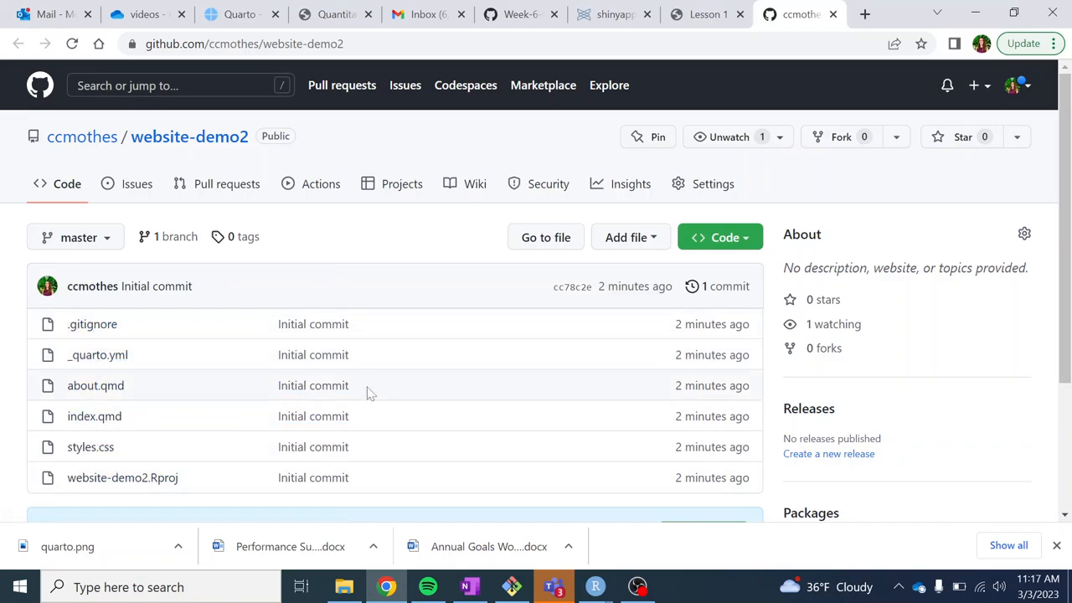
{"action": "mouse_move", "coordinate": [313, 416]}
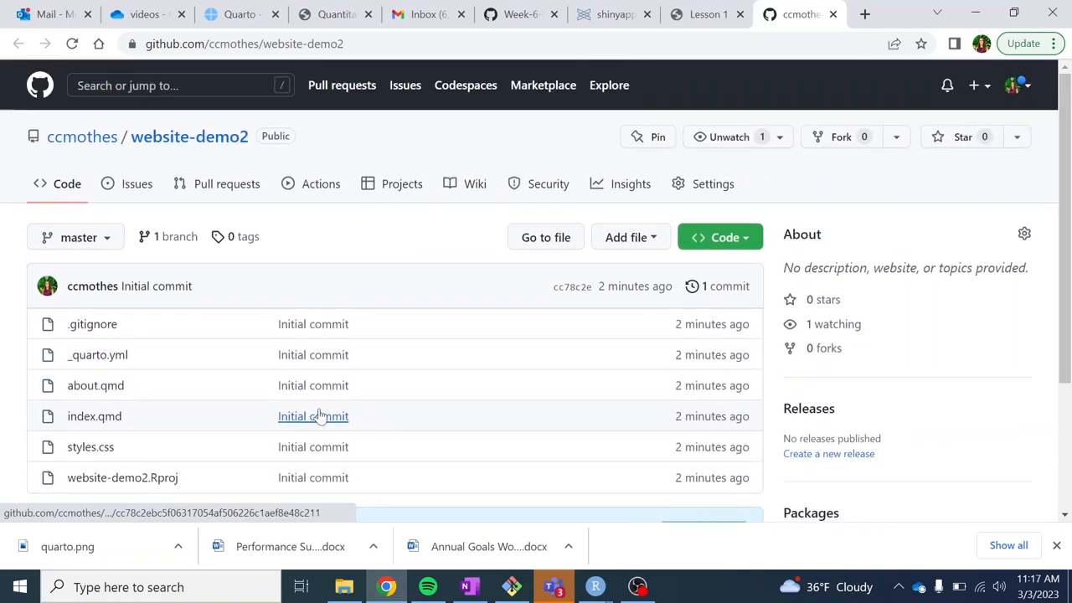
{"action": "scroll", "scroll_direction": "down", "scroll_amount": 3}
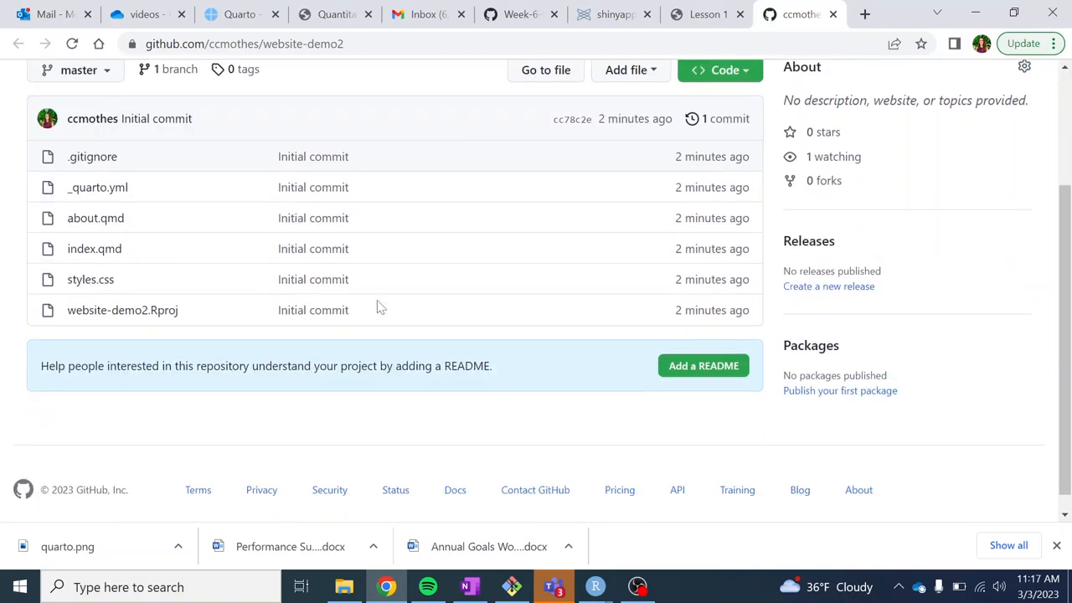
{"action": "scroll", "scroll_direction": "up", "scroll_amount": 3}
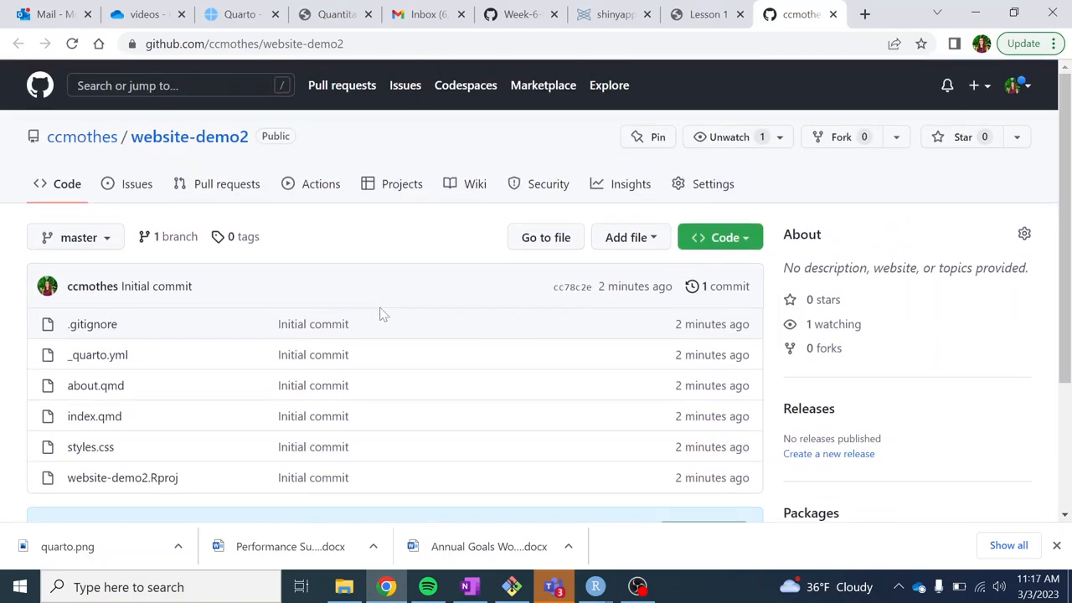
{"action": "mouse_move", "coordinate": [396, 334]}
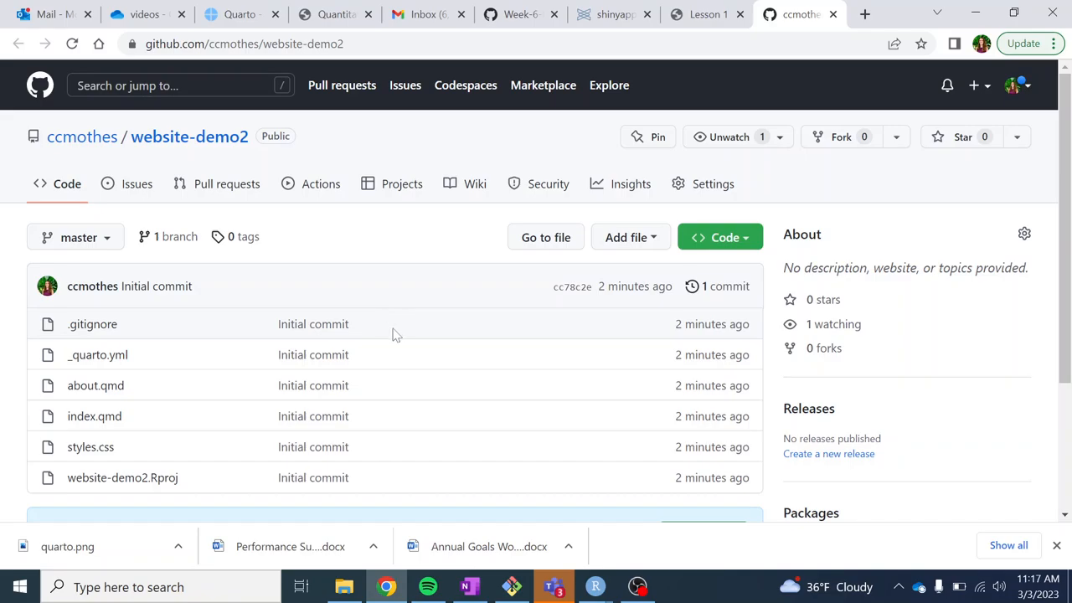
{"action": "mouse_move", "coordinate": [595, 586]}
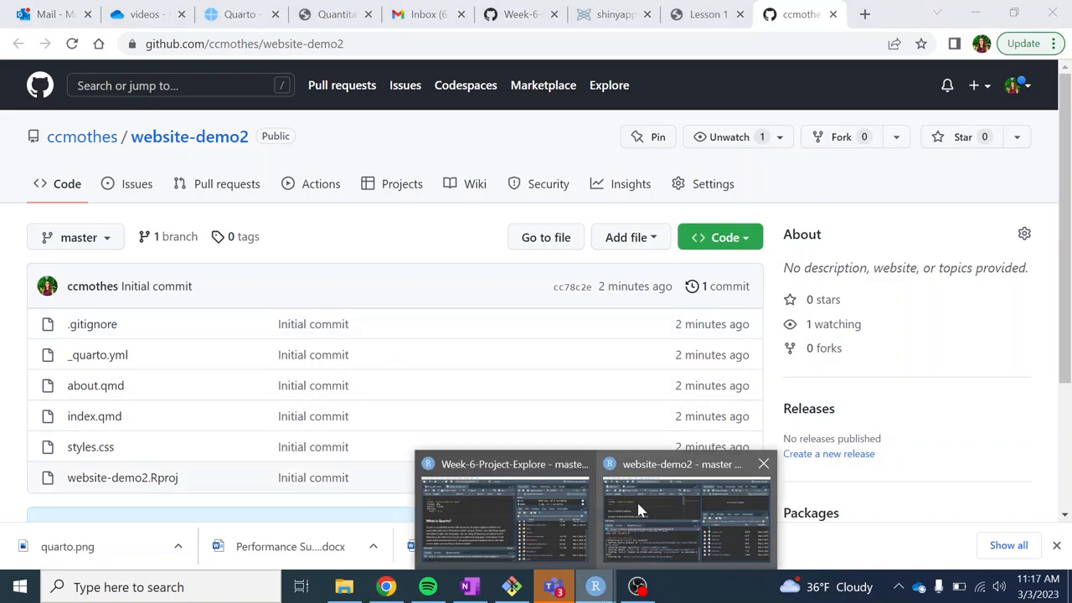
{"action": "left_click", "coordinate": [680, 510]}
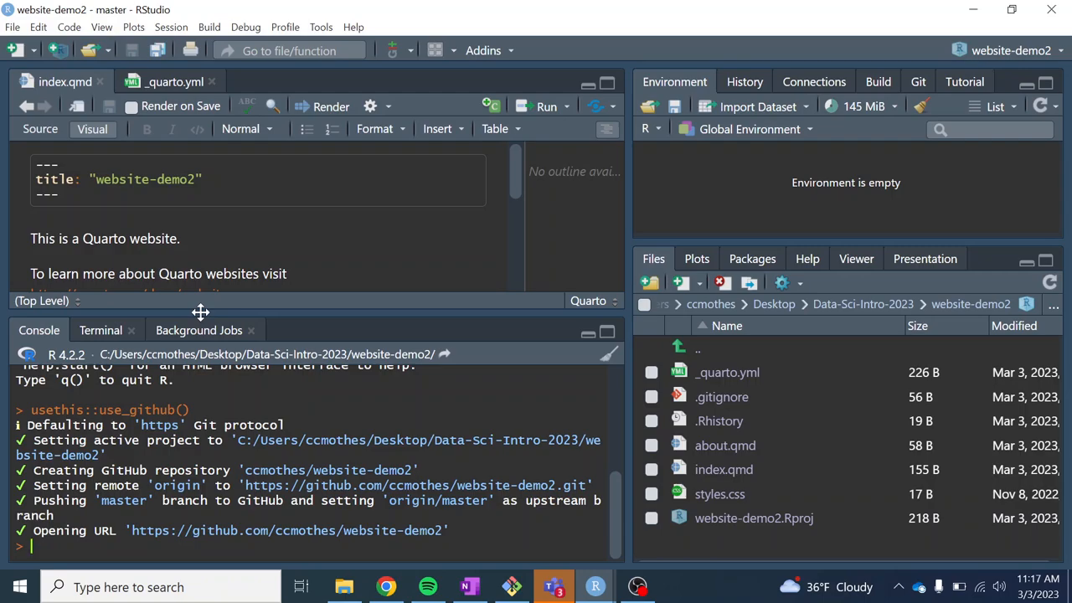
{"action": "mouse_move", "coordinate": [201, 312]}
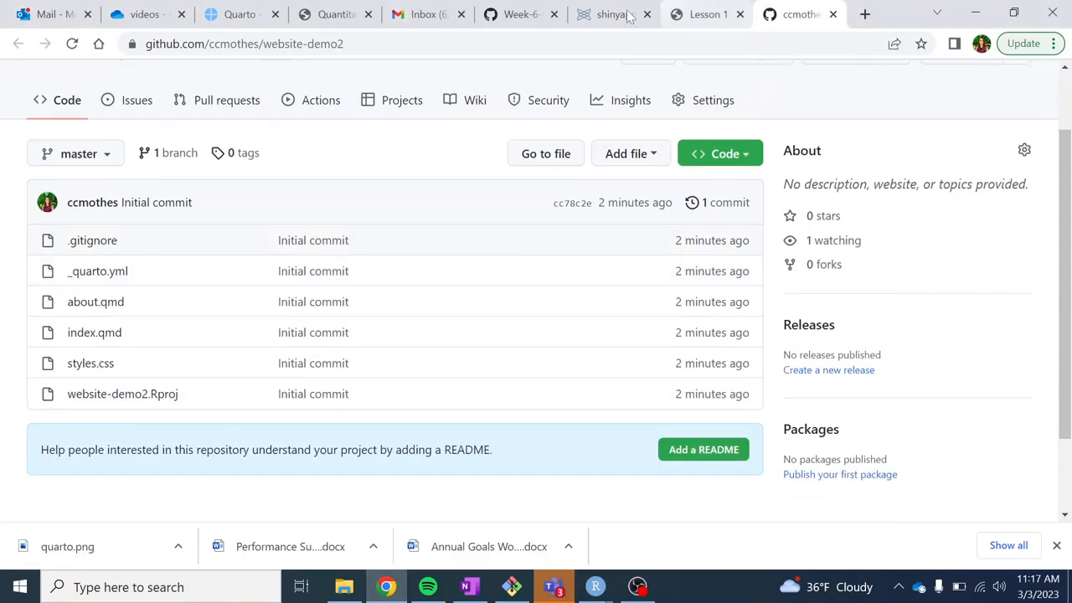
- Scroll the lesson to 'Configure and Publish with GitHub Pages': .nojekyll, docs output, rendering
{"action": "left_click", "coordinate": [519, 14]}
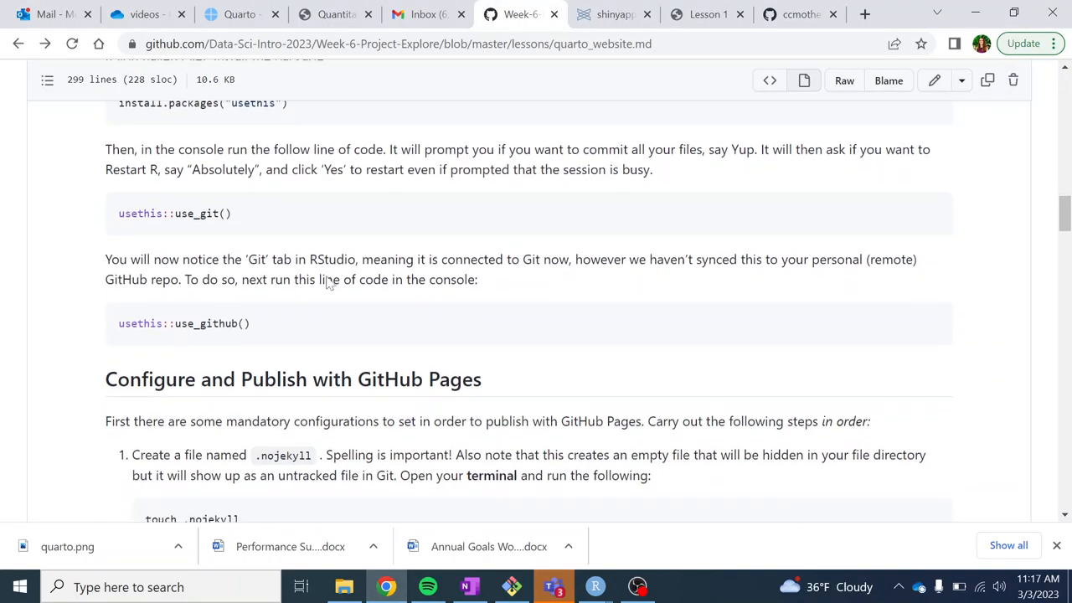
{"action": "scroll", "scroll_direction": "down", "scroll_amount": 3}
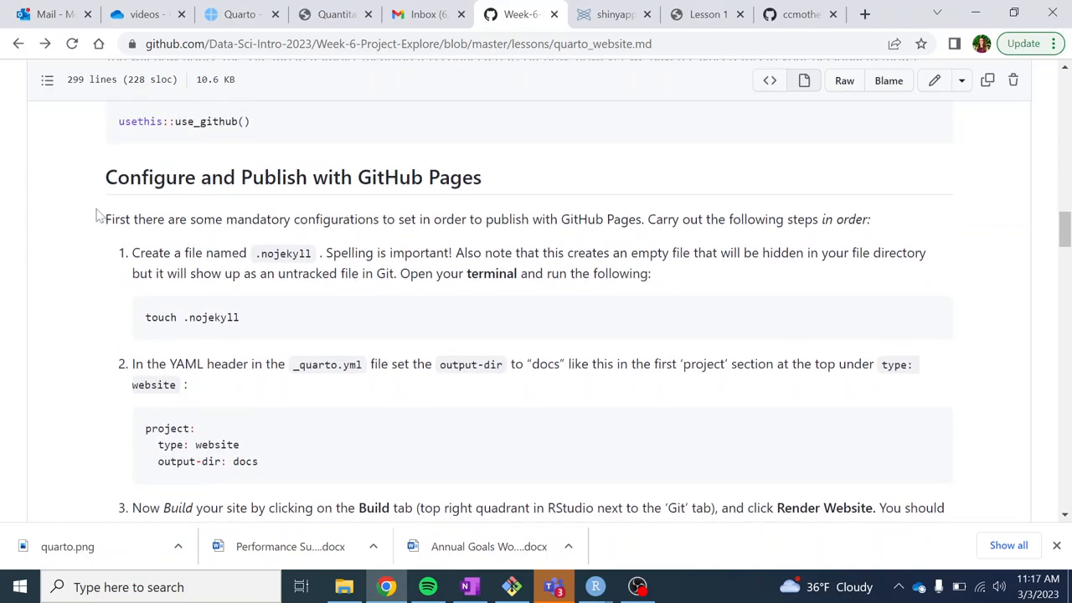
{"action": "scroll", "scroll_direction": "down", "scroll_amount": 3}
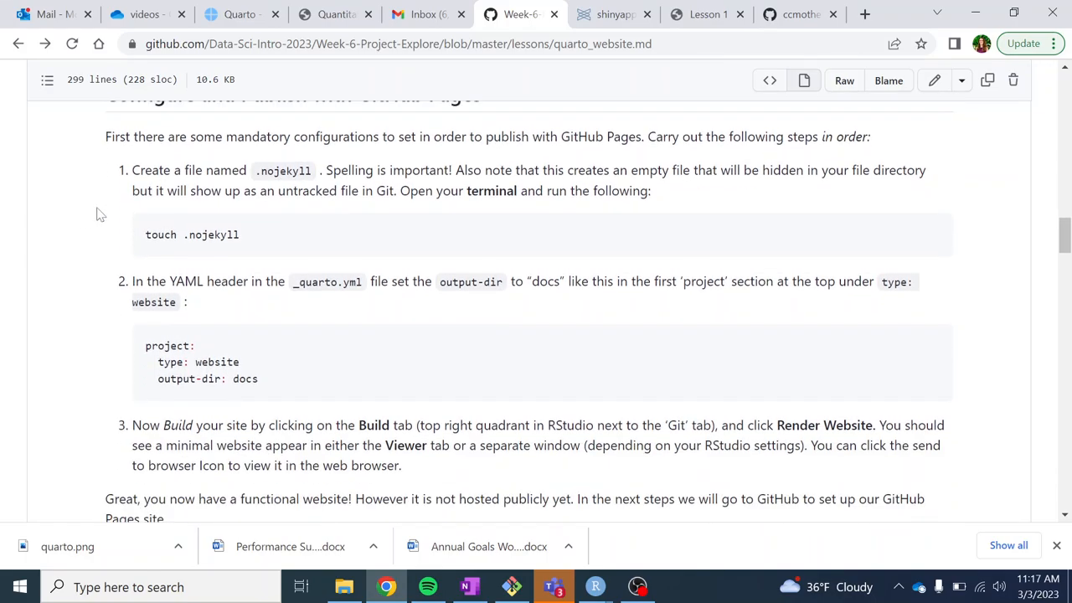
{"action": "mouse_move", "coordinate": [123, 192]}
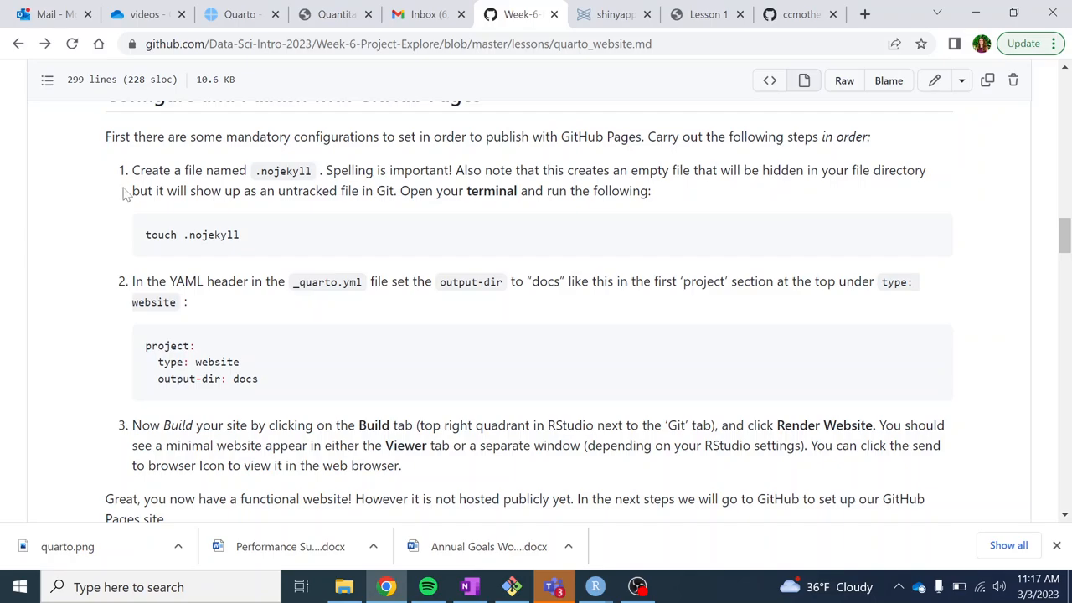
{"action": "mouse_move", "coordinate": [677, 202]}
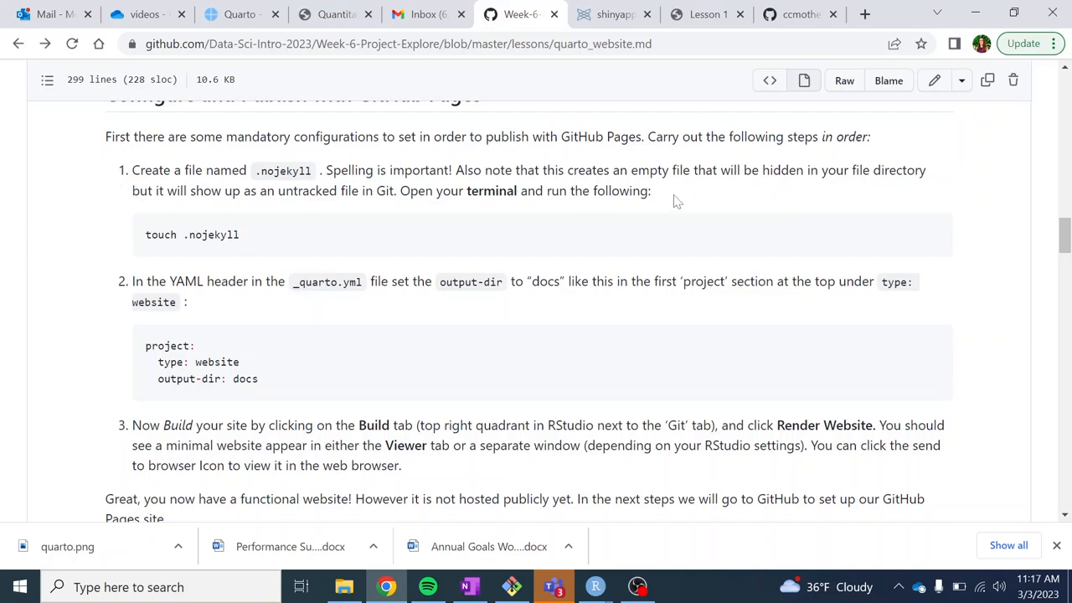
{"action": "mouse_move", "coordinate": [676, 201]}
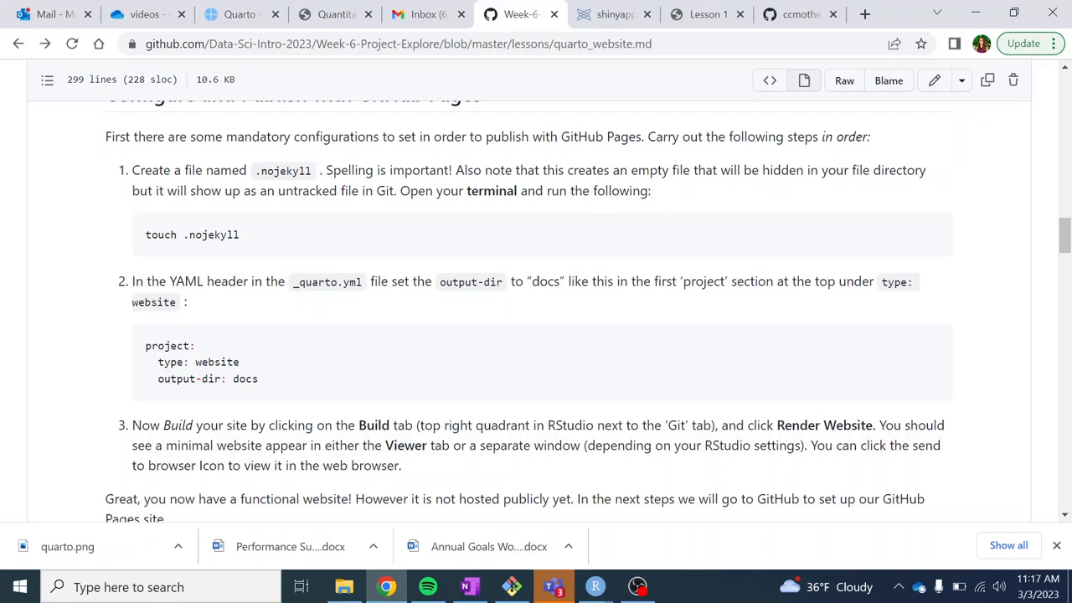
{"action": "scroll", "scroll_direction": "down", "scroll_amount": 3}
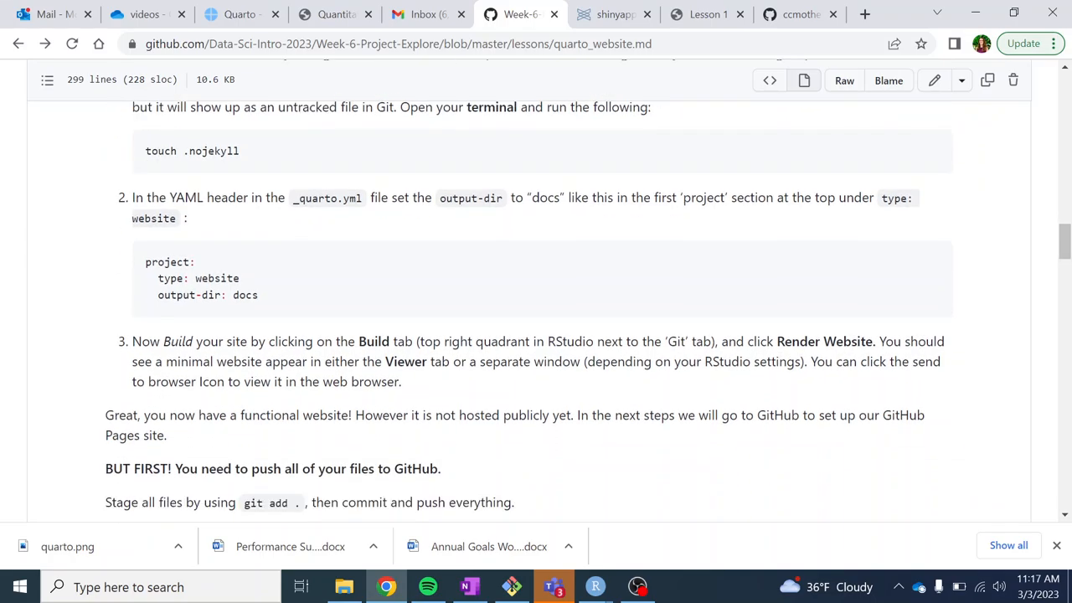
{"action": "scroll", "scroll_direction": "up", "scroll_amount": 3}
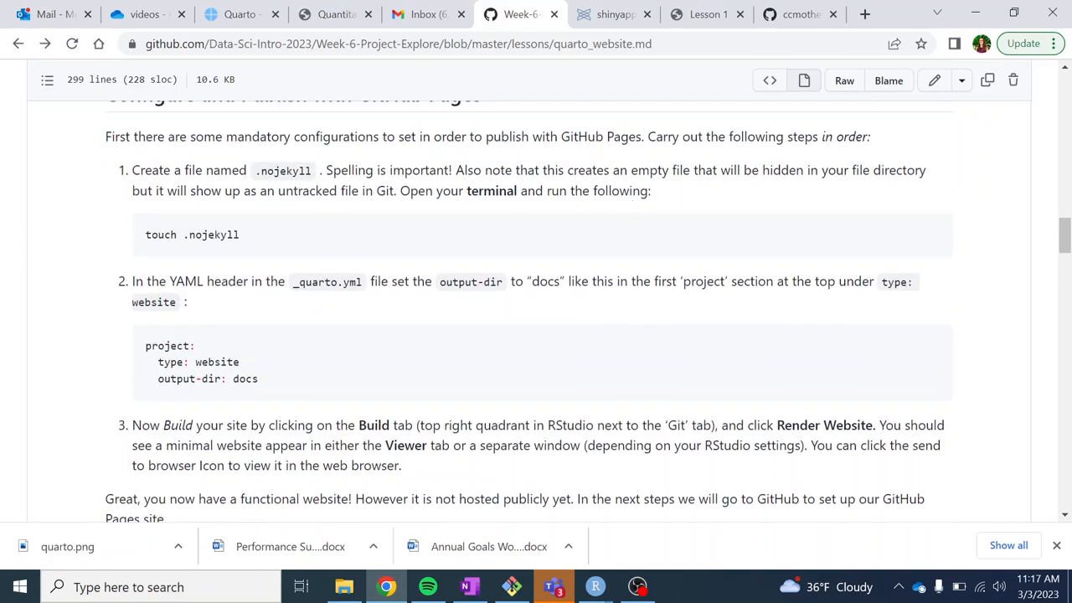
{"action": "mouse_move", "coordinate": [294, 219]}
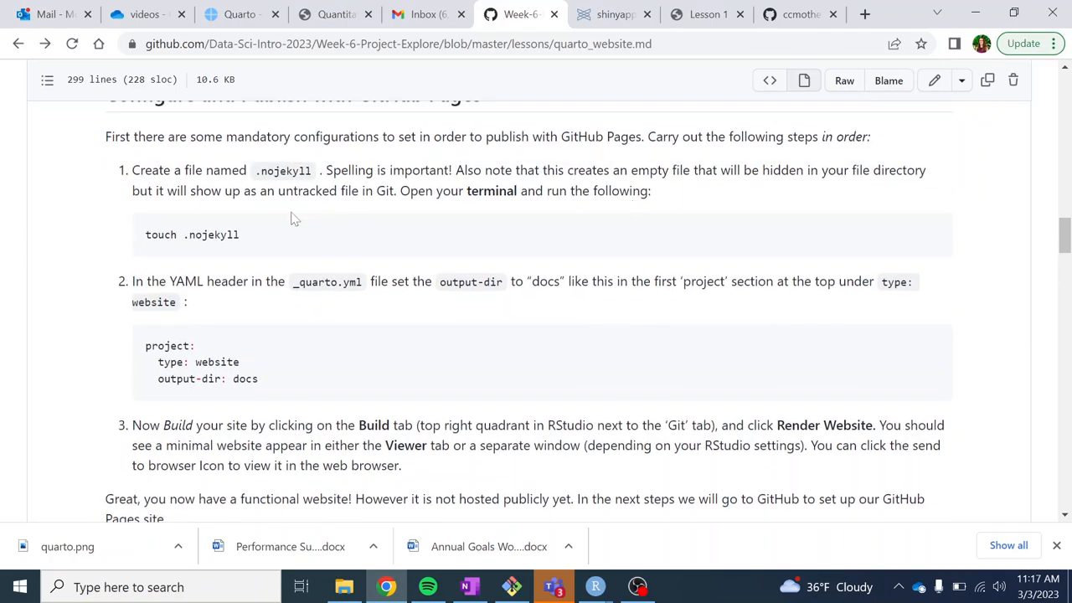
{"action": "mouse_move", "coordinate": [615, 207]}
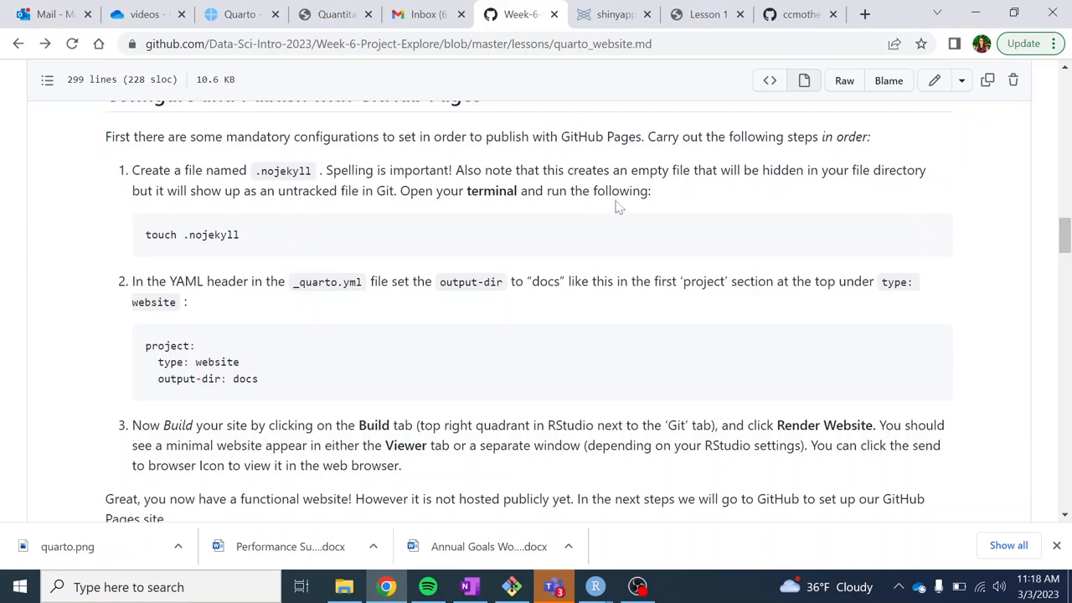
{"action": "mouse_move", "coordinate": [932, 236]}
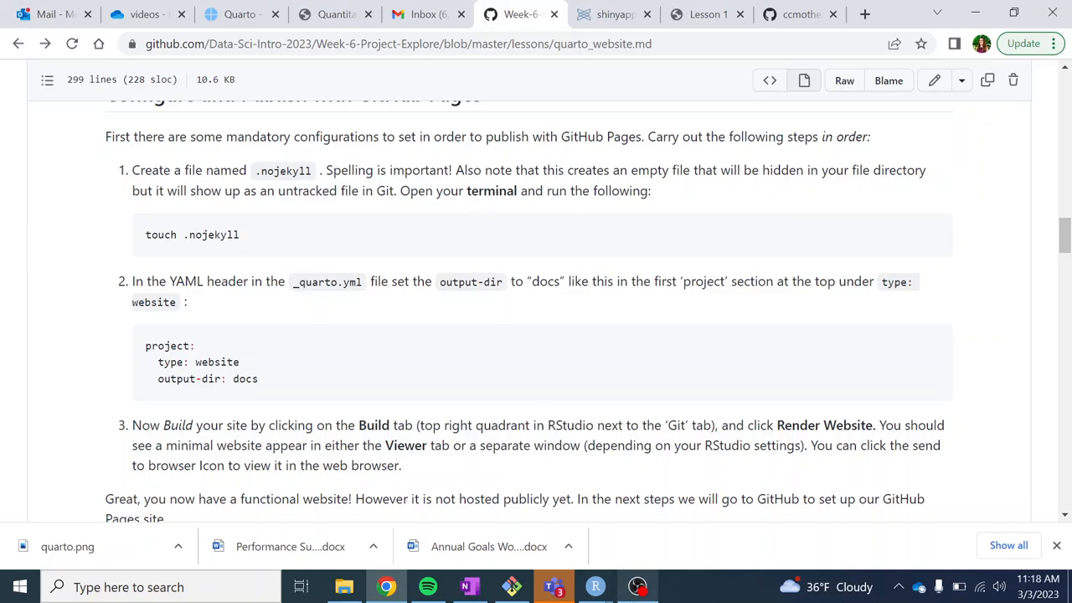
{"action": "mouse_move", "coordinate": [97, 215]}
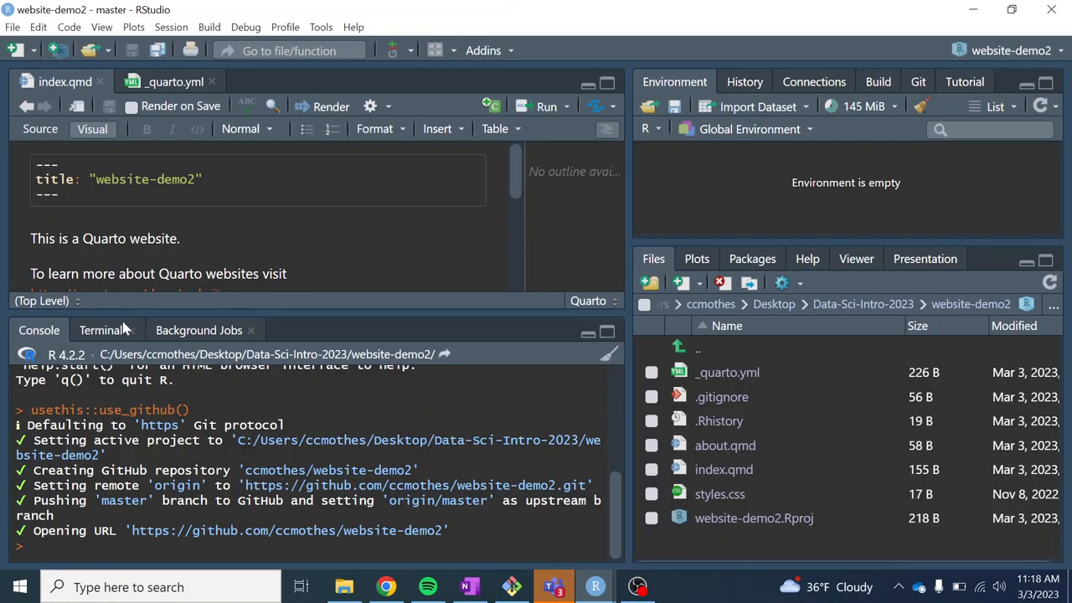
- Run 'touch .nojekyll' in the project Terminal, then refresh the Git changes list
{"action": "left_click", "coordinate": [101, 330]}
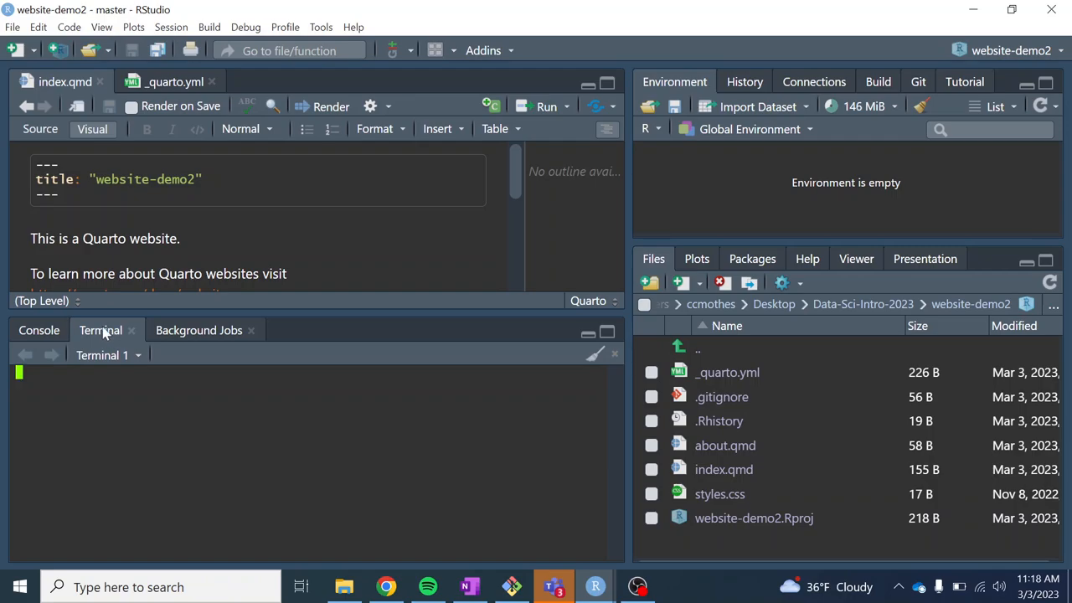
{"action": "left_click", "coordinate": [100, 330]}
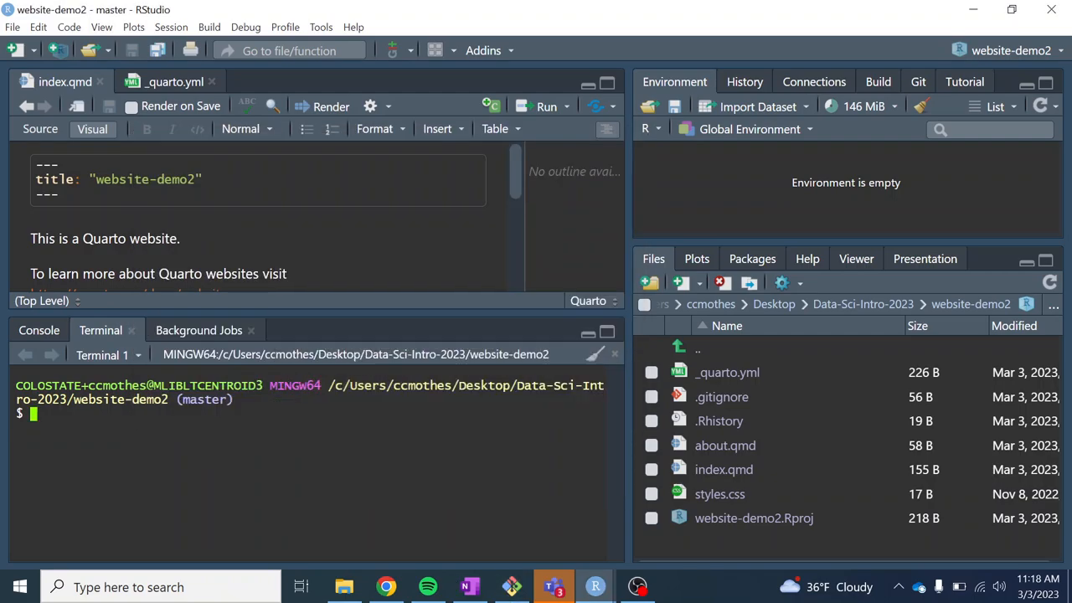
{"action": "right_click", "coordinate": [34, 418]}
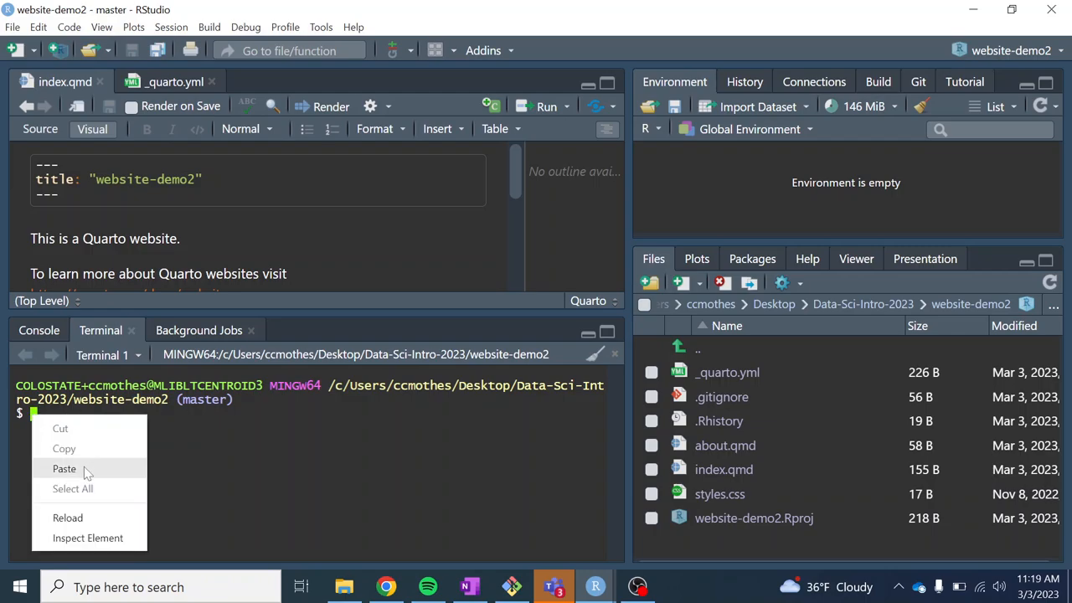
{"action": "left_click", "coordinate": [64, 468]}
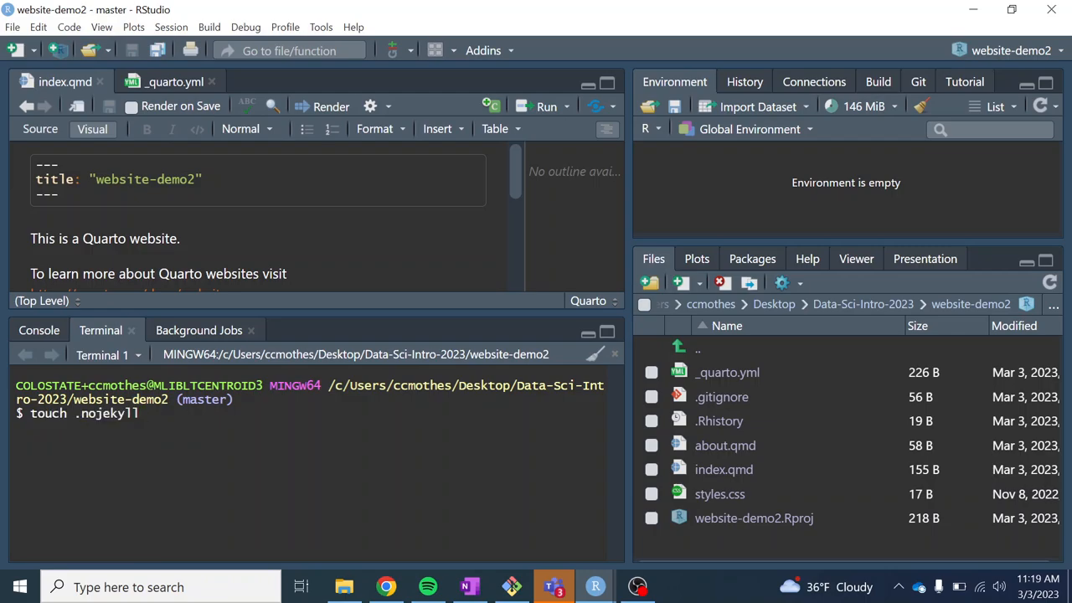
{"action": "key", "text": "Return"}
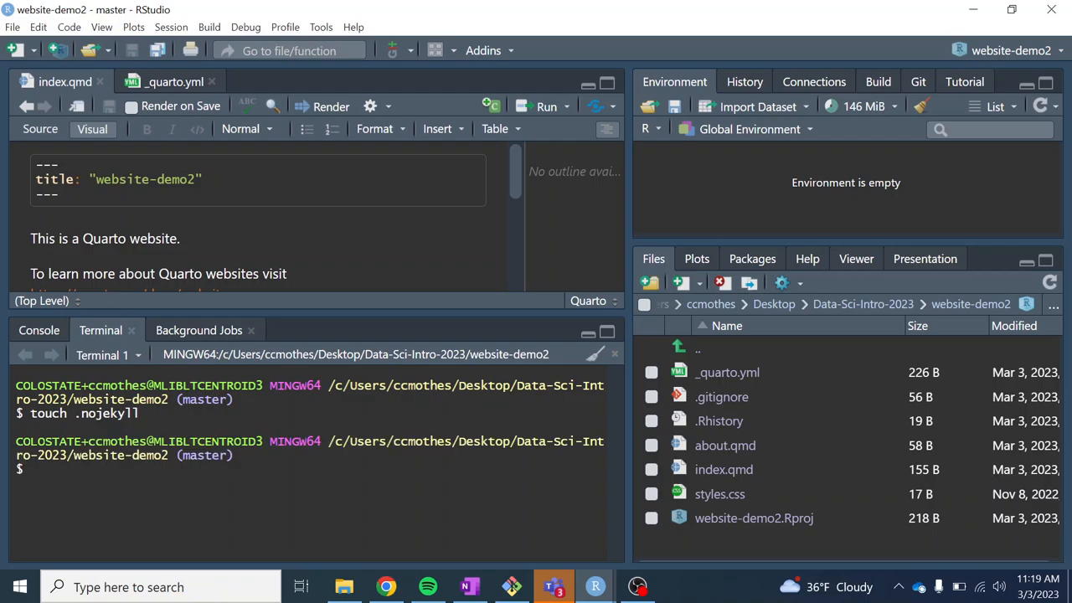
{"action": "mouse_move", "coordinate": [884, 114]}
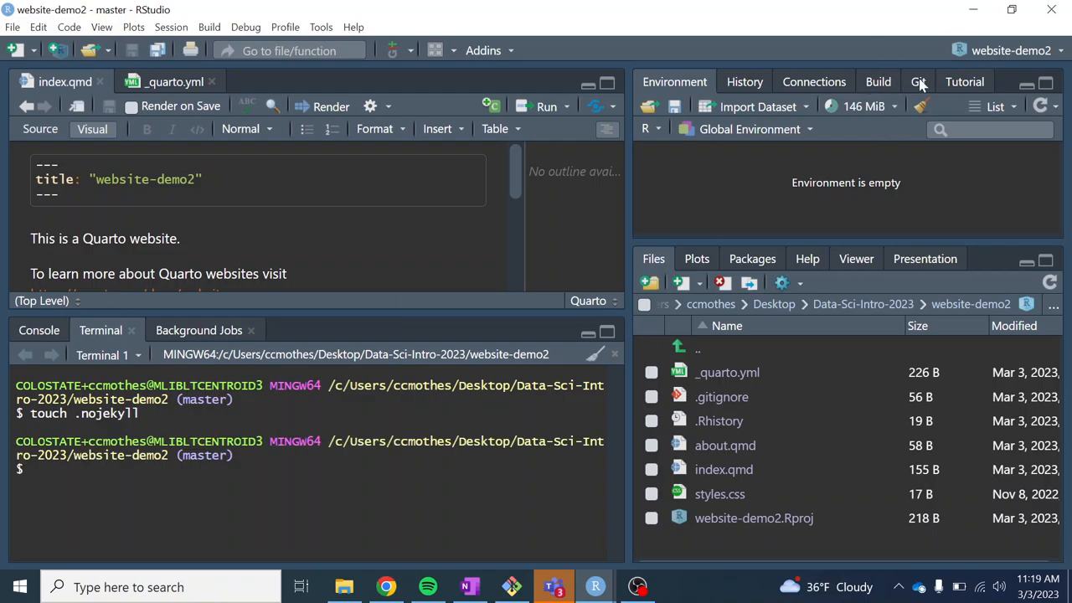
{"action": "left_click", "coordinate": [918, 82]}
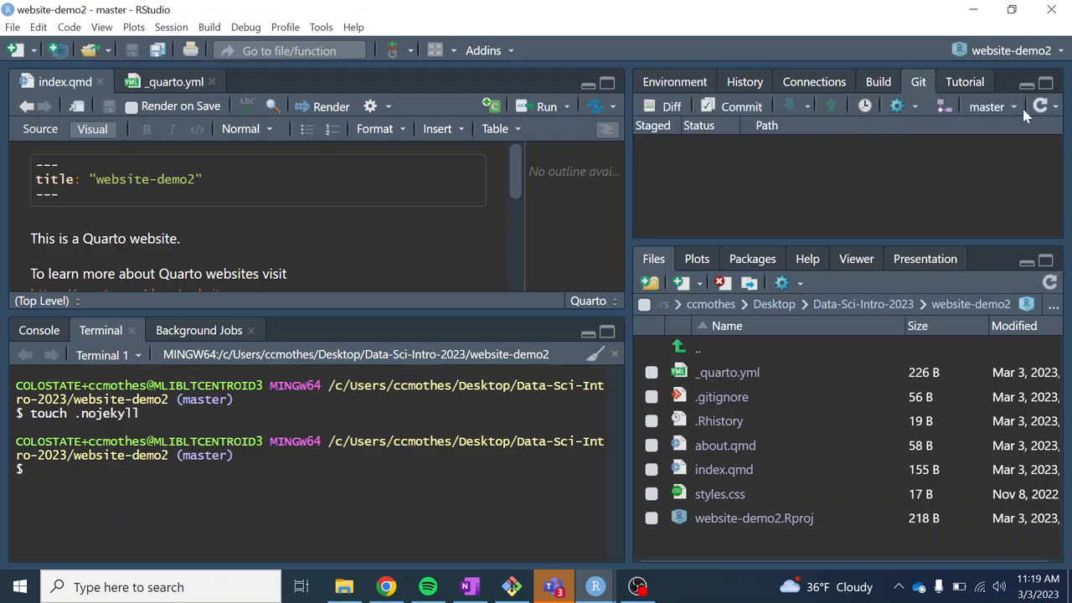
{"action": "left_click", "coordinate": [1041, 107]}
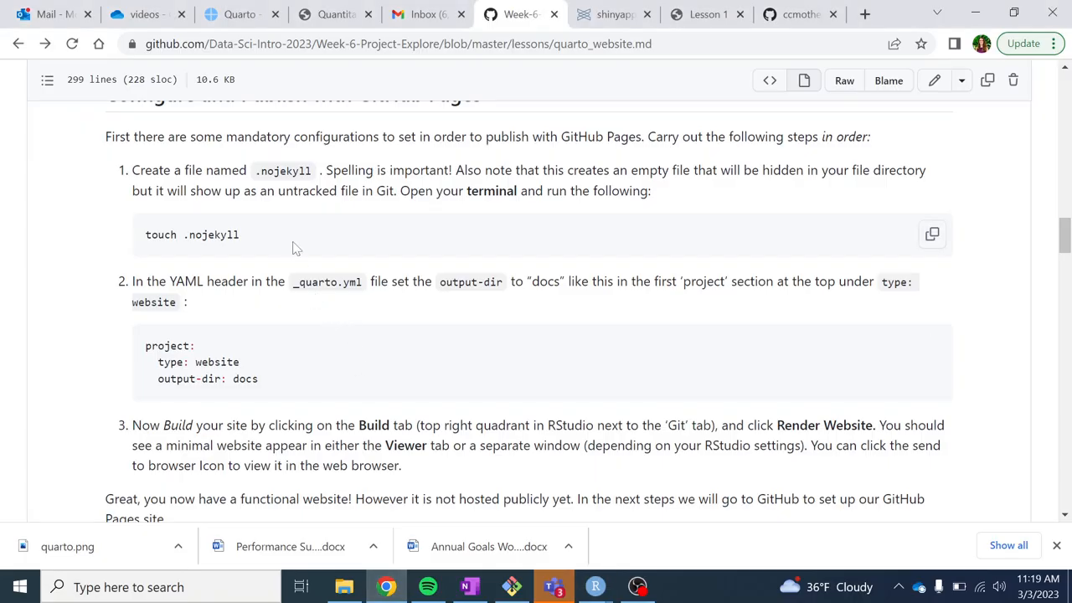
{"action": "mouse_move", "coordinate": [324, 324]}
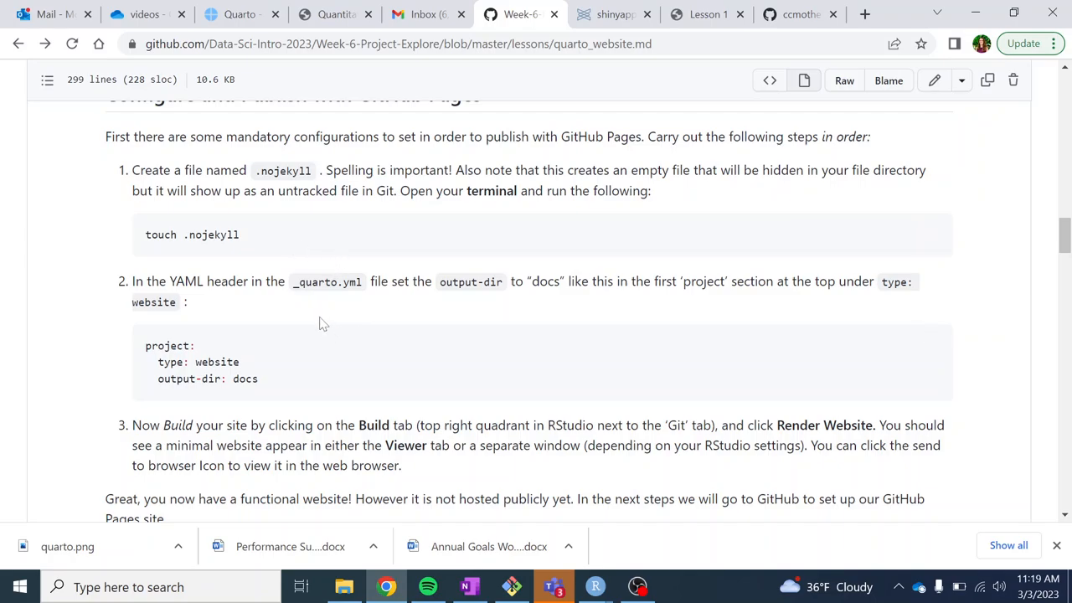
{"action": "mouse_move", "coordinate": [349, 295]}
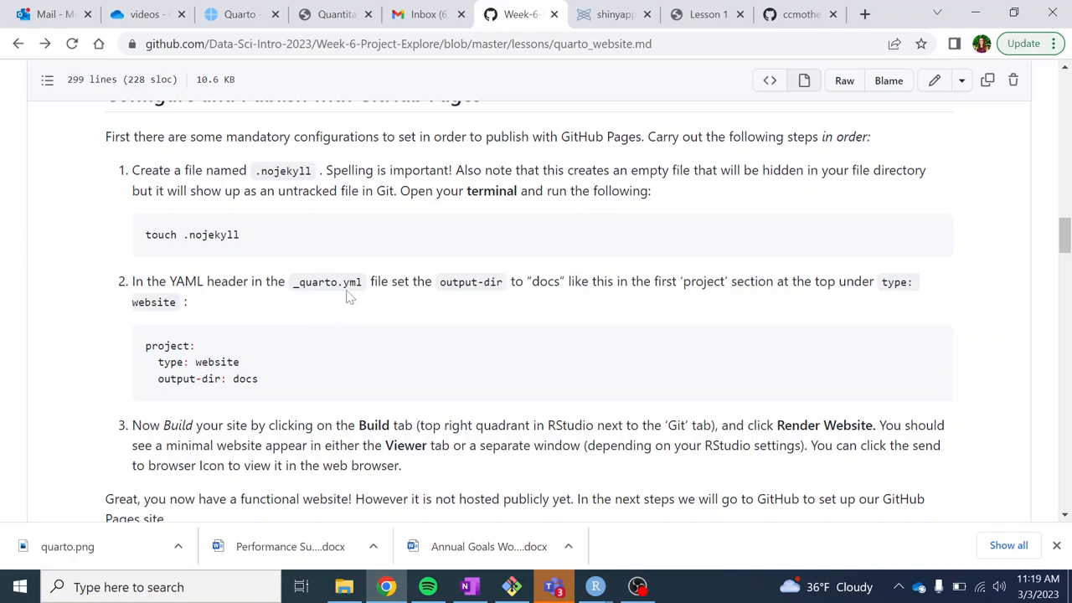
{"action": "mouse_move", "coordinate": [376, 317]}
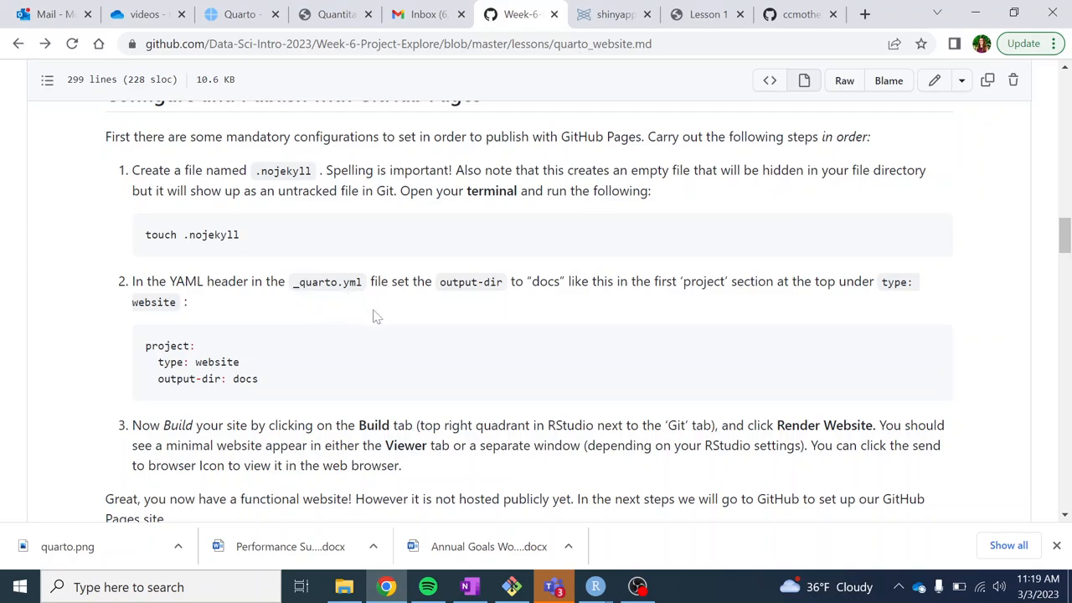
{"action": "mouse_move", "coordinate": [486, 584]}
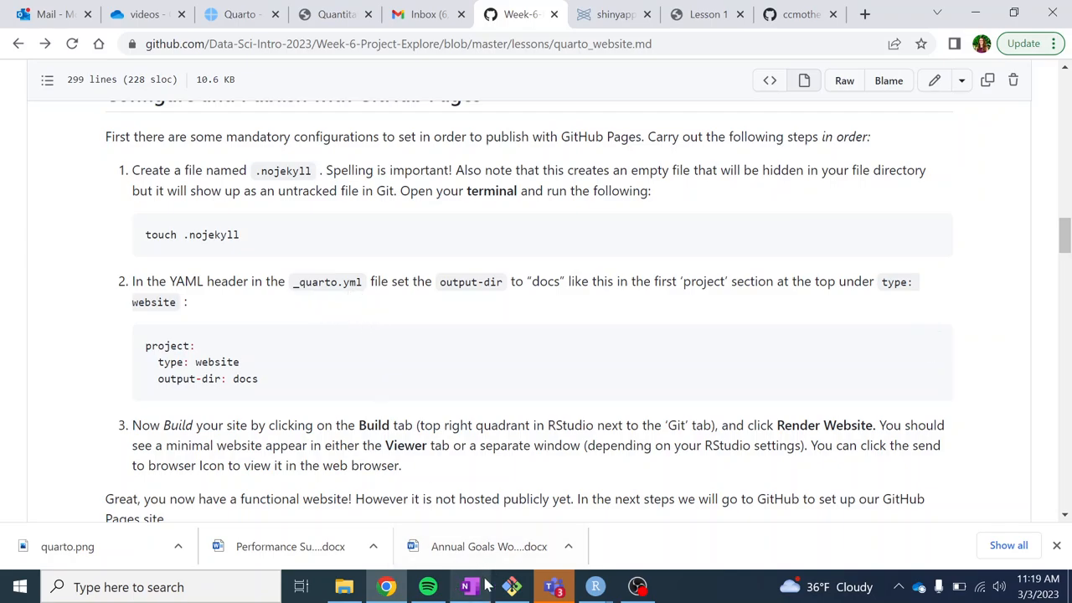
- Open _quarto.yml from the Files pane and scroll through its YAML
{"action": "left_click", "coordinate": [594, 586]}
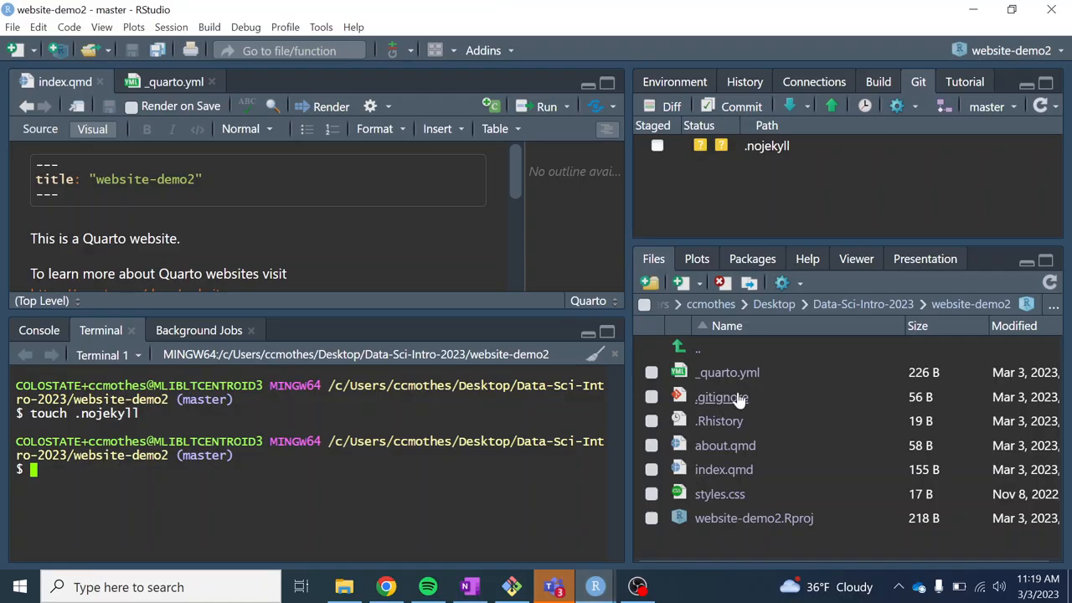
{"action": "mouse_move", "coordinate": [723, 469]}
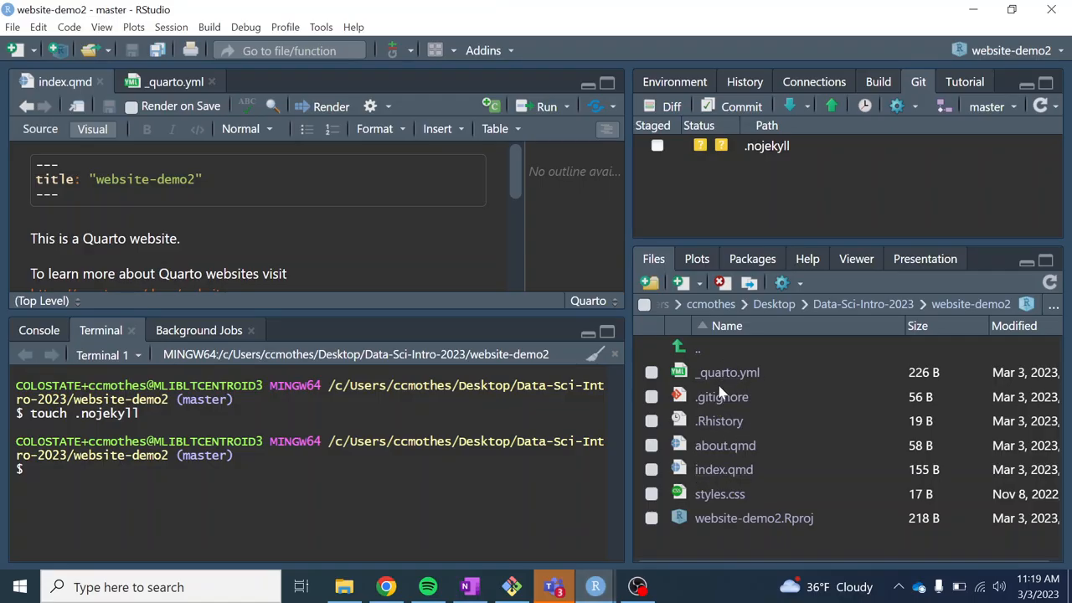
{"action": "mouse_move", "coordinate": [723, 469]}
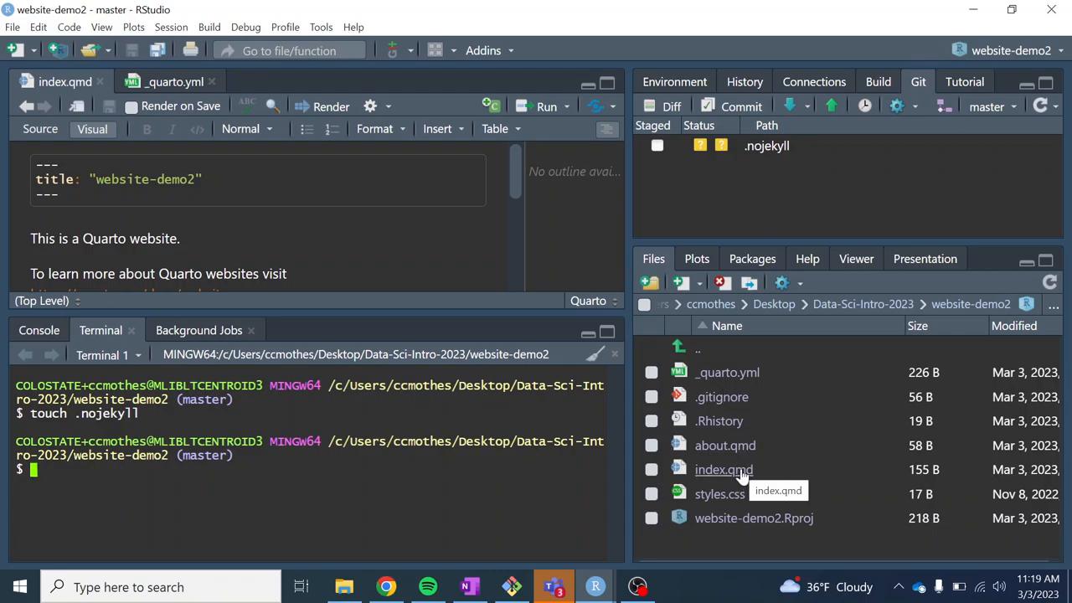
{"action": "mouse_move", "coordinate": [727, 477]}
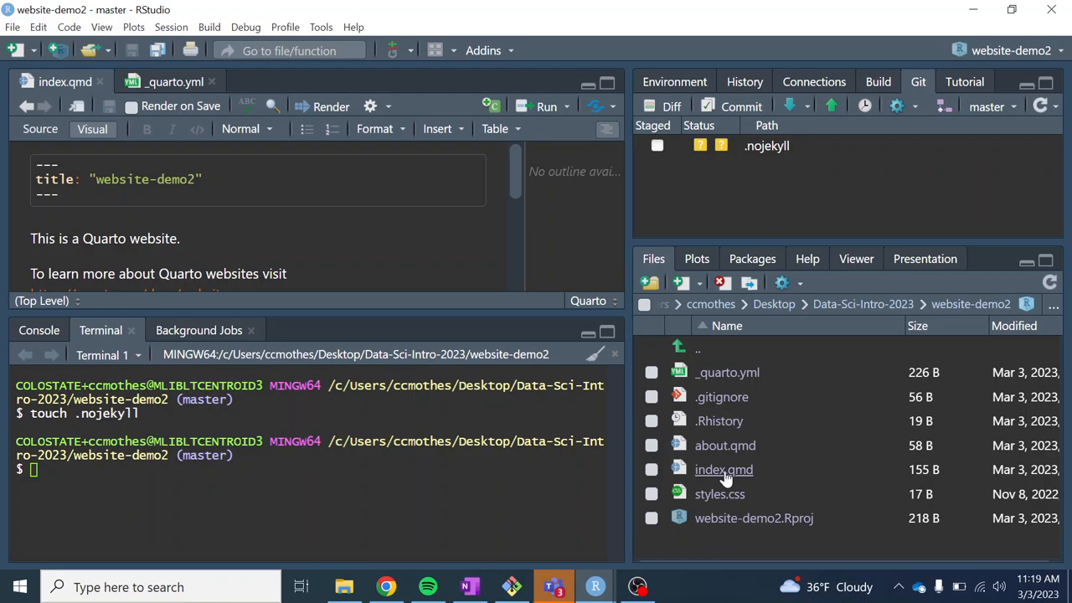
{"action": "mouse_move", "coordinate": [724, 474]}
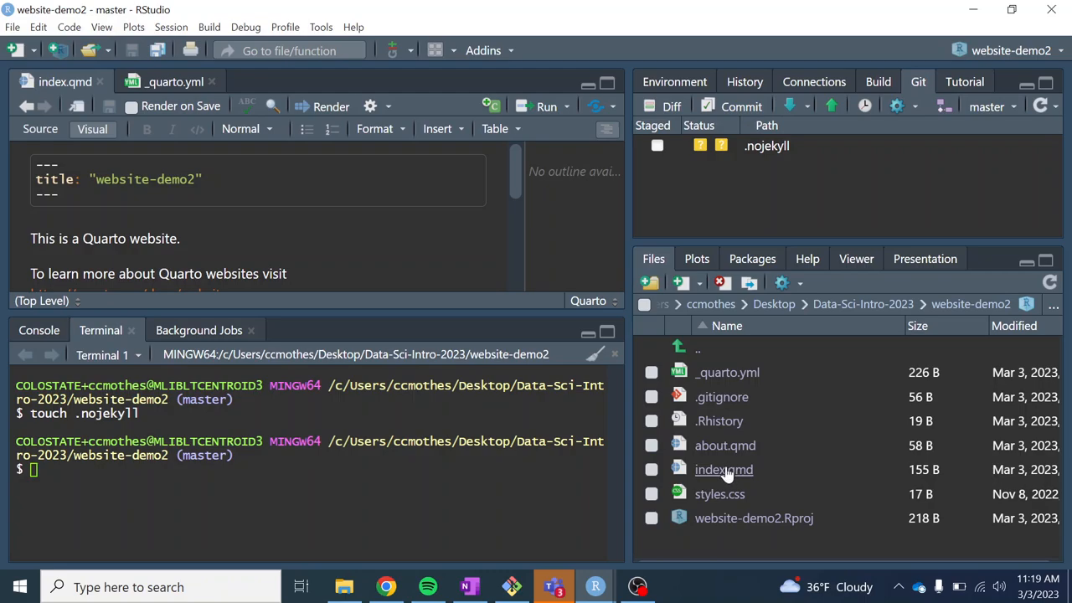
{"action": "left_click", "coordinate": [727, 372]}
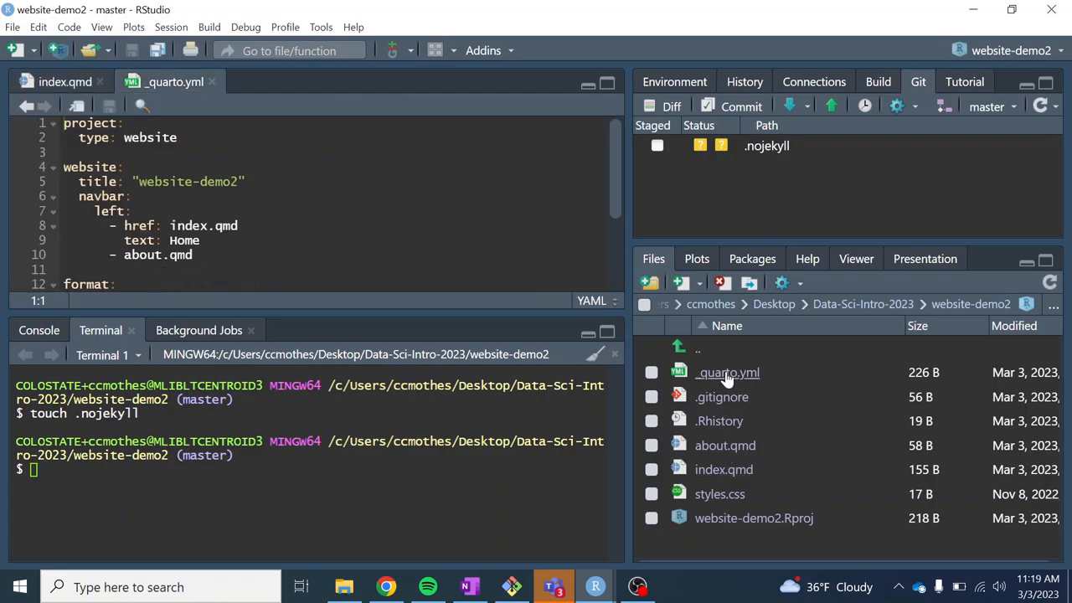
{"action": "mouse_move", "coordinate": [389, 310]}
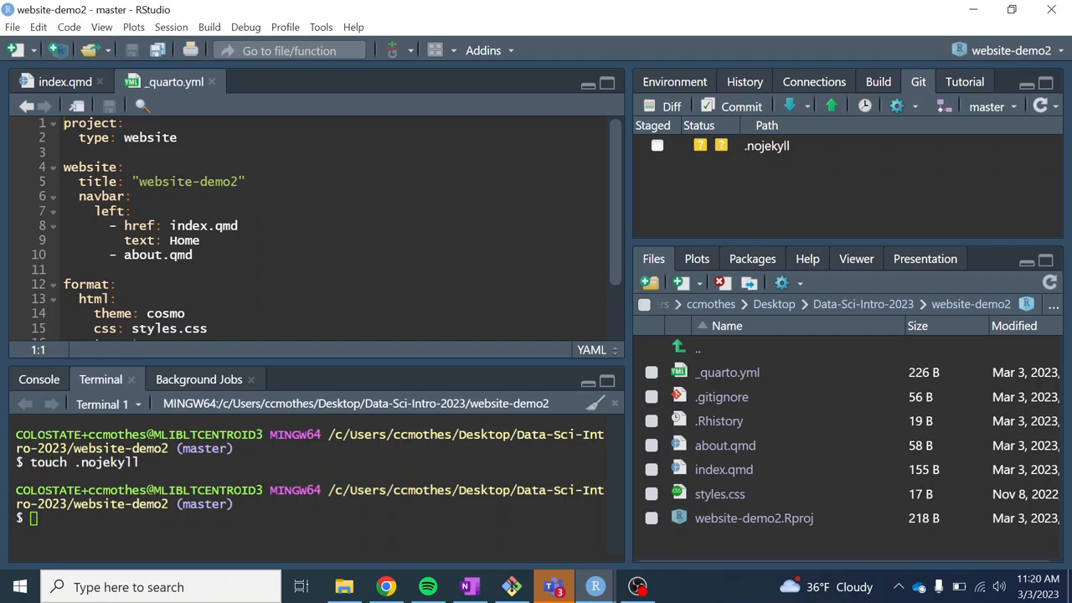
{"action": "scroll", "scroll_direction": "down", "scroll_amount": 3}
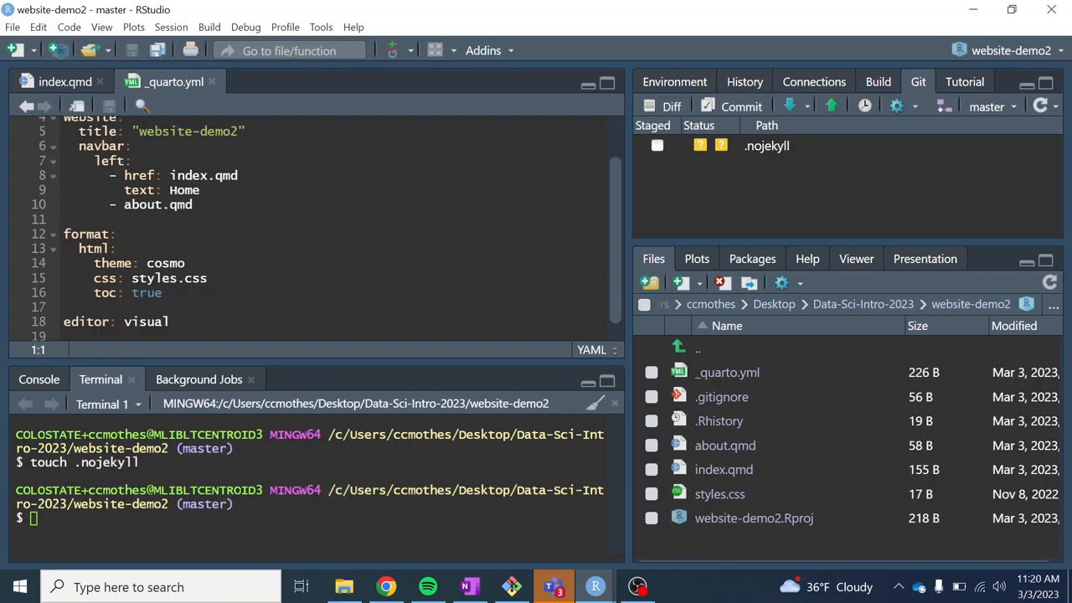
{"action": "scroll", "scroll_direction": "up", "scroll_amount": 3}
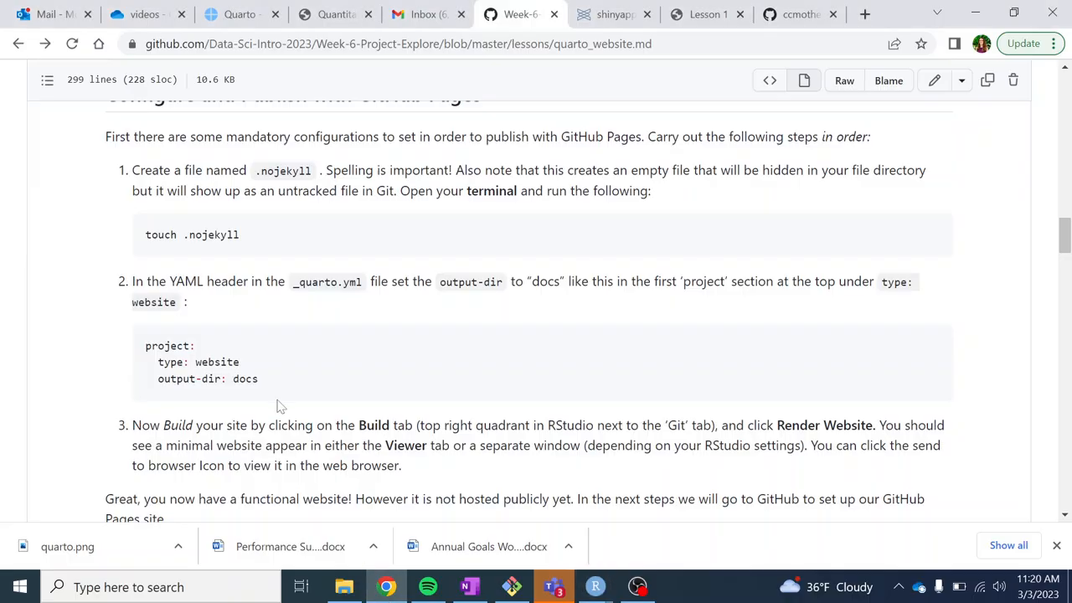
{"action": "mouse_move", "coordinate": [281, 405]}
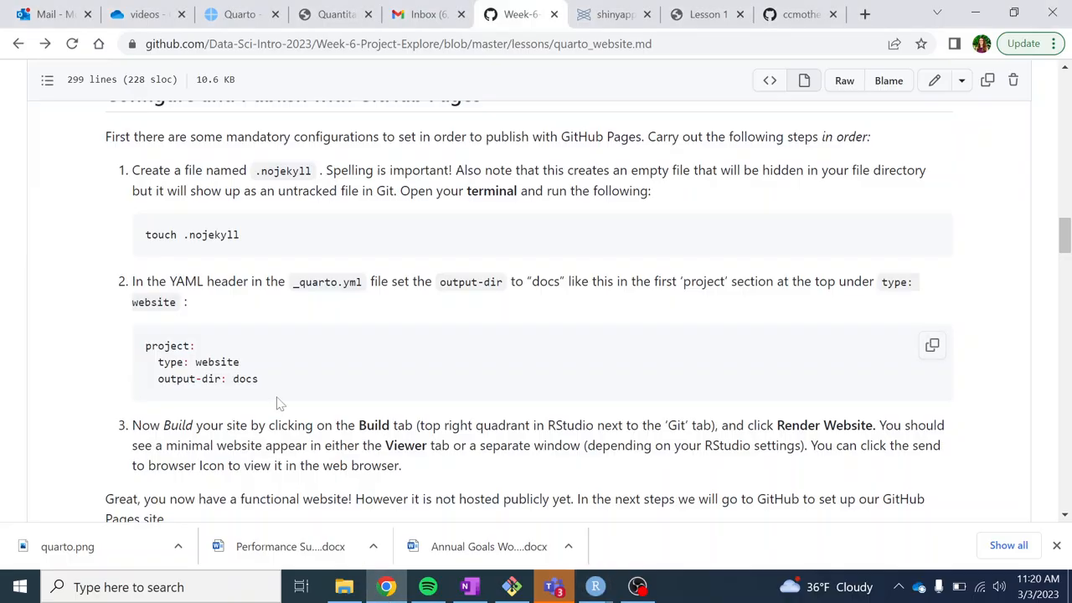
- Select the 'output-dir: docs' line in the lesson's configuration example
{"action": "double_click", "coordinate": [246, 379]}
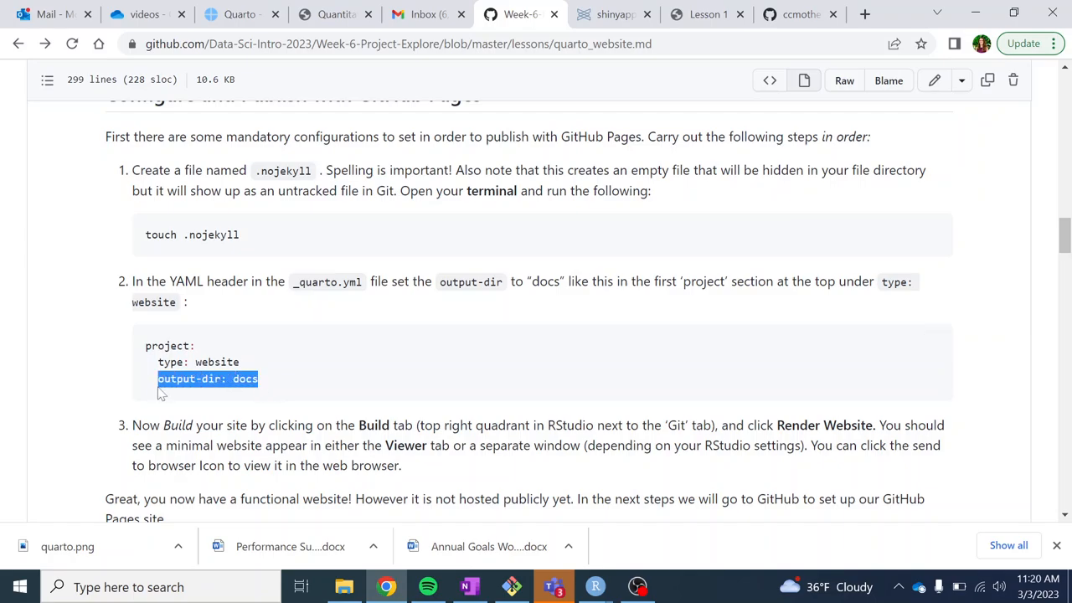
{"action": "mouse_move", "coordinate": [277, 381]}
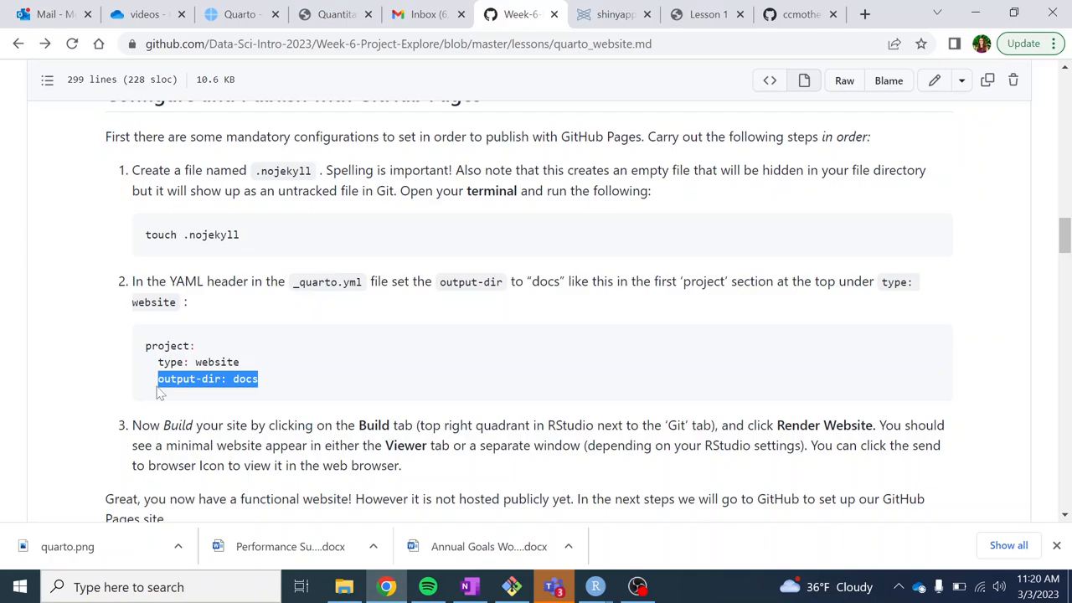
{"action": "mouse_move", "coordinate": [538, 568]}
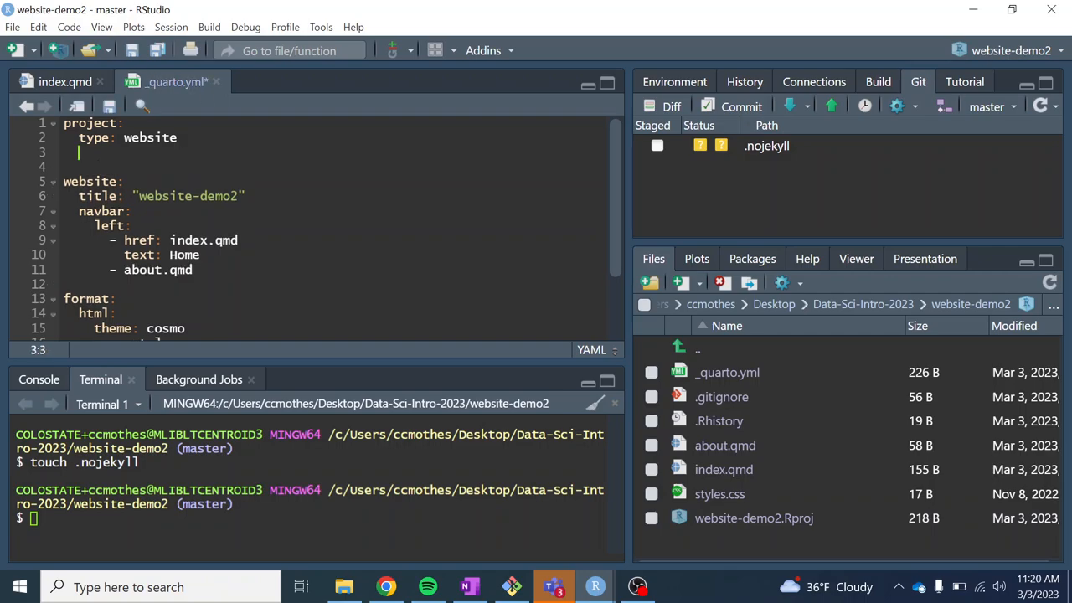
- Add 'output-dir: docs' under project in _quarto.yml and save the file
{"action": "type", "text": "output-dir: docs"}
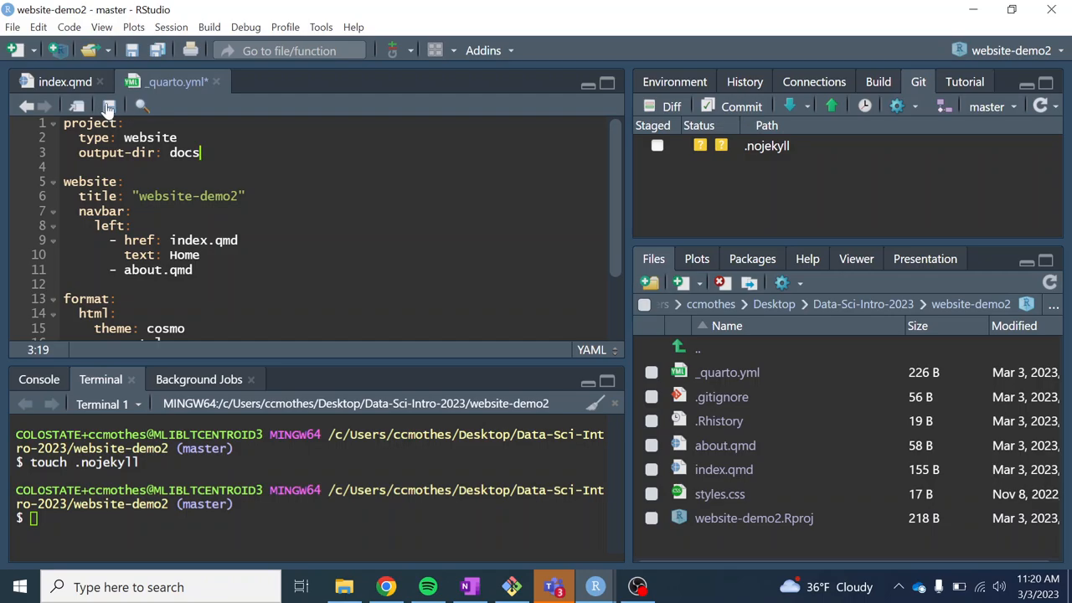
{"action": "left_click", "coordinate": [108, 105]}
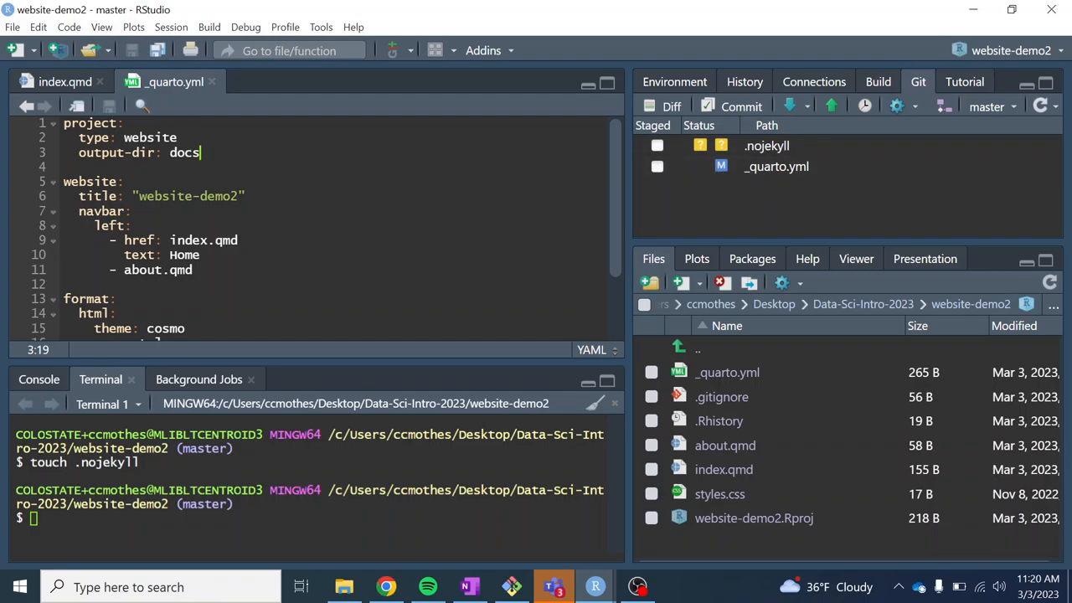
{"action": "left_click", "coordinate": [386, 586]}
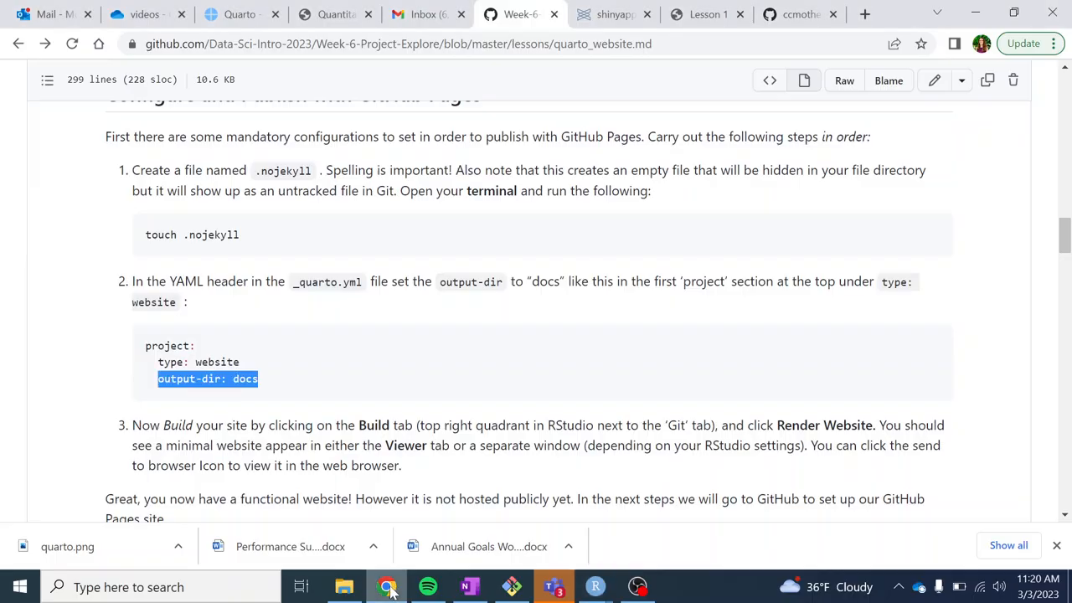
{"action": "scroll", "scroll_direction": "down", "scroll_amount": 3}
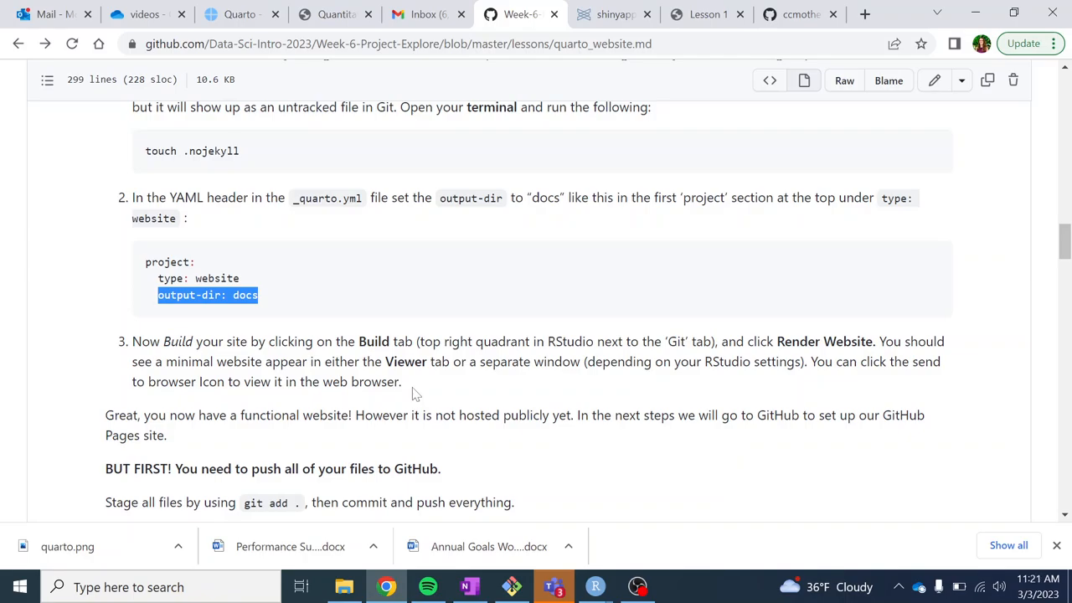
- Read the lesson's render and push instructions, then return to the website-demo2 project
{"action": "scroll", "scroll_direction": "down", "scroll_amount": 3}
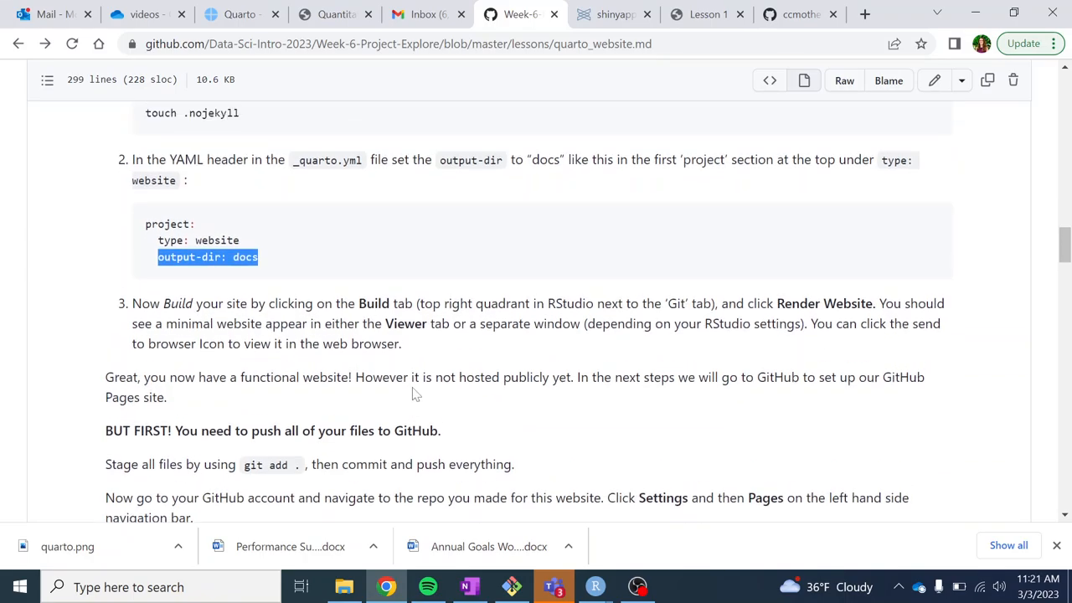
{"action": "scroll", "scroll_direction": "up", "scroll_amount": 3}
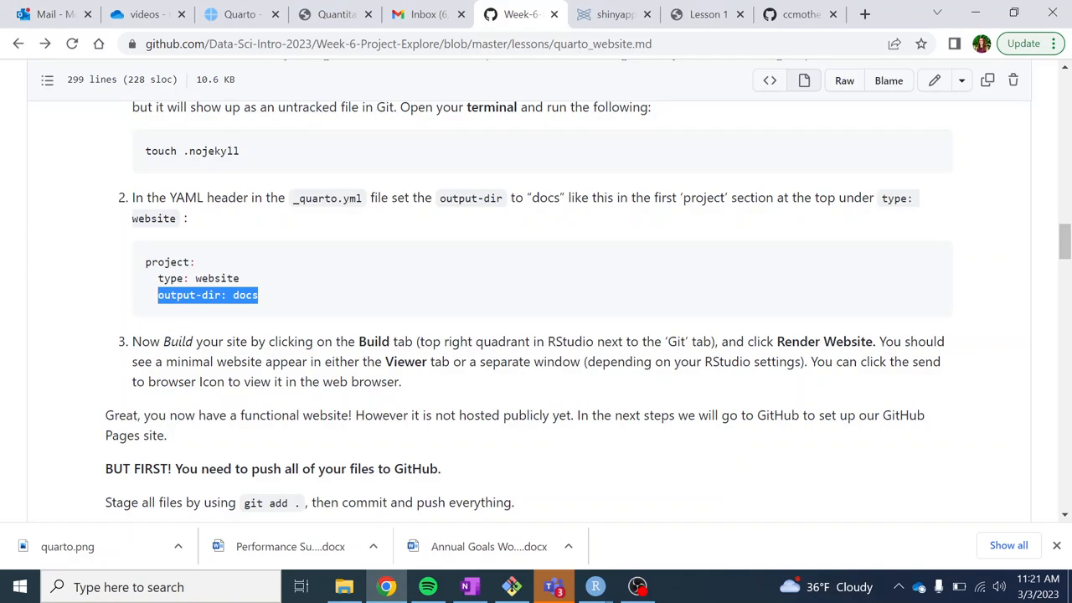
{"action": "left_click", "coordinate": [594, 586]}
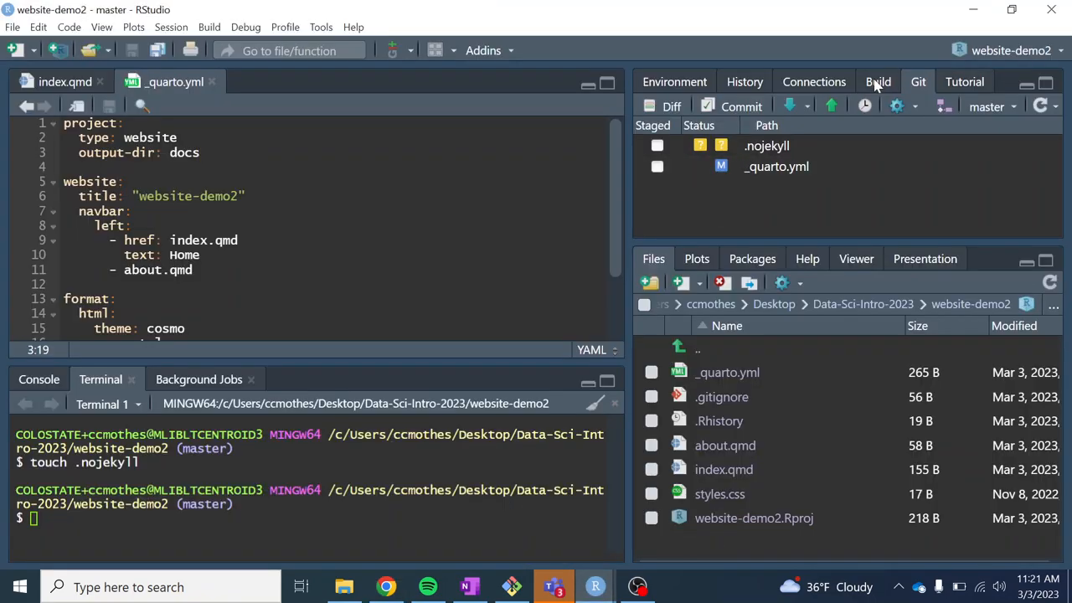
- Render the whole website-demo2 site into a new docs folder and follow the render log
{"action": "left_click", "coordinate": [878, 81]}
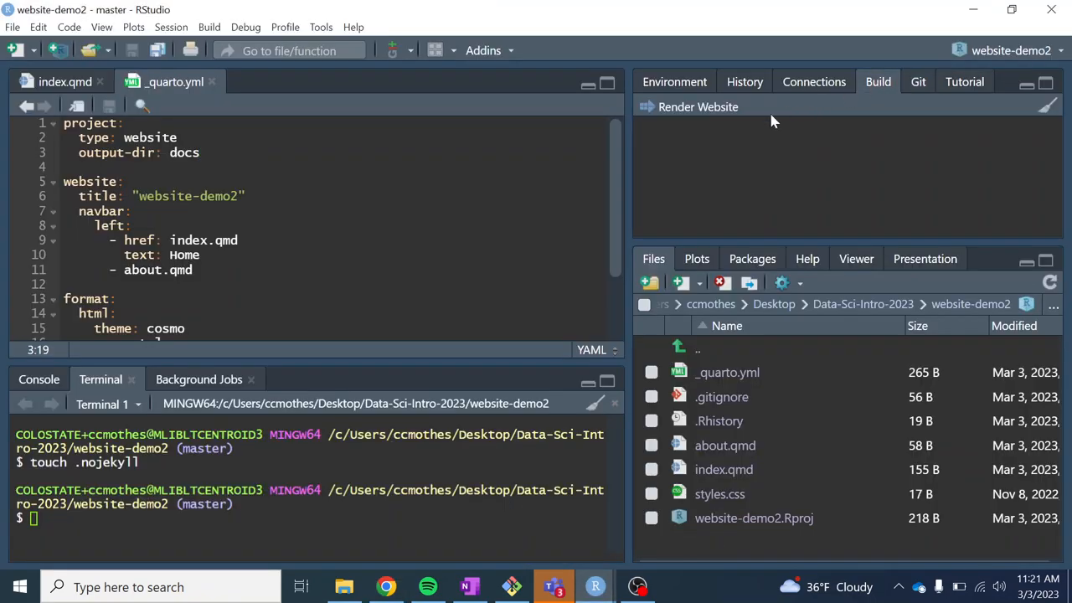
{"action": "mouse_move", "coordinate": [684, 106]}
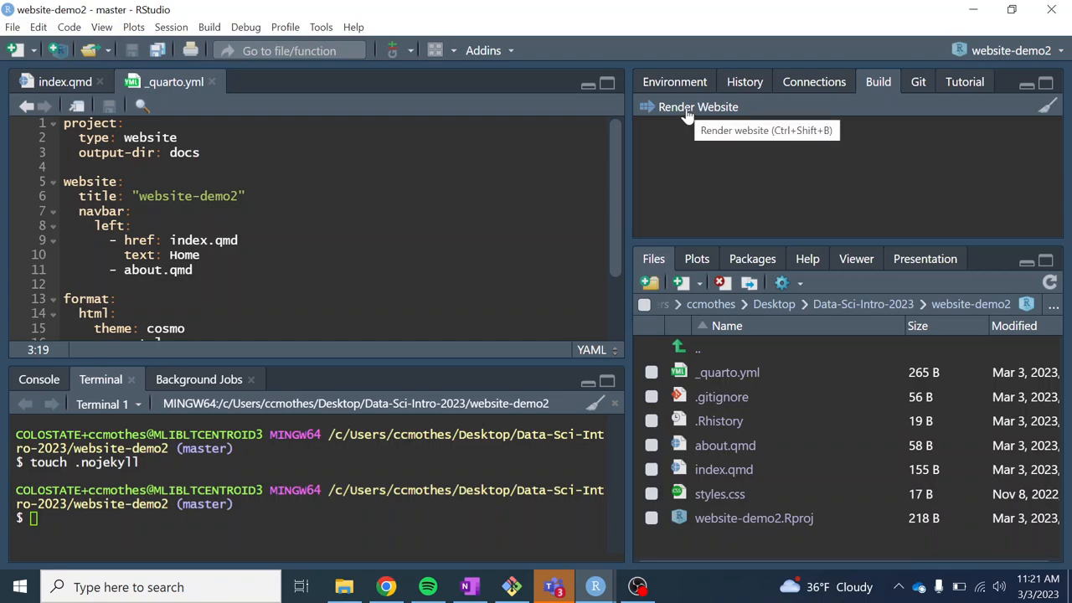
{"action": "left_click", "coordinate": [697, 107]}
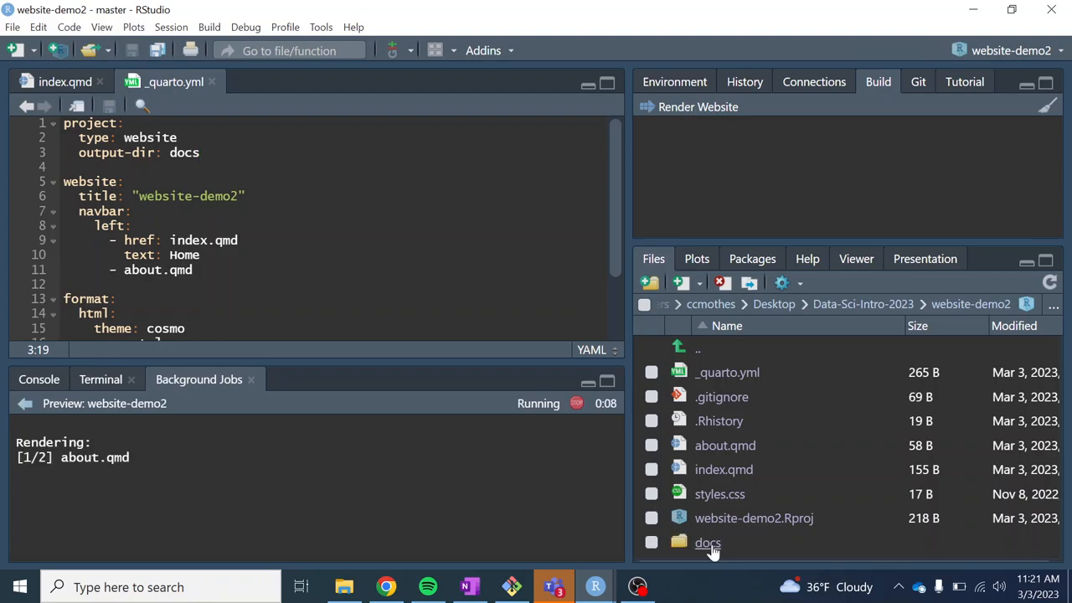
{"action": "mouse_move", "coordinate": [708, 543]}
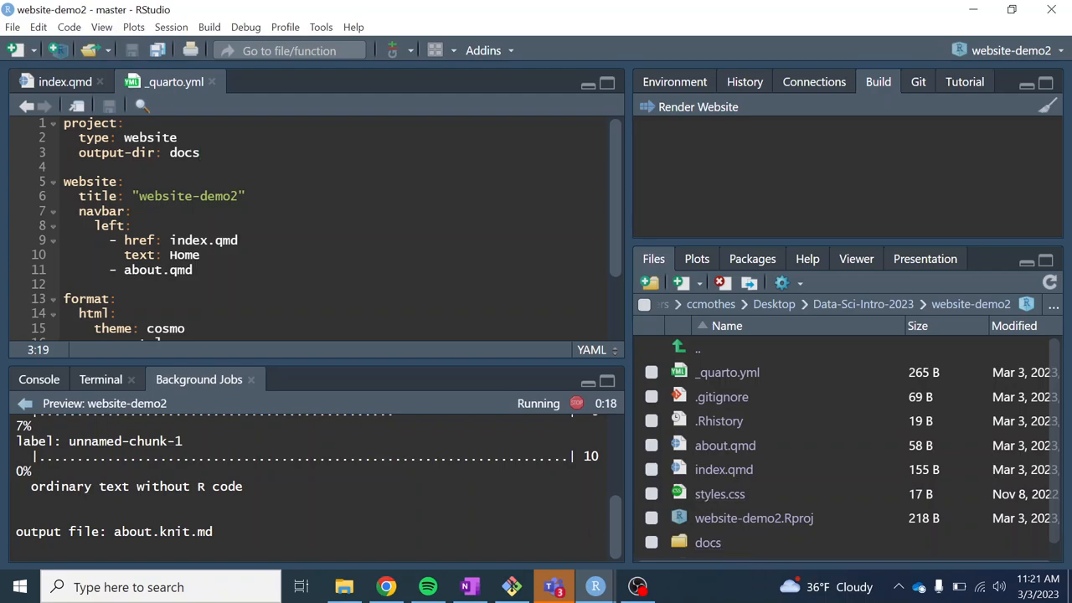
{"action": "left_click_drag", "start_coordinate": [374, 362], "coordinate": [374, 279]}
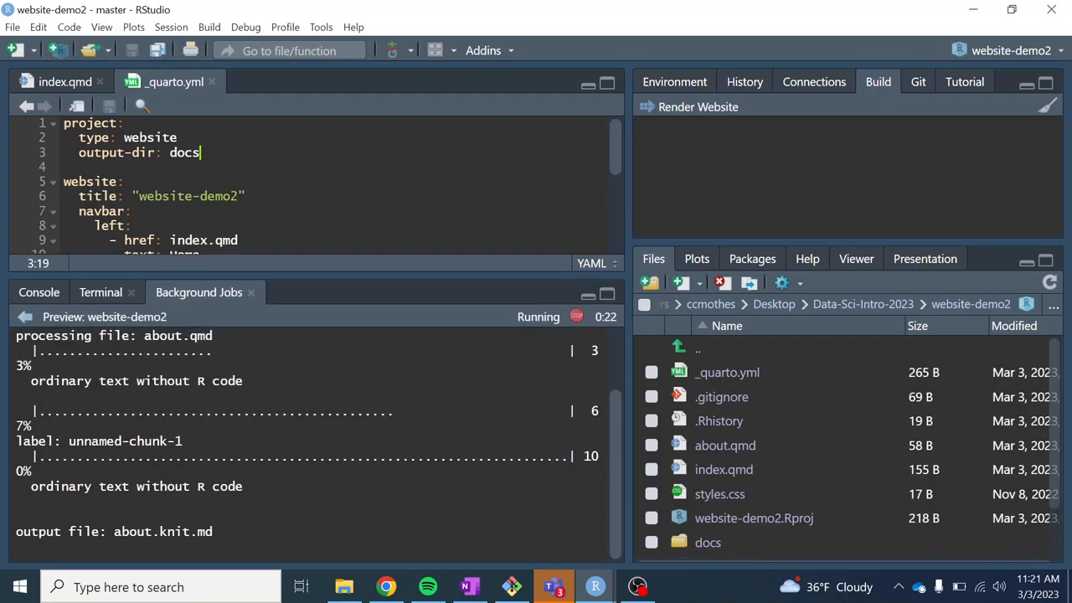
{"action": "mouse_move", "coordinate": [386, 586]}
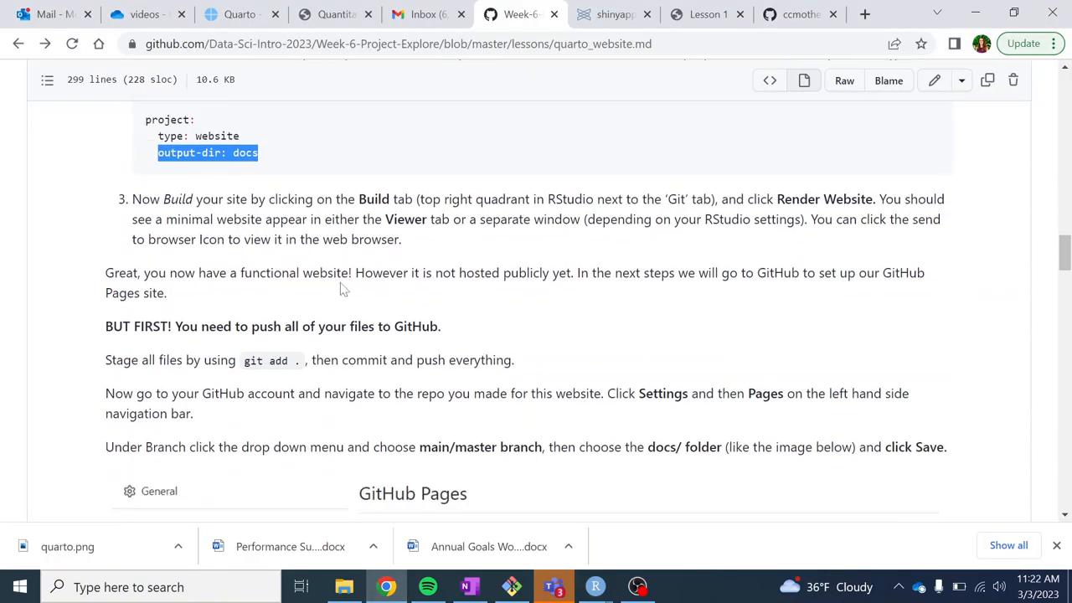
{"action": "scroll", "scroll_direction": "down", "scroll_amount": 3}
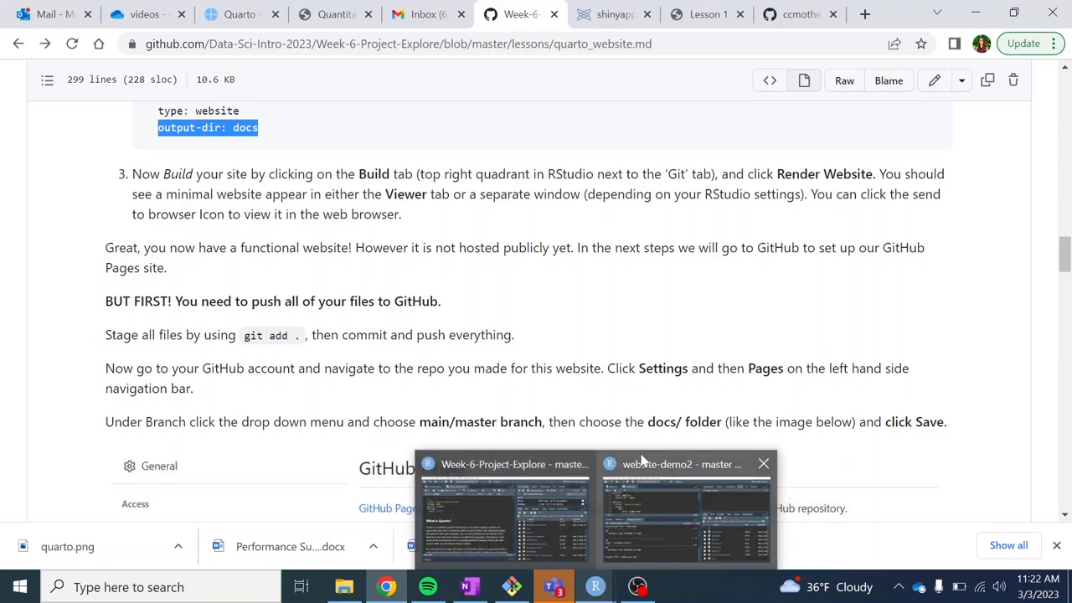
{"action": "left_click", "coordinate": [684, 510]}
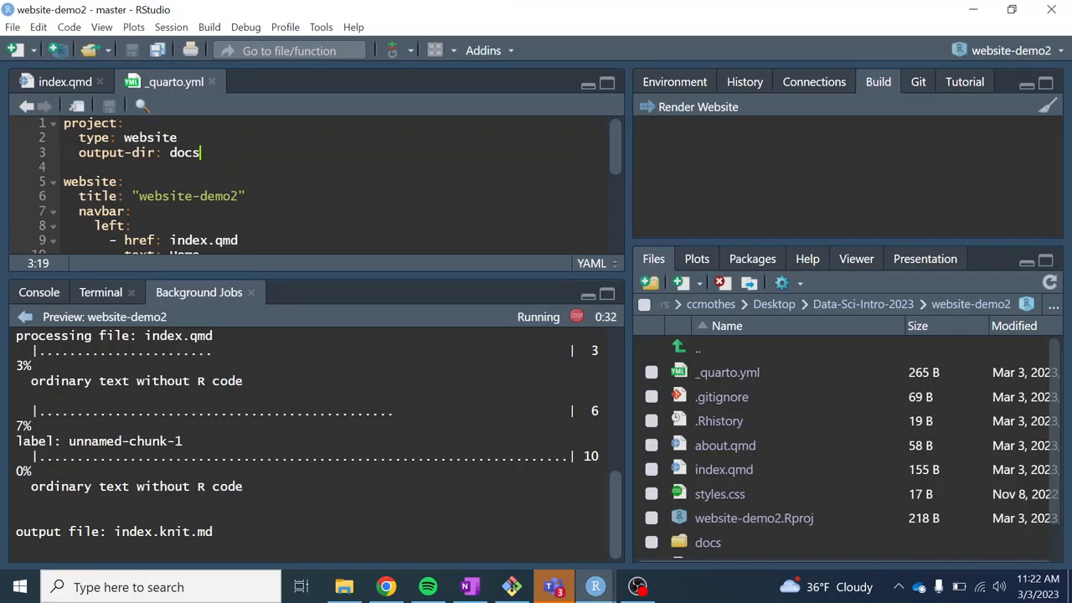
{"action": "left_click", "coordinate": [39, 292]}
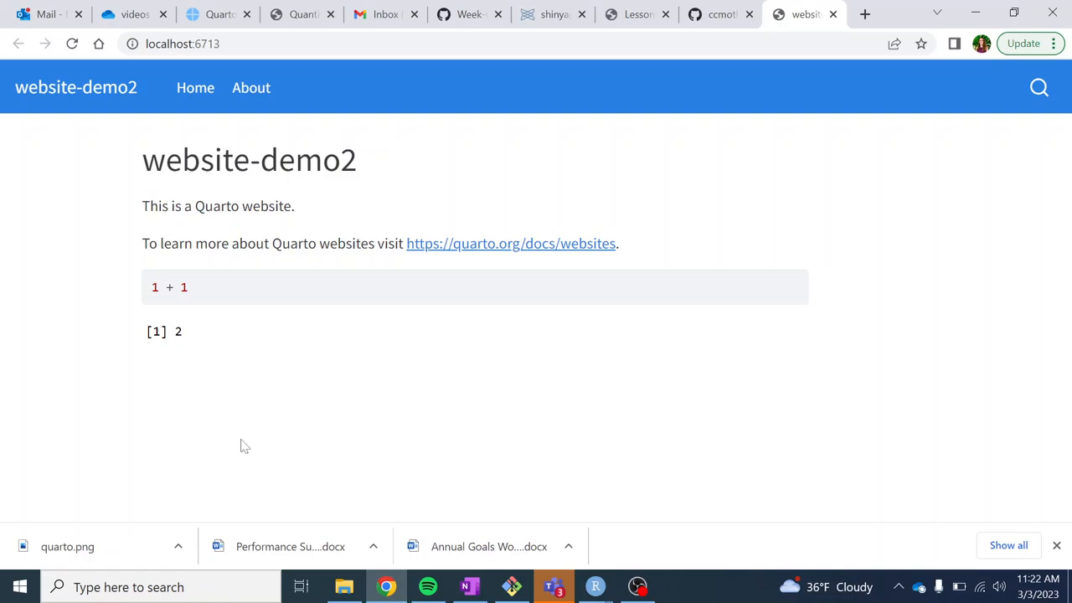
{"action": "mouse_move", "coordinate": [335, 295]}
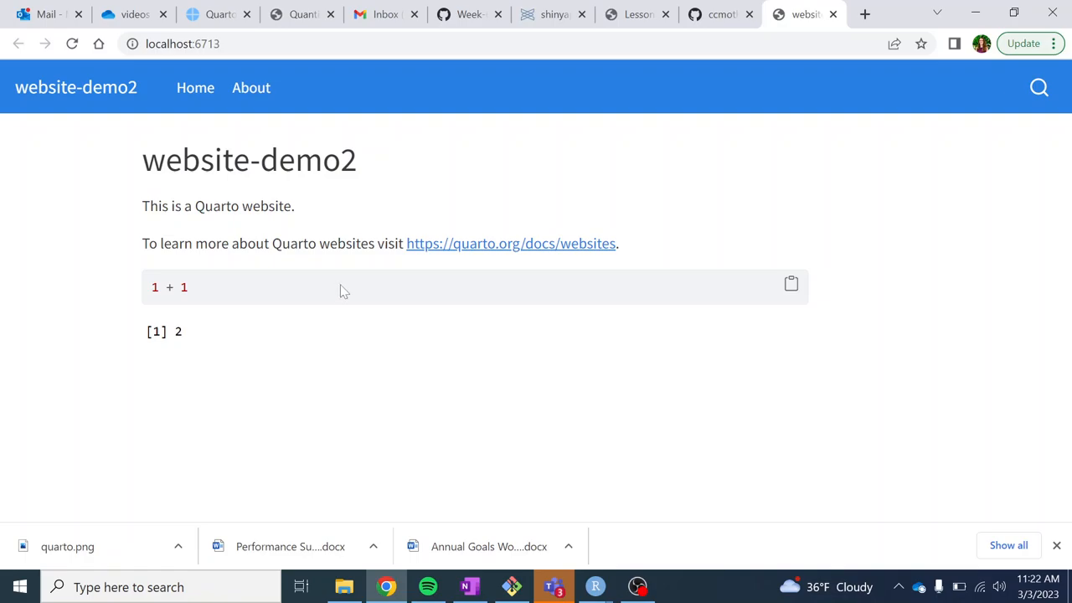
{"action": "mouse_move", "coordinate": [252, 87]}
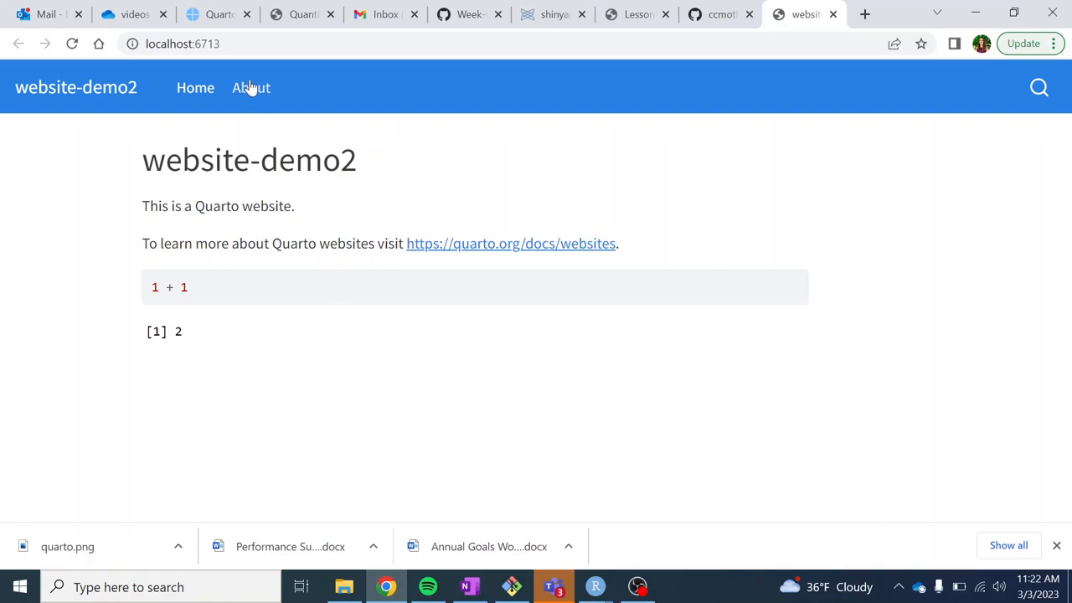
- Check the localhost homepage preview with its intro text and 1 + 1 result, then return to RStudio
{"action": "left_click", "coordinate": [252, 87]}
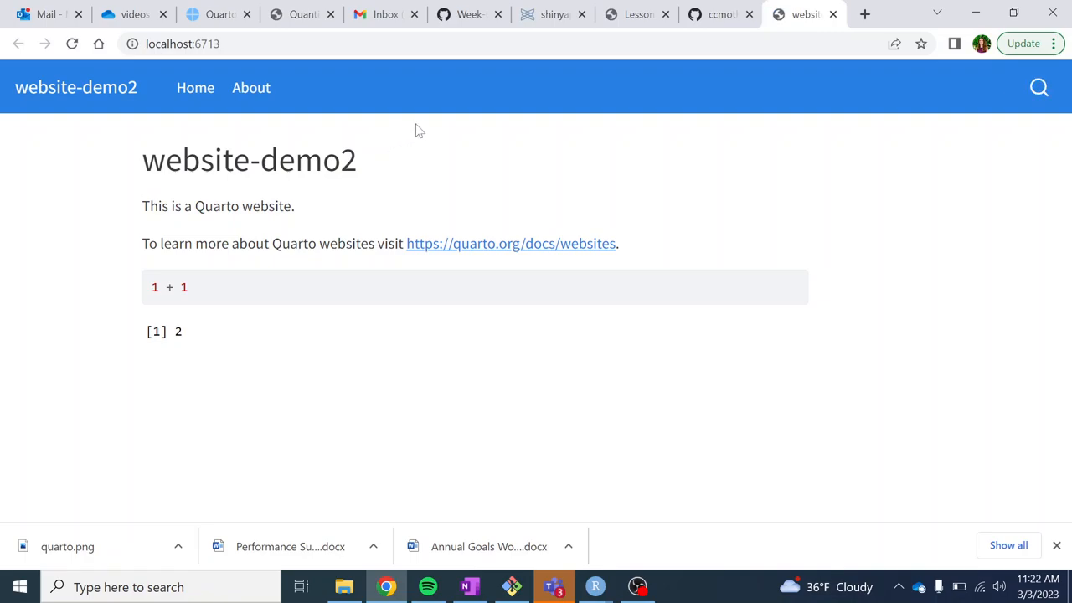
{"action": "mouse_move", "coordinate": [682, 304]}
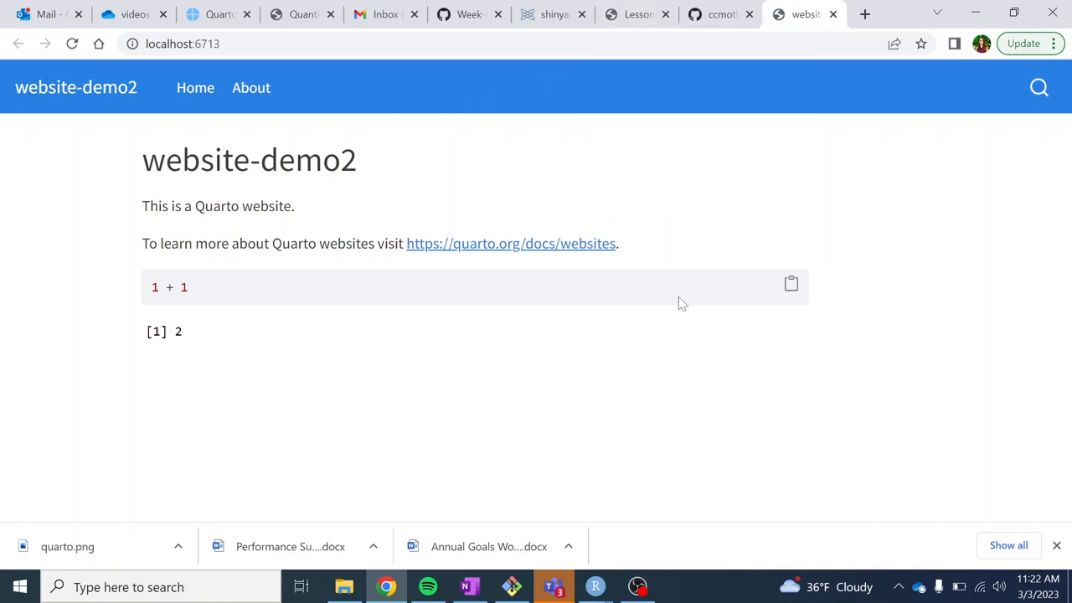
{"action": "mouse_move", "coordinate": [594, 586]}
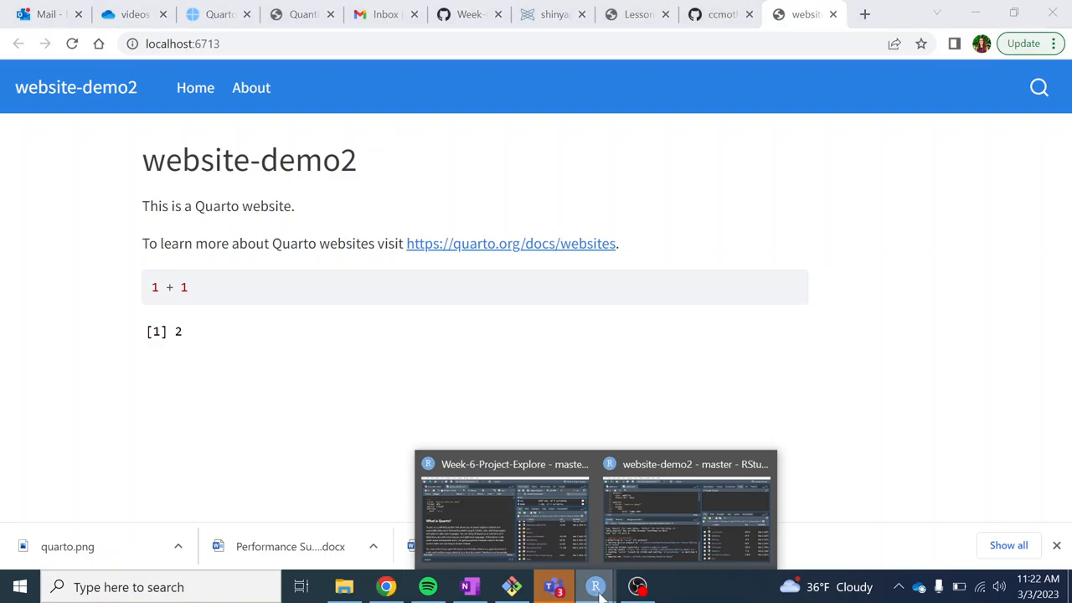
{"action": "left_click", "coordinate": [685, 502]}
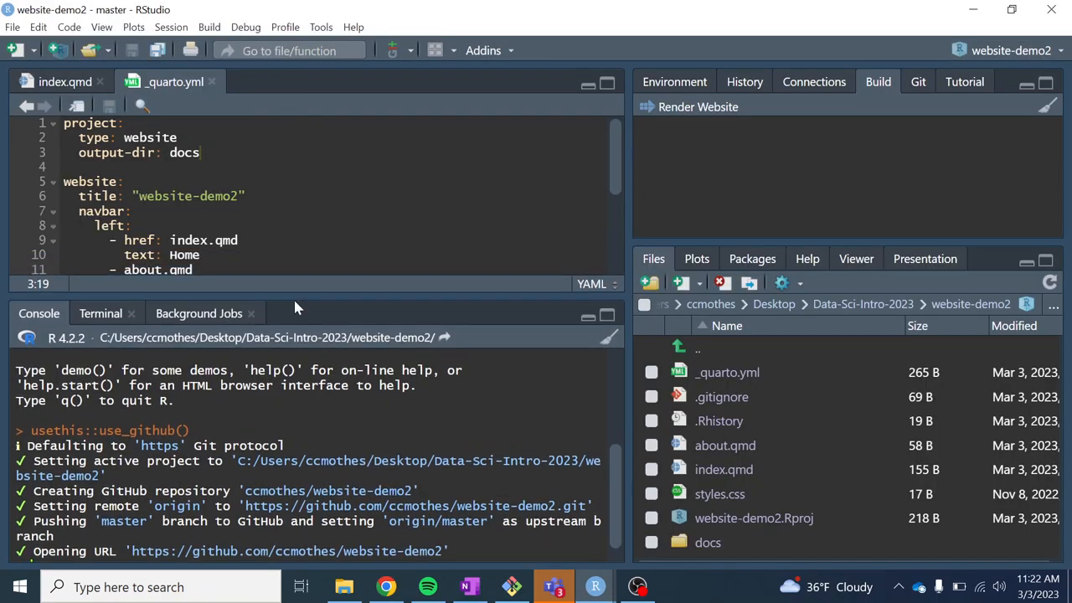
- Stage .nojekyll, _quarto.yml, .gitignore and docs with git add . in the Terminal
{"action": "left_click_drag", "start_coordinate": [289, 298], "coordinate": [289, 308]}
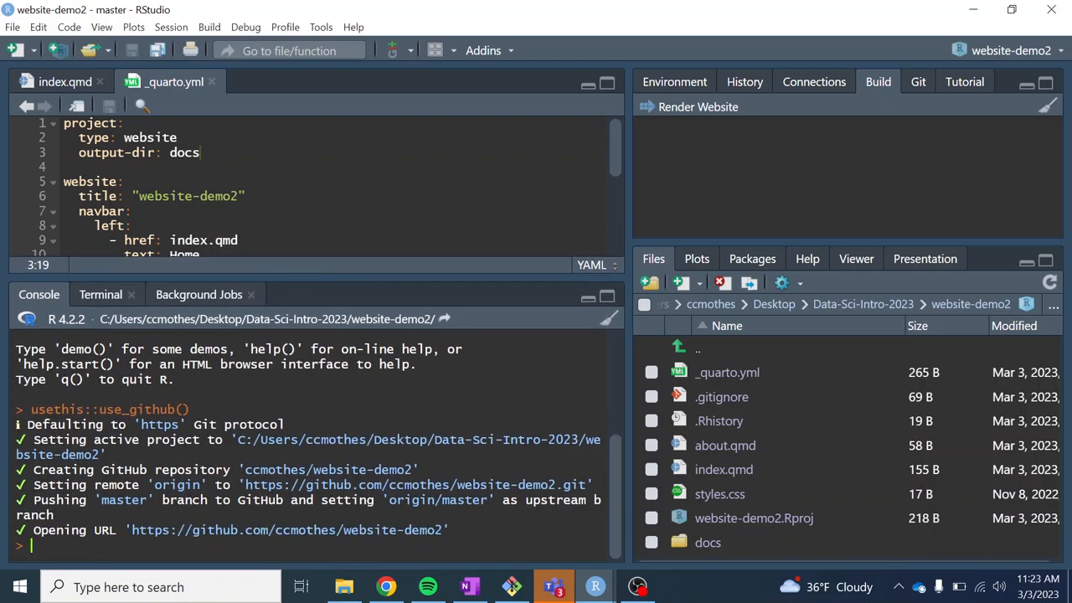
{"action": "mouse_move", "coordinate": [136, 279]}
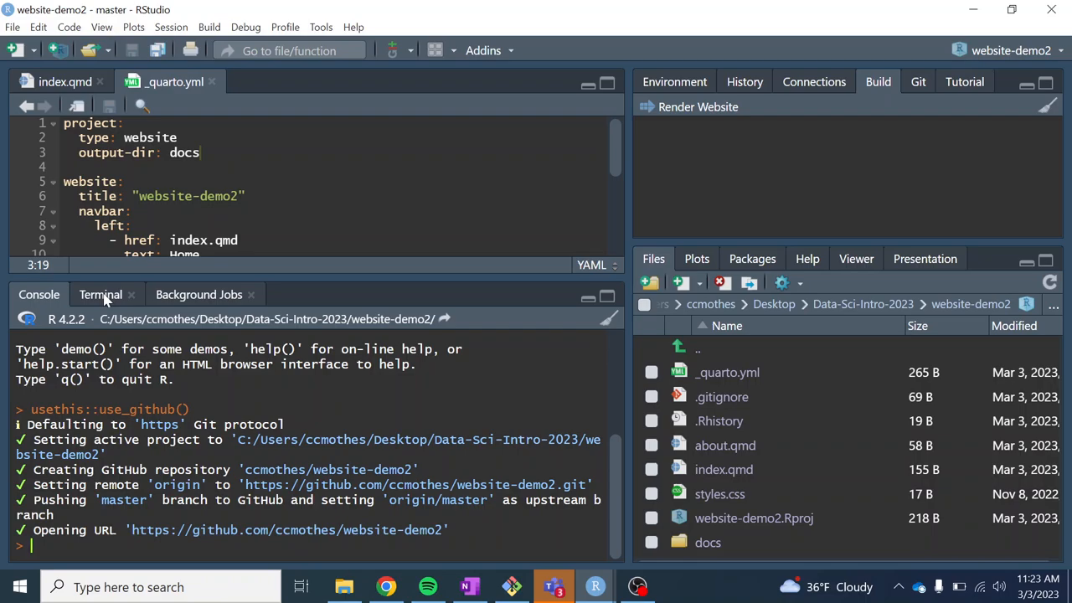
{"action": "left_click", "coordinate": [101, 294]}
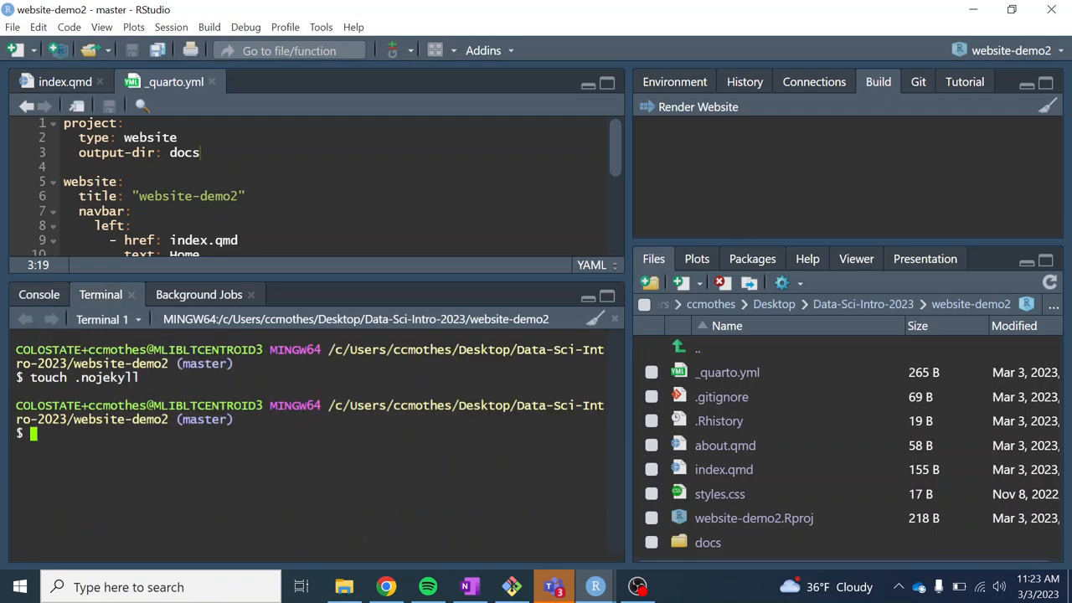
{"action": "left_click", "coordinate": [917, 82]}
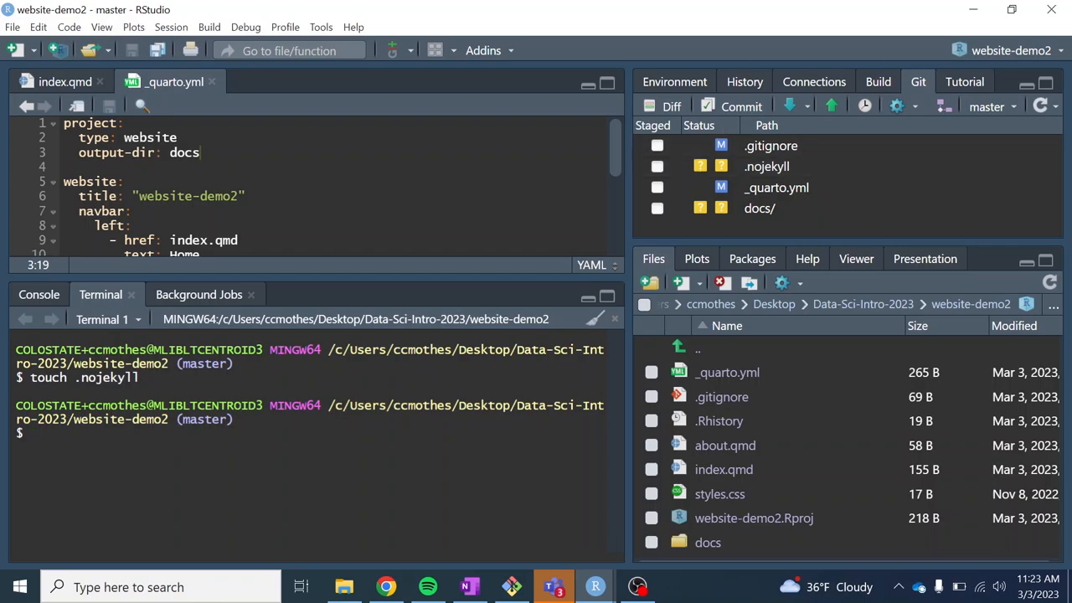
{"action": "type", "text": "git"}
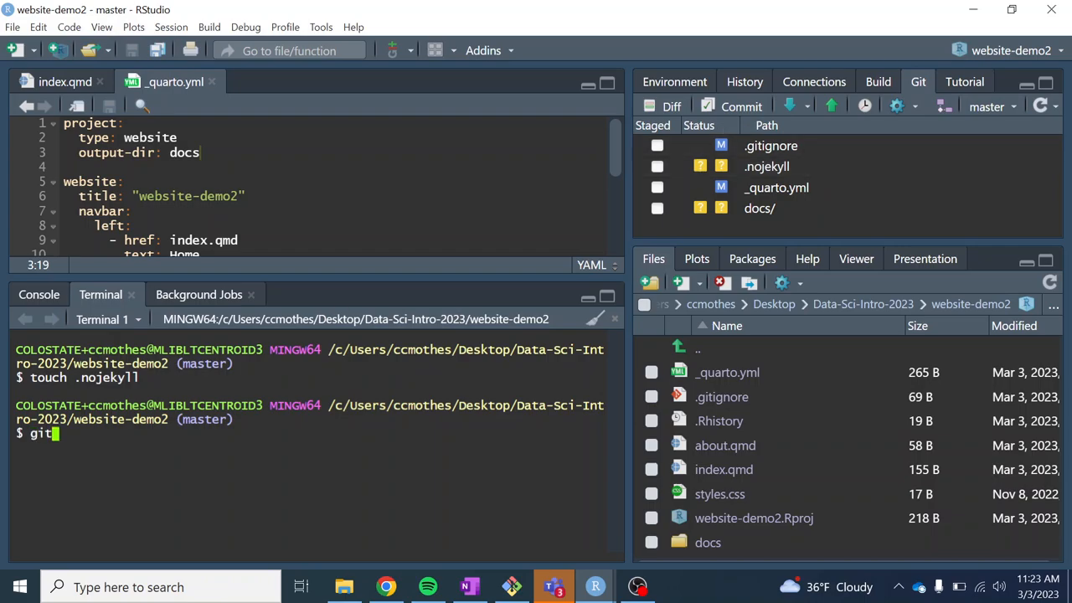
{"action": "type", "text": "a"}
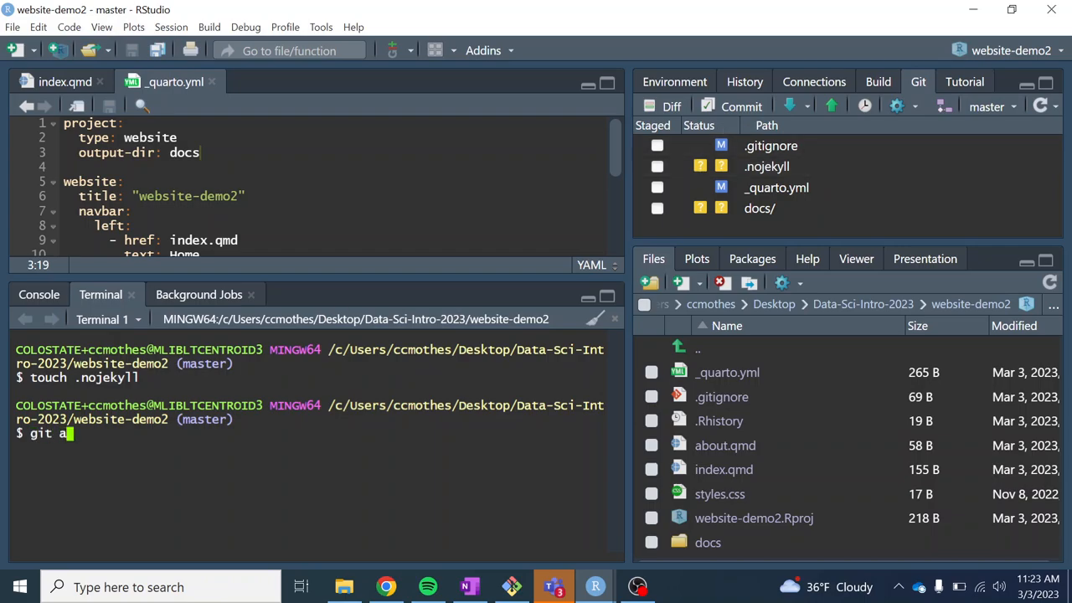
{"action": "type", "text": "dd ."}
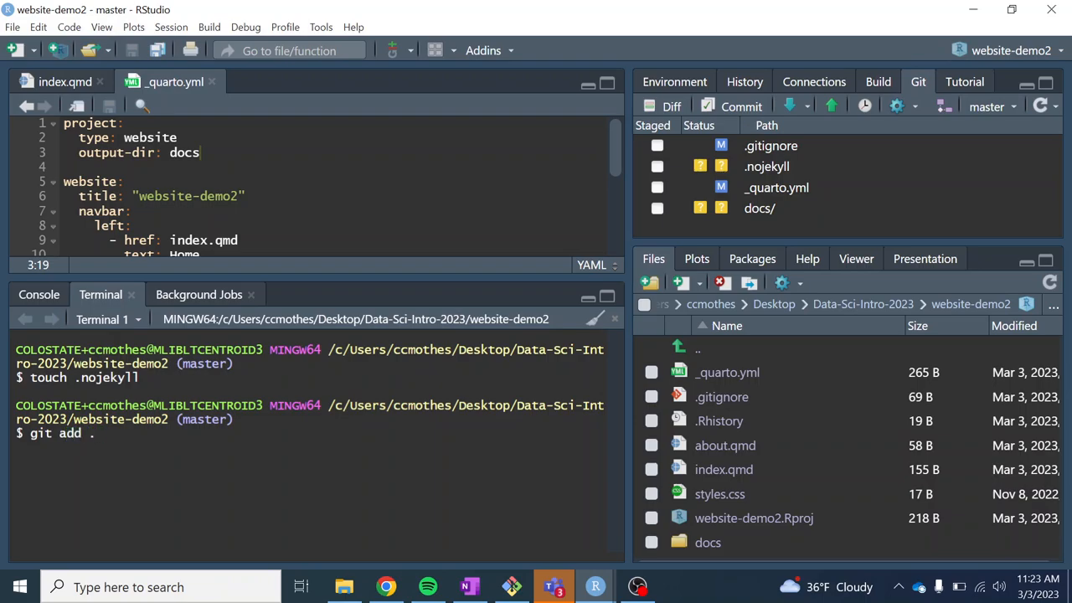
{"action": "mouse_move", "coordinate": [98, 432]}
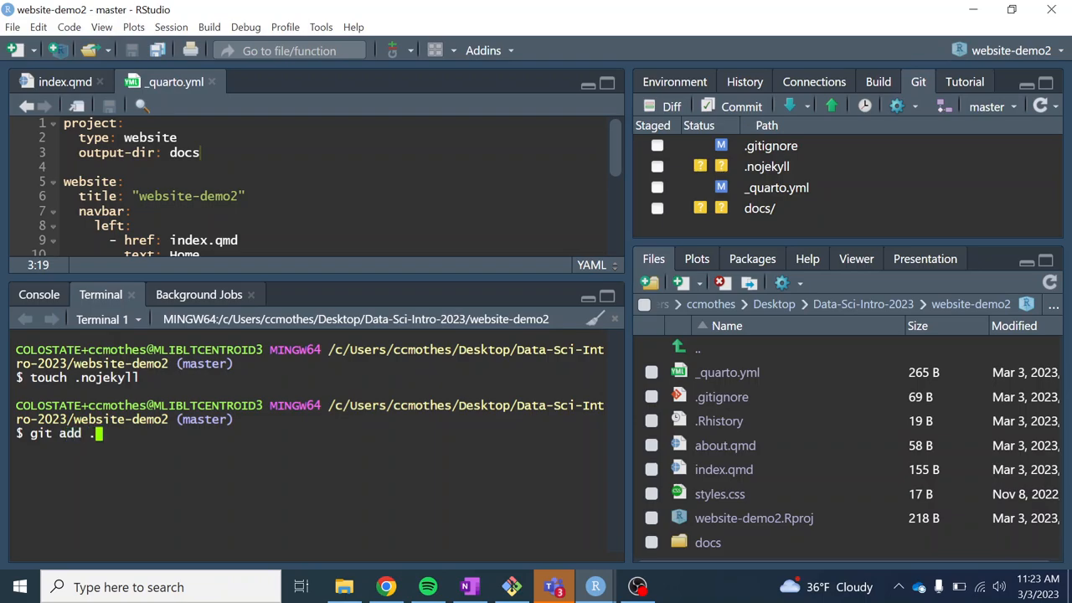
{"action": "mouse_move", "coordinate": [94, 433]}
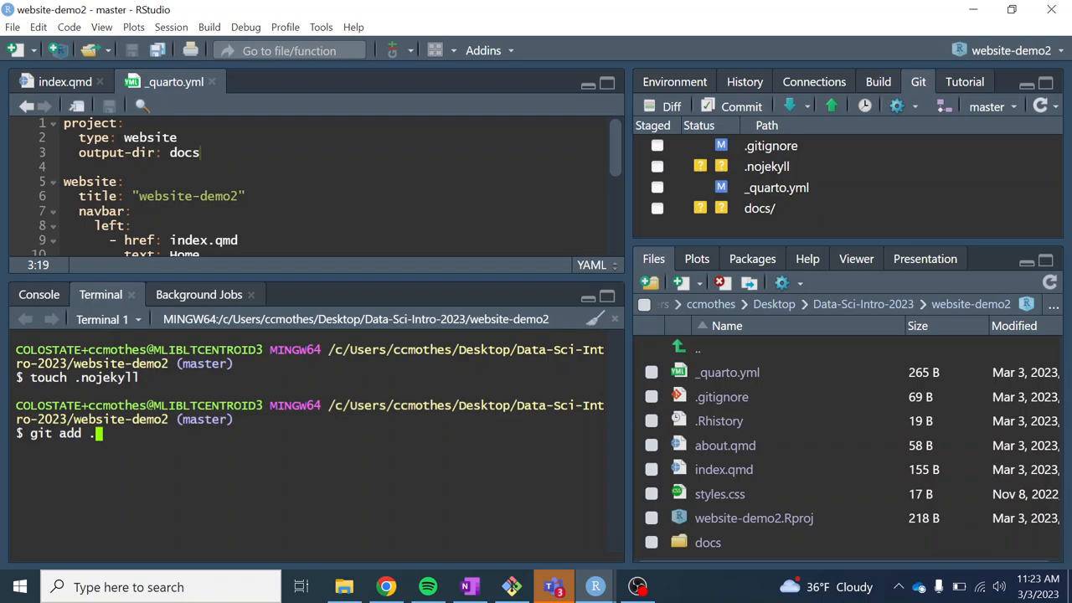
{"action": "key", "text": "Return"}
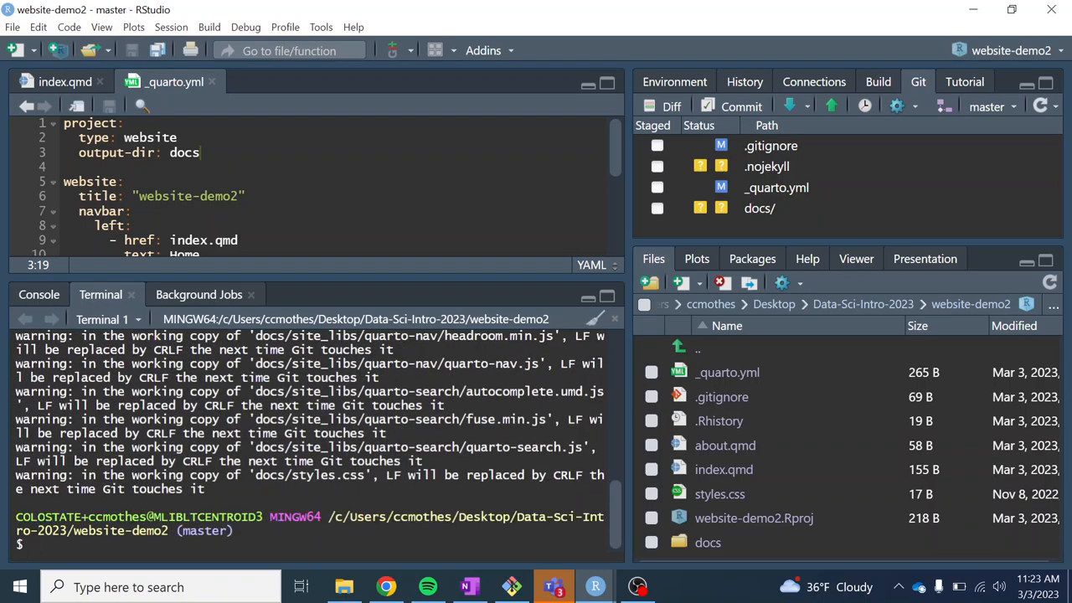
- Commit the staged files with the message "website structure"
{"action": "type", "text": "git"}
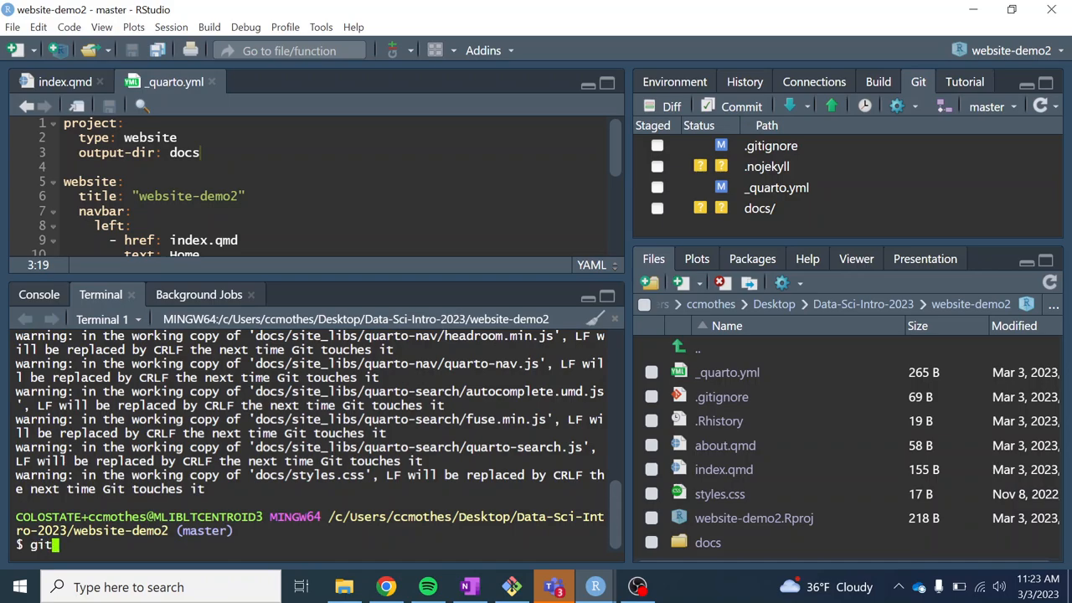
{"action": "type", "text": "commit -"}
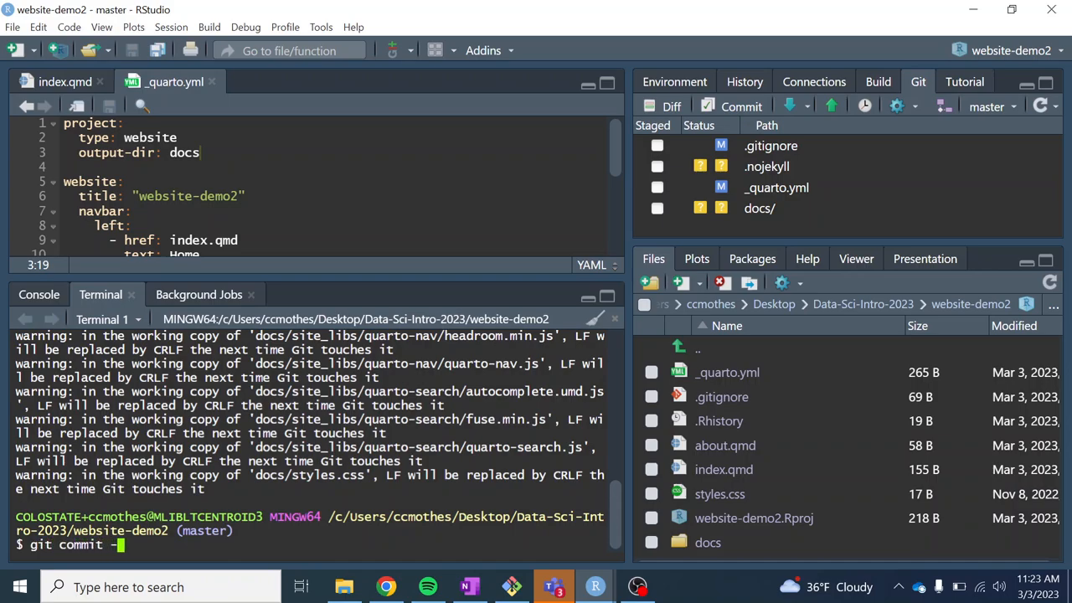
{"action": "type", "text": "m \""}
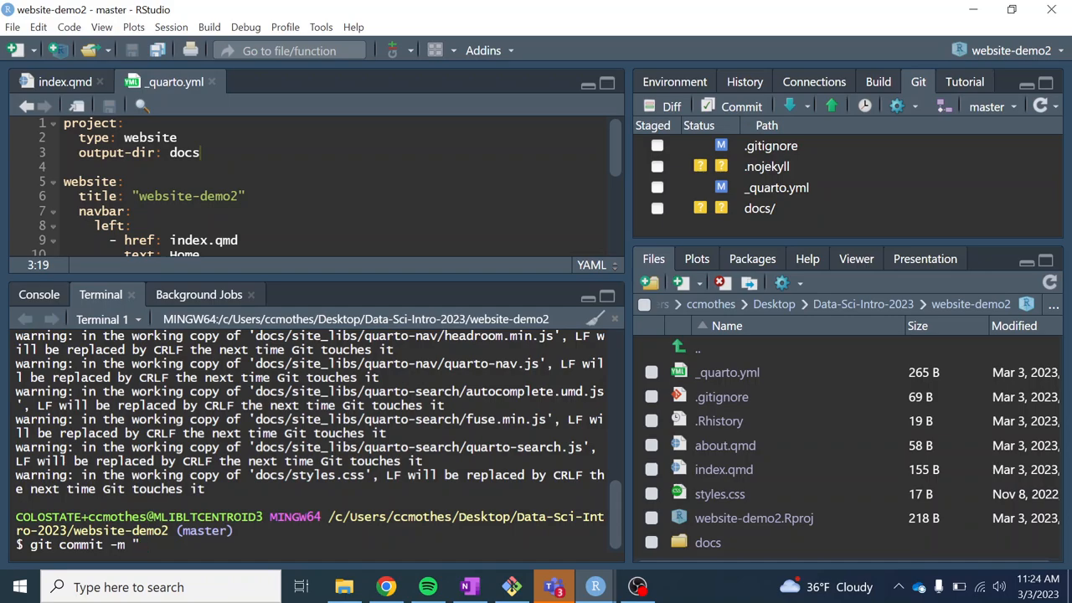
{"action": "type", "text": "website st"}
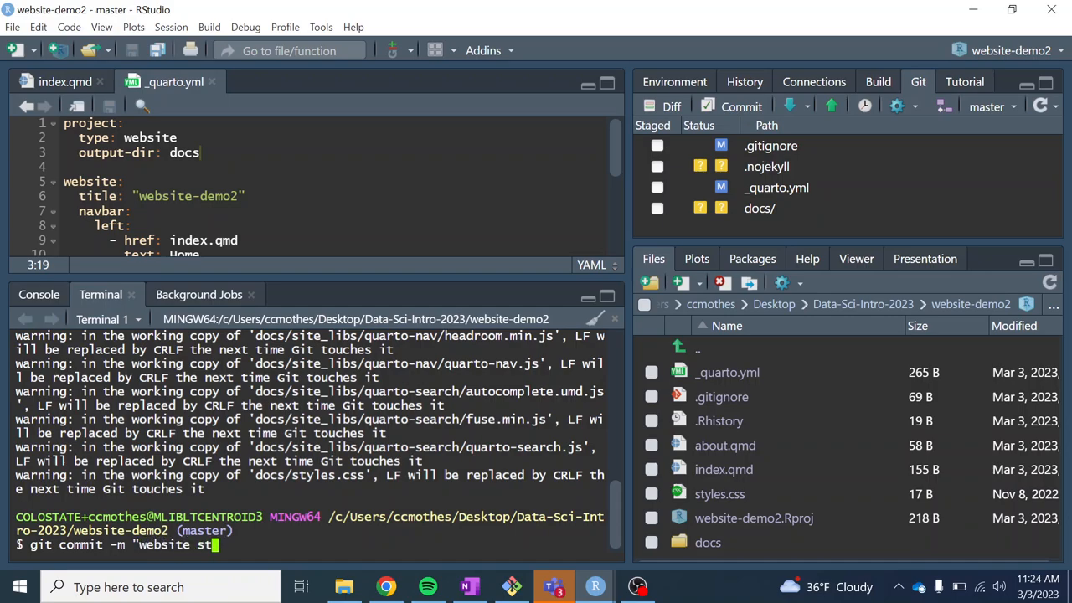
{"action": "type", "text": "ructure\""}
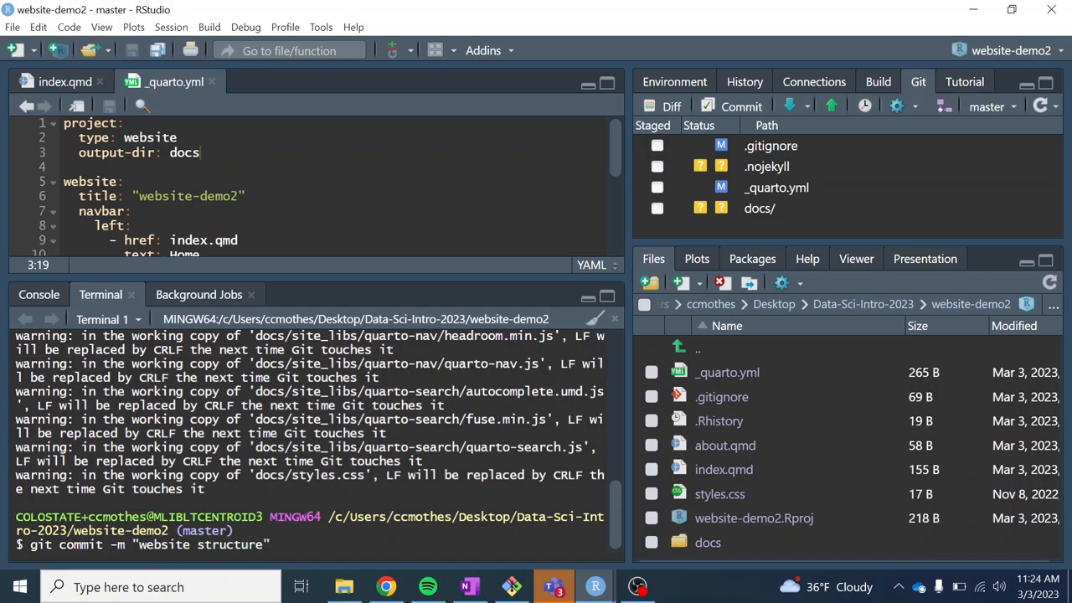
{"action": "key", "text": "Return"}
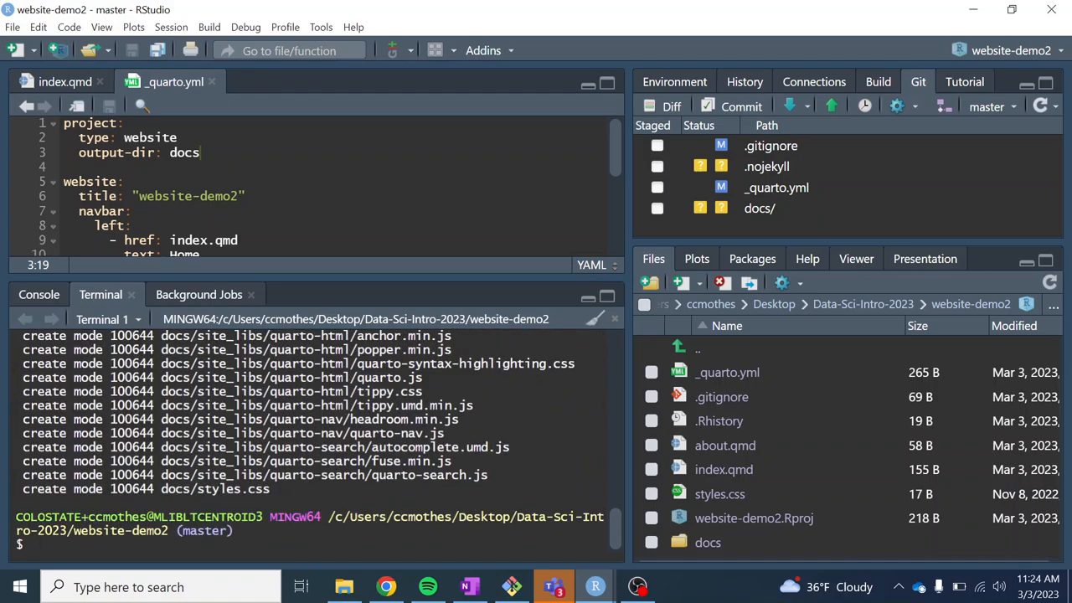
- Push the new commit to the master branch on GitHub with git push
{"action": "type", "text": "g"}
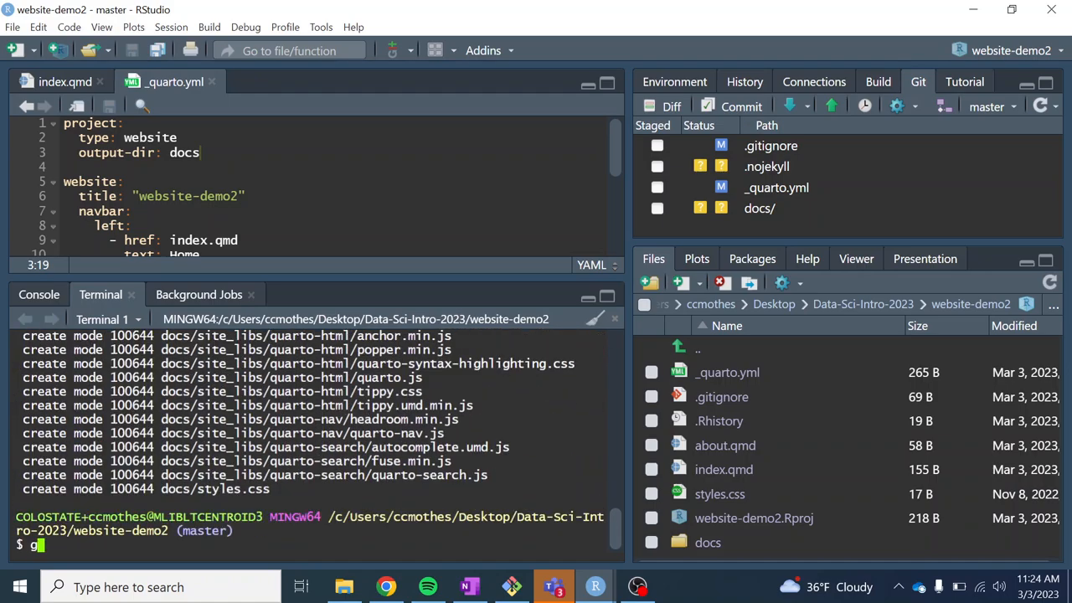
{"action": "type", "text": "it push"}
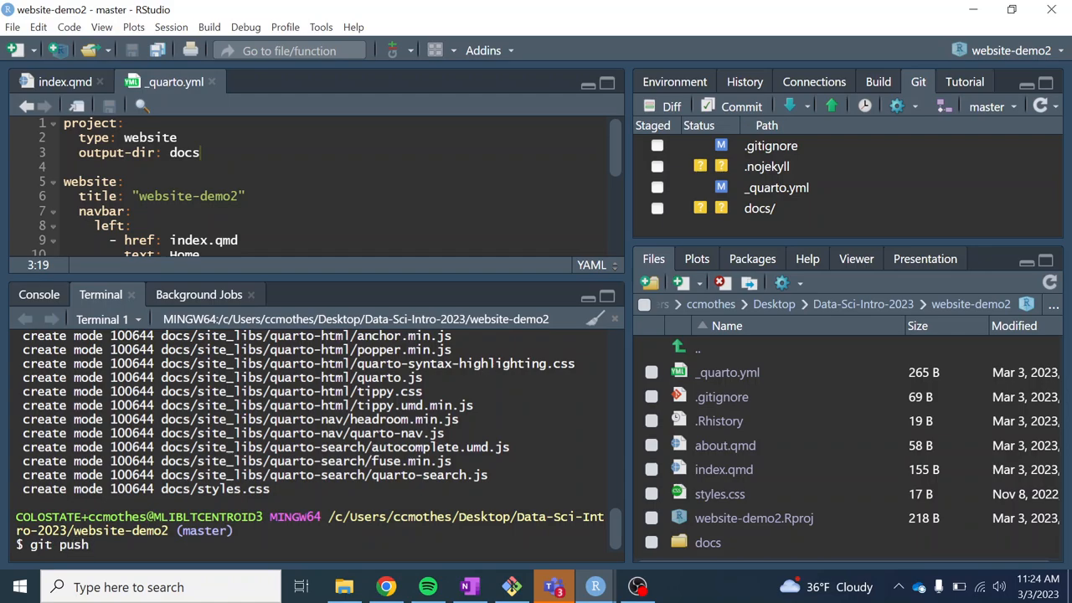
{"action": "key", "text": "Return"}
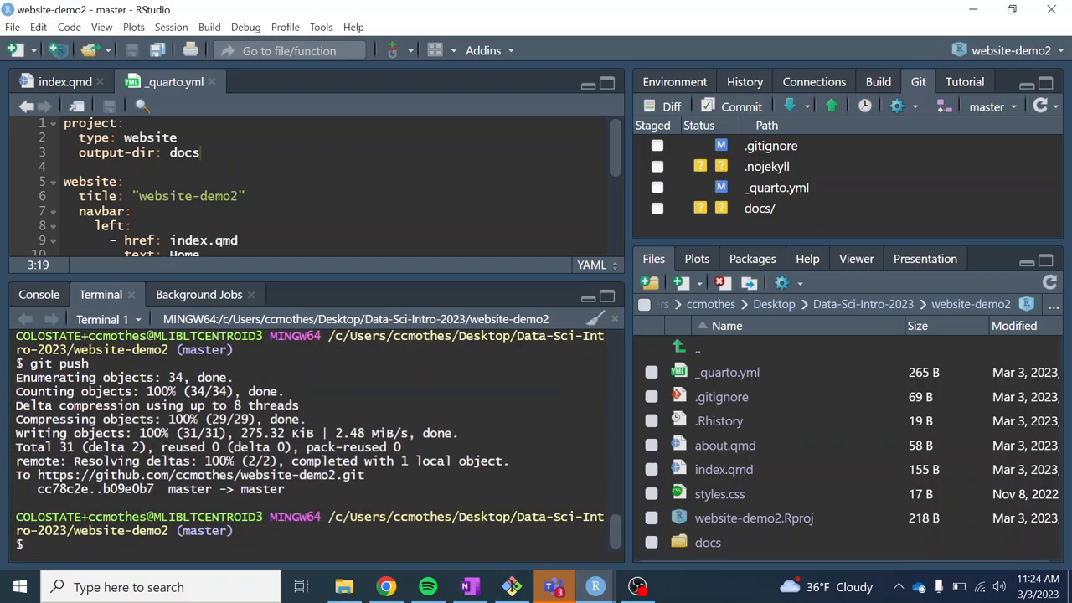
- Bring up Chrome and review the Quarto website lesson instructions
{"action": "left_click", "coordinate": [386, 586]}
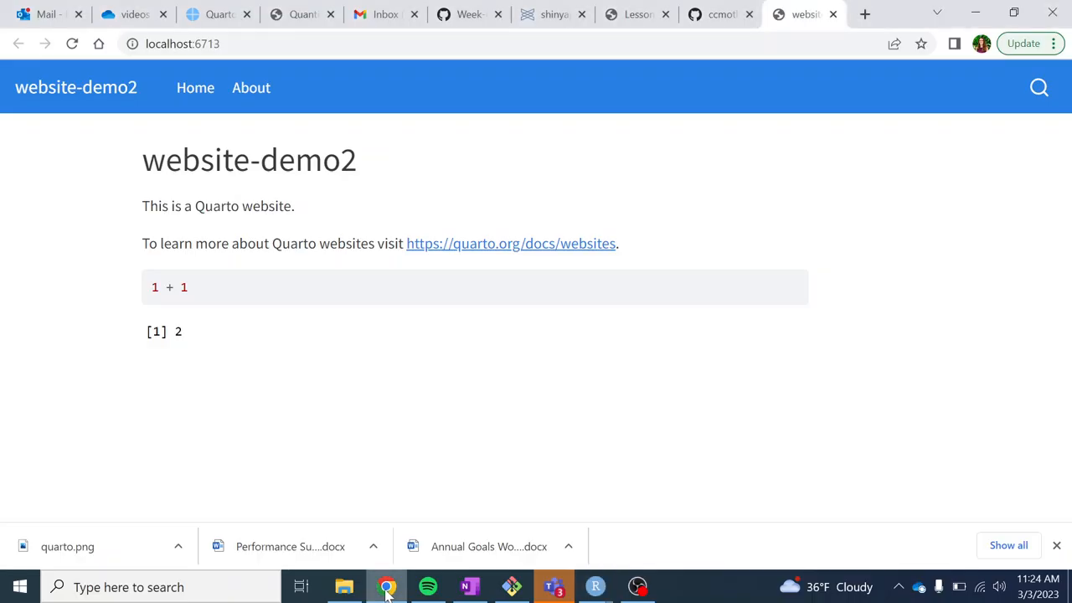
{"action": "left_click", "coordinate": [467, 14]}
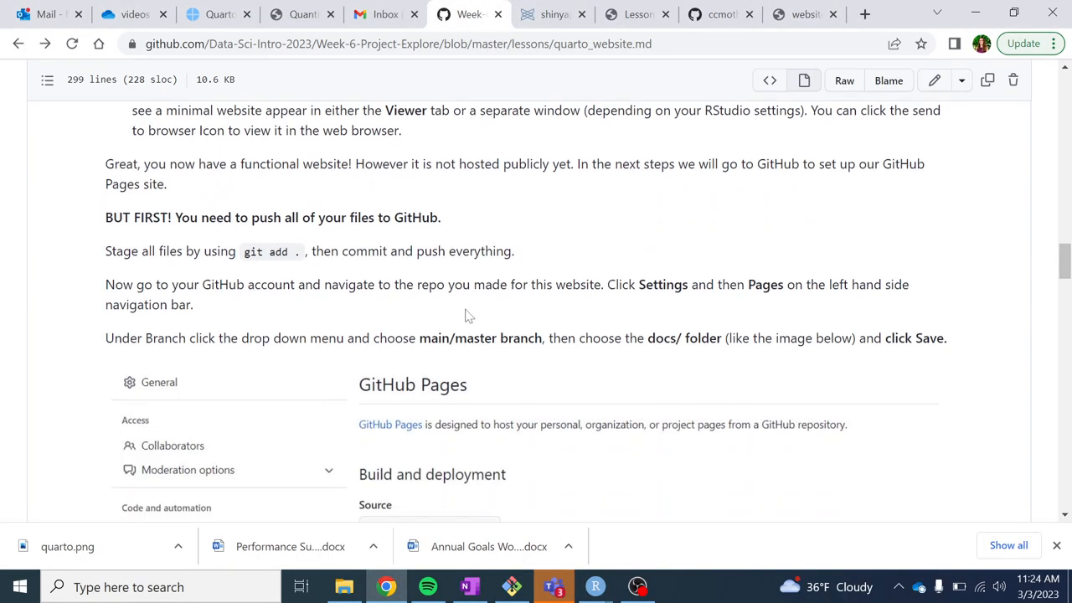
{"action": "mouse_move", "coordinate": [291, 250]}
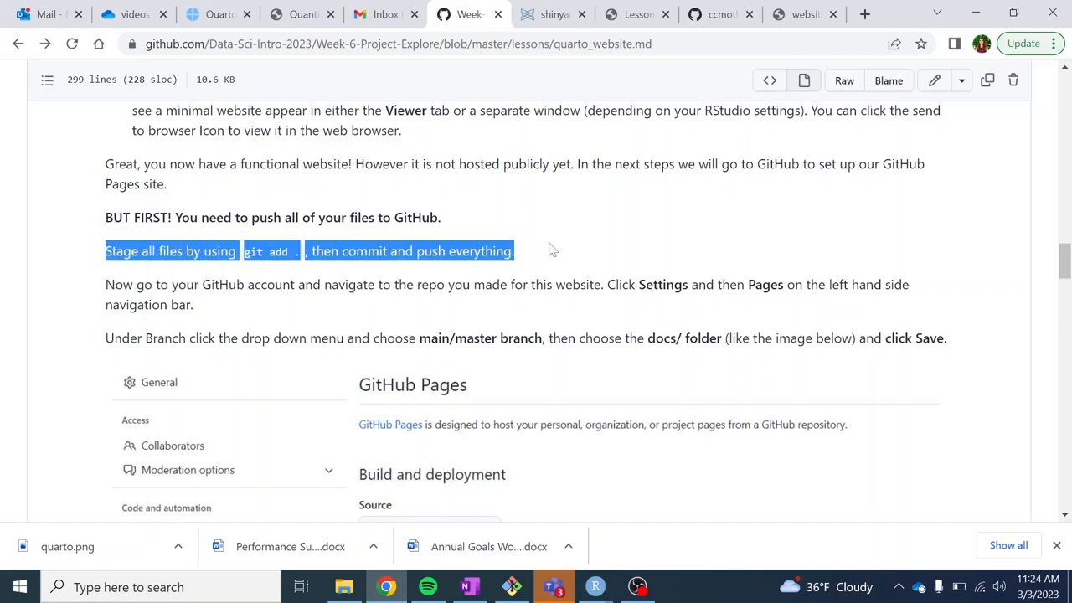
{"action": "left_click", "coordinate": [542, 256]}
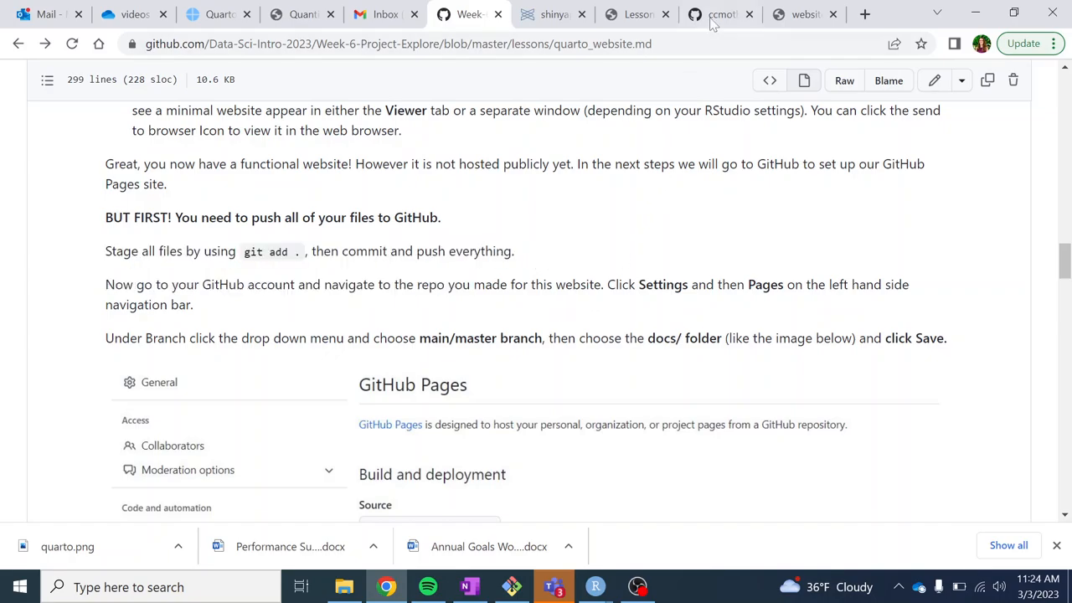
{"action": "mouse_move", "coordinate": [719, 14]}
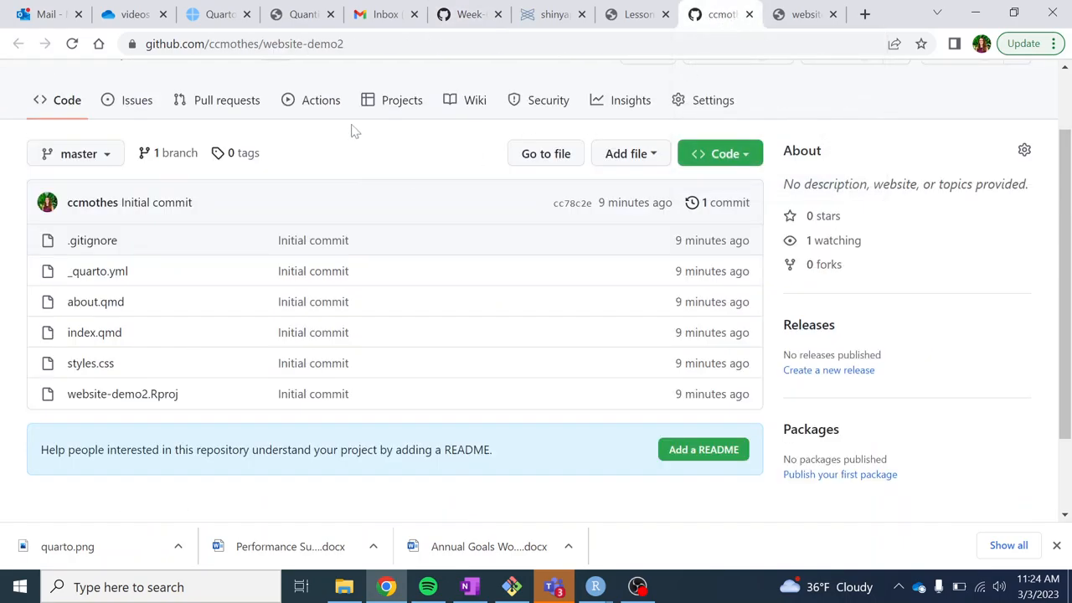
{"action": "scroll", "scroll_direction": "up", "scroll_amount": 3}
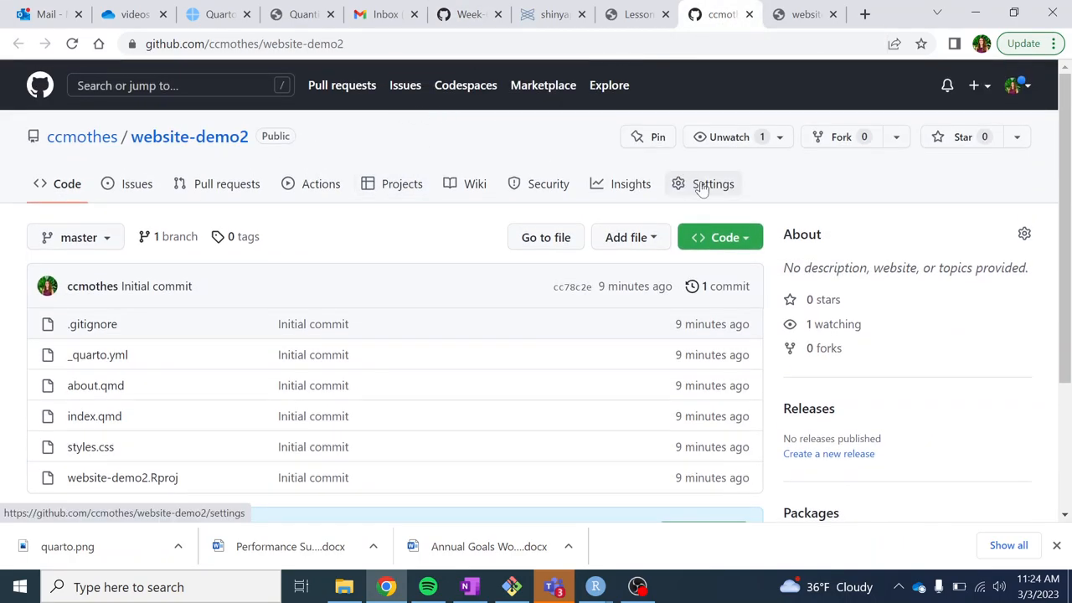
- Open the website-demo2 Pages settings and compare them with the lesson's guidance
{"action": "left_click", "coordinate": [713, 183]}
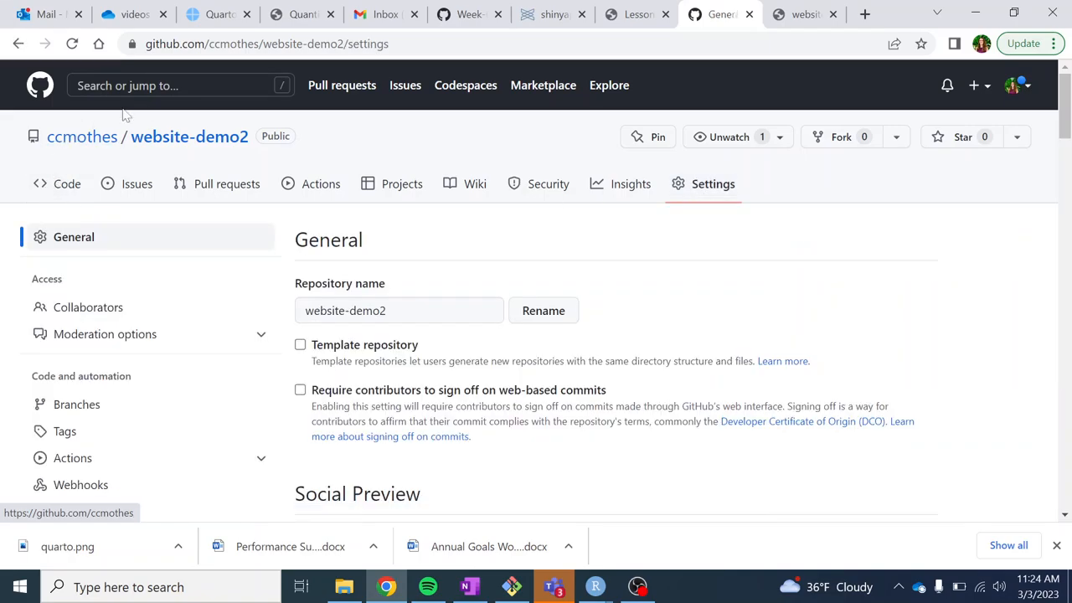
{"action": "mouse_move", "coordinate": [166, 344]}
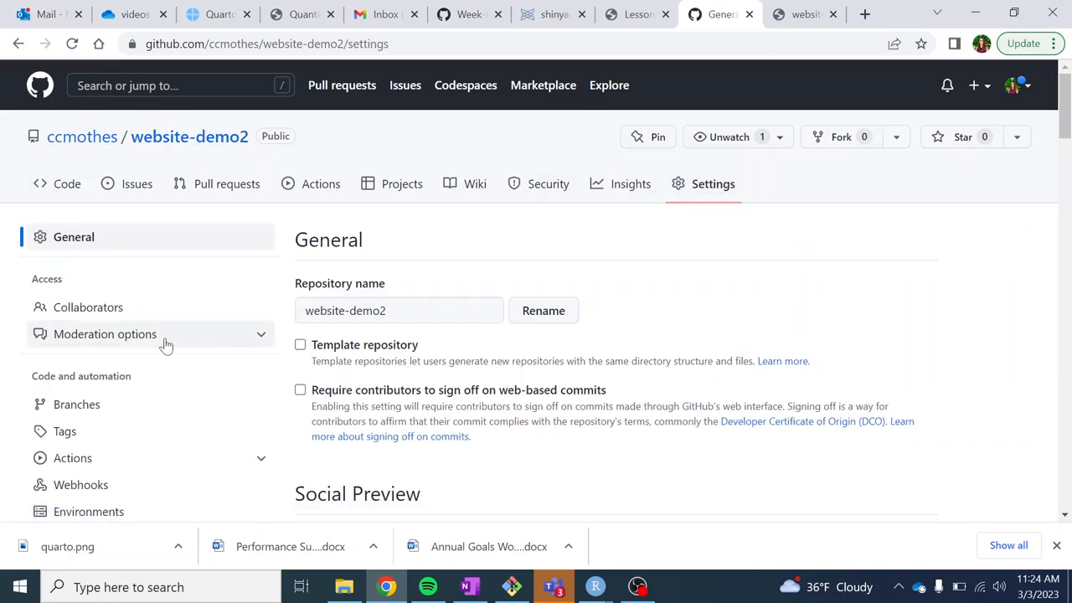
{"action": "scroll", "scroll_direction": "down", "scroll_amount": 3}
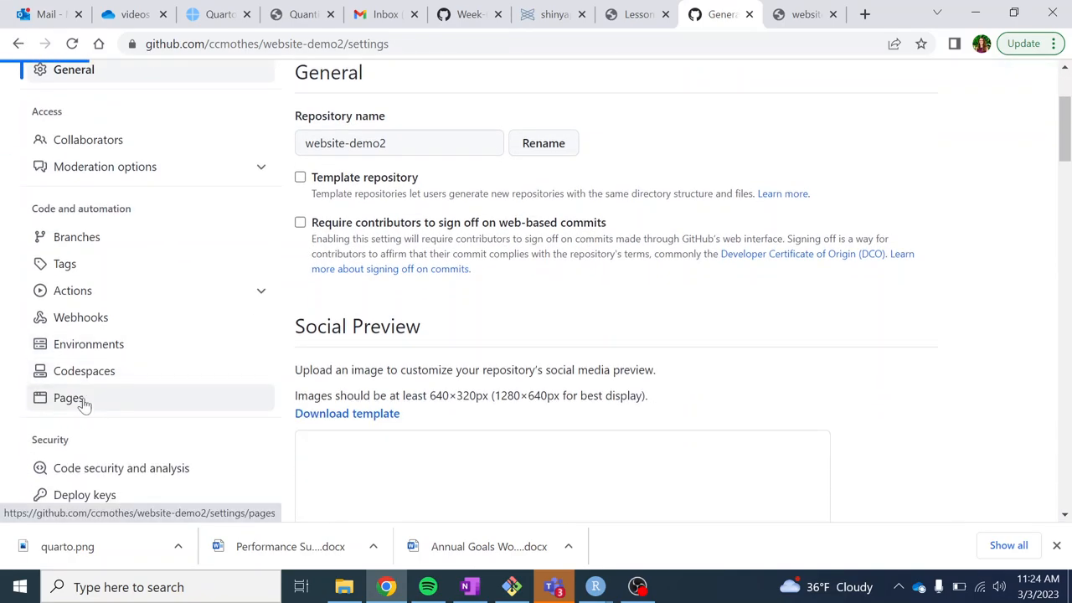
{"action": "left_click", "coordinate": [69, 397]}
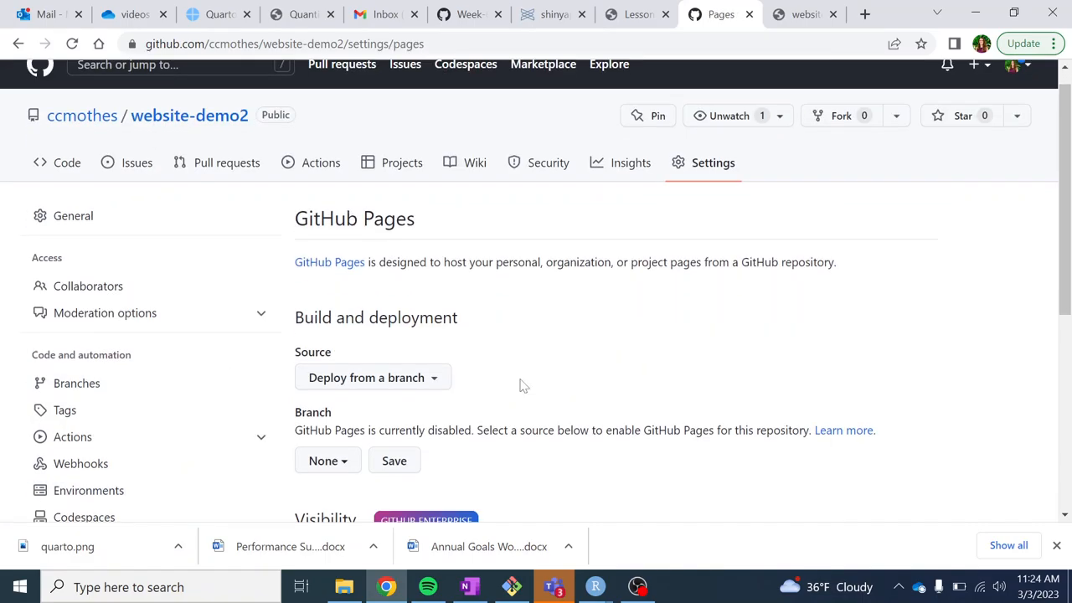
{"action": "scroll", "scroll_direction": "down", "scroll_amount": 3}
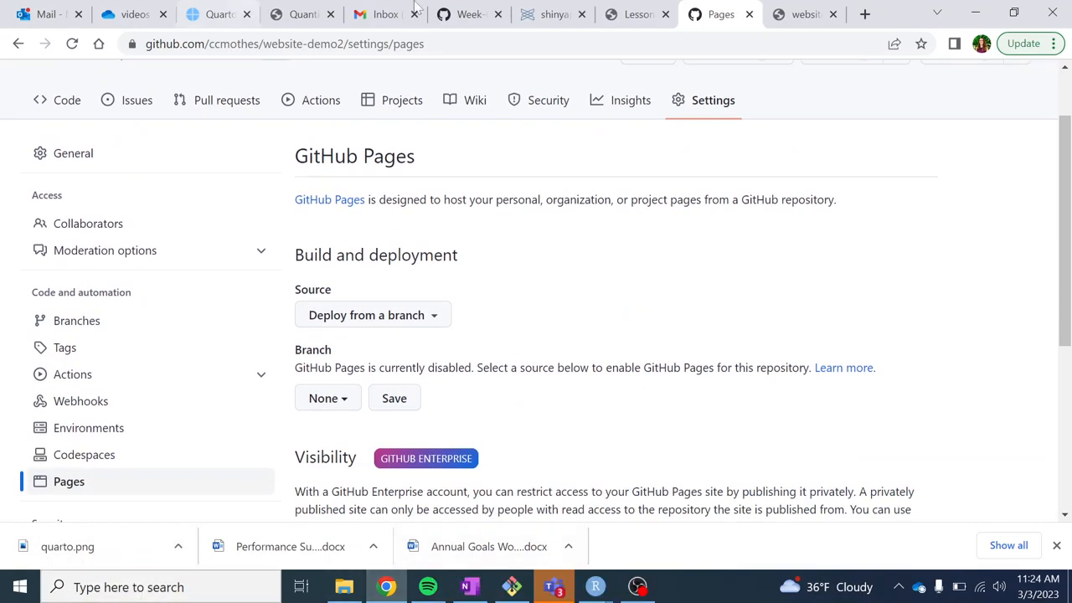
{"action": "left_click", "coordinate": [469, 15]}
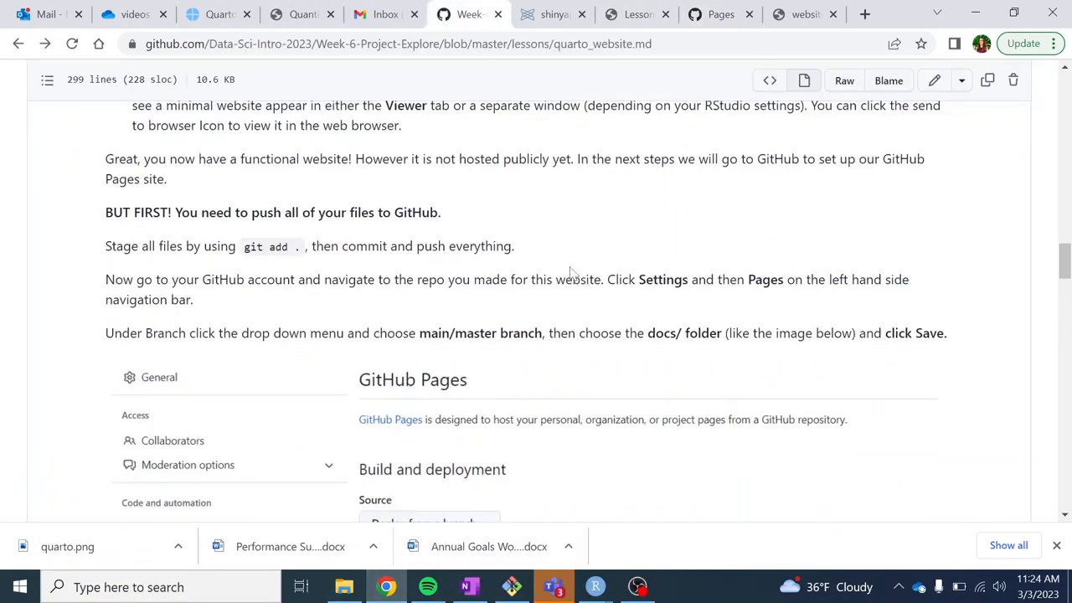
{"action": "scroll", "scroll_direction": "down", "scroll_amount": 3}
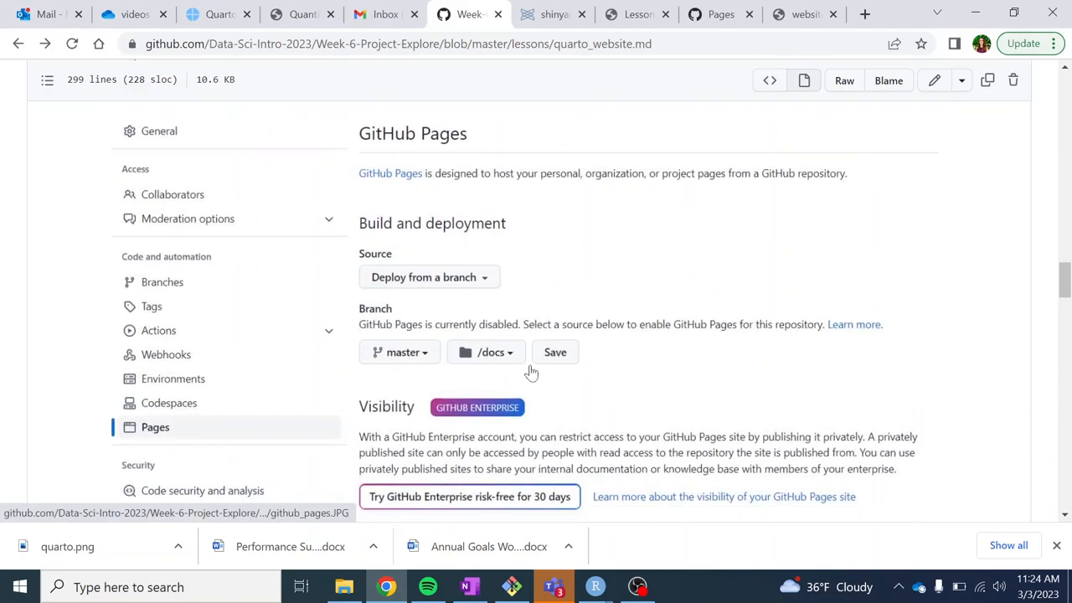
{"action": "mouse_move", "coordinate": [488, 352]}
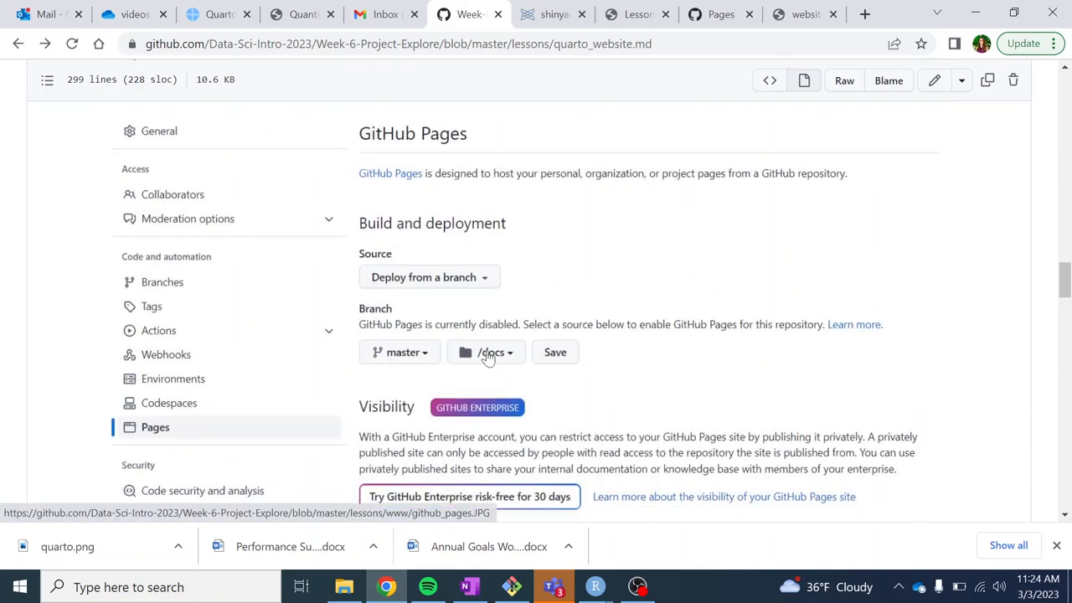
{"action": "left_click", "coordinate": [803, 14]}
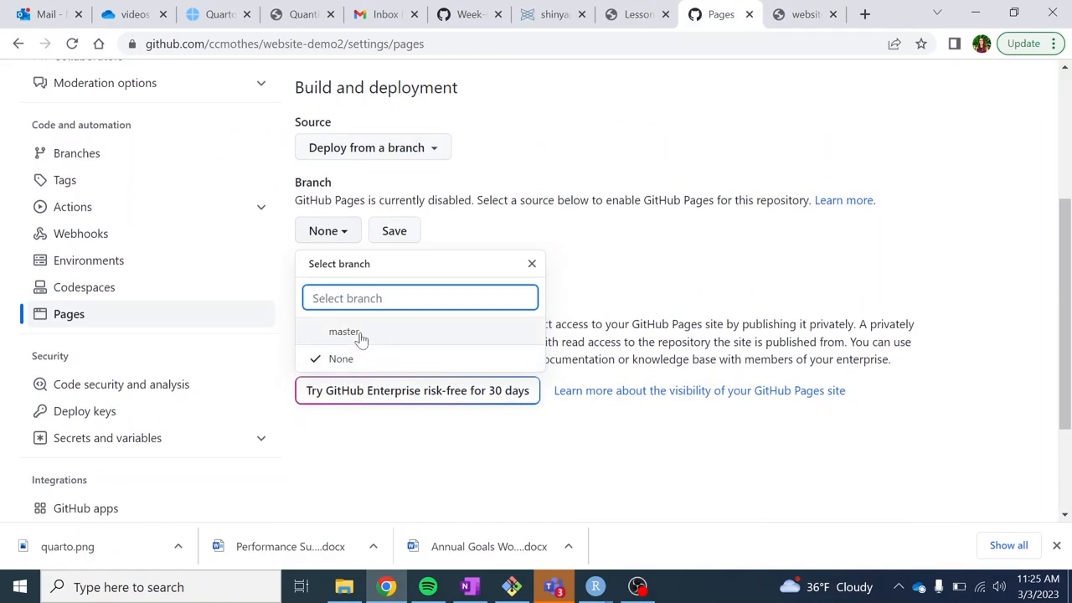
- Set the Pages source to branch master, folder /docs, and save
{"action": "left_click", "coordinate": [344, 331]}
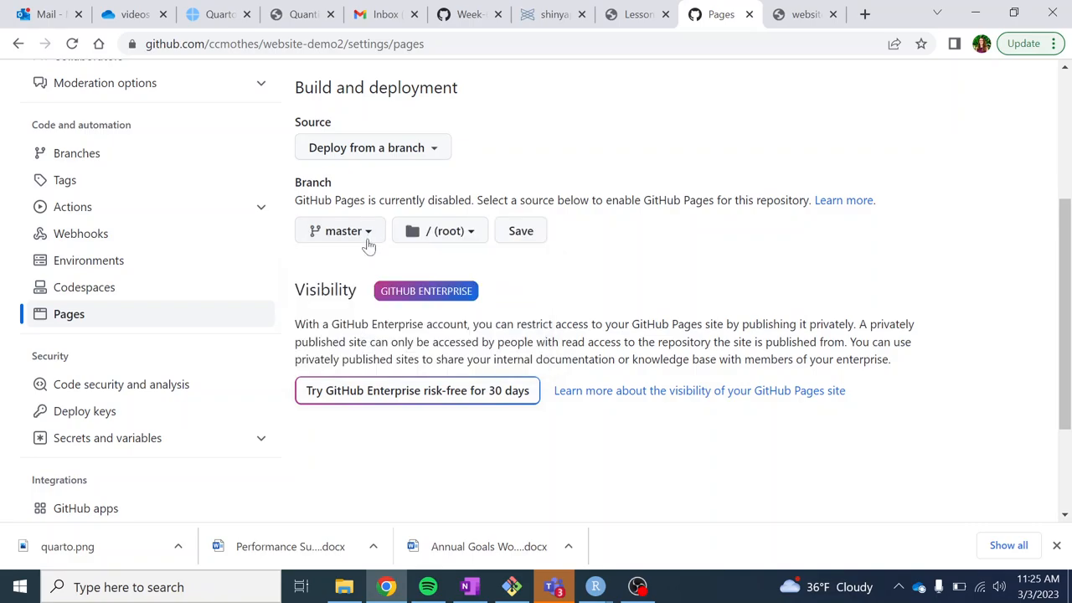
{"action": "left_click", "coordinate": [440, 230]}
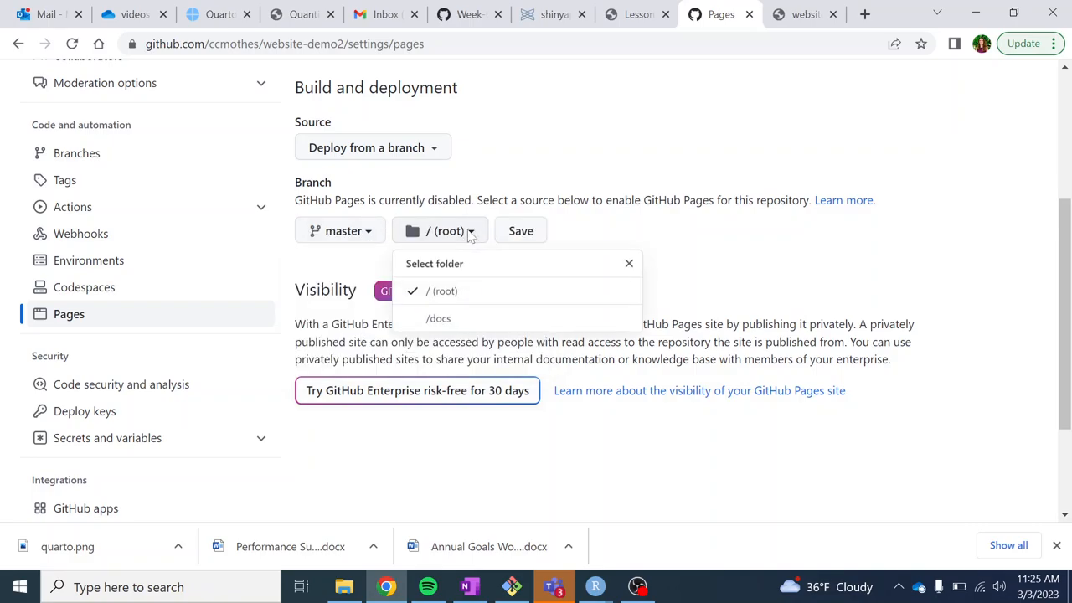
{"action": "left_click", "coordinate": [438, 318]}
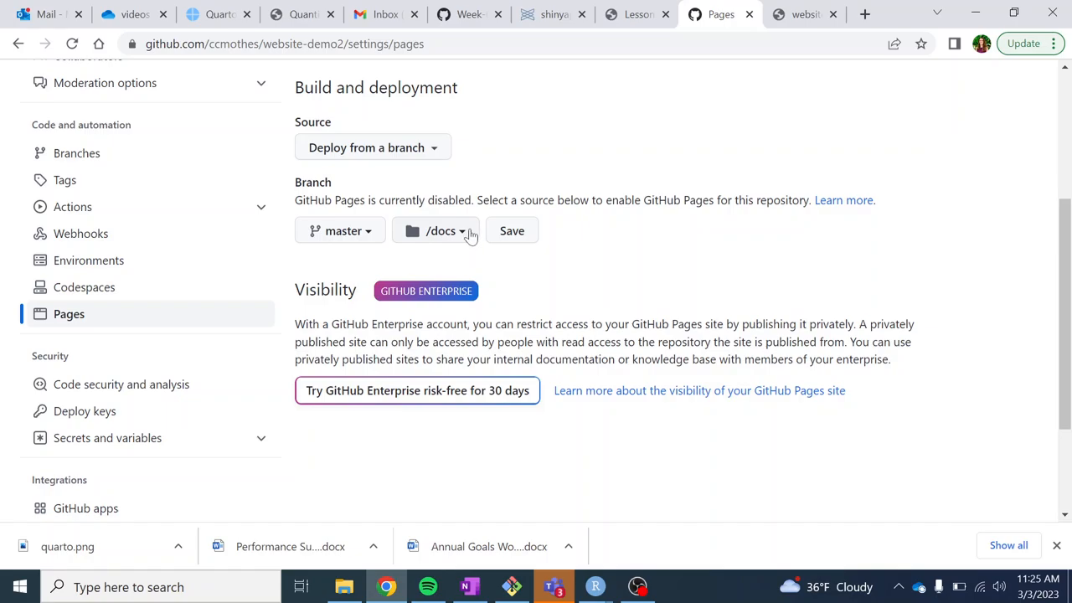
{"action": "mouse_move", "coordinate": [542, 232]}
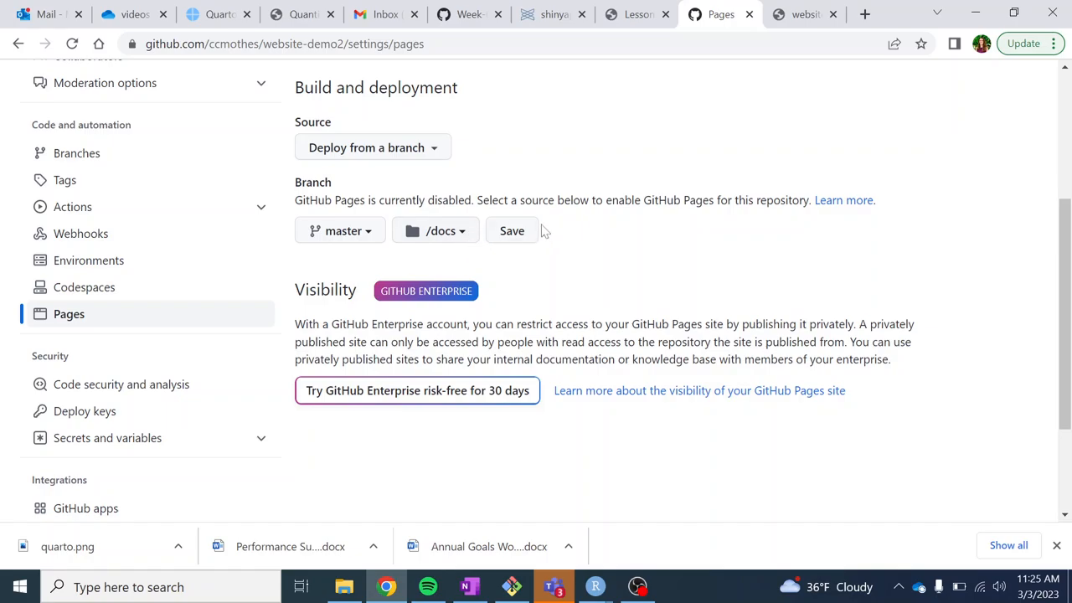
{"action": "mouse_move", "coordinate": [511, 239]}
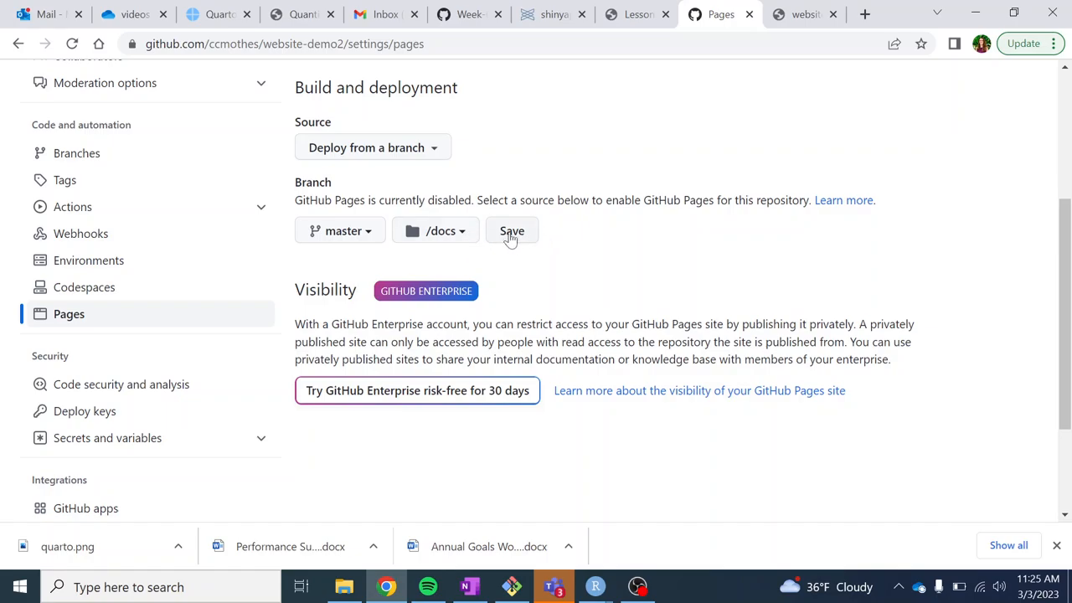
{"action": "mouse_move", "coordinate": [435, 230]}
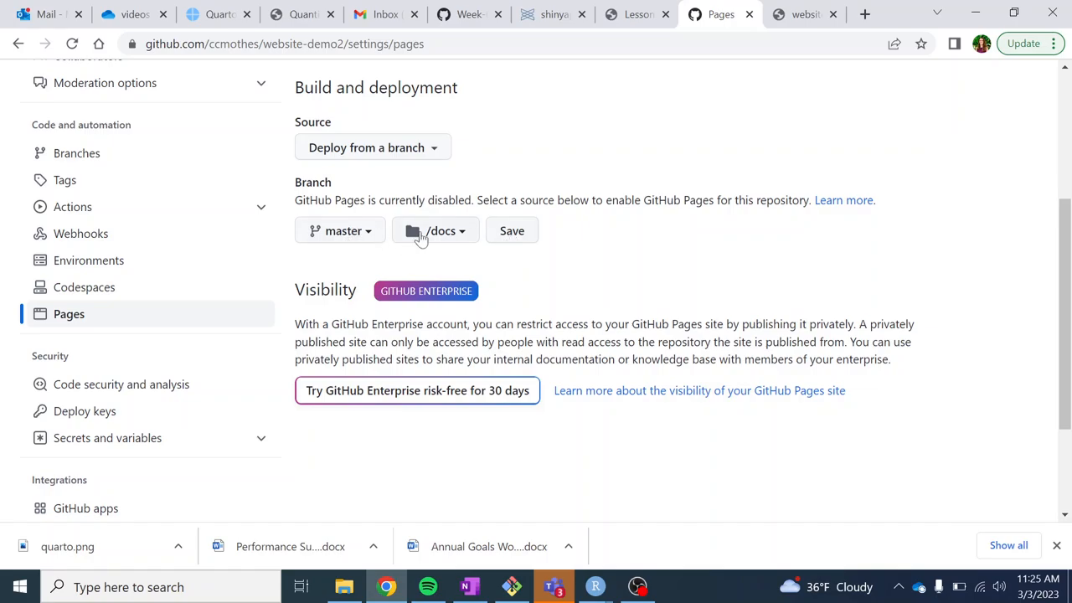
{"action": "left_click", "coordinate": [512, 230]}
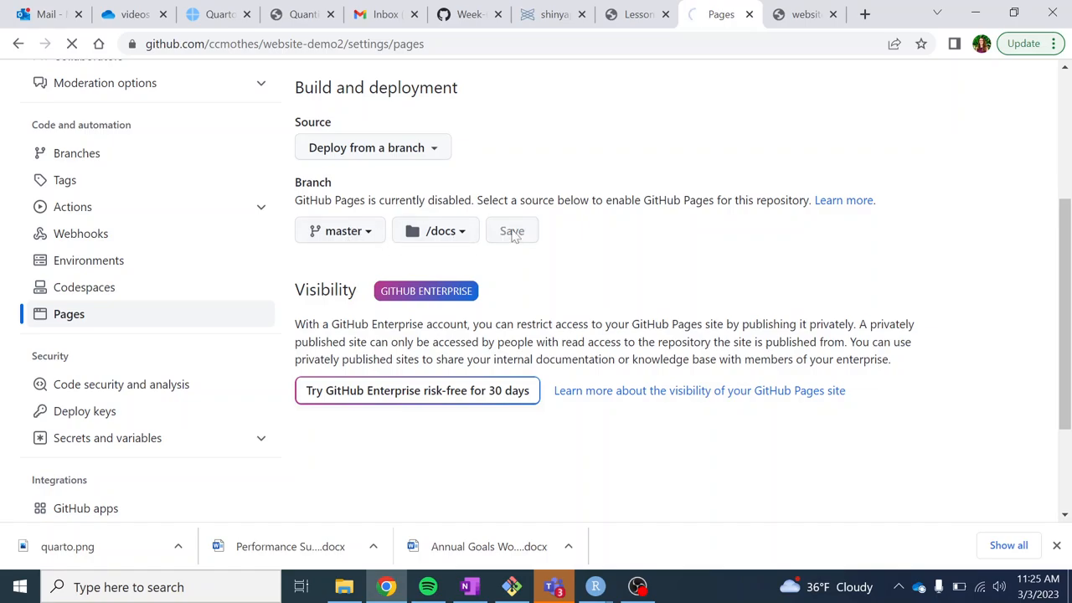
{"action": "left_click", "coordinate": [512, 230]}
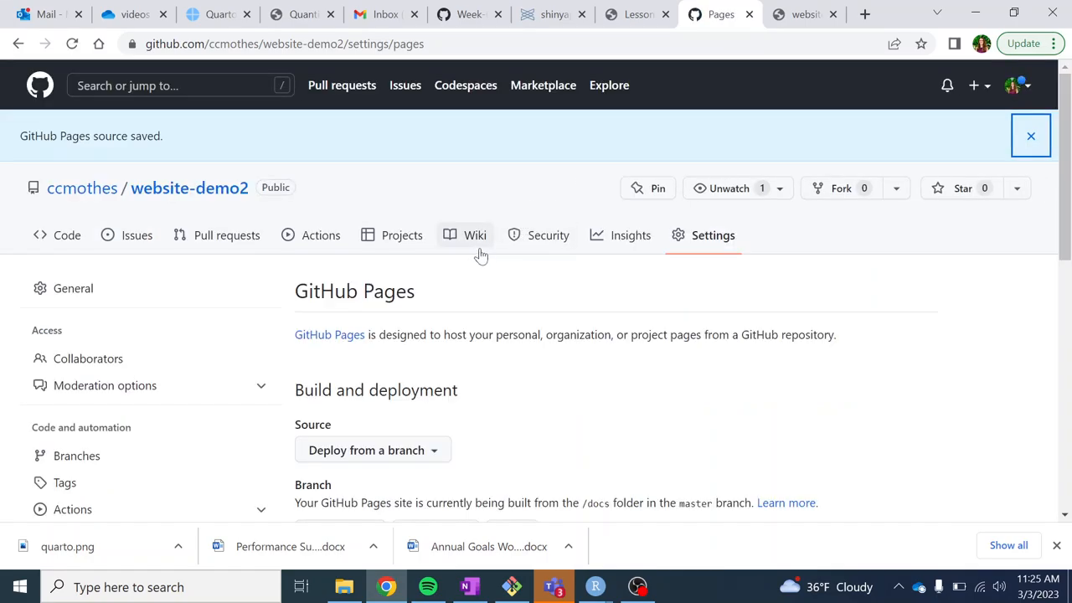
{"action": "mouse_move", "coordinate": [374, 269]}
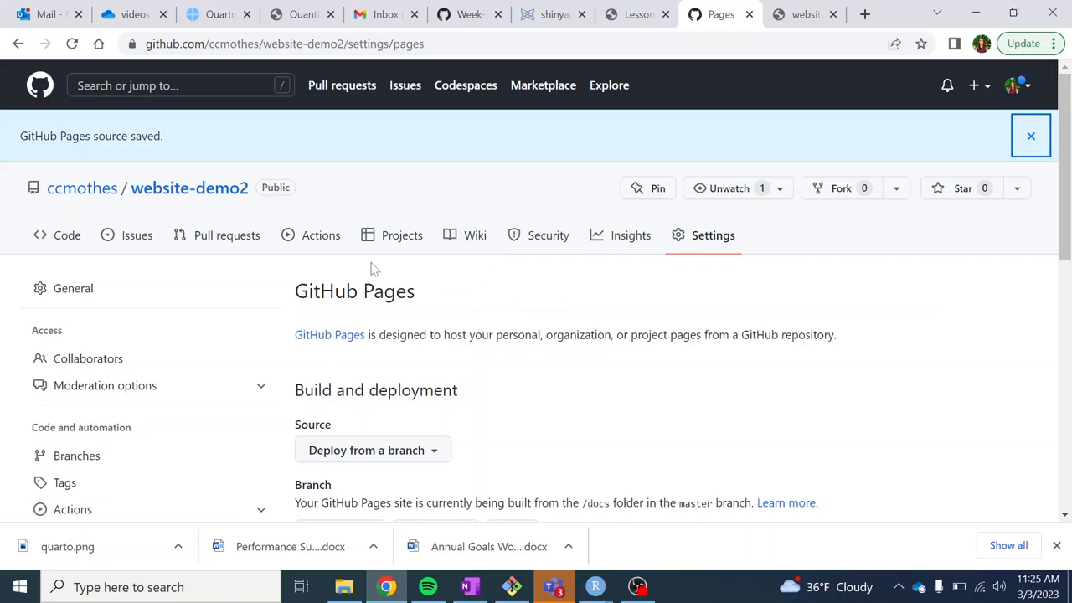
{"action": "mouse_move", "coordinate": [320, 235]}
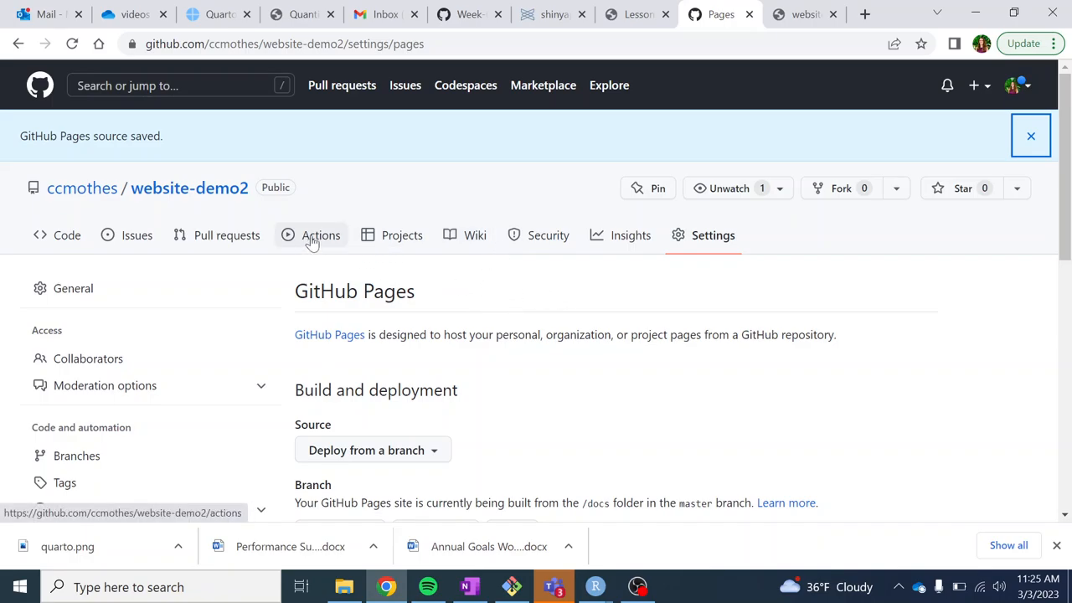
- Watch the pages-build-deployment workflow in Actions until it succeeds in 40s
{"action": "left_click", "coordinate": [321, 235]}
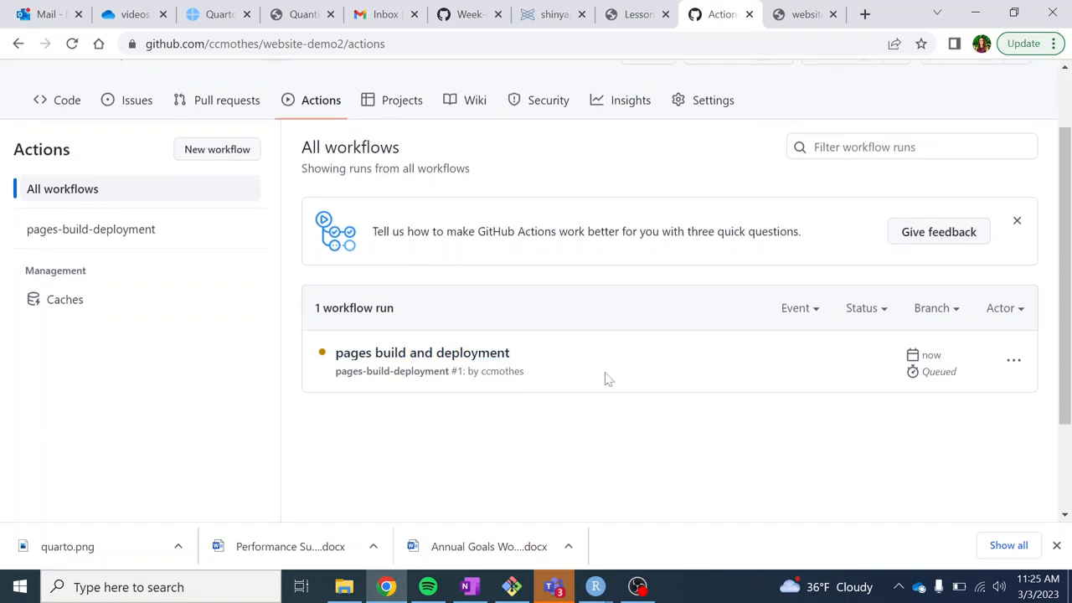
{"action": "mouse_move", "coordinate": [563, 374]}
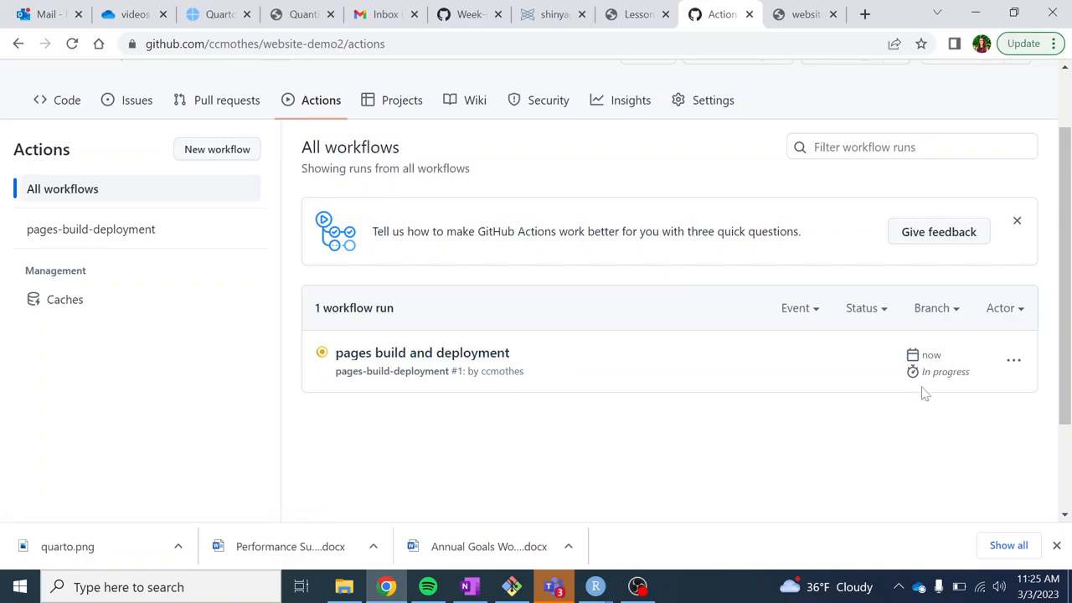
{"action": "mouse_move", "coordinate": [835, 391]}
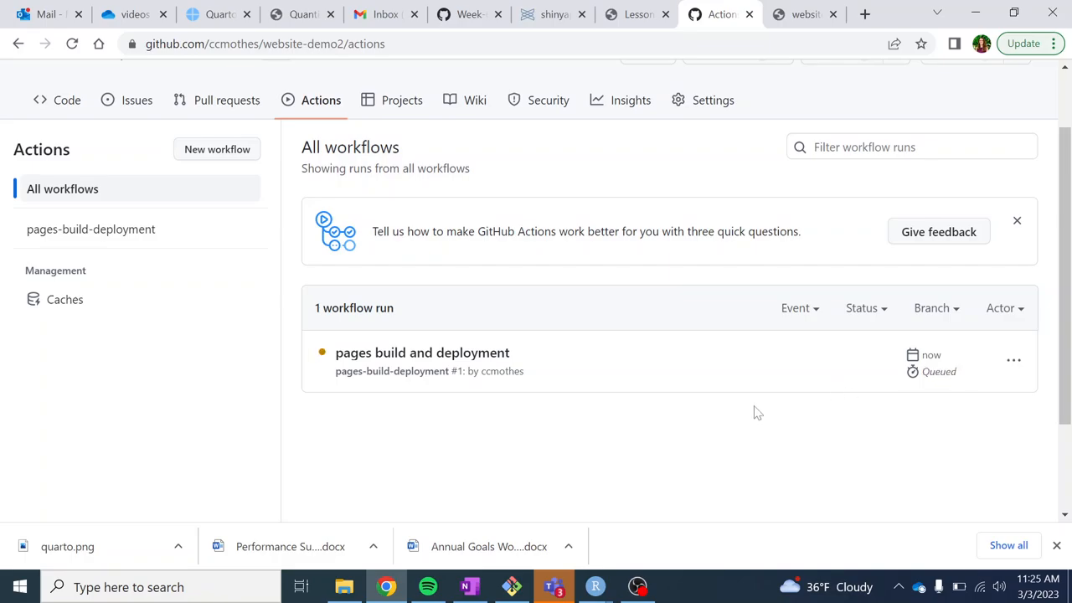
{"action": "mouse_move", "coordinate": [647, 358]}
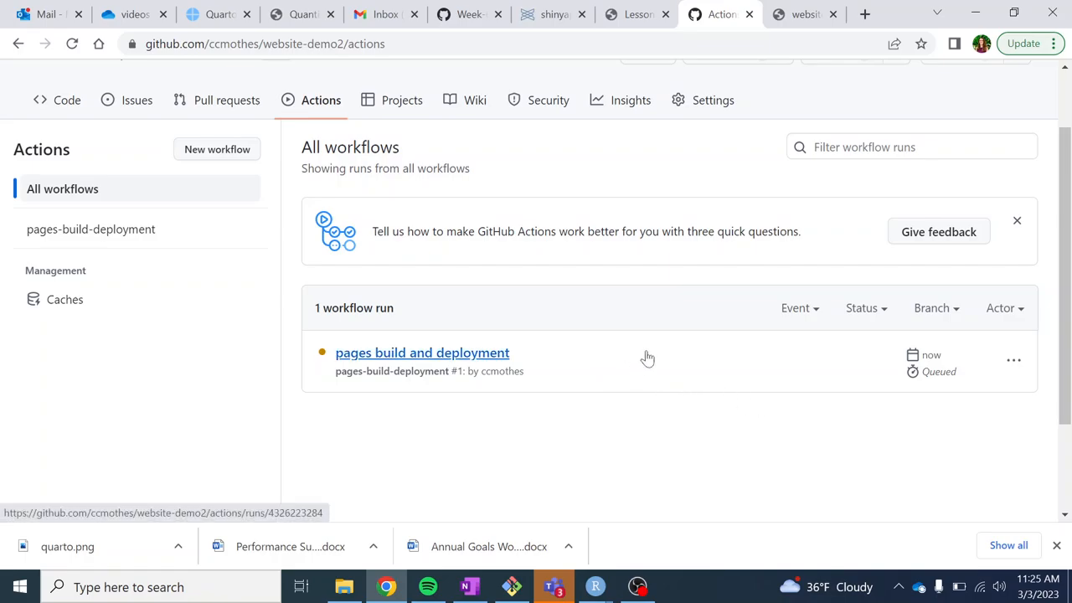
{"action": "mouse_move", "coordinate": [534, 359]}
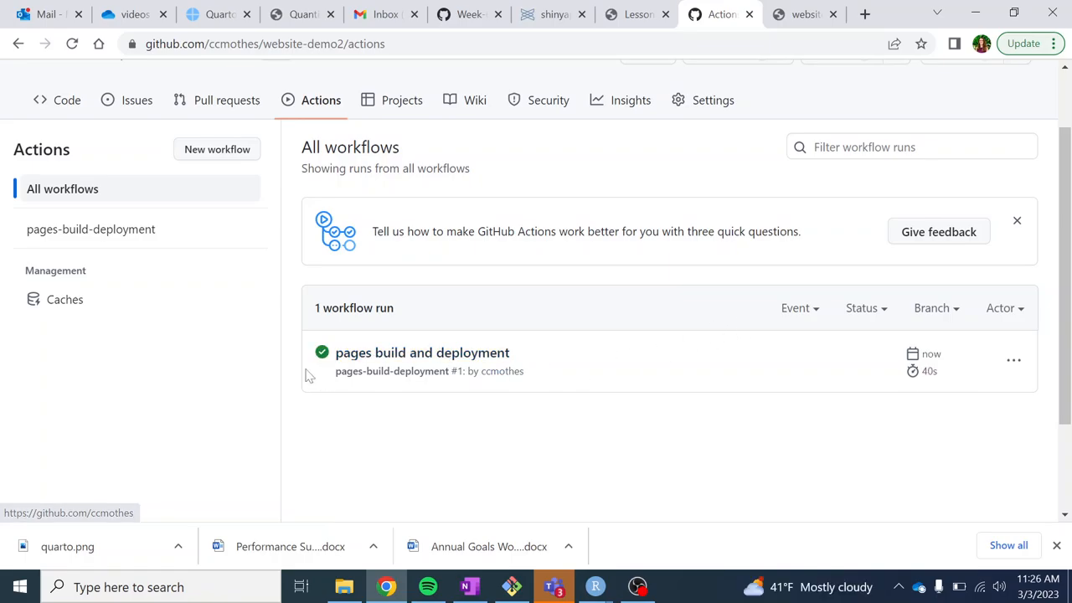
{"action": "scroll", "scroll_direction": "up", "scroll_amount": 3}
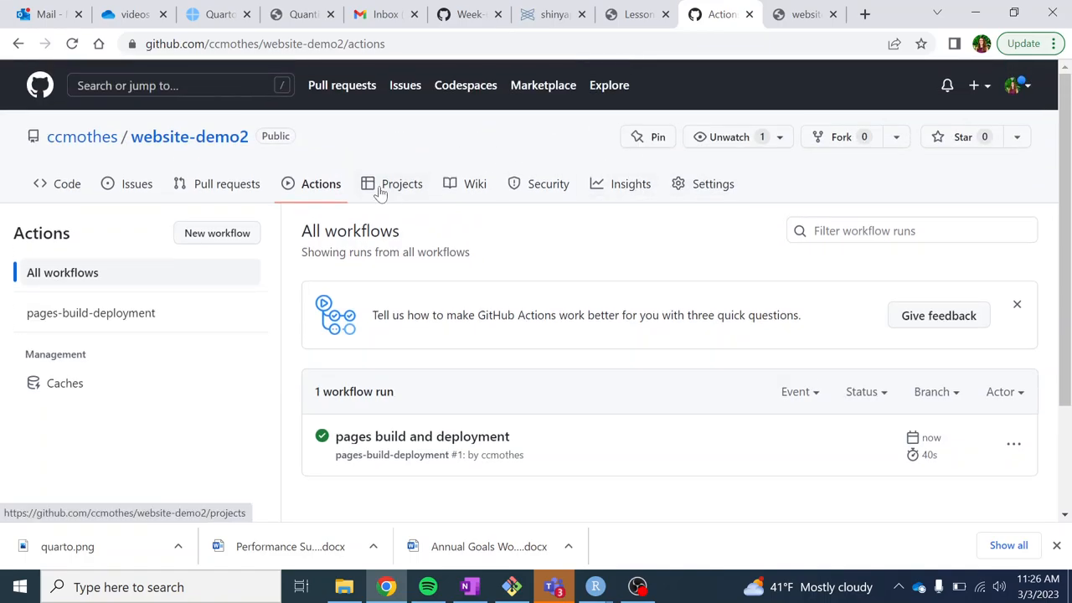
{"action": "mouse_move", "coordinate": [713, 183]}
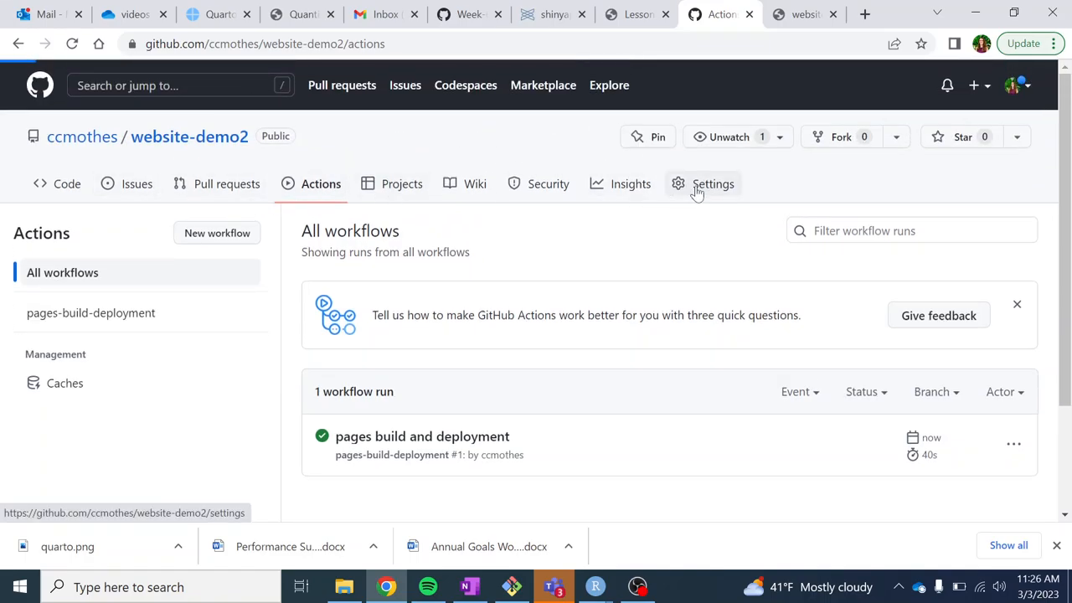
- Open the Pages settings to see the site live at ccmothes.github.io/website-demo2
{"action": "left_click", "coordinate": [713, 183]}
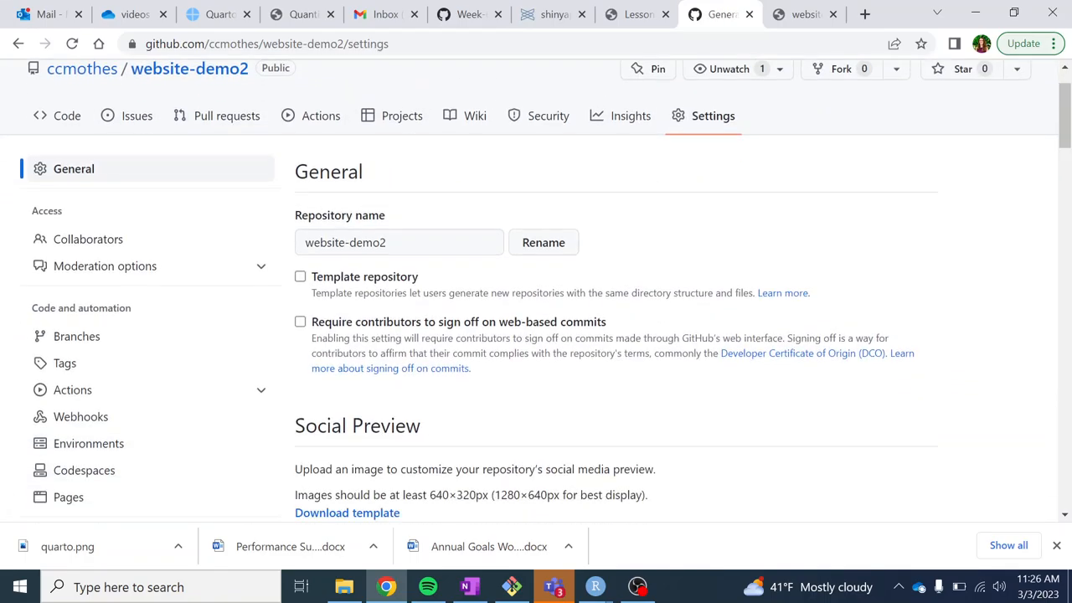
{"action": "left_click", "coordinate": [68, 497]}
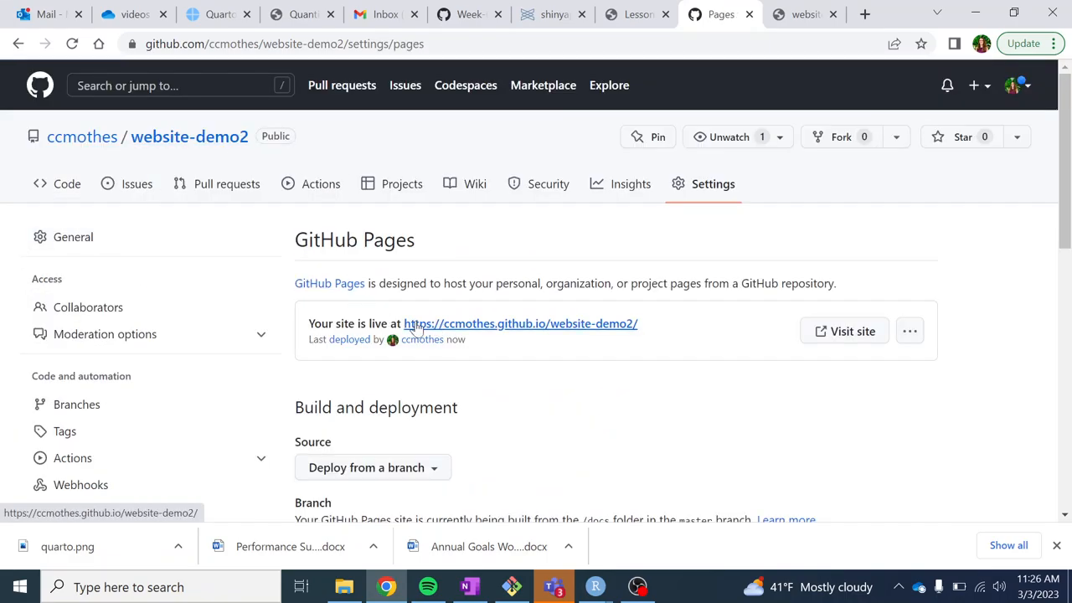
{"action": "mouse_move", "coordinate": [540, 327]}
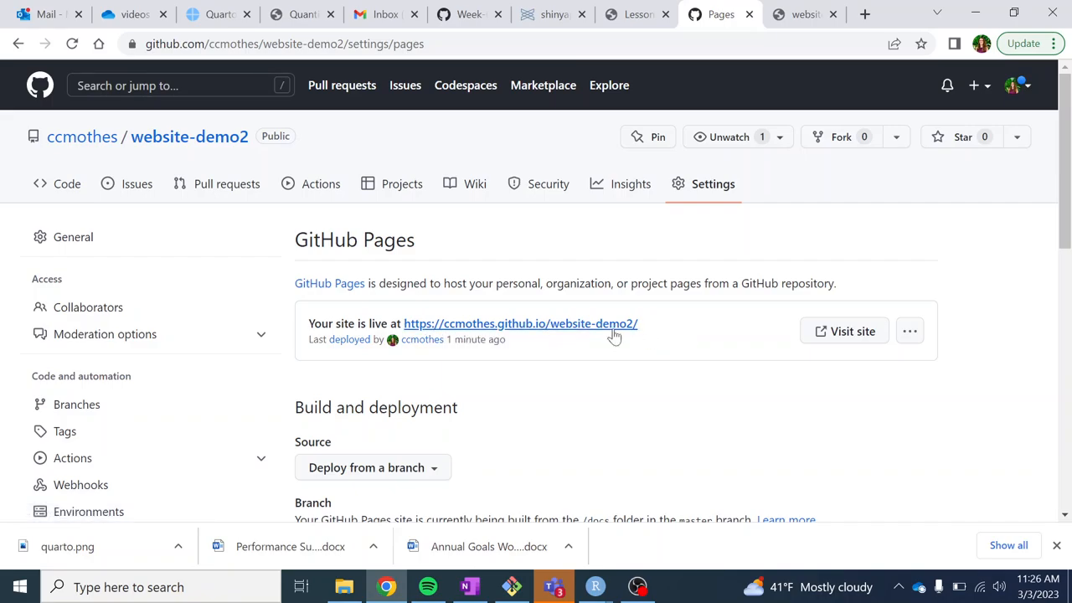
{"action": "mouse_move", "coordinate": [615, 327]}
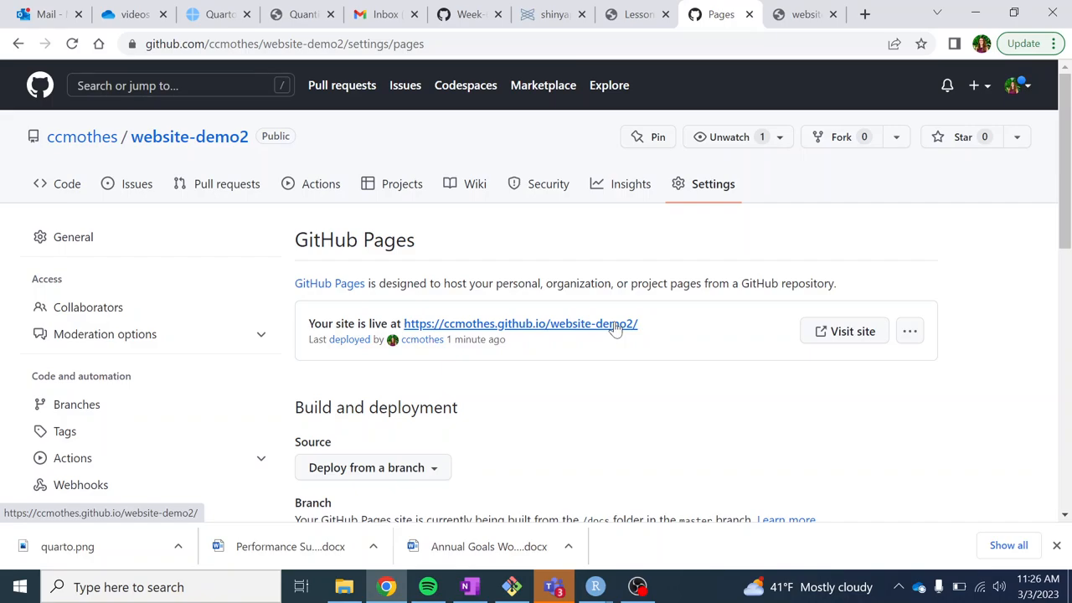
{"action": "mouse_move", "coordinate": [706, 224]}
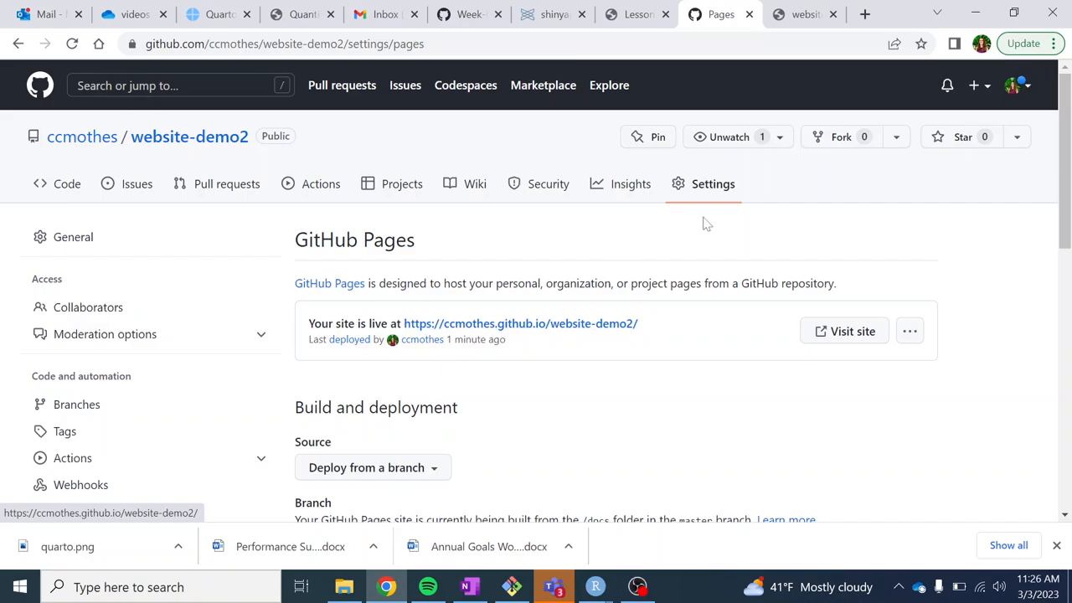
{"action": "mouse_move", "coordinate": [320, 183]}
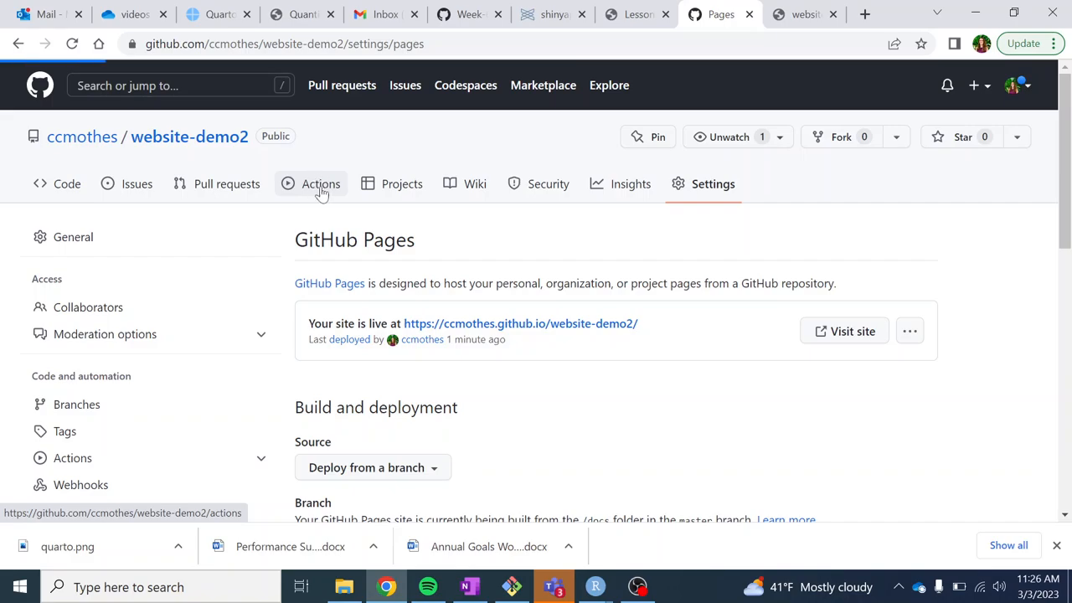
{"action": "left_click", "coordinate": [321, 184]}
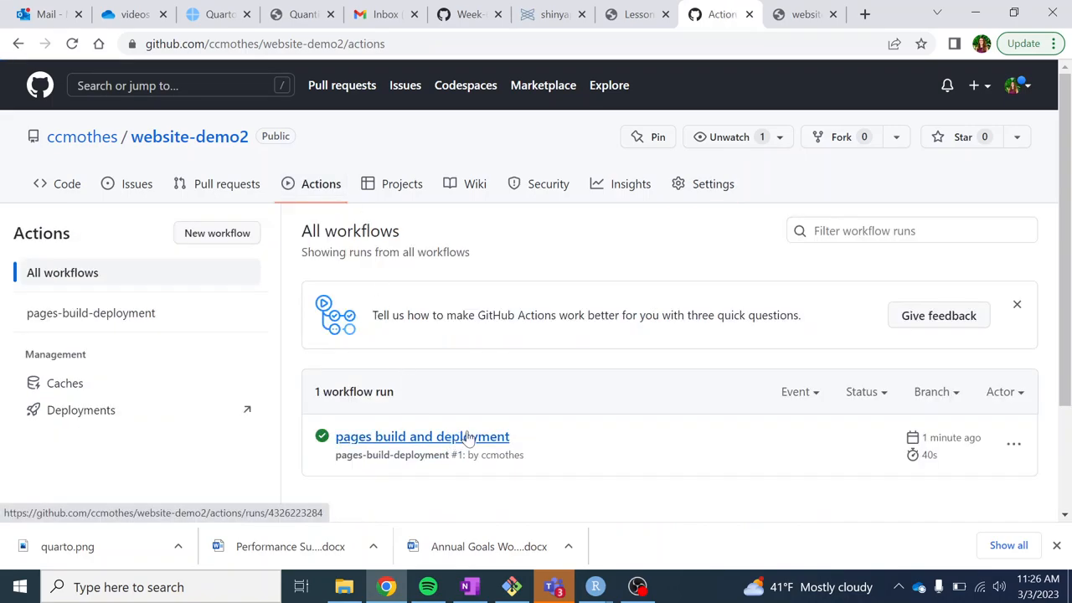
{"action": "mouse_move", "coordinate": [480, 418]}
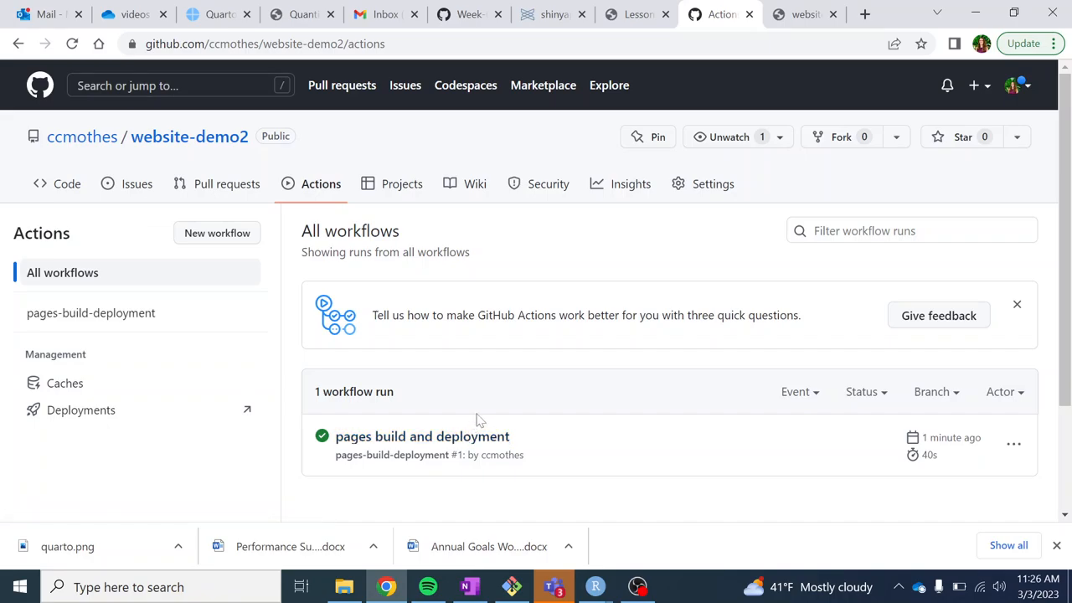
{"action": "mouse_move", "coordinate": [447, 385]}
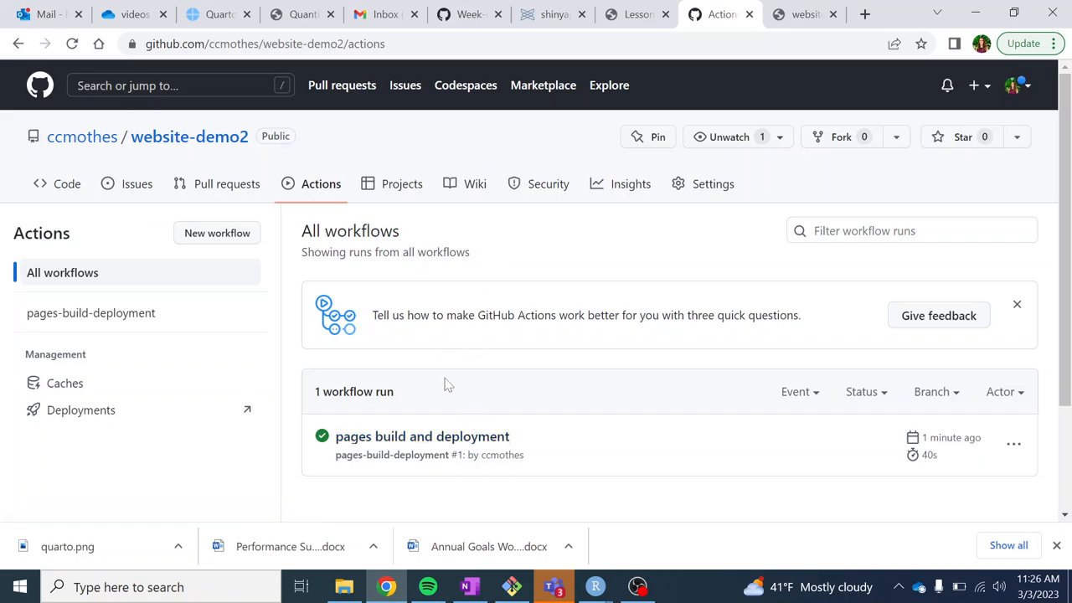
{"action": "mouse_move", "coordinate": [626, 274]}
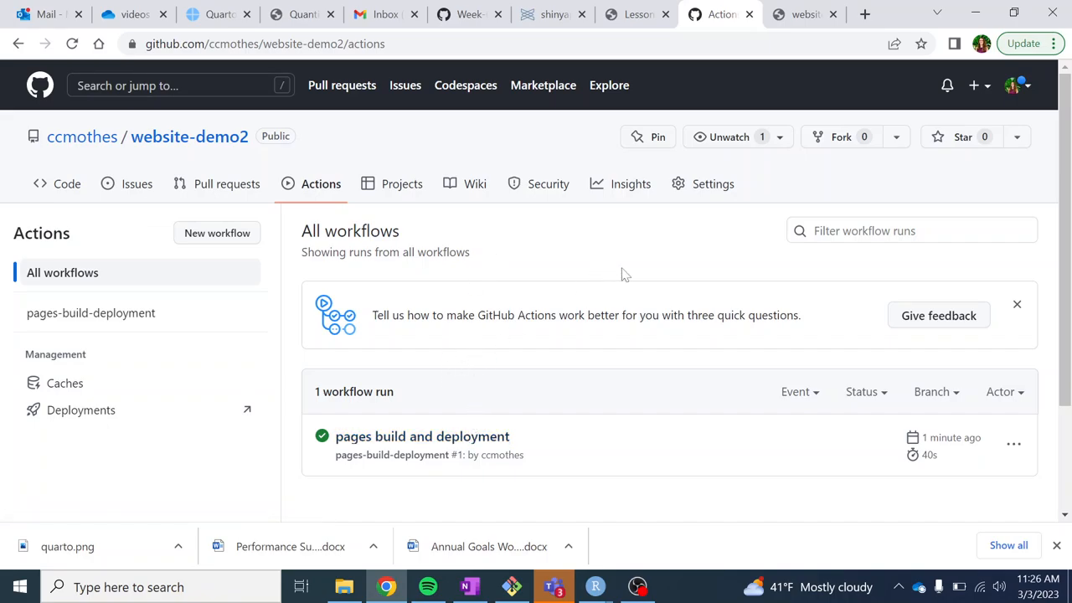
{"action": "mouse_move", "coordinate": [814, 152]}
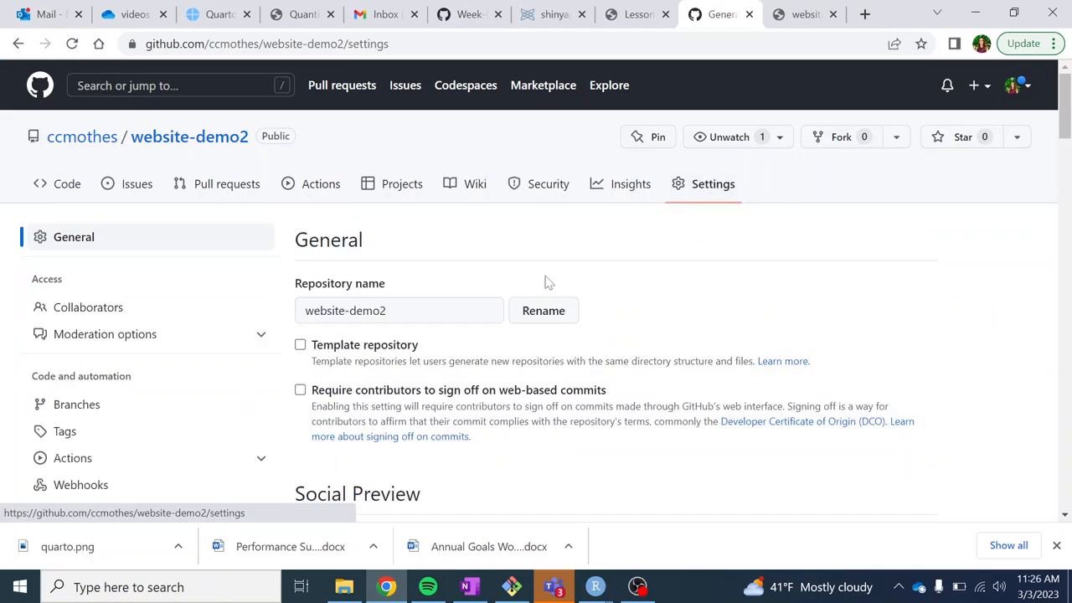
{"action": "scroll", "scroll_direction": "down", "scroll_amount": 3}
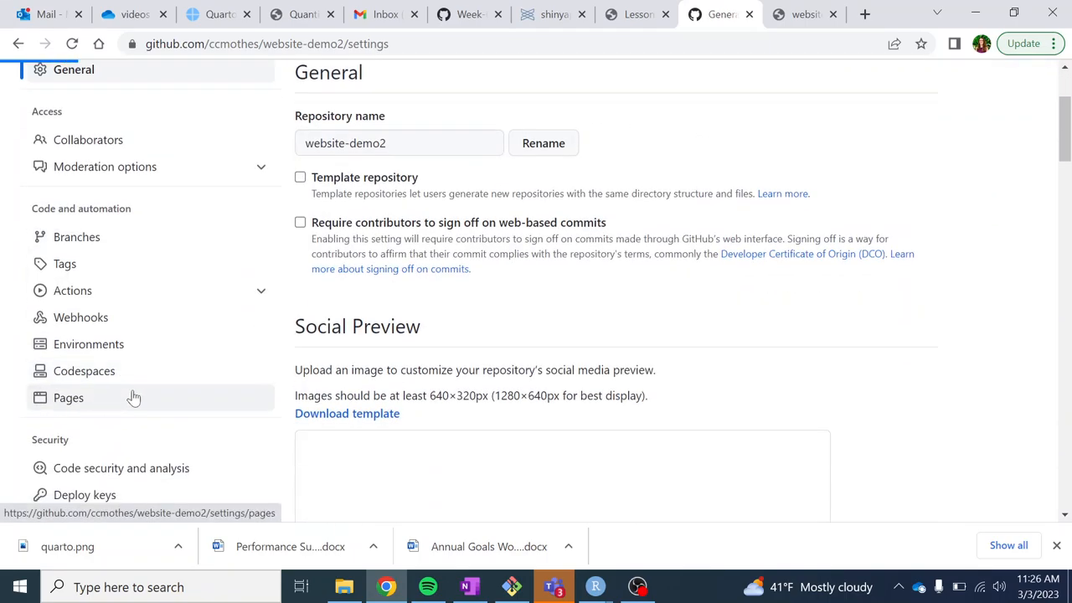
{"action": "left_click", "coordinate": [68, 397]}
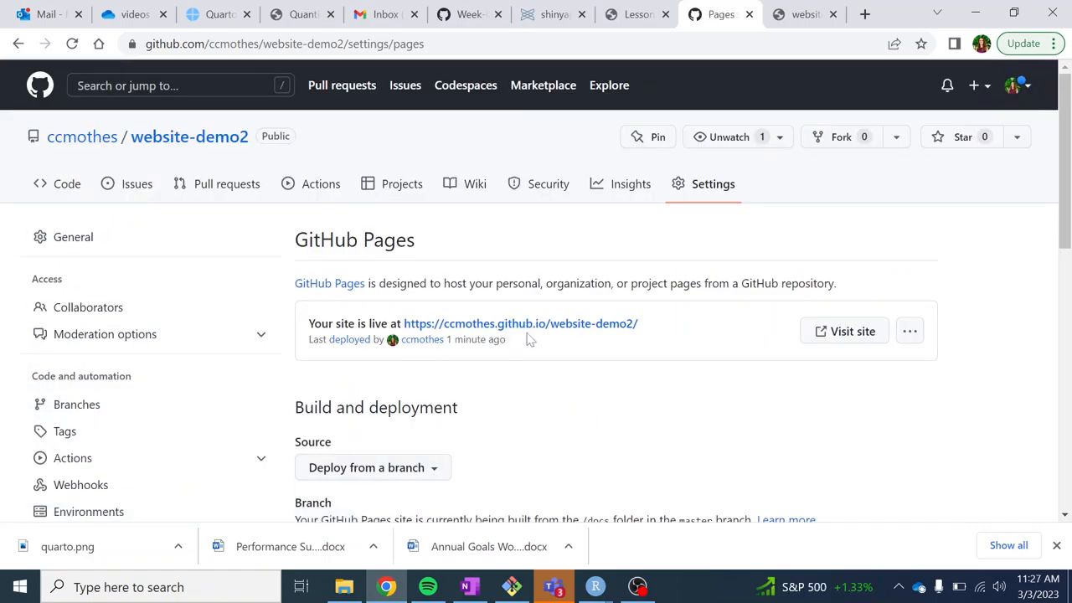
{"action": "mouse_move", "coordinate": [775, 324]}
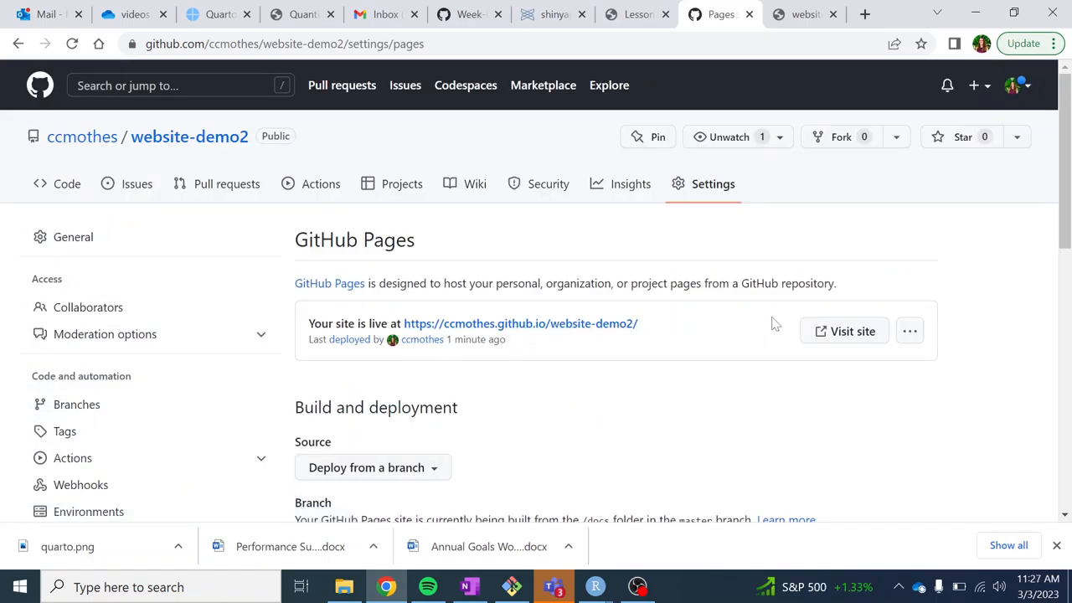
- Visit the published site at ccmothes.github.io/website-demo2 and select its web address
{"action": "left_click", "coordinate": [844, 331]}
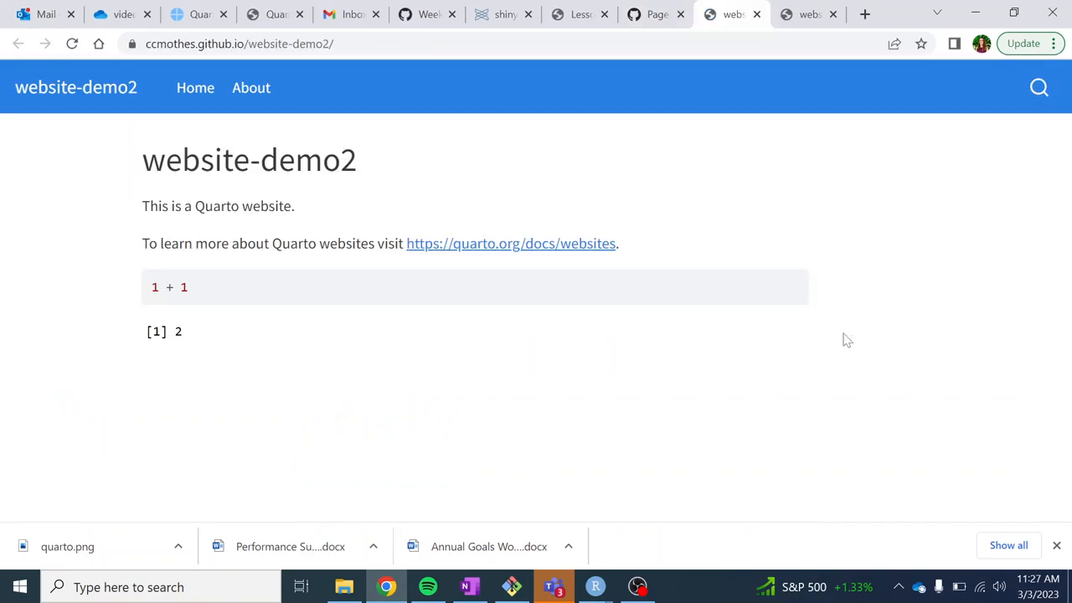
{"action": "left_click", "coordinate": [239, 43]}
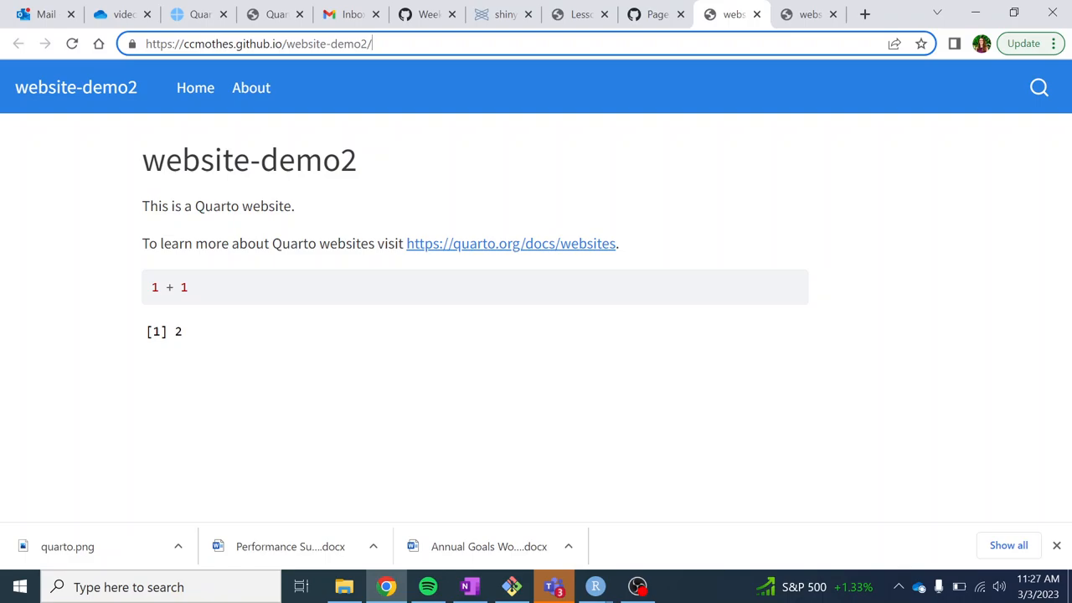
- Recheck Pages settings confirming the live URL and the /docs on master source
{"action": "left_click", "coordinate": [655, 14]}
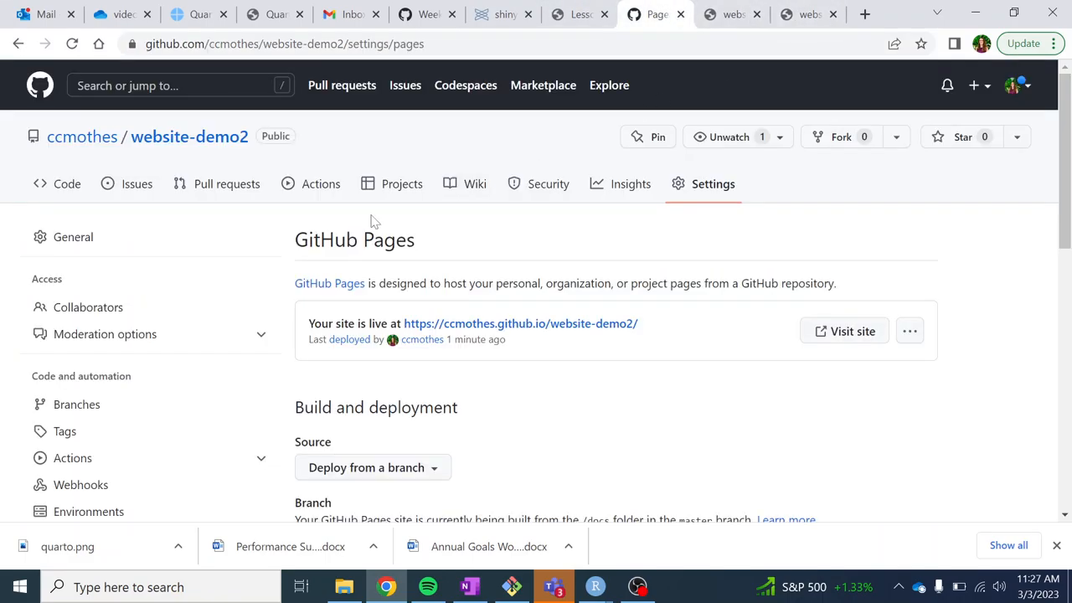
{"action": "mouse_move", "coordinate": [329, 283]}
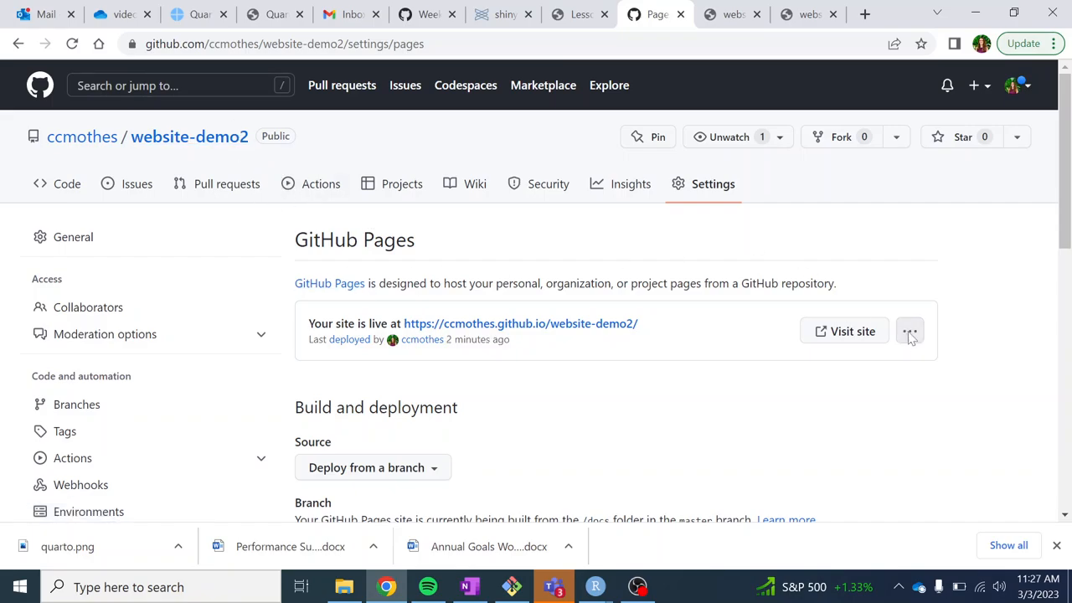
{"action": "left_click", "coordinate": [910, 331]}
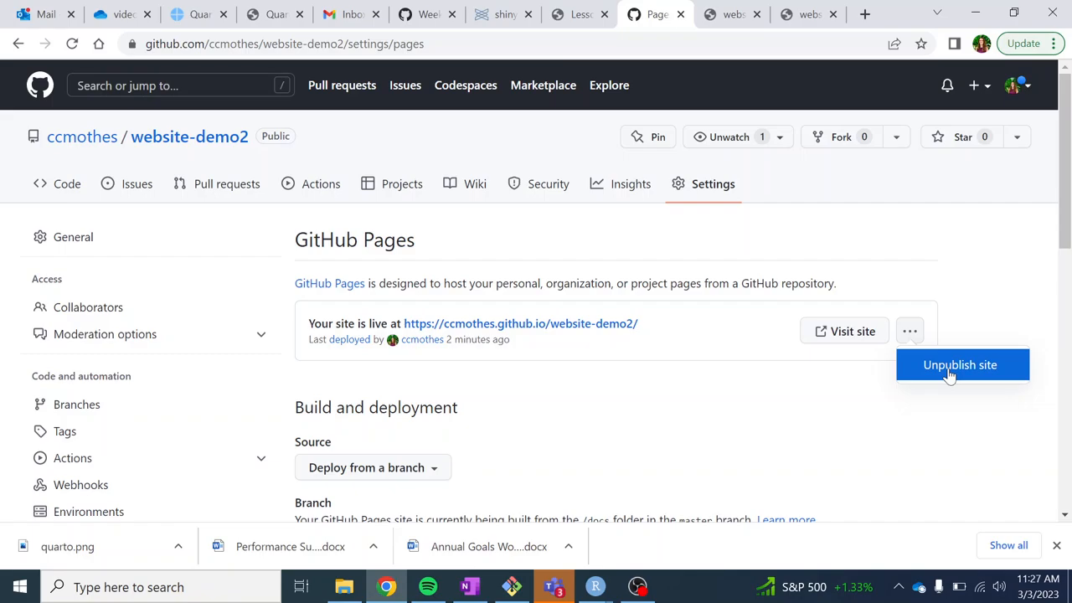
{"action": "scroll", "scroll_direction": "down", "scroll_amount": 3}
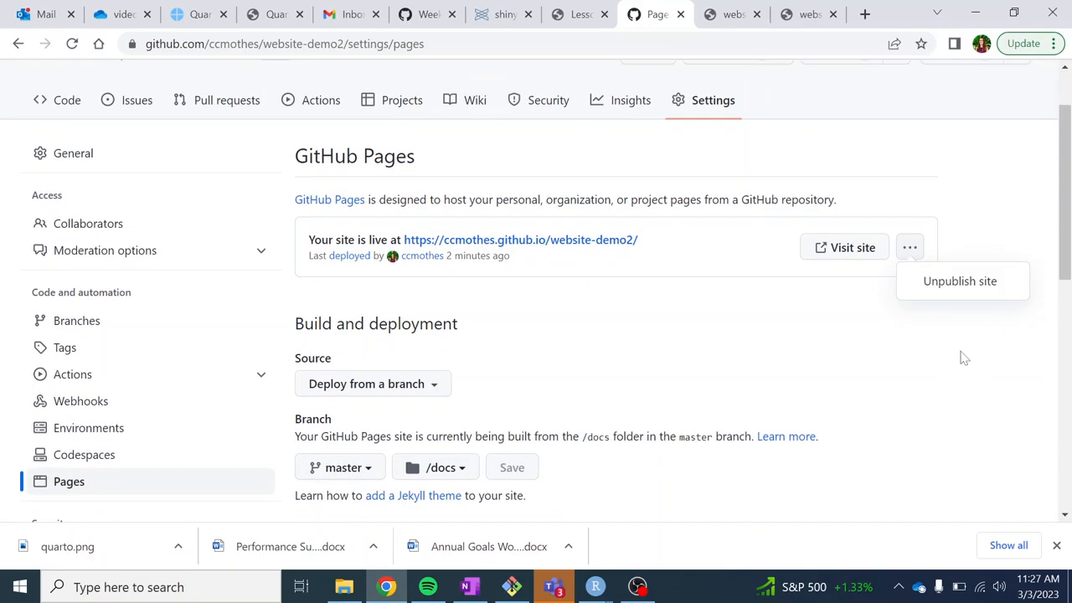
{"action": "mouse_move", "coordinate": [652, 363]}
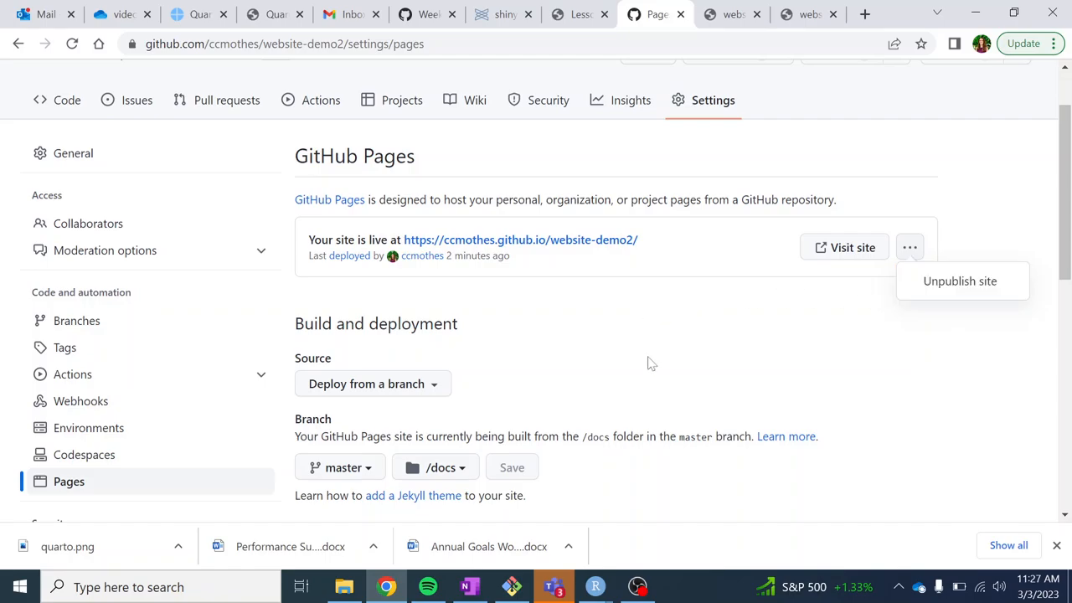
{"action": "mouse_move", "coordinate": [622, 320]}
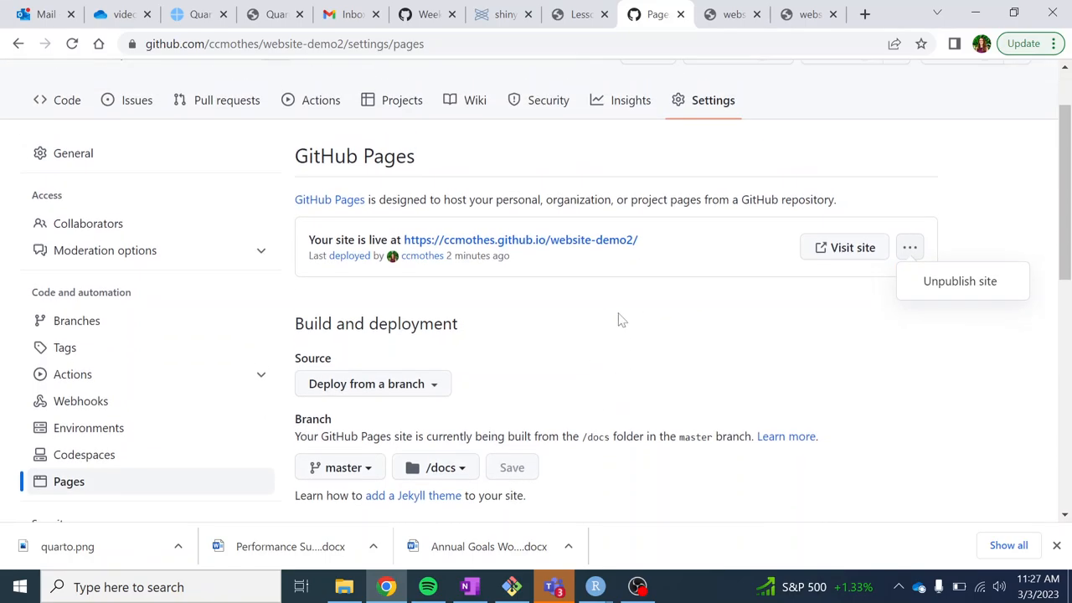
{"action": "mouse_move", "coordinate": [664, 315]}
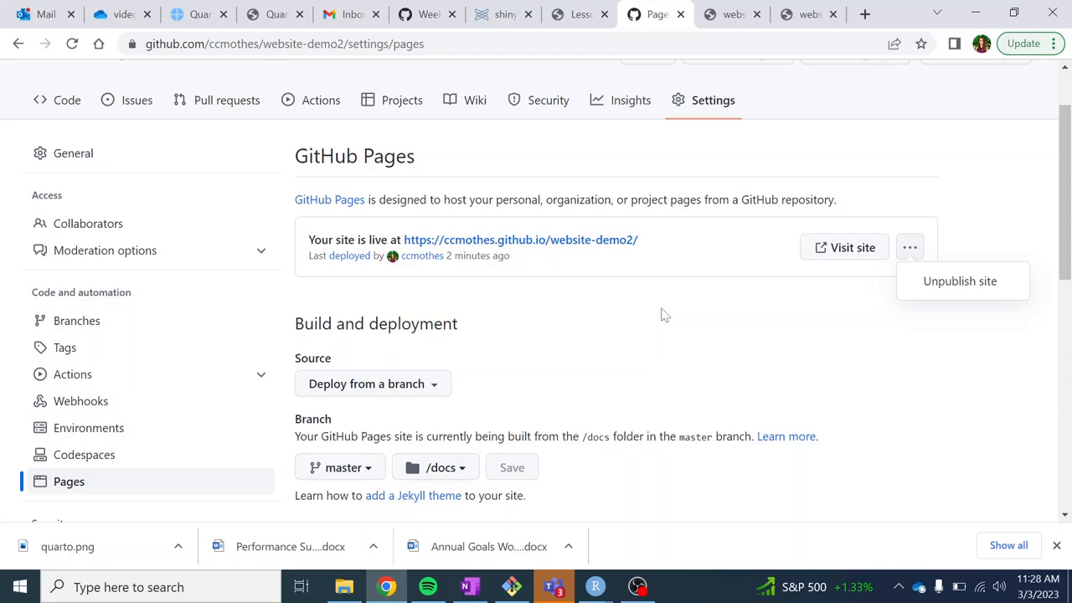
{"action": "scroll", "scroll_direction": "down", "scroll_amount": 3}
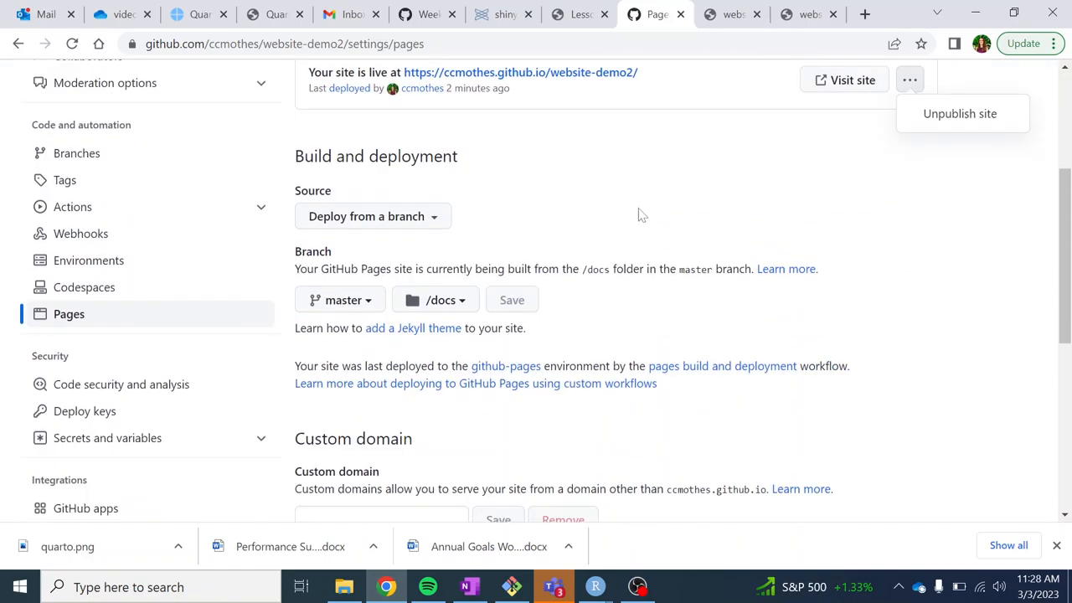
{"action": "scroll", "scroll_direction": "up", "scroll_amount": 3}
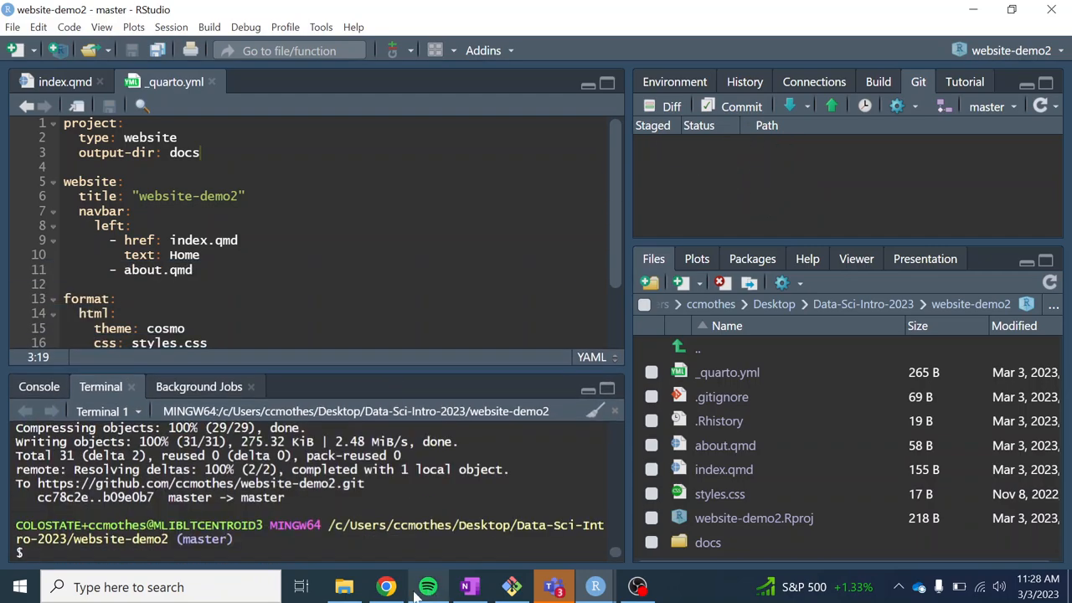
- Return to the lesson and scroll to 'Customize your site' and the index.qmd homepage instructions
{"action": "left_click", "coordinate": [385, 586]}
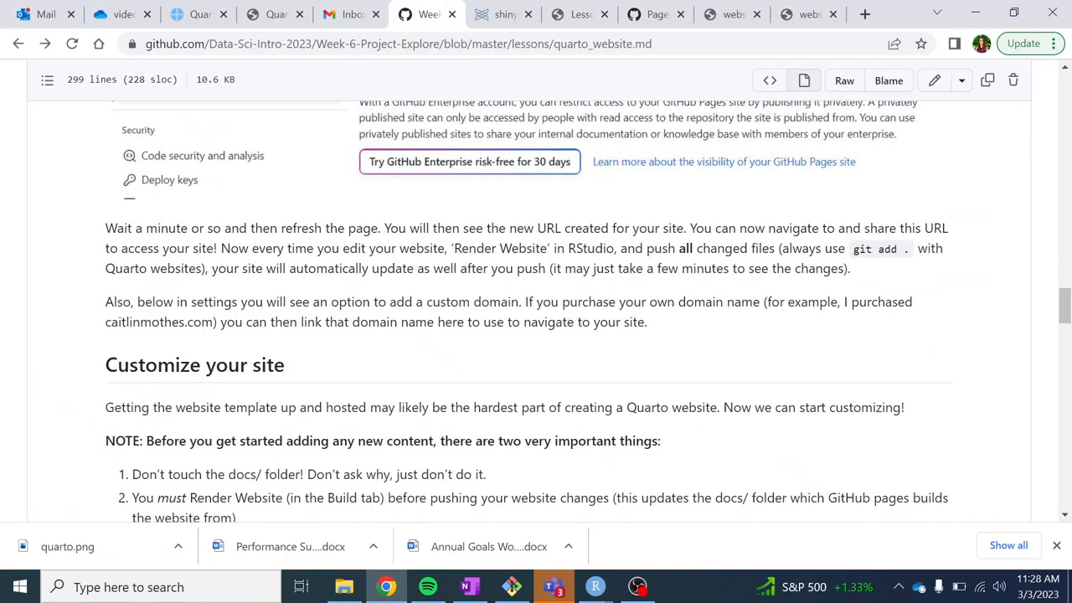
{"action": "scroll", "scroll_direction": "down", "scroll_amount": 3}
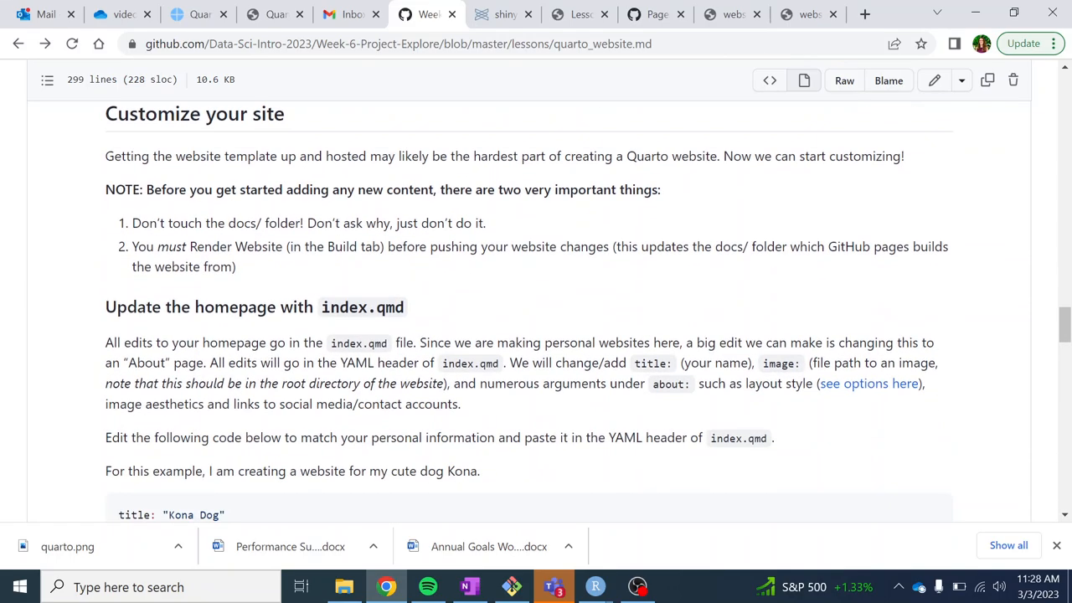
{"action": "mouse_move", "coordinate": [552, 264]}
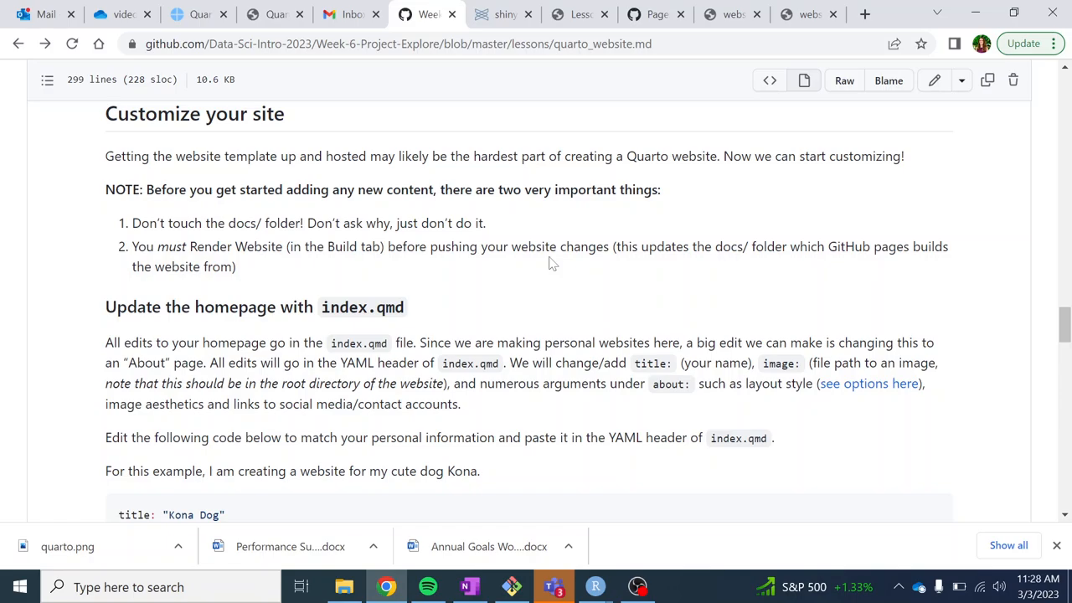
{"action": "mouse_move", "coordinate": [247, 270]}
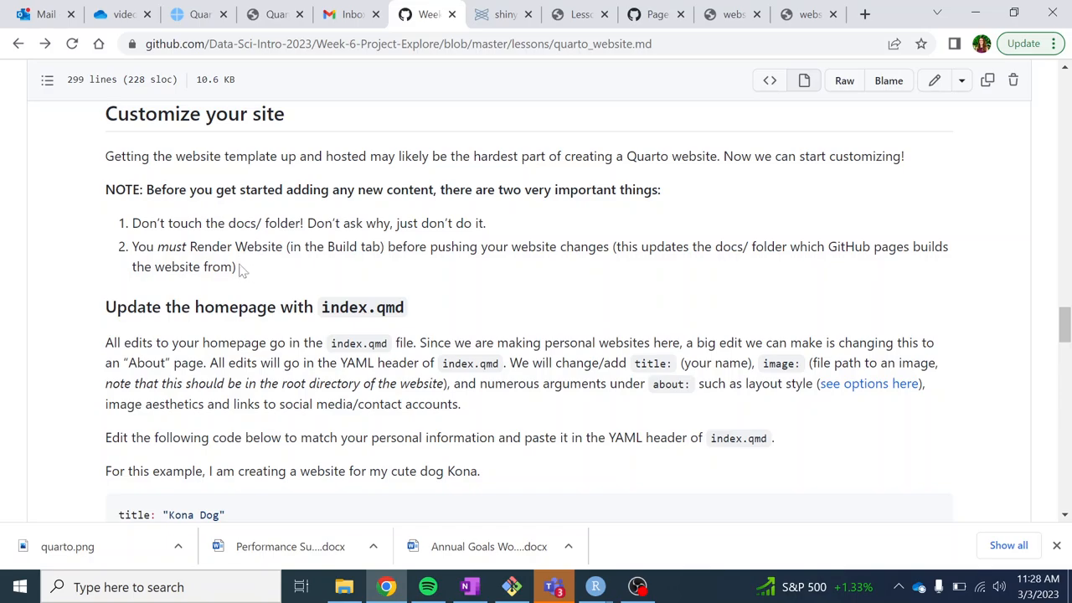
{"action": "mouse_move", "coordinate": [249, 269]}
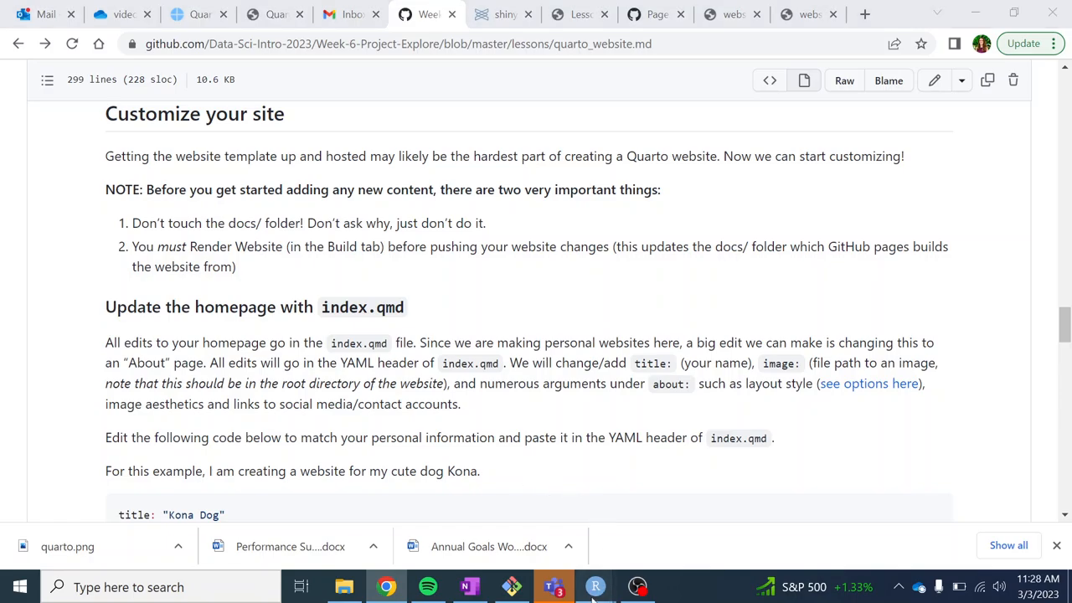
- Show website-demo2's Build pane with Render Website, then return to the lesson in Chrome
{"action": "left_click", "coordinate": [594, 586]}
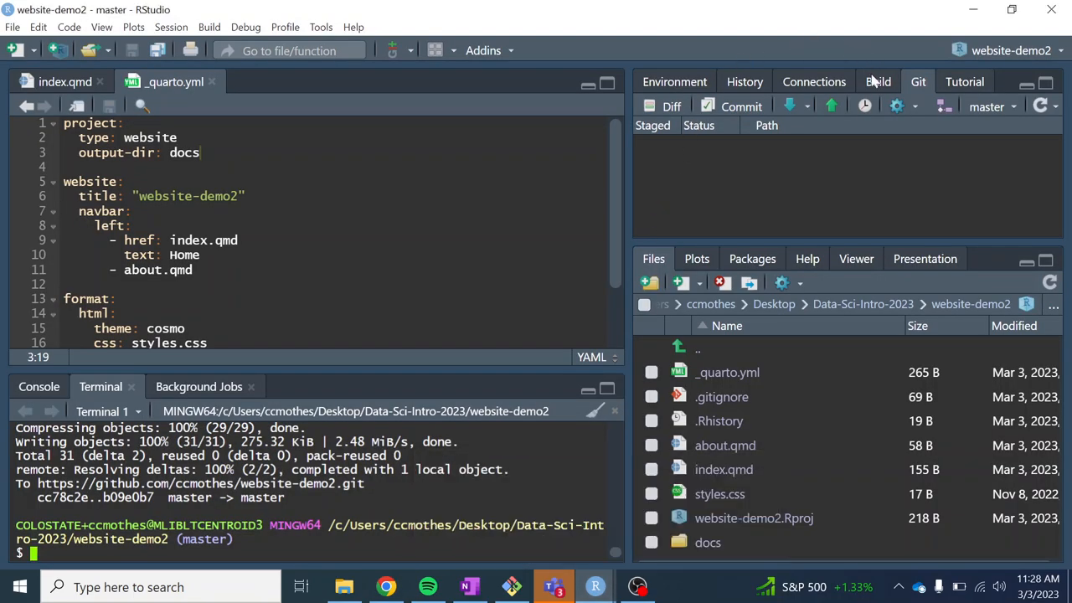
{"action": "left_click", "coordinate": [877, 81]}
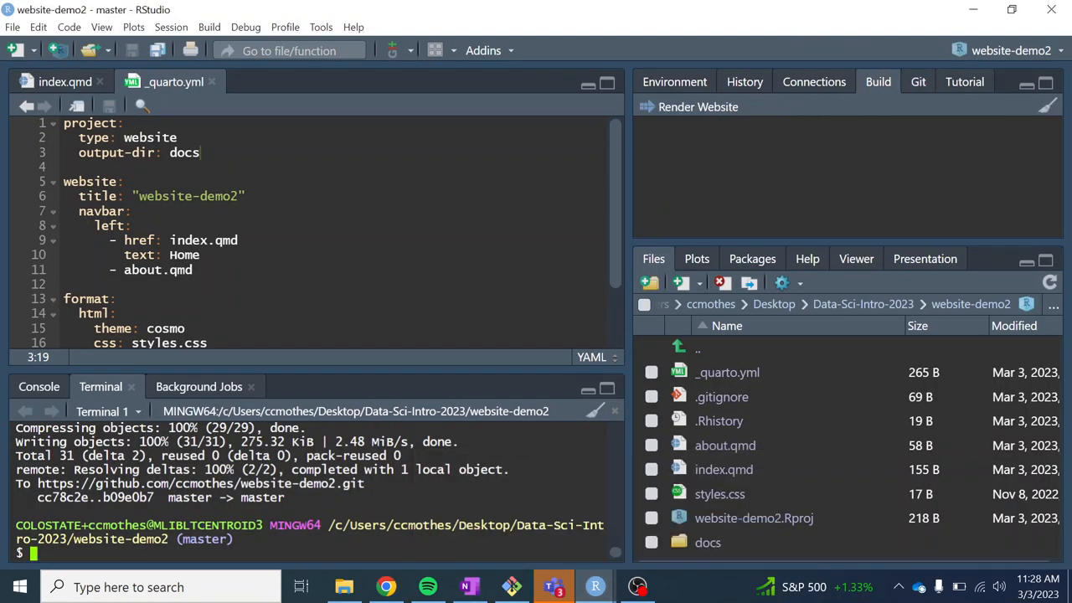
{"action": "mouse_move", "coordinate": [697, 106]}
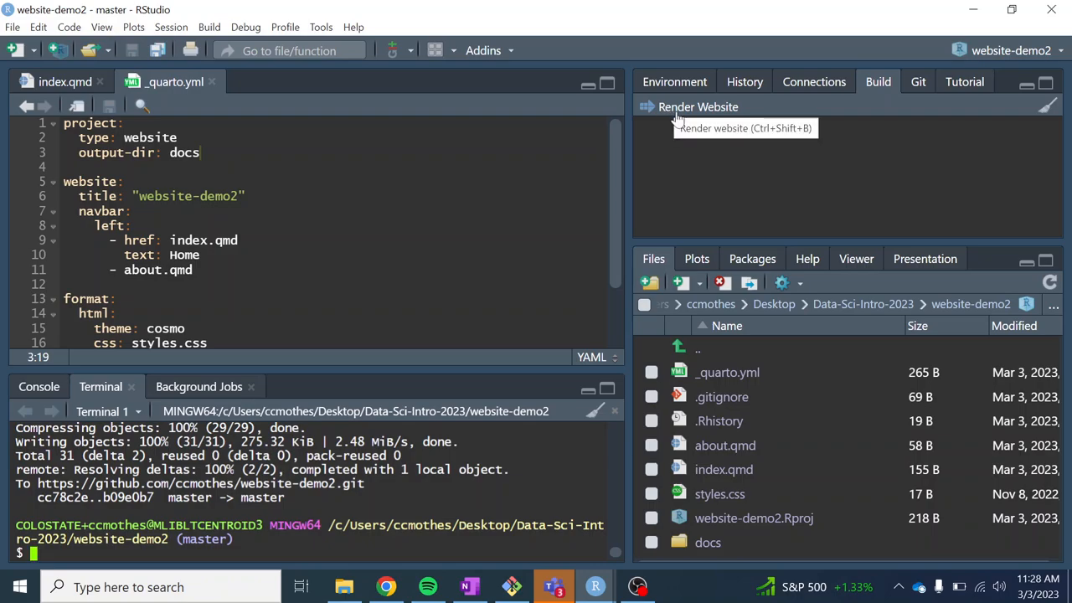
{"action": "left_click", "coordinate": [386, 586]}
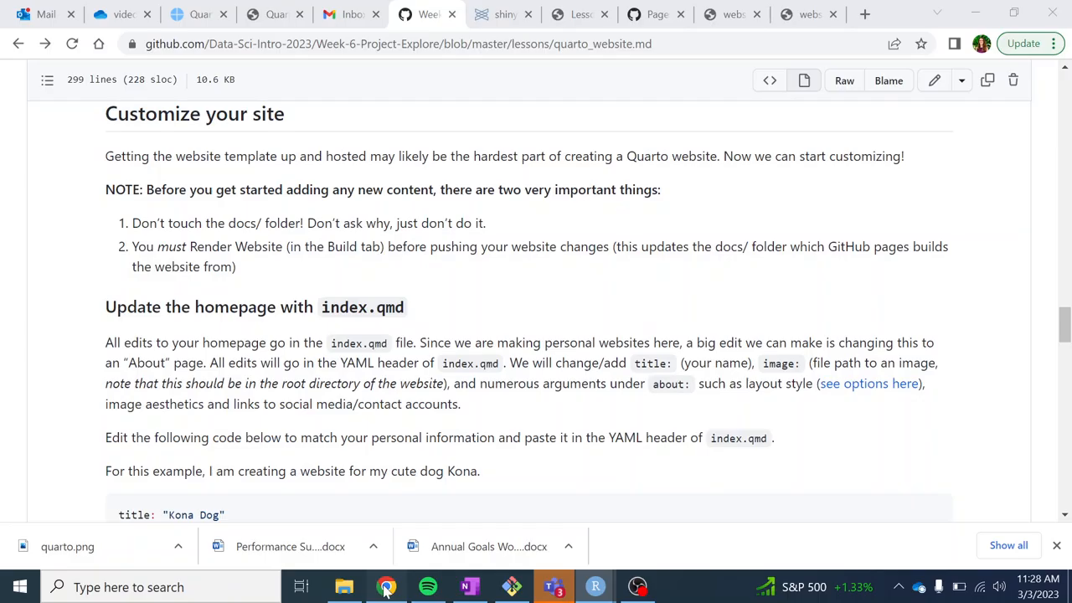
{"action": "scroll", "scroll_direction": "down", "scroll_amount": 3}
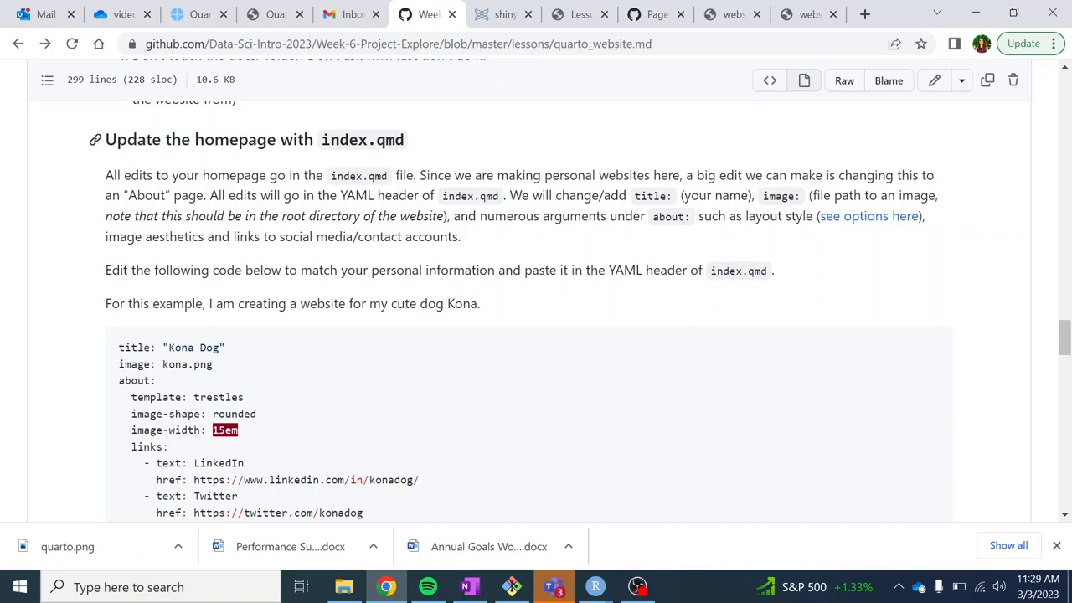
{"action": "mouse_move", "coordinate": [404, 157]}
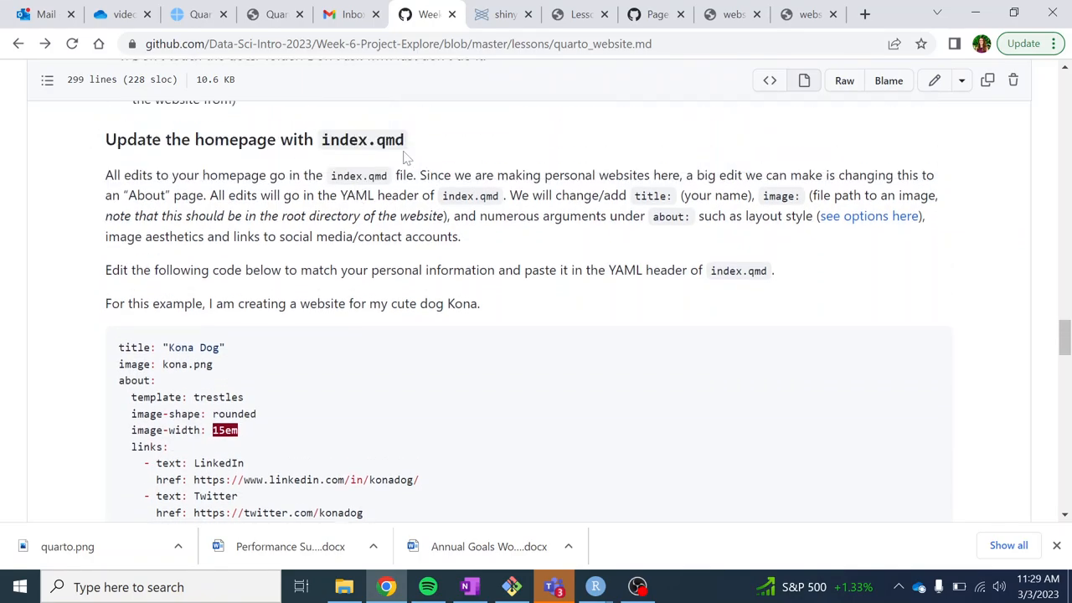
{"action": "mouse_move", "coordinate": [488, 327]}
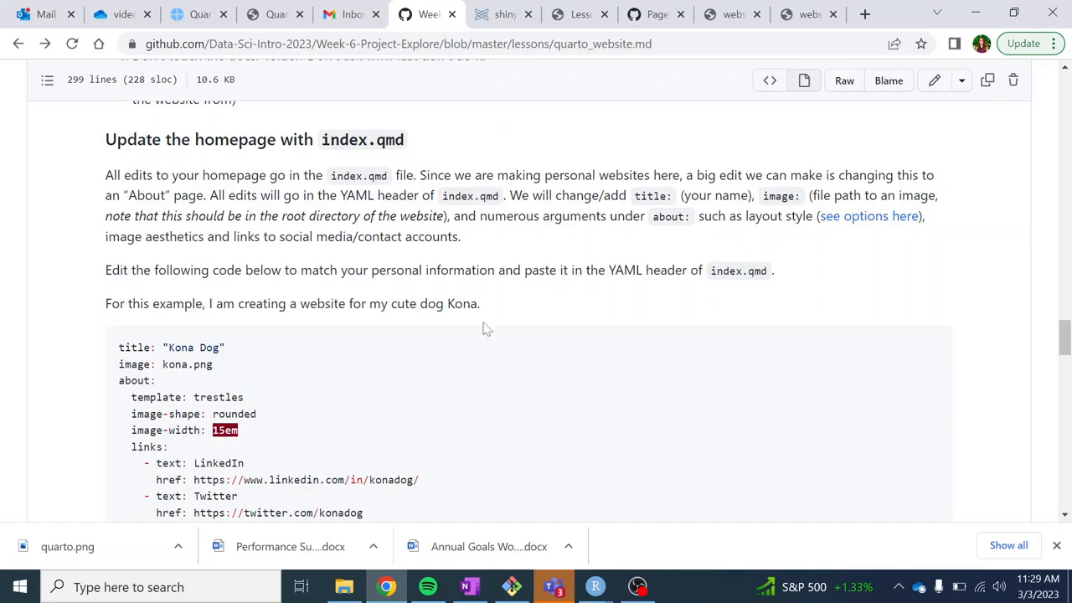
{"action": "scroll", "scroll_direction": "down", "scroll_amount": 3}
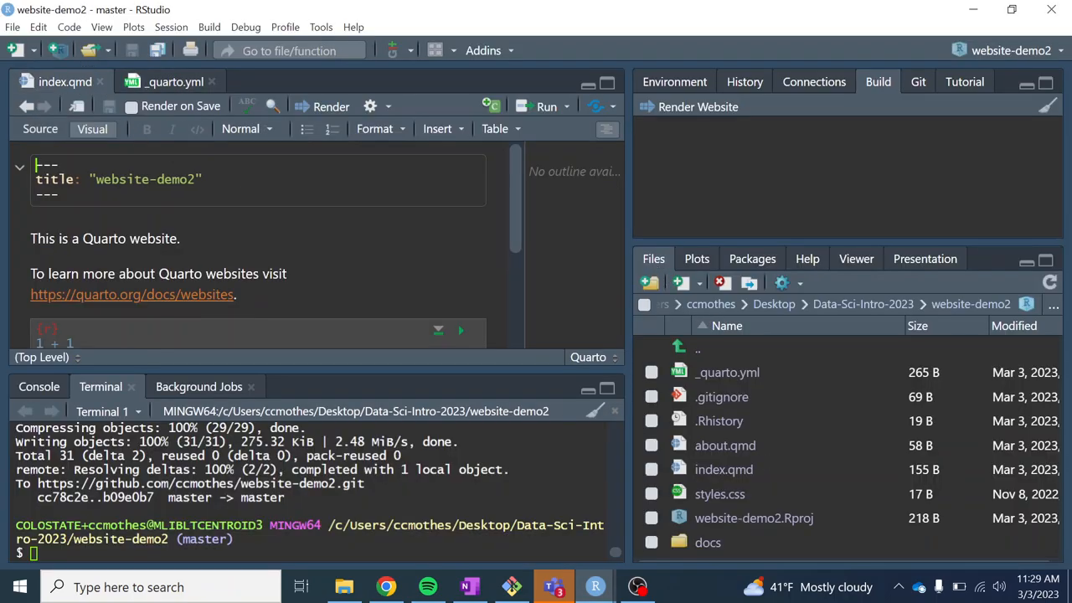
{"action": "scroll", "scroll_direction": "down", "scroll_amount": 3}
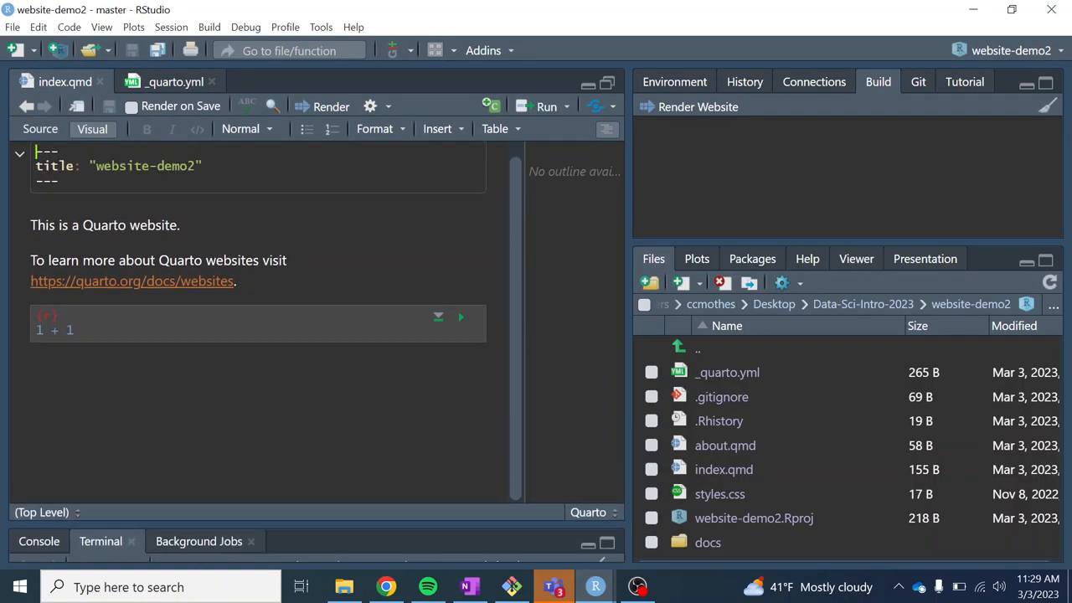
{"action": "left_click", "coordinate": [132, 541]}
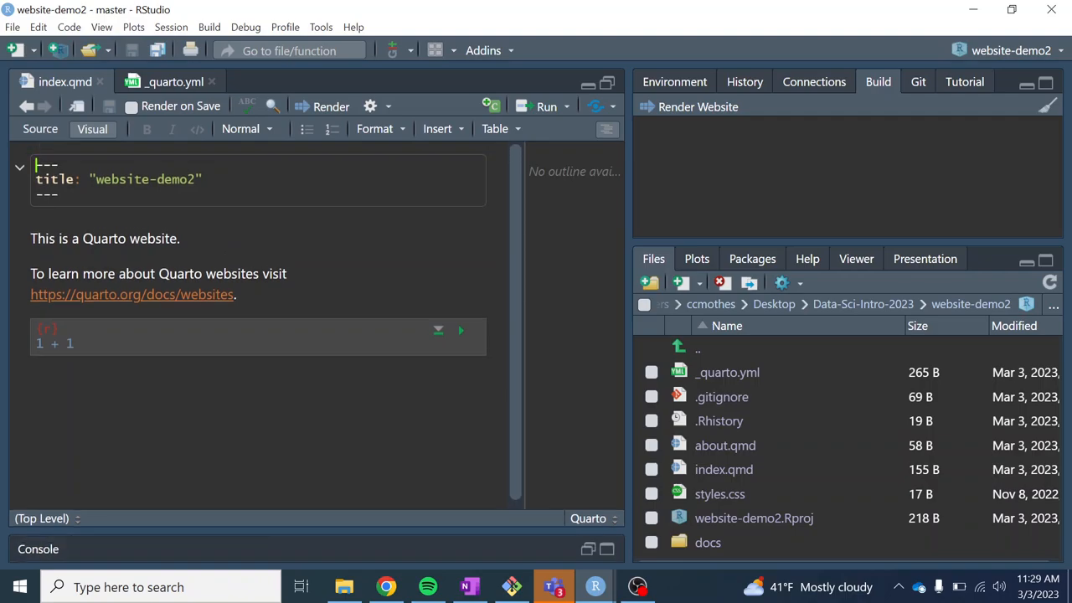
{"action": "left_click", "coordinate": [203, 179]}
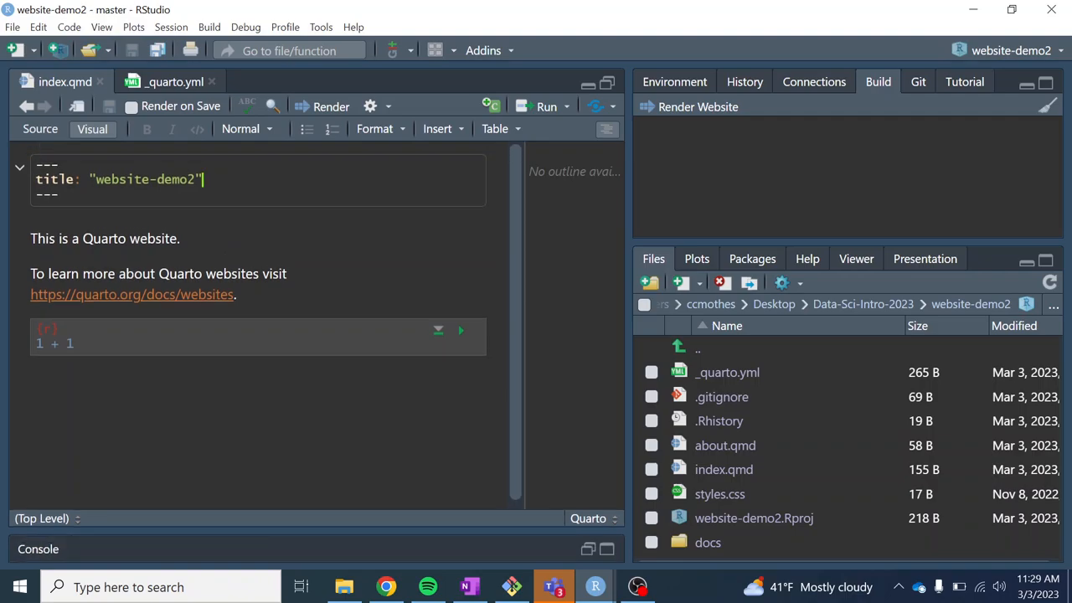
{"action": "mouse_move", "coordinate": [458, 578]}
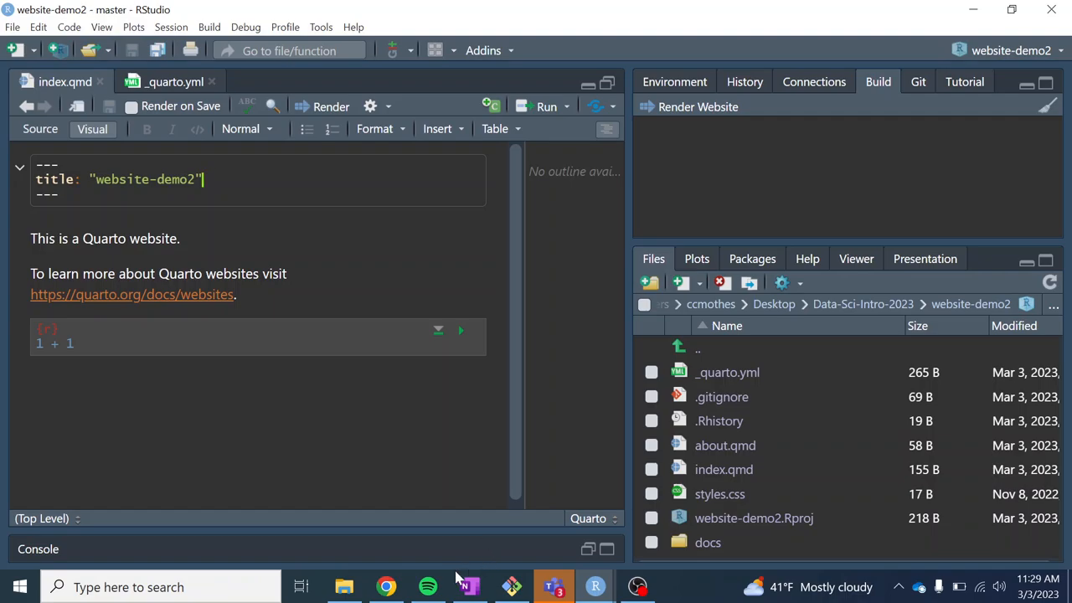
{"action": "left_click", "coordinate": [386, 586]}
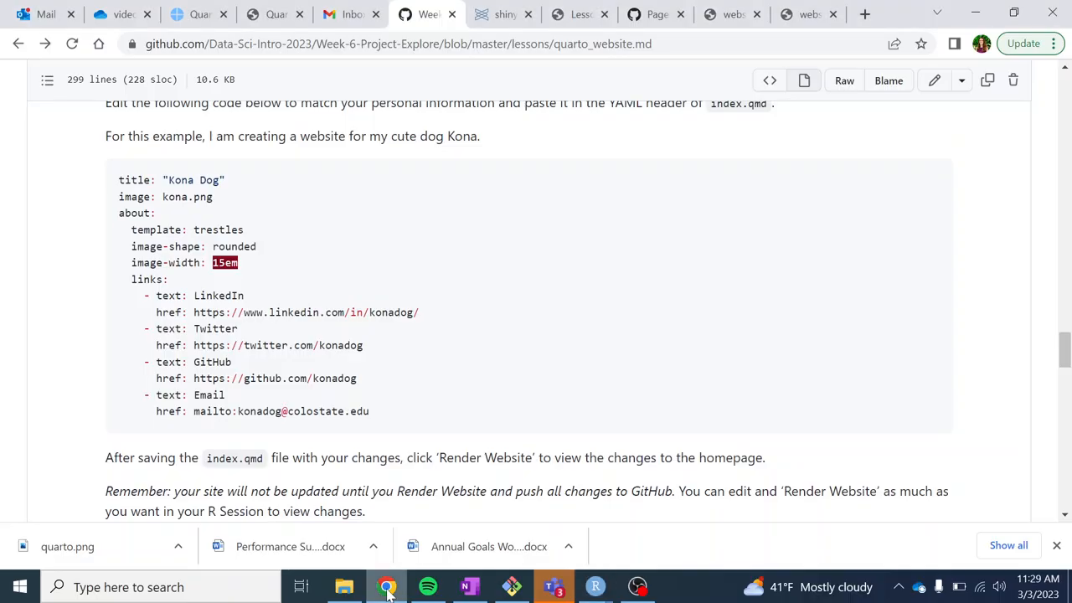
{"action": "mouse_move", "coordinate": [316, 283]}
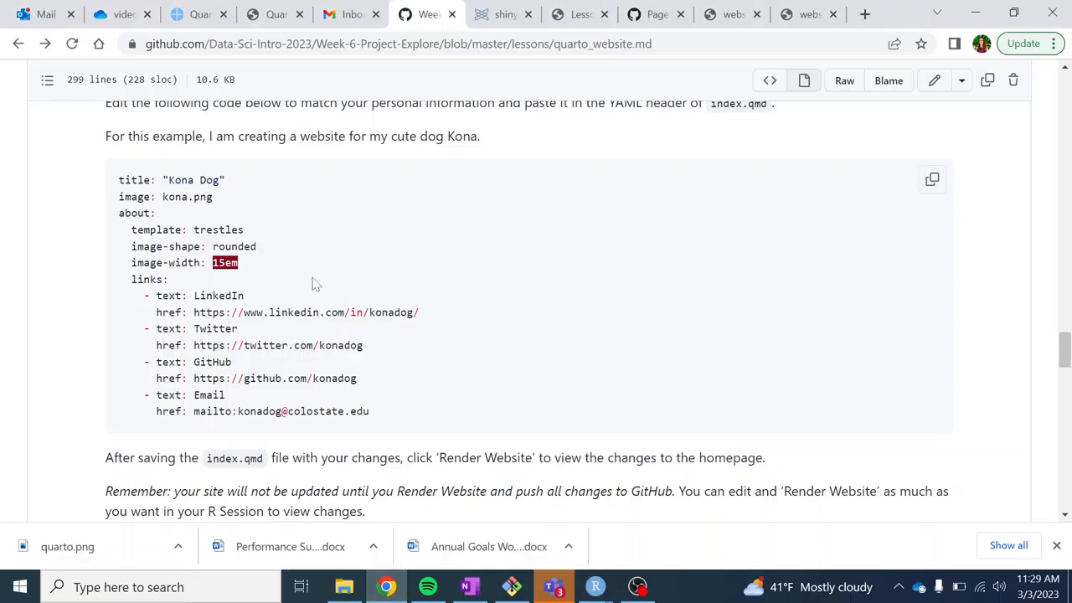
{"action": "mouse_move", "coordinate": [399, 205]}
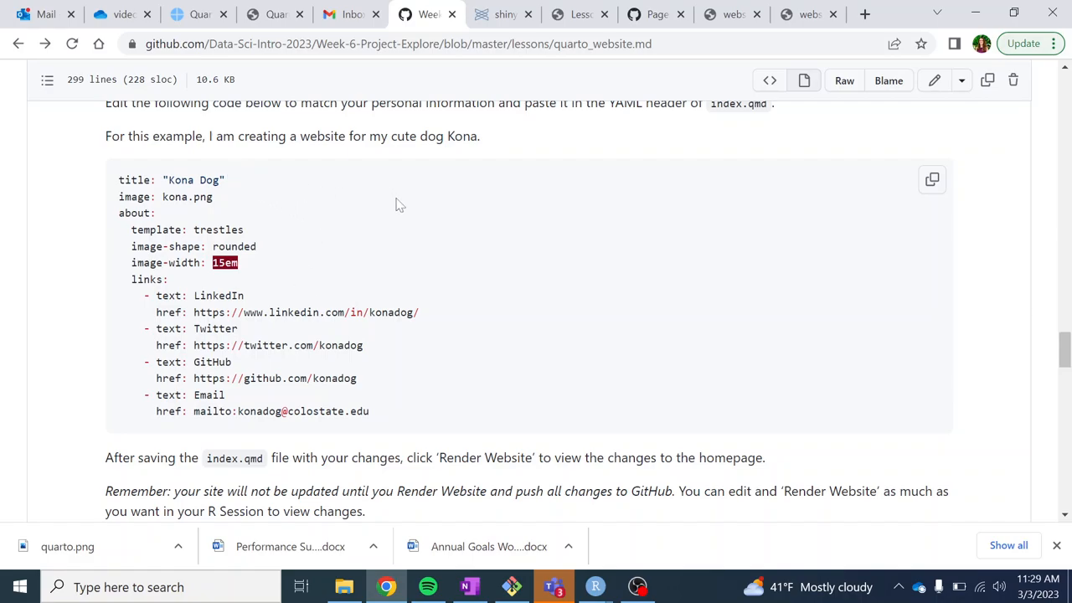
{"action": "mouse_move", "coordinate": [268, 203]}
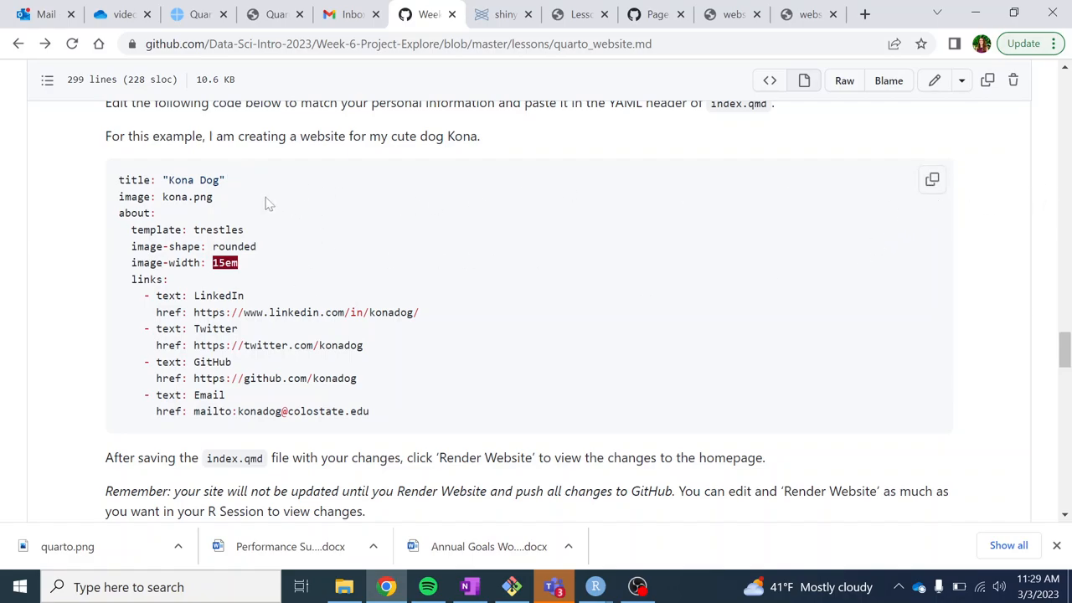
{"action": "mouse_move", "coordinate": [406, 382]}
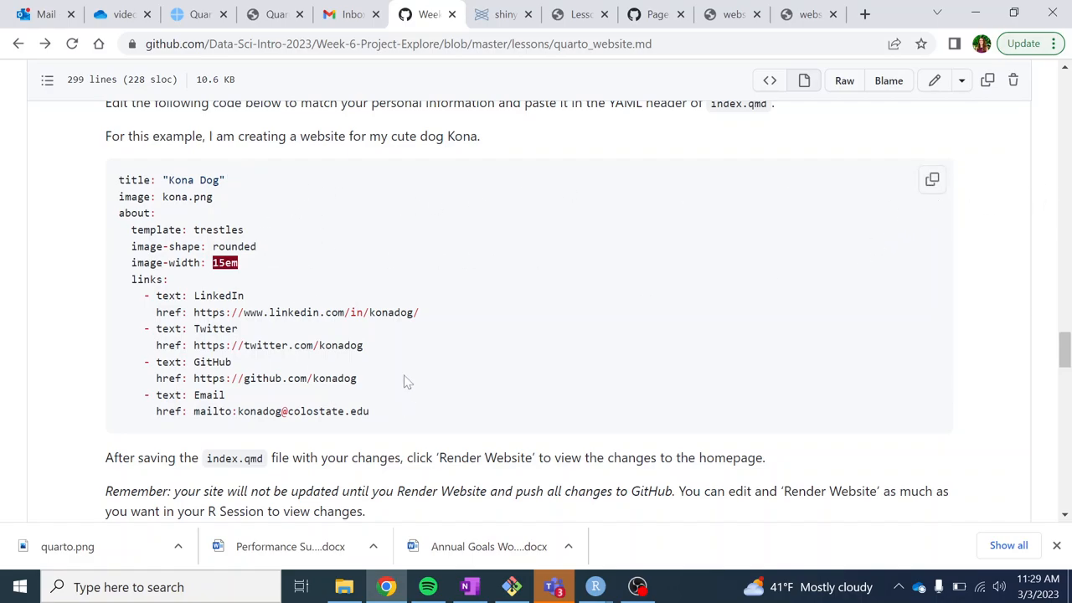
{"action": "mouse_move", "coordinate": [220, 204]}
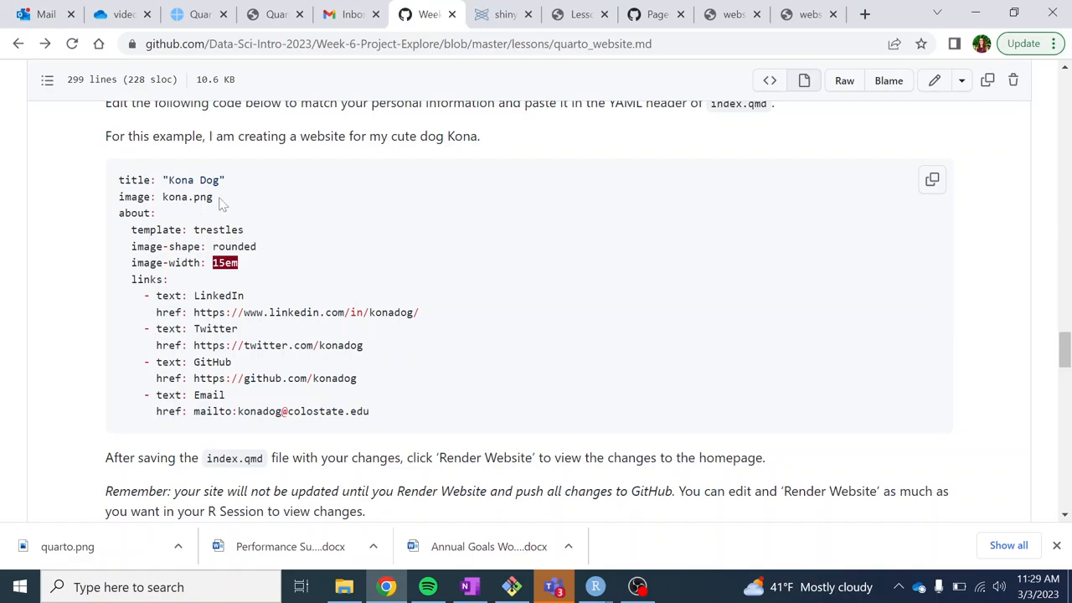
{"action": "double_click", "coordinate": [187, 196]}
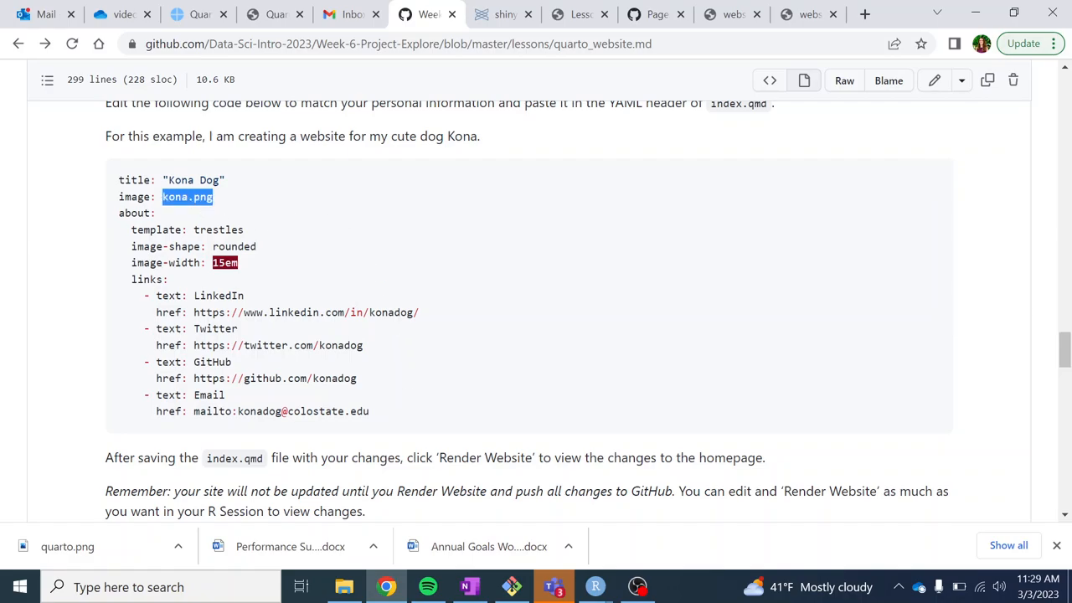
{"action": "mouse_move", "coordinate": [594, 586]}
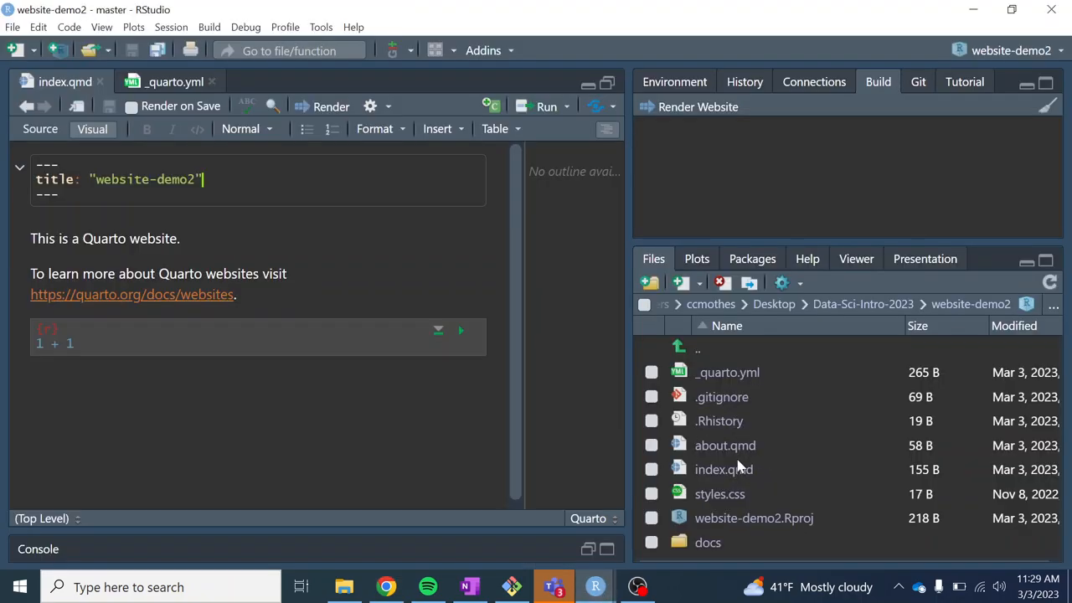
{"action": "mouse_move", "coordinate": [744, 387]}
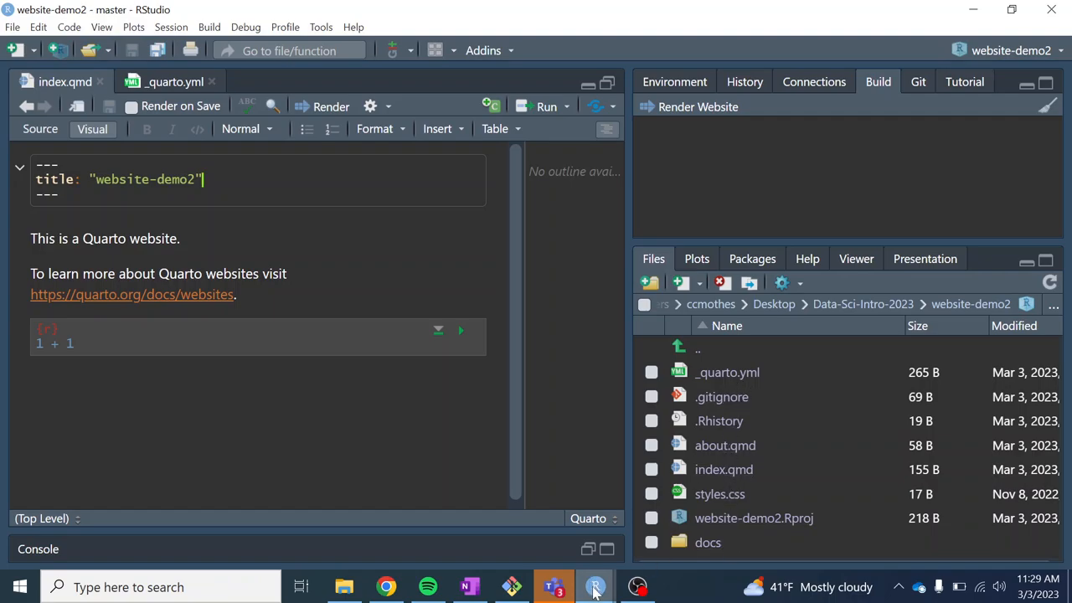
{"action": "mouse_move", "coordinate": [596, 586]}
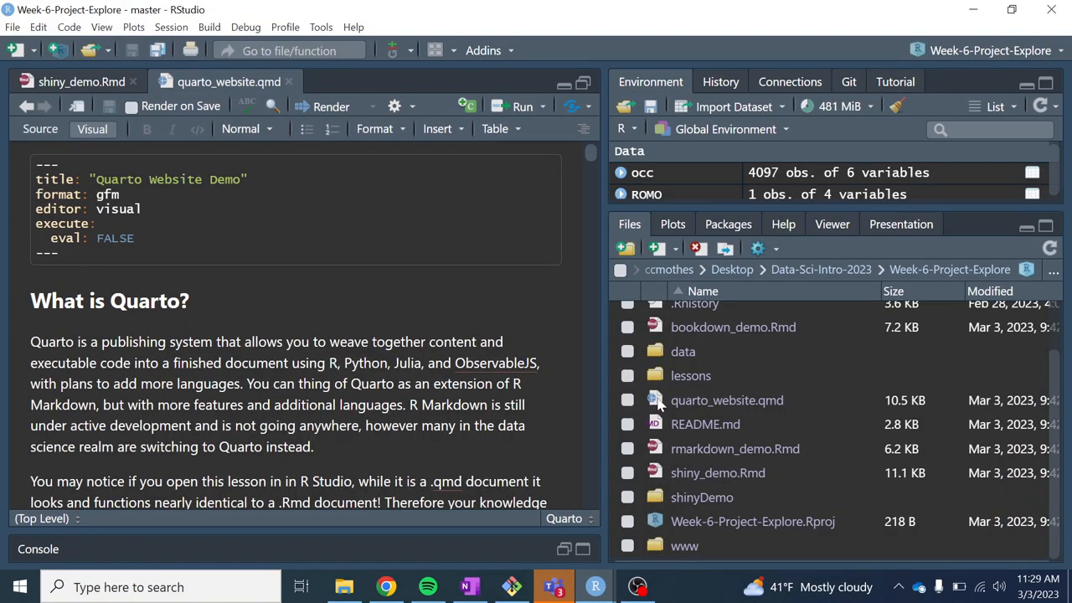
- Export kona.png from Week-6-Project-Explore's www folder into the website-demo2 folder
{"action": "scroll", "scroll_direction": "up", "scroll_amount": 3}
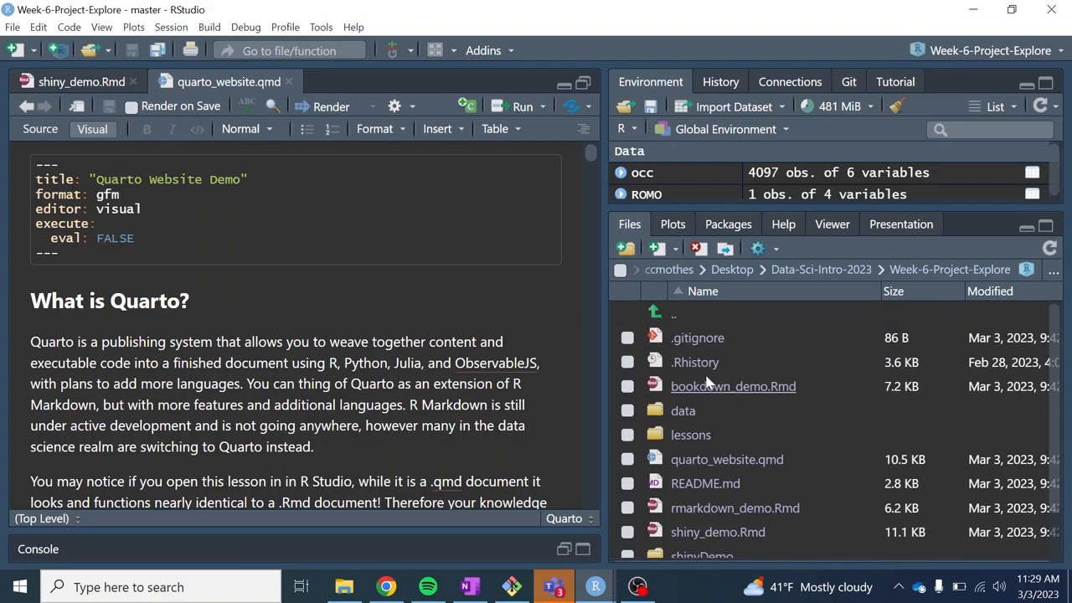
{"action": "scroll", "scroll_direction": "down", "scroll_amount": 3}
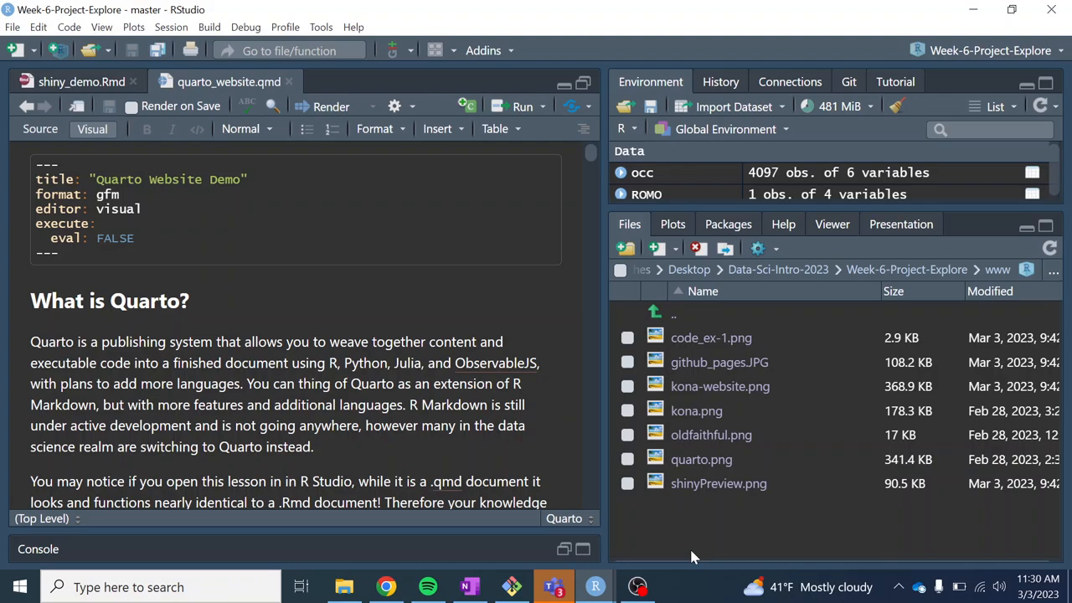
{"action": "mouse_move", "coordinate": [682, 558]}
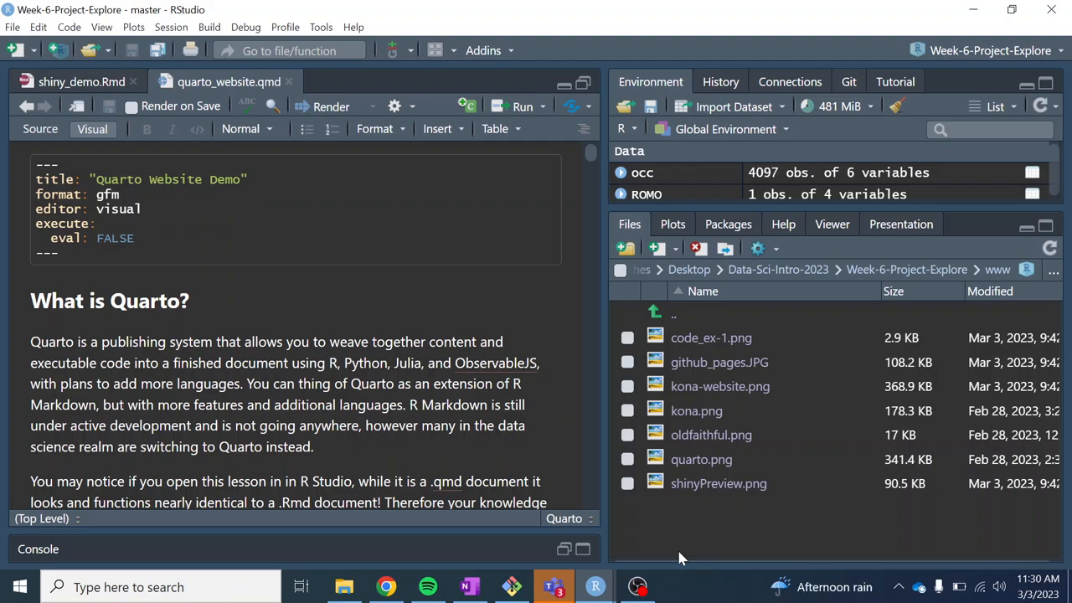
{"action": "mouse_move", "coordinate": [723, 538]}
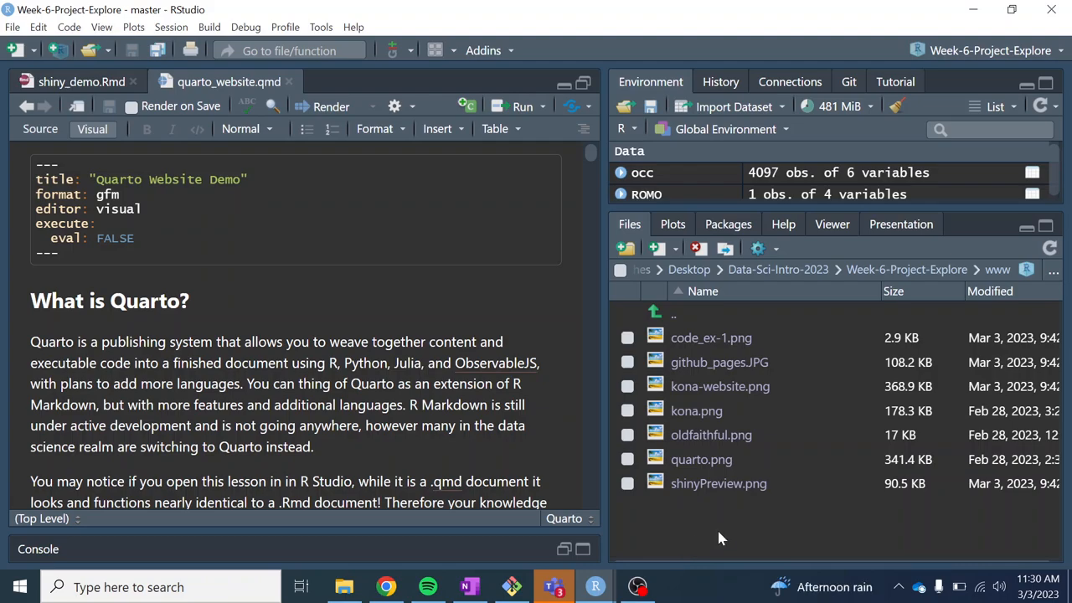
{"action": "mouse_move", "coordinate": [645, 412]}
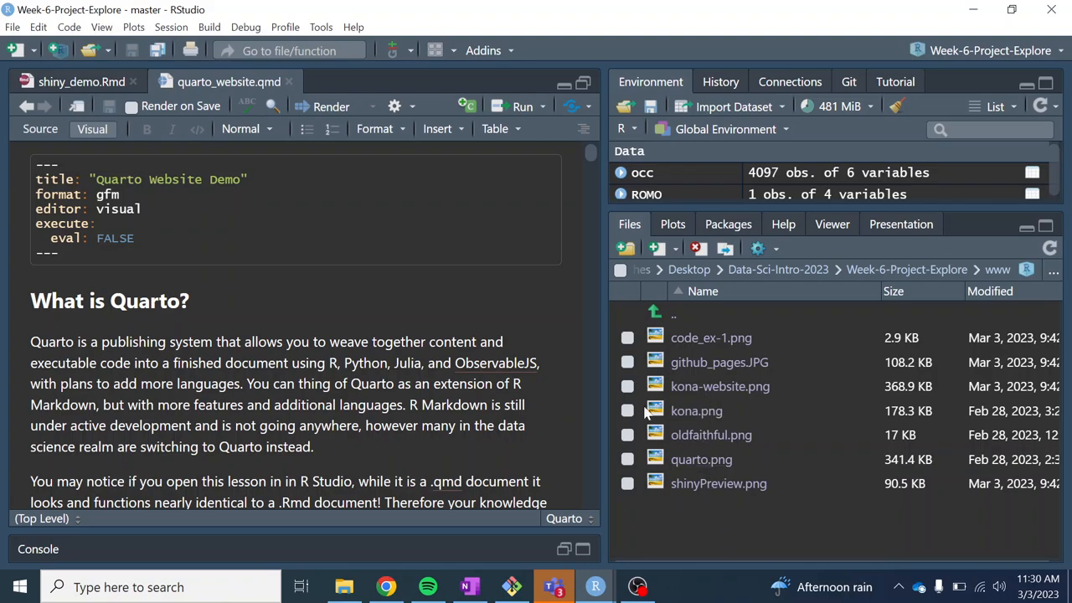
{"action": "left_click", "coordinate": [626, 410]}
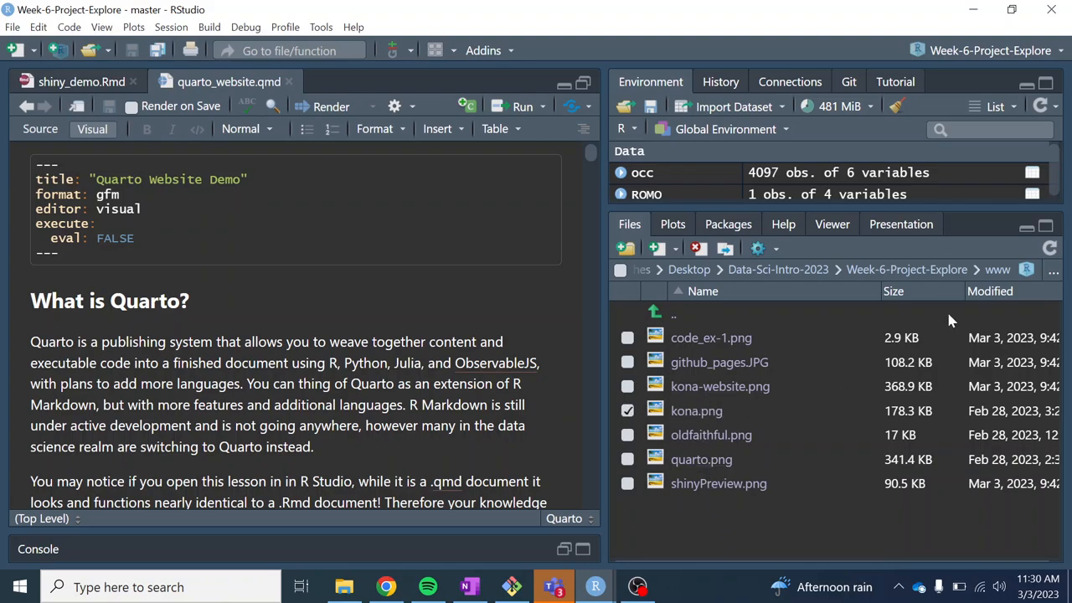
{"action": "left_click", "coordinate": [756, 249]}
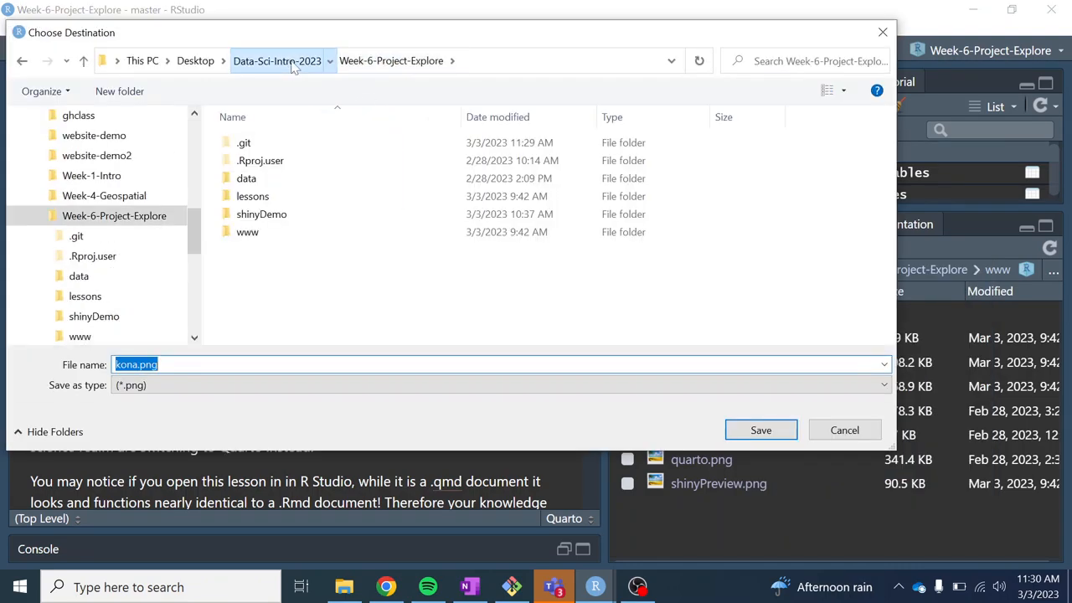
{"action": "left_click", "coordinate": [278, 61]}
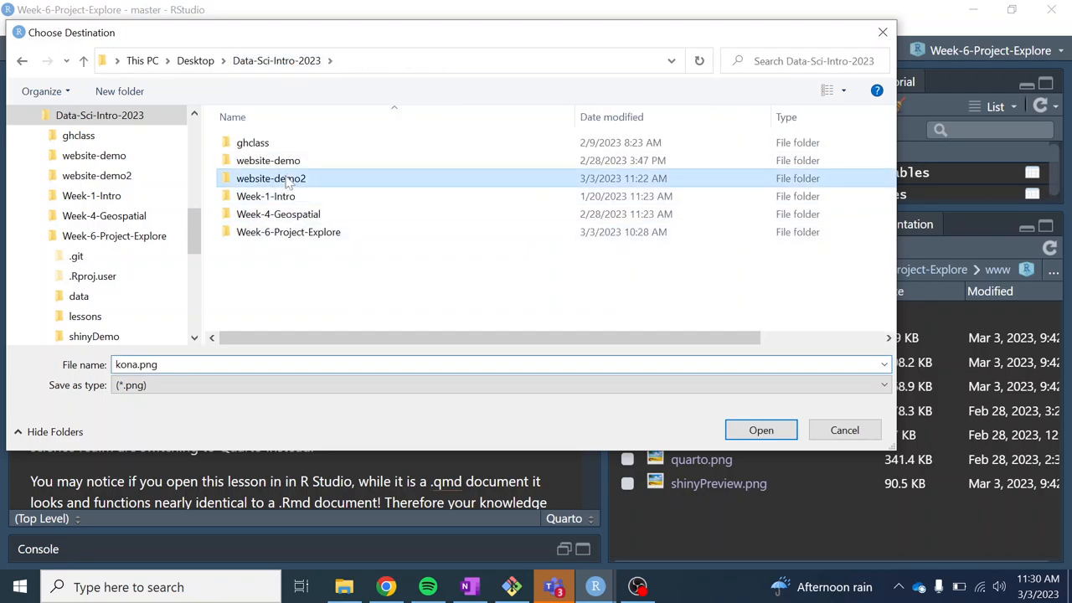
{"action": "double_click", "coordinate": [270, 177]}
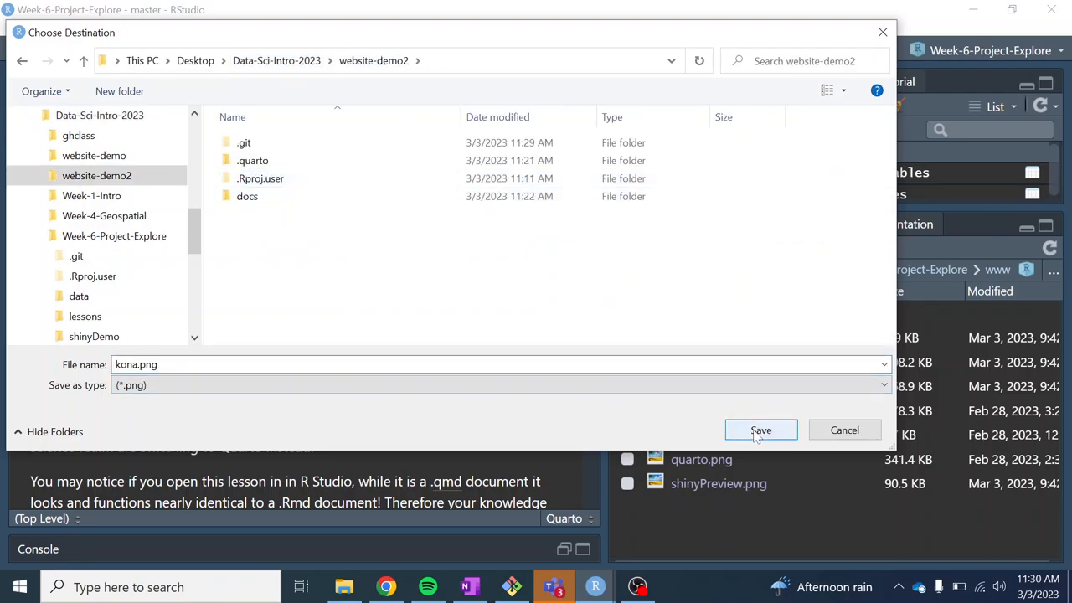
{"action": "left_click", "coordinate": [760, 430]}
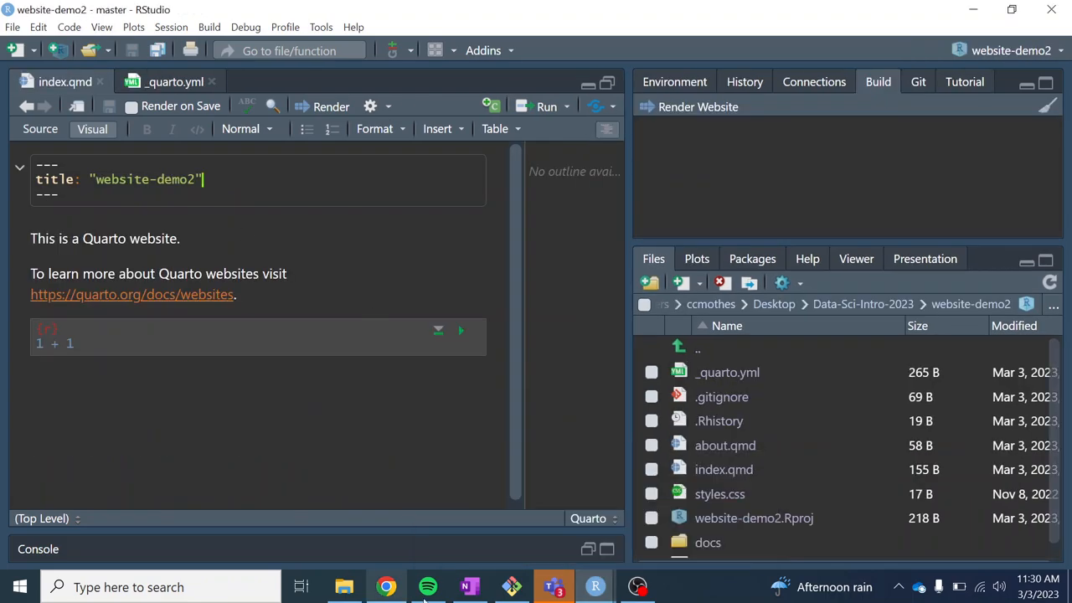
- In the lesson, select the trestles template value in the Kona Dog YAML example
{"action": "left_click", "coordinate": [386, 586]}
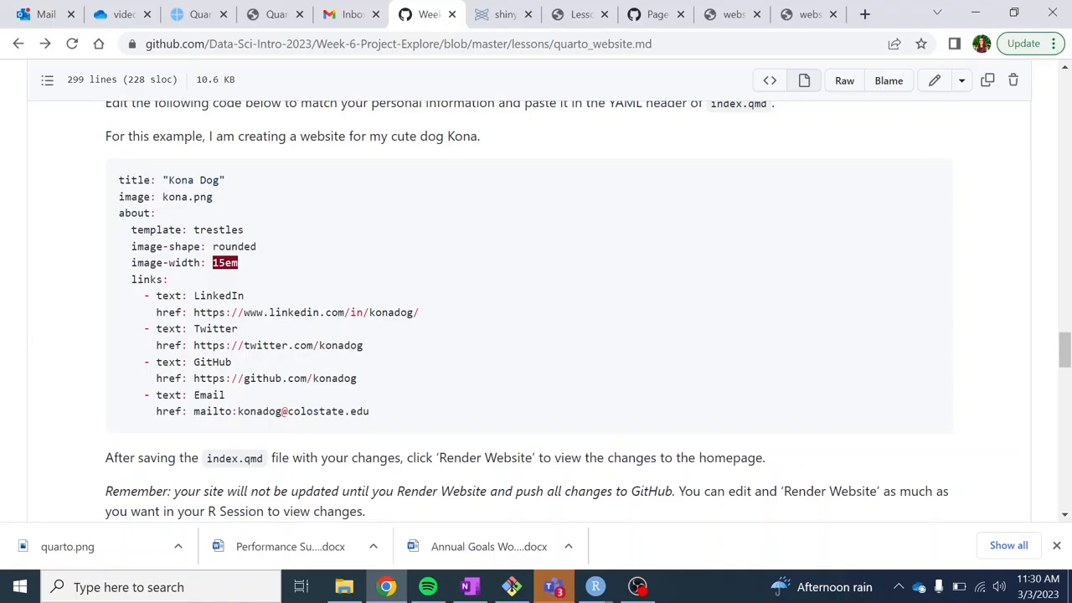
{"action": "double_click", "coordinate": [133, 212]}
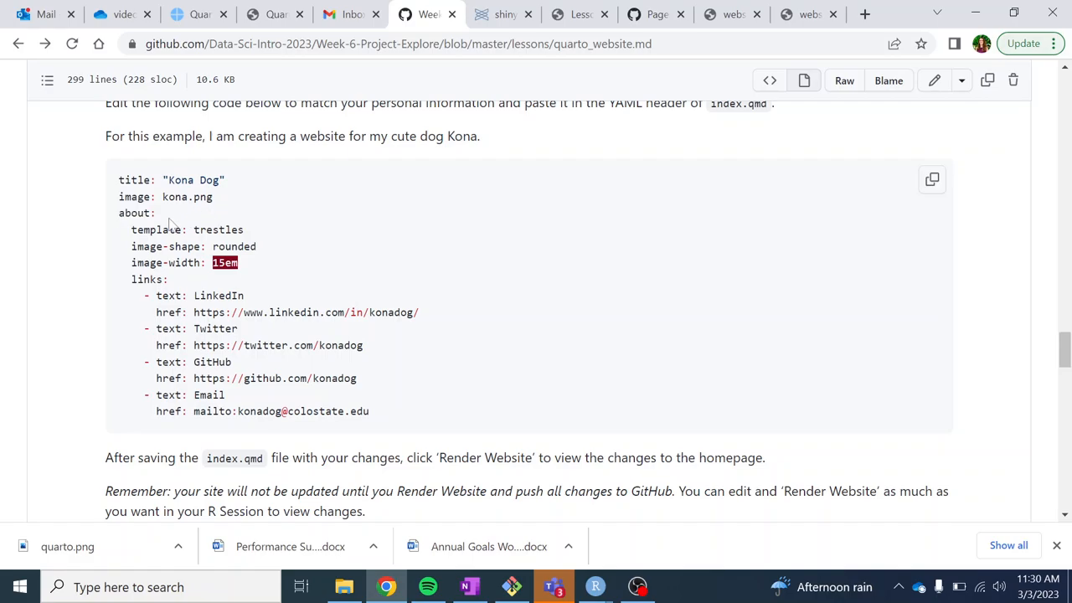
{"action": "mouse_move", "coordinate": [115, 220]}
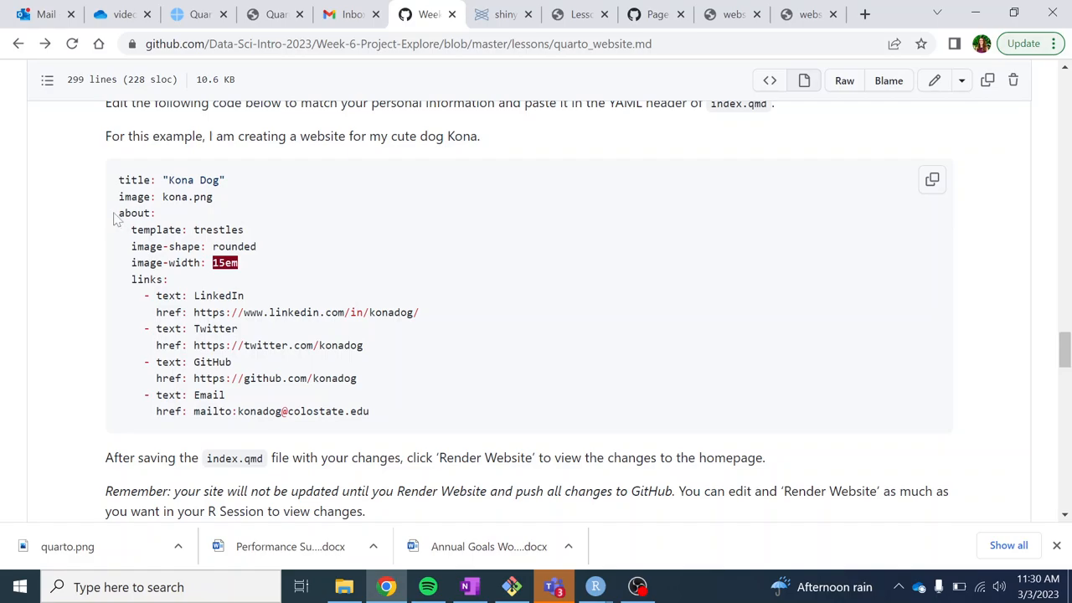
{"action": "double_click", "coordinate": [136, 212]}
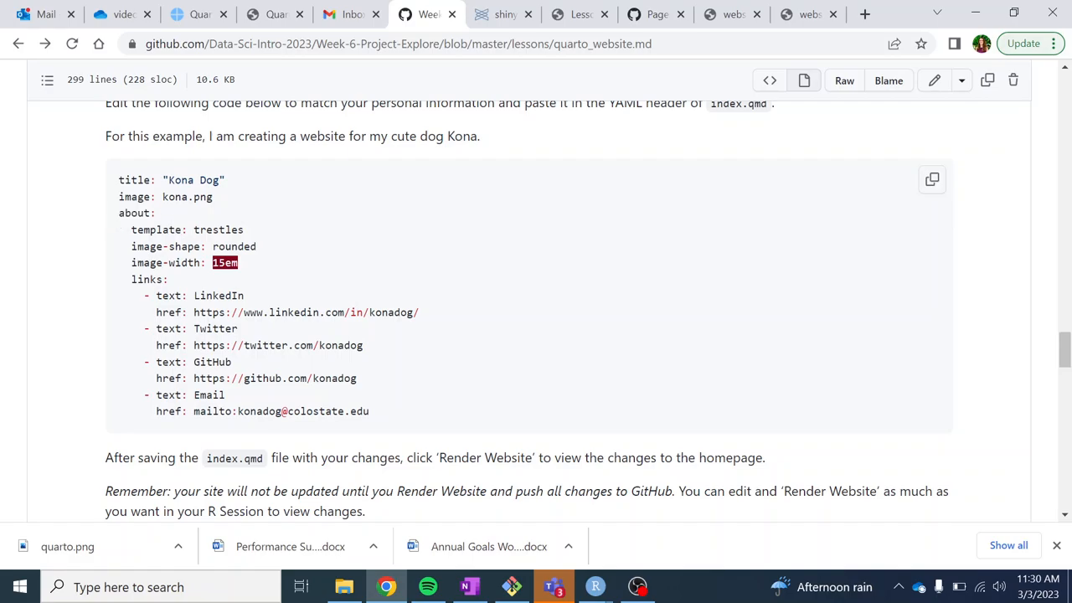
{"action": "scroll", "scroll_direction": "up", "scroll_amount": 3}
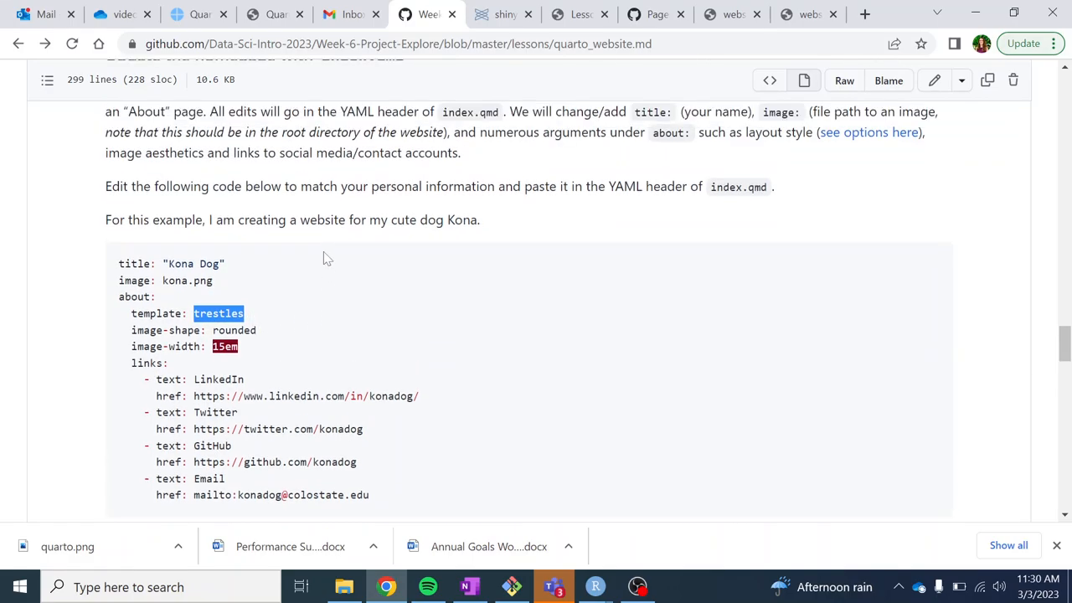
{"action": "scroll", "scroll_direction": "up", "scroll_amount": 3}
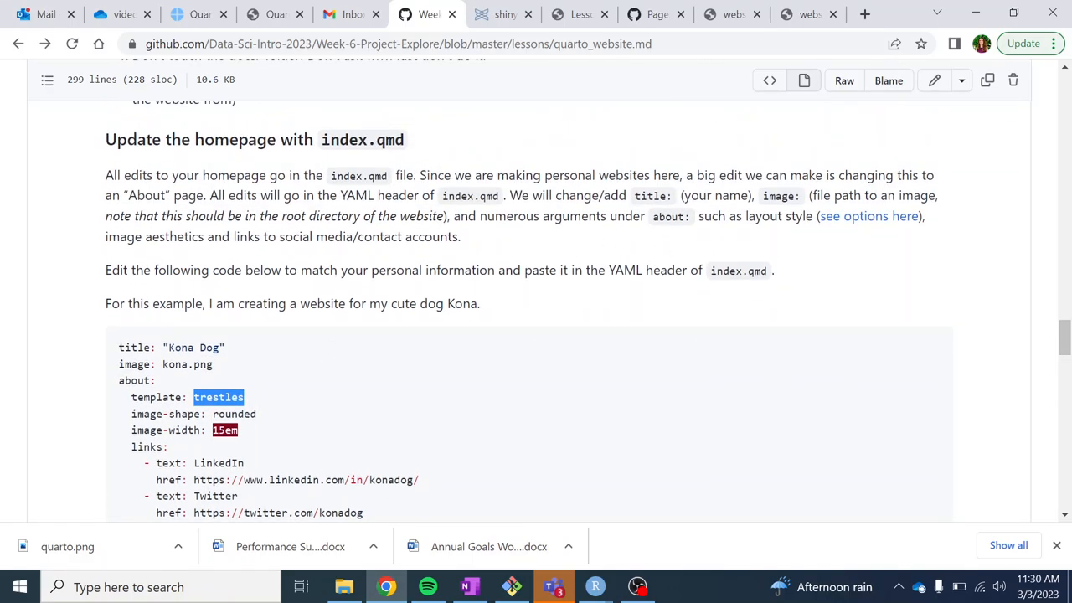
{"action": "mouse_move", "coordinate": [868, 216]}
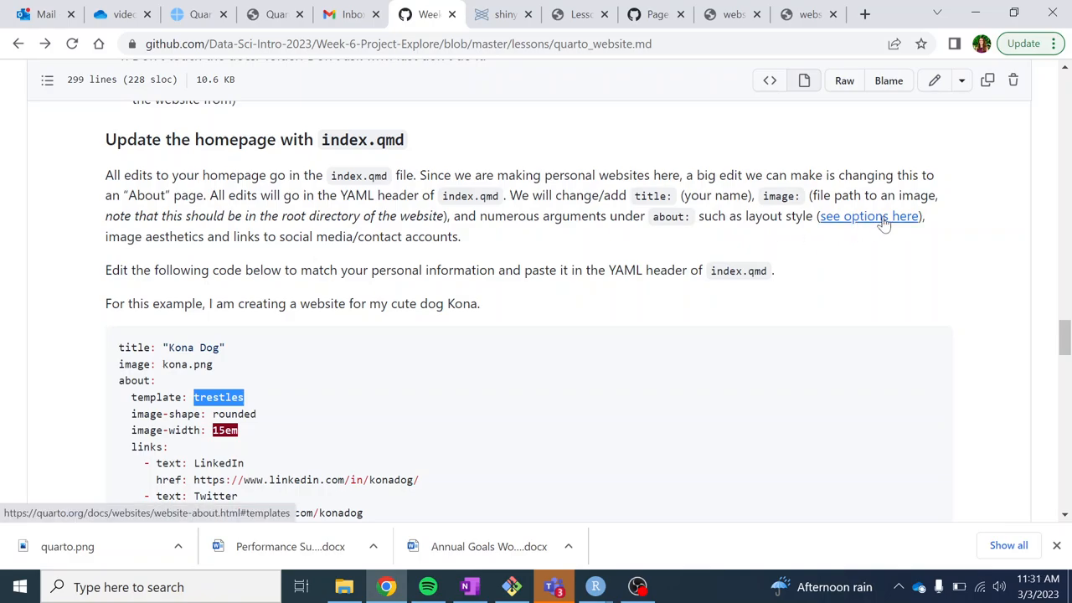
- Open Quarto's About page templates documentation in a new tab and return to the lesson
{"action": "right_click", "coordinate": [869, 216]}
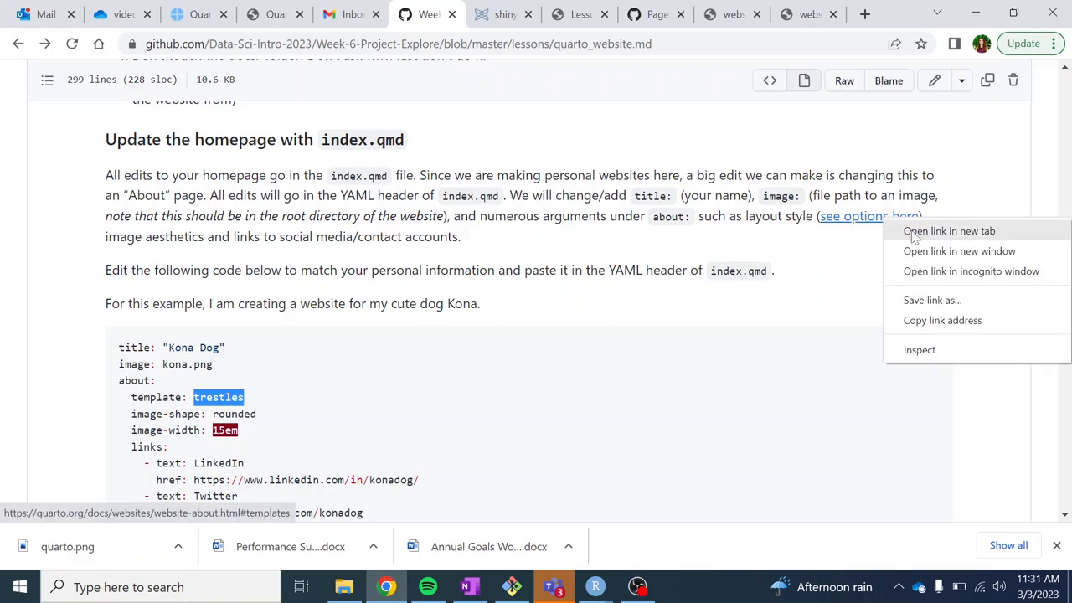
{"action": "left_click", "coordinate": [948, 231]}
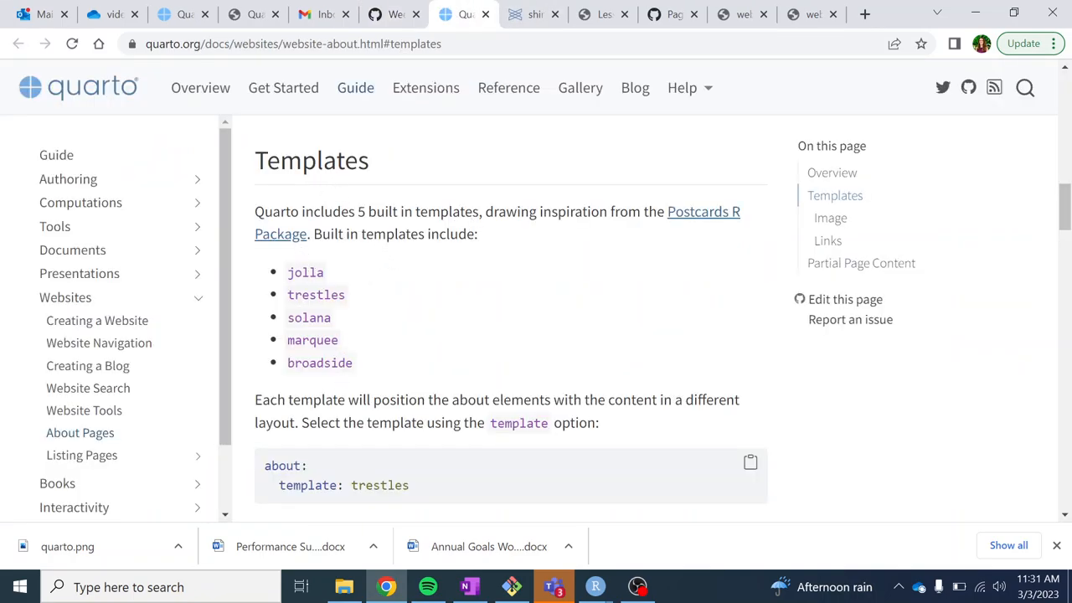
{"action": "left_click", "coordinate": [390, 14]}
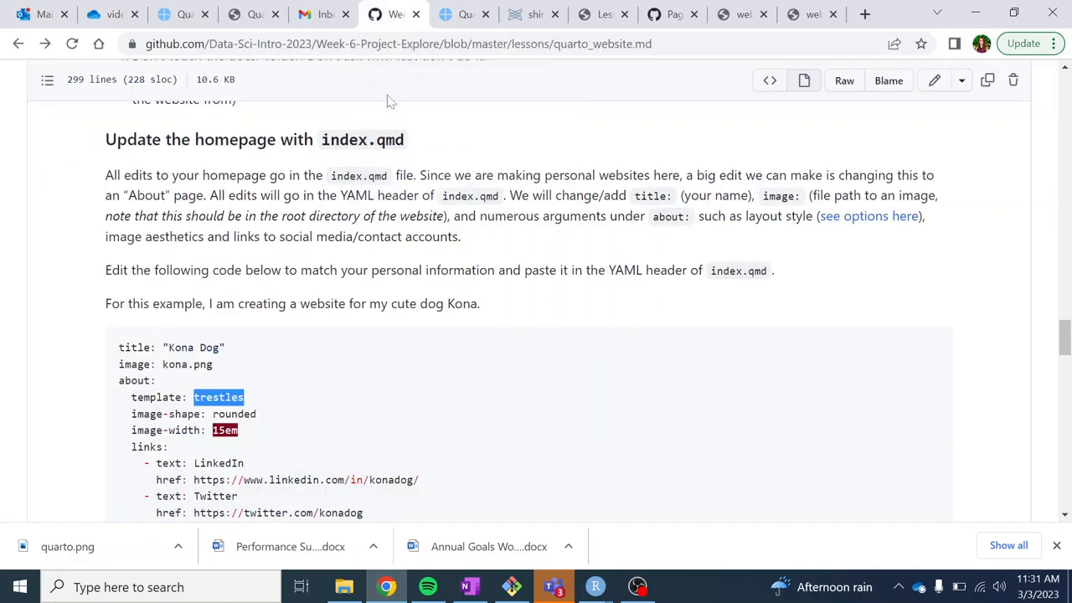
{"action": "scroll", "scroll_direction": "down", "scroll_amount": 3}
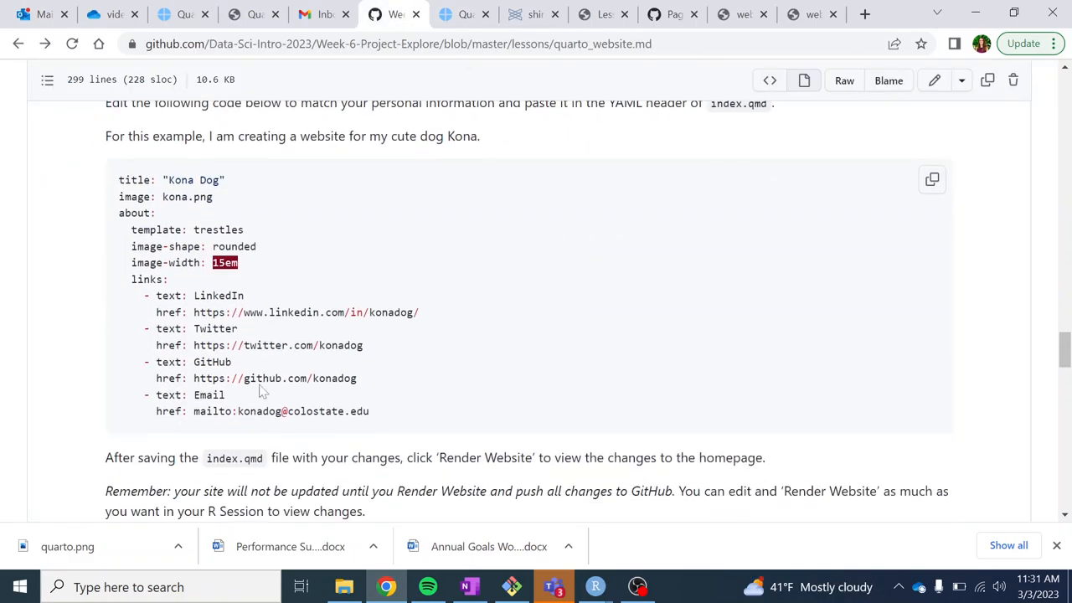
{"action": "mouse_move", "coordinate": [238, 287]}
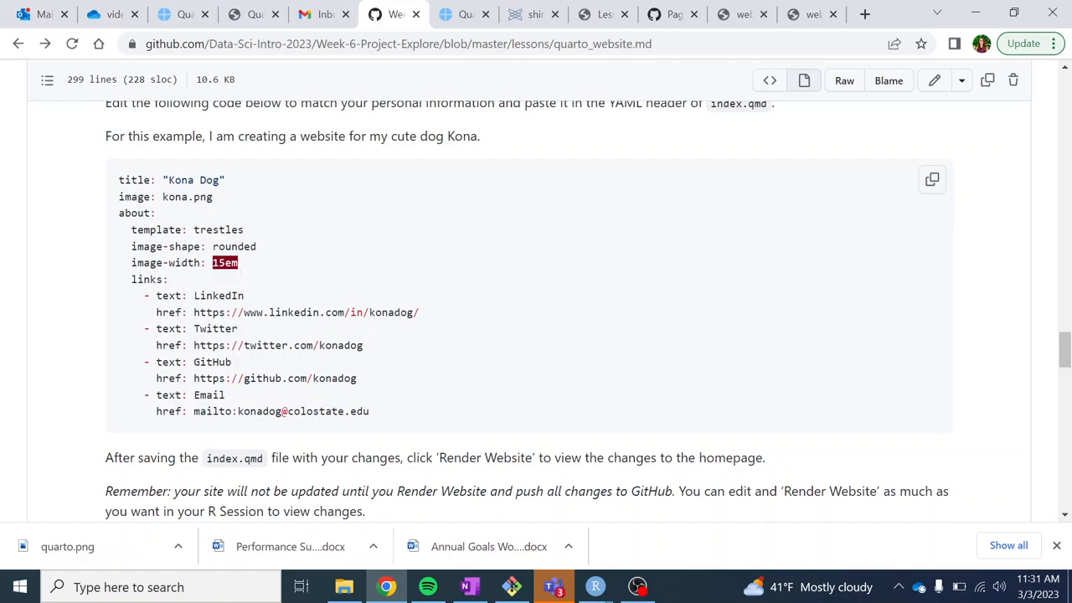
{"action": "mouse_move", "coordinate": [433, 320]}
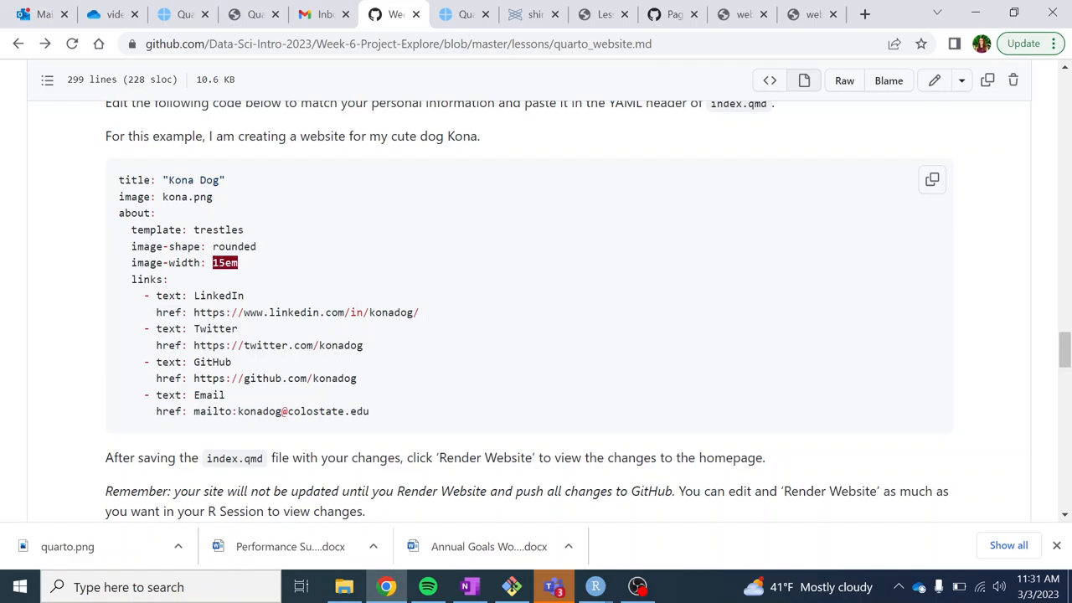
{"action": "mouse_move", "coordinate": [932, 180]}
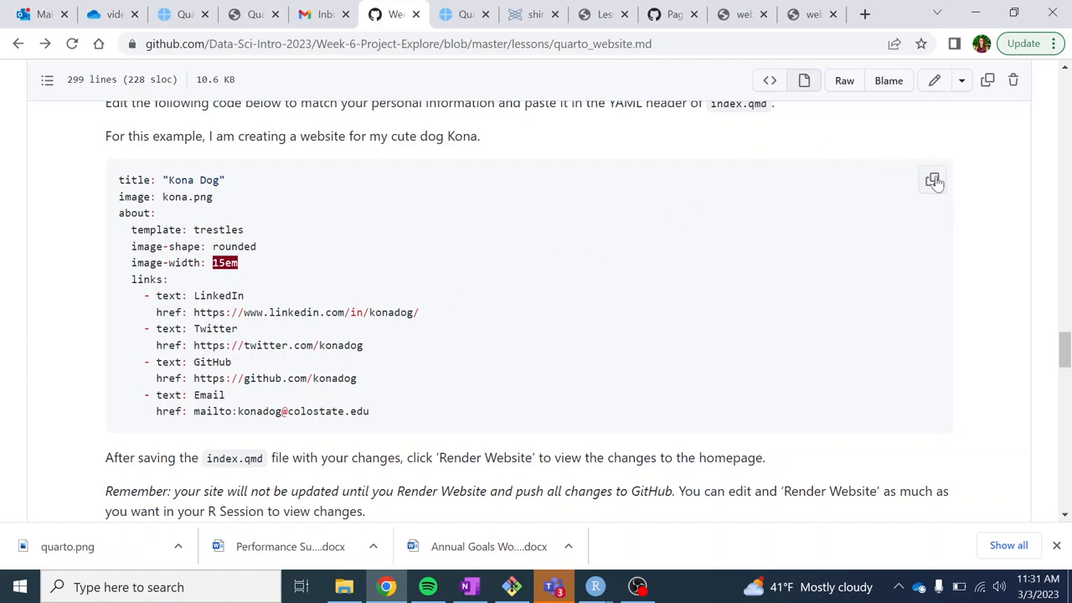
{"action": "mouse_move", "coordinate": [626, 474]}
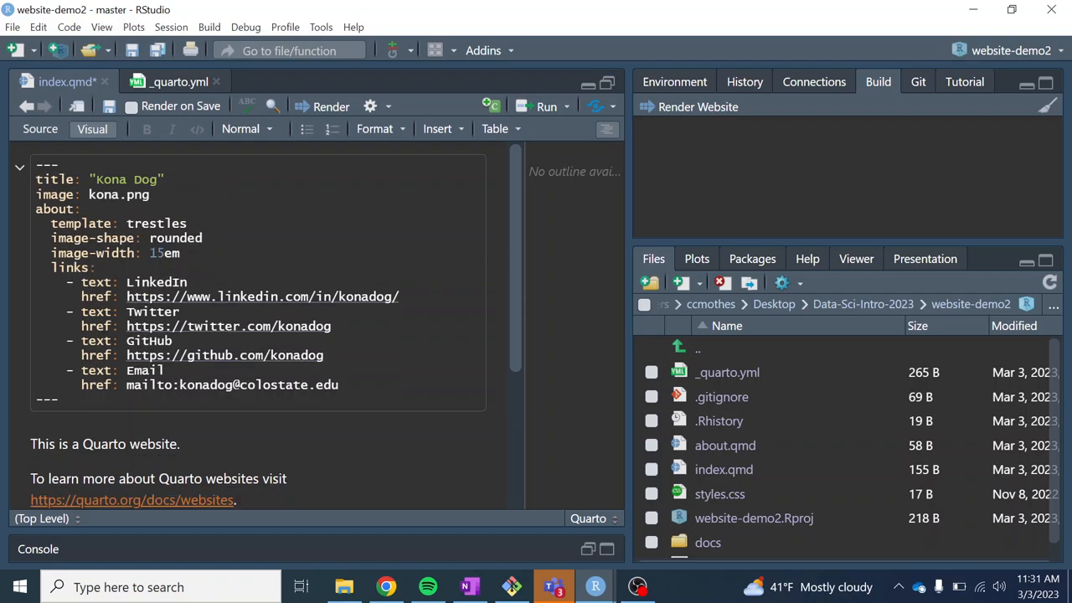
- Change index.qmd's image-shape to round, then run Render Website
{"action": "left_click", "coordinate": [203, 237]}
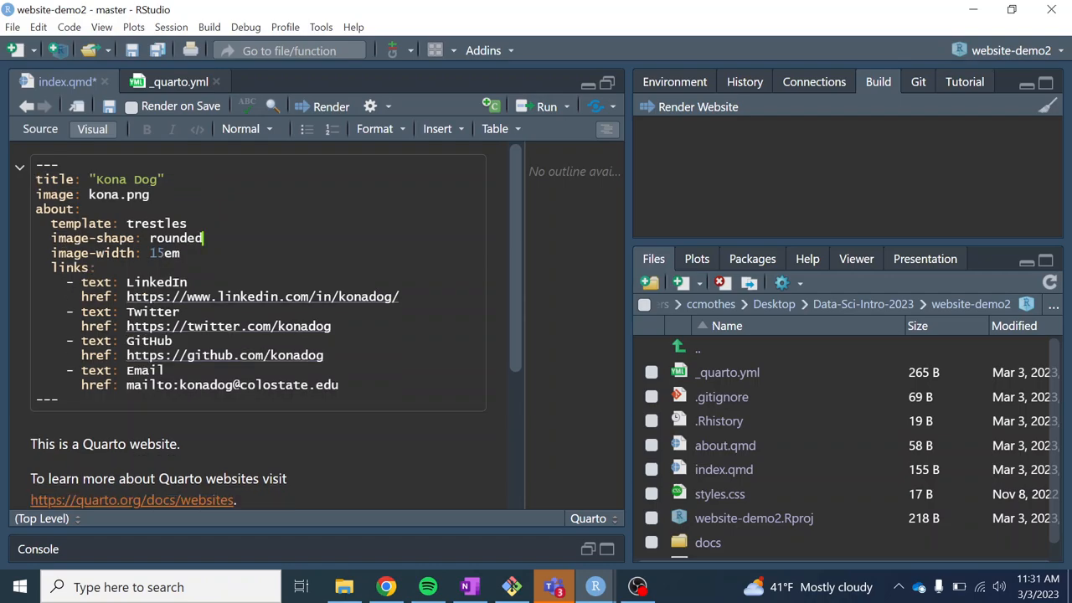
{"action": "key", "text": "BackSpace"}
{"action": "type", "text": "20"}
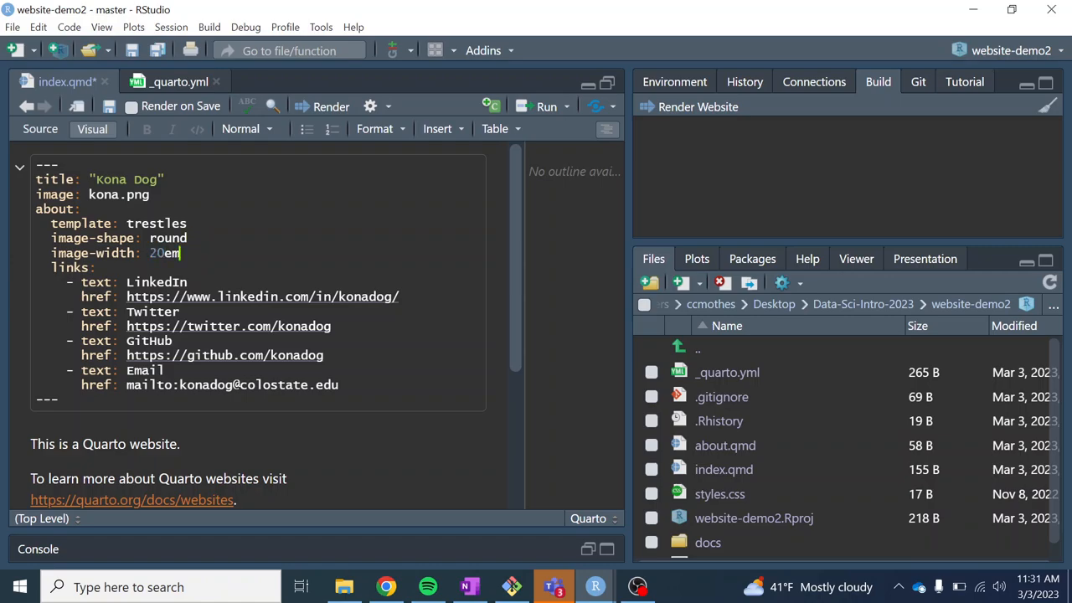
{"action": "left_click", "coordinate": [108, 106]}
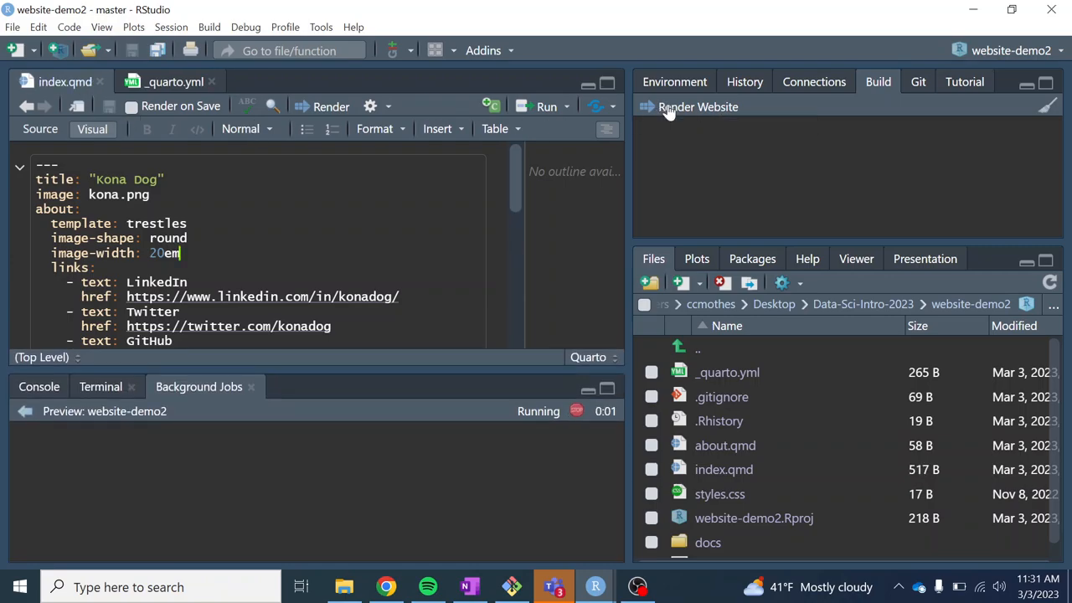
{"action": "mouse_move", "coordinate": [410, 350]}
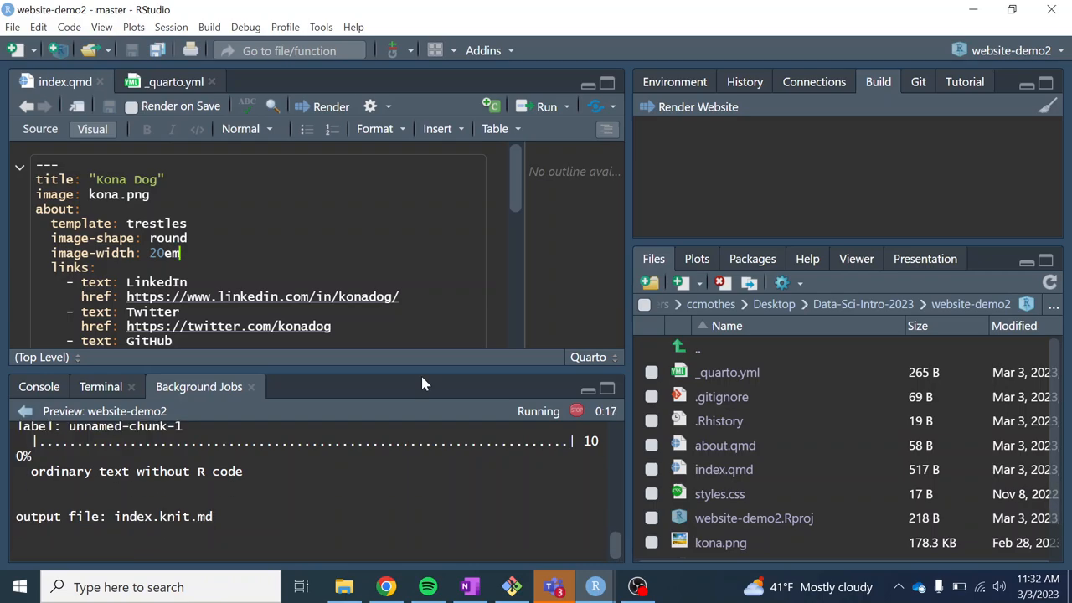
- Check Kona Dog's round photo in the localhost:4027 preview, briefly visiting RStudio in between
{"action": "left_click", "coordinate": [385, 586]}
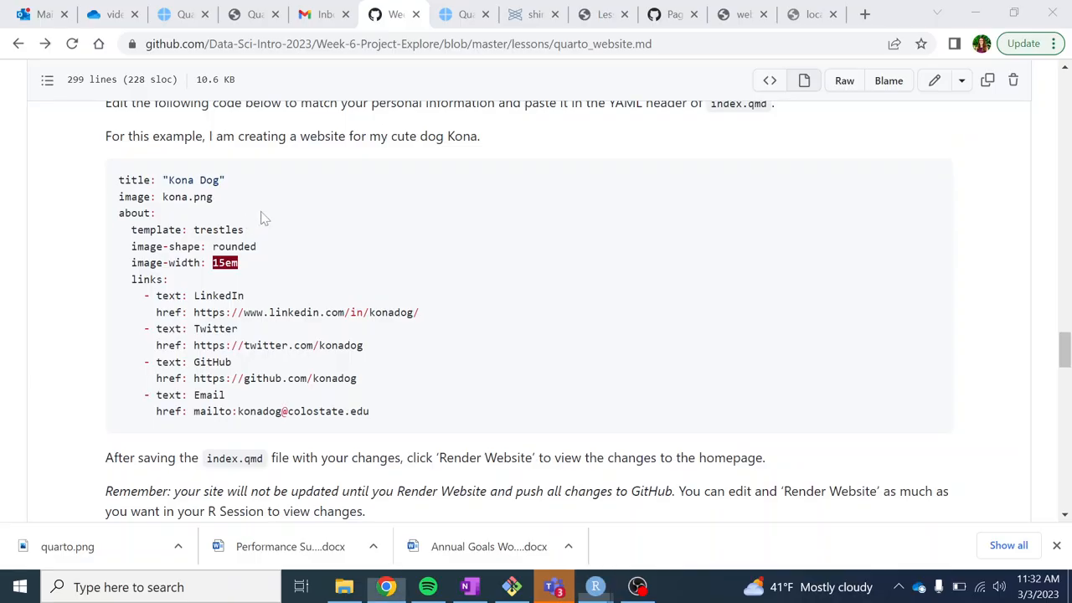
{"action": "left_click", "coordinate": [808, 14]}
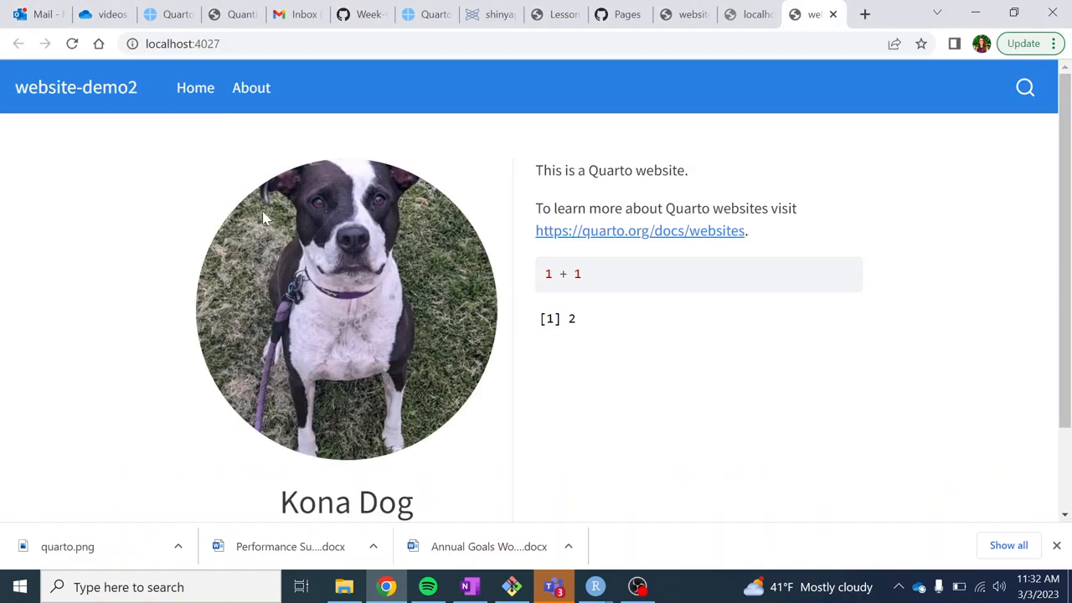
{"action": "mouse_move", "coordinate": [237, 195]}
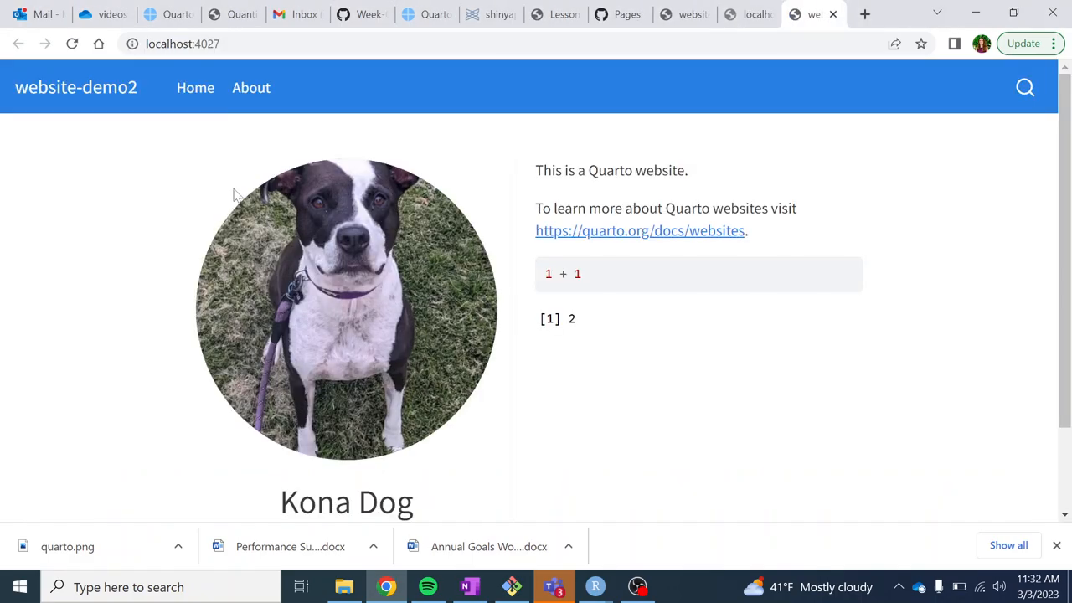
{"action": "mouse_move", "coordinate": [398, 253]}
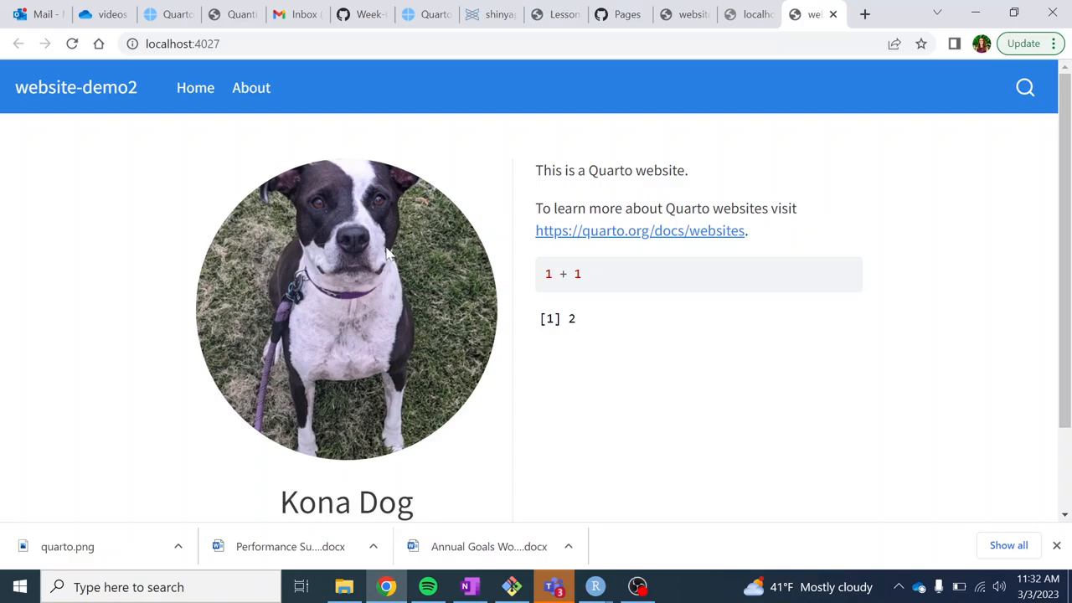
{"action": "mouse_move", "coordinate": [396, 274]}
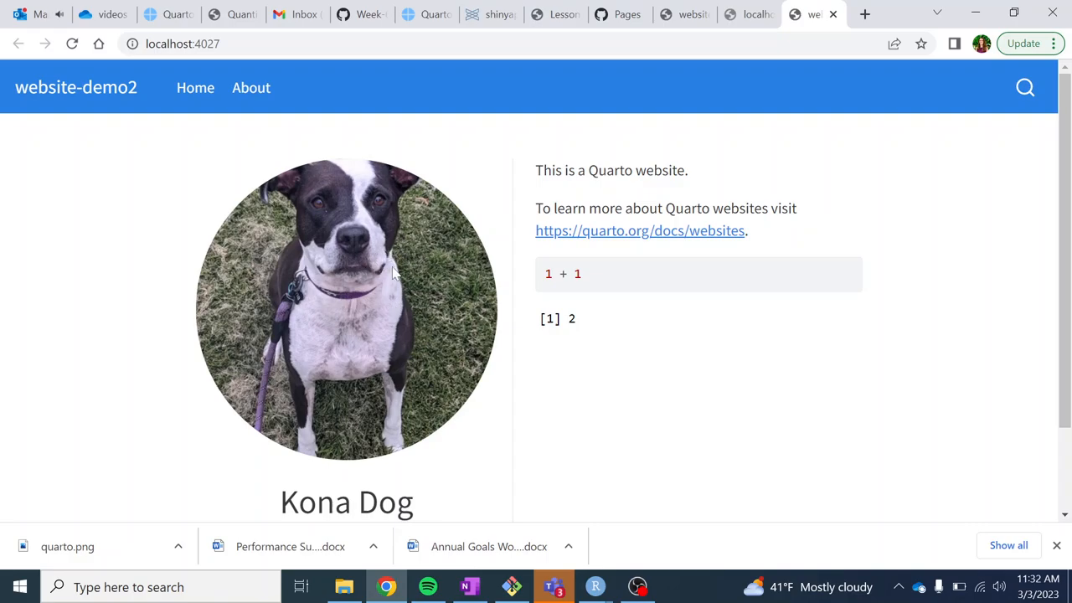
{"action": "mouse_move", "coordinate": [582, 548]}
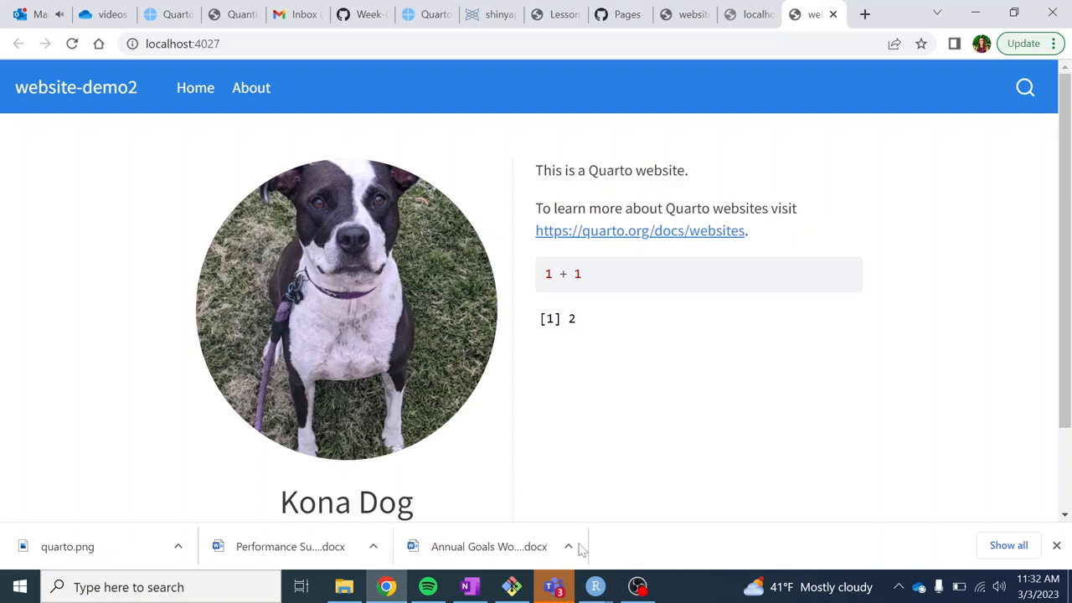
{"action": "mouse_move", "coordinate": [594, 586]}
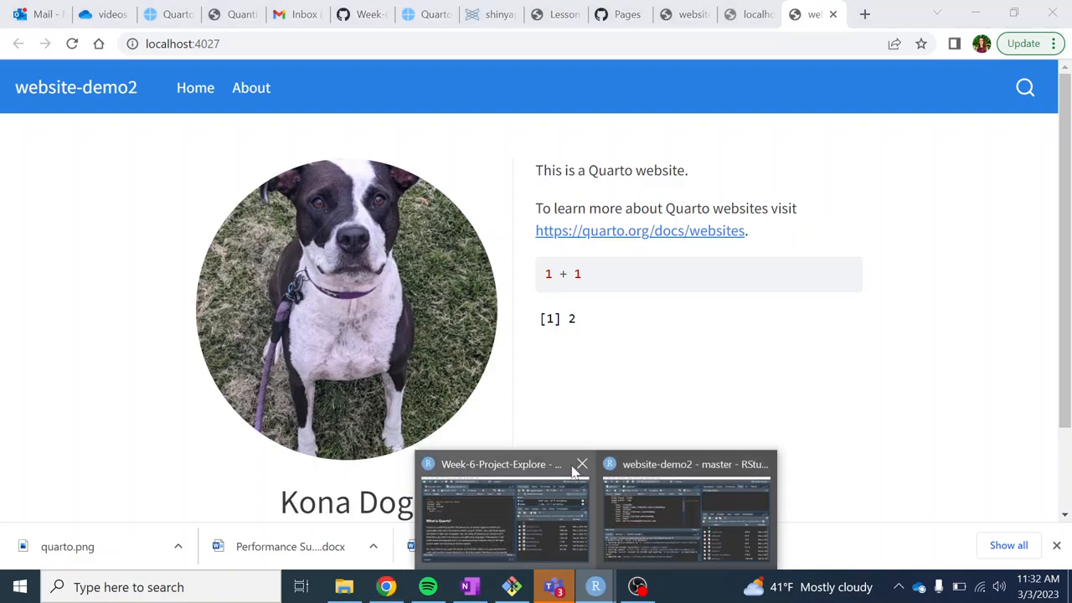
{"action": "left_click", "coordinate": [686, 511]}
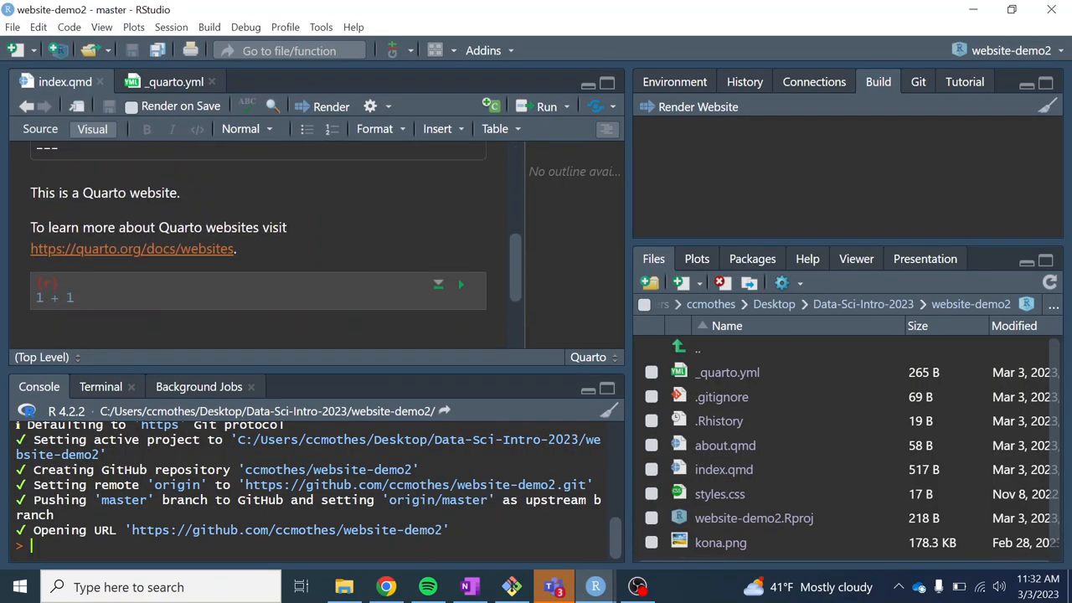
{"action": "mouse_move", "coordinate": [544, 578]}
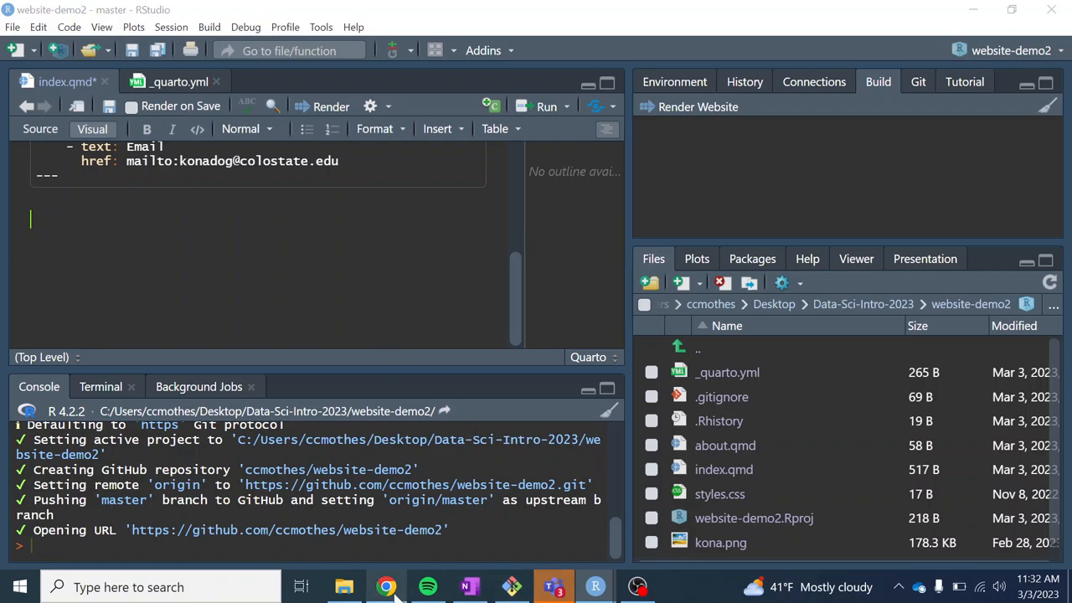
{"action": "left_click", "coordinate": [385, 586]}
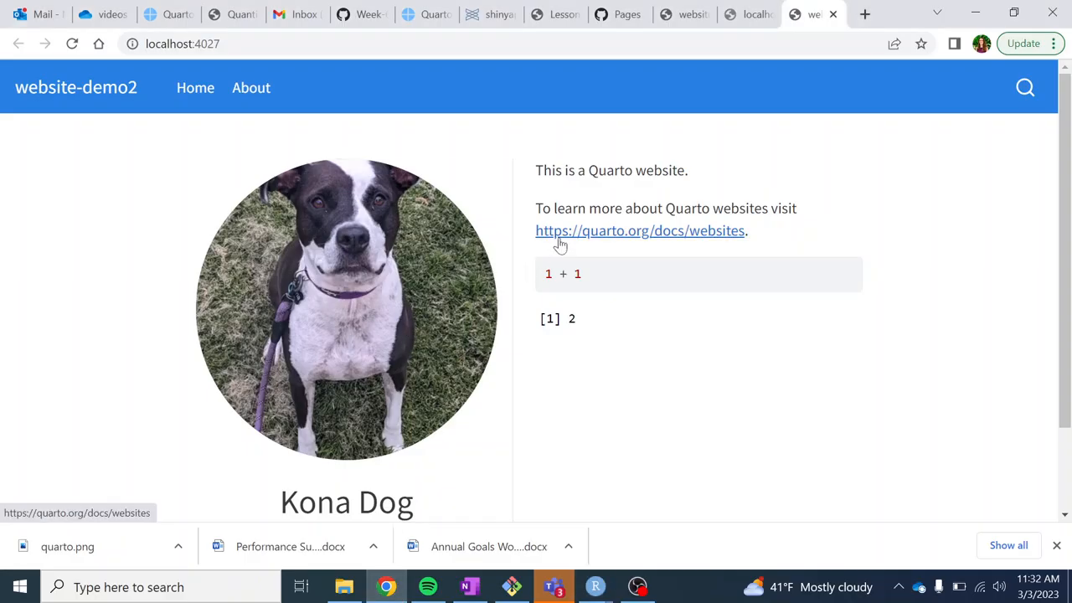
{"action": "mouse_move", "coordinate": [352, 211]}
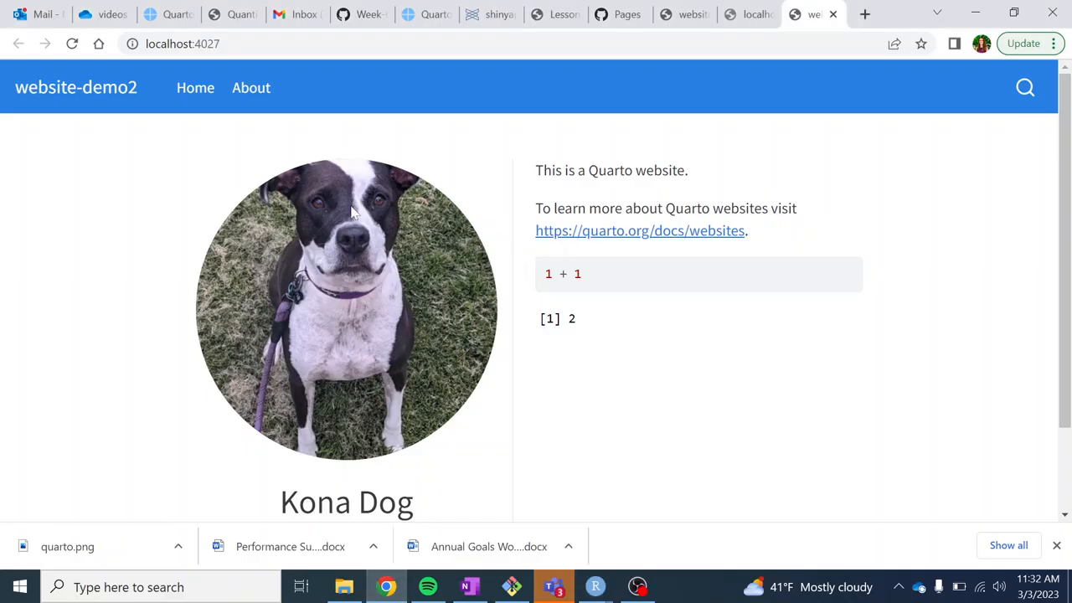
{"action": "mouse_move", "coordinate": [674, 149]}
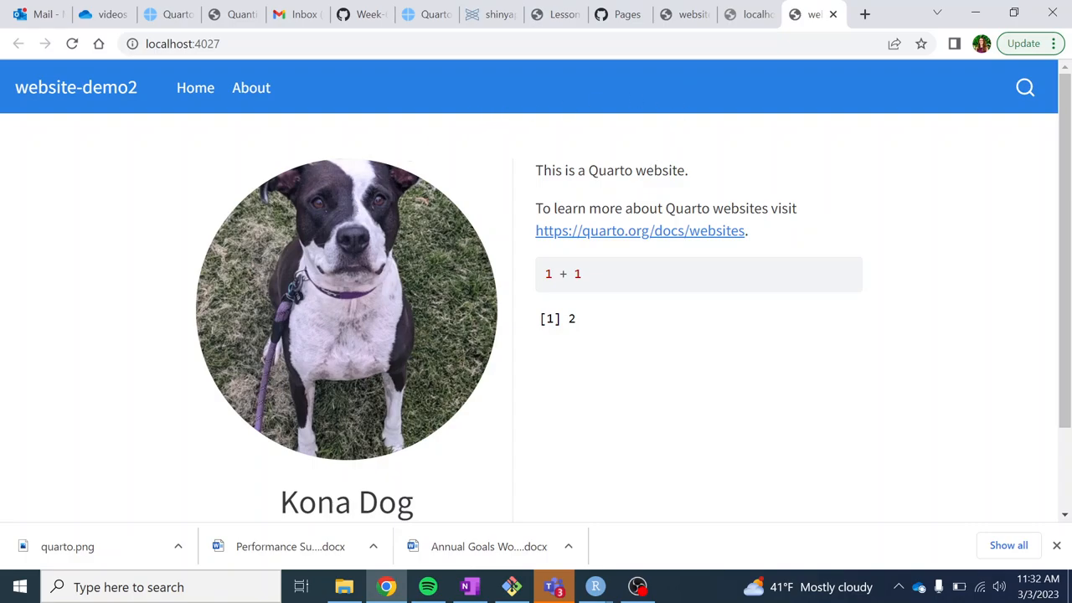
{"action": "mouse_move", "coordinate": [616, 142]}
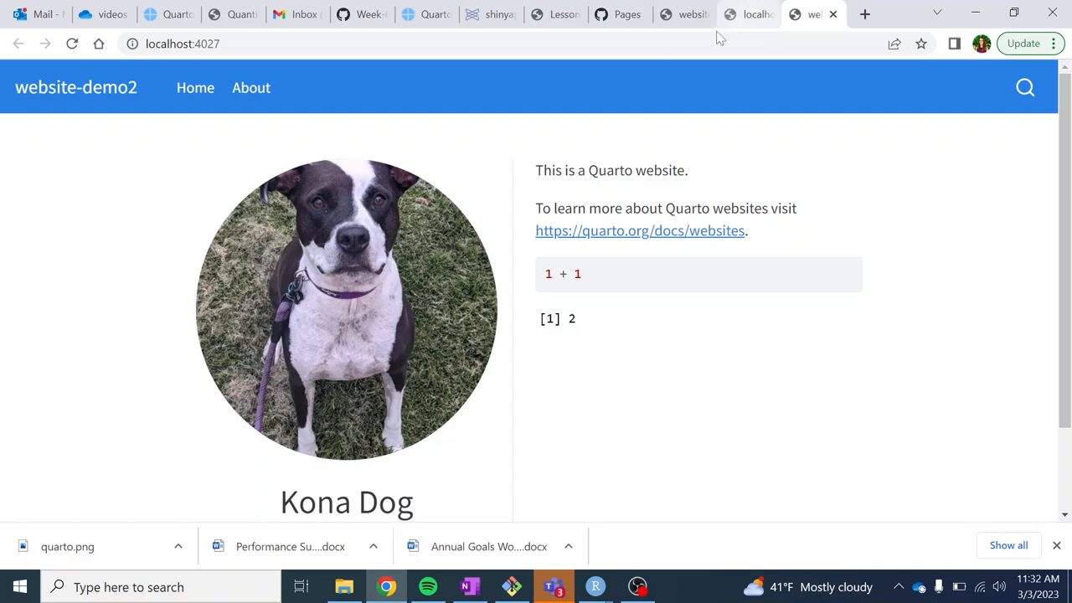
{"action": "mouse_move", "coordinate": [594, 586]}
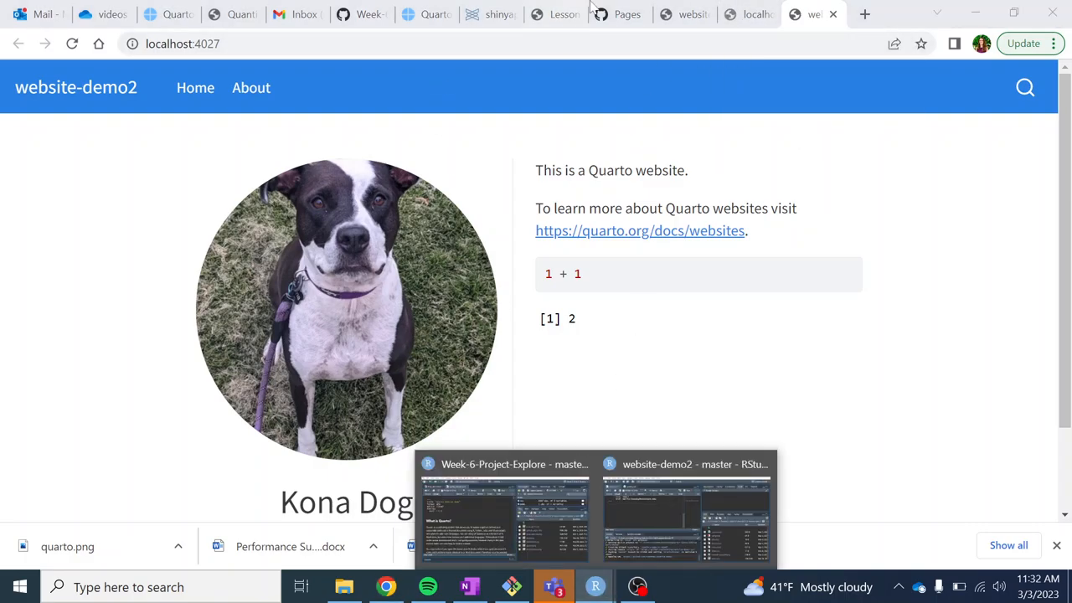
- Glance at another lesson tab, then scroll the Quarto website lesson to the homepage content step
{"action": "left_click", "coordinate": [555, 14]}
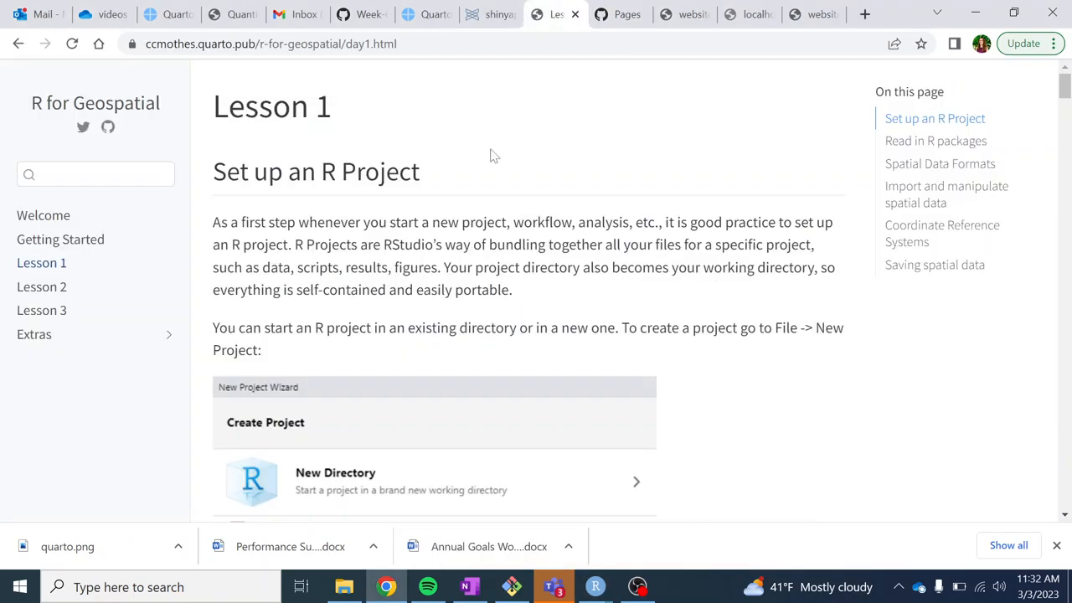
{"action": "scroll", "scroll_direction": "down", "scroll_amount": 3}
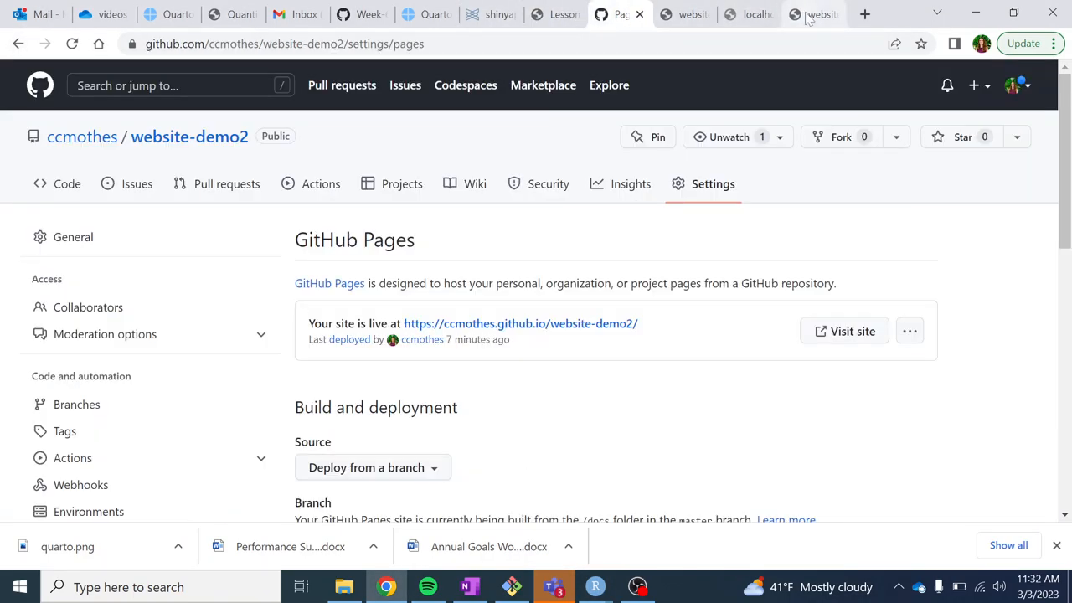
{"action": "left_click", "coordinate": [362, 14]}
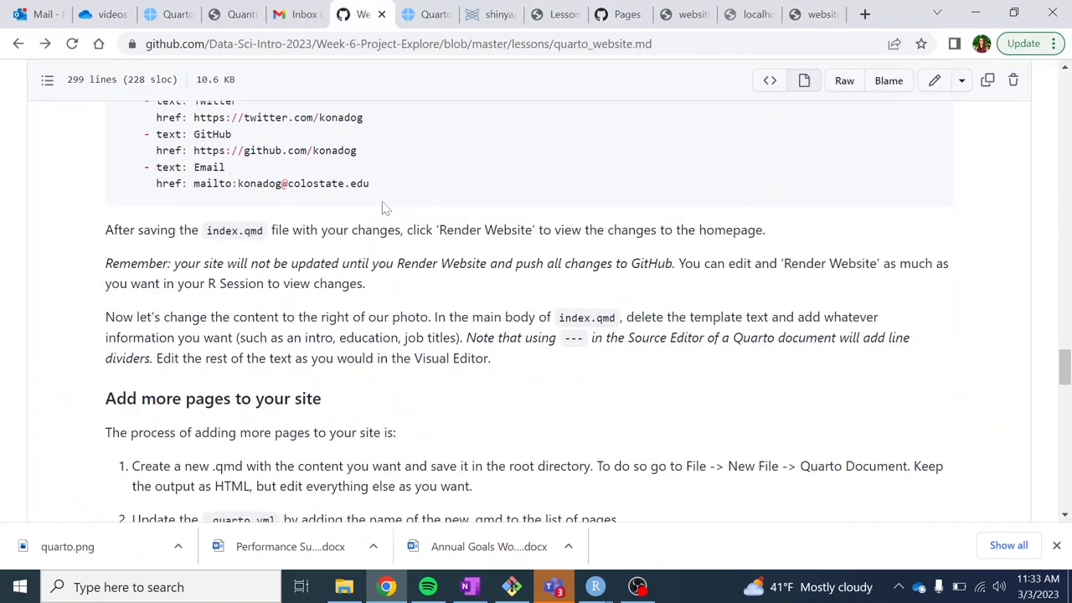
{"action": "scroll", "scroll_direction": "down", "scroll_amount": 3}
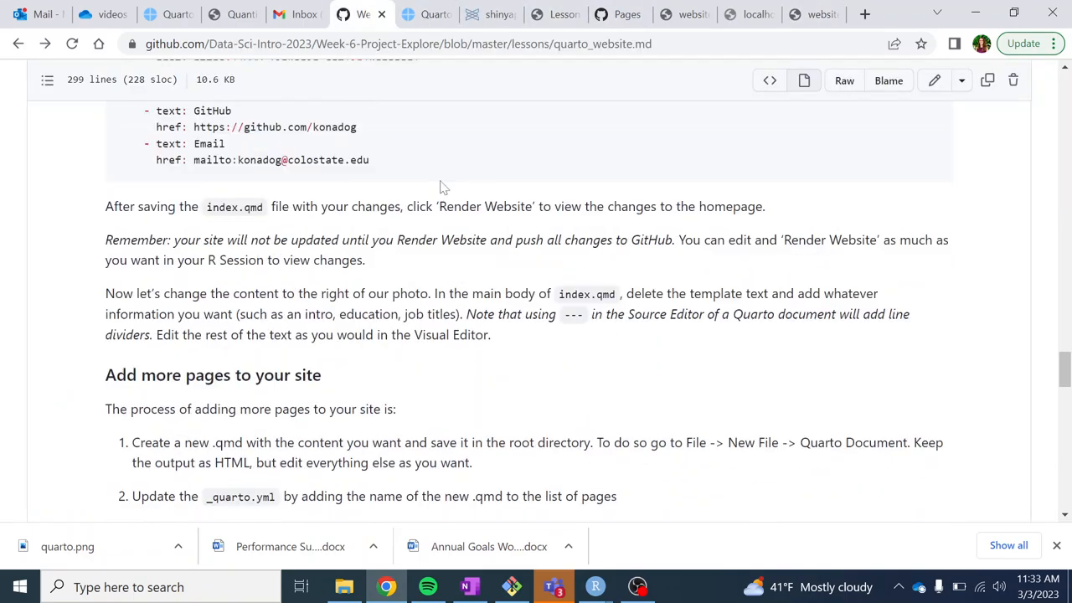
{"action": "scroll", "scroll_direction": "down", "scroll_amount": 3}
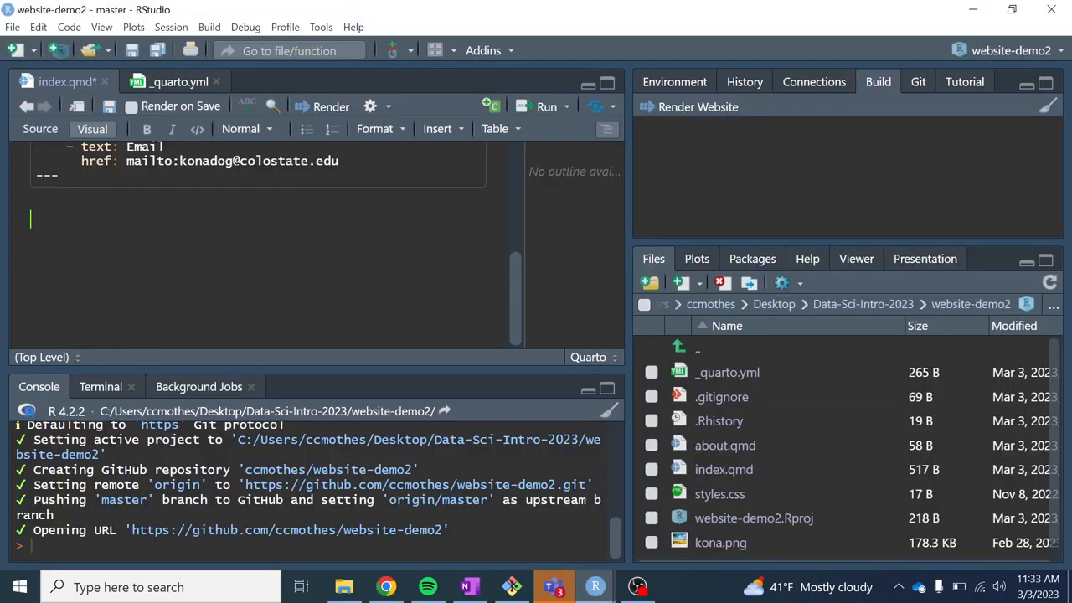
- Add 'Education:', a 'Masters in Being Cute' bullet and 'Experience:' to index.qmd, then re-render
{"action": "type", "text": "Ed"}
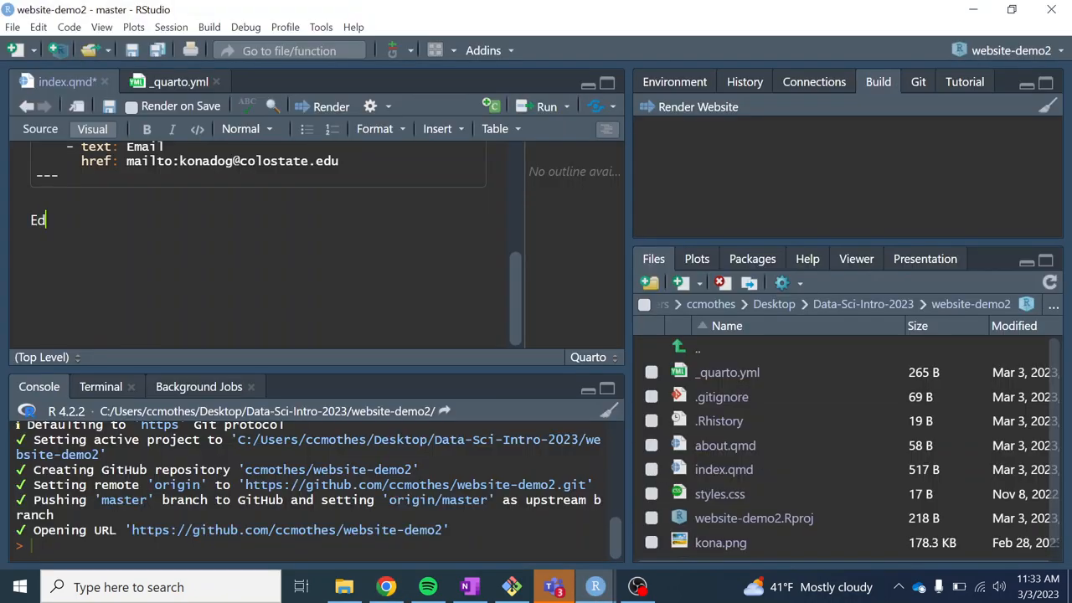
{"action": "type", "text": "ucation:"}
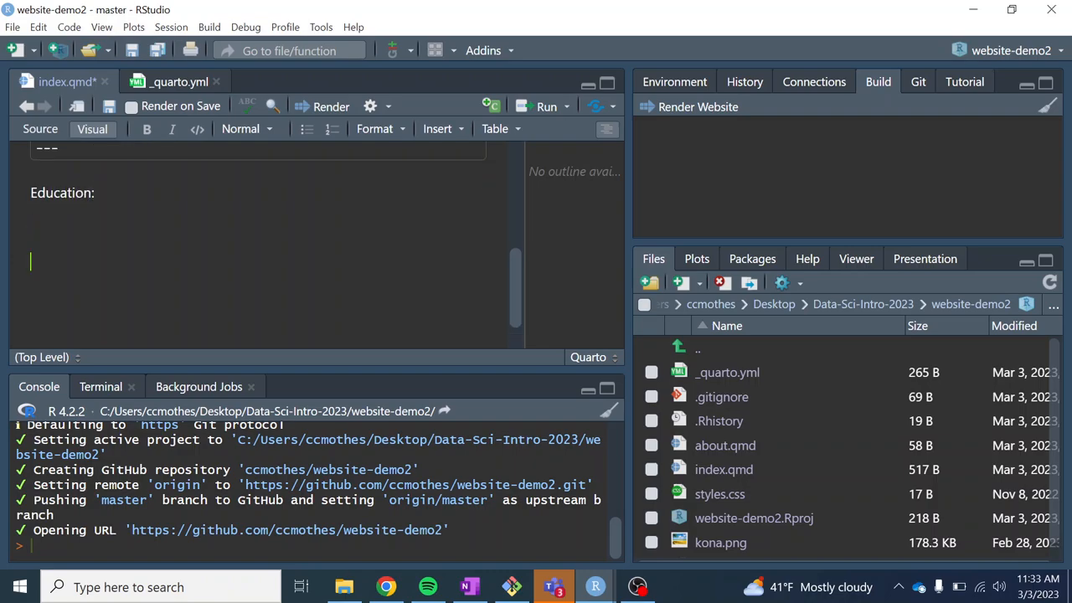
{"action": "type", "text": "Experience:"}
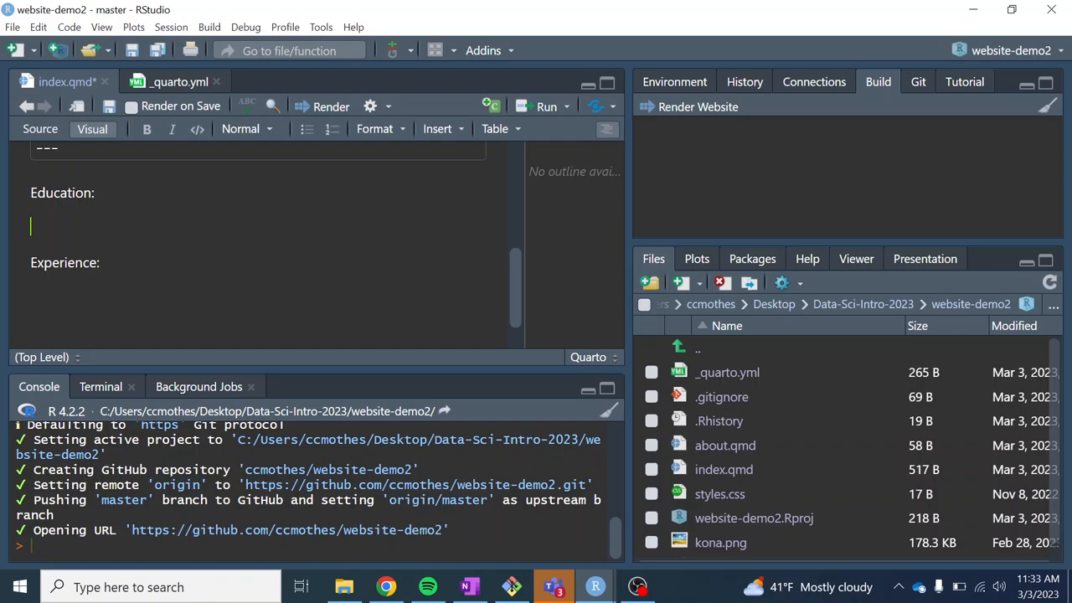
{"action": "type", "text": "Master"}
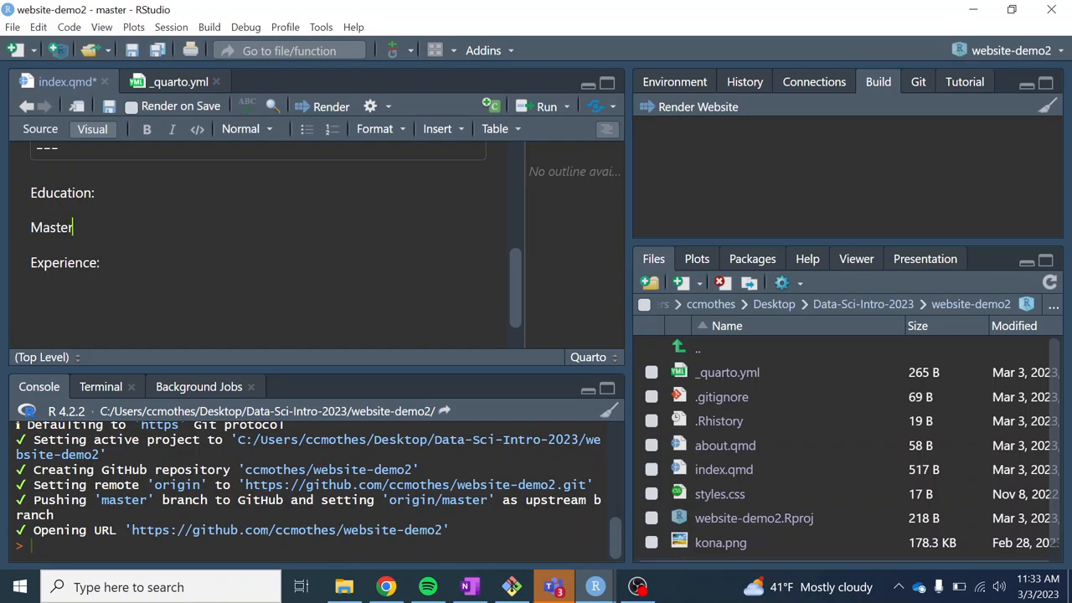
{"action": "type", "text": "s"}
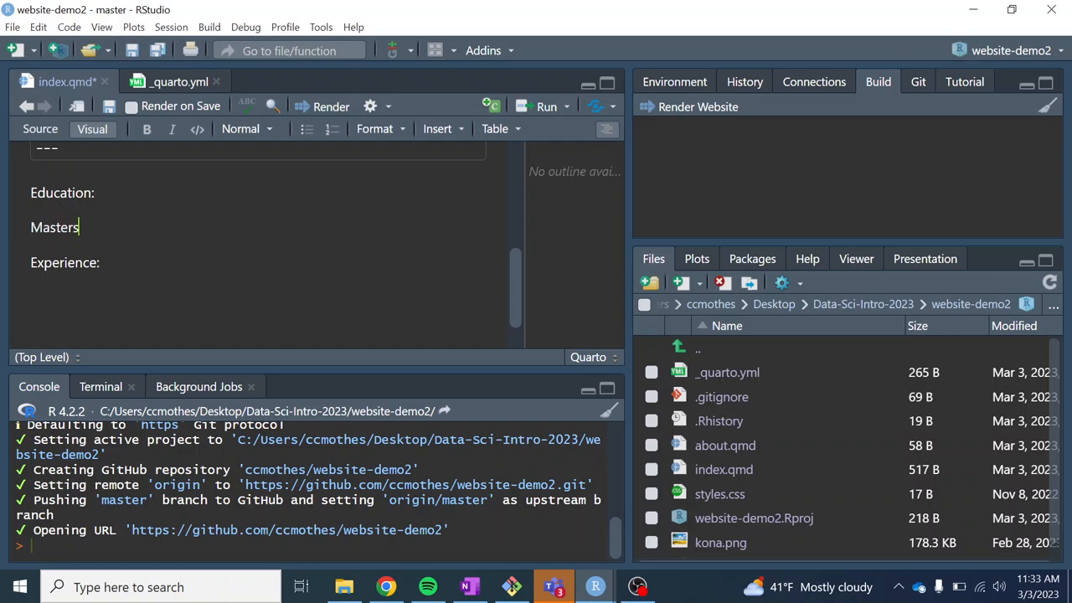
{"action": "type", "text": "in Being VU"}
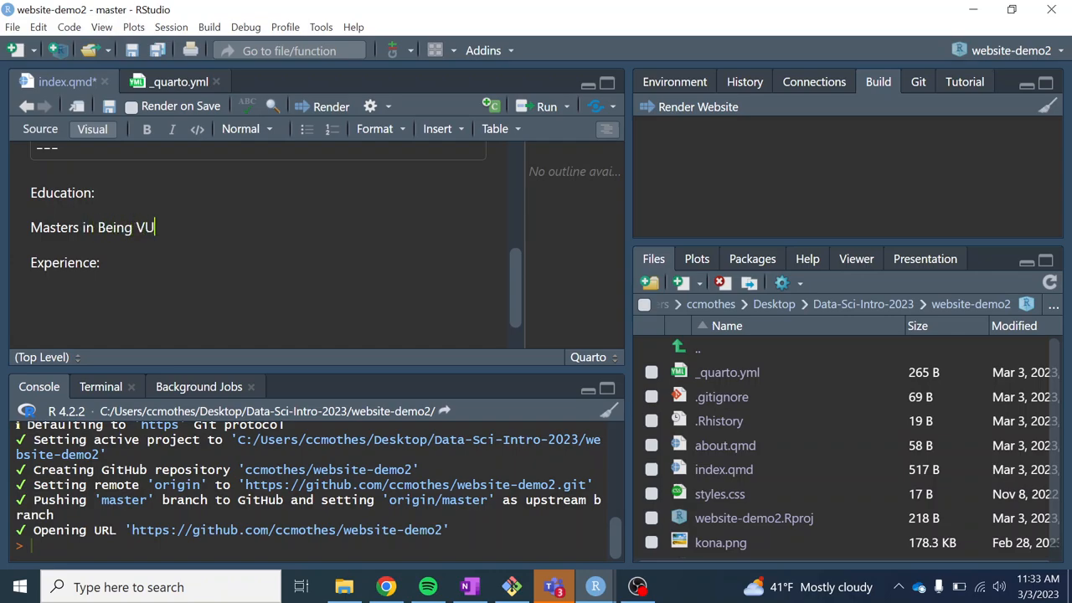
{"action": "type", "text": "Cute"}
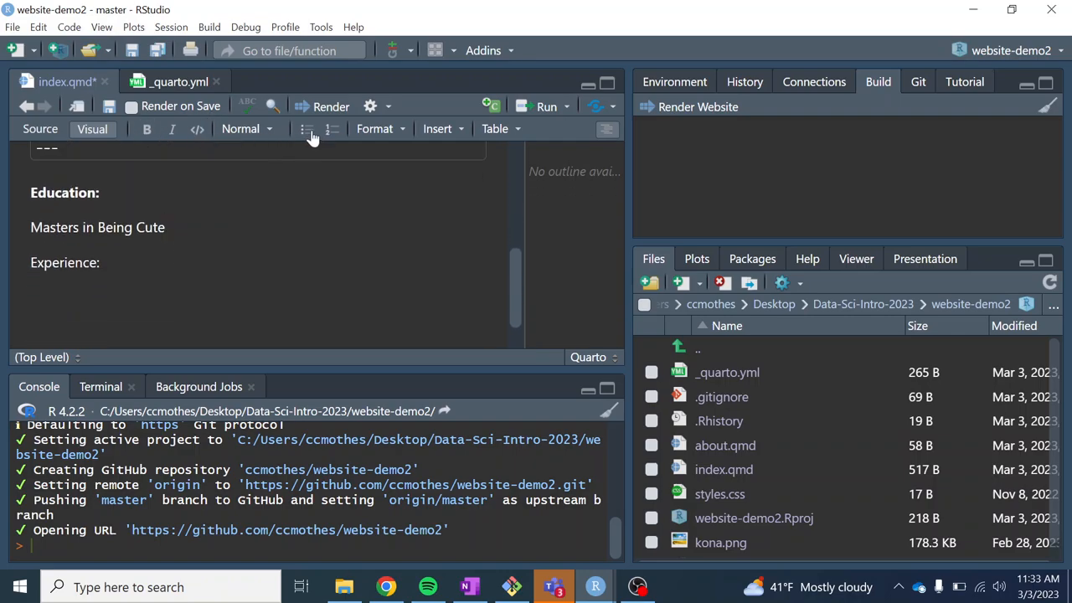
{"action": "mouse_move", "coordinate": [302, 140]}
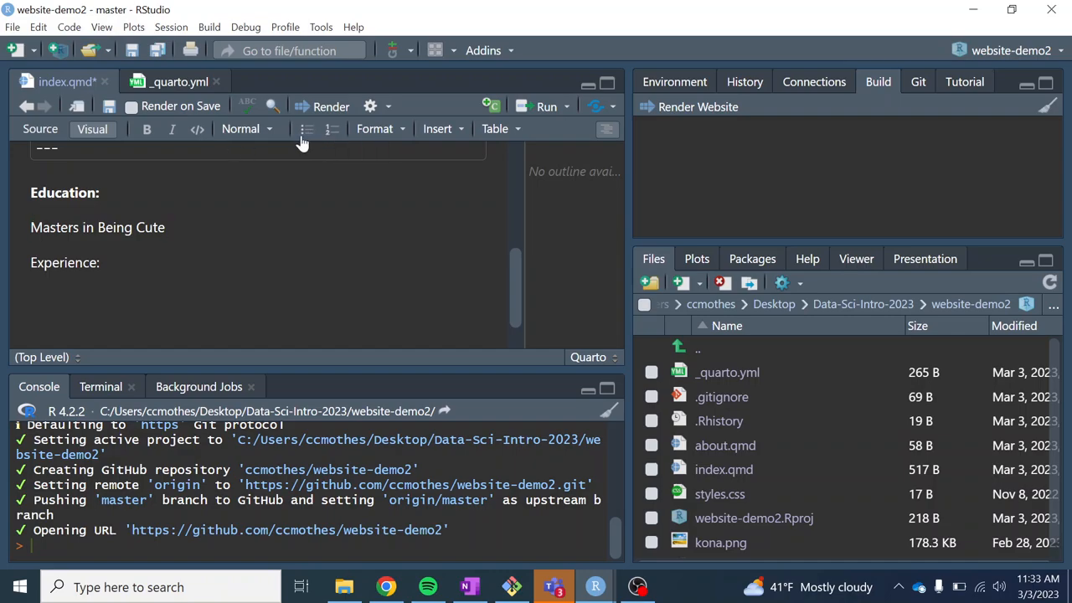
{"action": "left_click", "coordinate": [307, 128]}
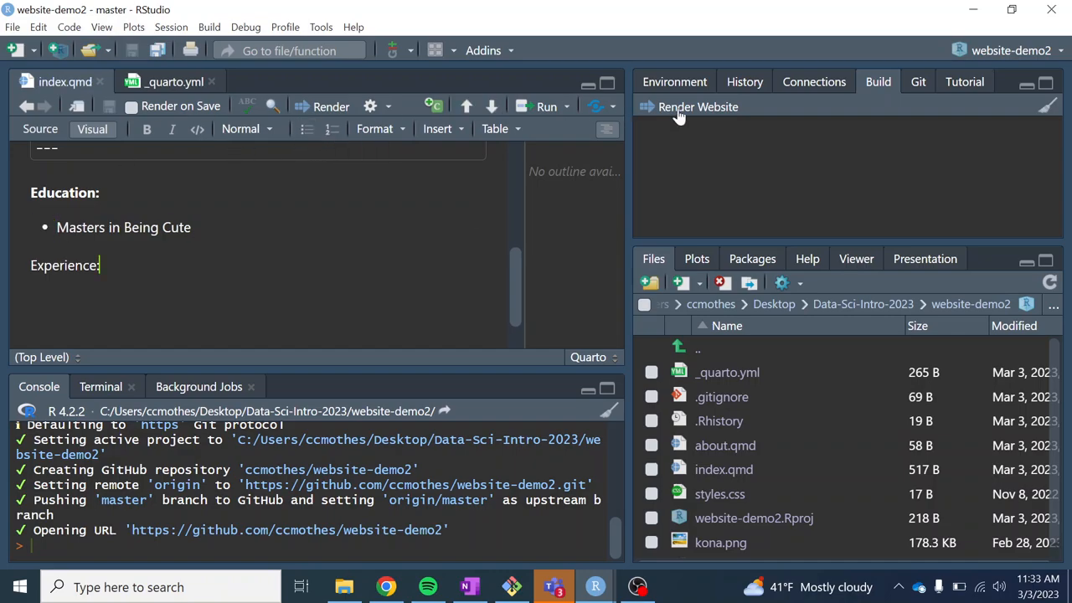
{"action": "mouse_move", "coordinate": [683, 113]}
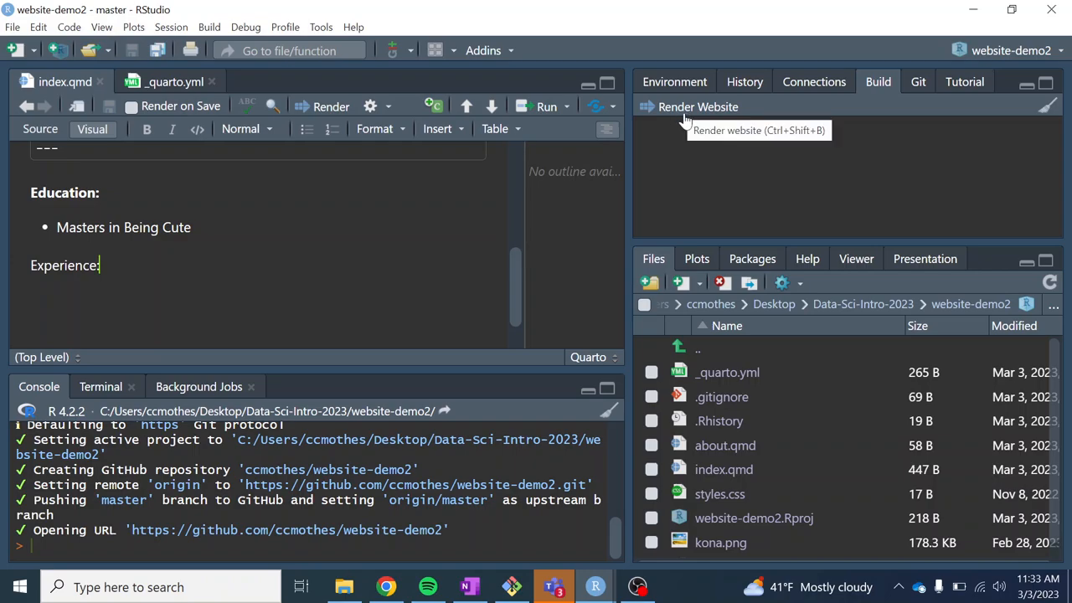
{"action": "left_click", "coordinate": [697, 106]}
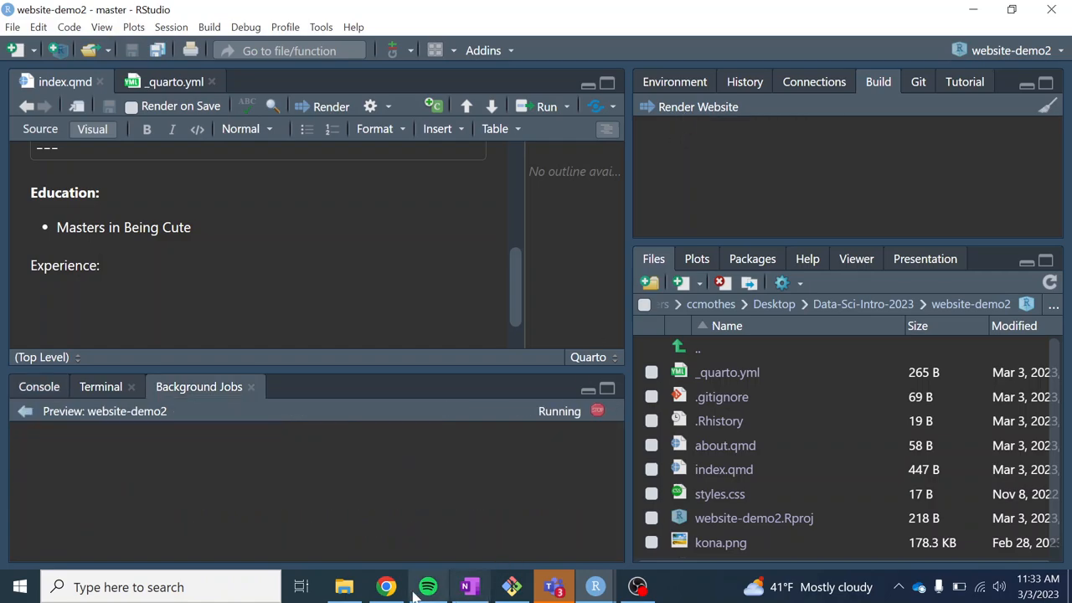
{"action": "left_click", "coordinate": [385, 586]}
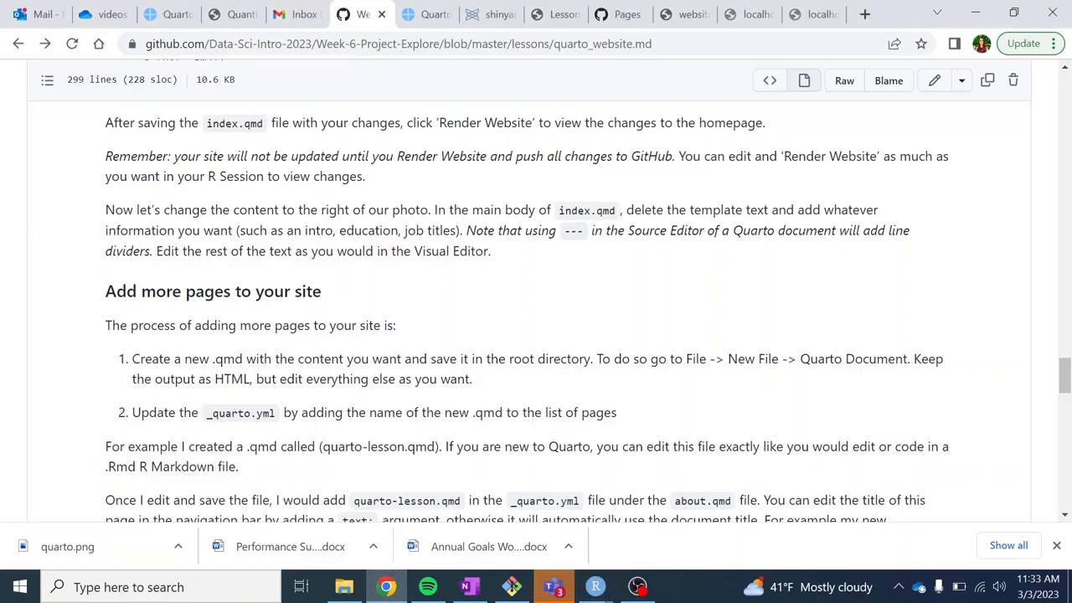
{"action": "scroll", "scroll_direction": "down", "scroll_amount": 3}
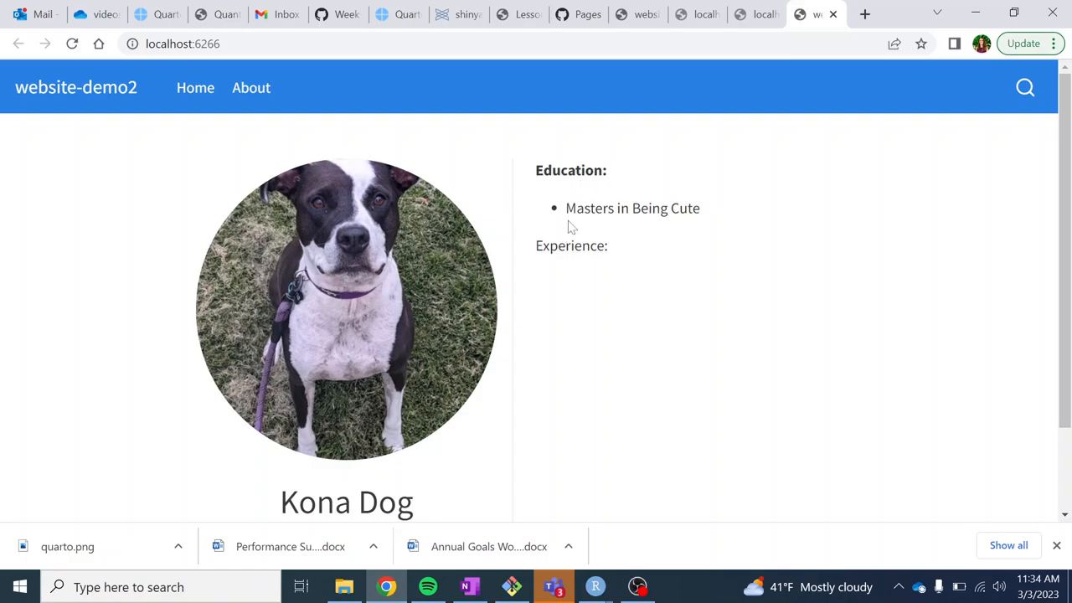
{"action": "mouse_move", "coordinate": [544, 561]}
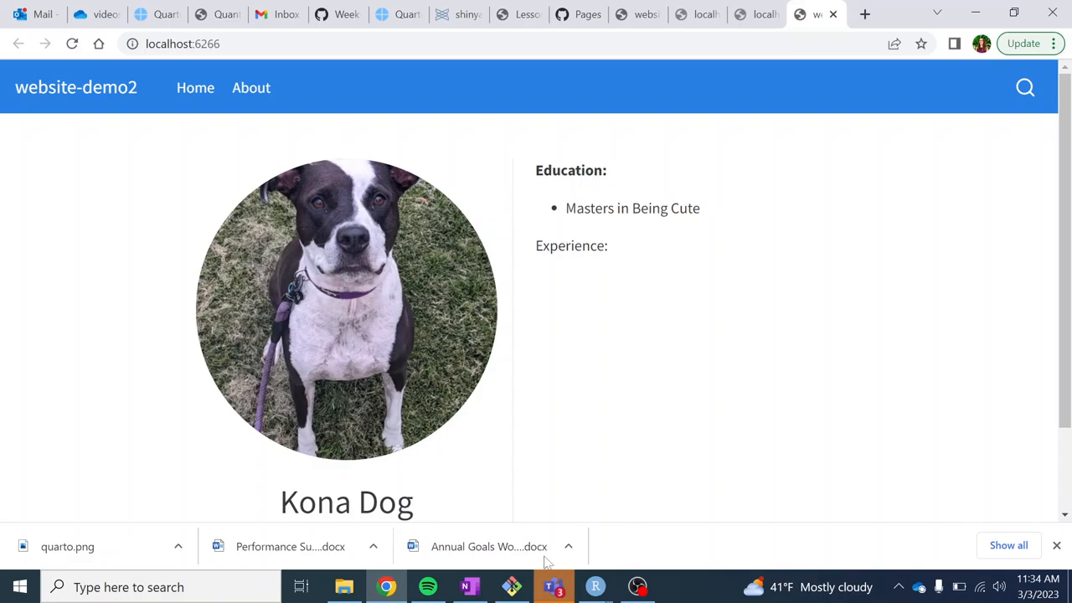
{"action": "left_click", "coordinate": [594, 586]}
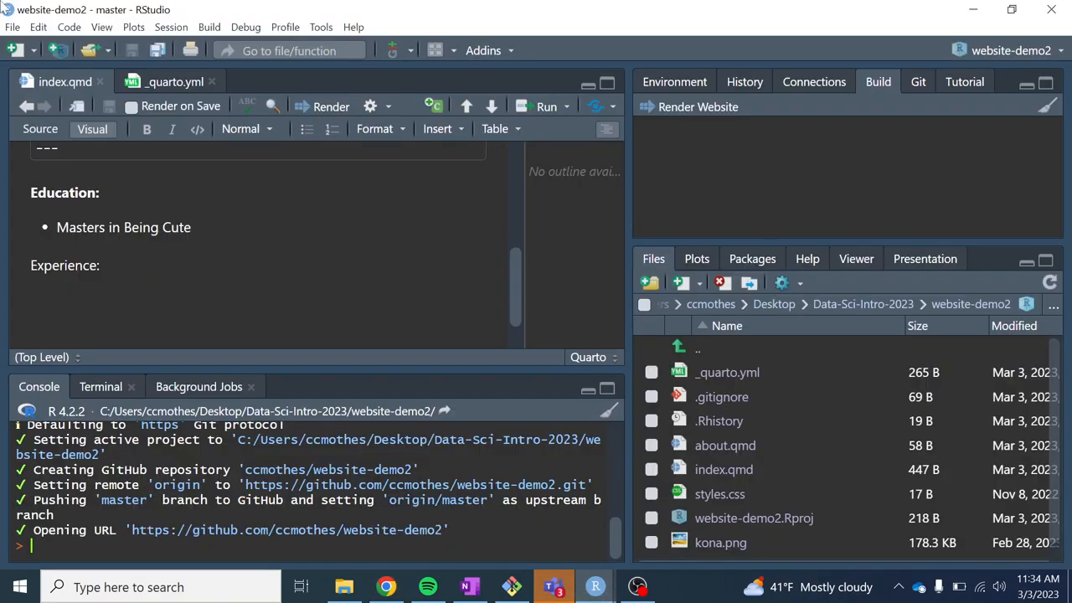
- Start a new HTML Quarto document titled 'Blog' with author Caitlin Mothes
{"action": "left_click", "coordinate": [13, 27]}
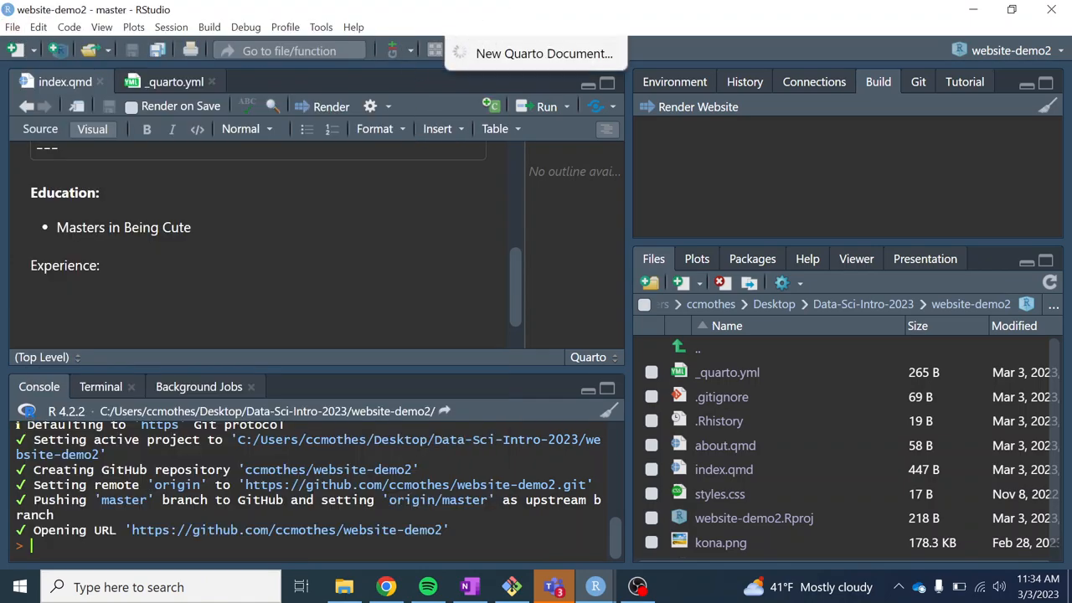
{"action": "left_click", "coordinate": [543, 53]}
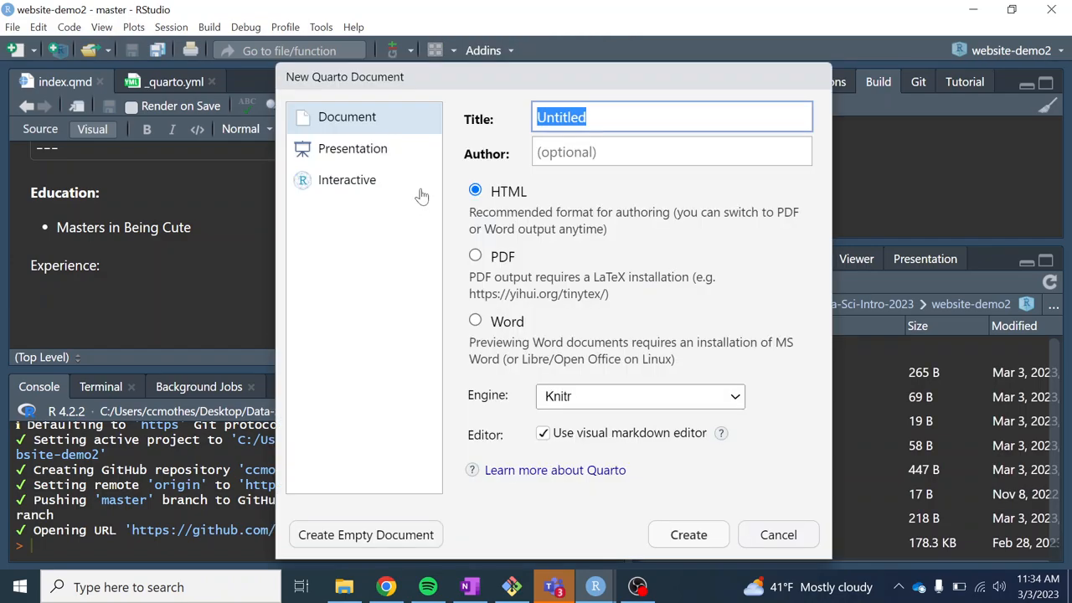
{"action": "type", "text": "Blog"}
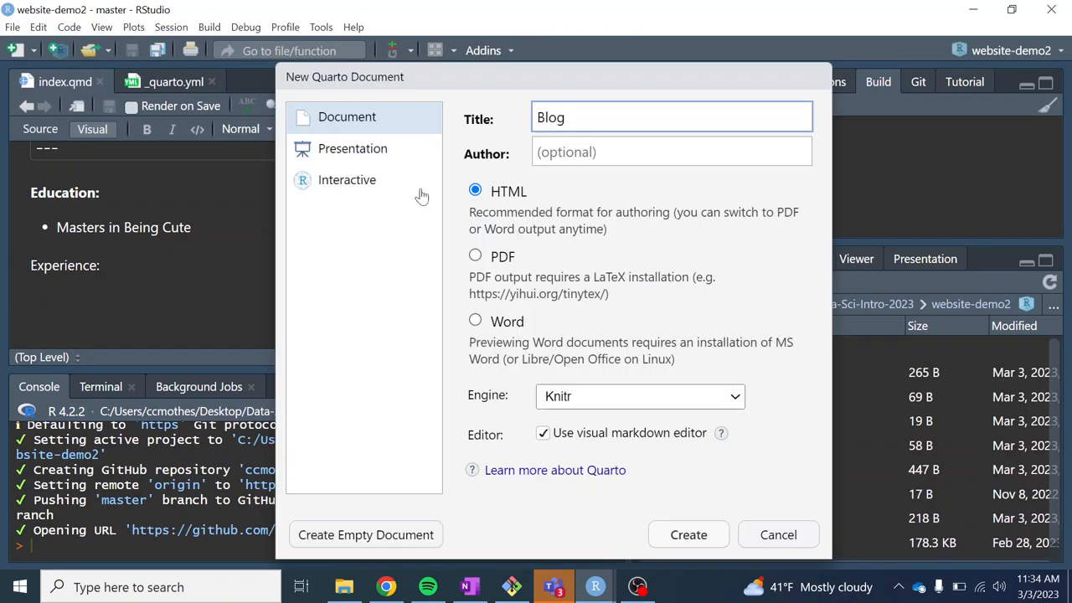
{"action": "type", "text": "Ca"}
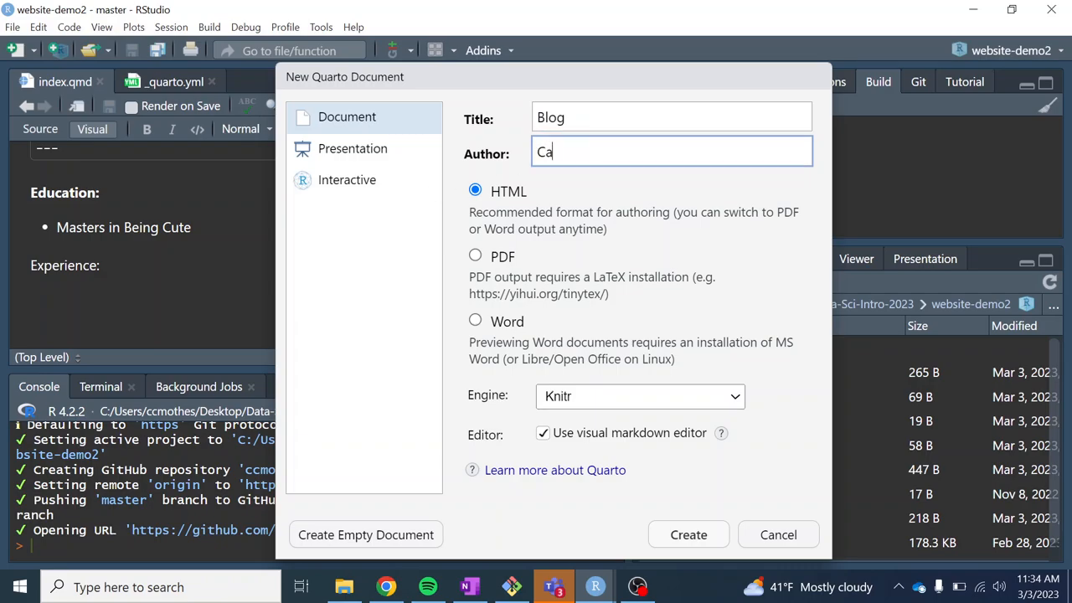
{"action": "type", "text": "itlin Mothes"}
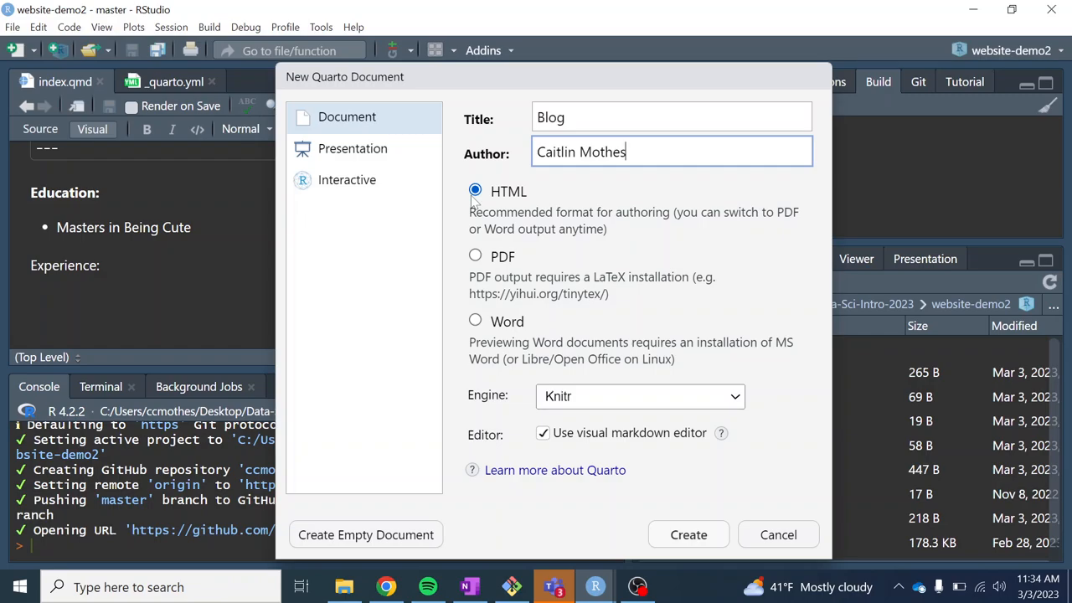
{"action": "mouse_move", "coordinate": [684, 505]}
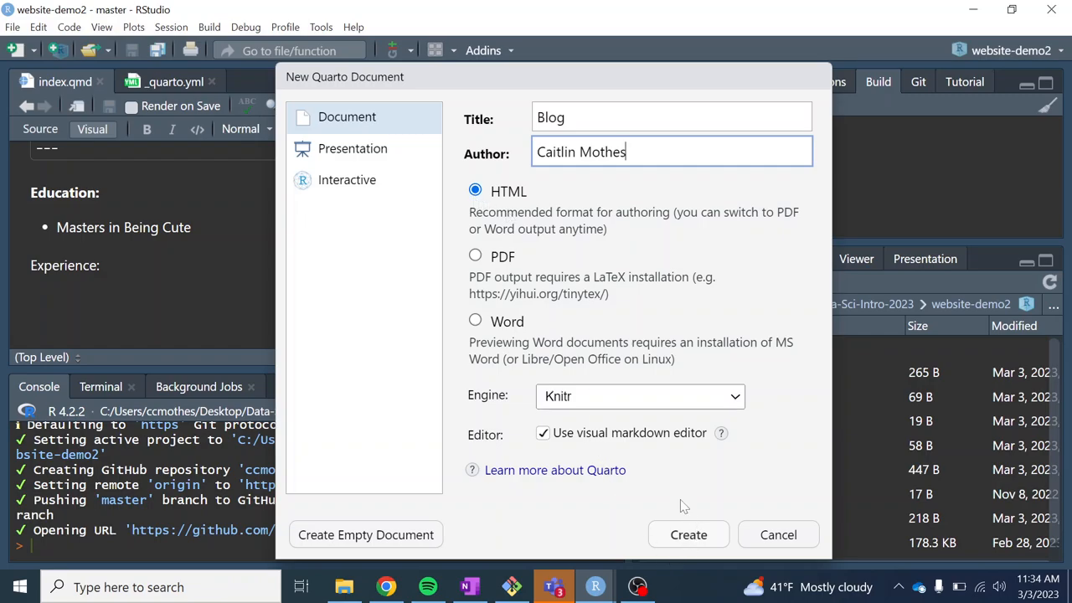
{"action": "mouse_move", "coordinate": [689, 534]}
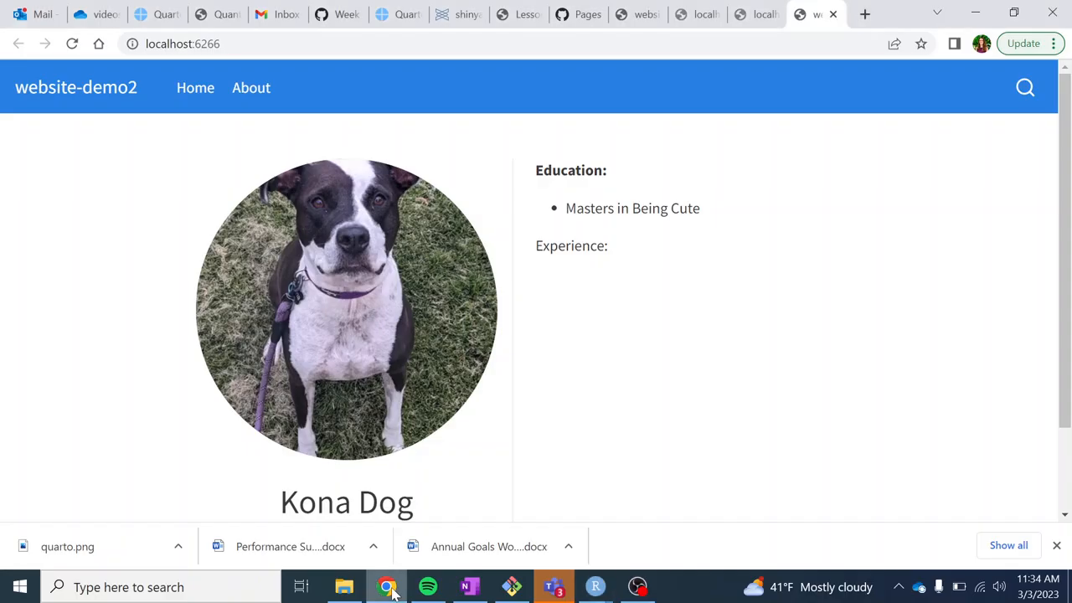
- Scroll the lesson to 'Add more pages to your site' and its _quarto.yml navbar example
{"action": "left_click", "coordinate": [339, 14]}
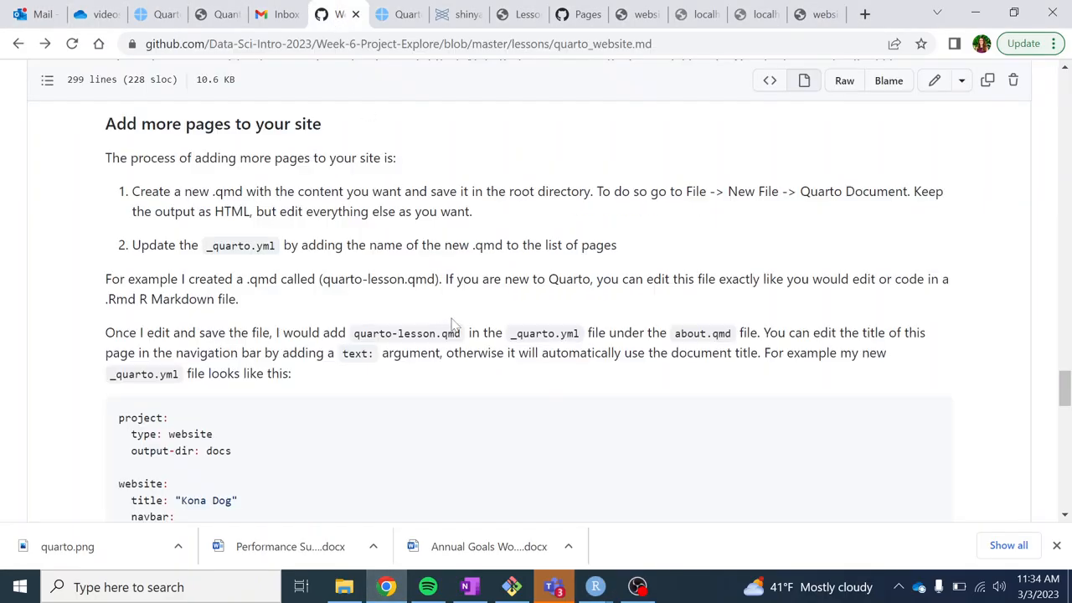
{"action": "mouse_move", "coordinate": [452, 325]}
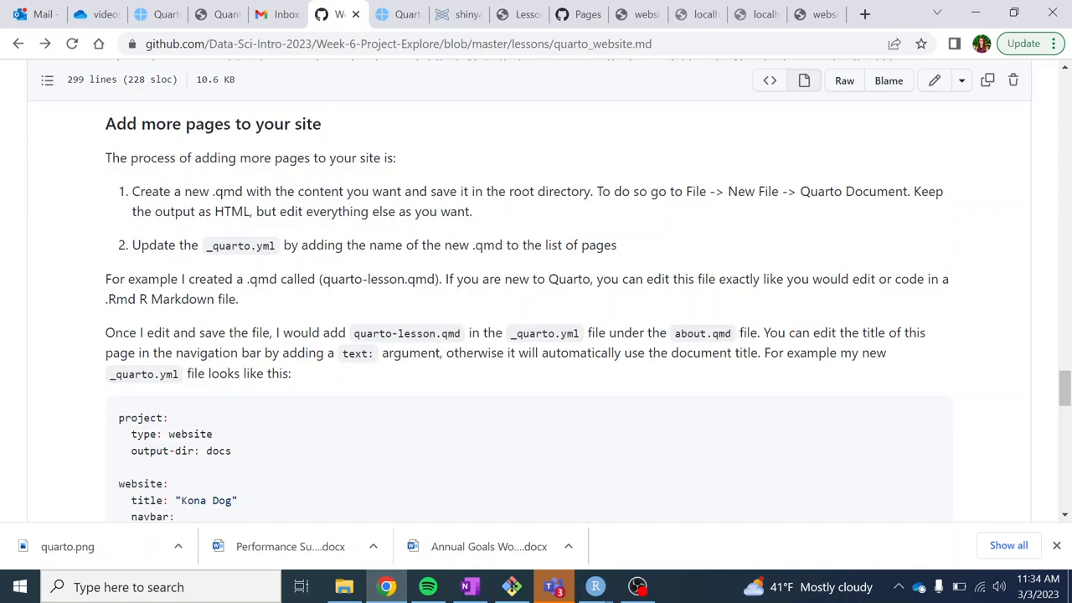
{"action": "scroll", "scroll_direction": "down", "scroll_amount": 3}
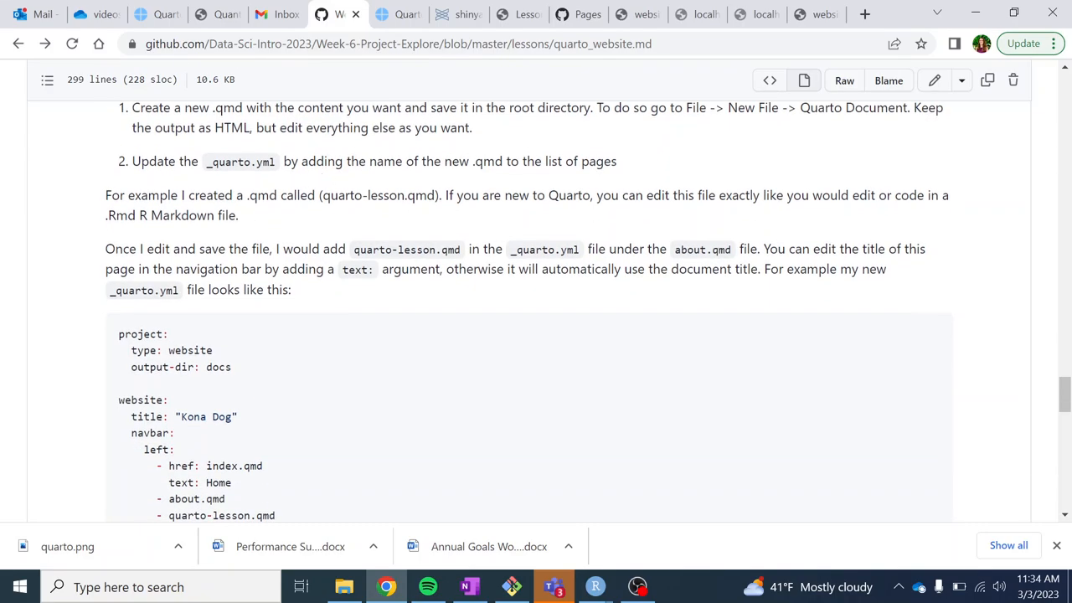
{"action": "mouse_move", "coordinate": [302, 184]}
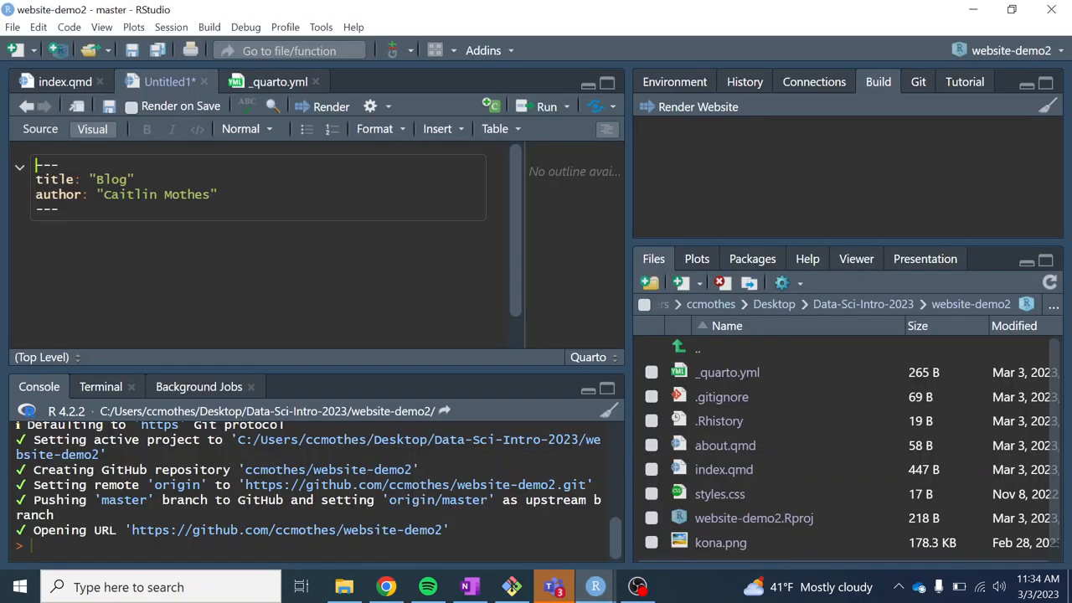
- Save the untitled Blog document under the name 'blog' in the website-demo2 folder
{"action": "left_click", "coordinate": [12, 26]}
{"action": "type", "text": "blog"}
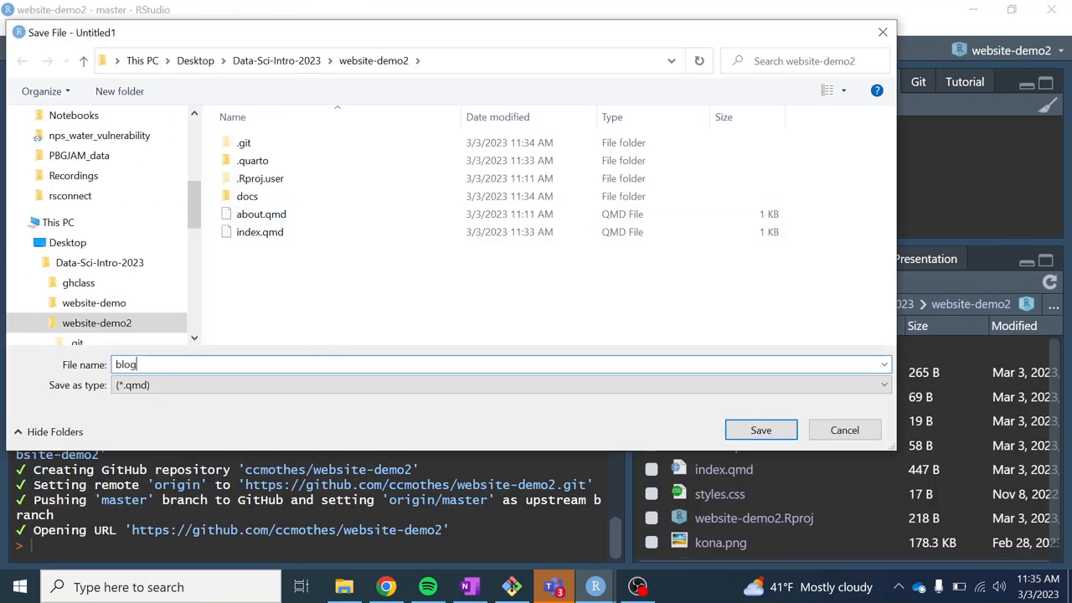
{"action": "left_click", "coordinate": [760, 430]}
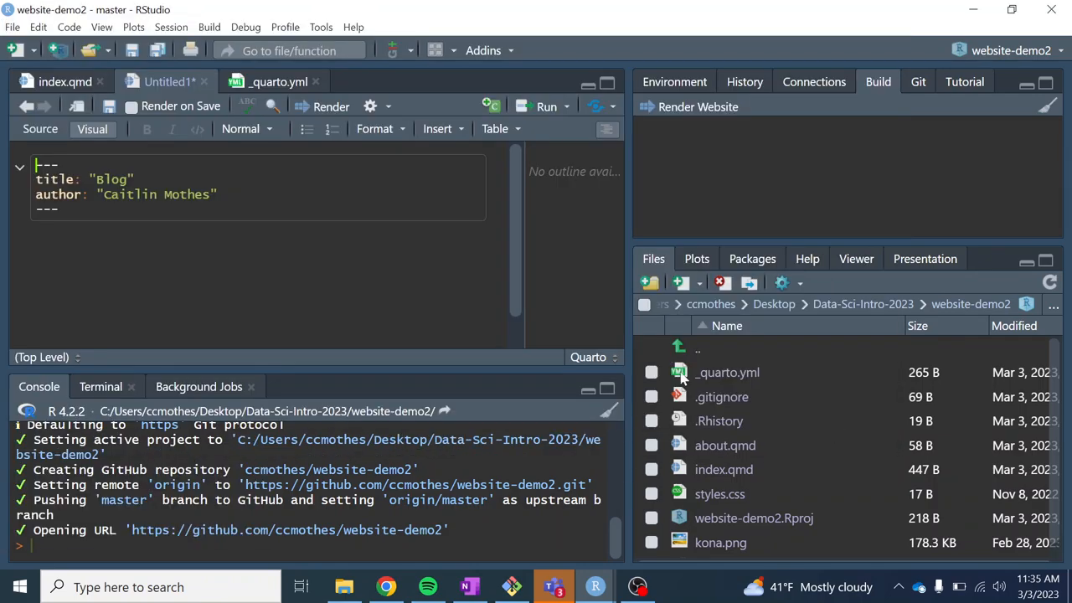
{"action": "scroll", "scroll_direction": "down", "scroll_amount": 3}
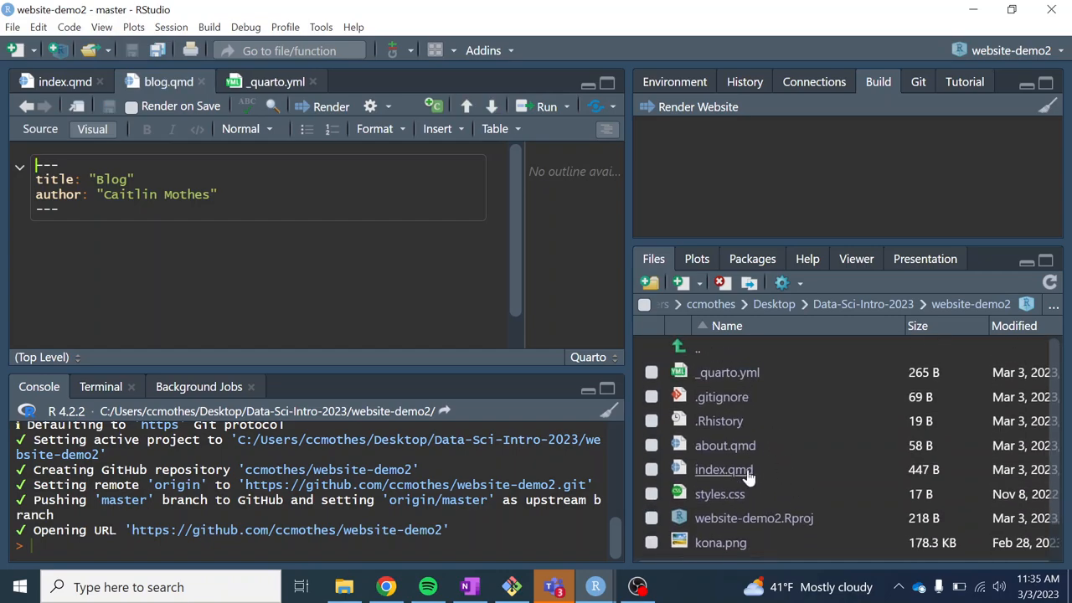
{"action": "scroll", "scroll_direction": "down", "scroll_amount": 3}
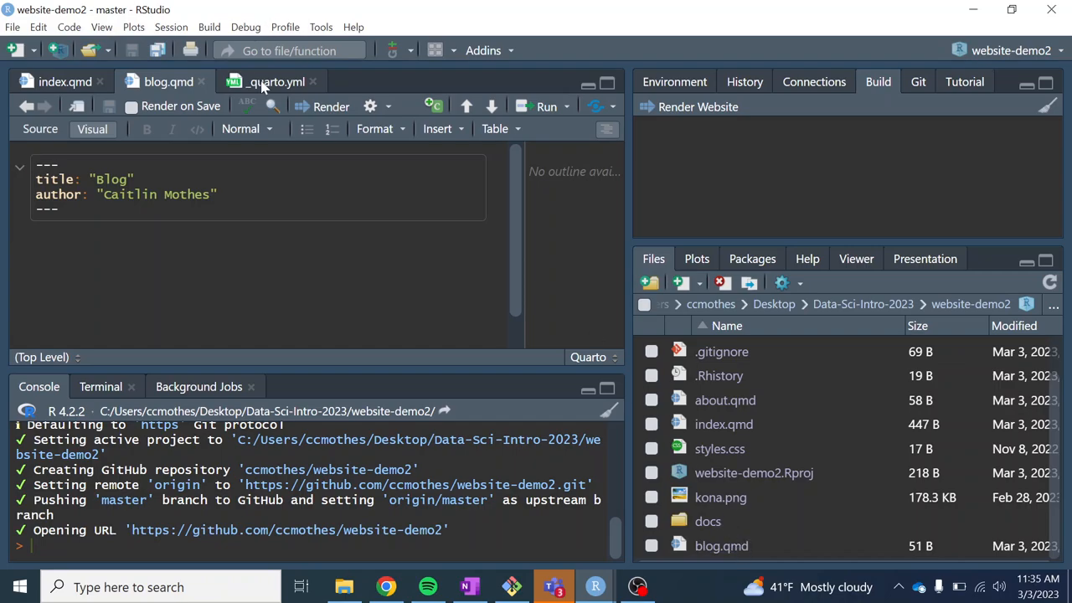
- In _quarto.yml, add a '- blog.qmd' navbar entry below about.qmd
{"action": "left_click", "coordinate": [275, 81]}
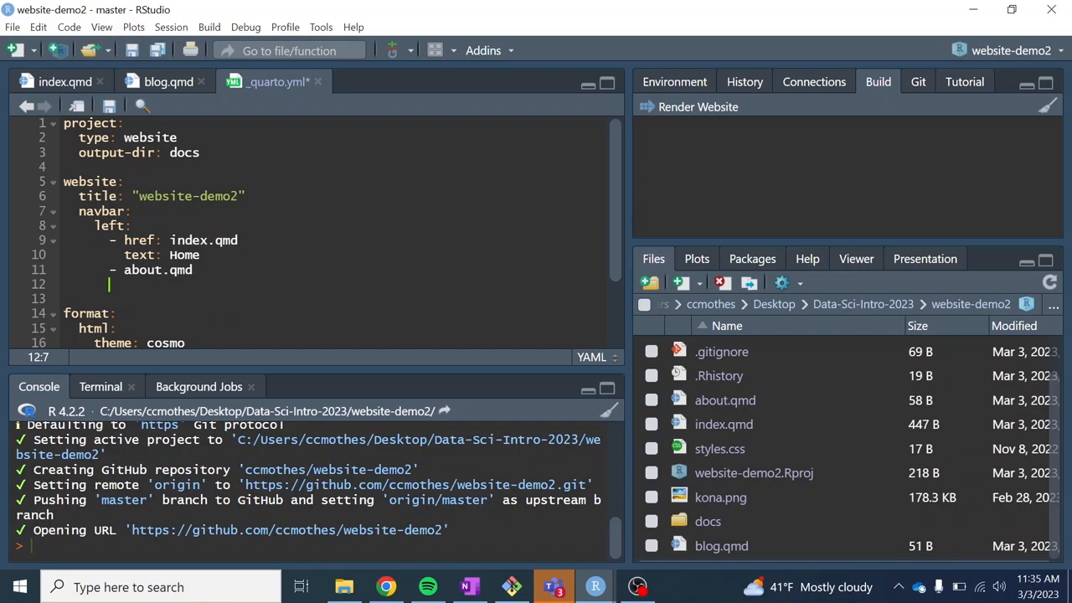
{"action": "double_click", "coordinate": [204, 239]}
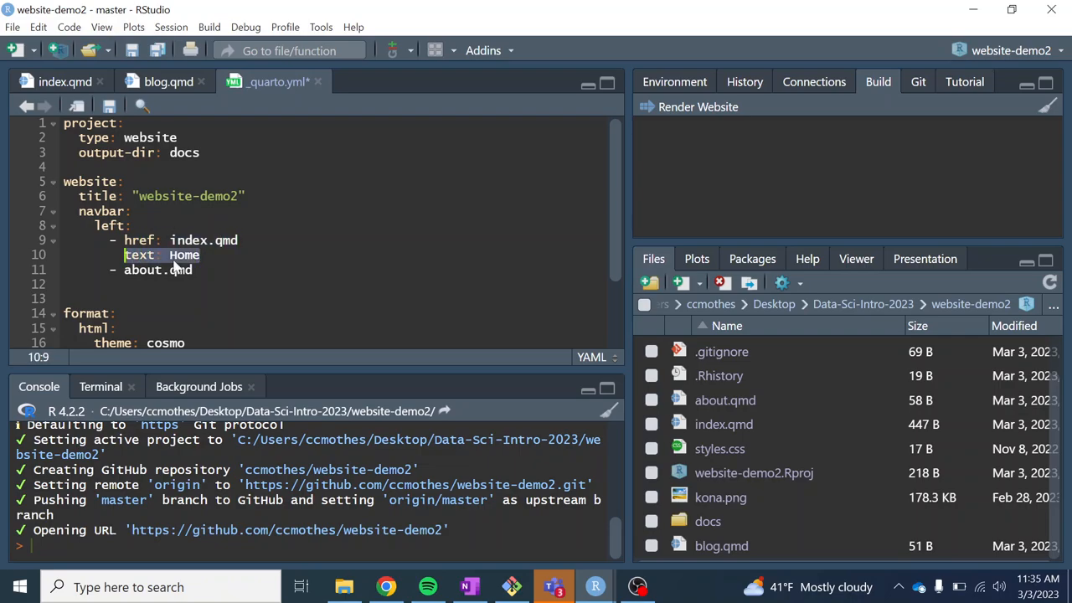
{"action": "left_click", "coordinate": [196, 270]}
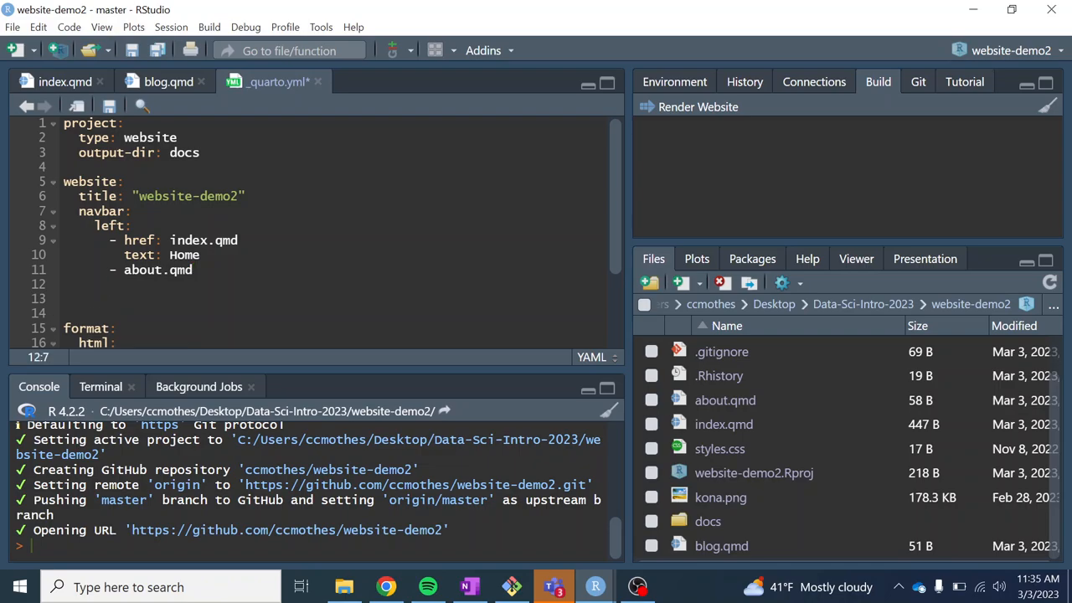
{"action": "type", "text": "-"}
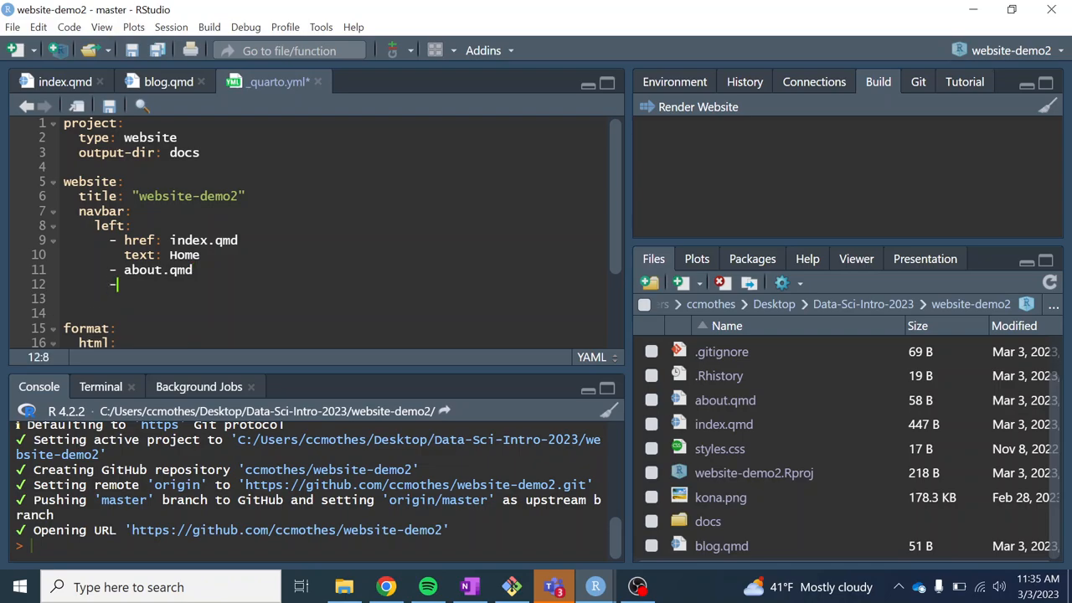
{"action": "type", "text": "blog"}
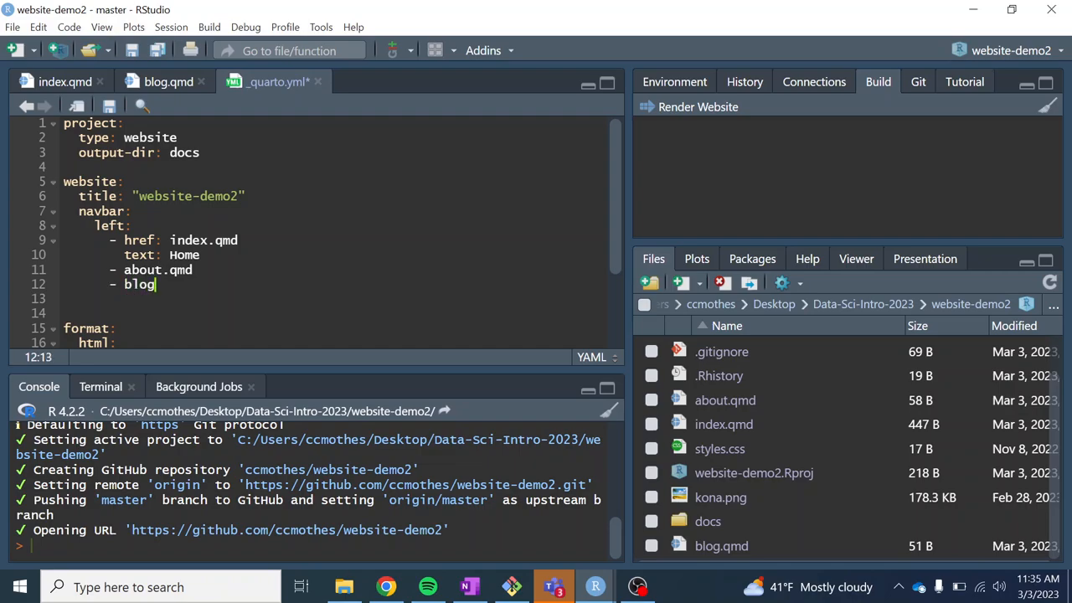
{"action": "type", "text": "."}
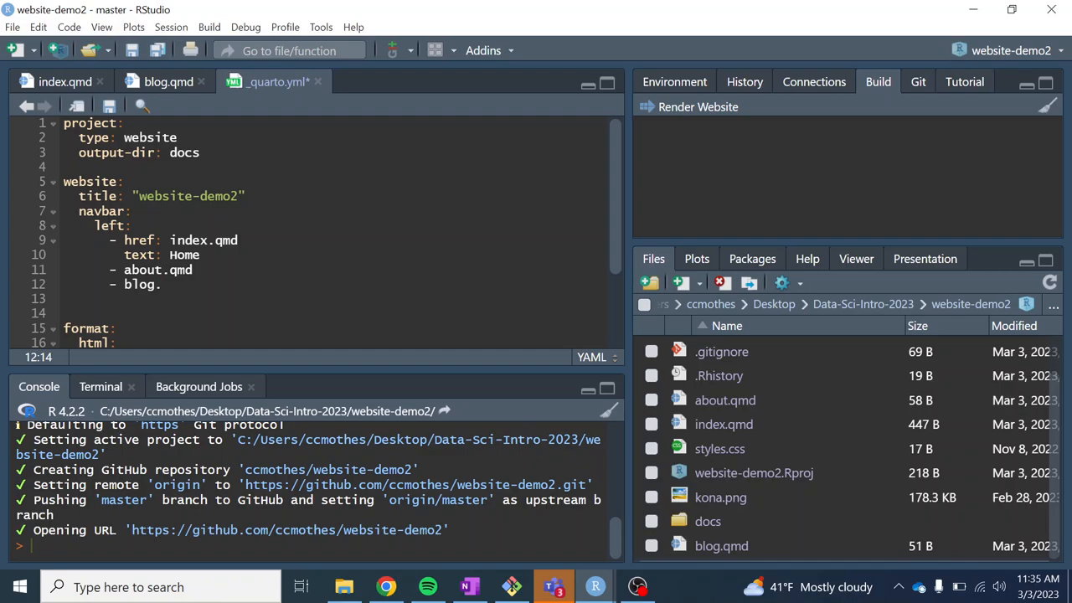
{"action": "type", "text": "qmd"}
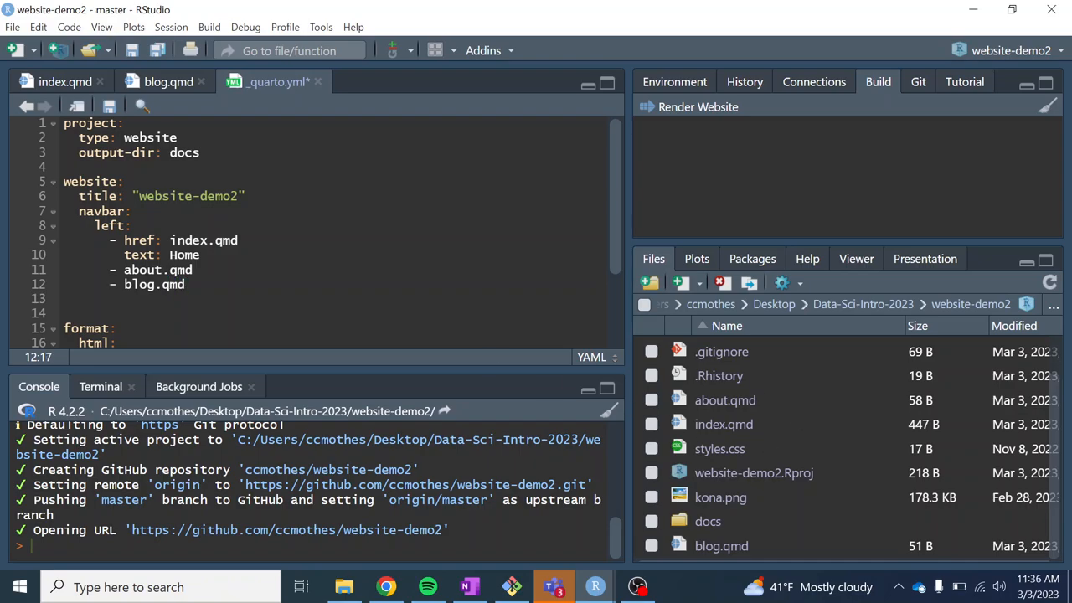
{"action": "mouse_move", "coordinate": [125, 111]}
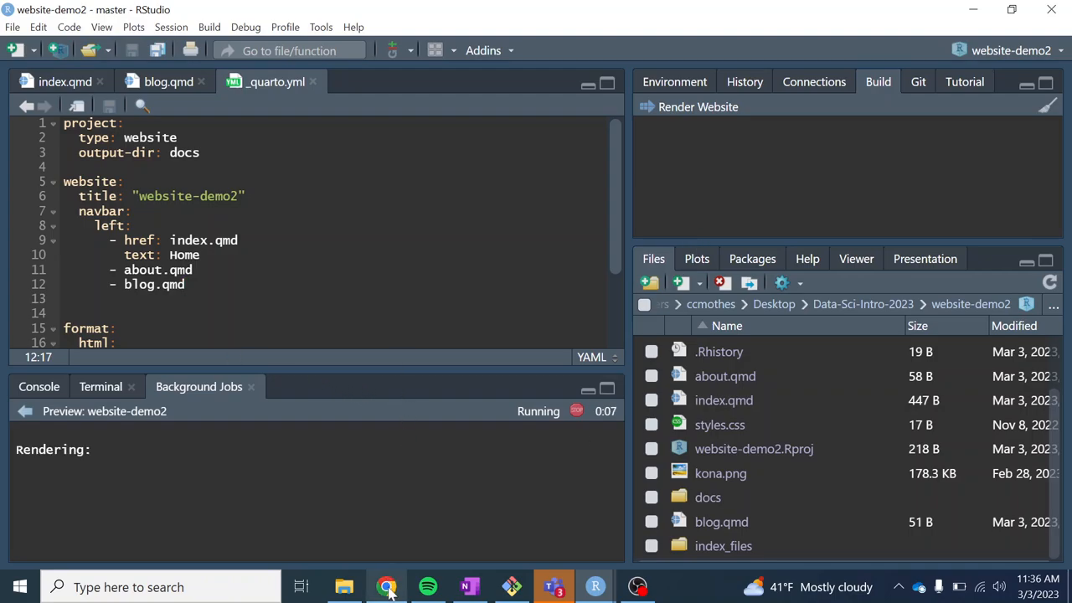
{"action": "mouse_move", "coordinate": [387, 586]}
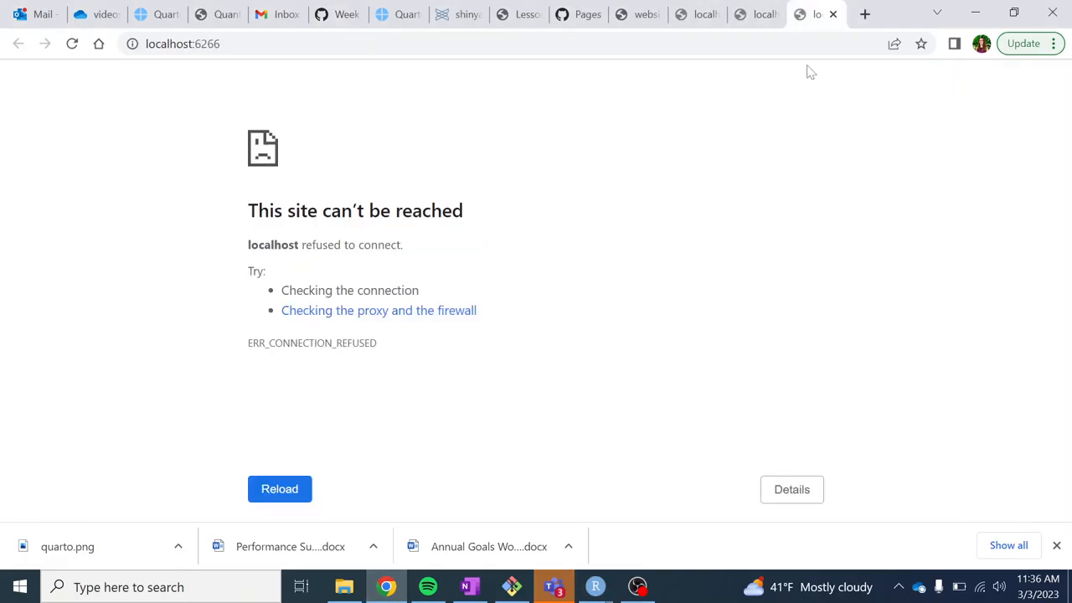
- Open the new Blog page from the local site preview's navbar
{"action": "left_click", "coordinate": [594, 586]}
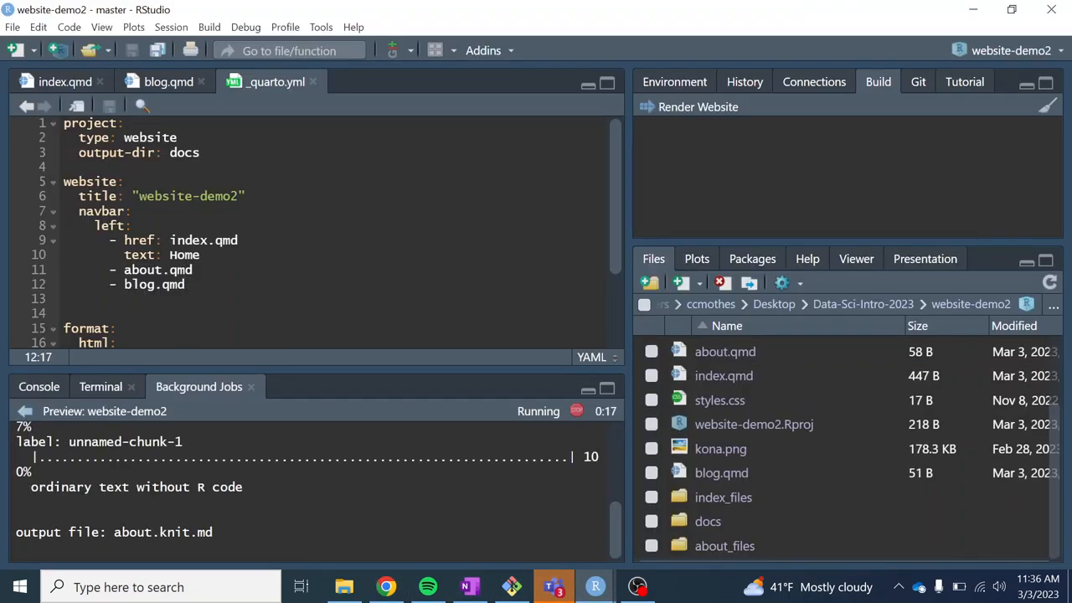
{"action": "left_click_drag", "start_coordinate": [334, 368], "coordinate": [335, 289]}
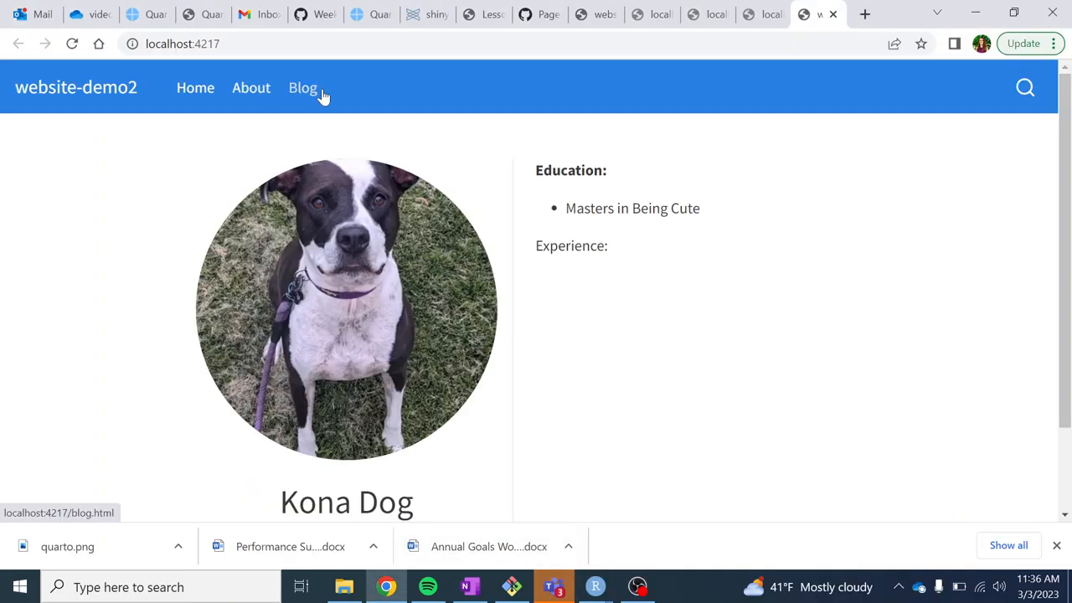
{"action": "left_click", "coordinate": [302, 87]}
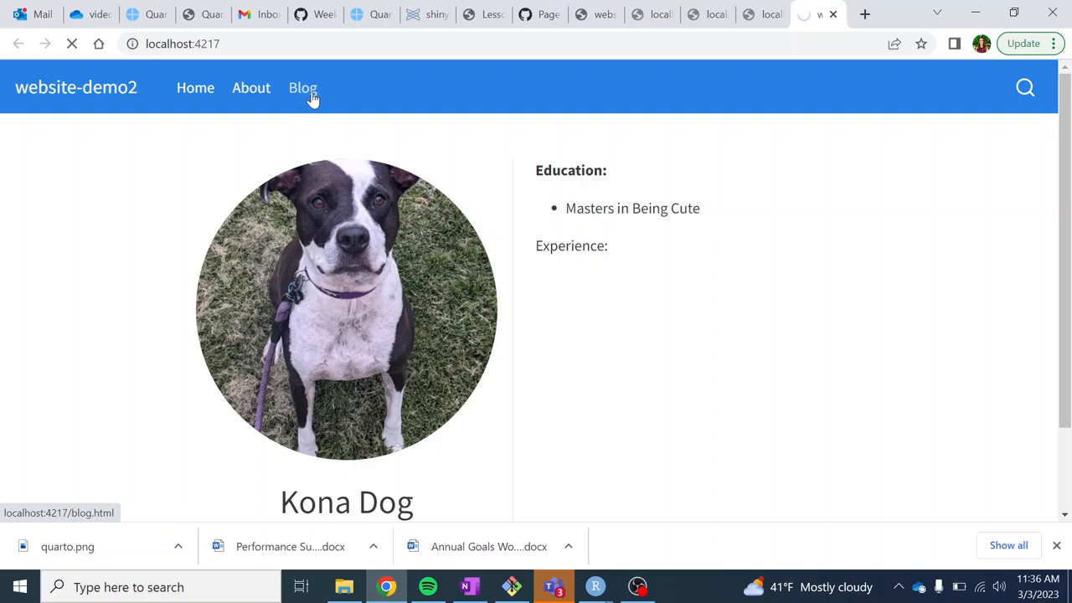
{"action": "left_click", "coordinate": [302, 87]}
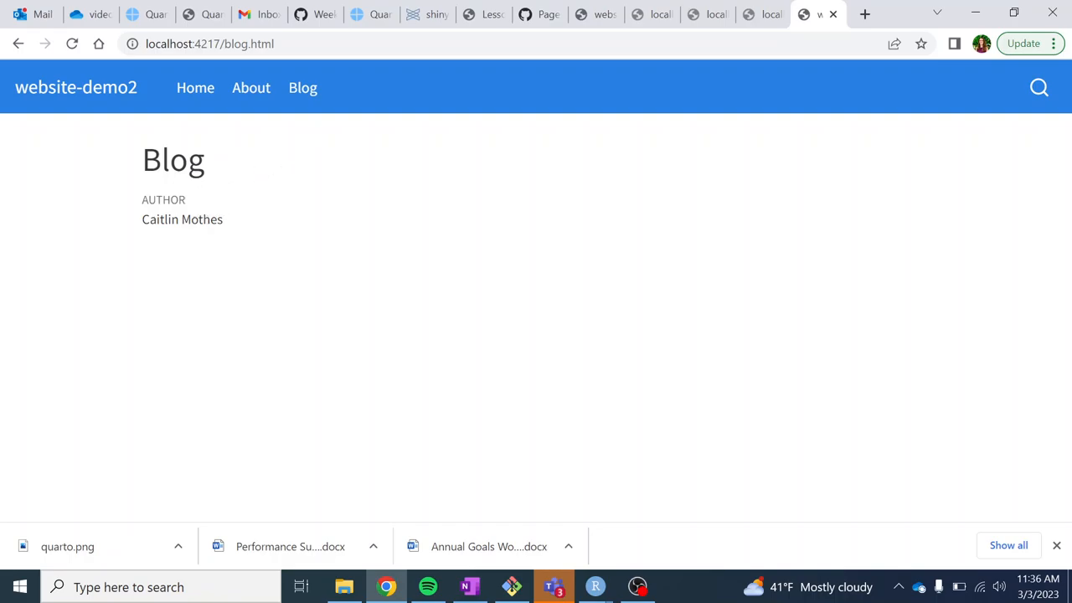
{"action": "mouse_move", "coordinate": [231, 203]}
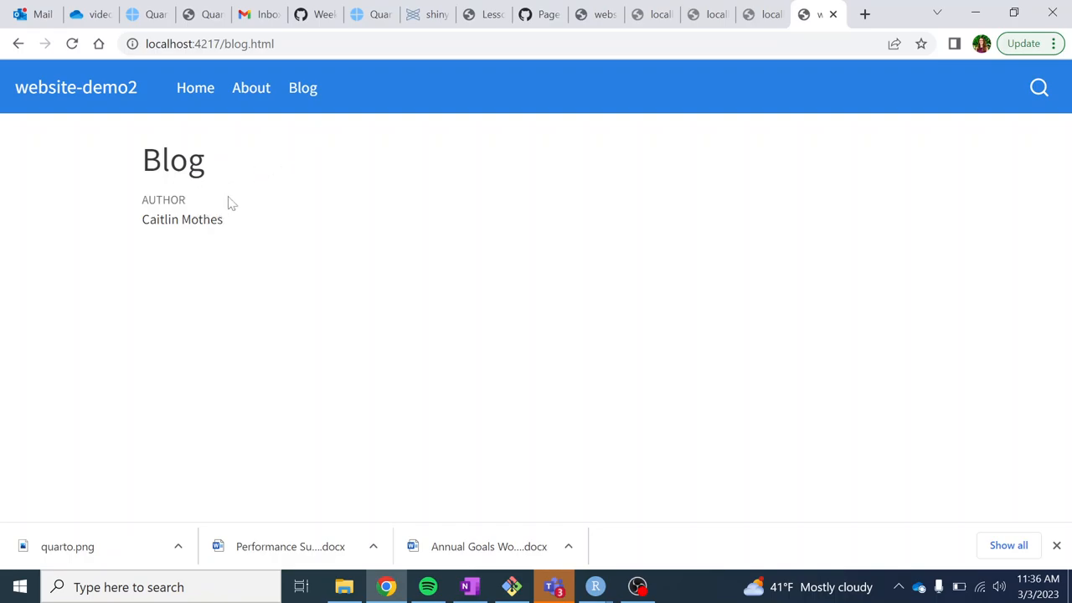
{"action": "mouse_move", "coordinate": [358, 114]}
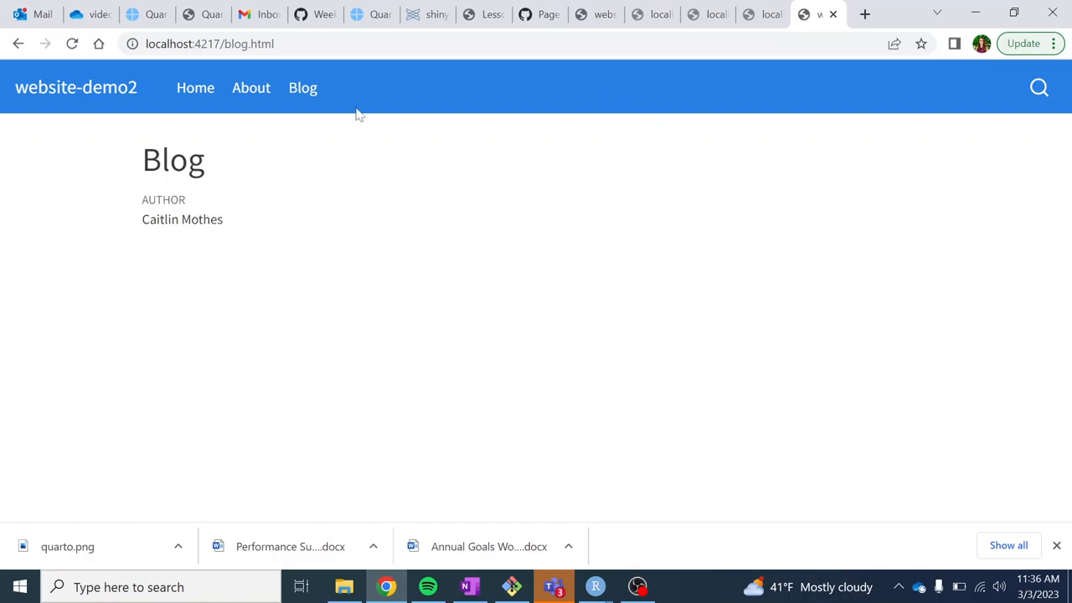
- Bring the website-demo2 RStudio project window back to the front
{"action": "left_click", "coordinate": [595, 586]}
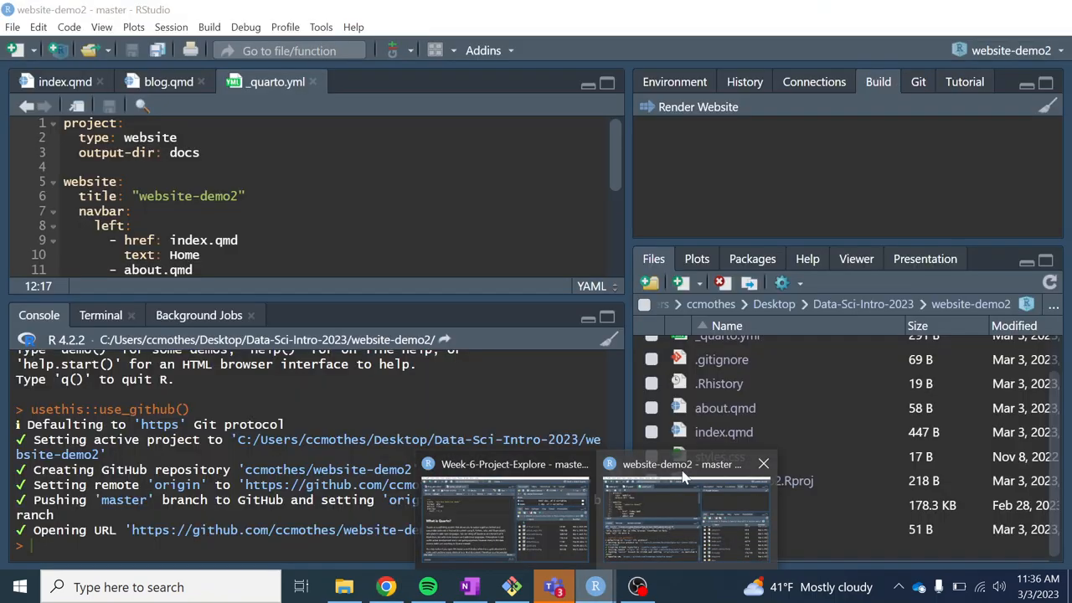
{"action": "left_click", "coordinate": [385, 586]}
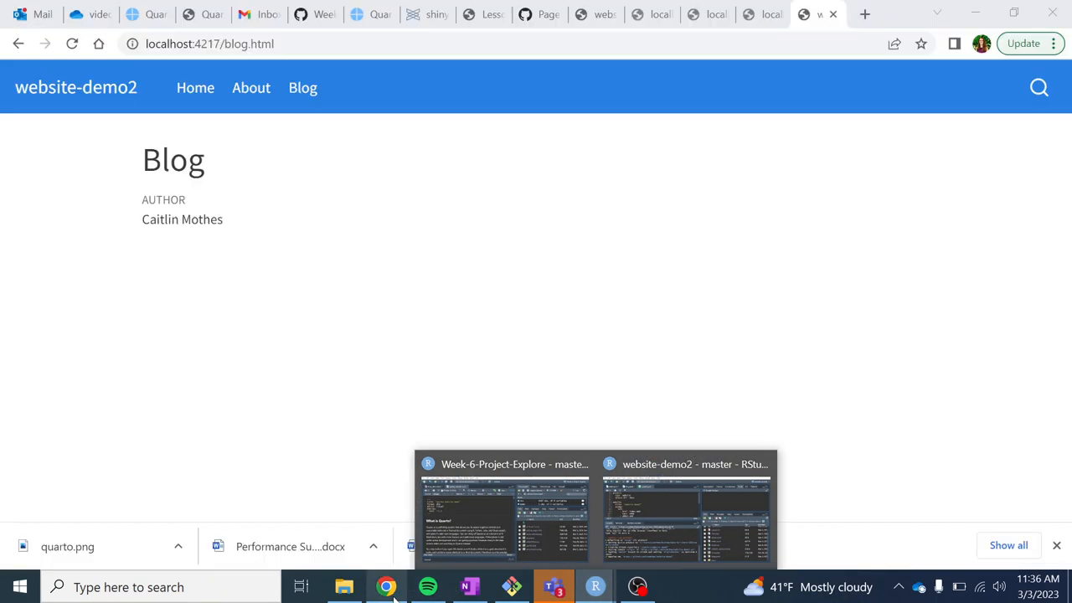
{"action": "mouse_move", "coordinate": [385, 586]}
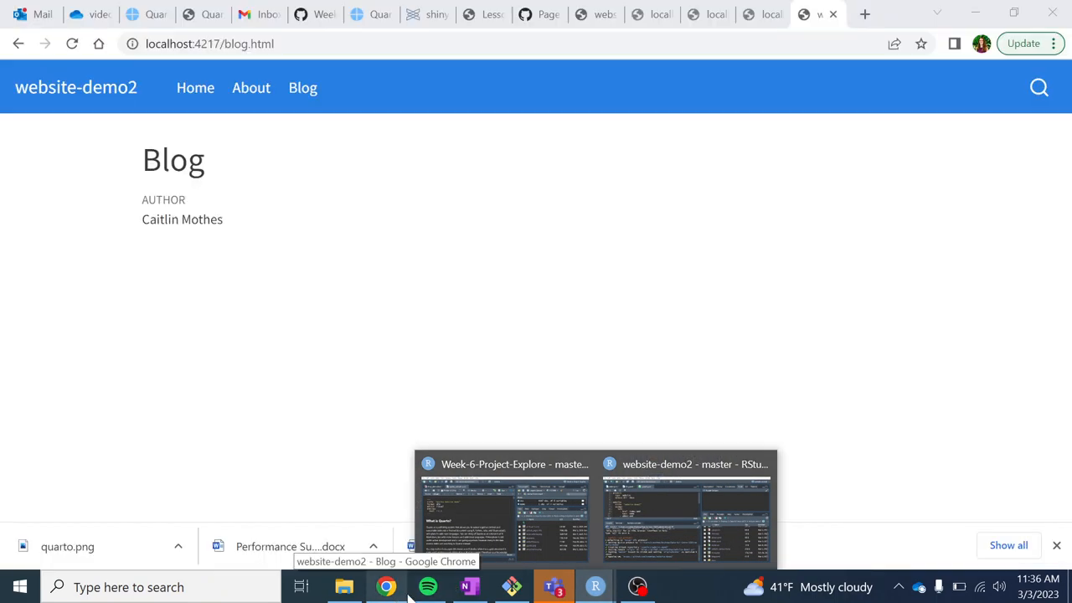
{"action": "mouse_move", "coordinate": [661, 483]}
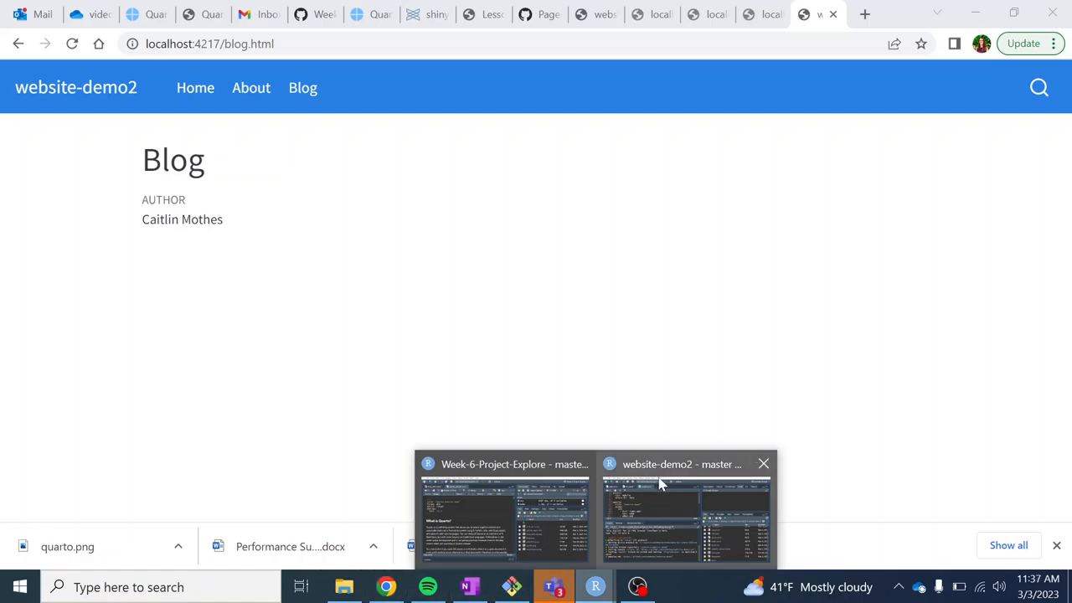
{"action": "left_click", "coordinate": [687, 511]}
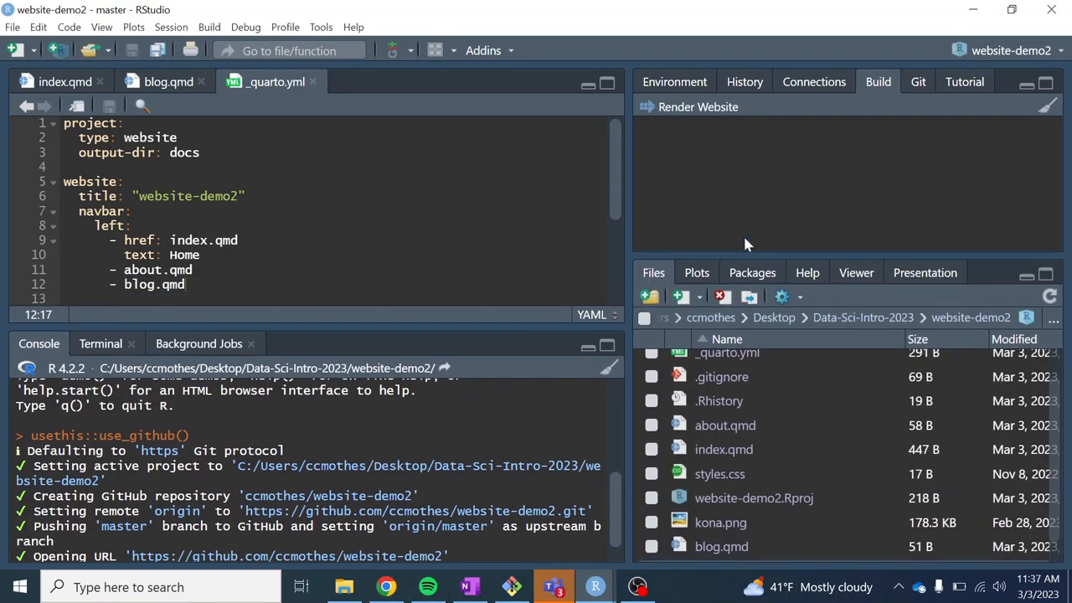
- Enlarge the console pane and stage all project changes with git add in the Terminal
{"action": "left_click_drag", "start_coordinate": [124, 331], "coordinate": [124, 271]}
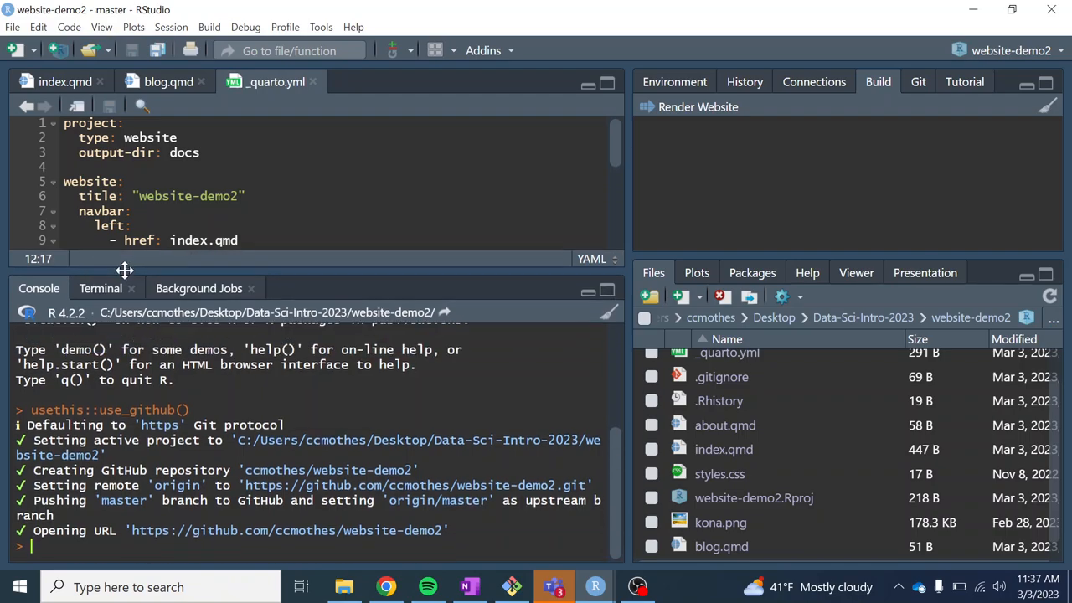
{"action": "left_click", "coordinate": [100, 284]}
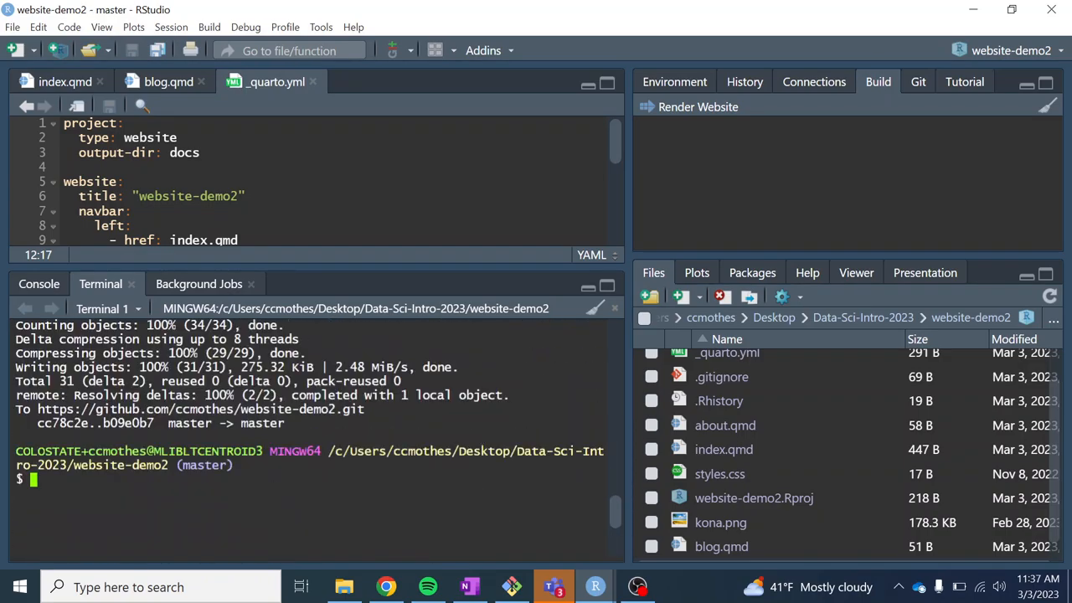
{"action": "type", "text": "git ad"}
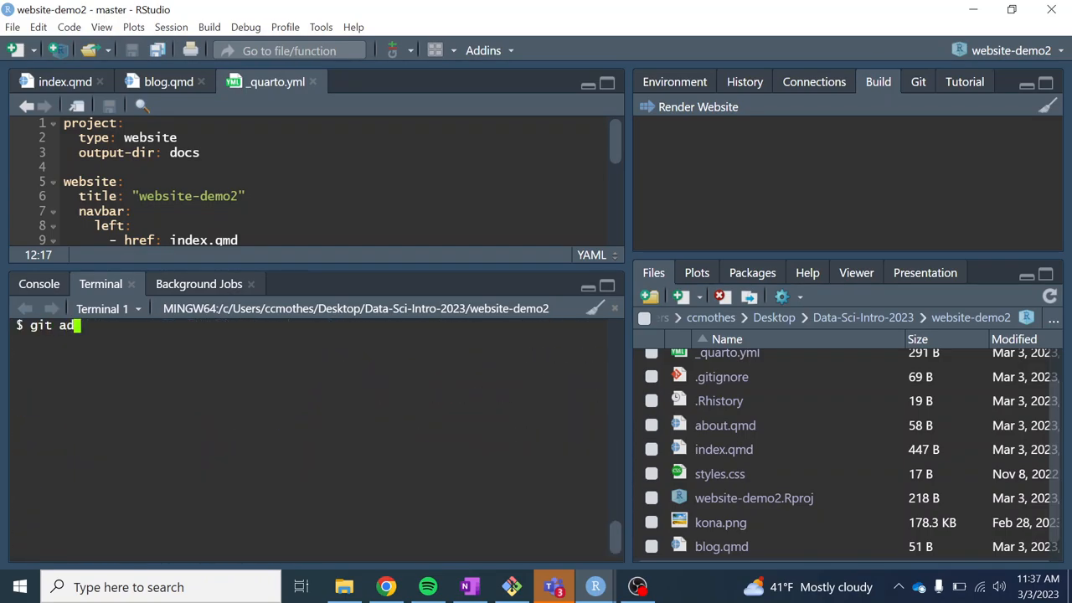
{"action": "key", "text": "Return"}
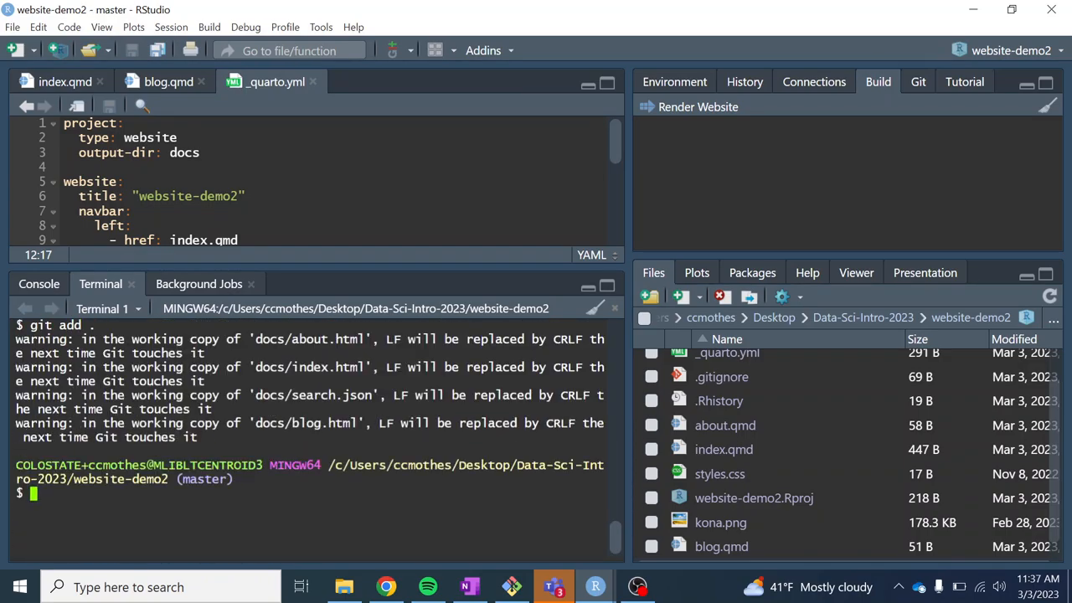
- Commit the staged changes with message 'customize' and git push to GitHub
{"action": "type", "text": "git comm"}
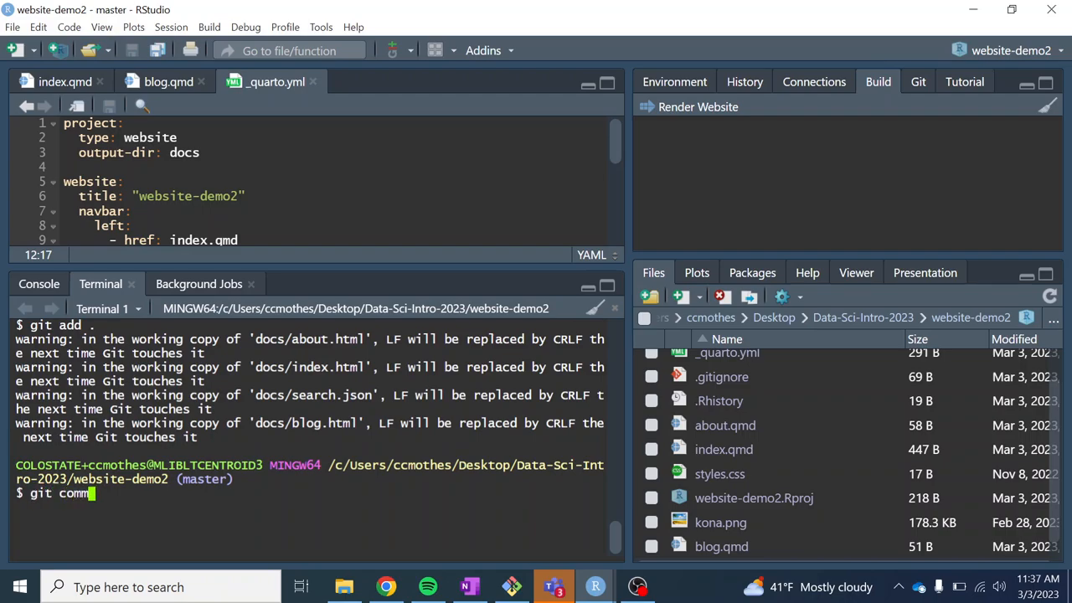
{"action": "type", "text": "it -m \""}
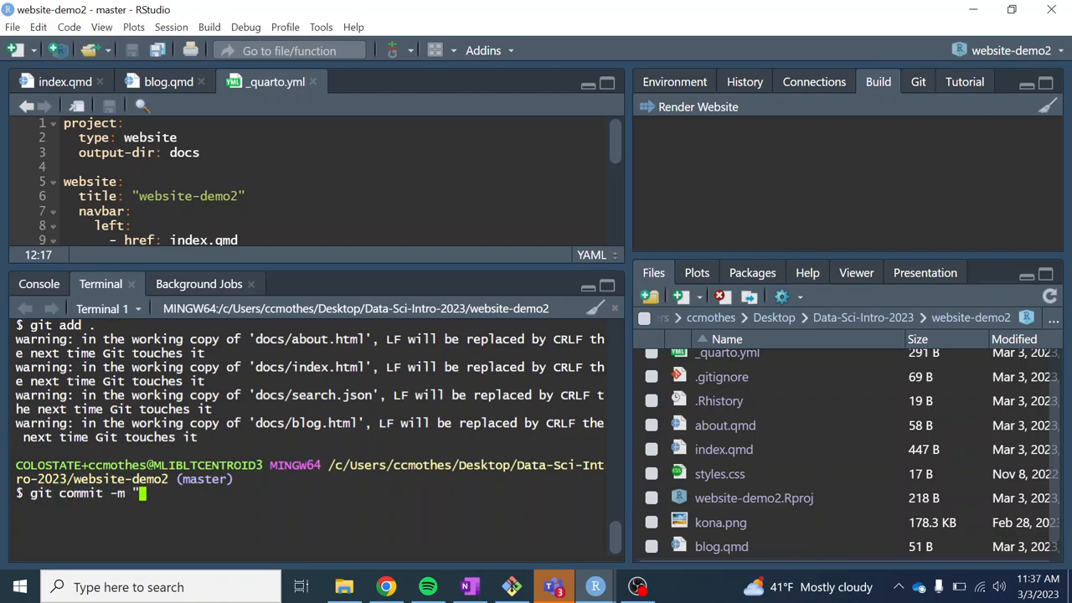
{"action": "type", "text": "cust"}
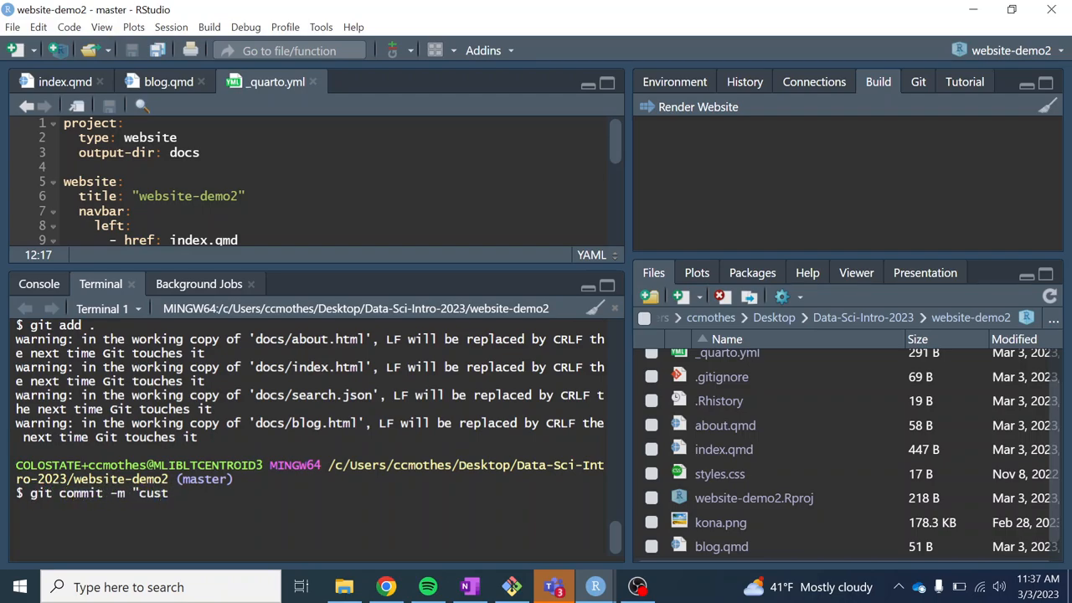
{"action": "type", "text": "omize"}
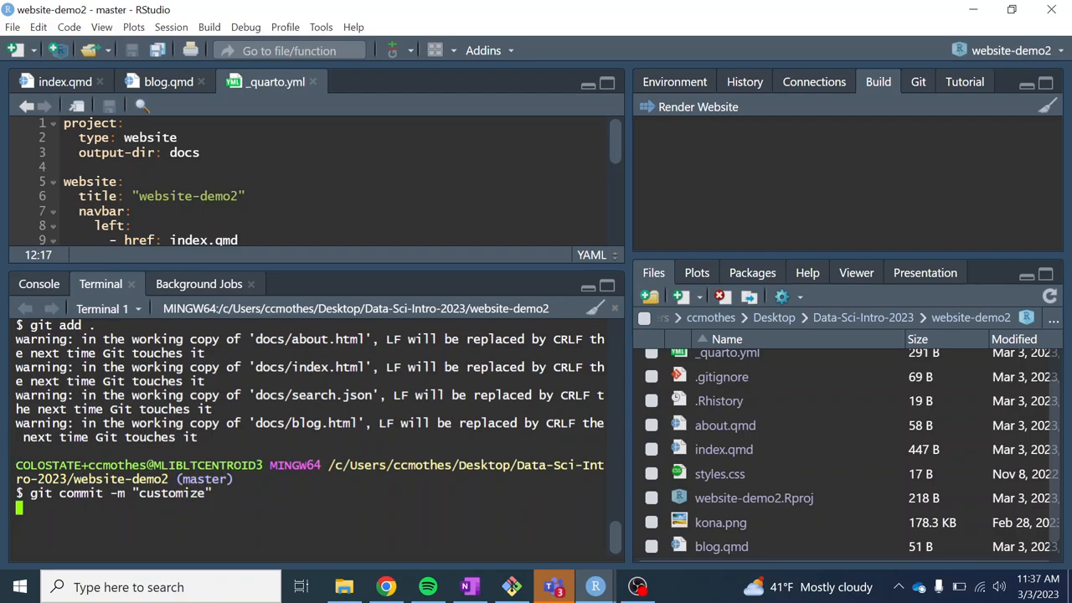
{"action": "key", "text": "Return"}
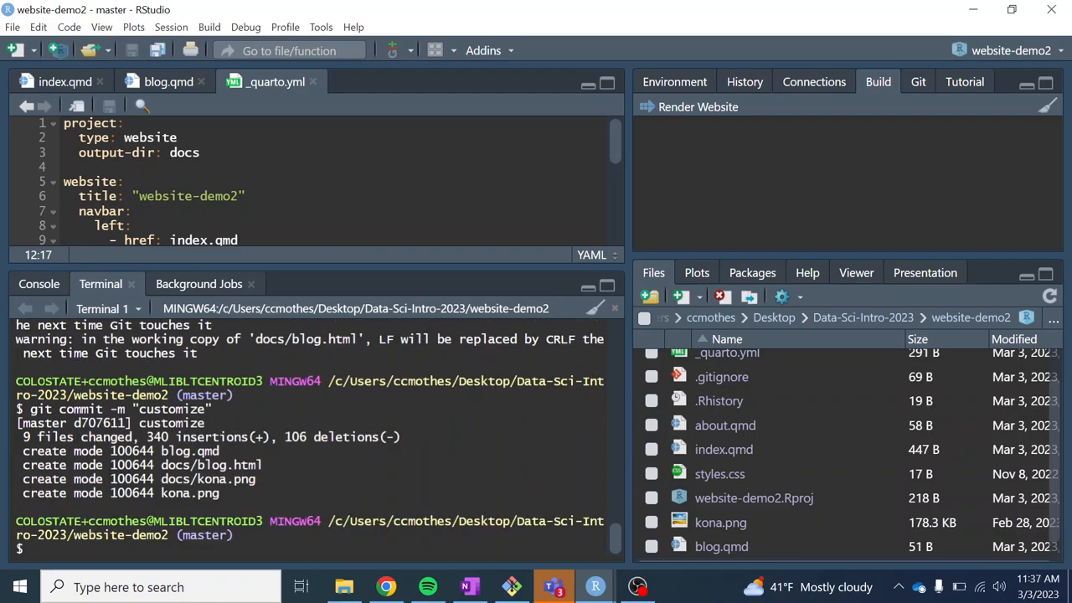
{"action": "type", "text": "git push"}
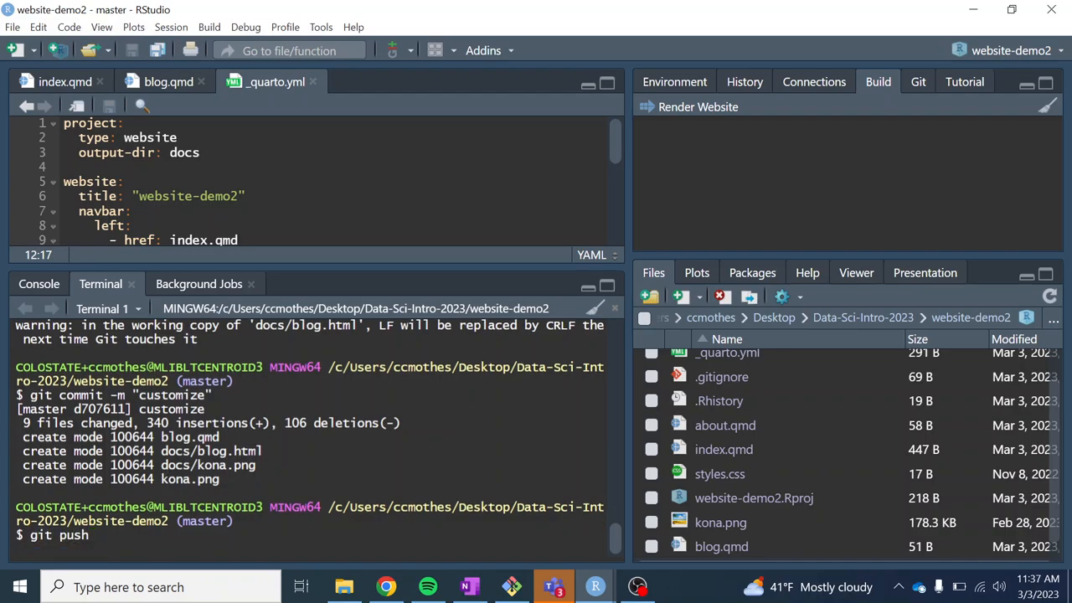
{"action": "key", "text": "Return"}
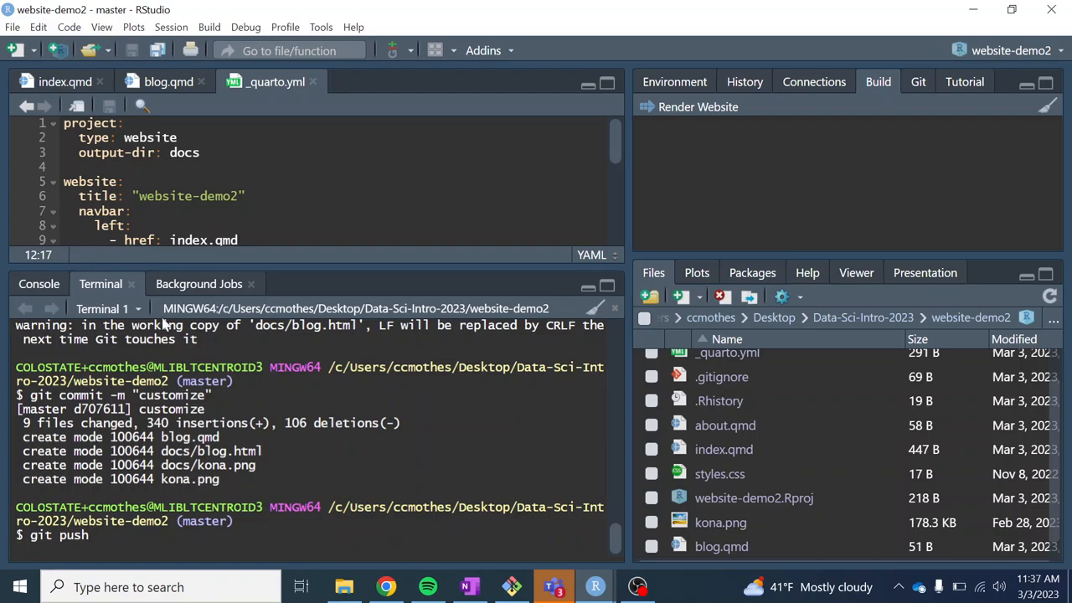
{"action": "key", "text": "Return"}
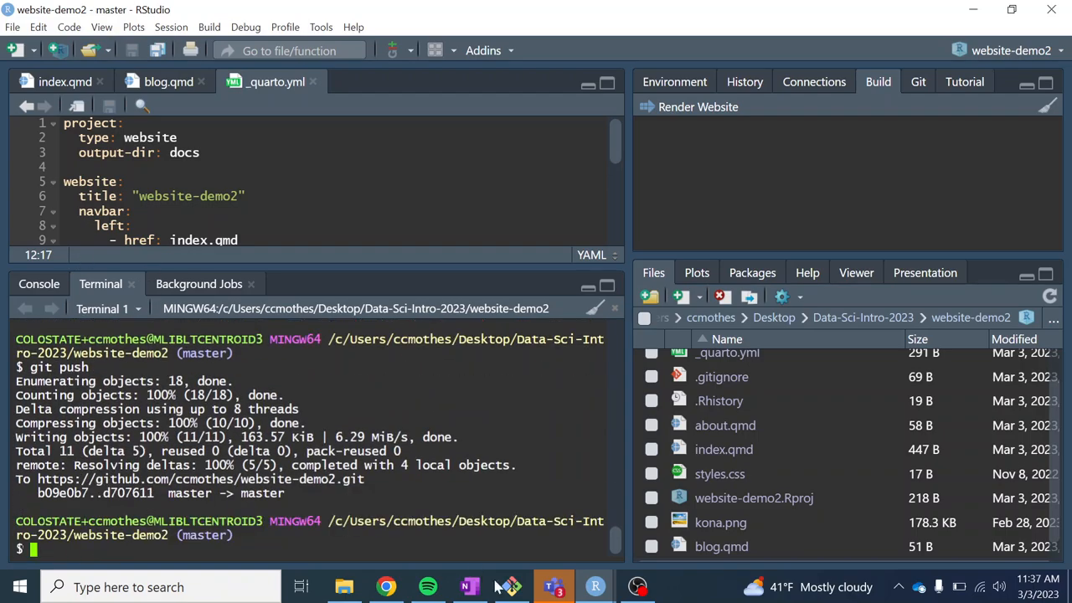
- Close the leftover preview and live-site tabs and check the new pages-build-deployment run
{"action": "left_click", "coordinate": [385, 586]}
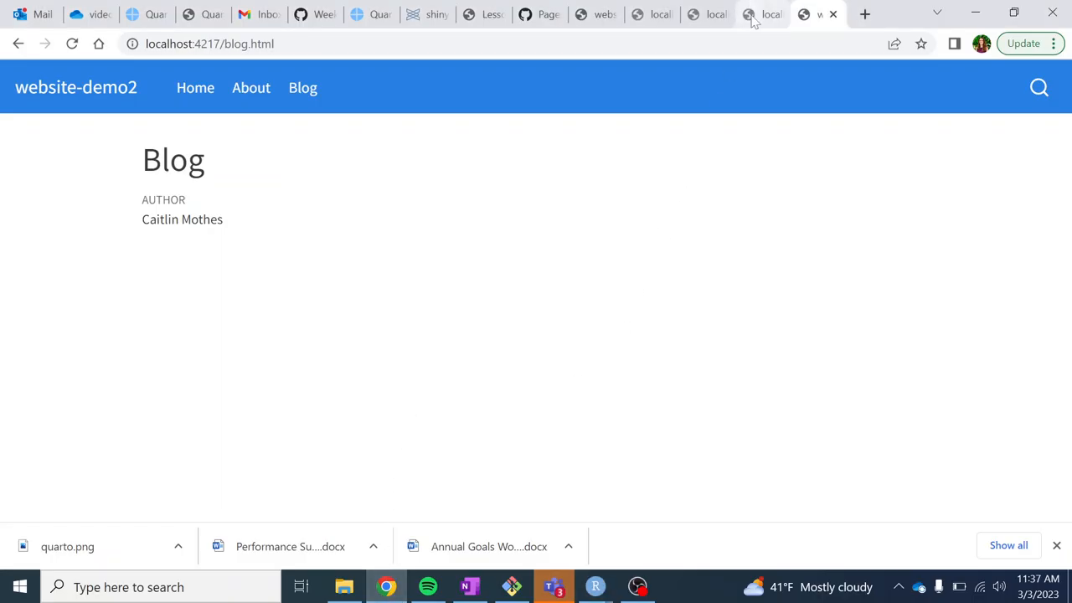
{"action": "left_click", "coordinate": [812, 15]}
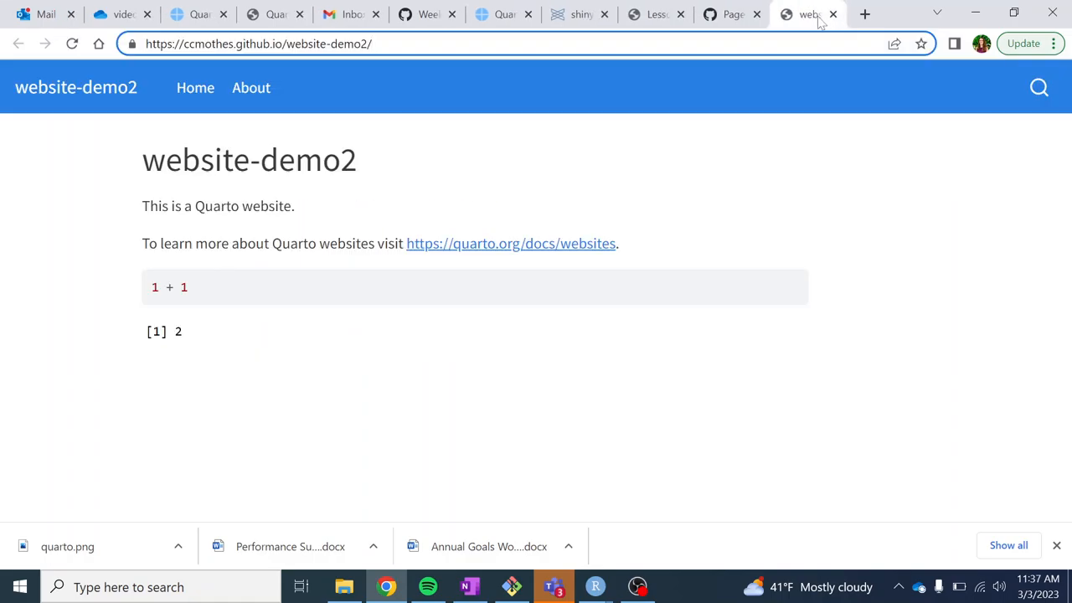
{"action": "left_click", "coordinate": [795, 14]}
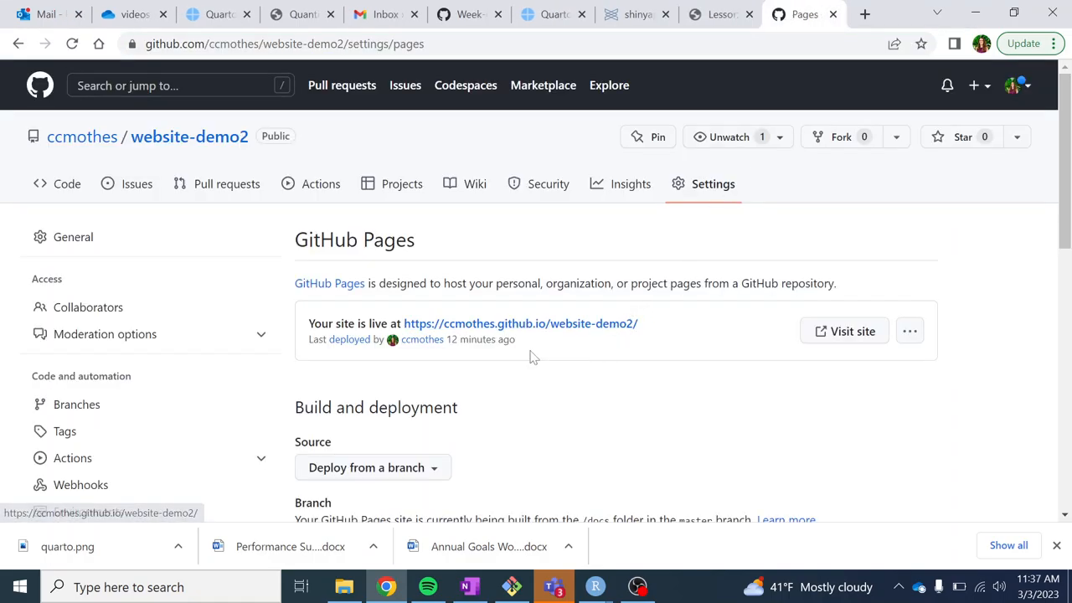
{"action": "mouse_move", "coordinate": [226, 183]}
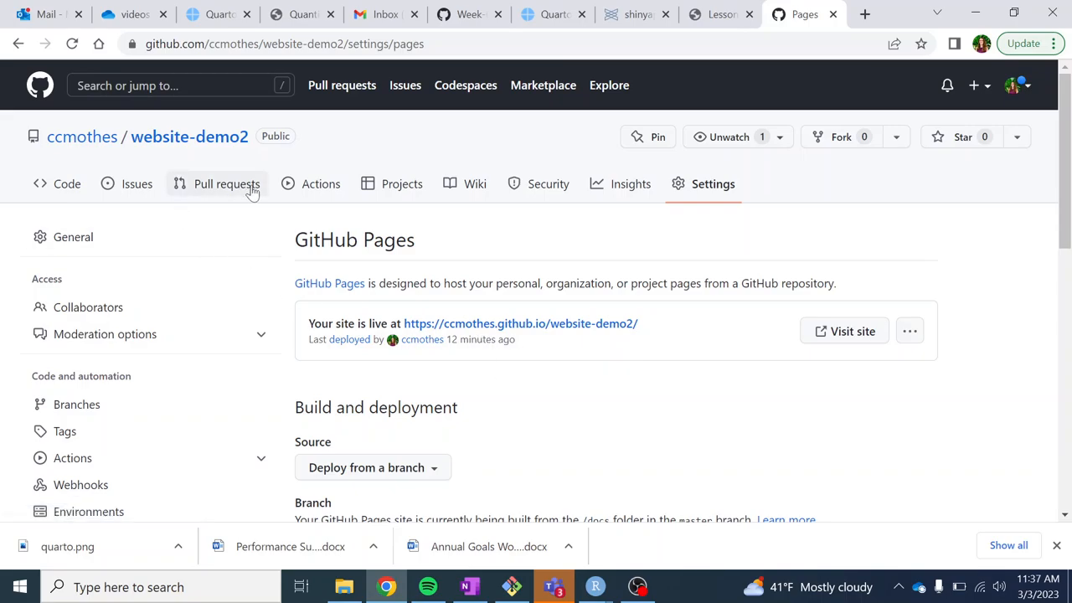
{"action": "left_click", "coordinate": [320, 184]}
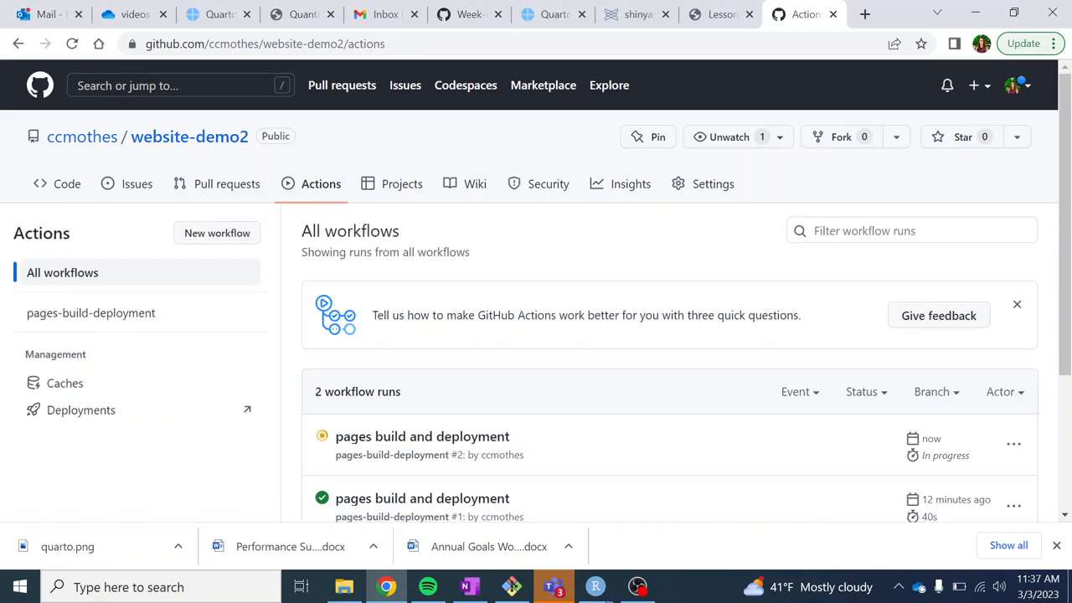
{"action": "scroll", "scroll_direction": "down", "scroll_amount": 3}
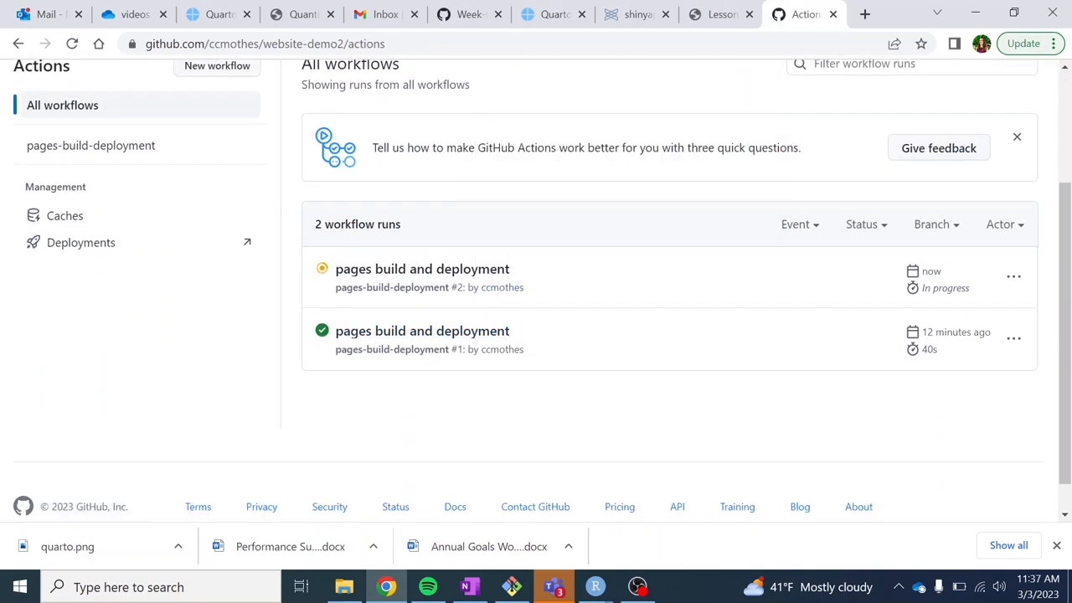
{"action": "scroll", "scroll_direction": "up", "scroll_amount": 3}
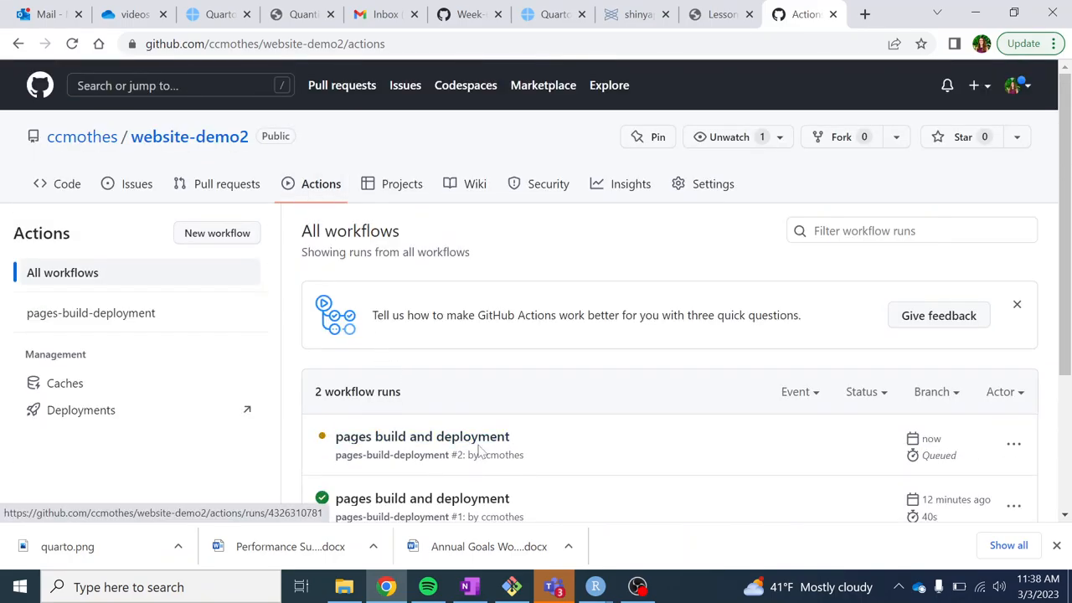
{"action": "mouse_move", "coordinate": [422, 436]}
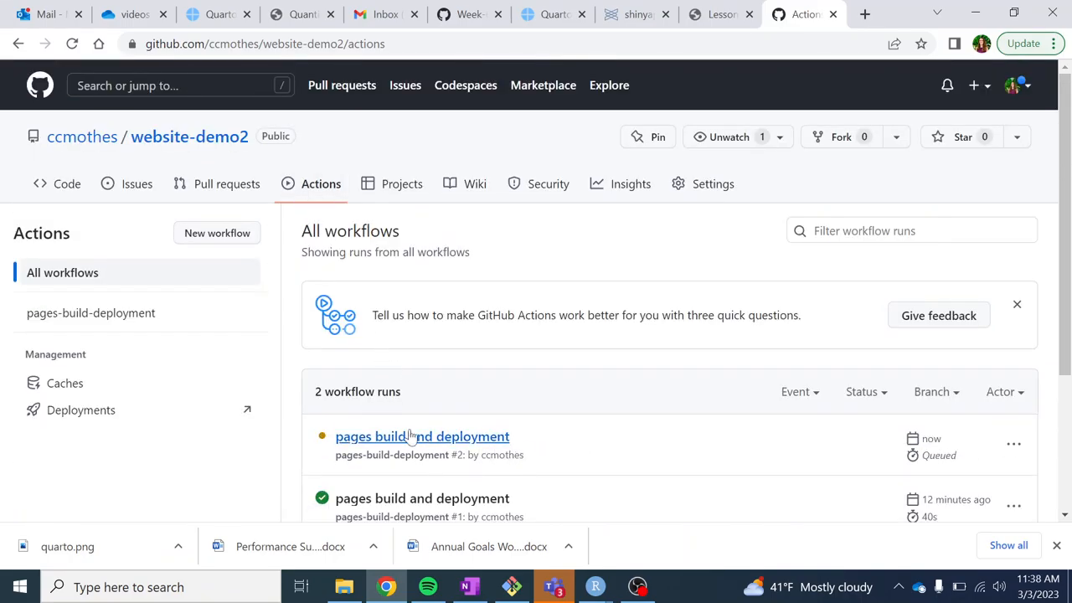
{"action": "mouse_move", "coordinate": [938, 455]}
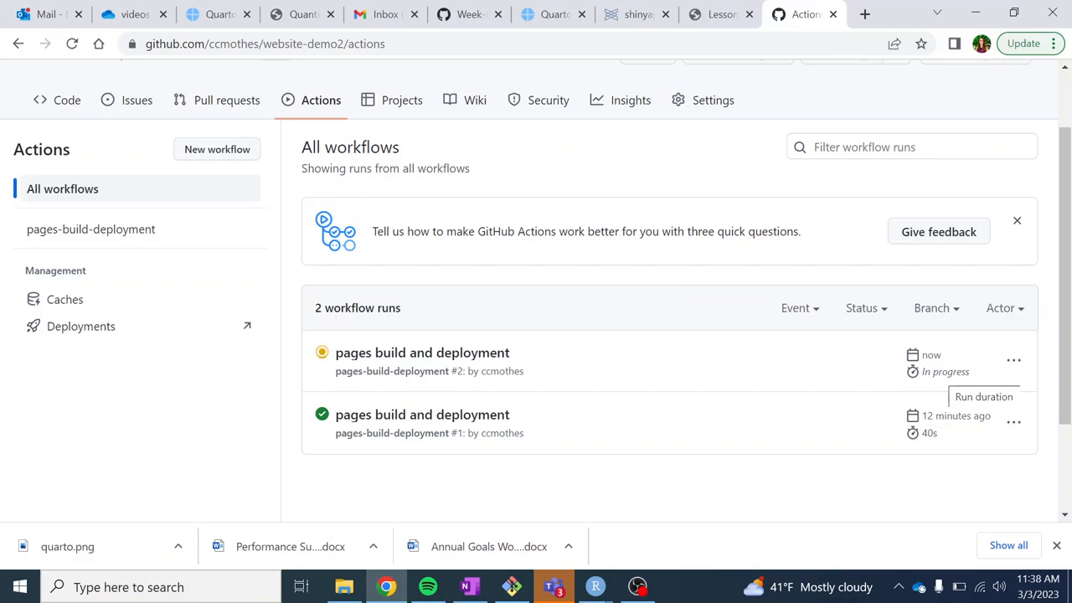
{"action": "scroll", "scroll_direction": "up", "scroll_amount": 3}
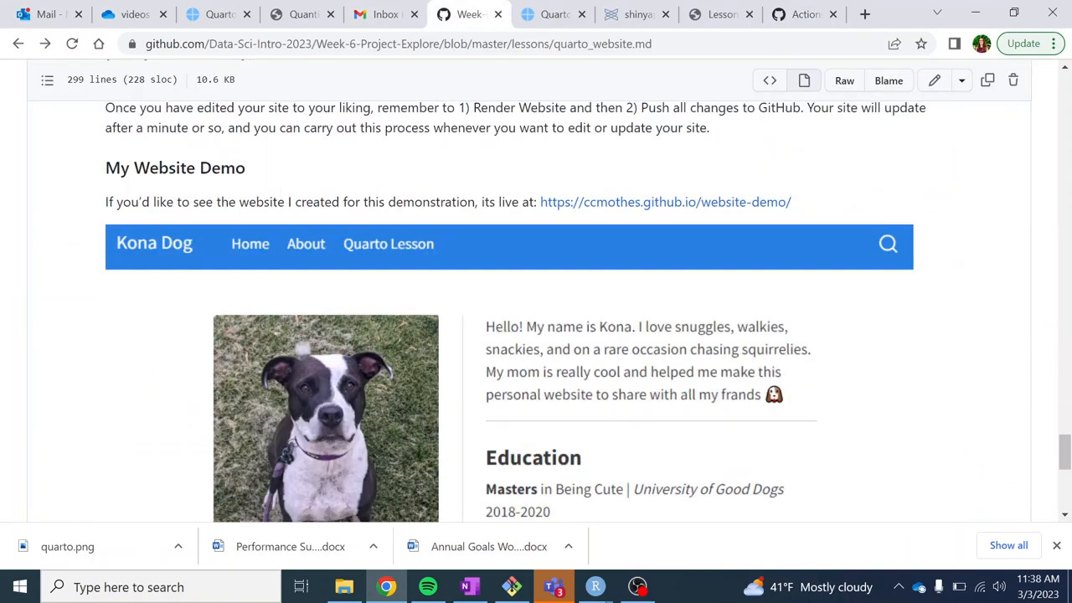
- Scroll the lesson between the Website Themes and My Website Demo sections
{"action": "scroll", "scroll_direction": "up", "scroll_amount": 3}
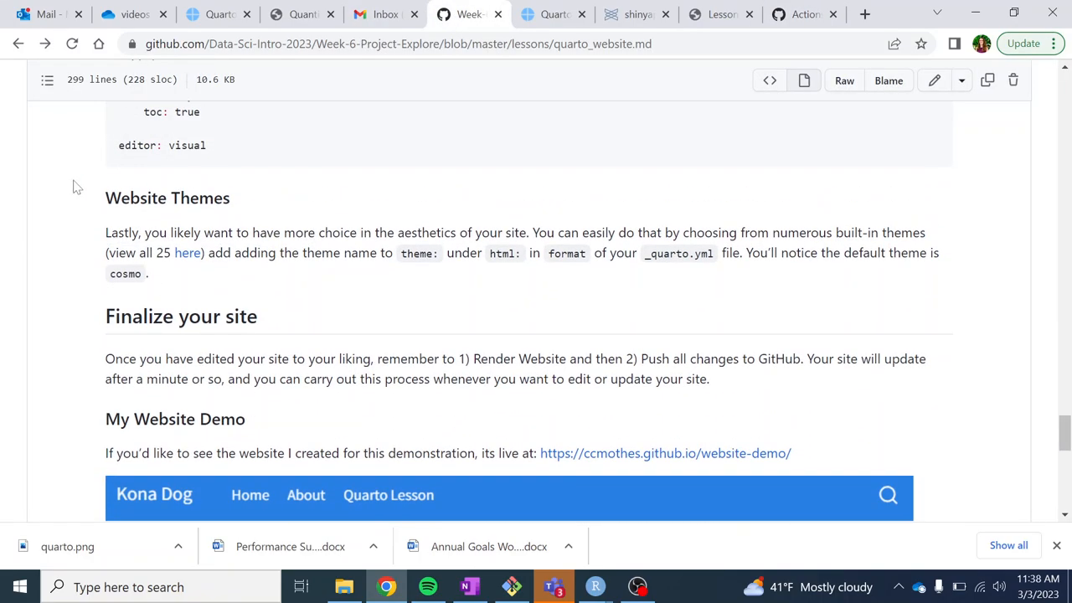
{"action": "mouse_move", "coordinate": [94, 198]}
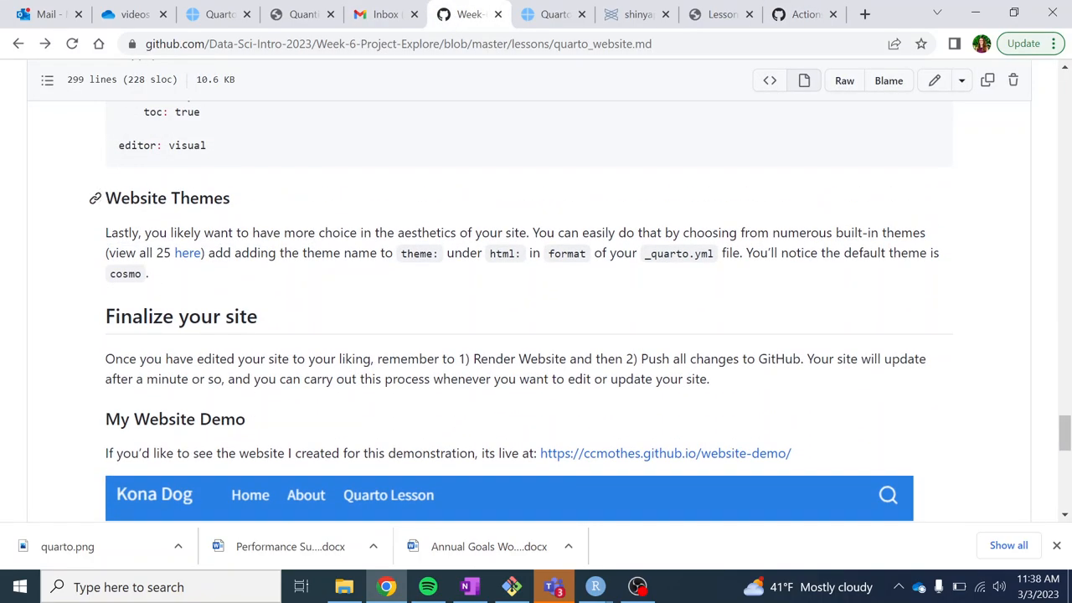
{"action": "mouse_move", "coordinate": [224, 183]}
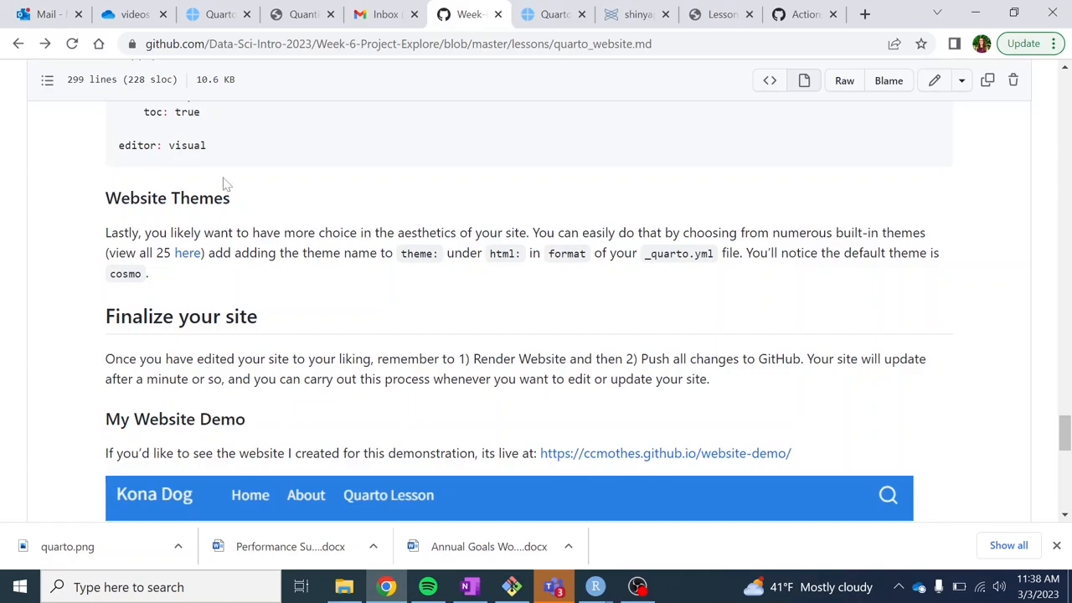
{"action": "scroll", "scroll_direction": "down", "scroll_amount": 3}
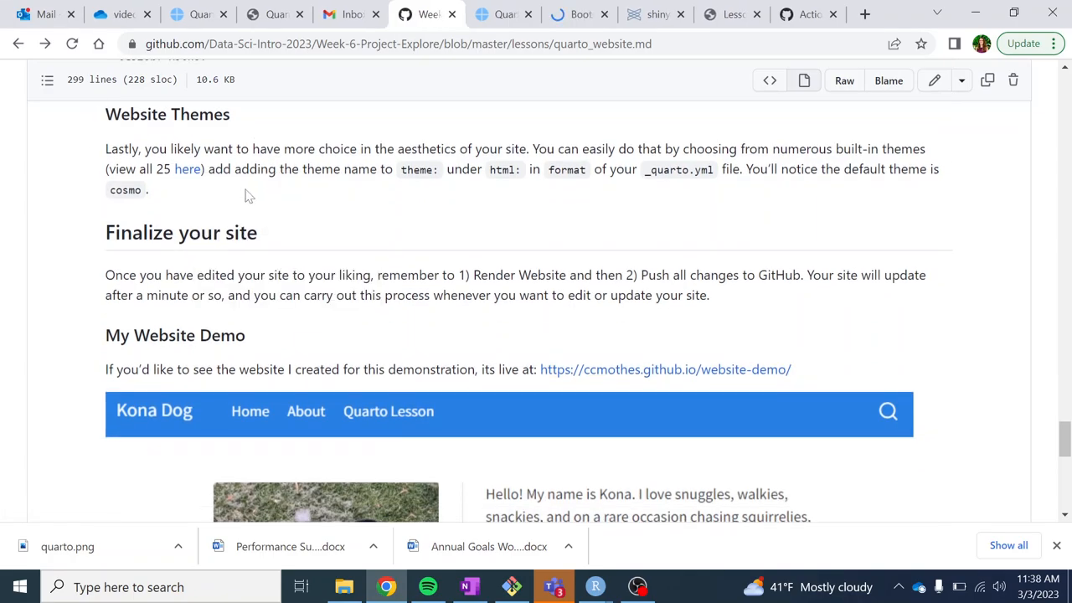
{"action": "mouse_move", "coordinate": [395, 134]}
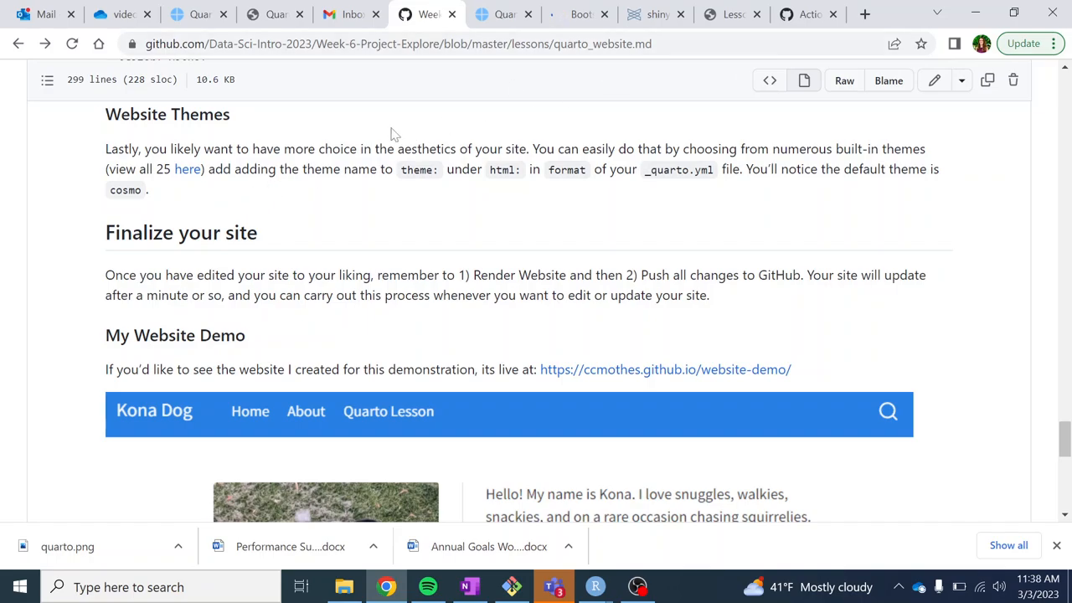
{"action": "scroll", "scroll_direction": "down", "scroll_amount": 3}
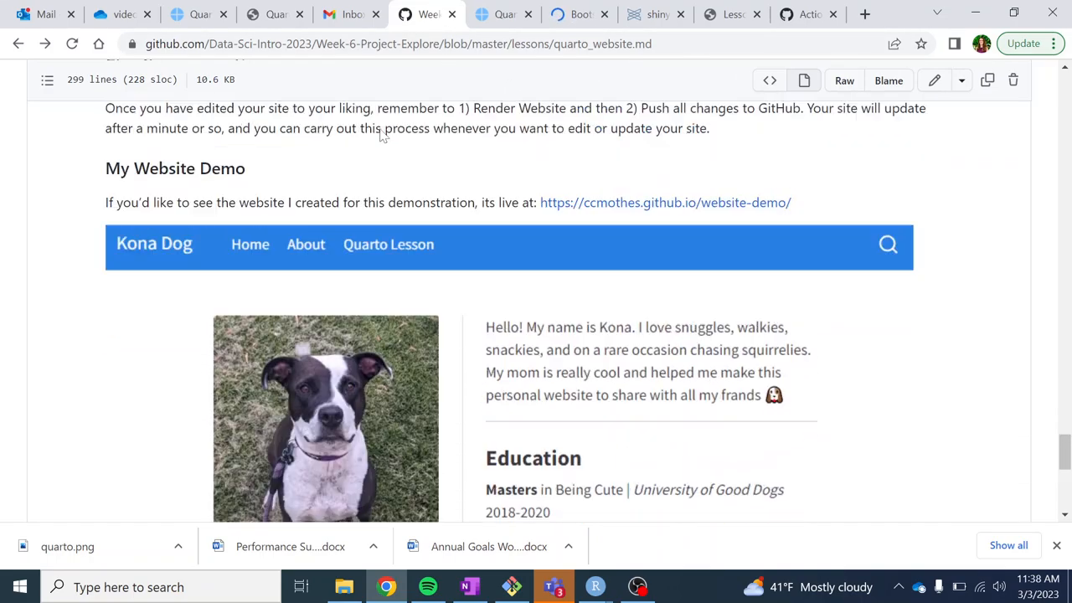
{"action": "scroll", "scroll_direction": "up", "scroll_amount": 3}
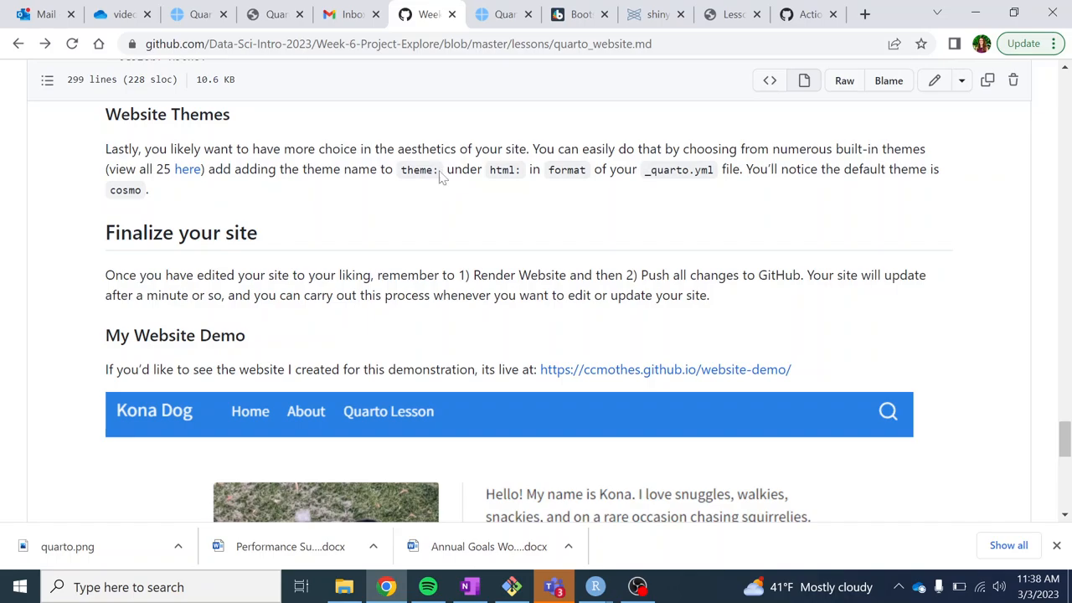
{"action": "mouse_move", "coordinate": [442, 178]}
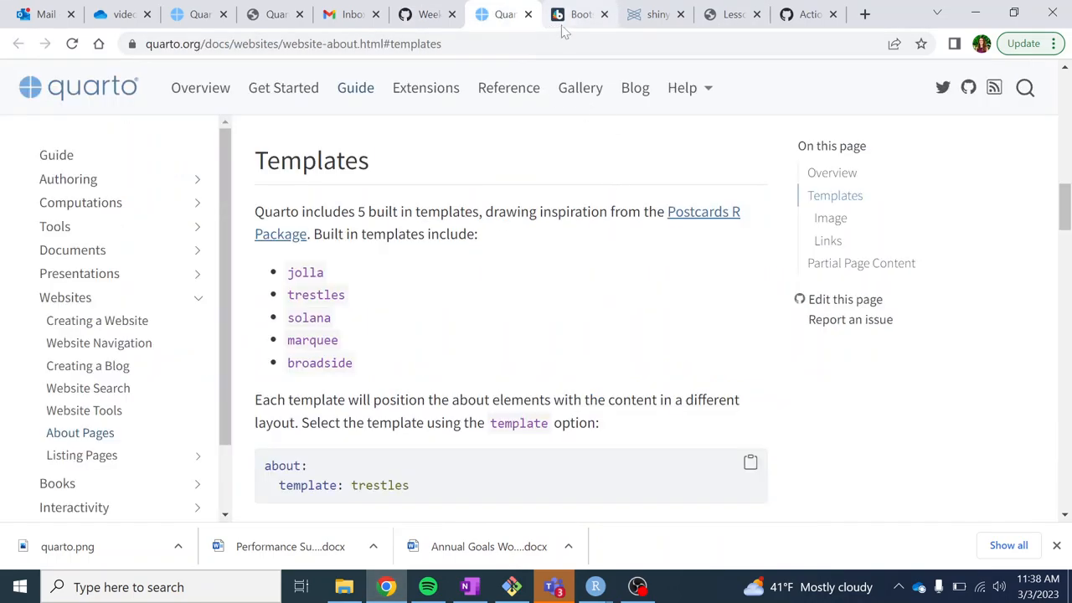
- Browse the Bootswatch gallery past Cerulean, Cosmo and Cyborg to Darkly, Flatly and Journal
{"action": "left_click", "coordinate": [573, 14]}
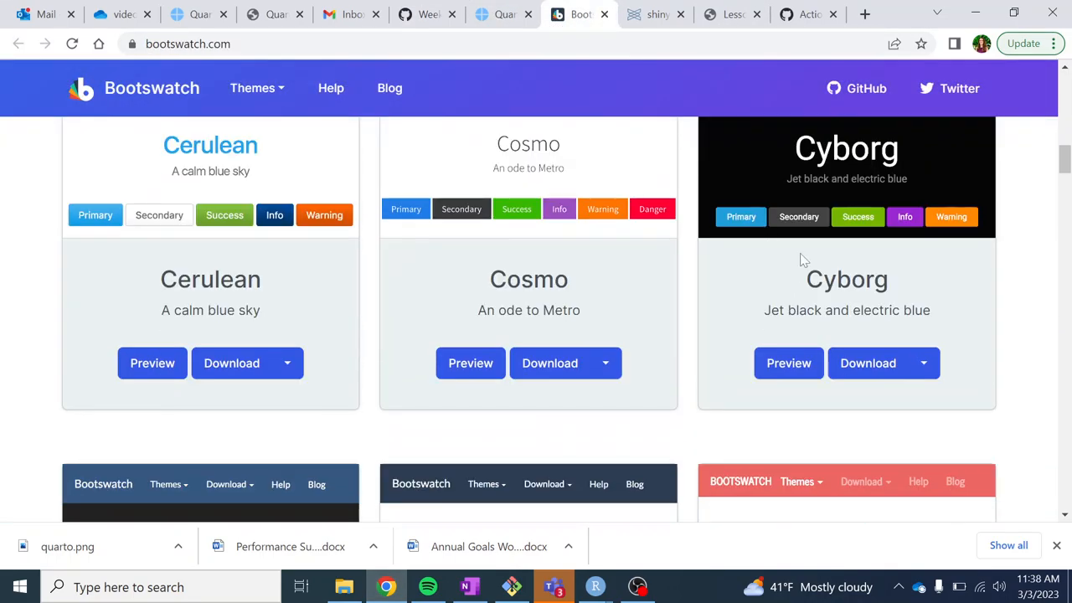
{"action": "scroll", "scroll_direction": "up", "scroll_amount": 3}
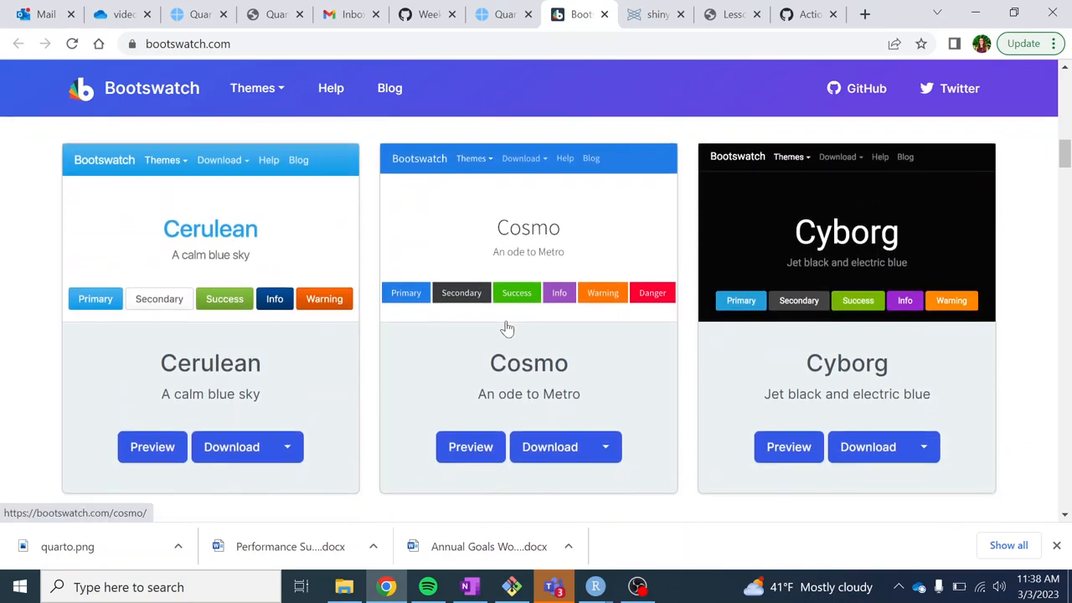
{"action": "scroll", "scroll_direction": "down", "scroll_amount": 3}
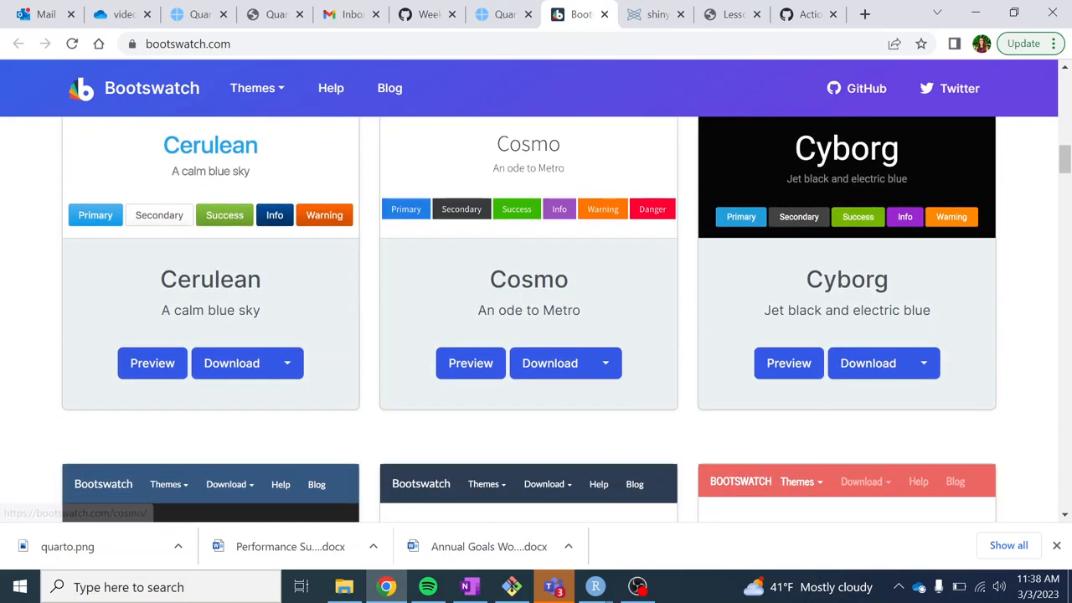
{"action": "mouse_move", "coordinate": [737, 288]}
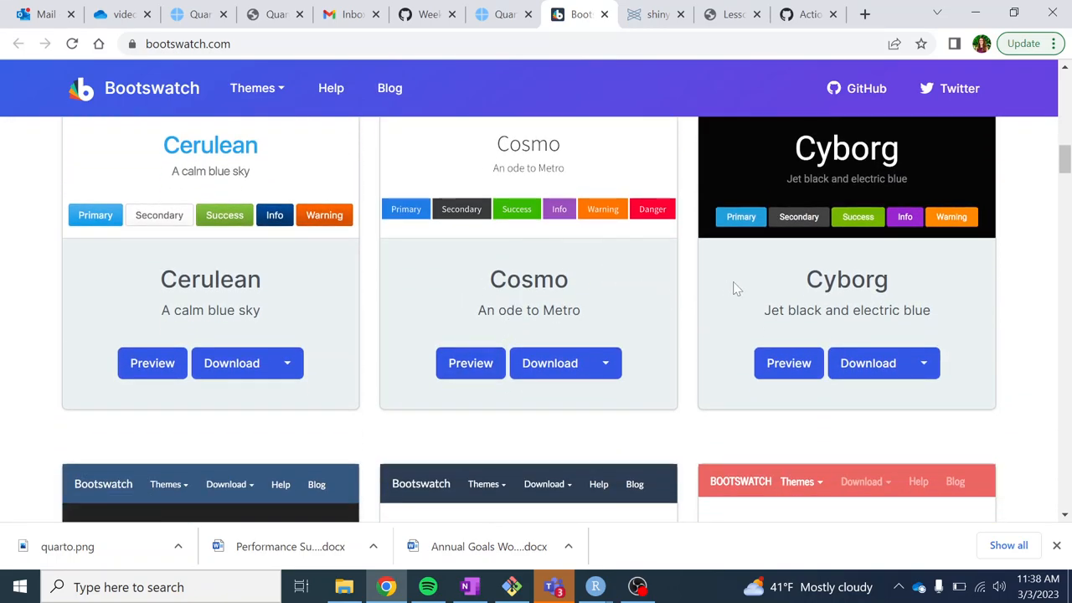
{"action": "scroll", "scroll_direction": "down", "scroll_amount": 3}
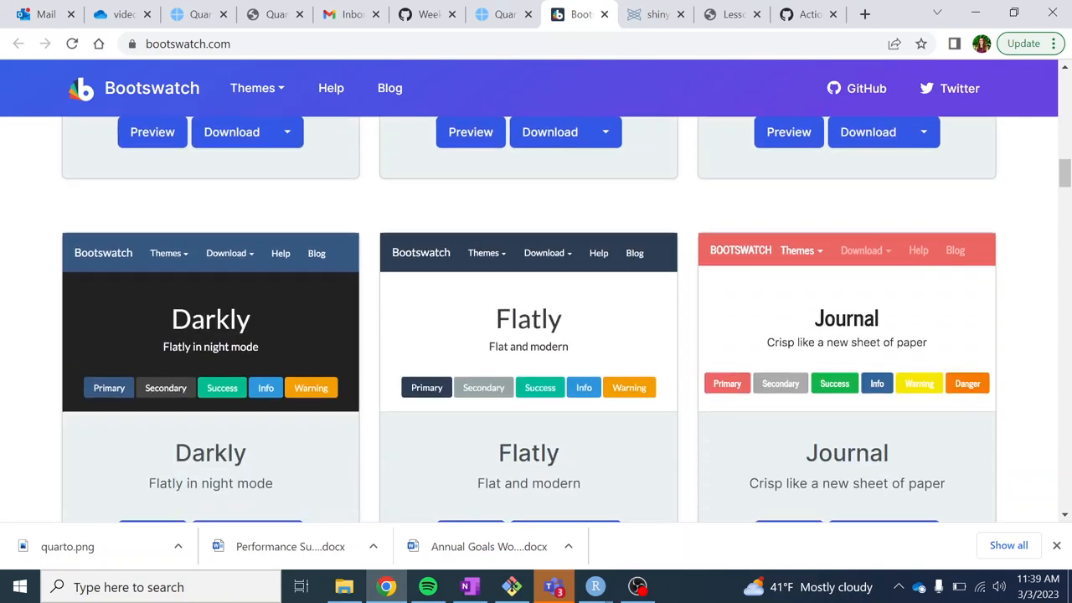
{"action": "scroll", "scroll_direction": "down", "scroll_amount": 3}
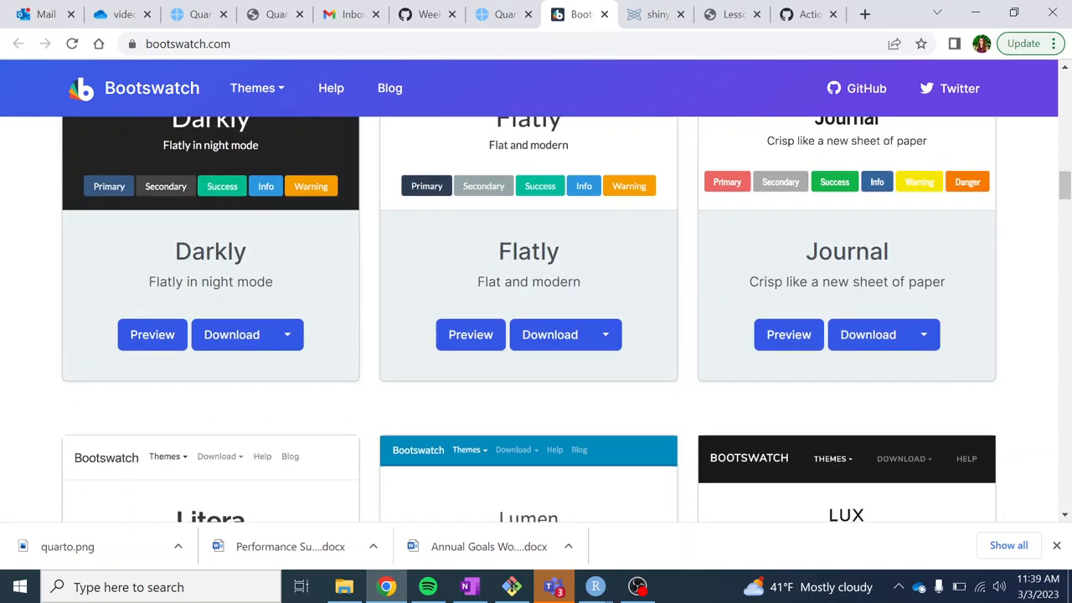
- Review the lesson's Kona Dog demo and _quarto.yml example, then navigate back toward the lessons folder
{"action": "left_click", "coordinate": [427, 14]}
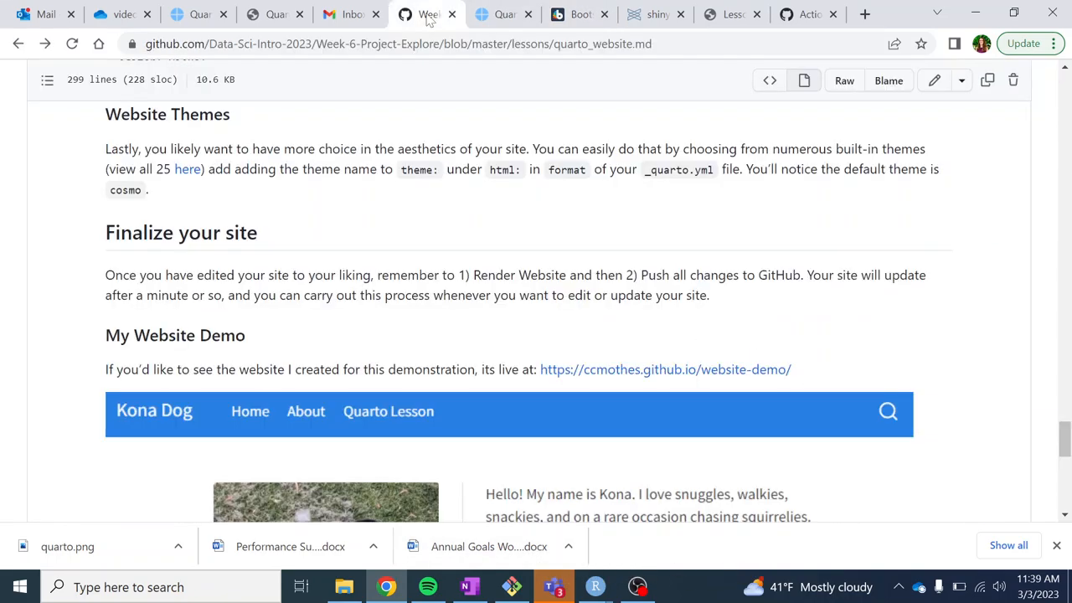
{"action": "scroll", "scroll_direction": "down", "scroll_amount": 3}
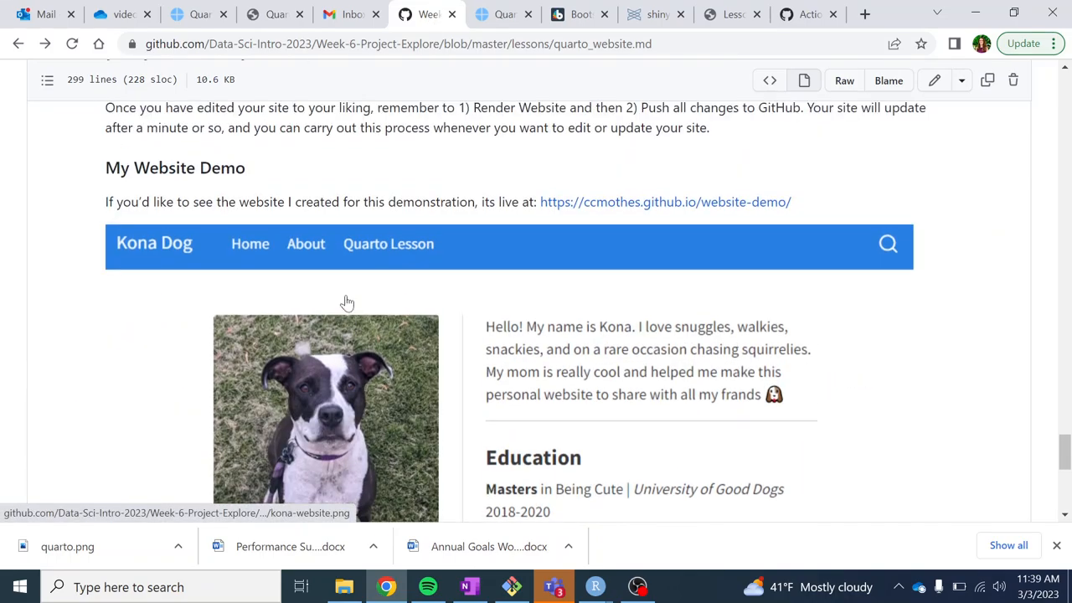
{"action": "scroll", "scroll_direction": "up", "scroll_amount": 3}
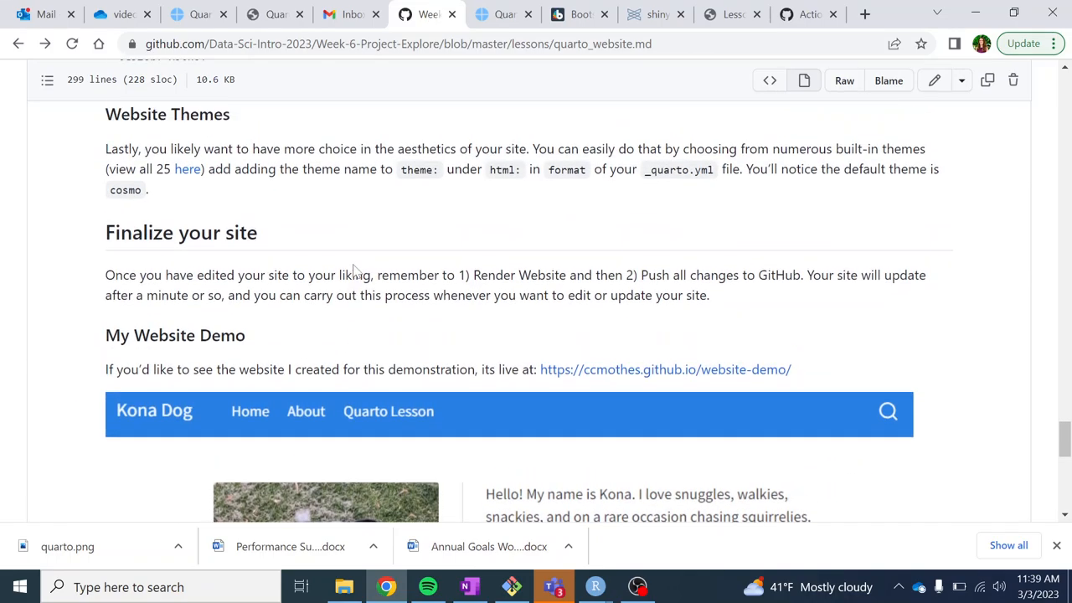
{"action": "scroll", "scroll_direction": "down", "scroll_amount": 3}
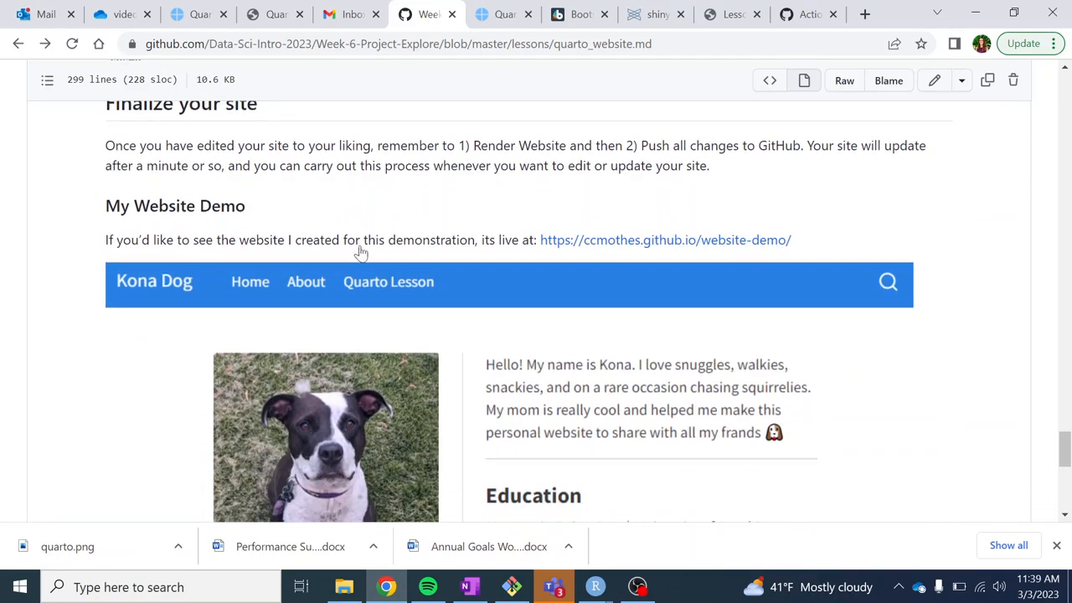
{"action": "scroll", "scroll_direction": "down", "scroll_amount": 3}
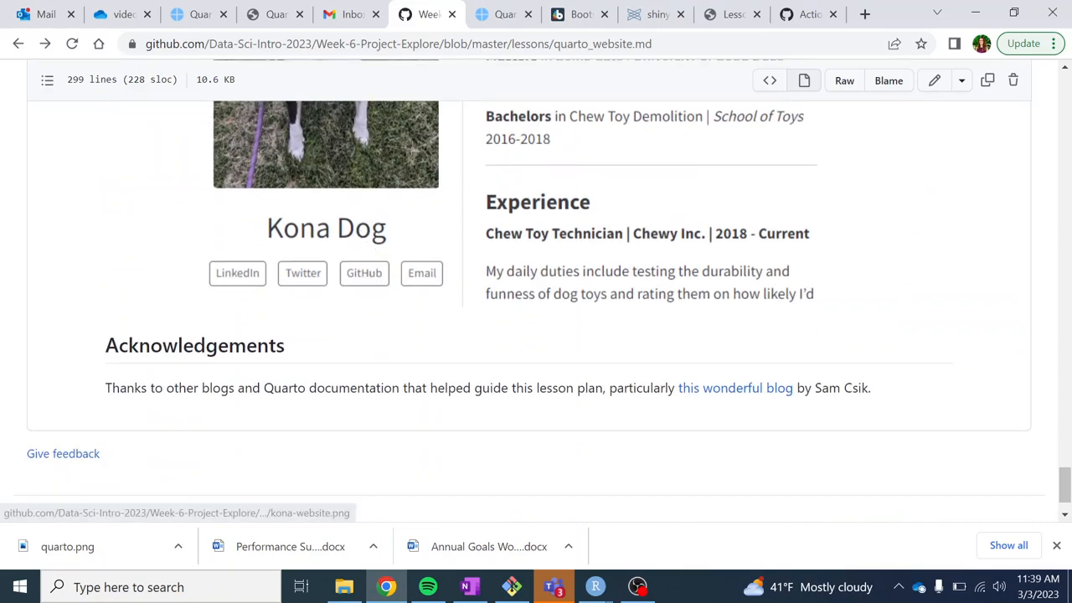
{"action": "scroll", "scroll_direction": "up", "scroll_amount": 3}
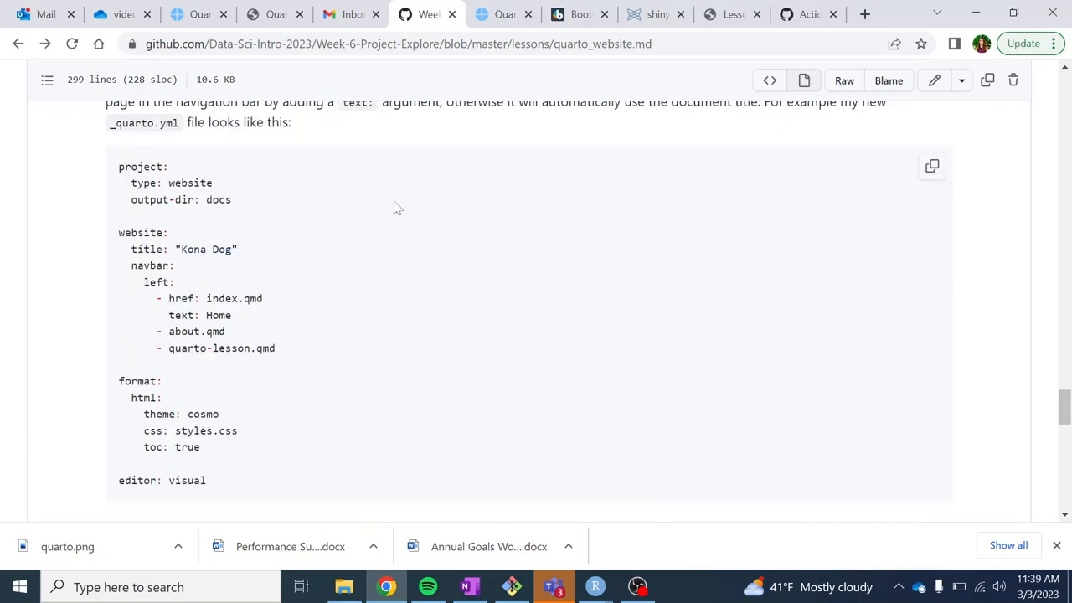
{"action": "left_click", "coordinate": [19, 44]}
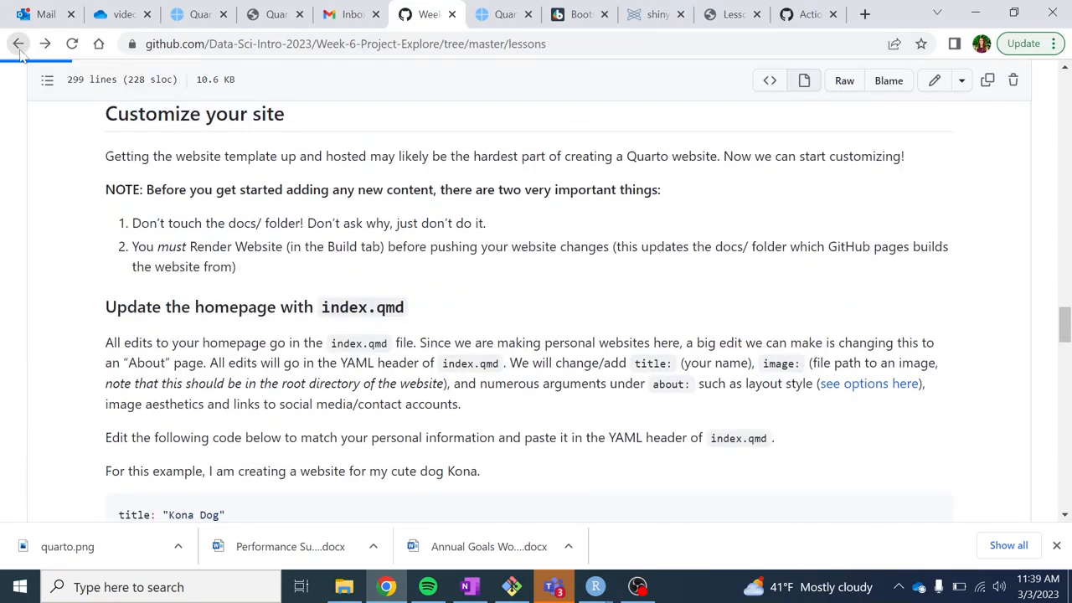
- Return to the Week-6-Project-Explore README and review its R Markdown, Bookdown, Shiny and Quarto links
{"action": "left_click", "coordinate": [18, 44]}
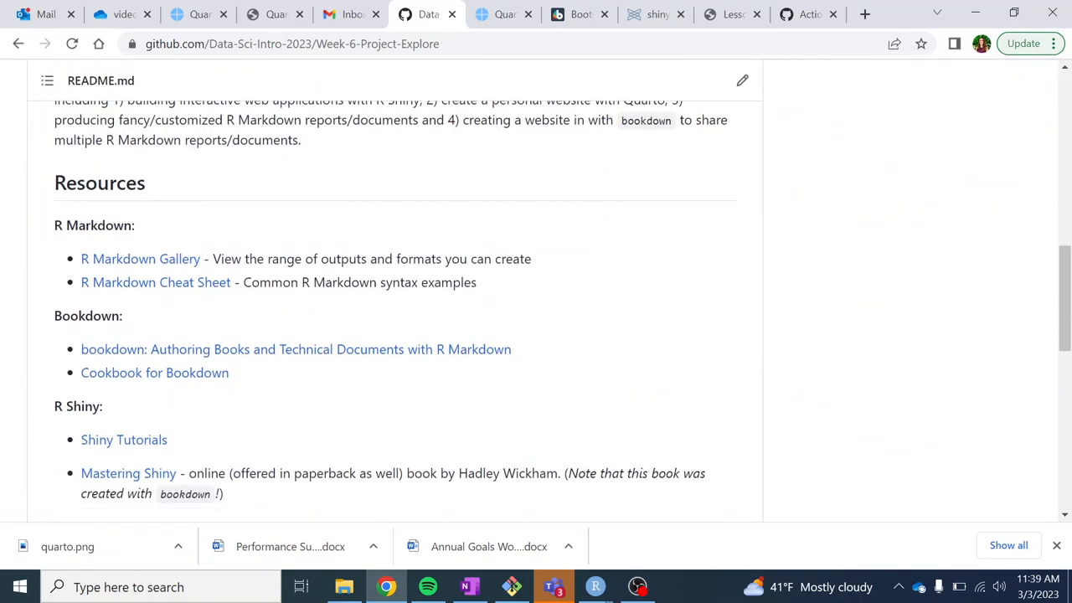
{"action": "scroll", "scroll_direction": "down", "scroll_amount": 3}
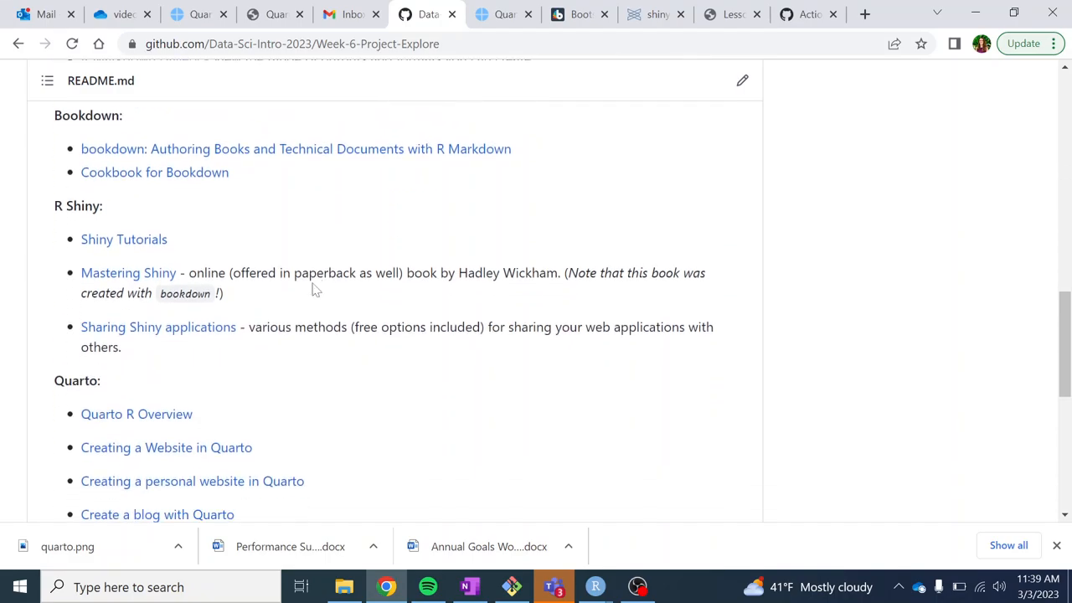
{"action": "scroll", "scroll_direction": "down", "scroll_amount": 3}
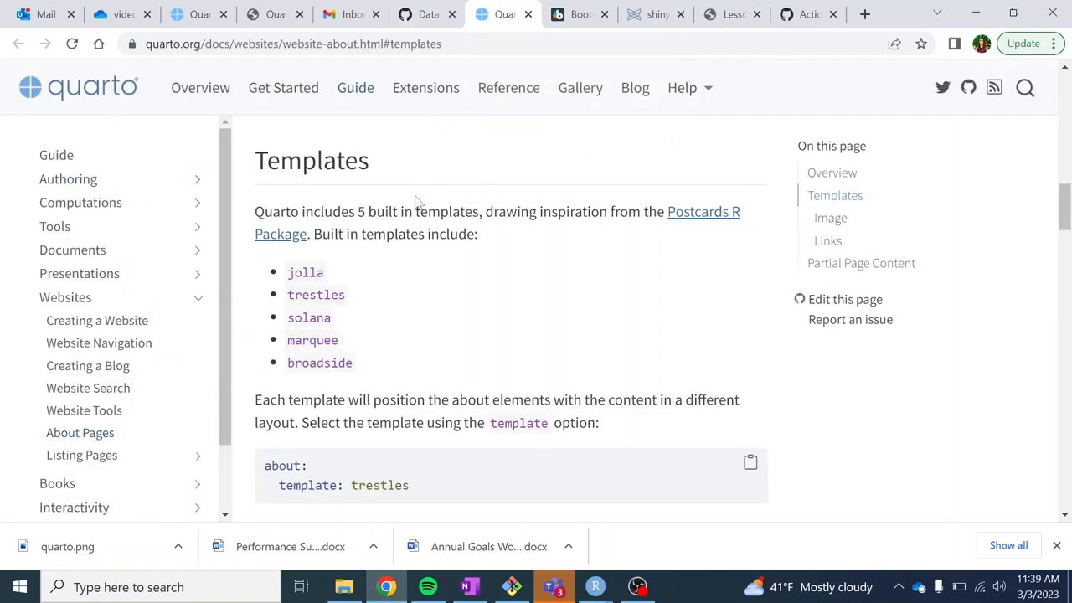
{"action": "left_click", "coordinate": [427, 14]}
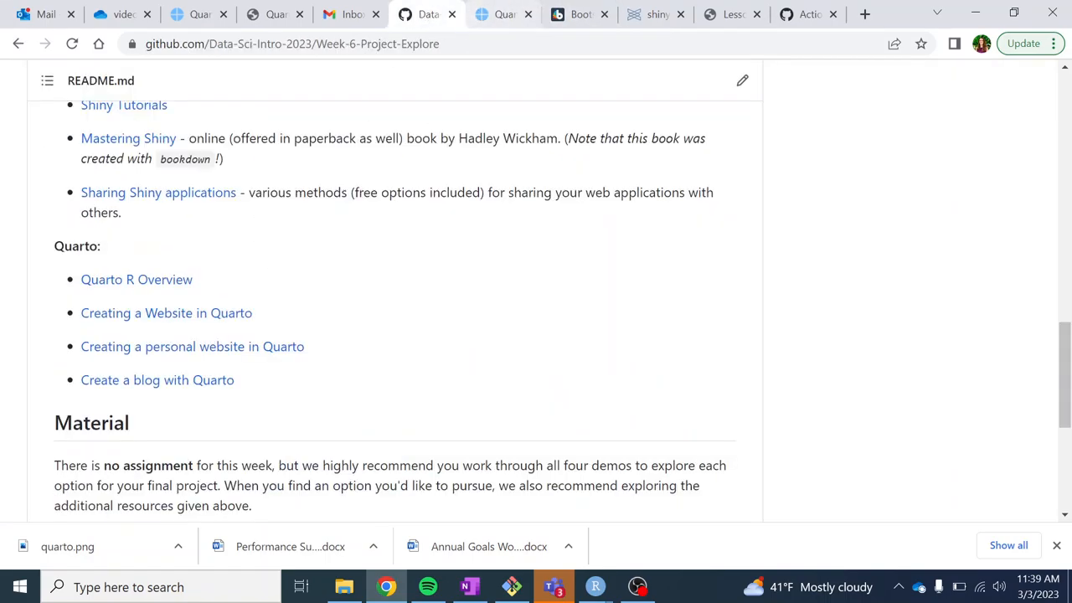
{"action": "mouse_move", "coordinate": [268, 347]}
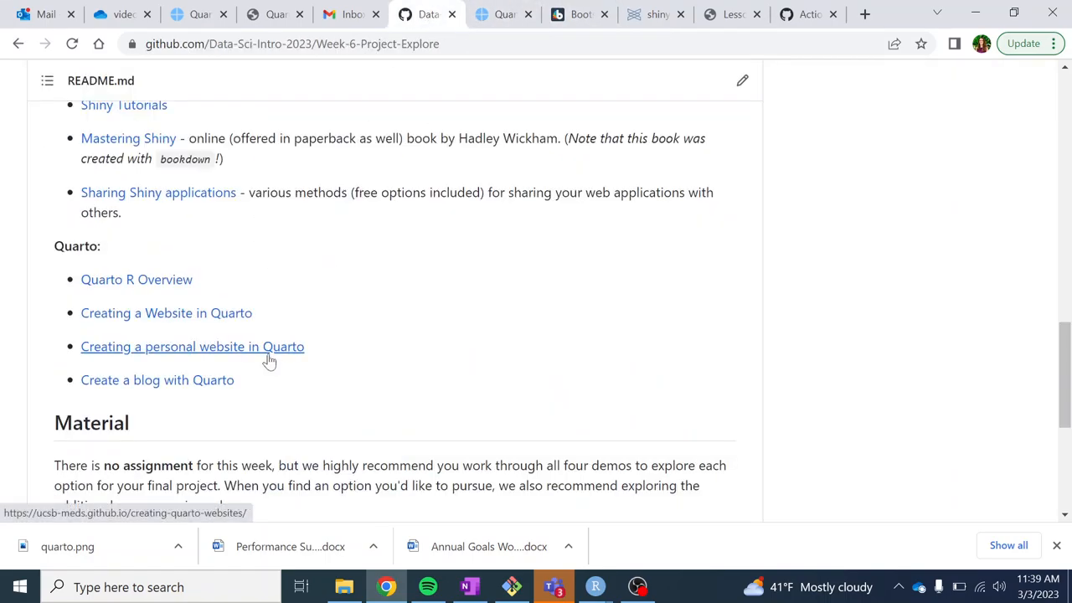
{"action": "mouse_move", "coordinate": [289, 352]}
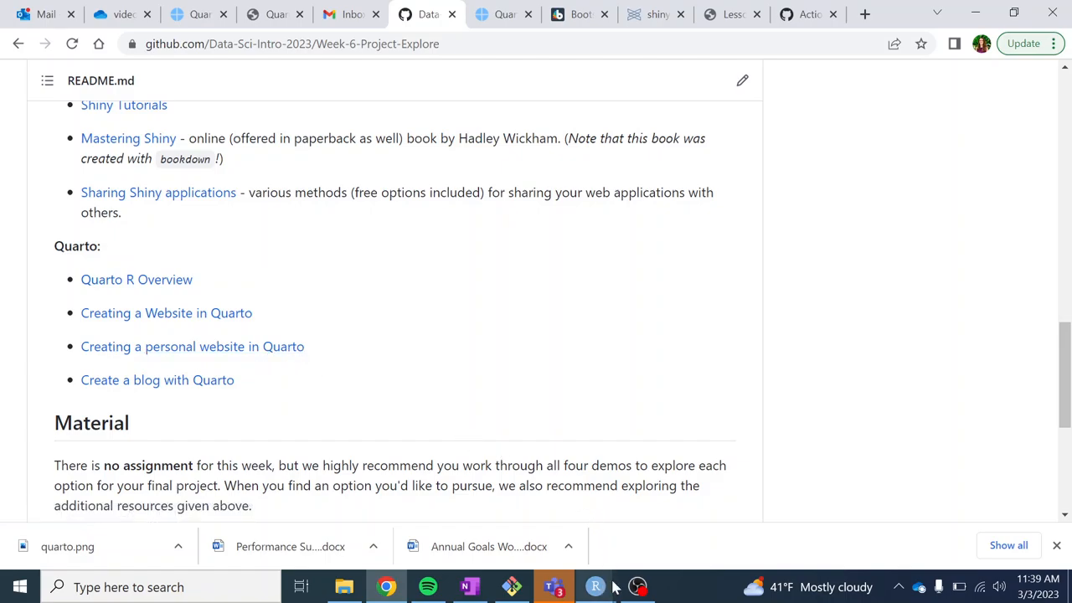
{"action": "left_click", "coordinate": [637, 586]}
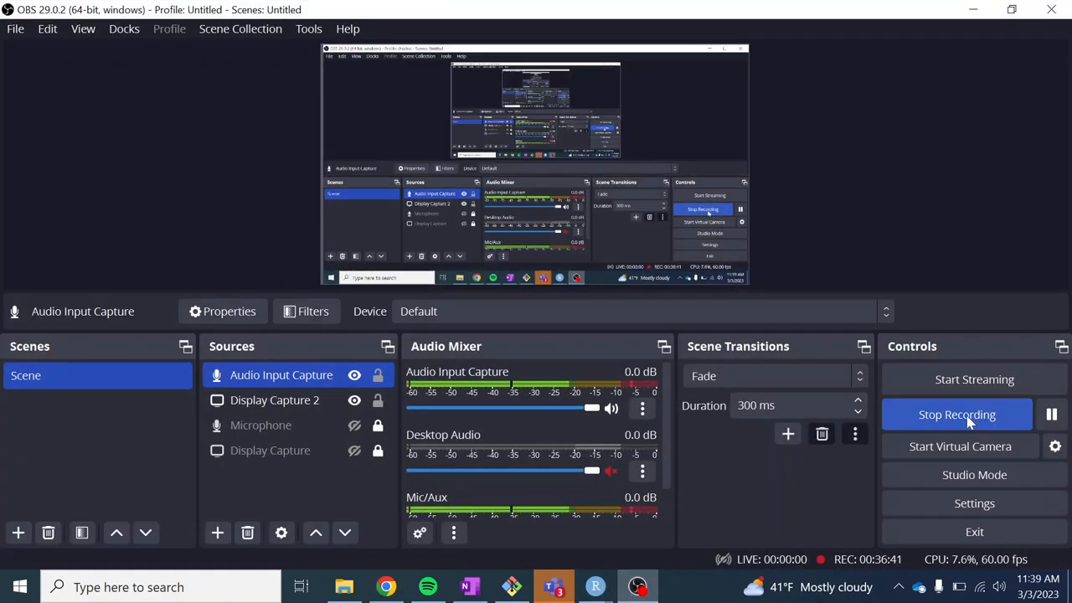